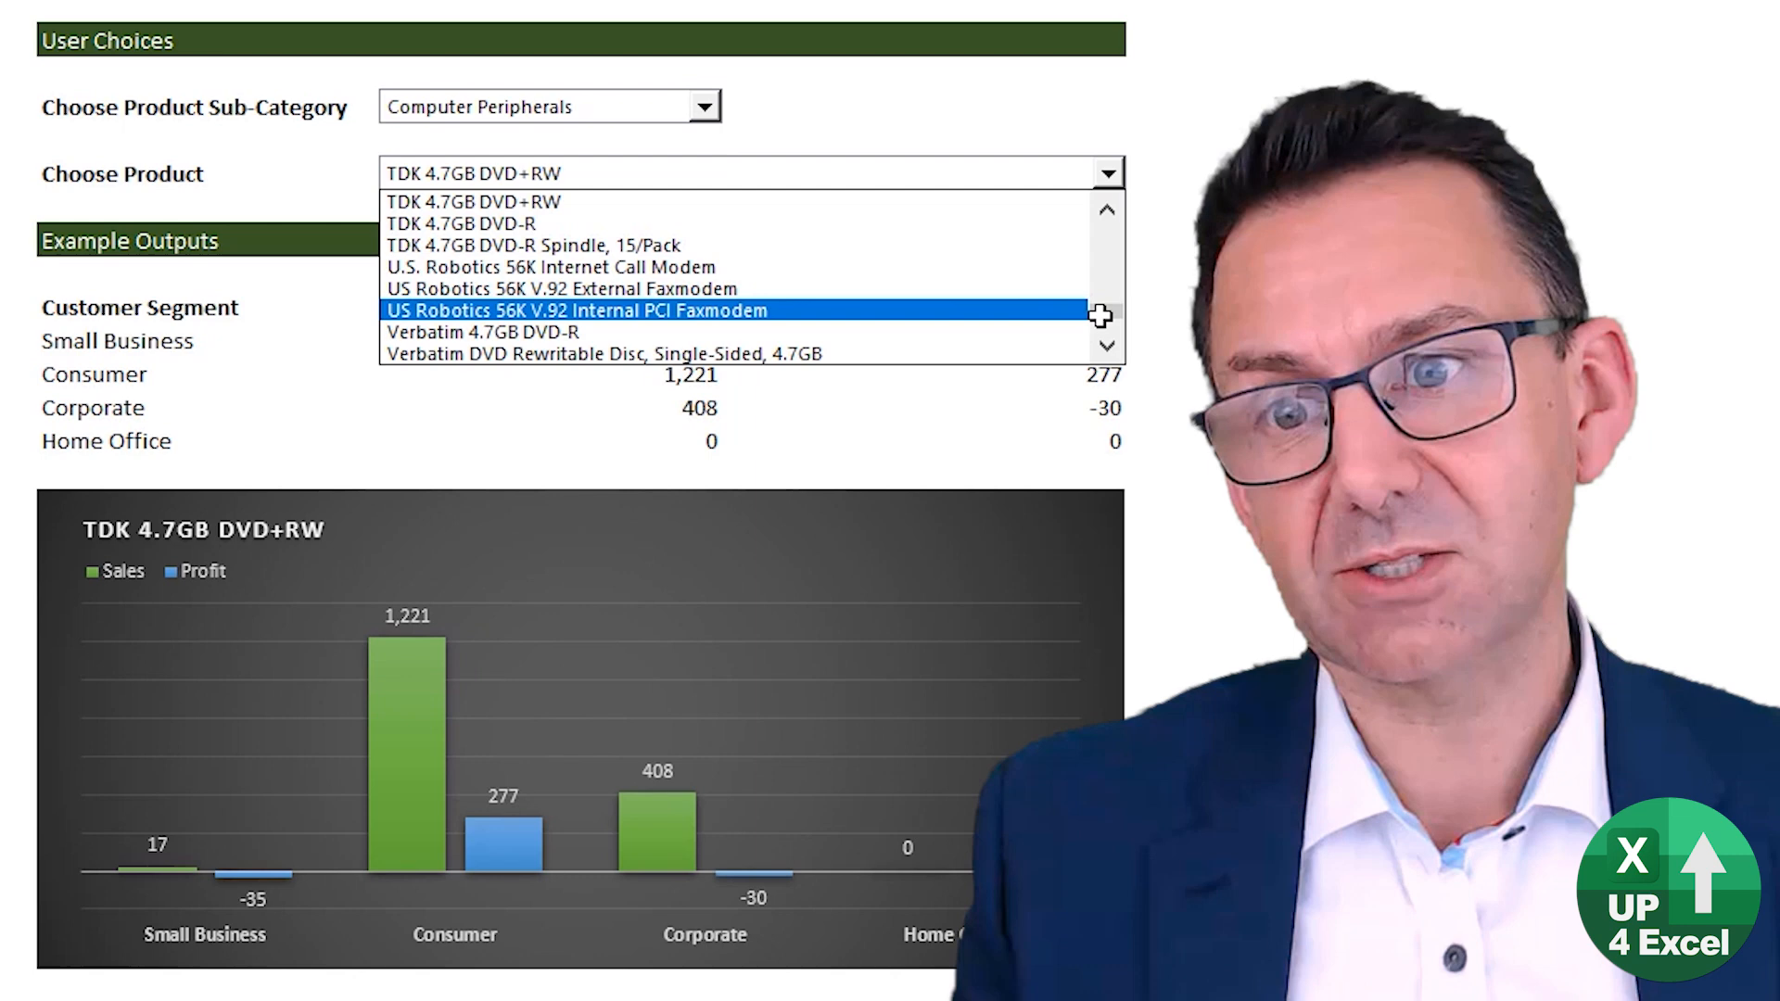
pyautogui.moveTo(862, 299)
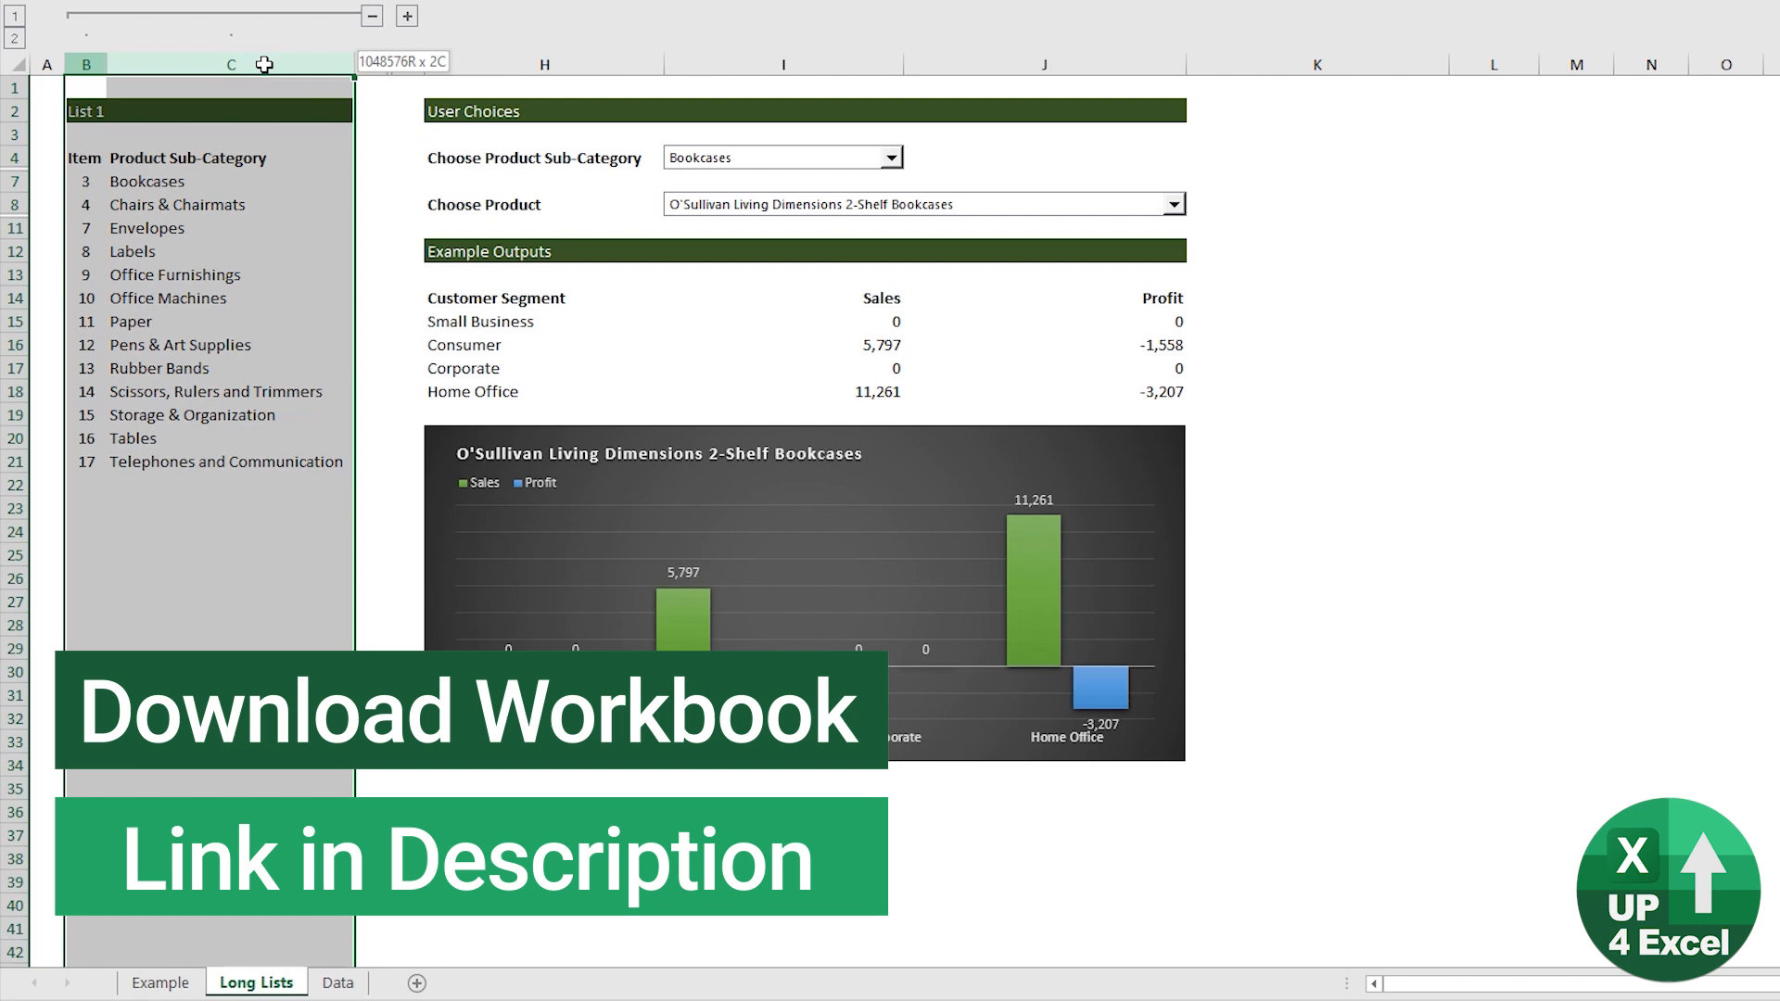
# Review List 1 on the Example sheet down to its end and pick the Copiers and Fax entry
pyautogui.click(159, 983)
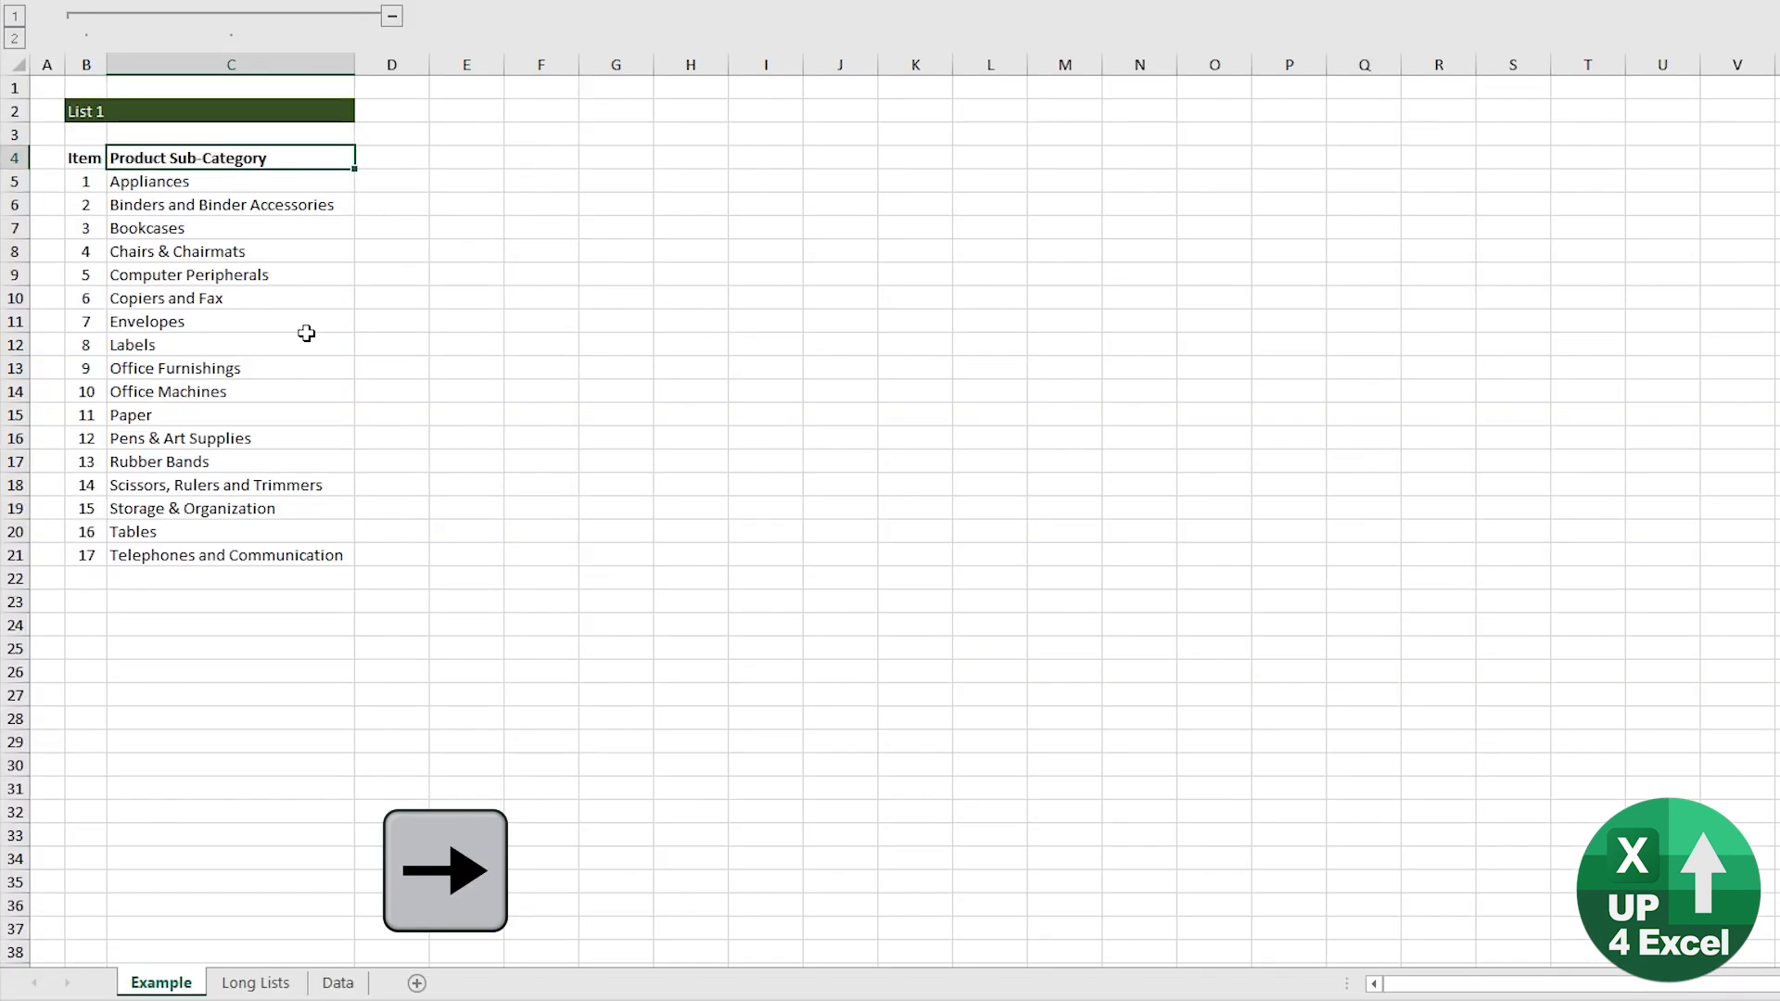
pyautogui.press('Ctrl+Down')
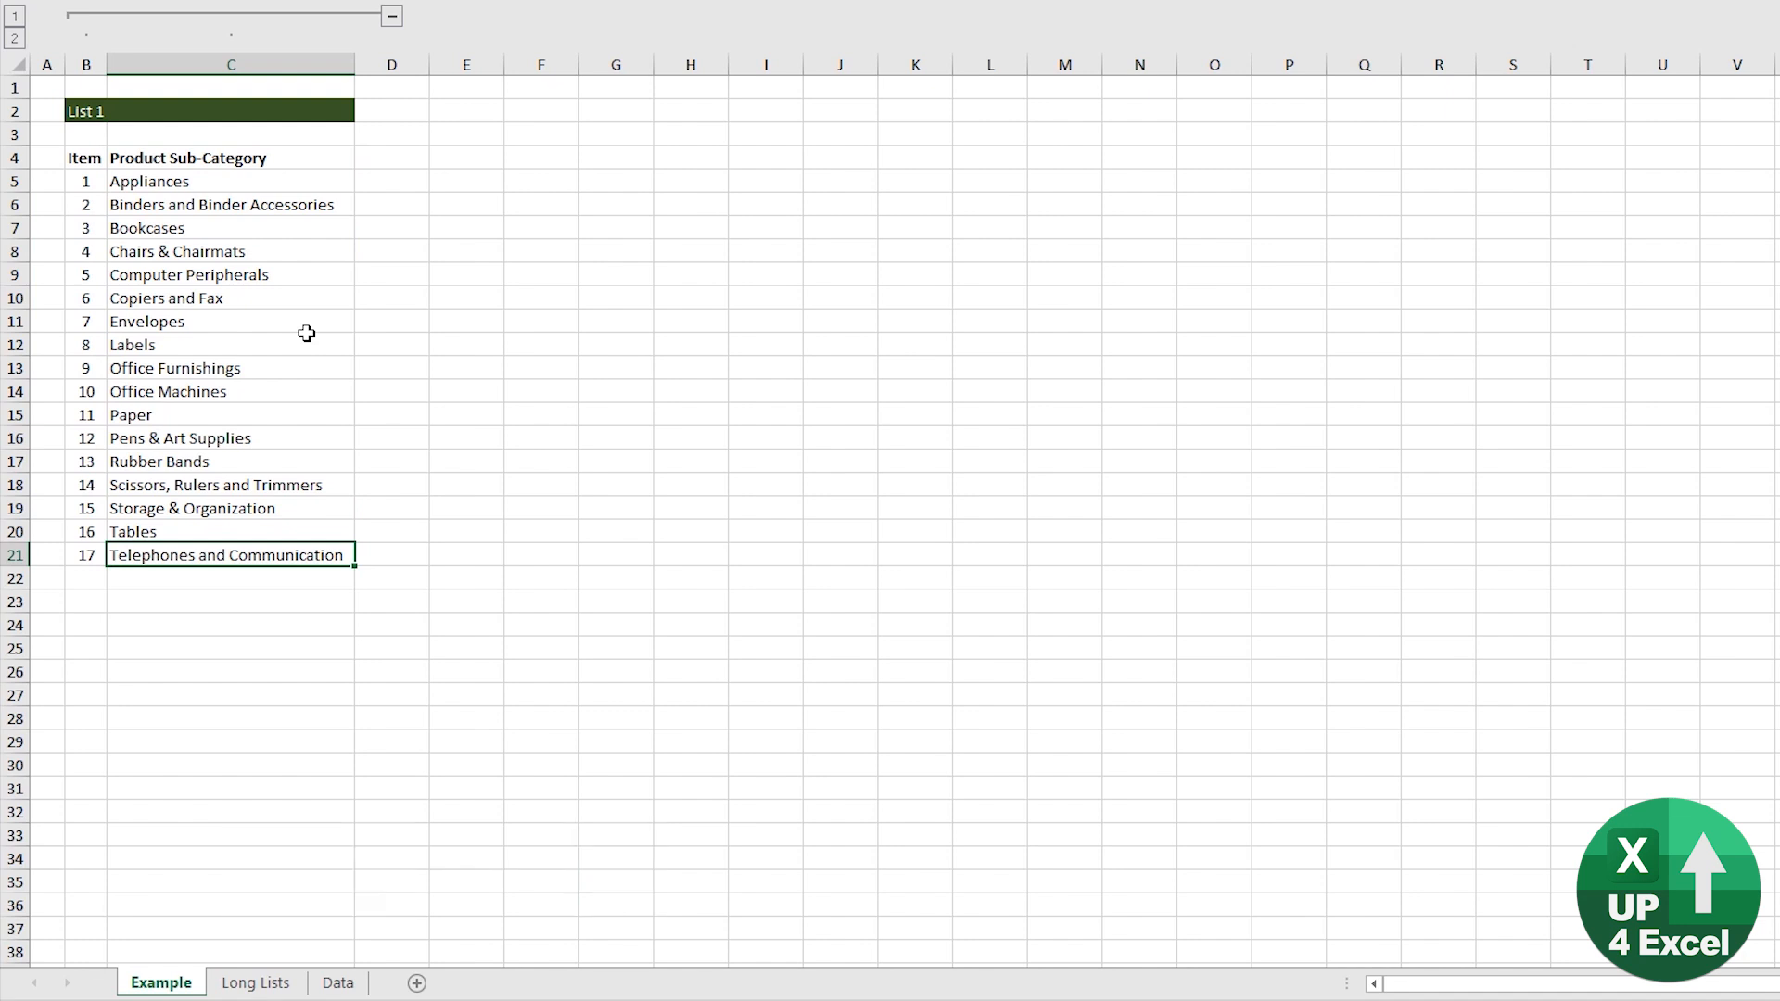
pyautogui.click(230, 297)
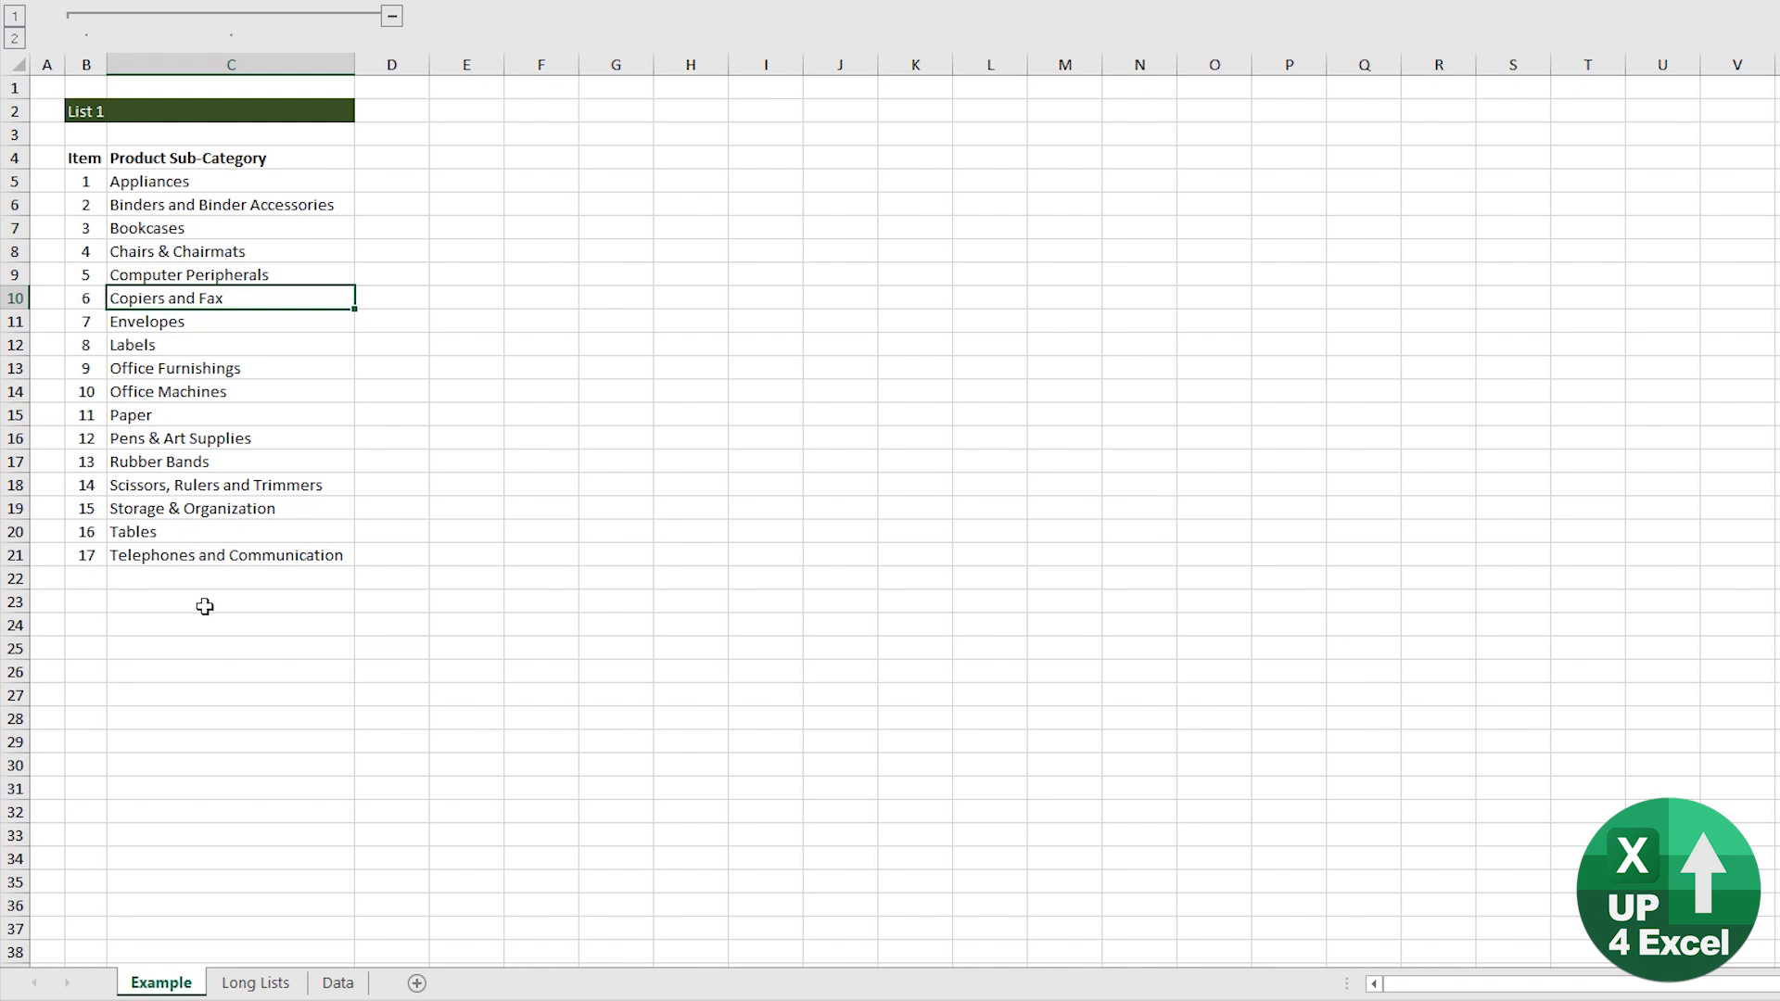
pyautogui.click(267, 983)
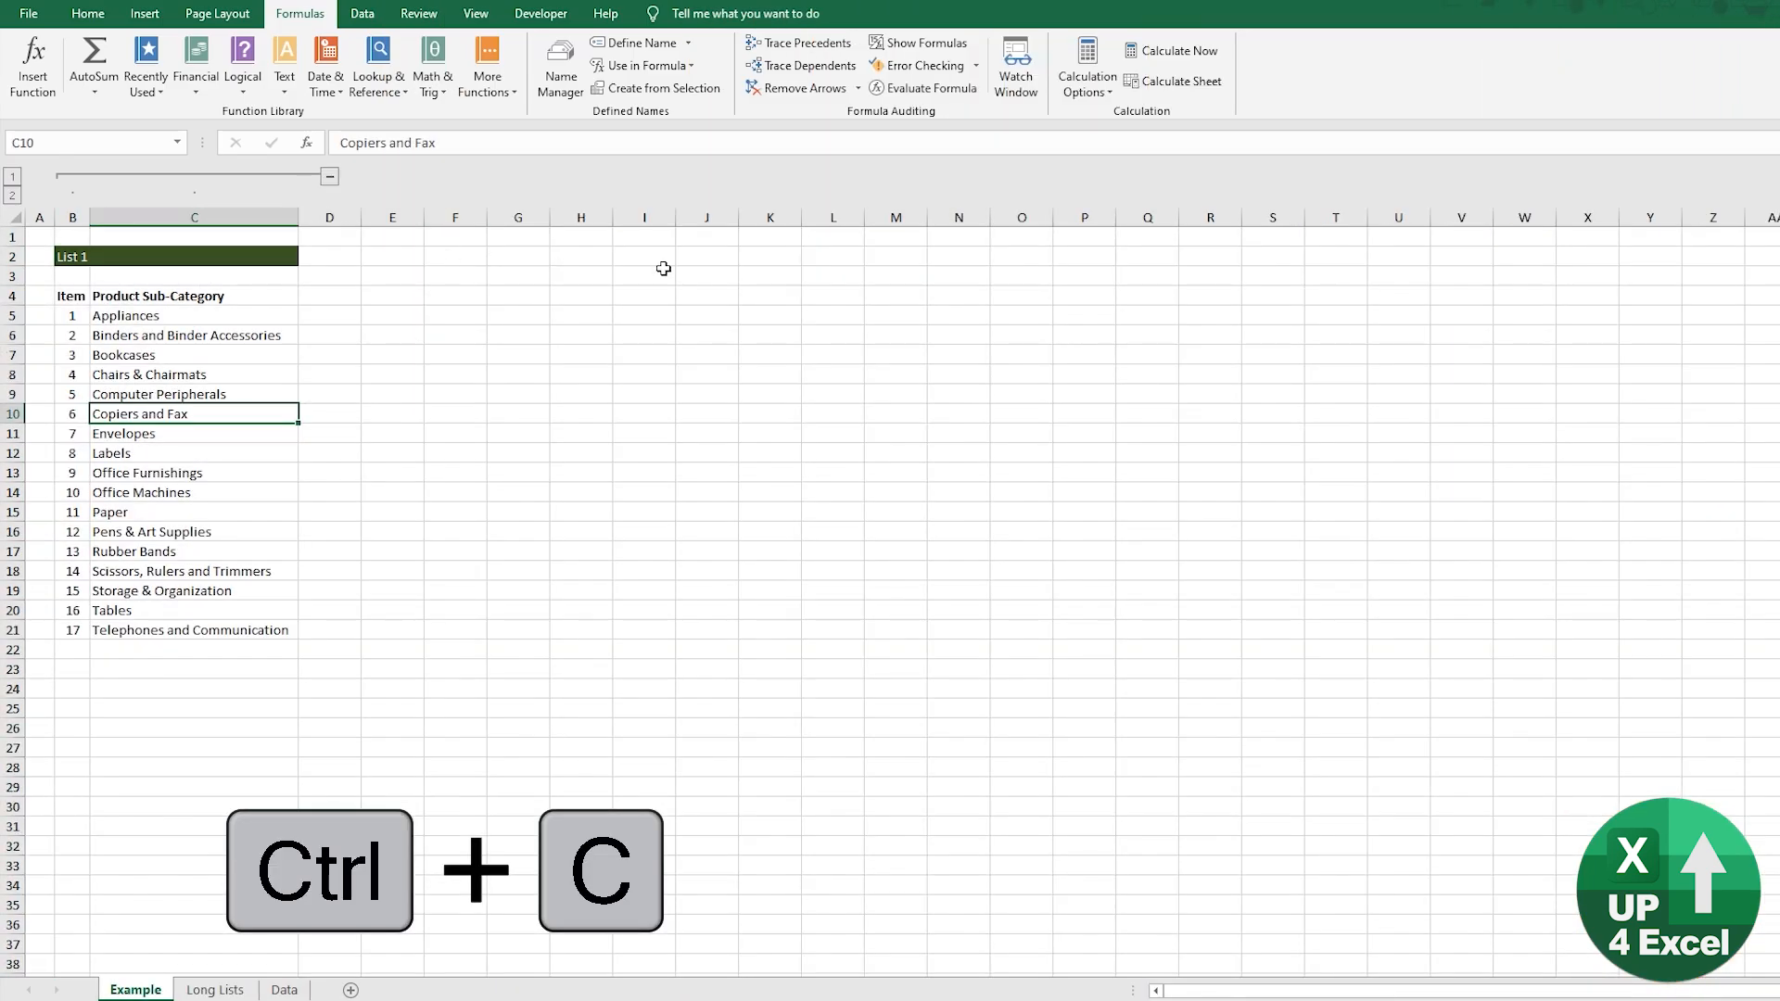
# Paste the User Choices header and the Product Sub-Category heading into H4
pyautogui.press('ctrl+v')
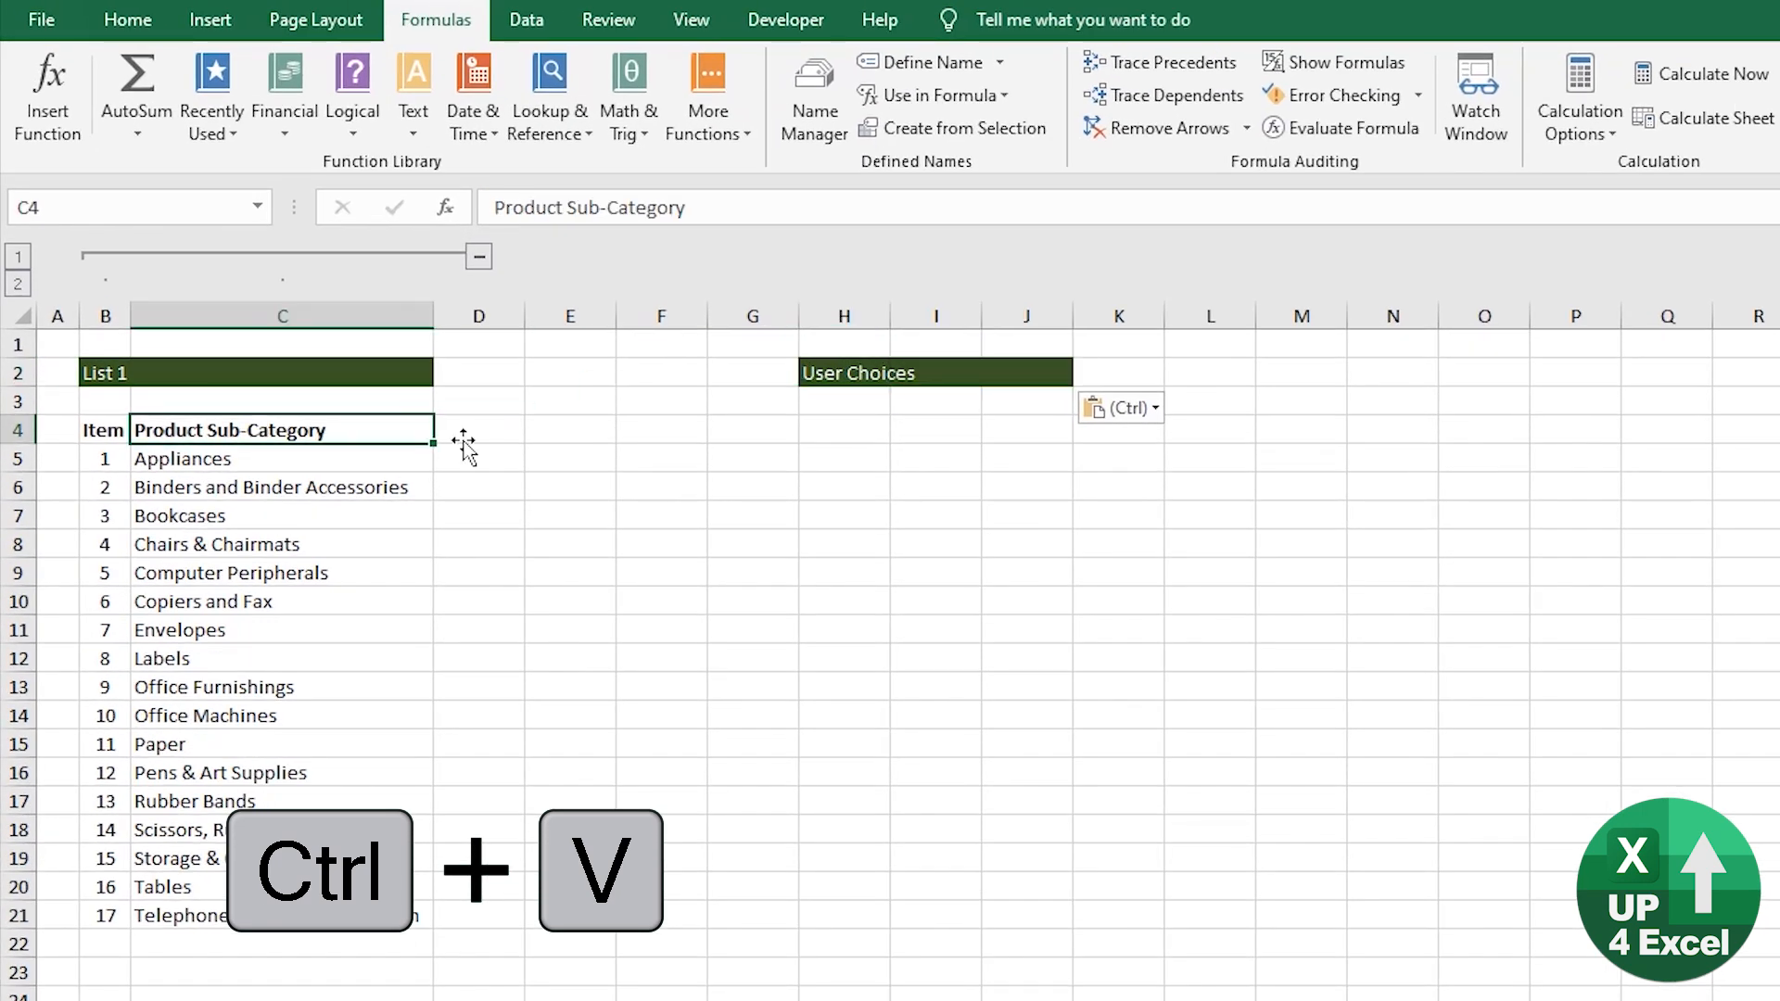
pyautogui.rightClick(844, 428)
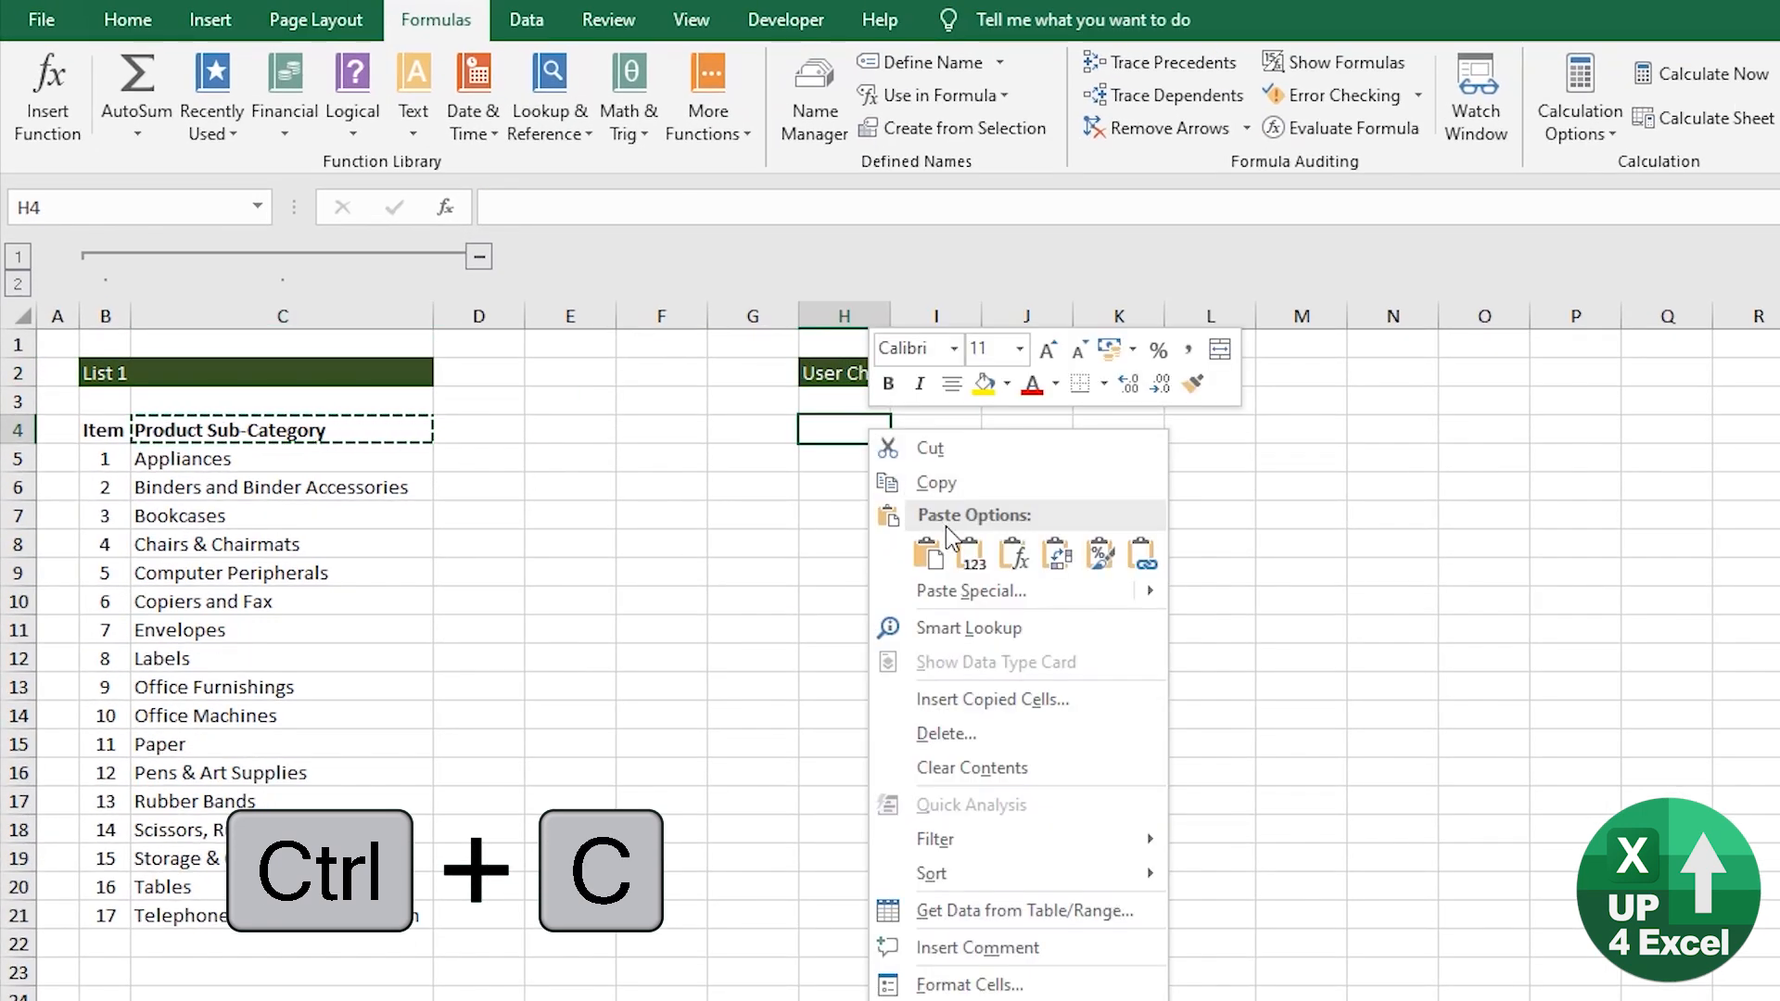
pyautogui.press('Ctrl+v')
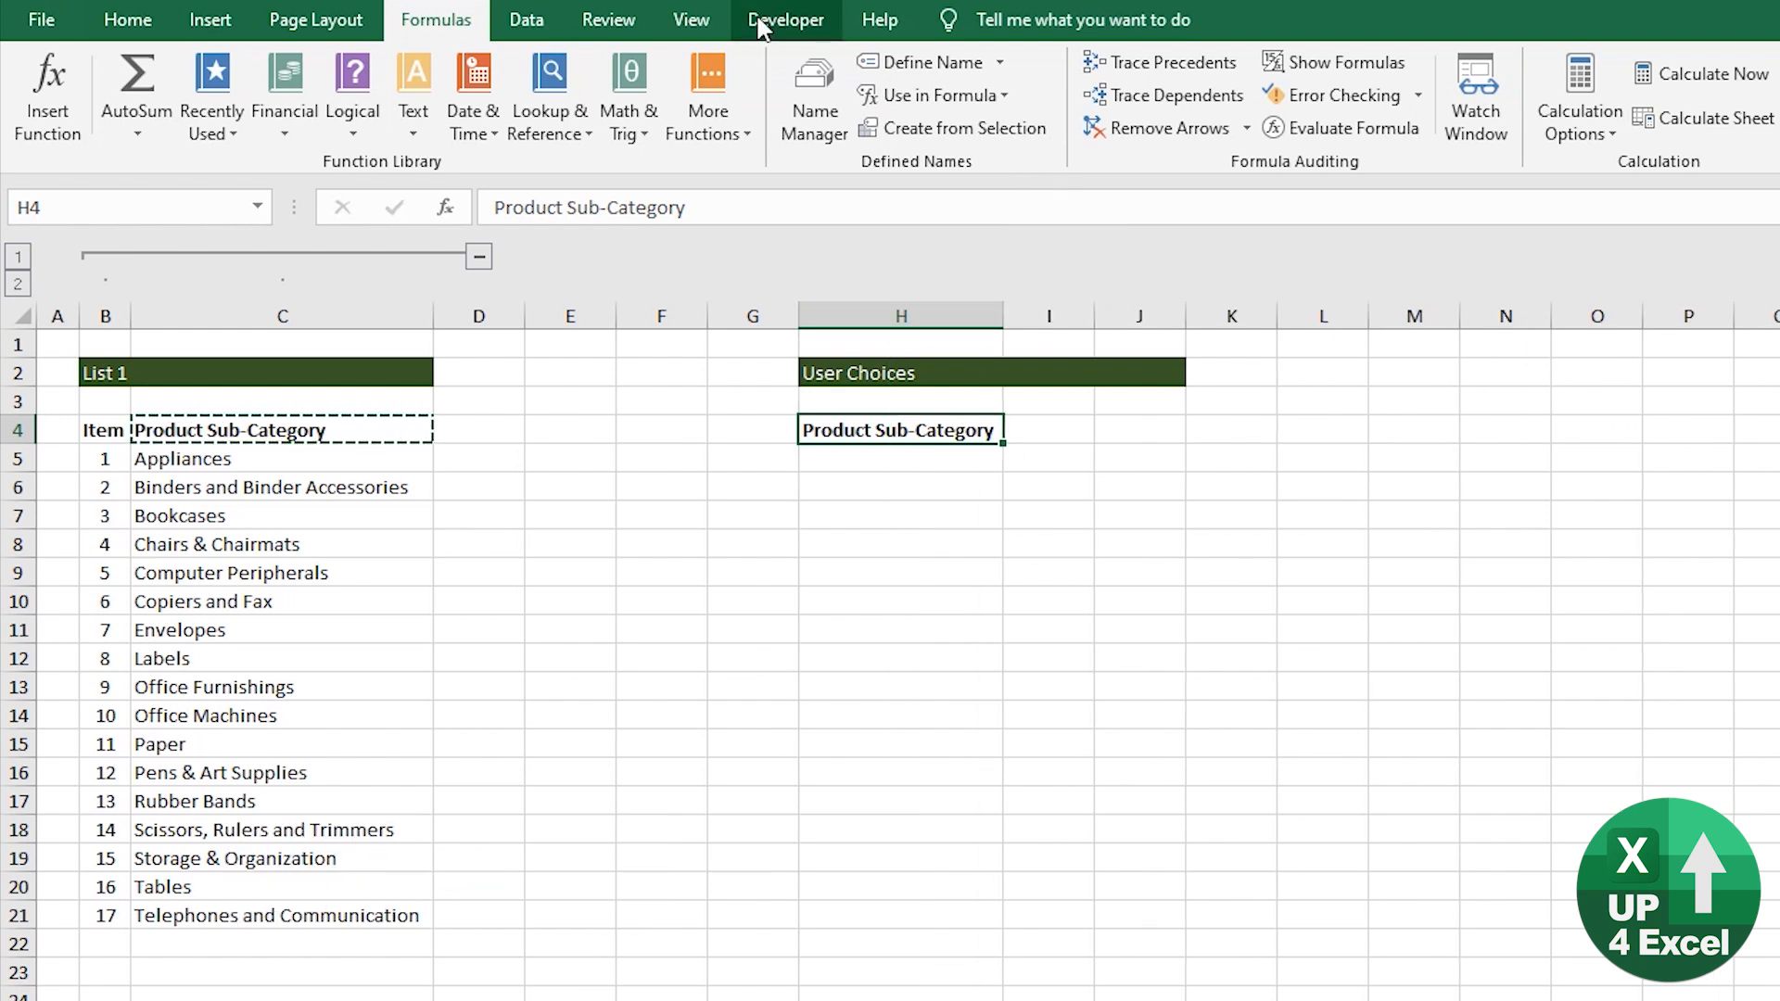
# Widen column I to match column C, with the Developer tools showing
pyautogui.click(787, 19)
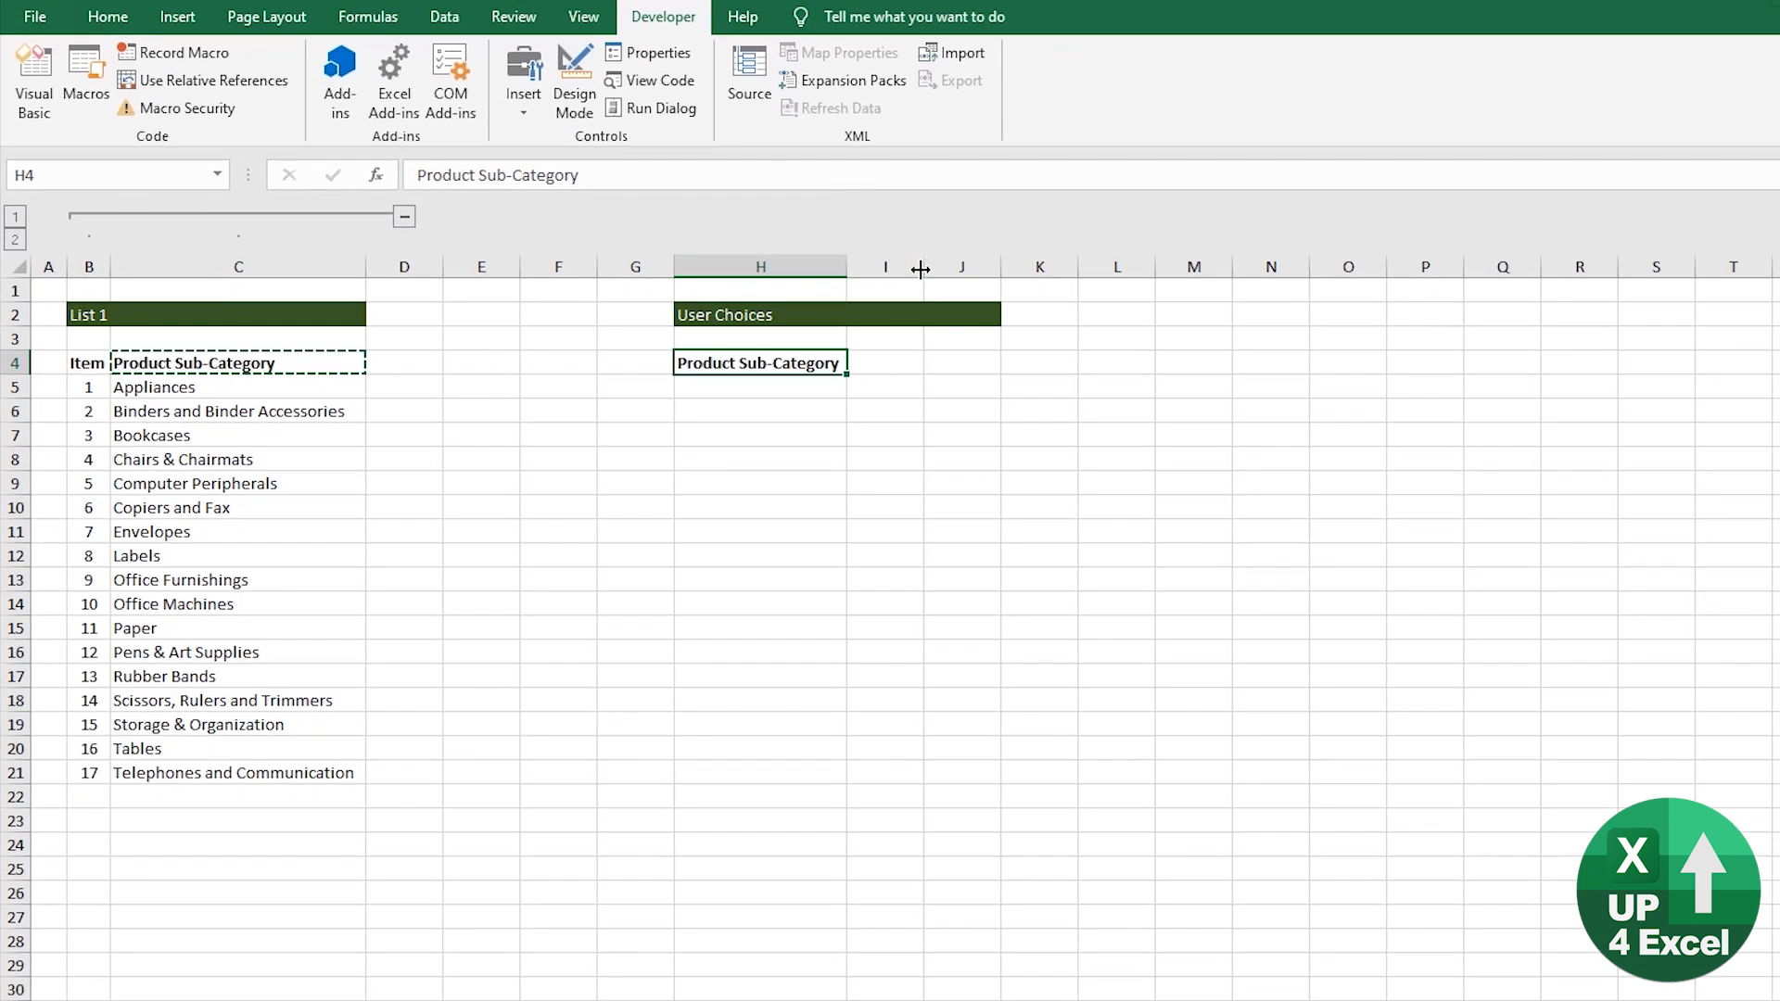
pyautogui.moveTo(922, 267); pyautogui.dragTo(1079, 267)
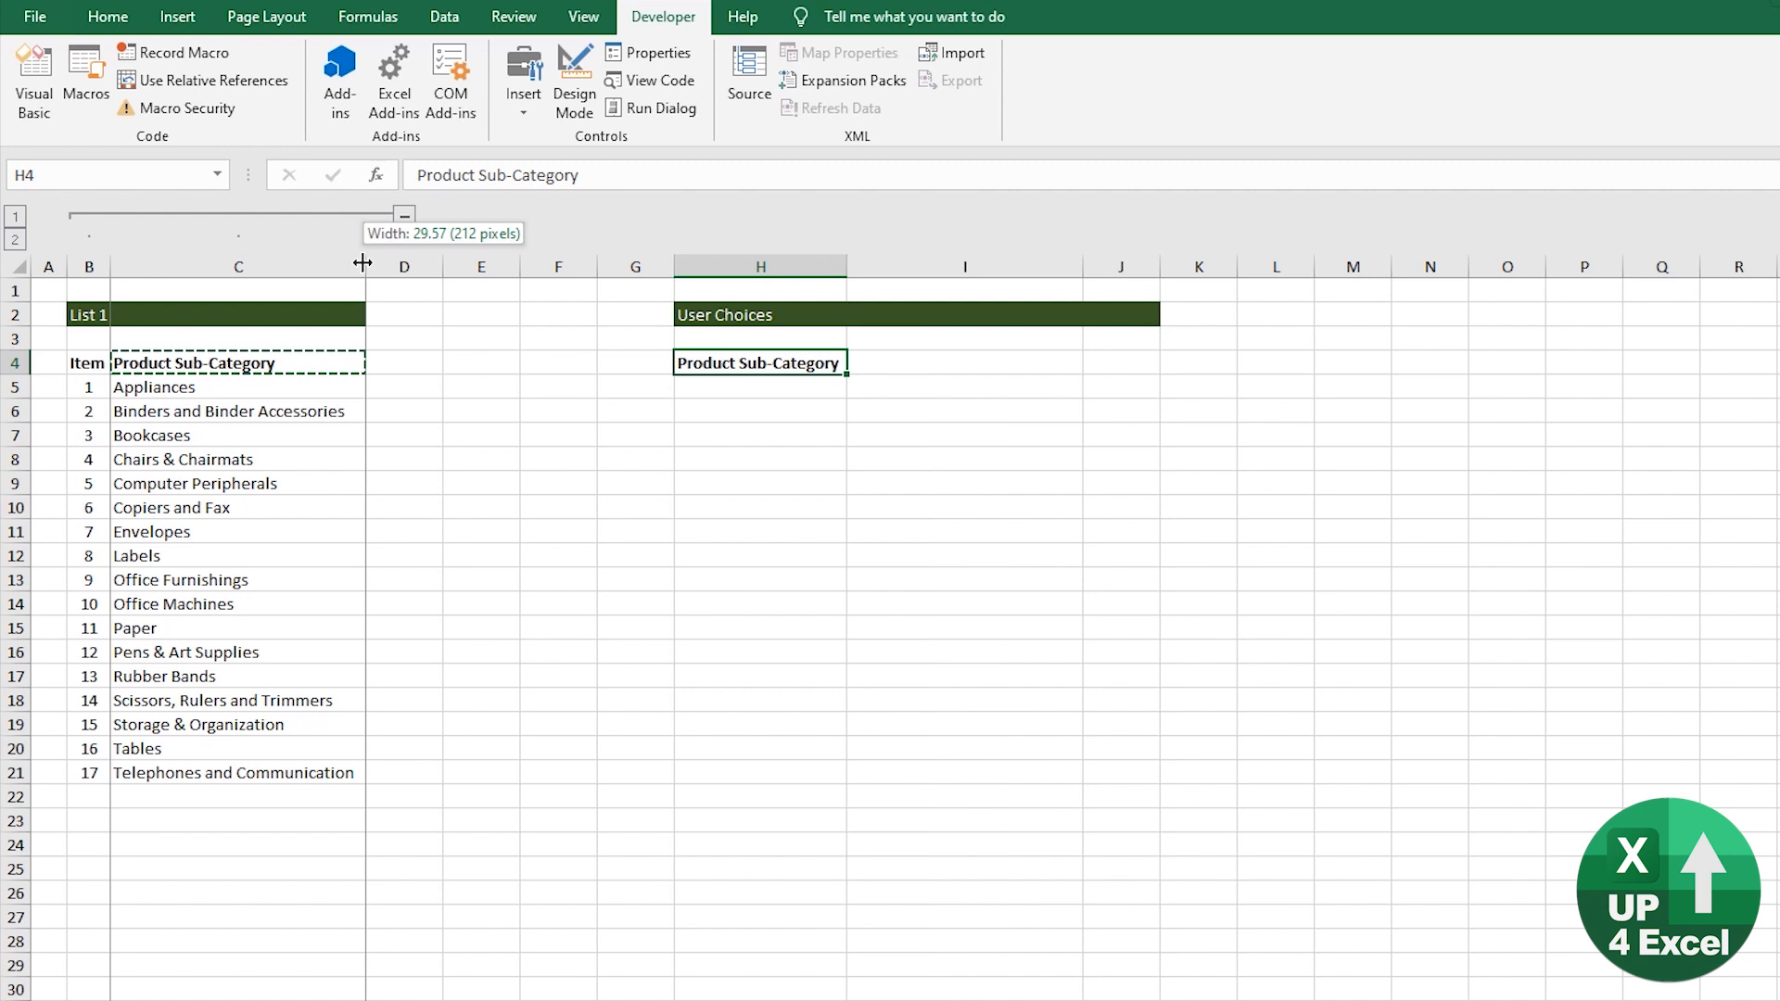
pyautogui.moveTo(1083, 271)
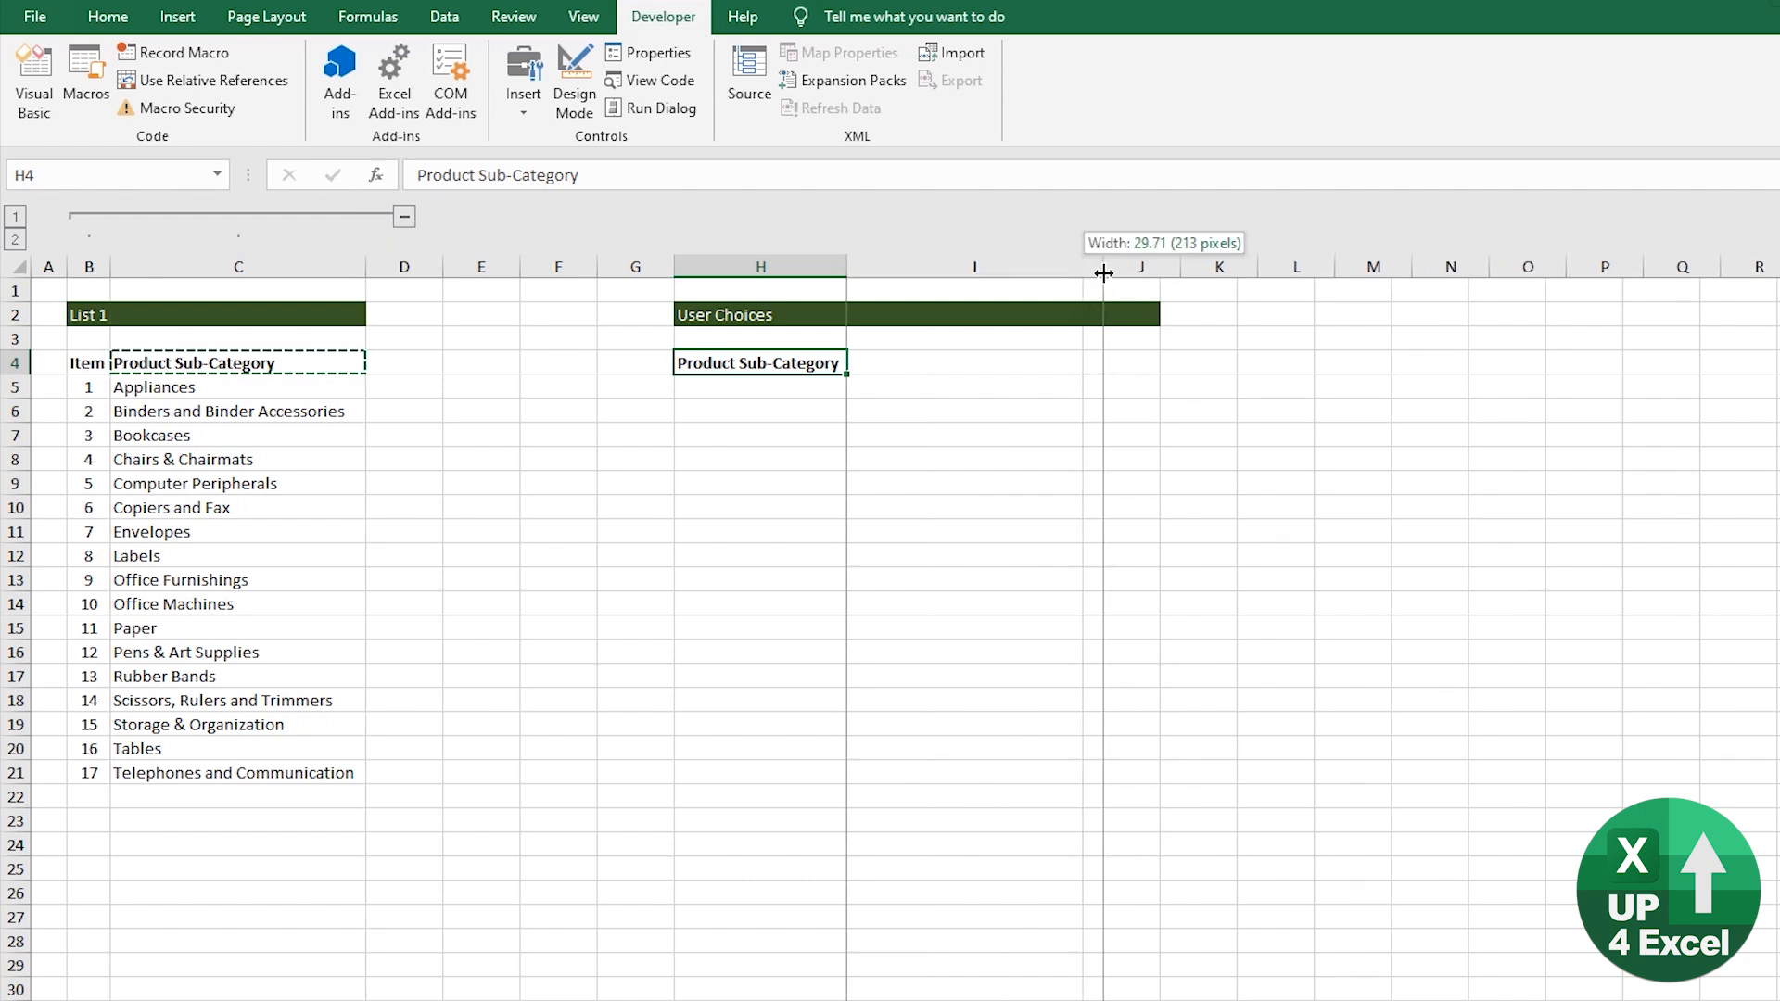
pyautogui.moveTo(1102, 272); pyautogui.dragTo(1113, 272)
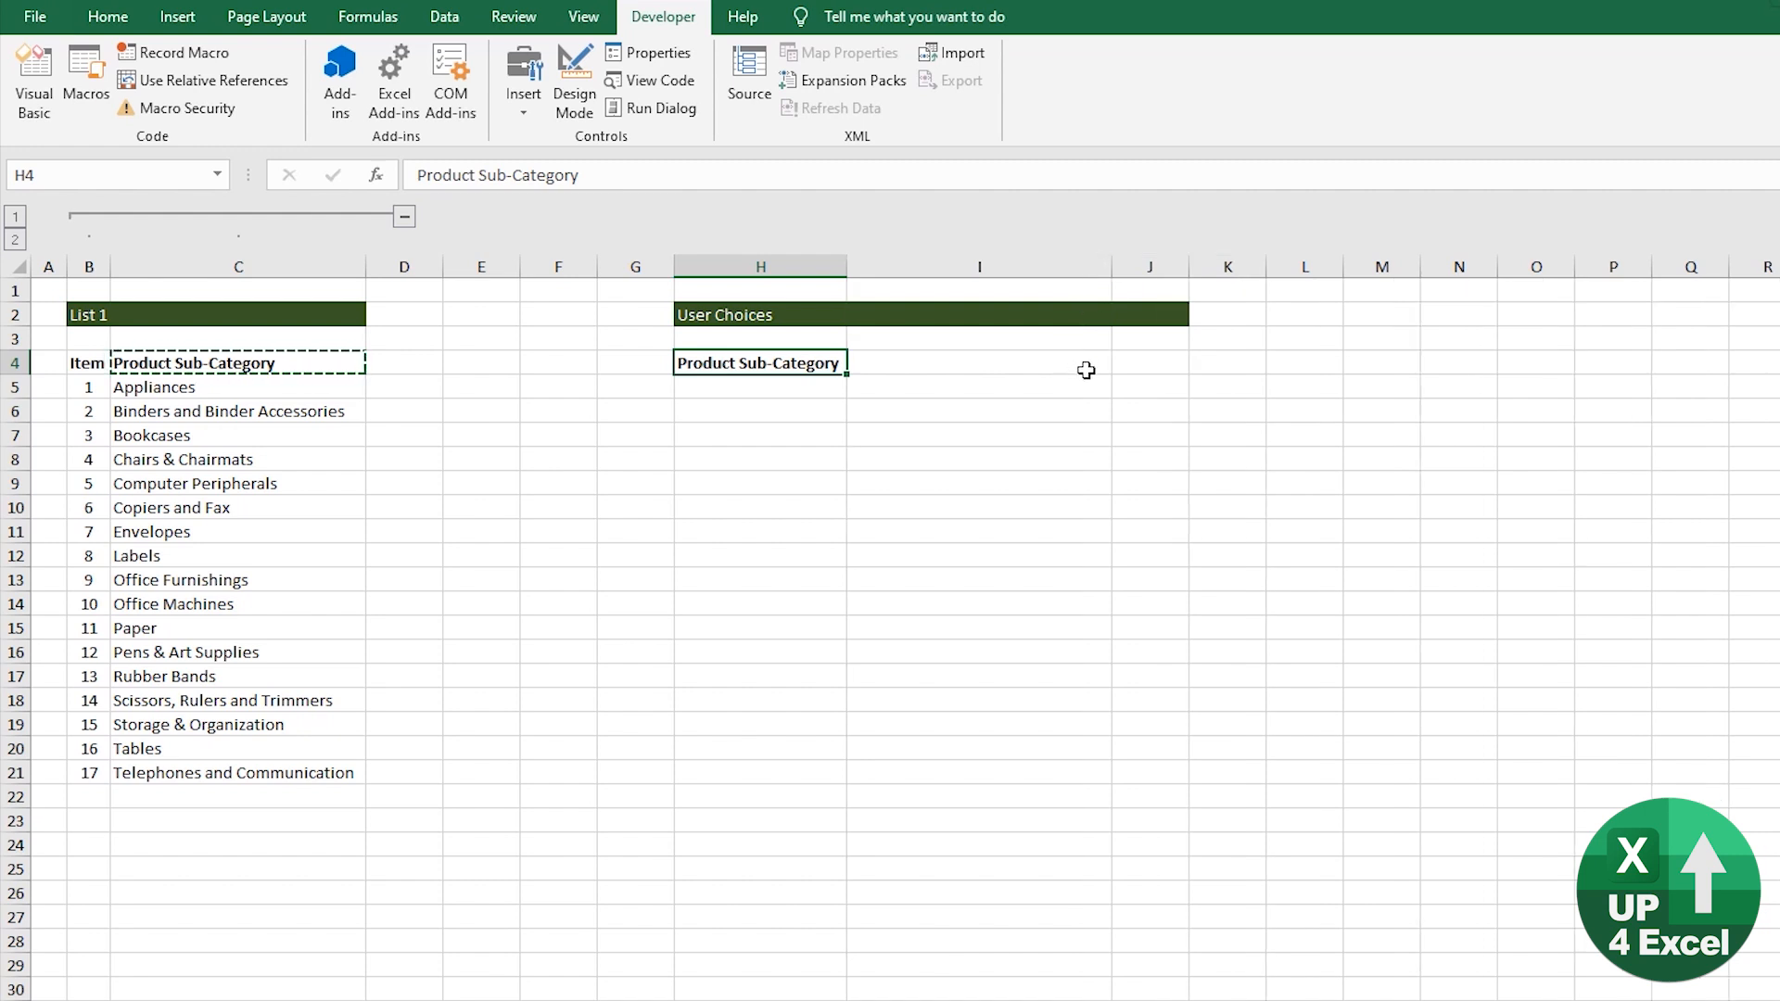
pyautogui.moveTo(1095, 358)
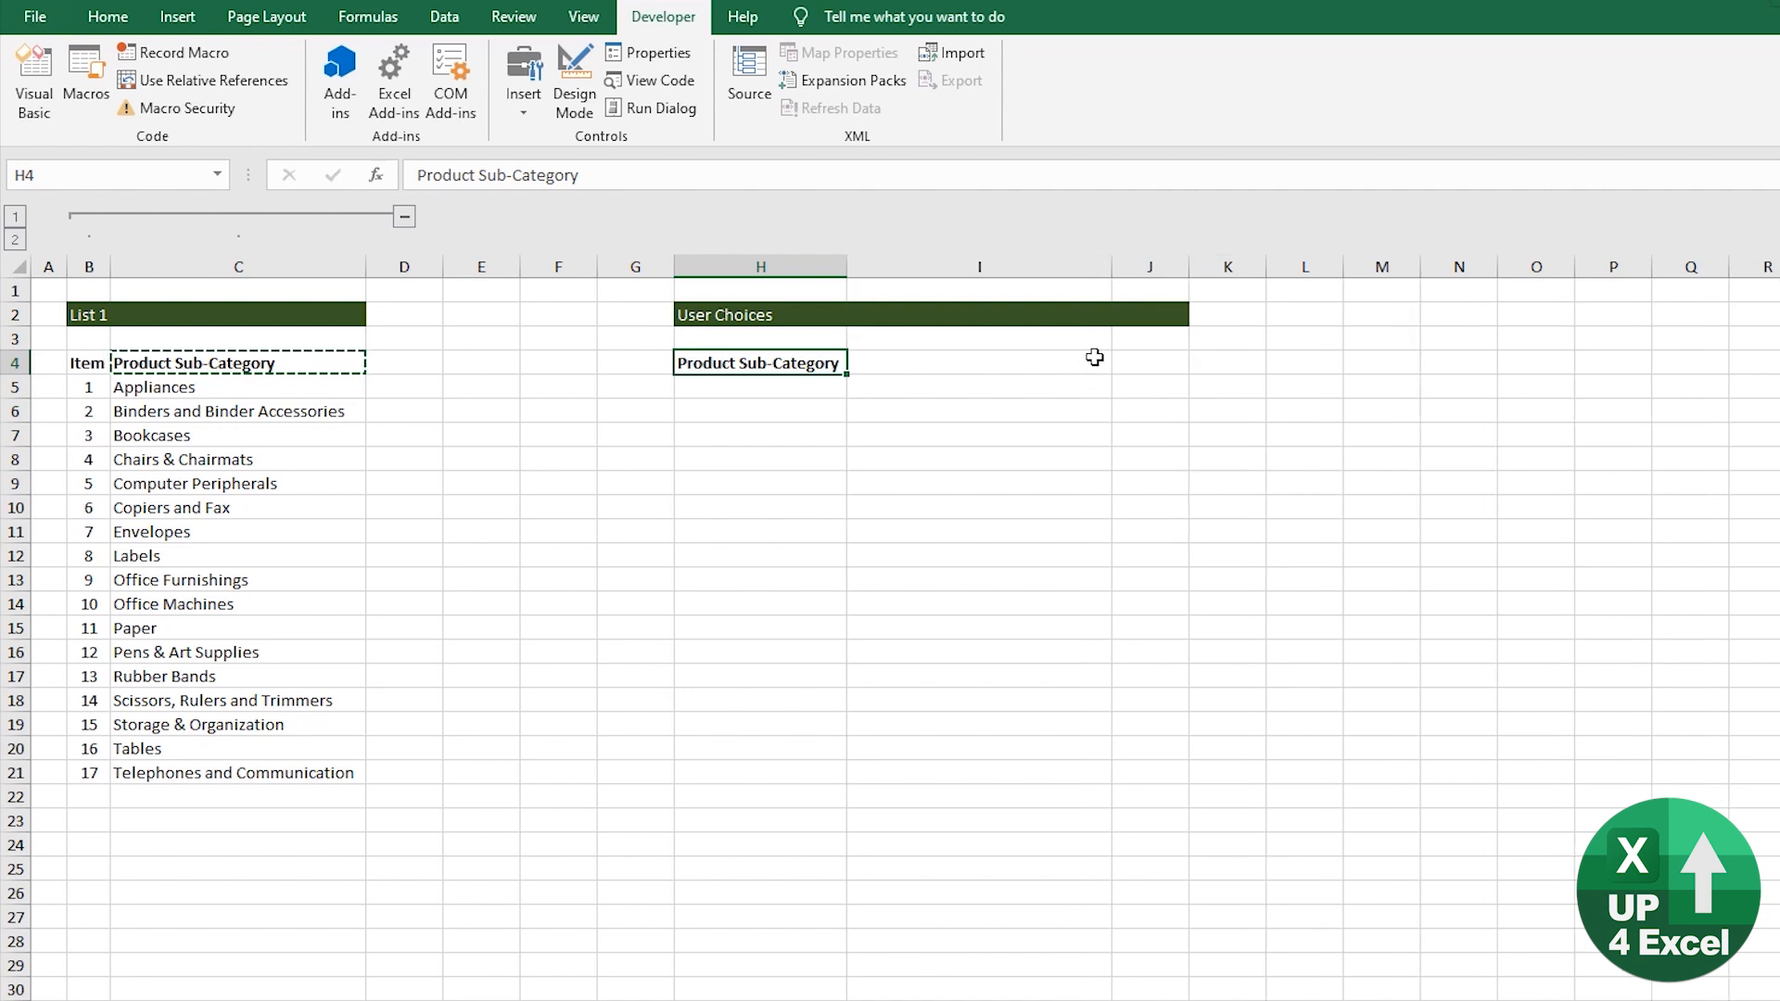
# Add a combo box in I4 listing the C5:C21 sub-categories, linked to cell I5
pyautogui.click(523, 84)
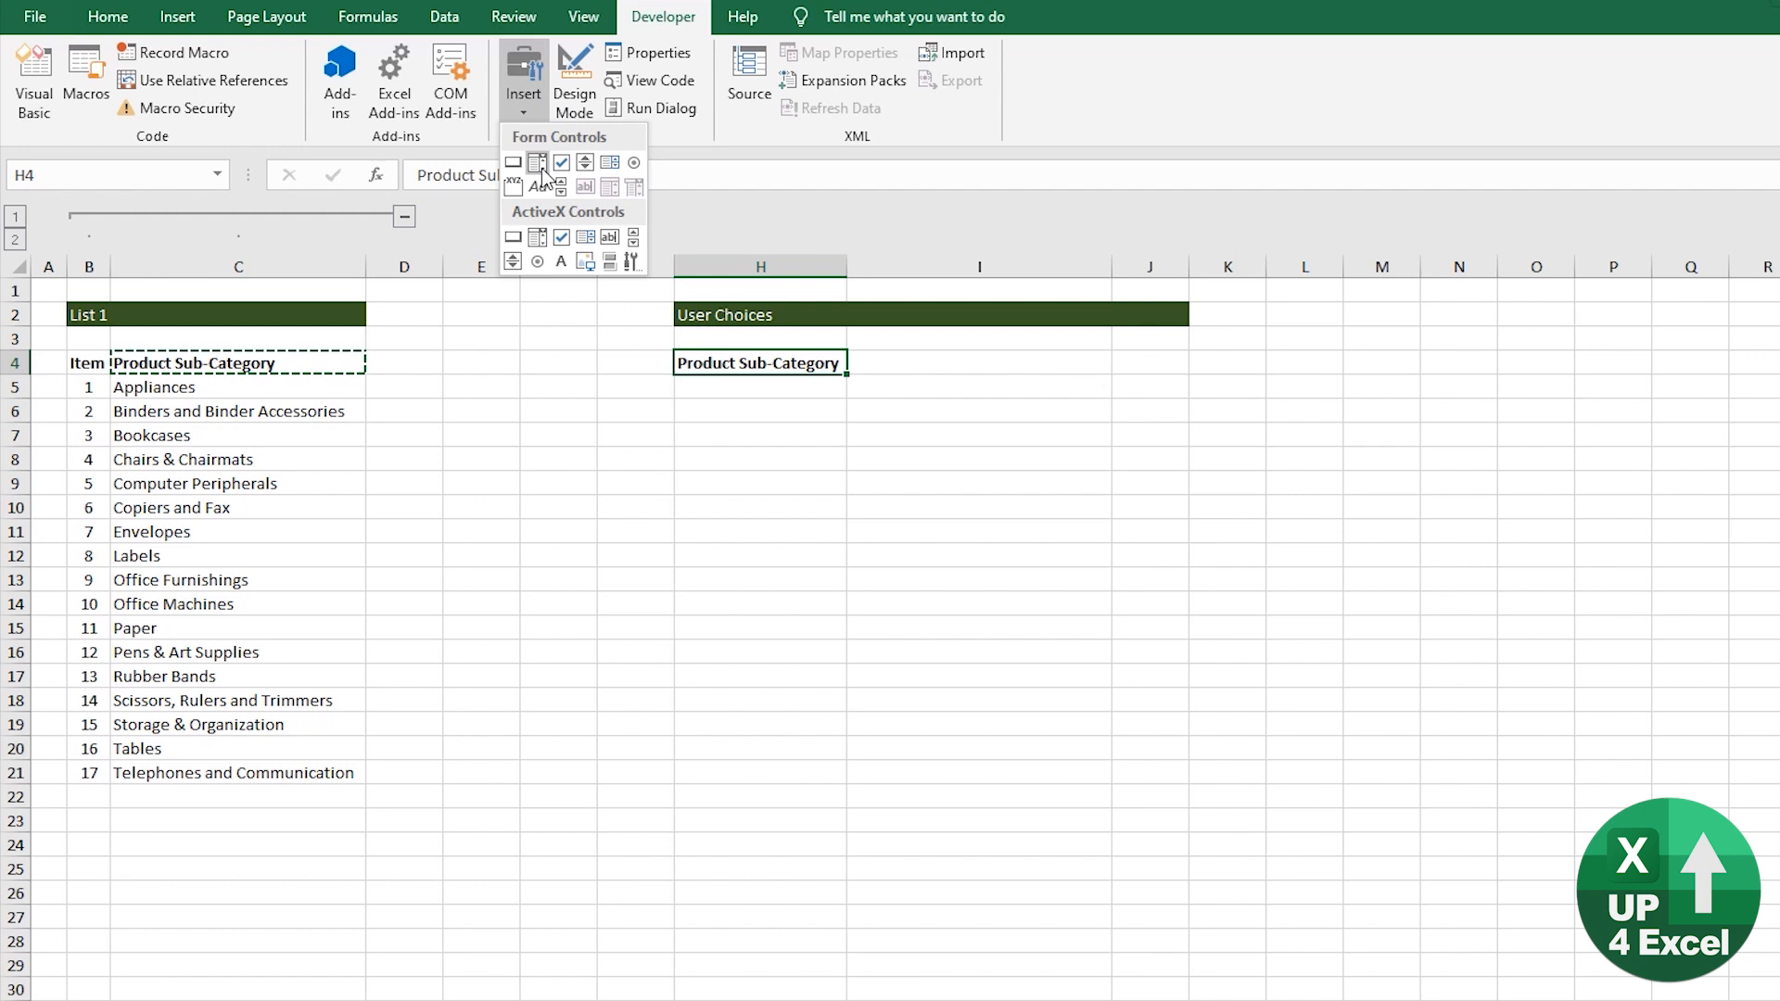
pyautogui.click(538, 164)
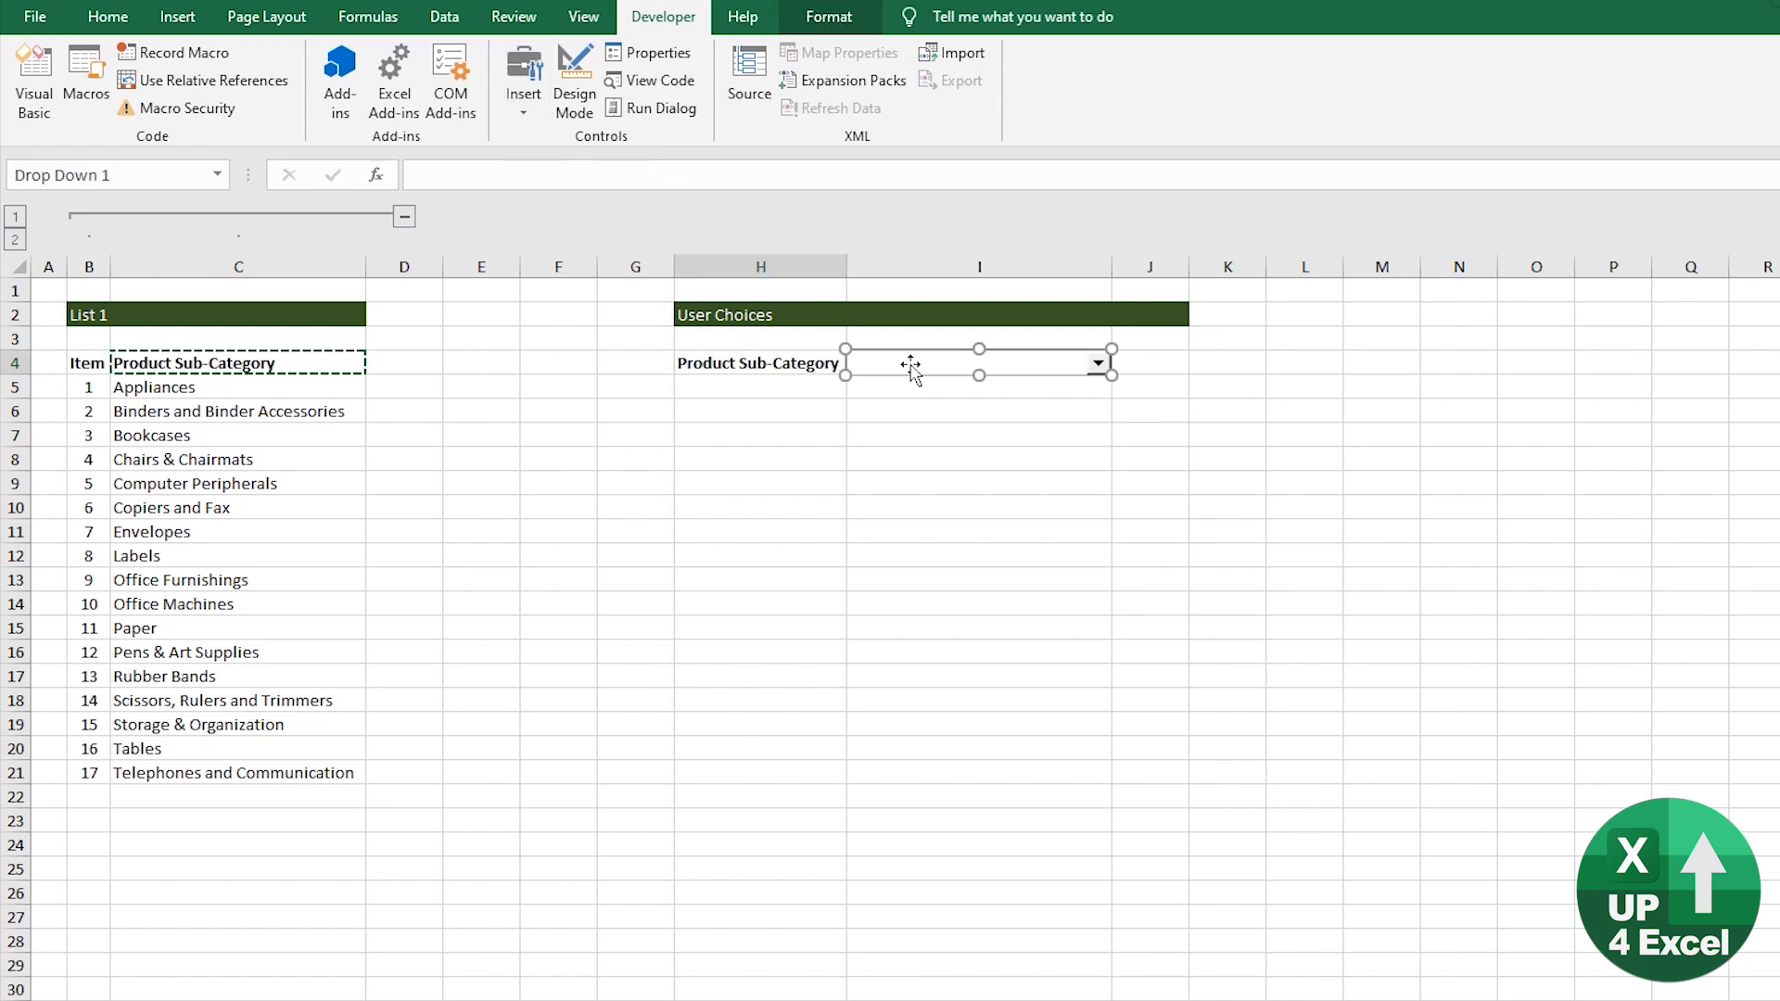
pyautogui.moveTo(980, 371)
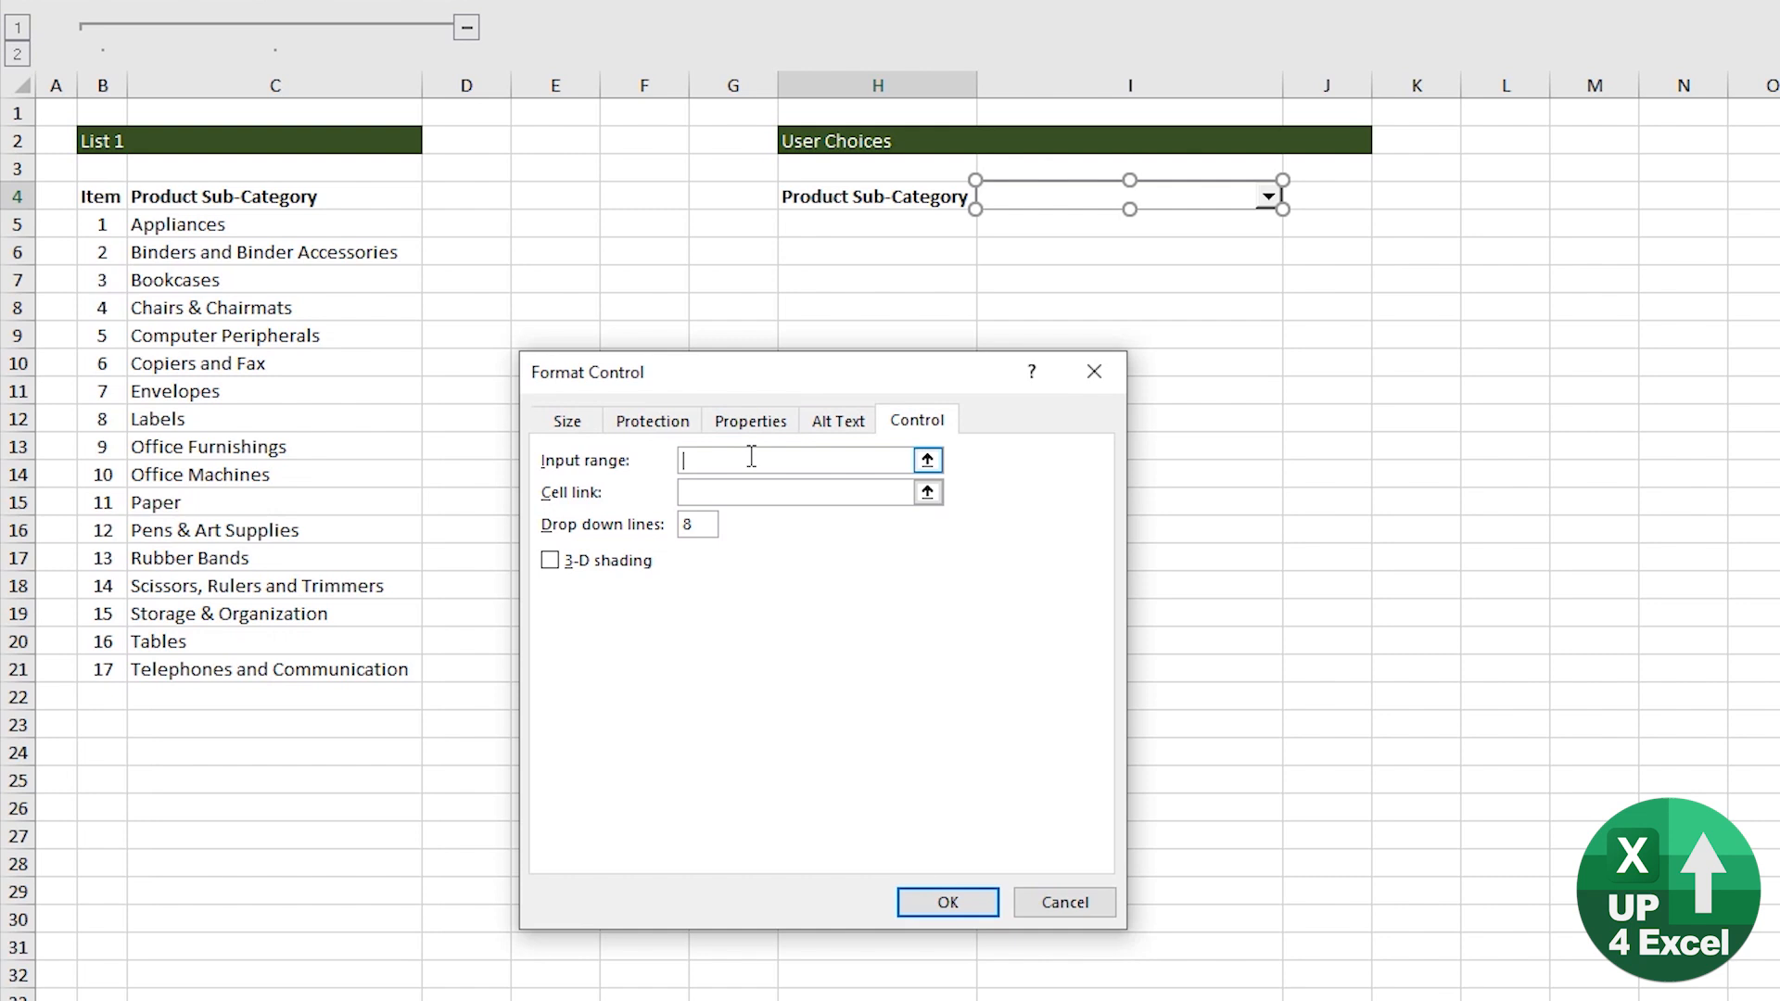
pyautogui.moveTo(130, 224); pyautogui.dragTo(421, 669)
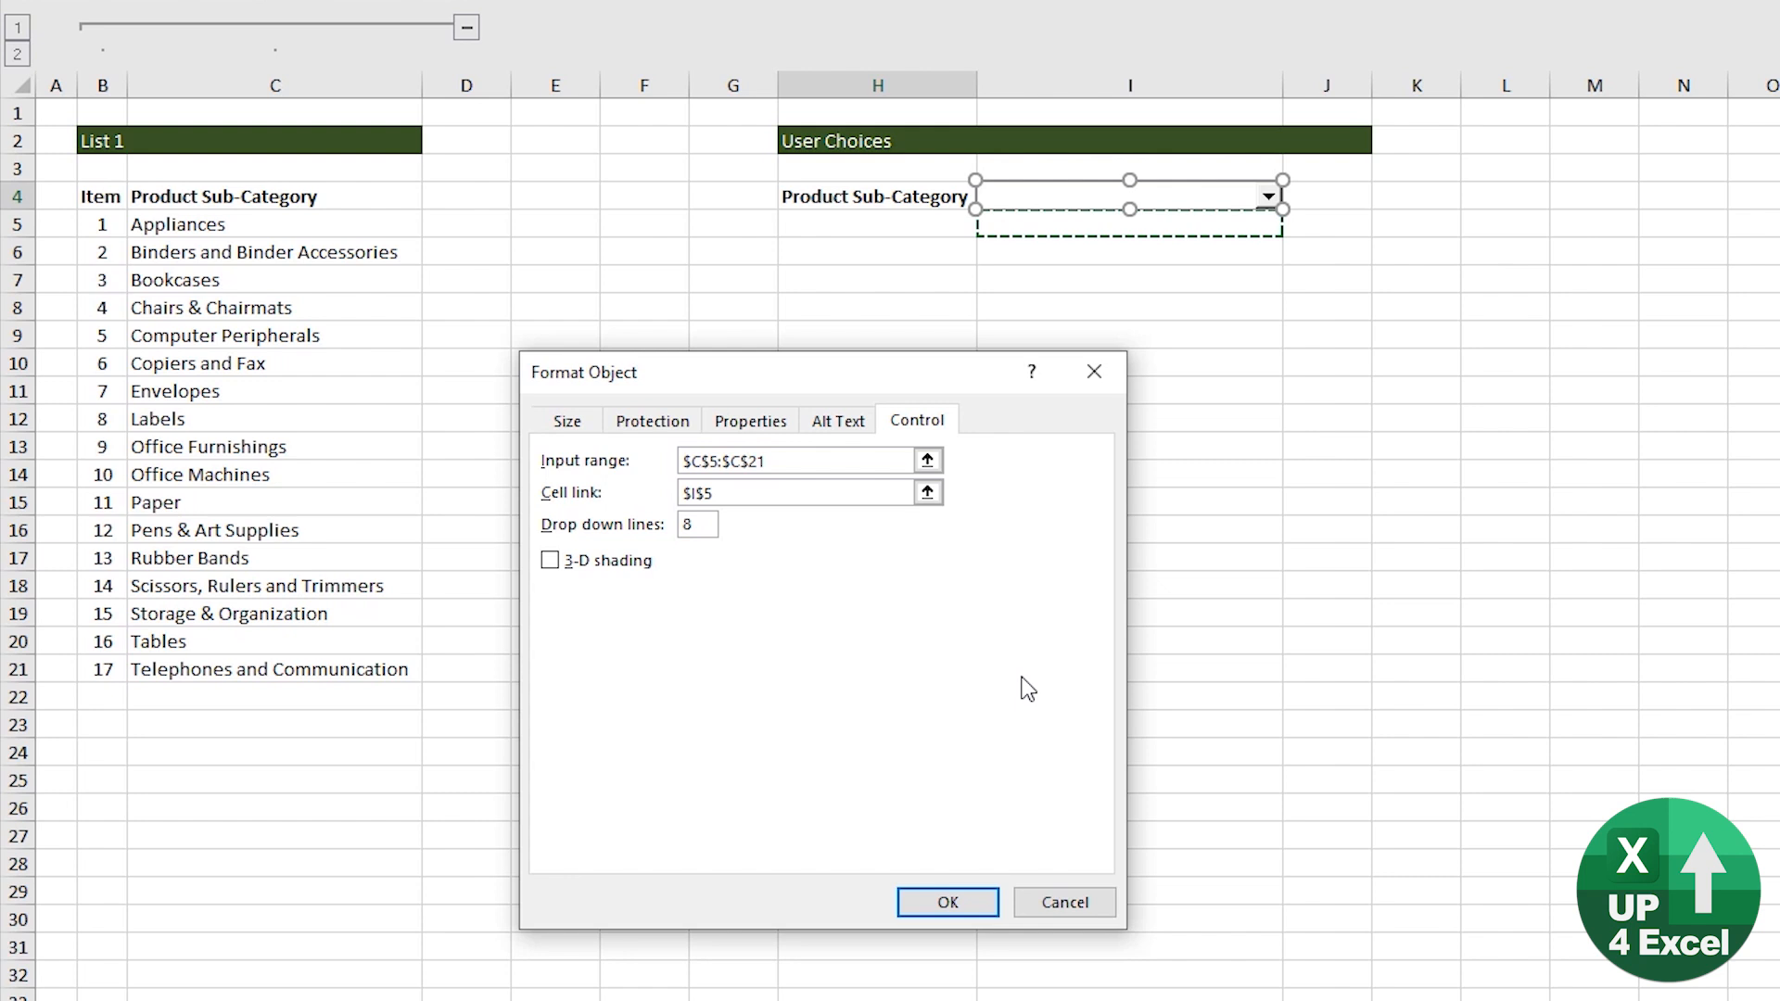
pyautogui.click(948, 901)
pyautogui.write('Item ch')
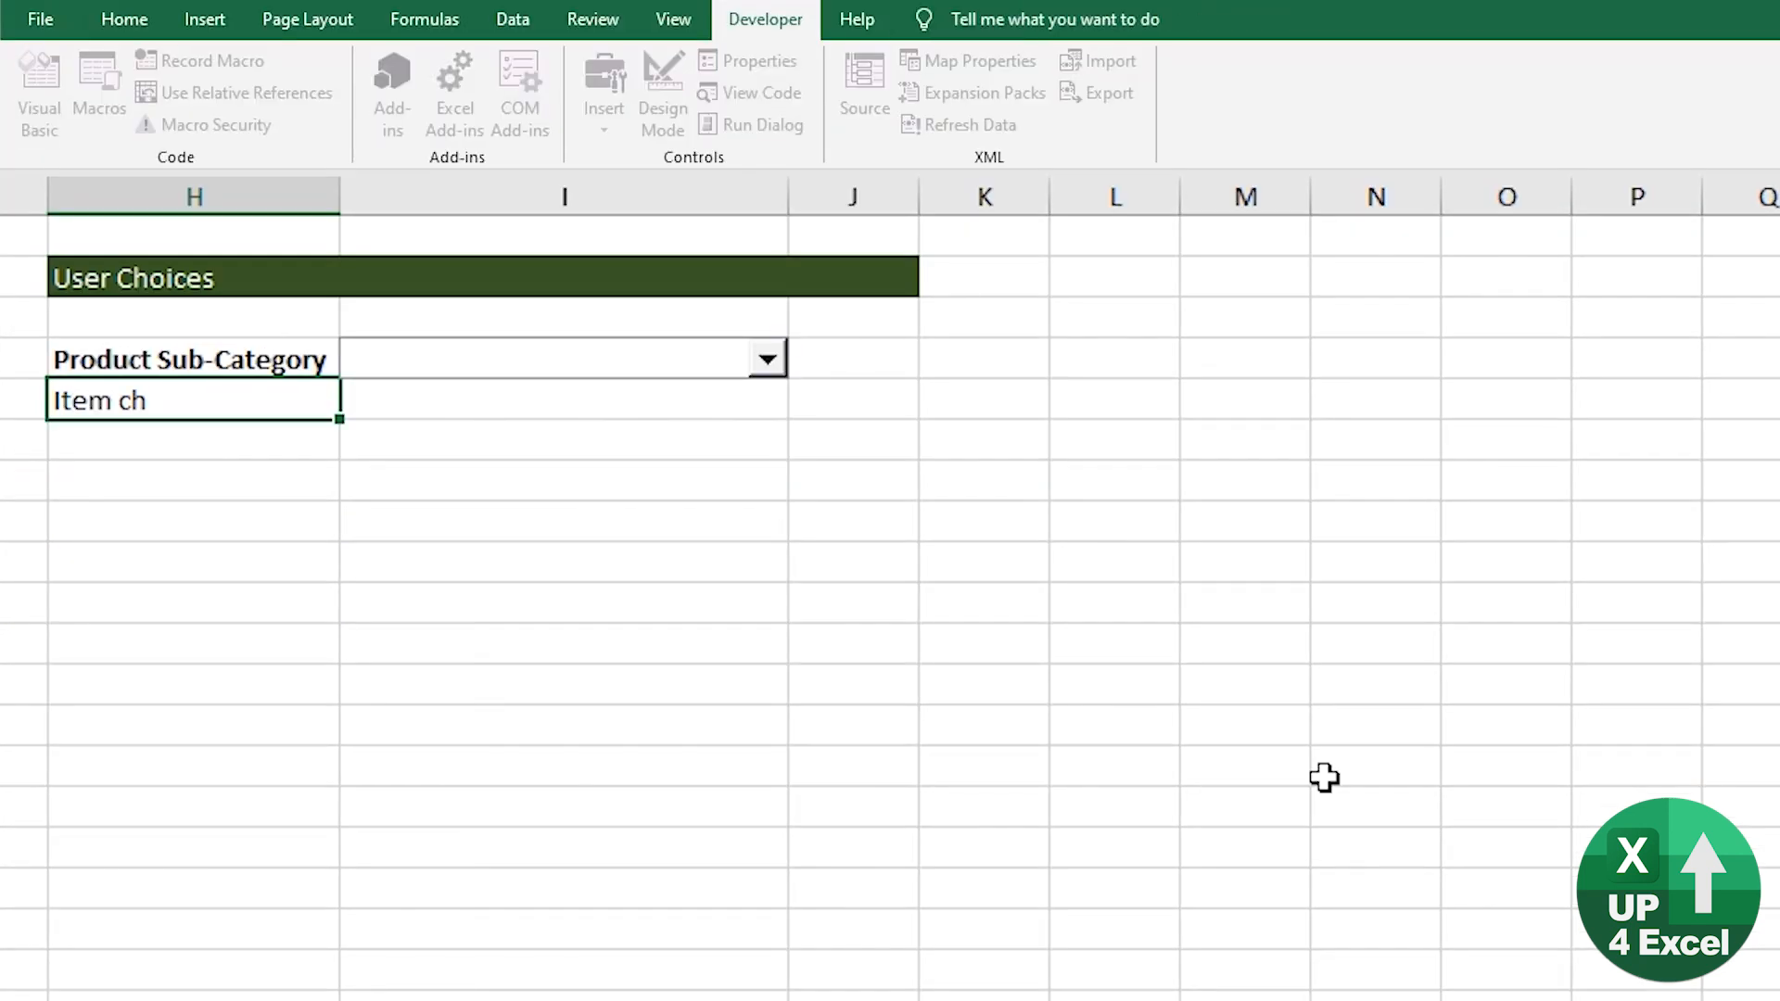
# Test the combo box by choosing Computer Peripherals and confirm the Item Chosen label
pyautogui.click(767, 360)
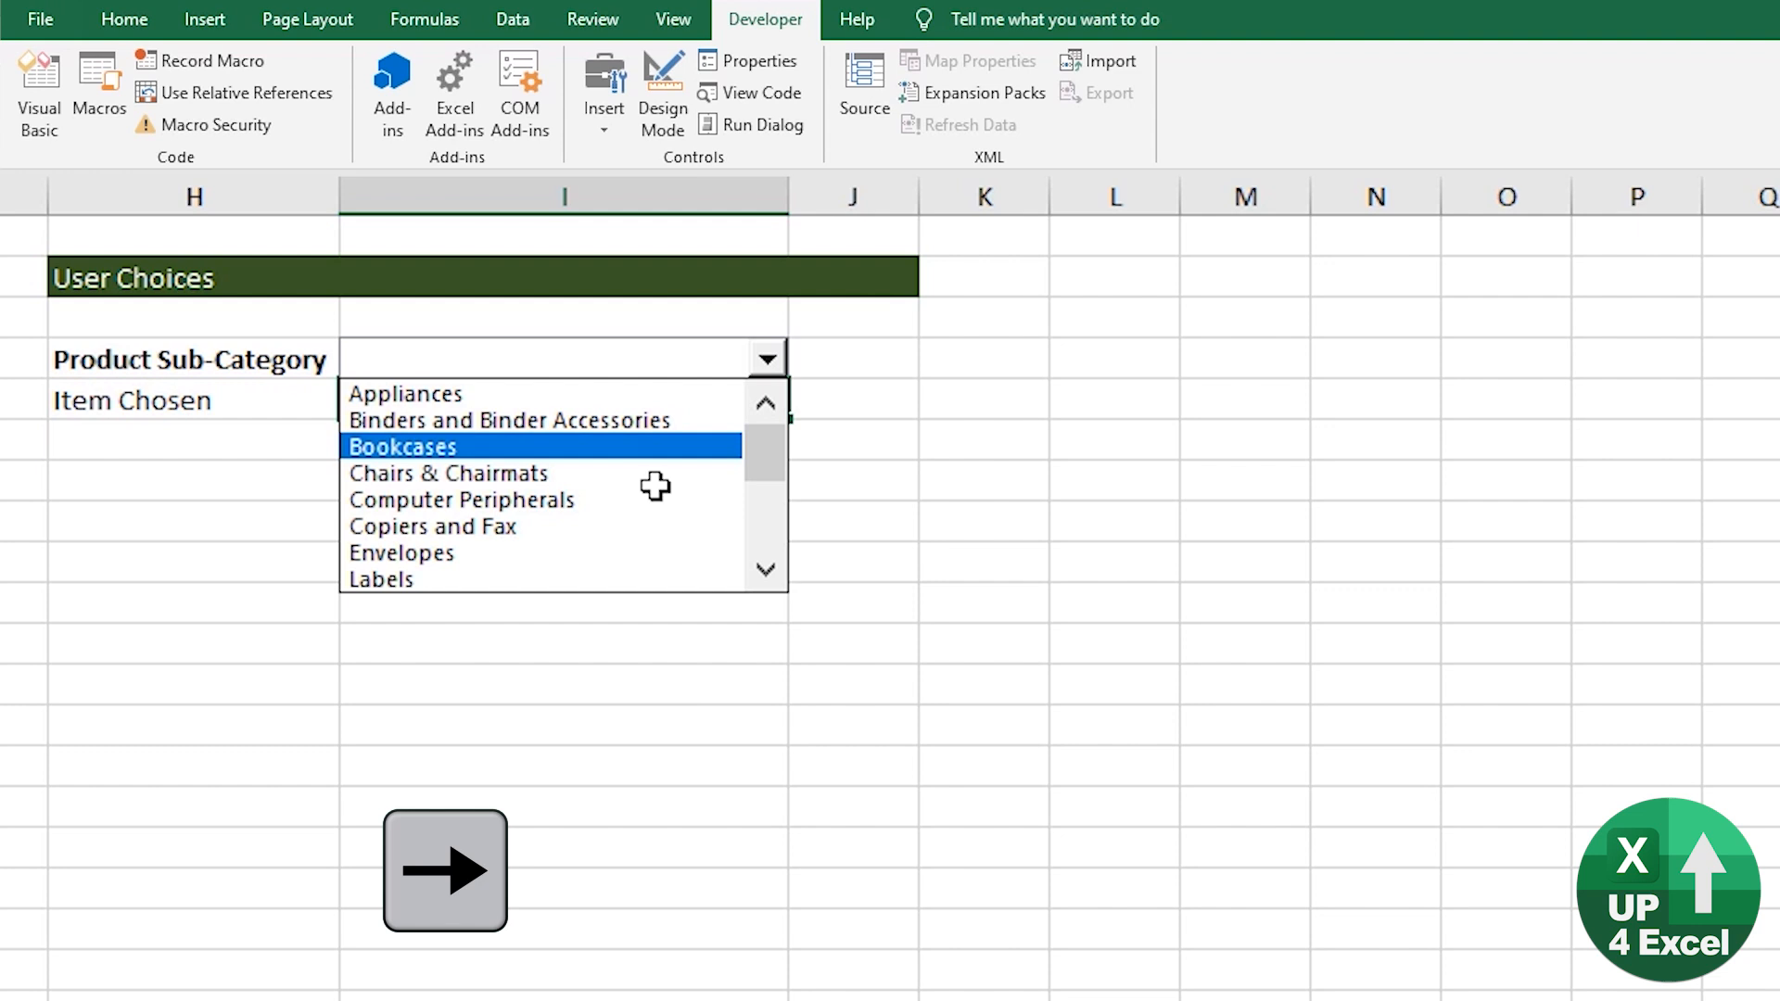
pyautogui.click(460, 501)
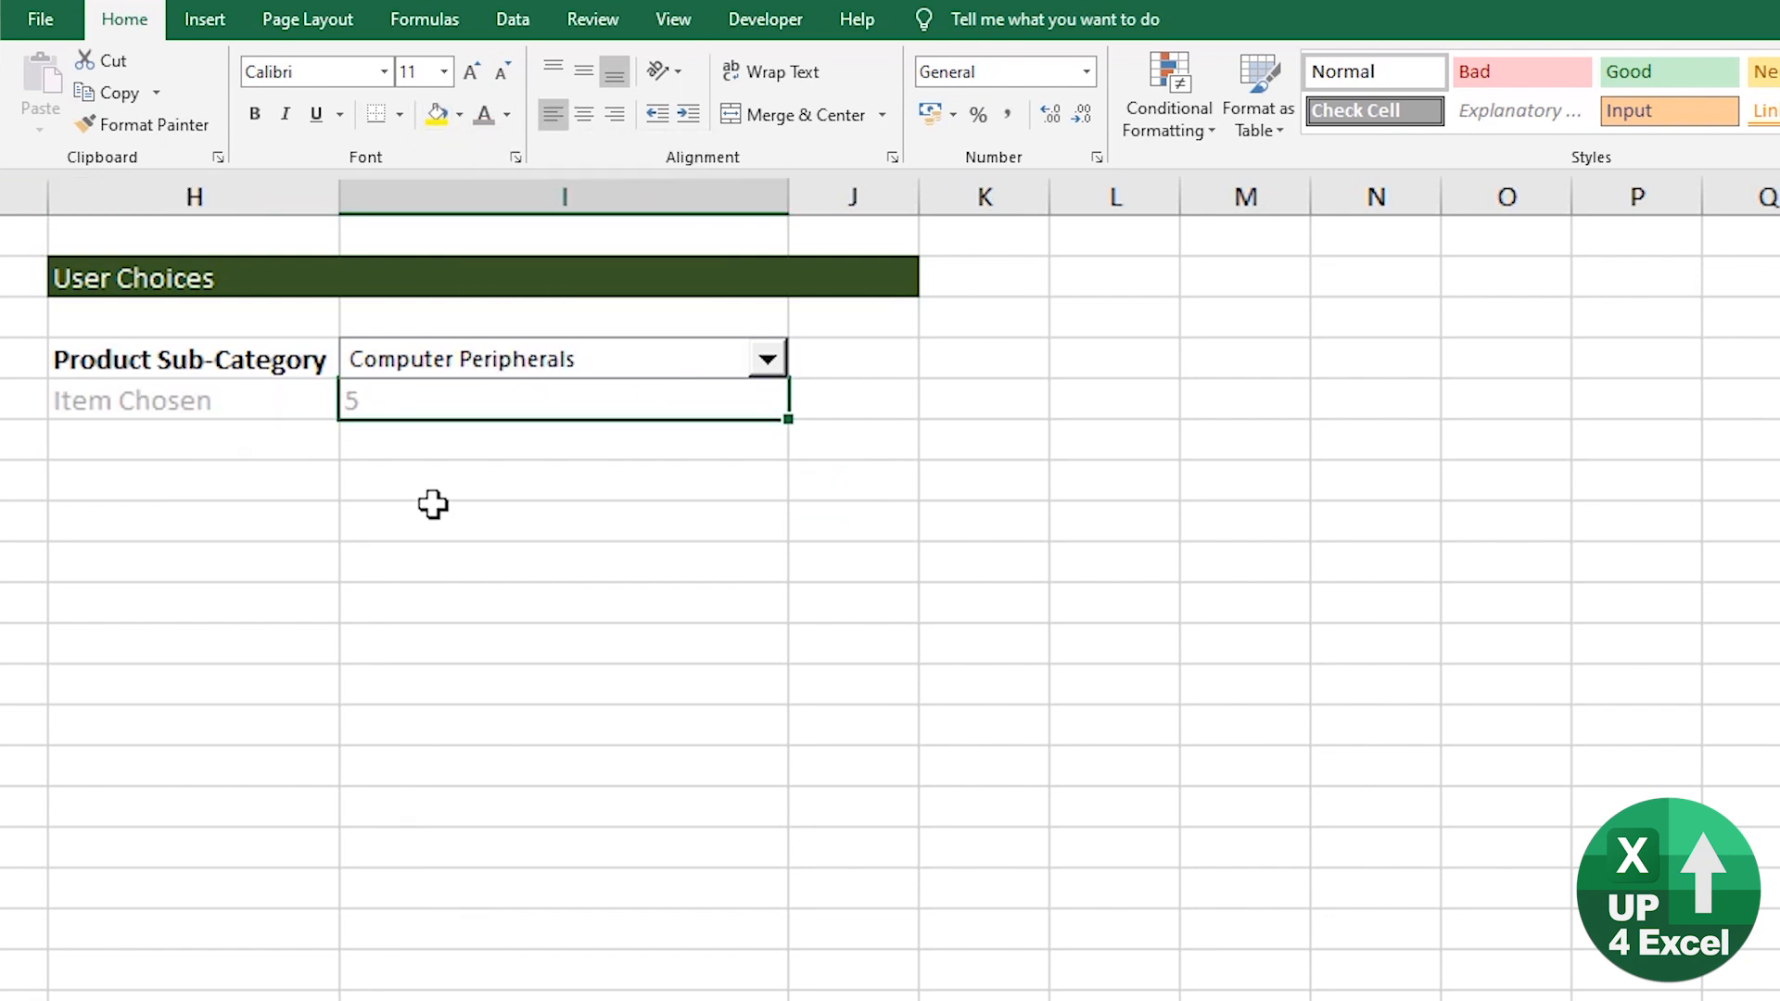
pyautogui.press('Enter')
pyautogui.write('=index')
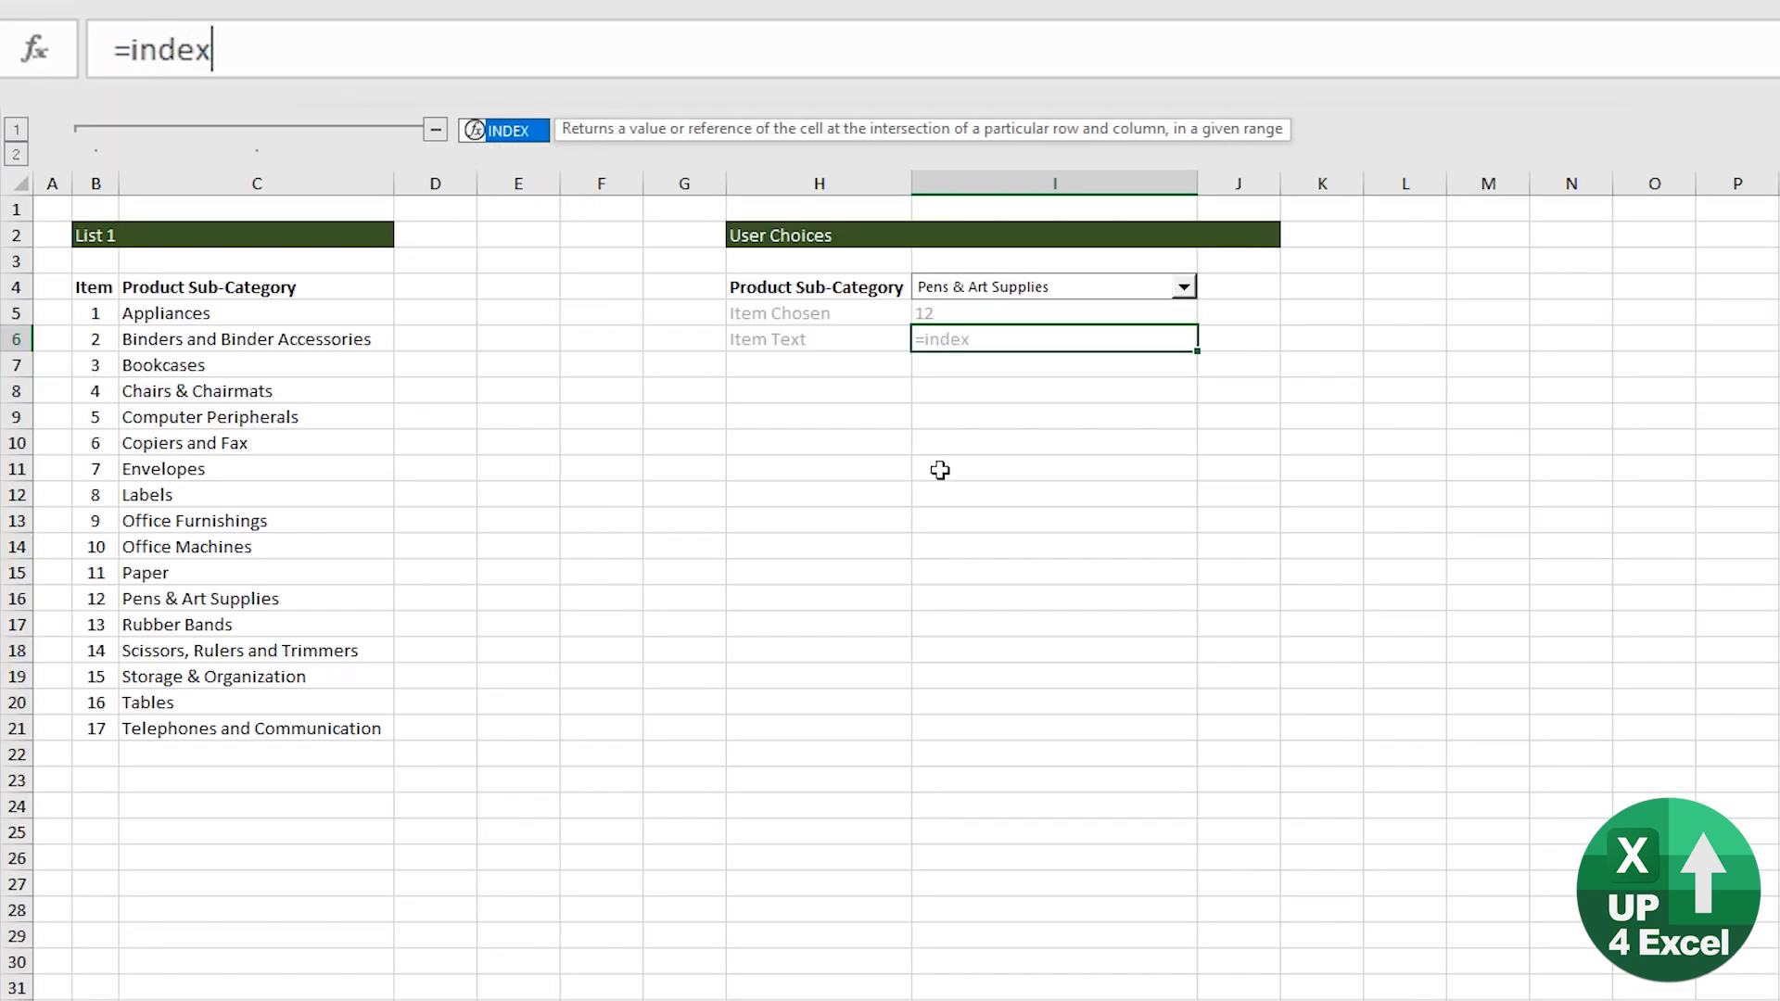
# Enter =INDEX($C:$C,MATCH($I$5,$B:$B,0)) in I6 to return the chosen sub-category name
pyautogui.write('(')
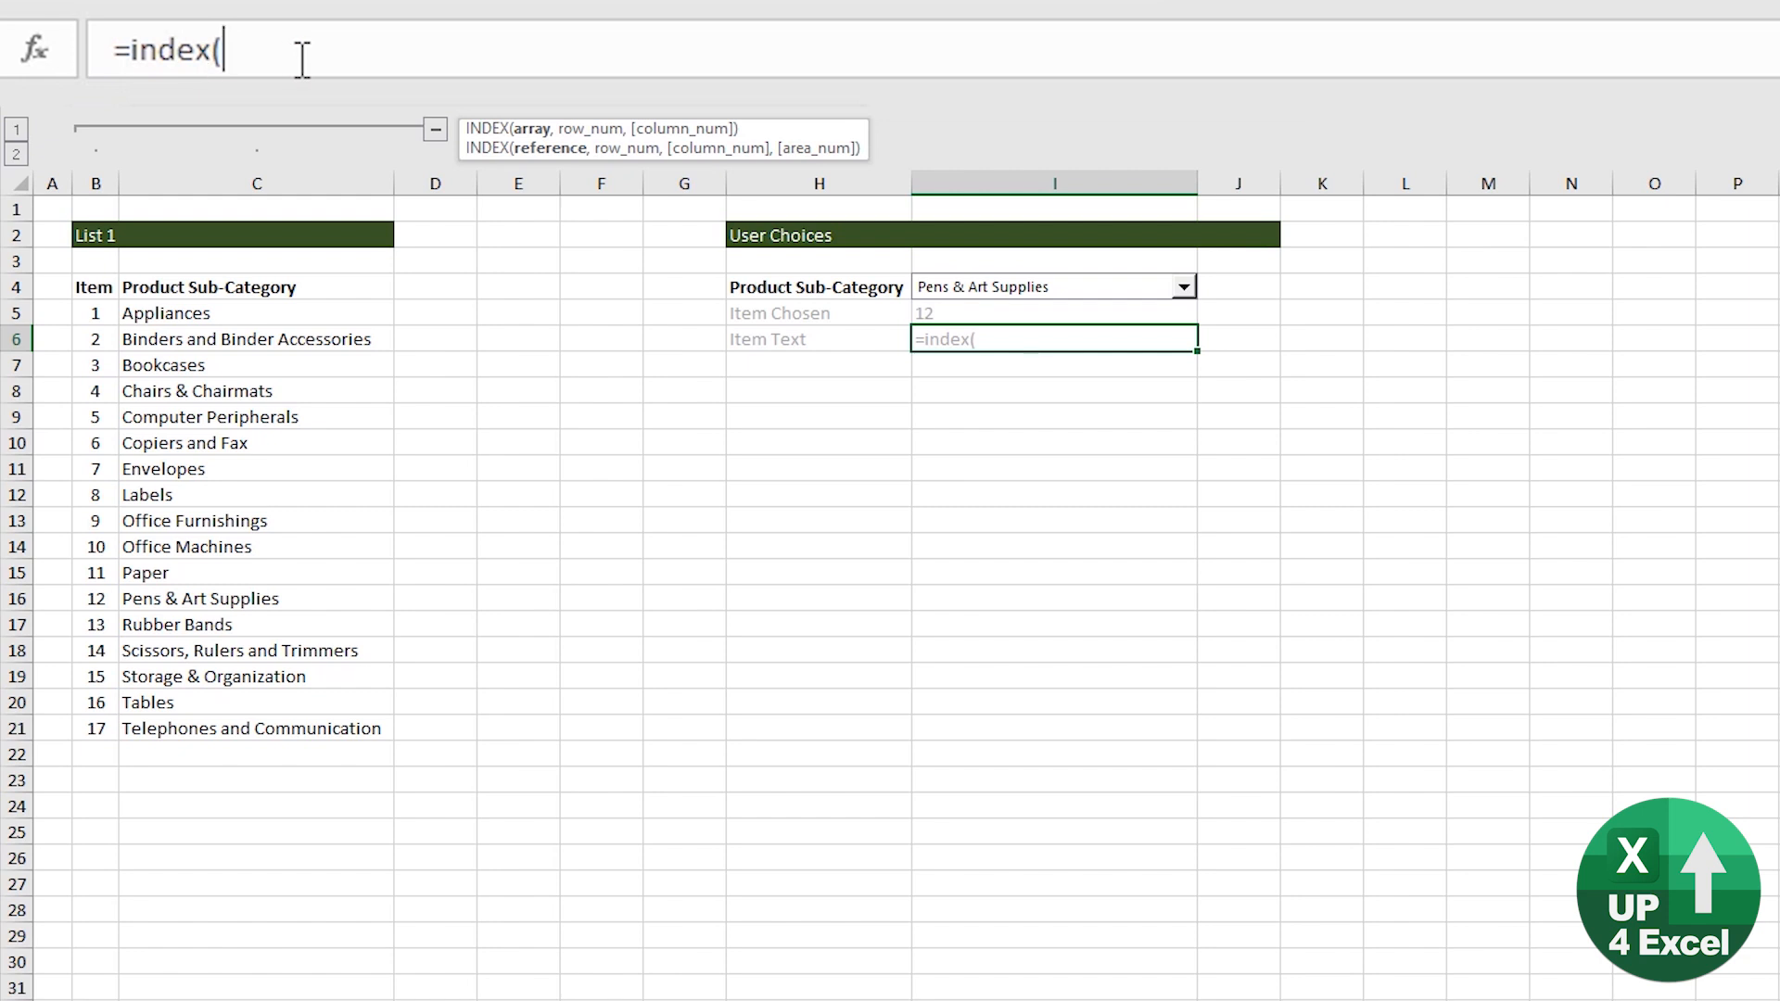
pyautogui.moveTo(710, 126)
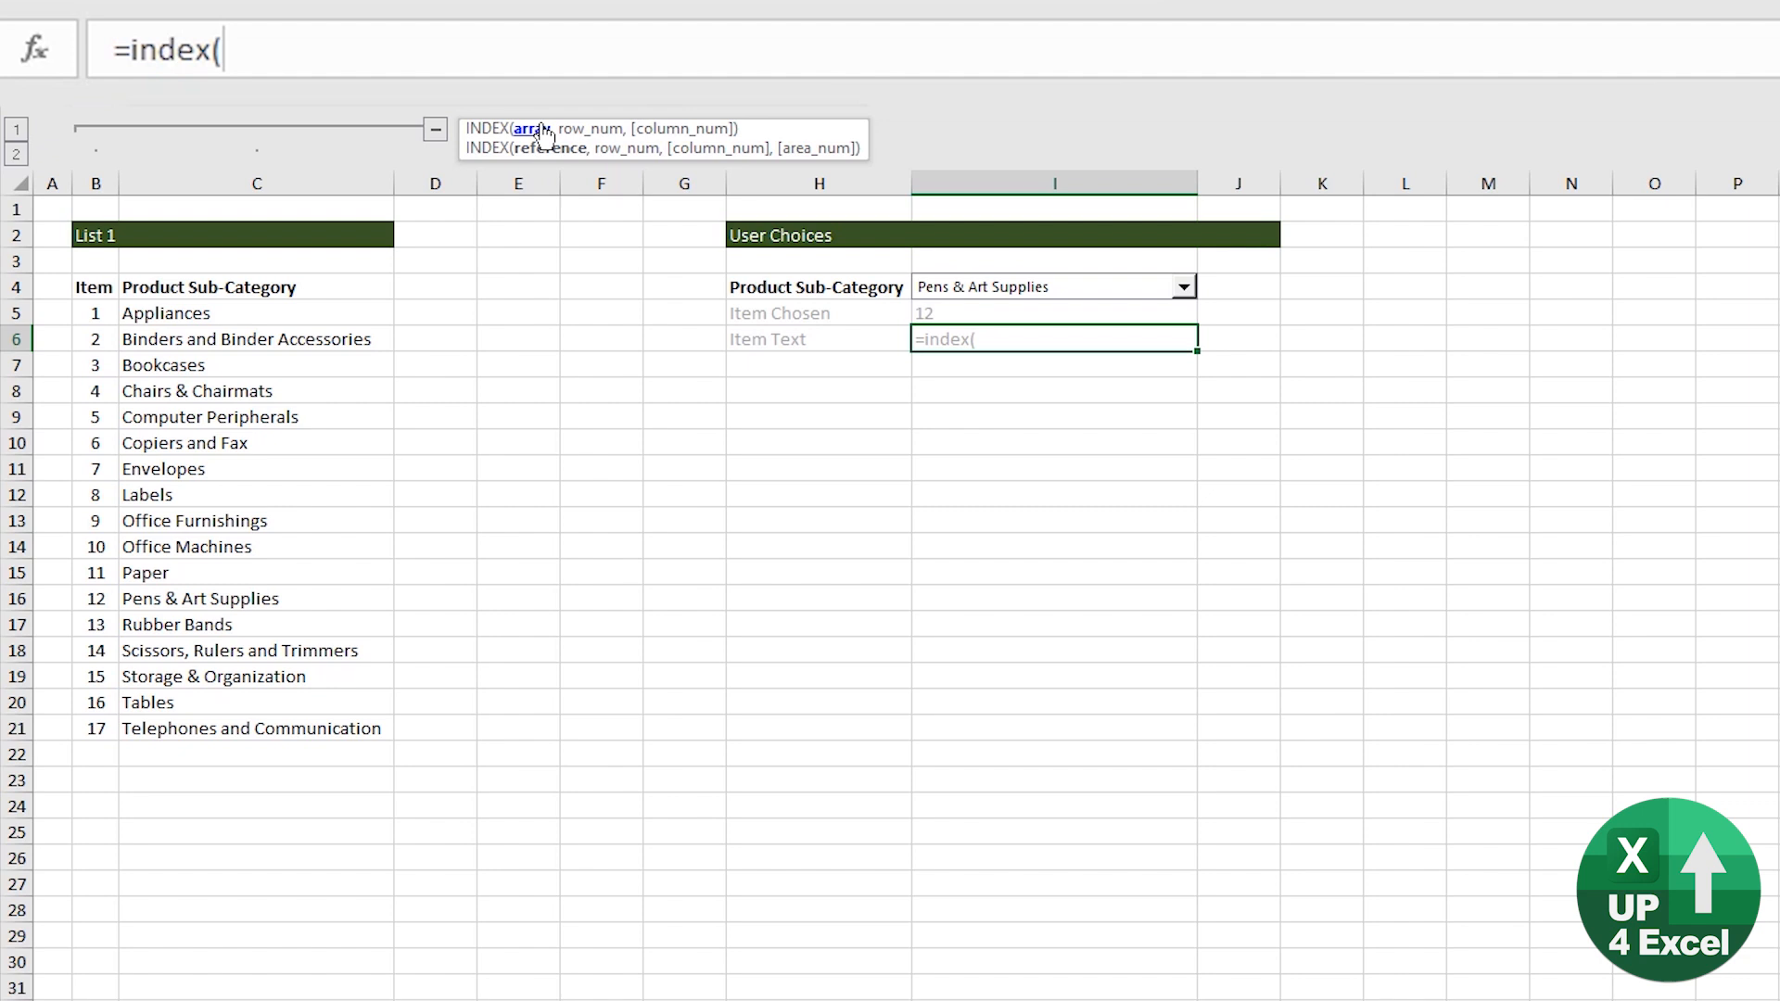
pyautogui.moveTo(975, 345)
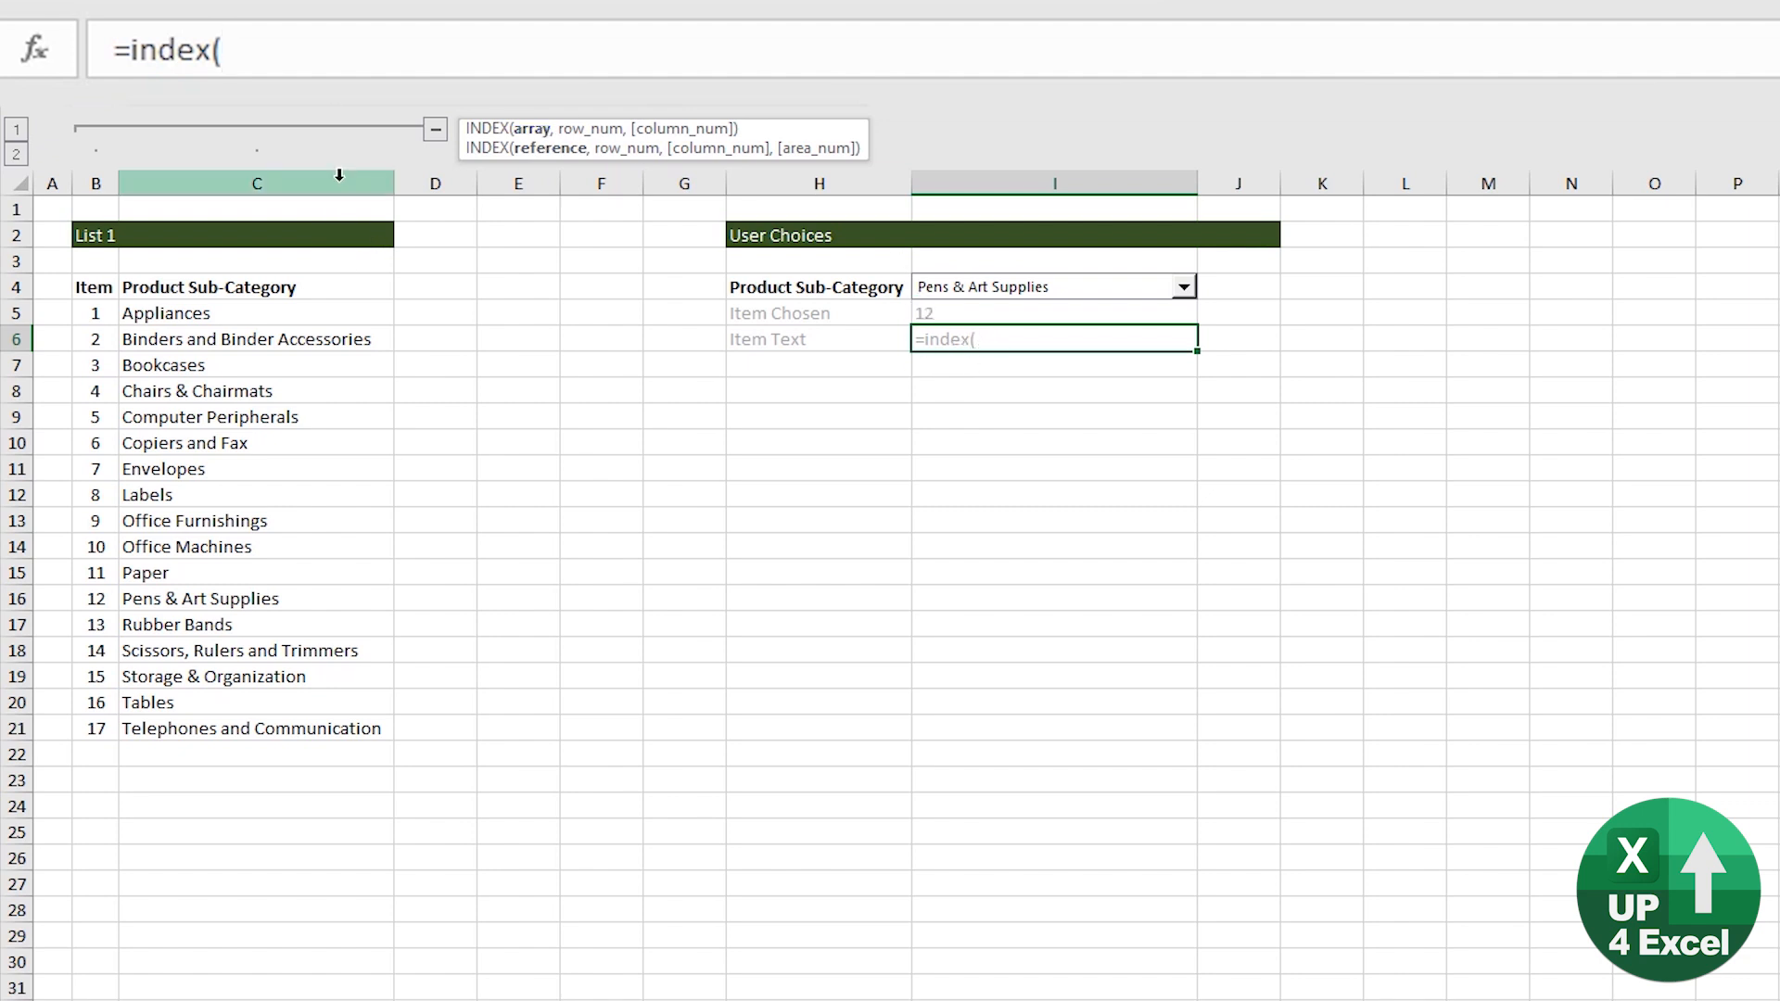
pyautogui.click(256, 182)
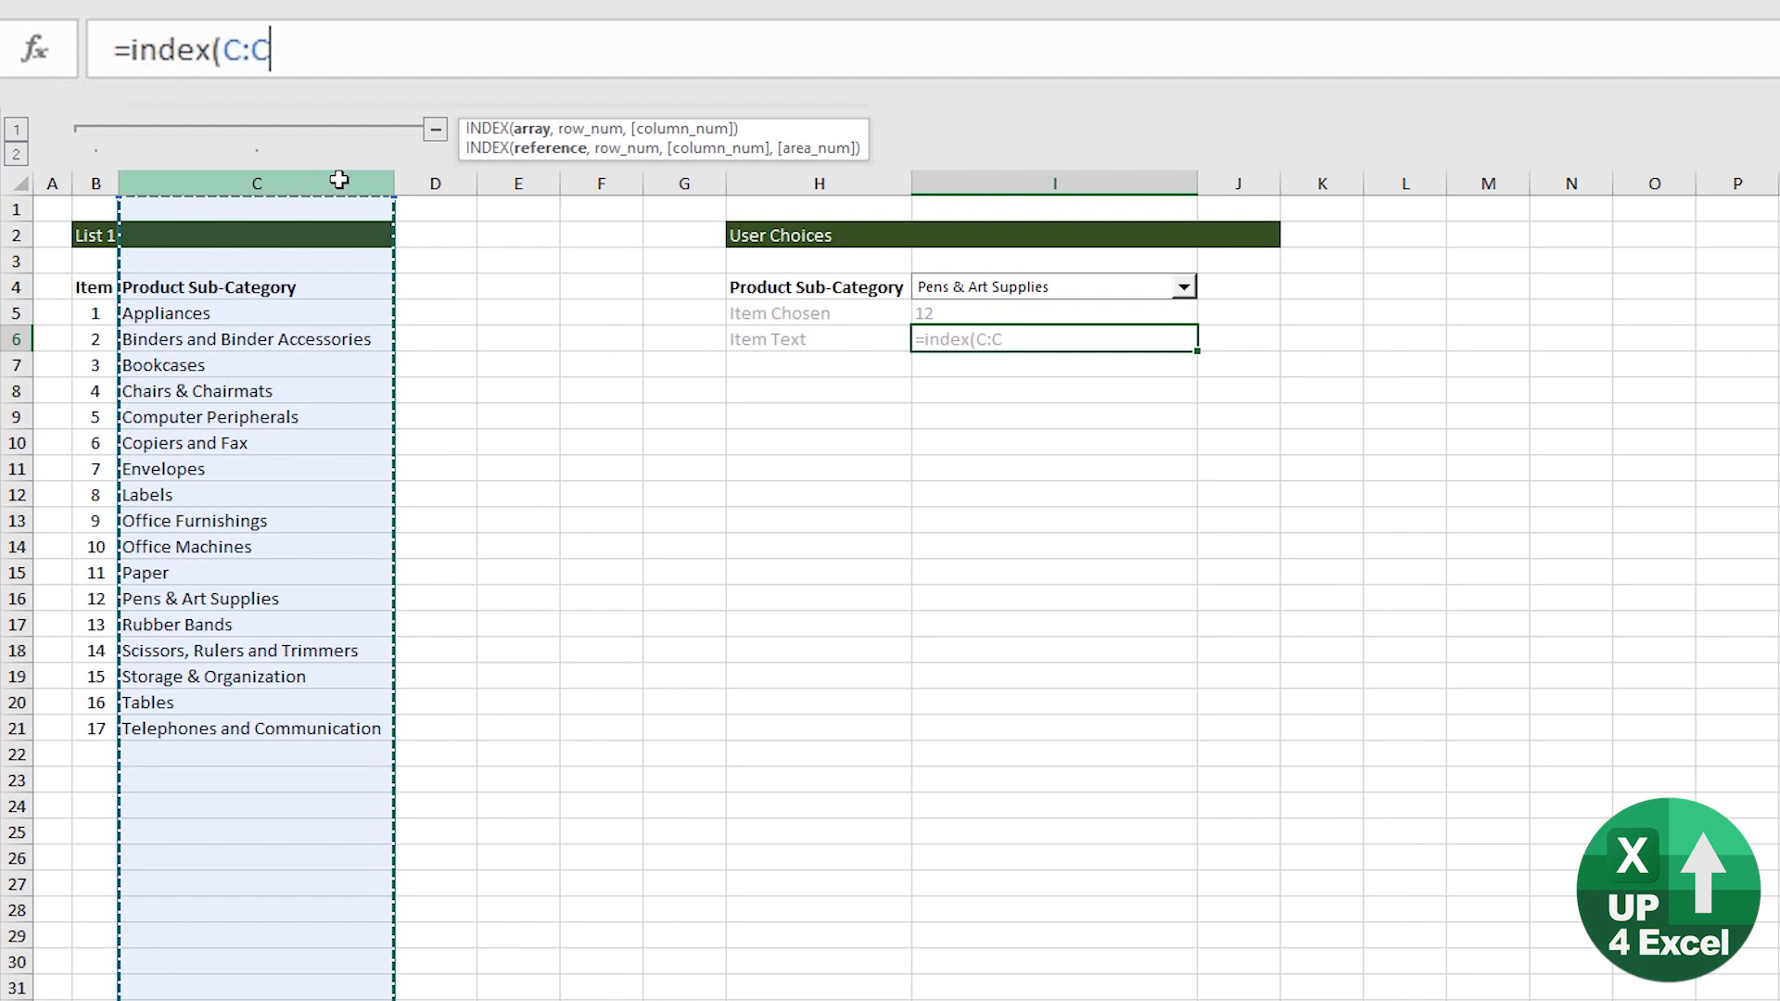
pyautogui.moveTo(341, 175)
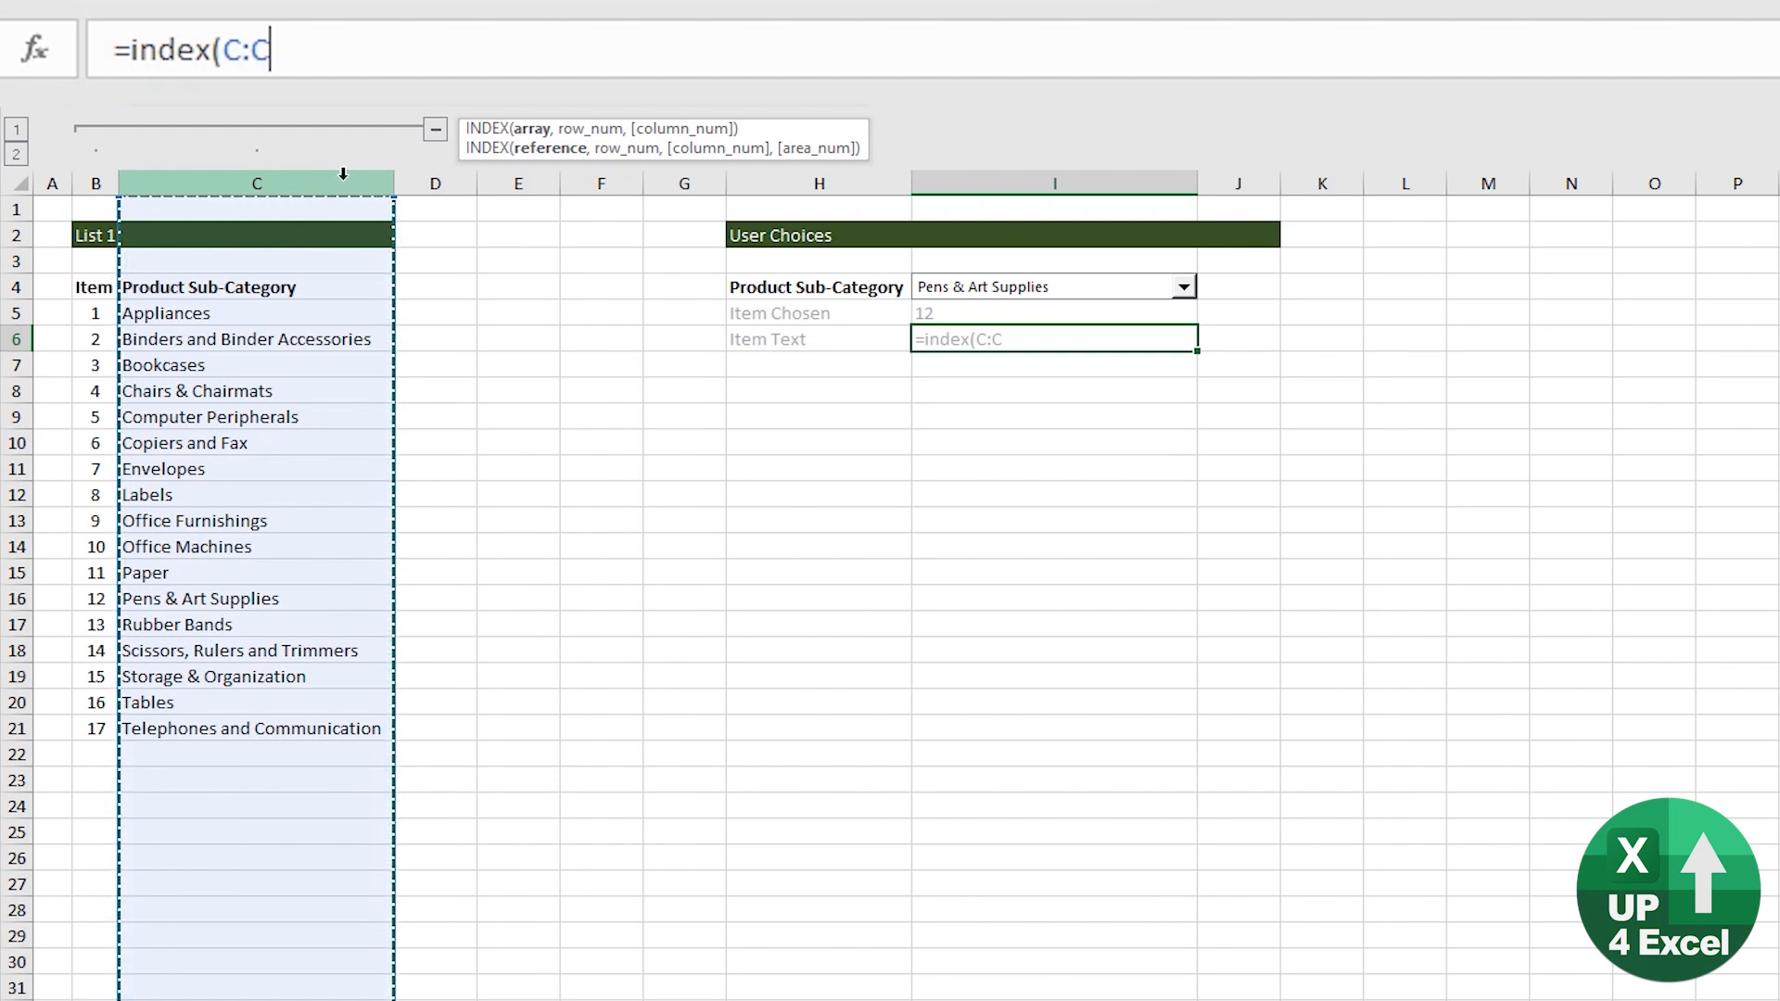
pyautogui.press('F4')
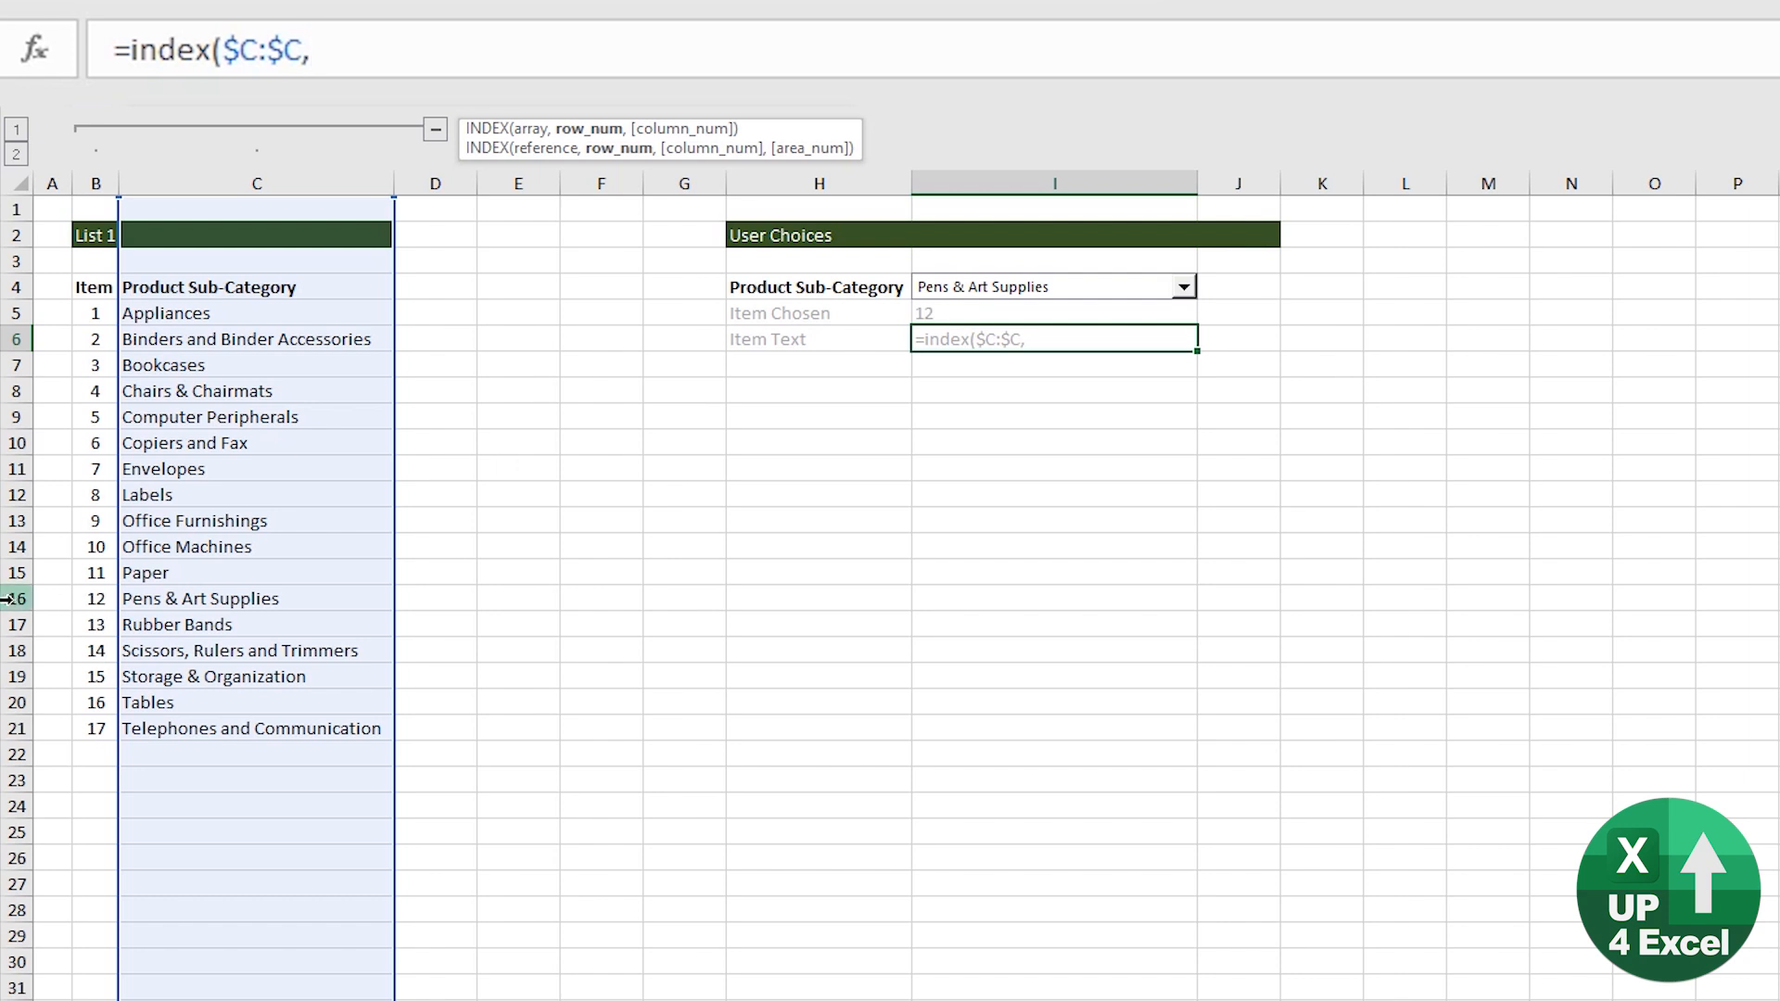
pyautogui.moveTo(63, 386)
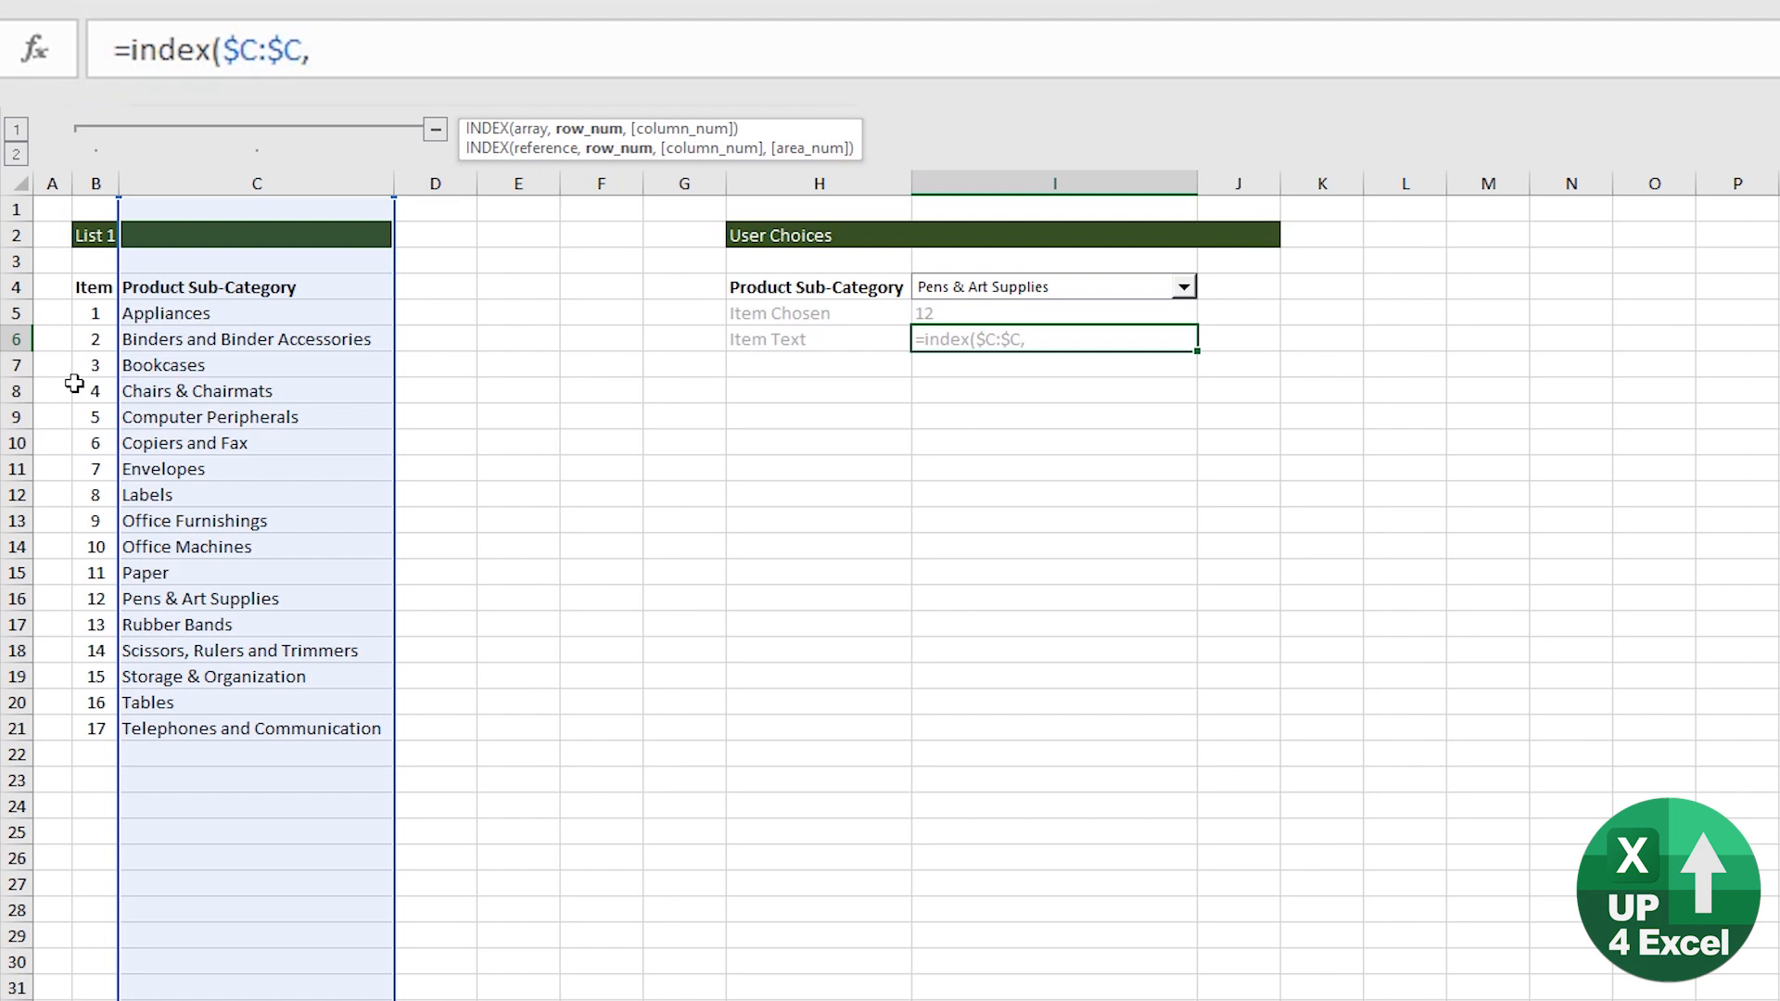
pyautogui.moveTo(638, 252)
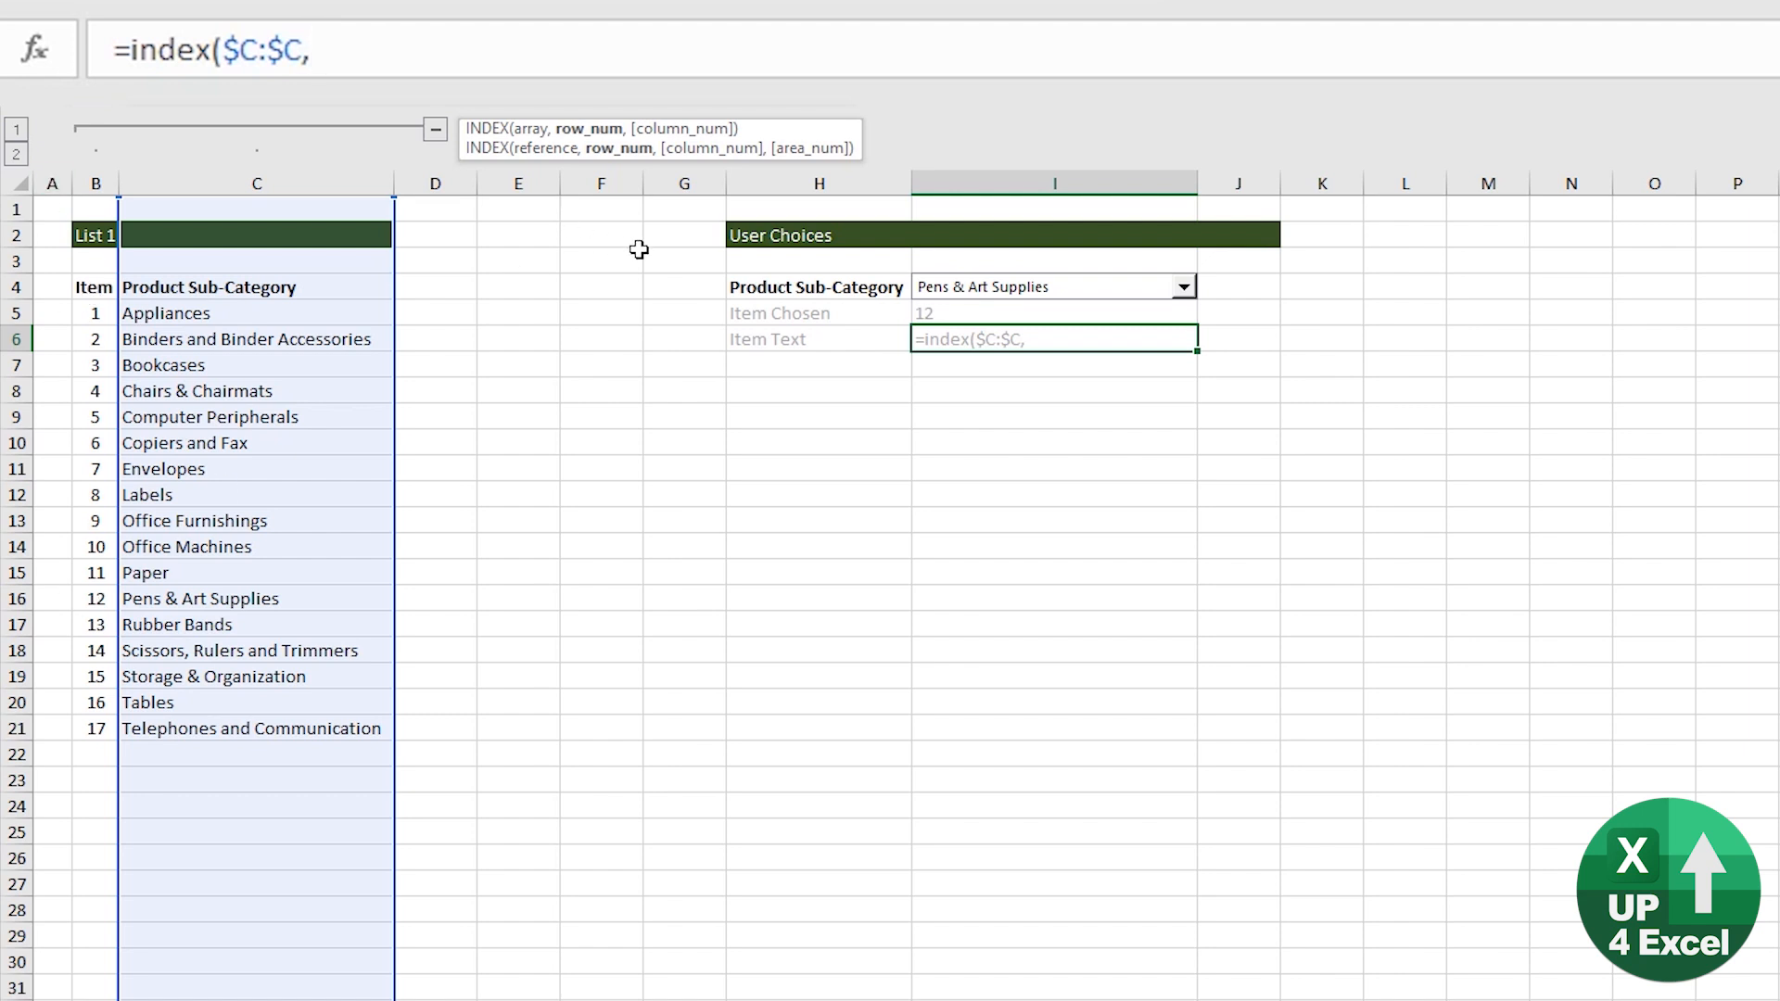
pyautogui.write('match(')
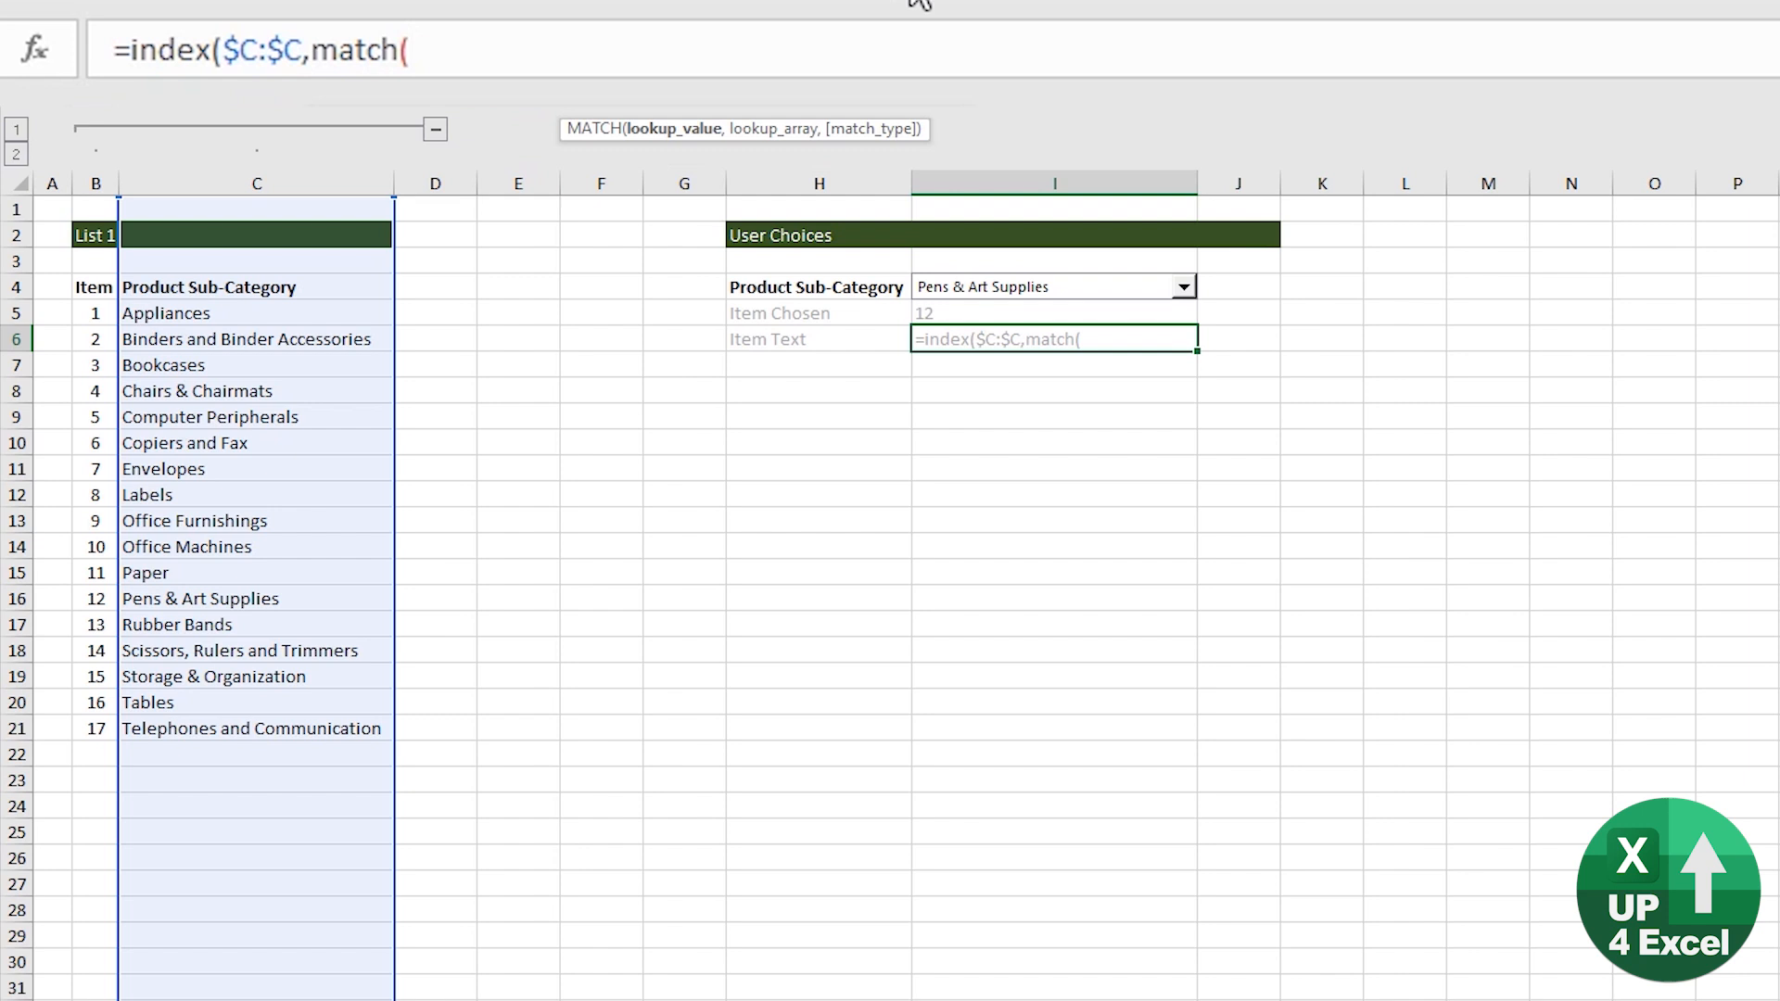
pyautogui.press('F4')
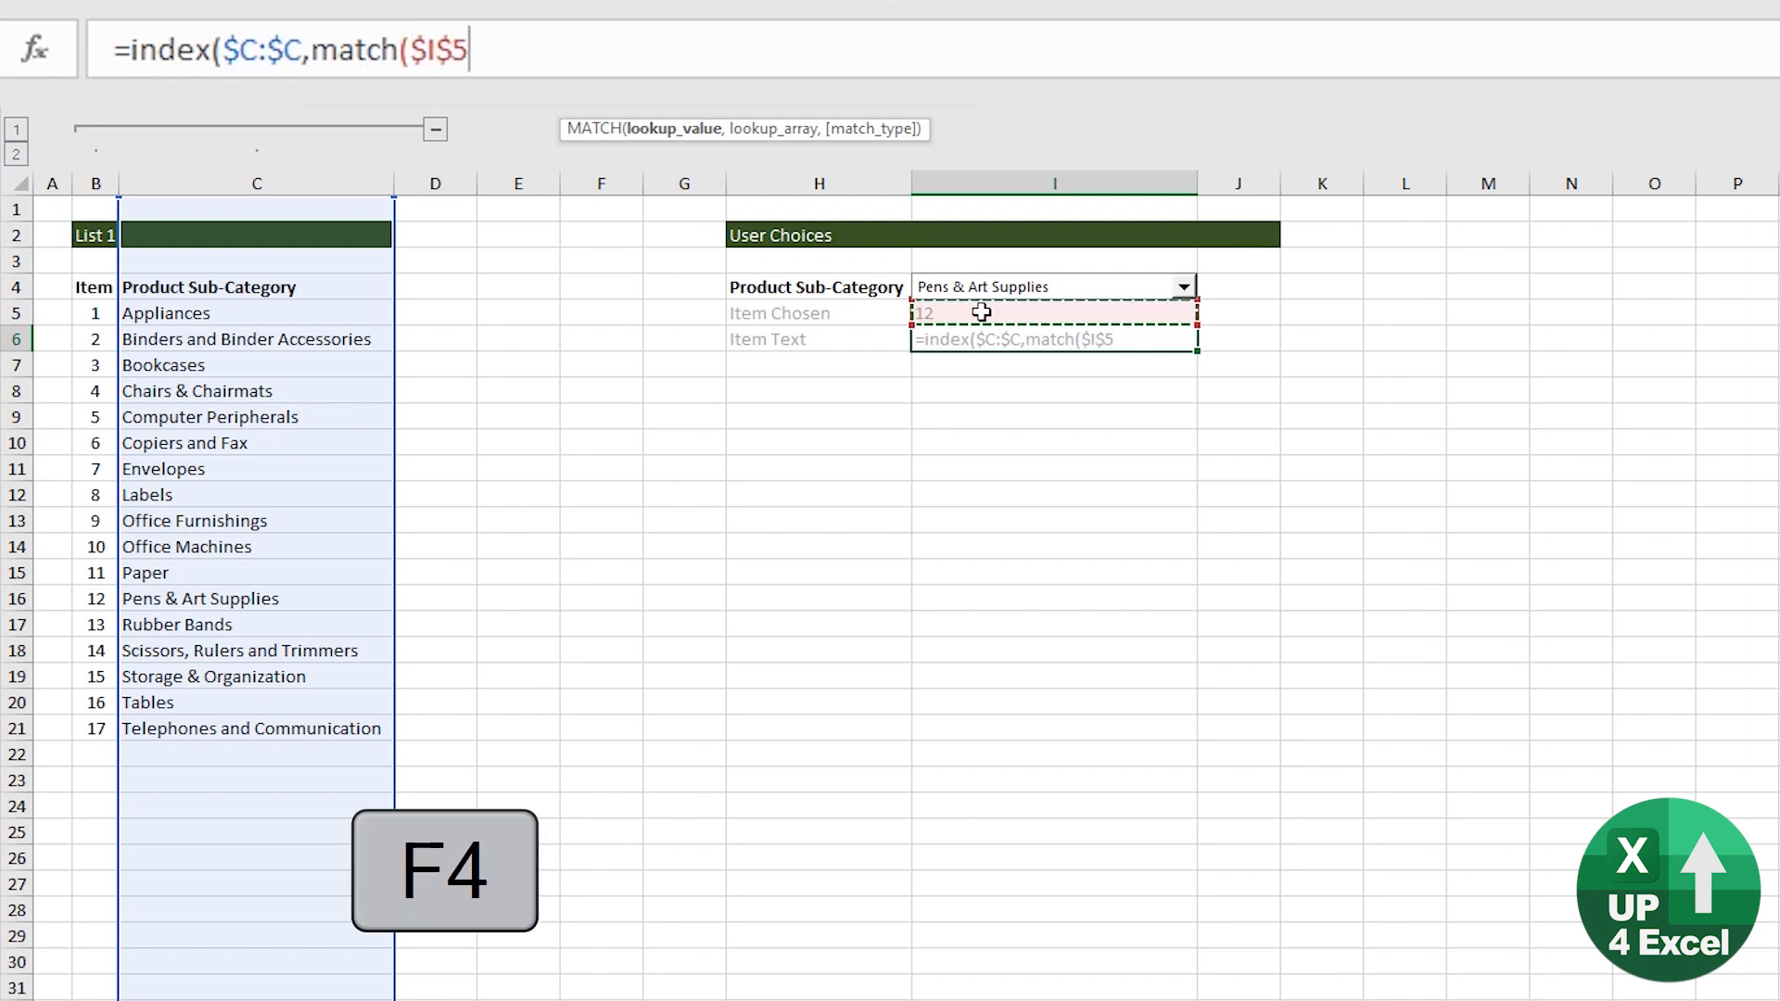
pyautogui.write(',')
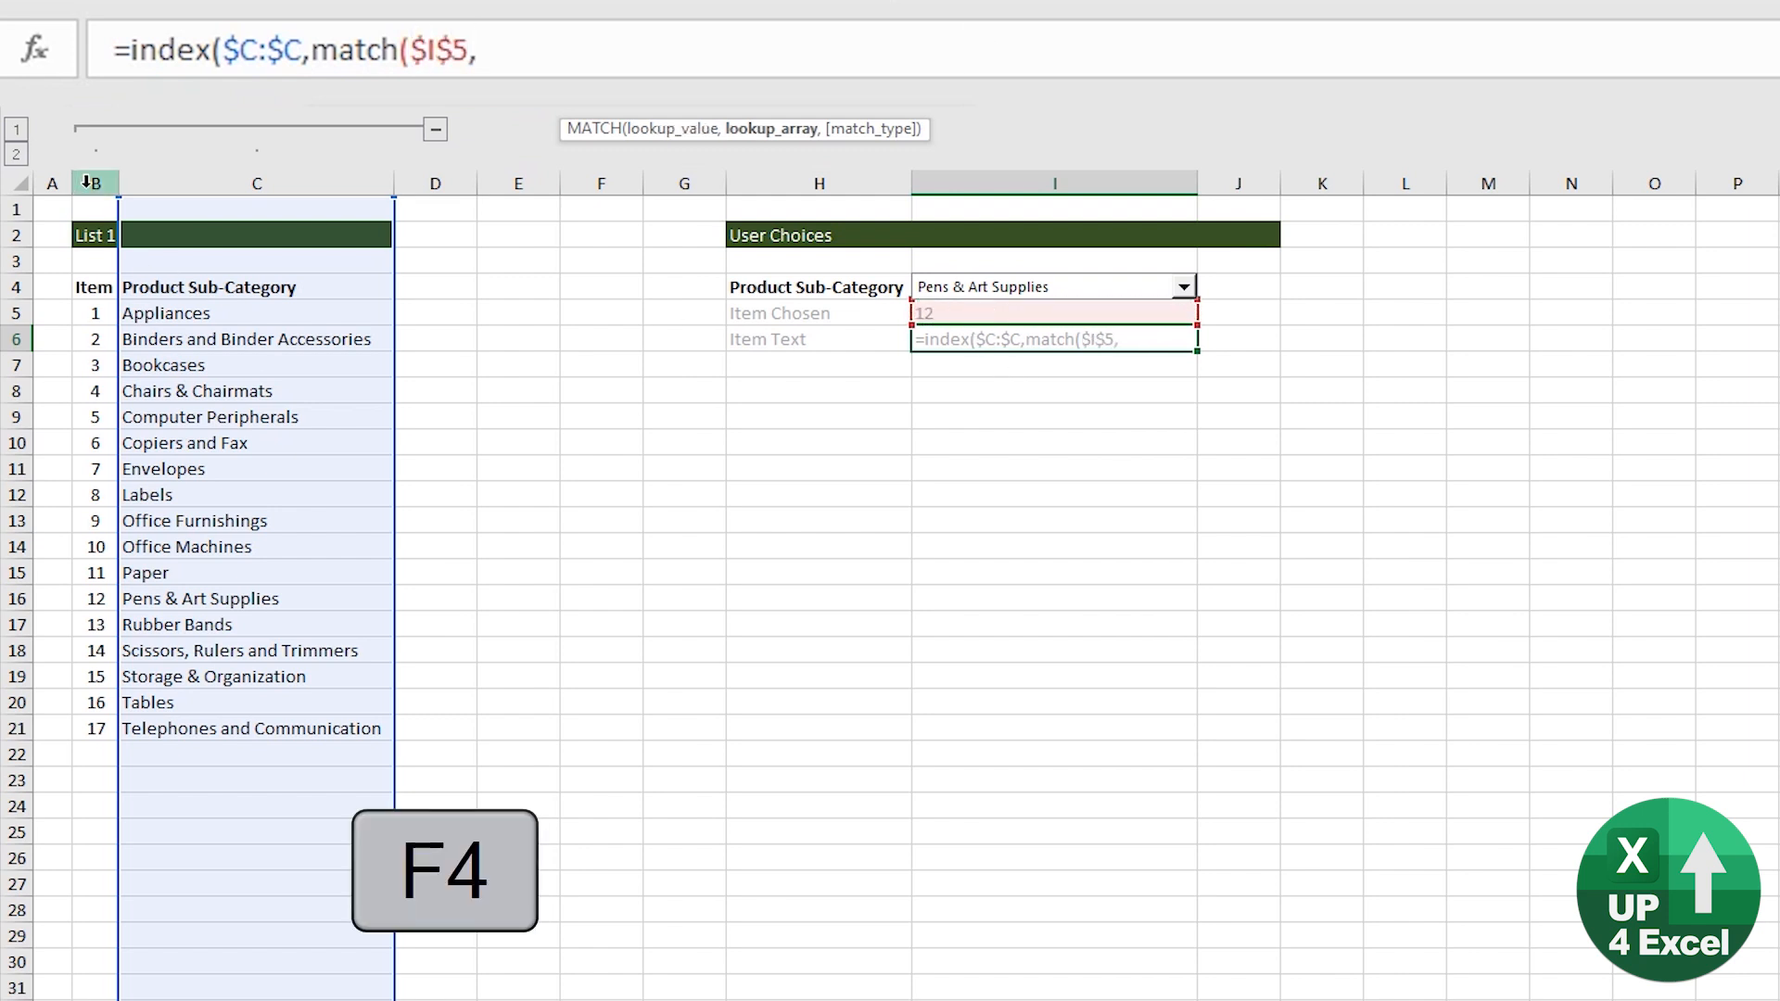
pyautogui.click(93, 182)
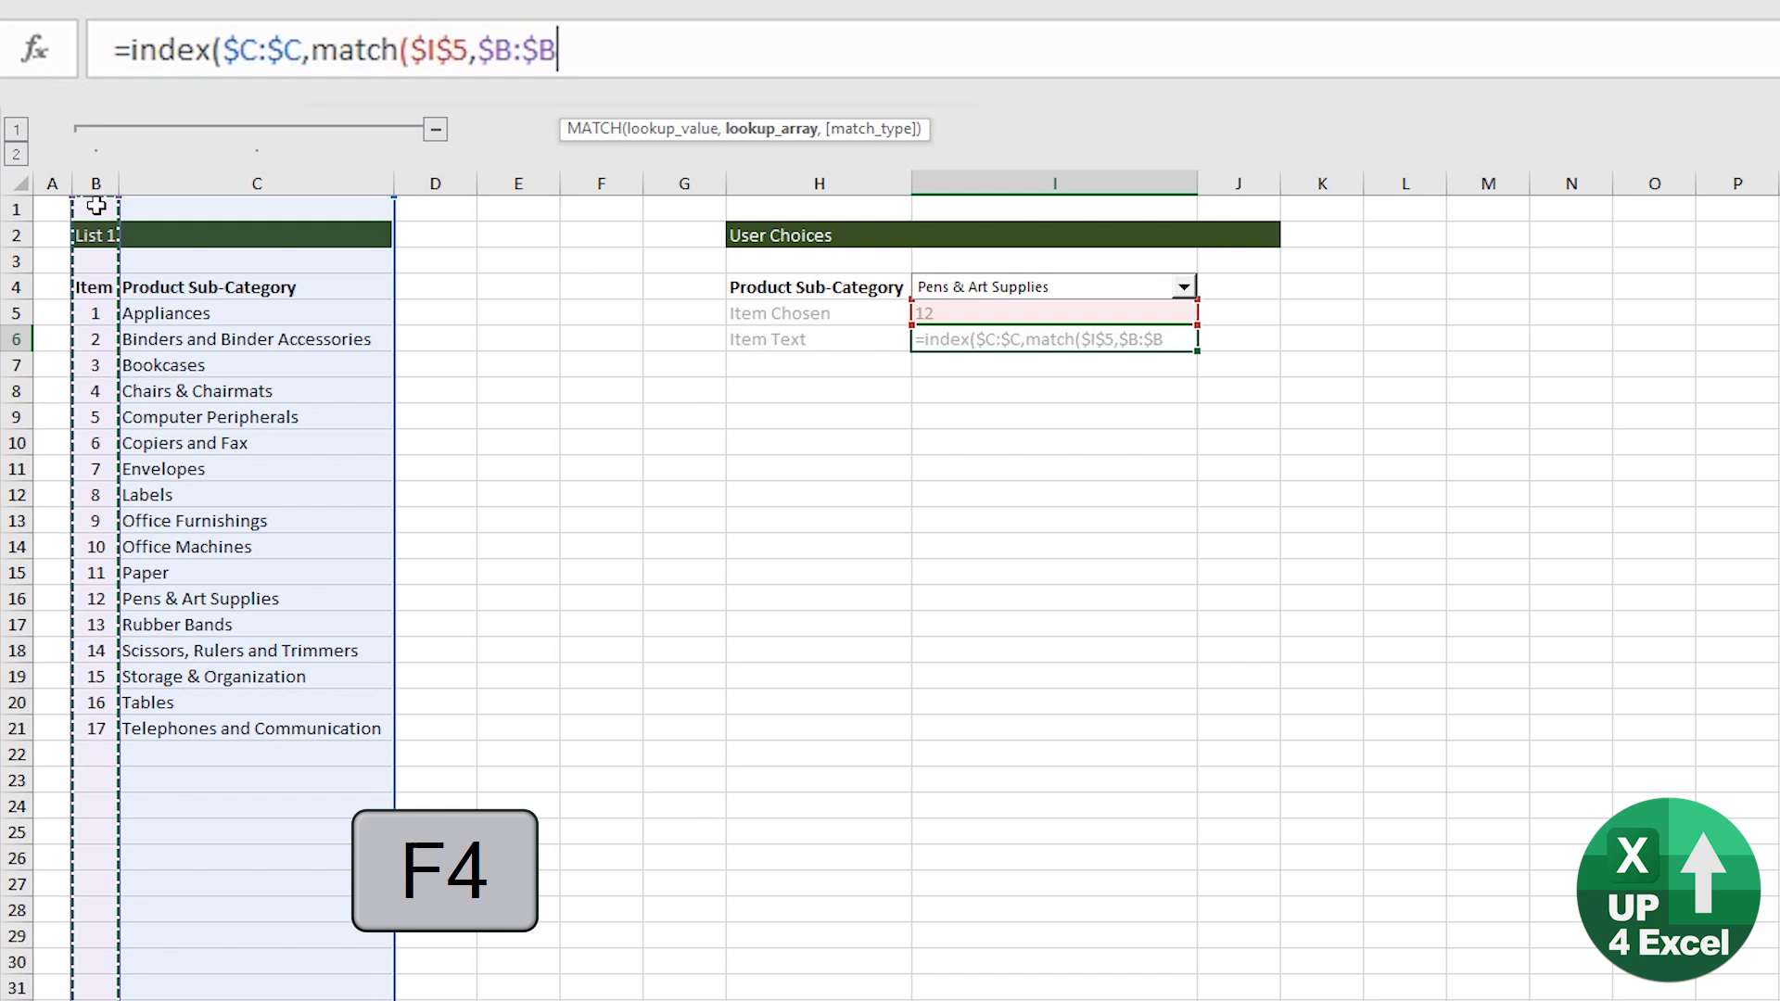
pyautogui.write(',')
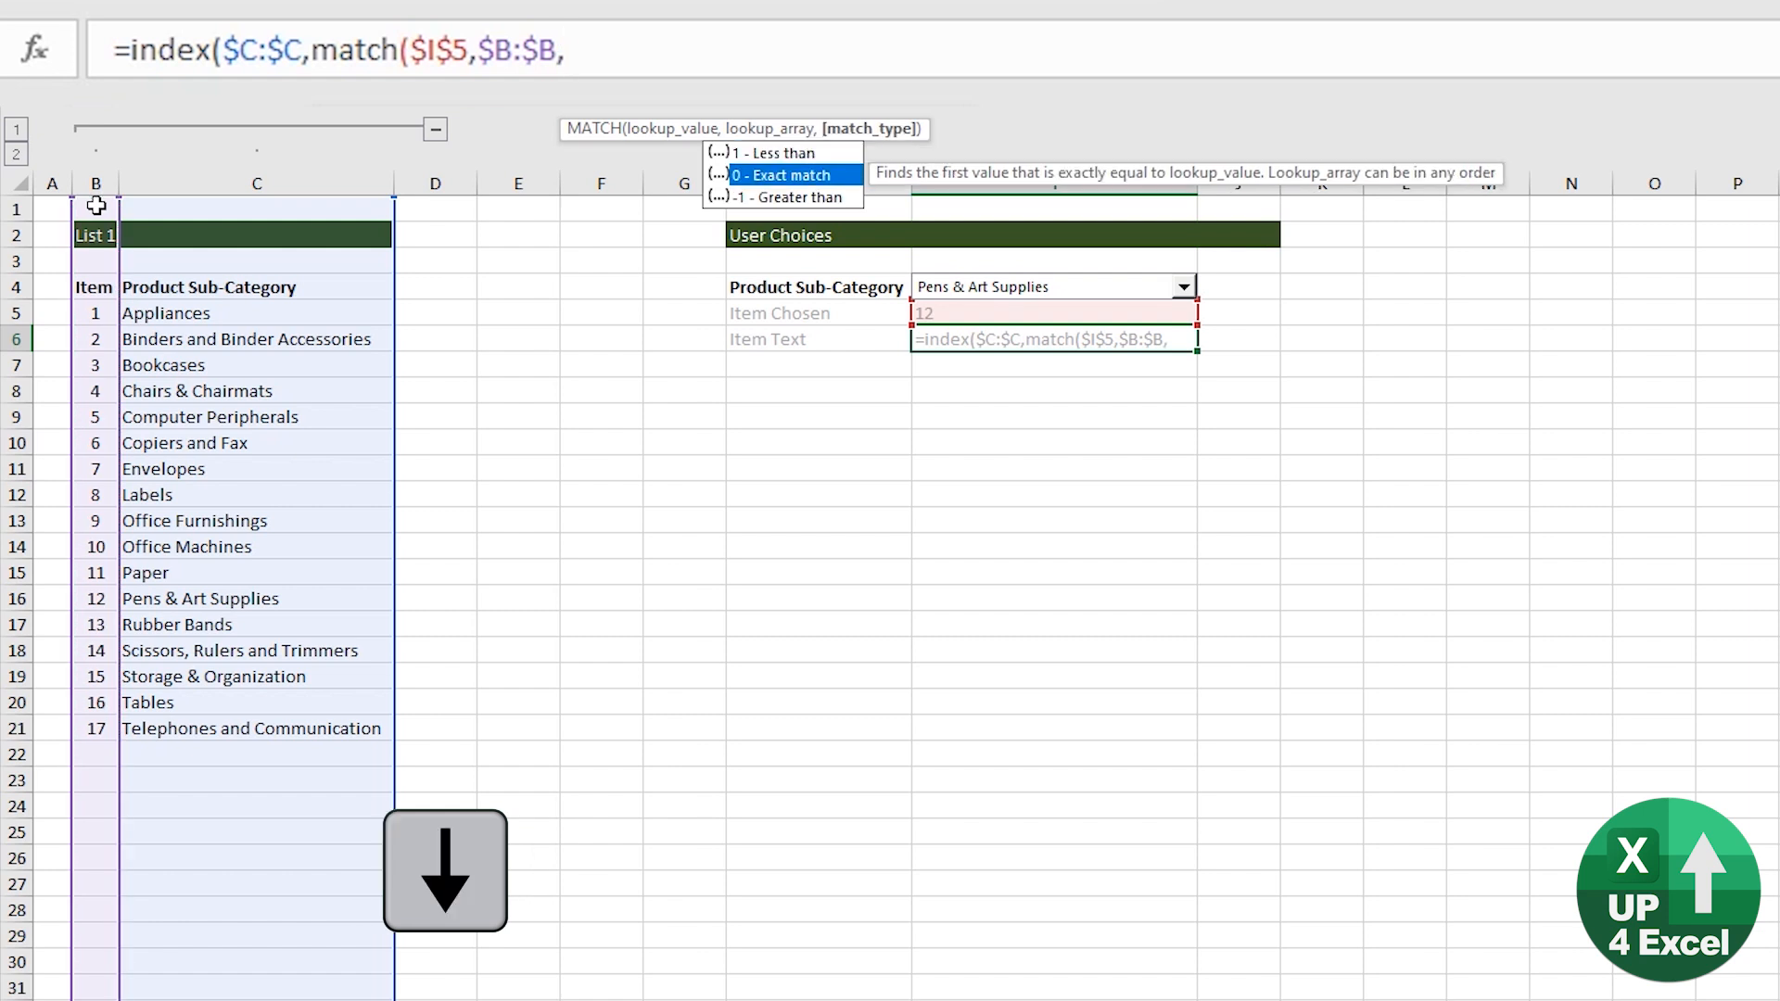
pyautogui.write('0)')
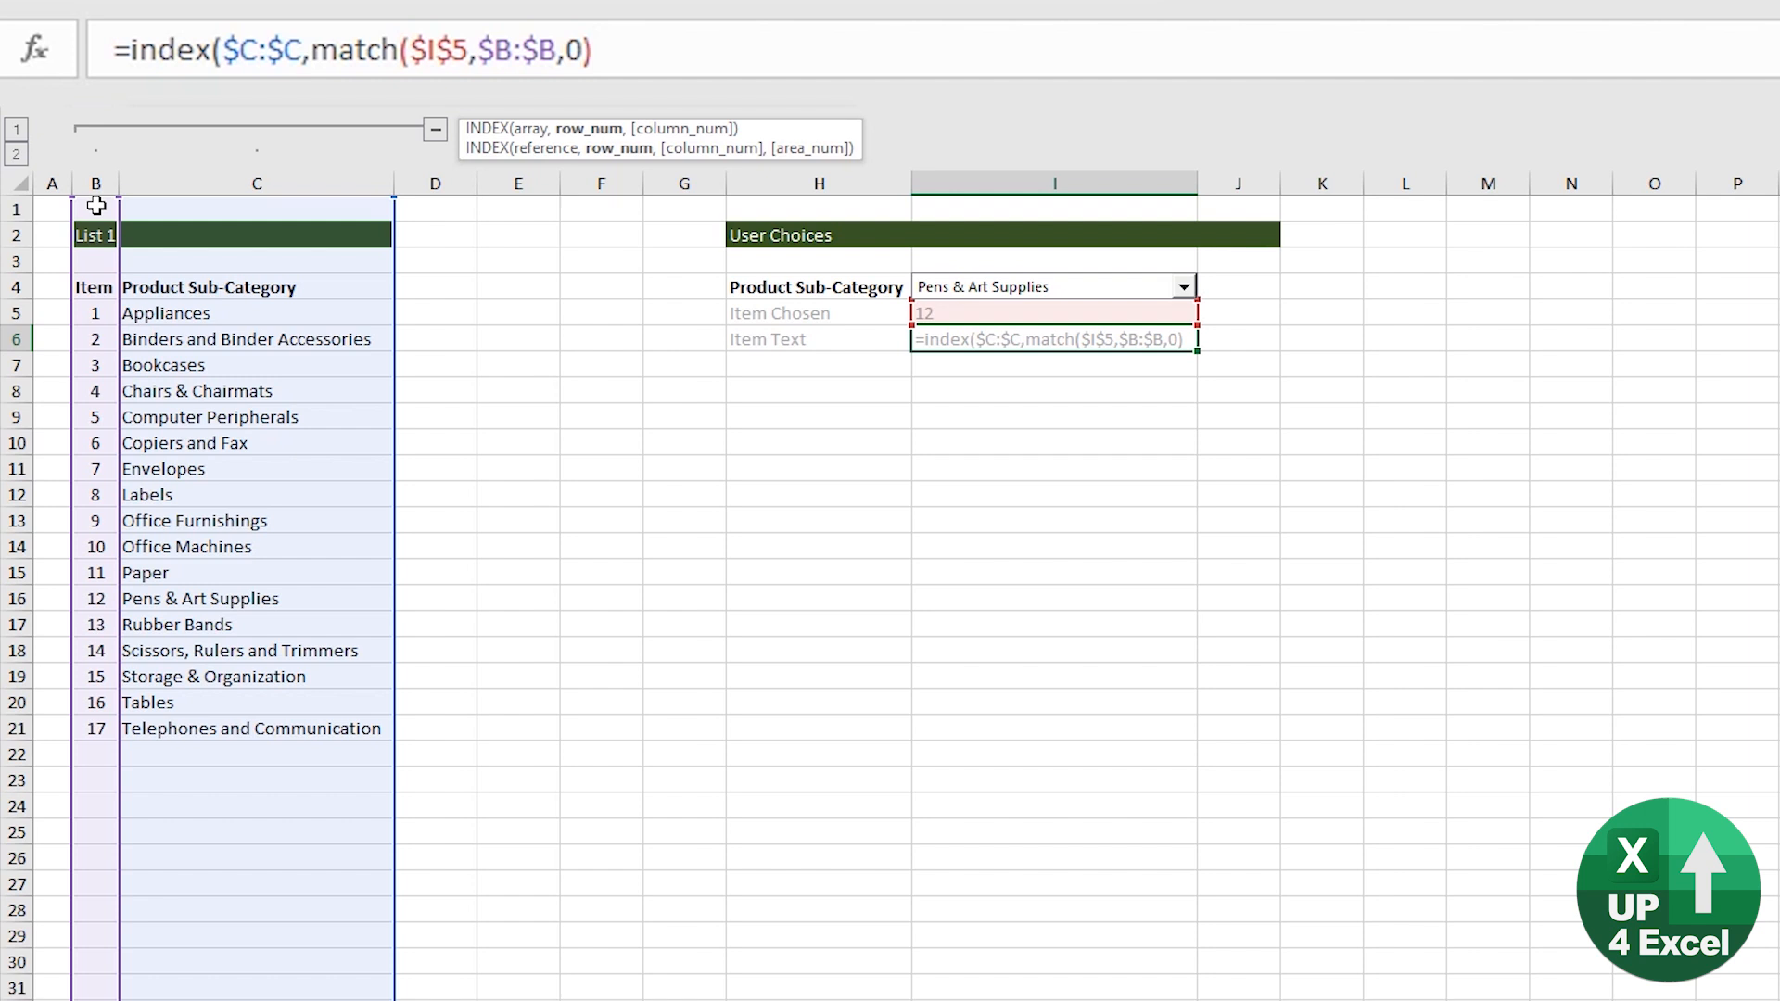
pyautogui.moveTo(677, 233)
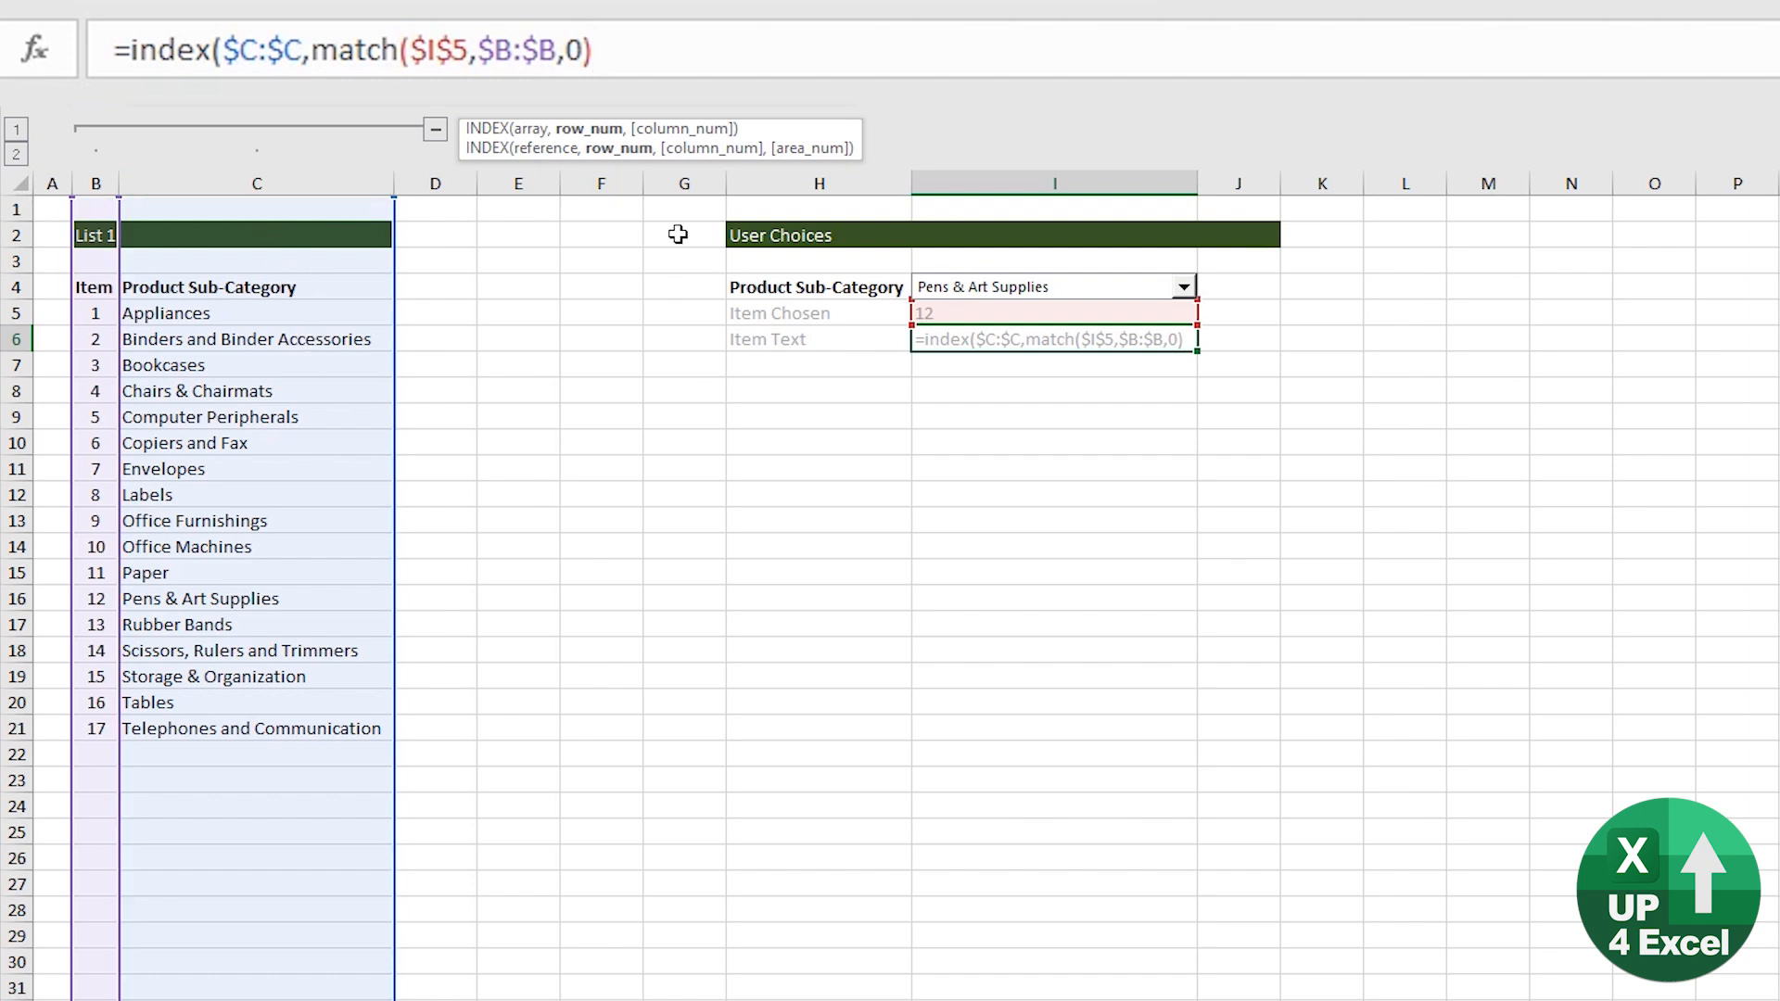
pyautogui.moveTo(723, 27)
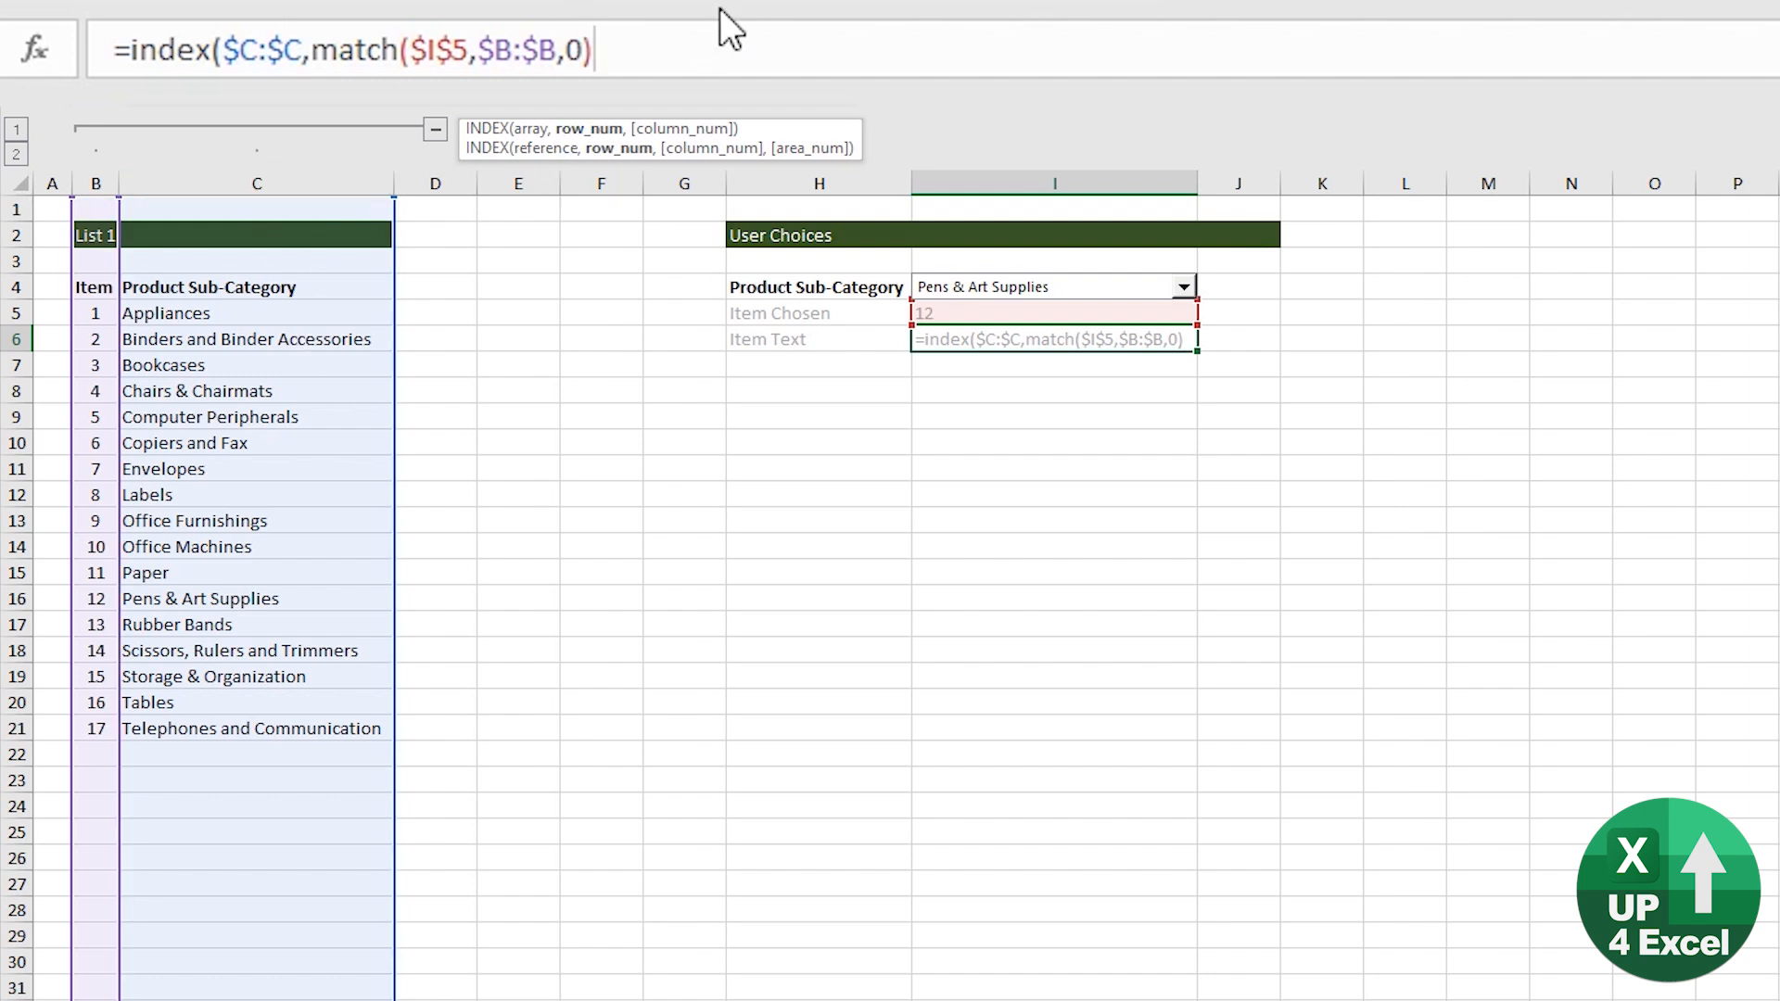
pyautogui.press('Enter')
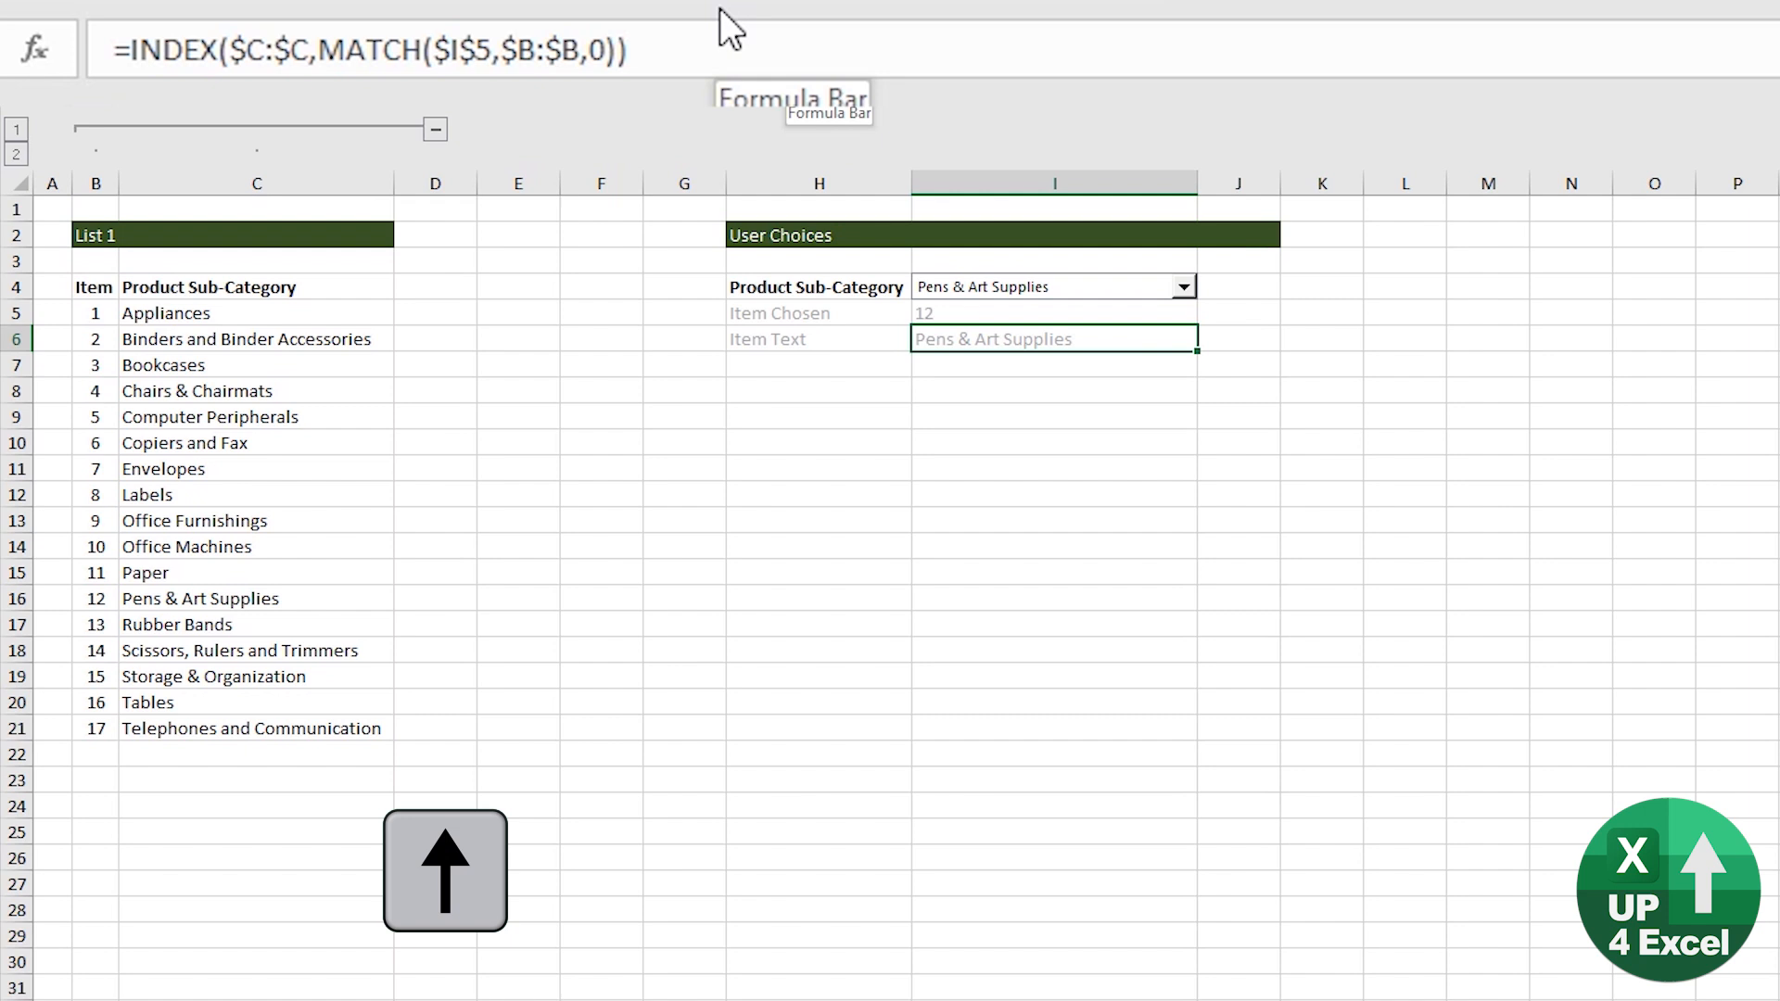
# Pick another sub-category in the combo box to check Item Text updates
pyautogui.click(1184, 285)
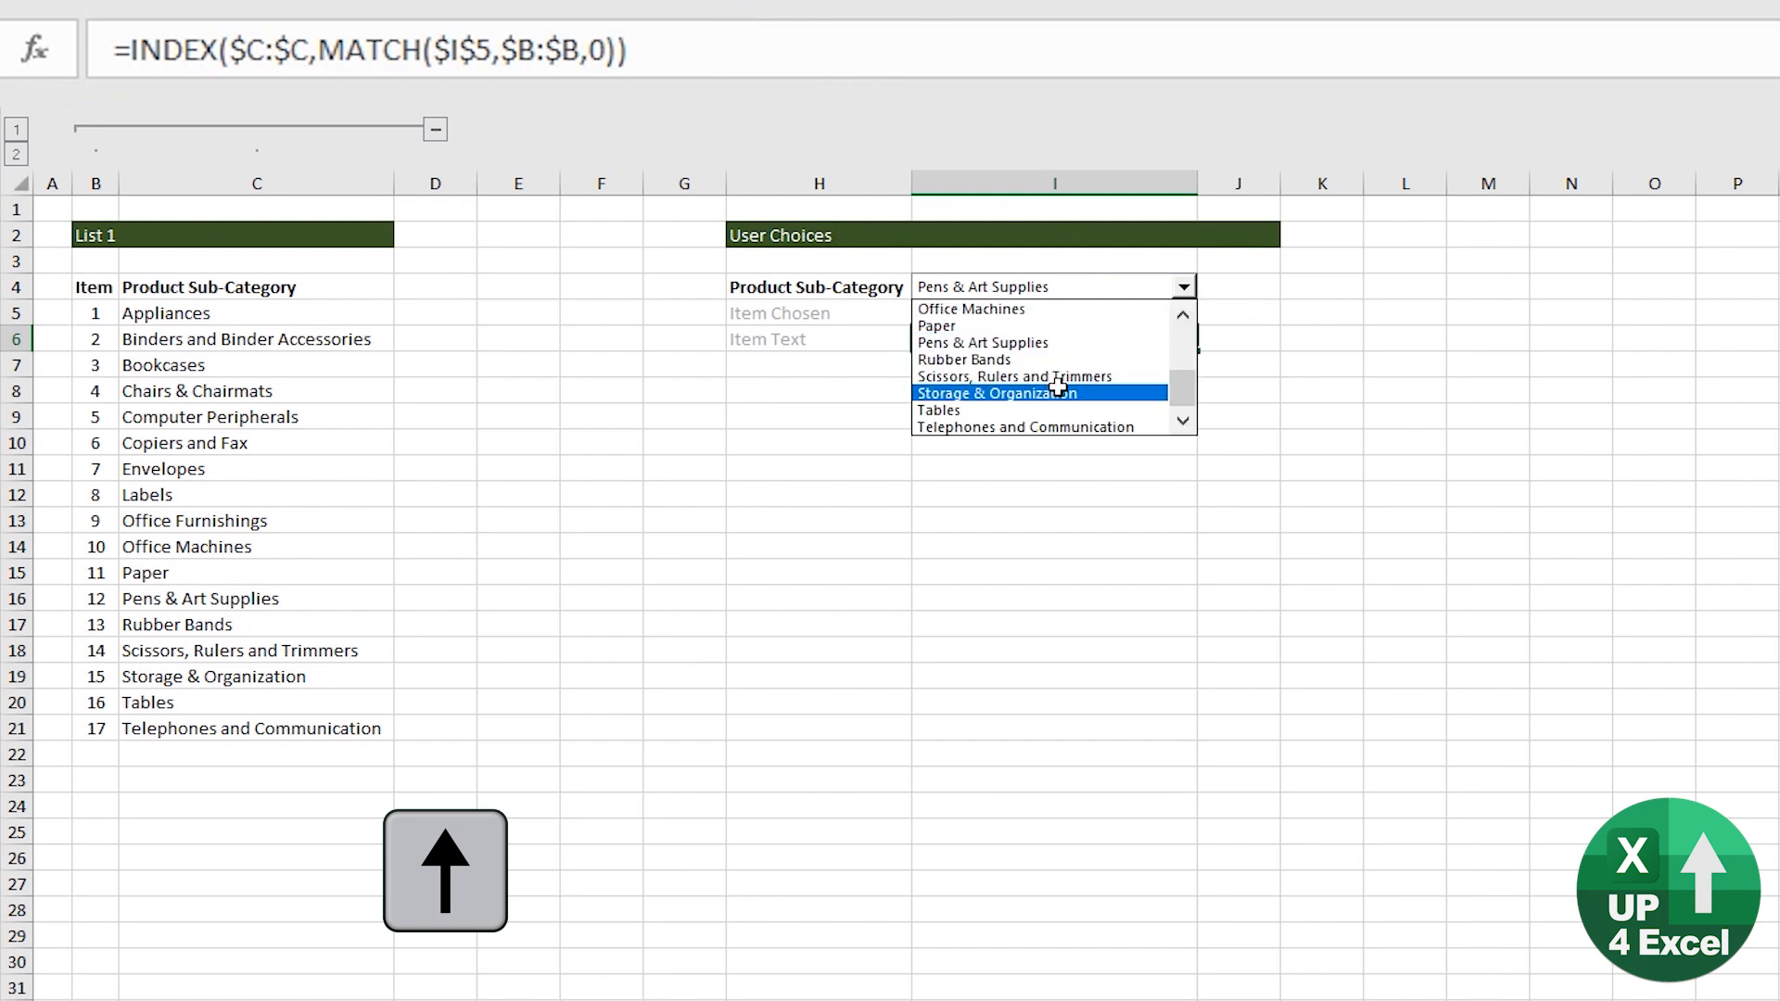
pyautogui.click(940, 410)
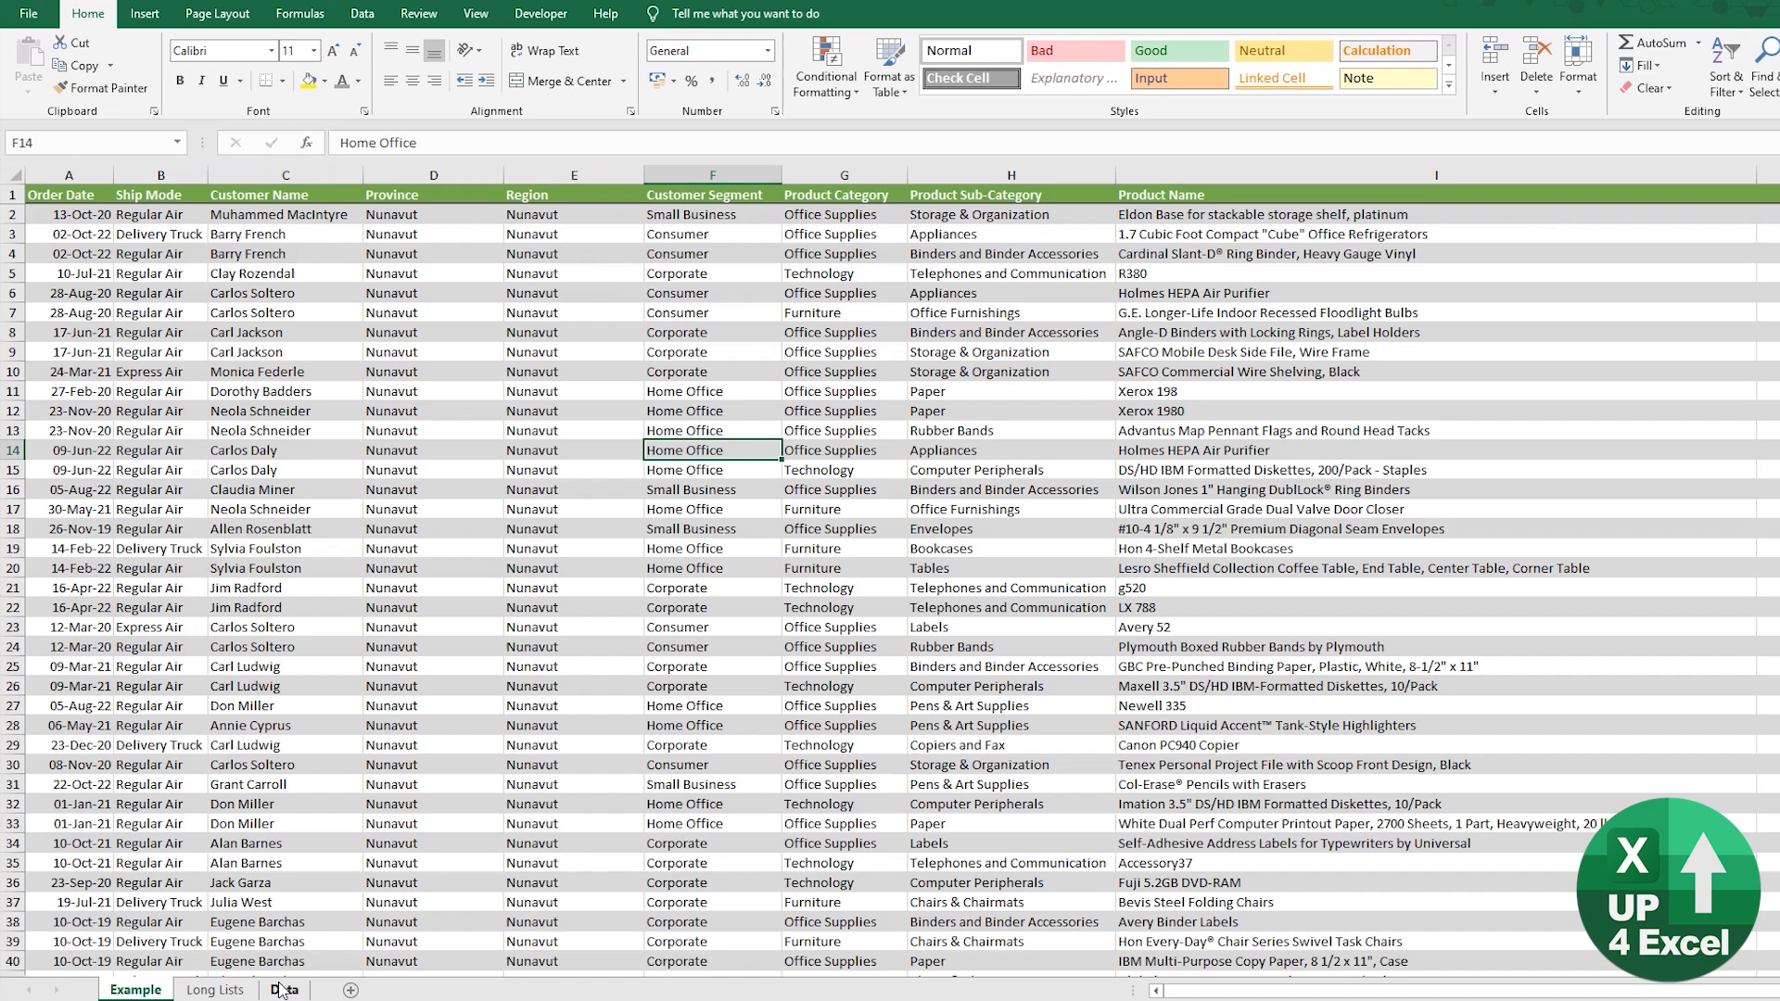
# Move to the Data sheet of order records and start a PivotTable on tblOrders
pyautogui.click(282, 990)
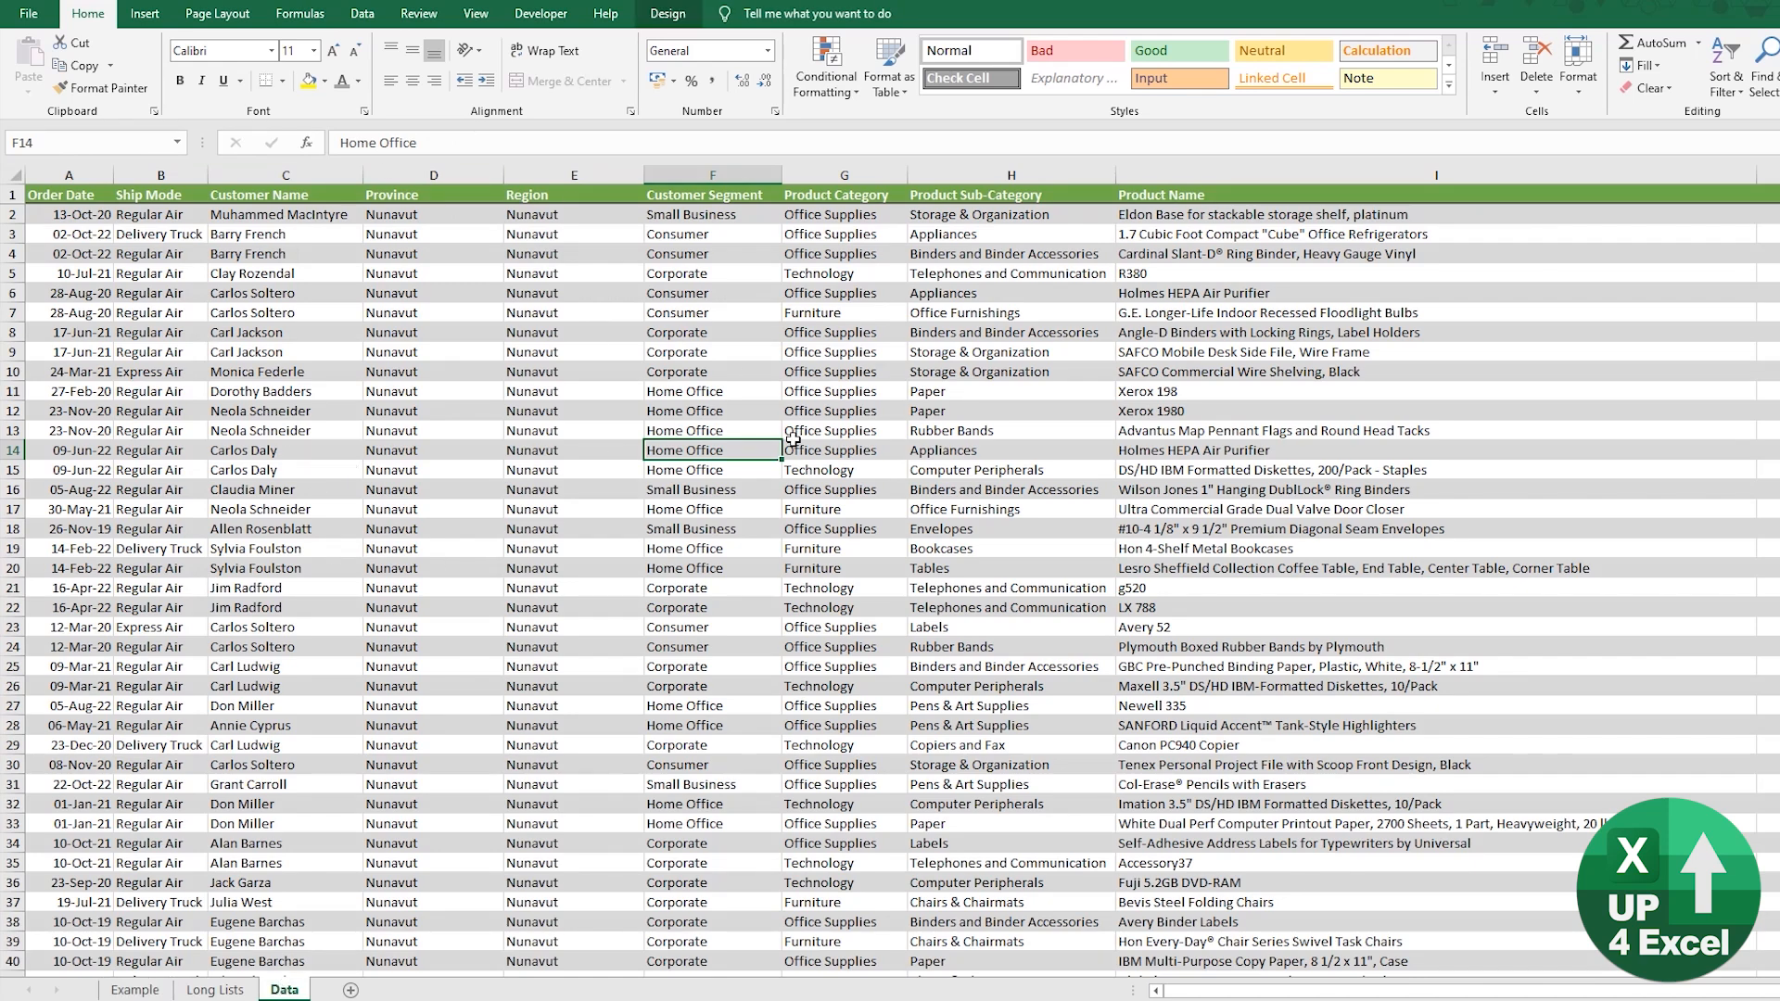
pyautogui.moveTo(1022, 549)
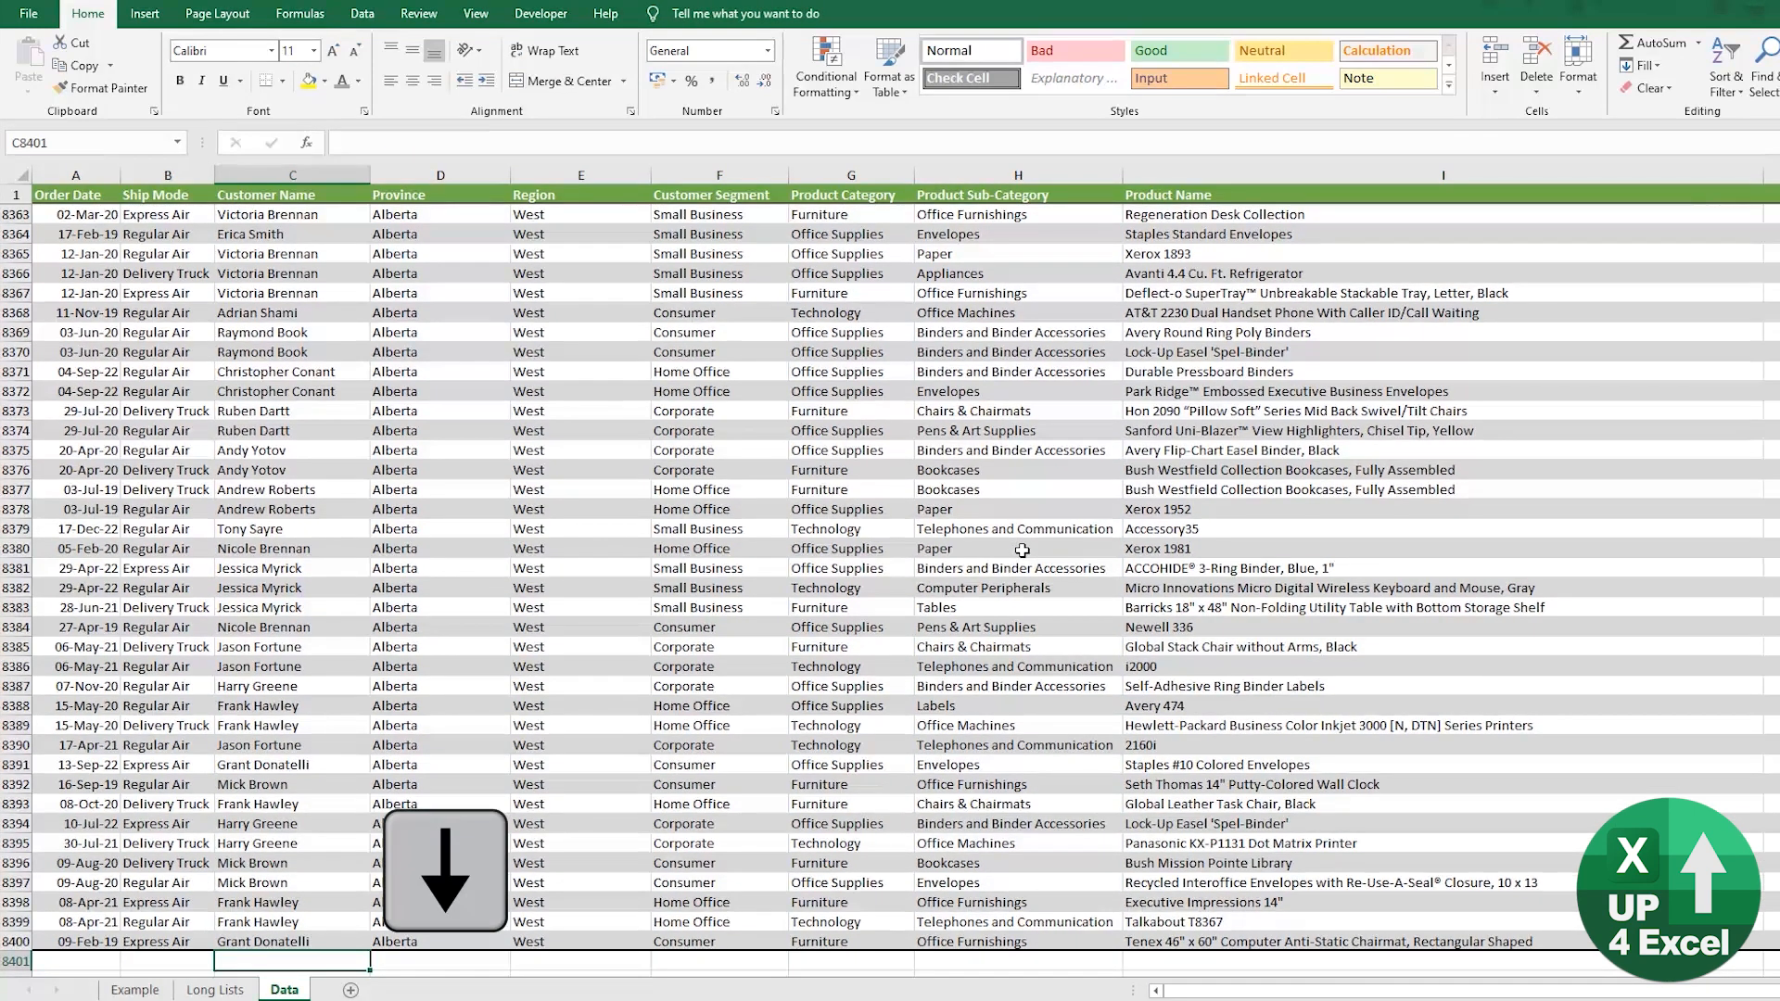
pyautogui.write('fsd')
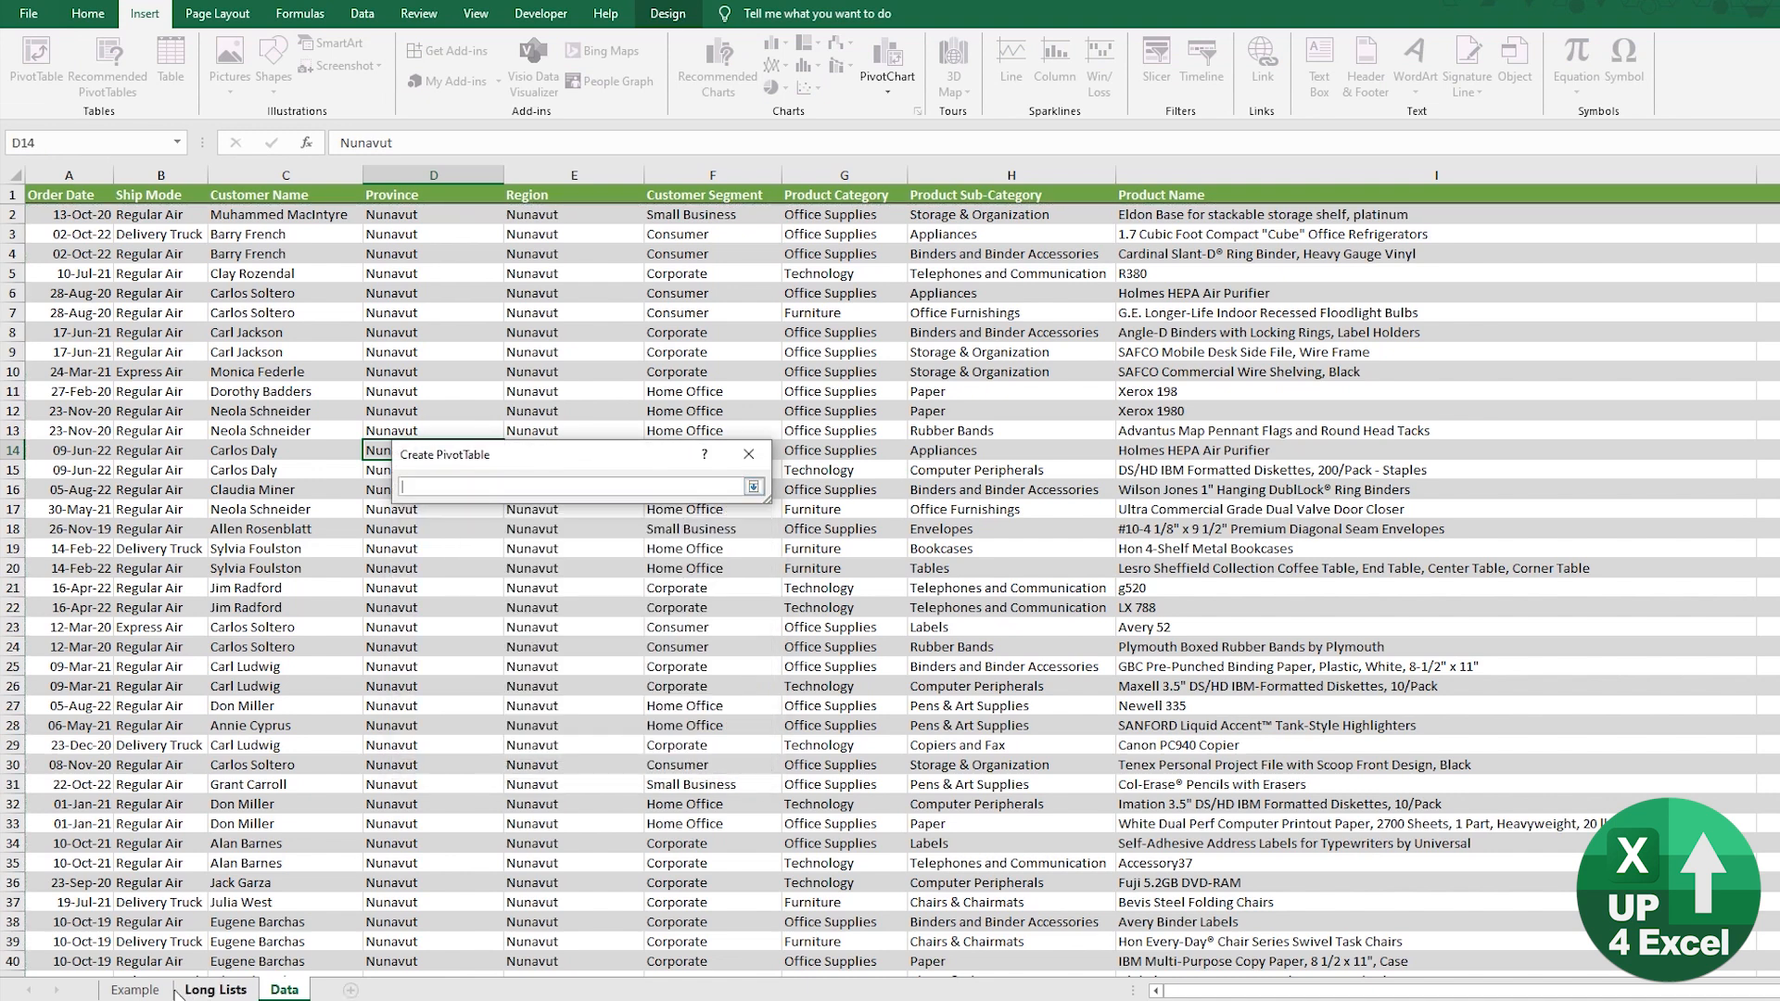
# Place the tblOrders PivotTable on the Example sheet at cell E6
pyautogui.click(130, 990)
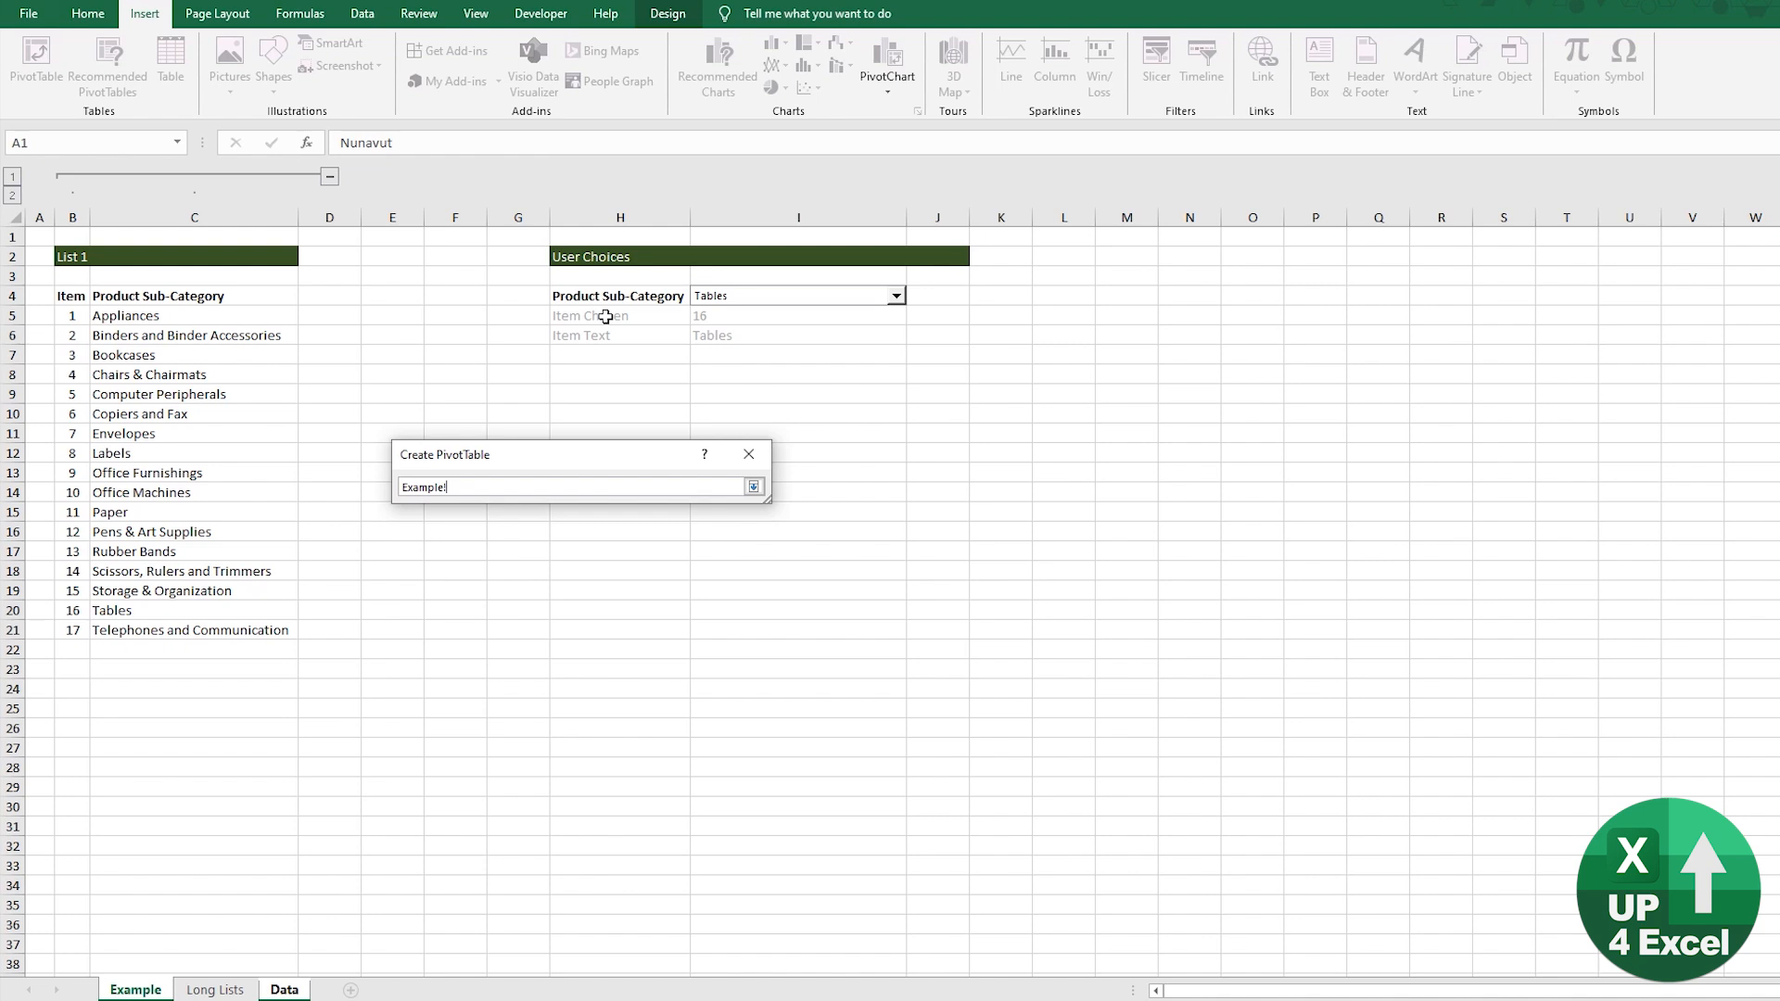
pyautogui.click(391, 294)
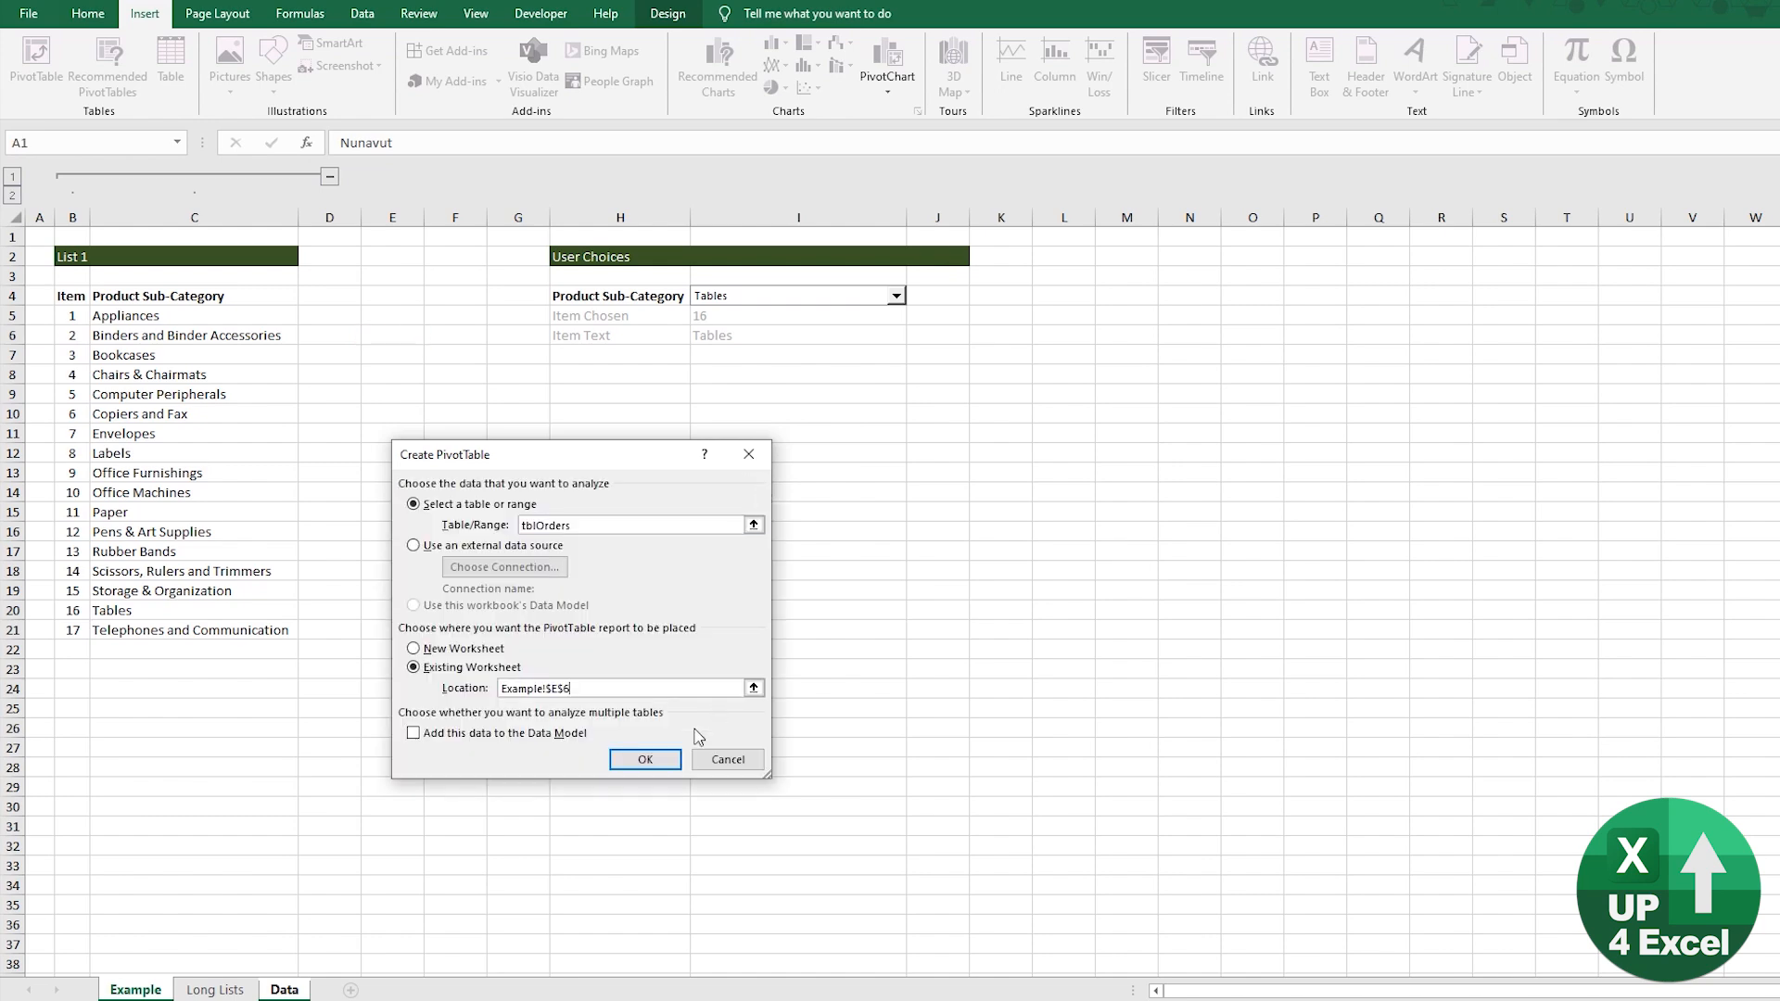
pyautogui.click(646, 761)
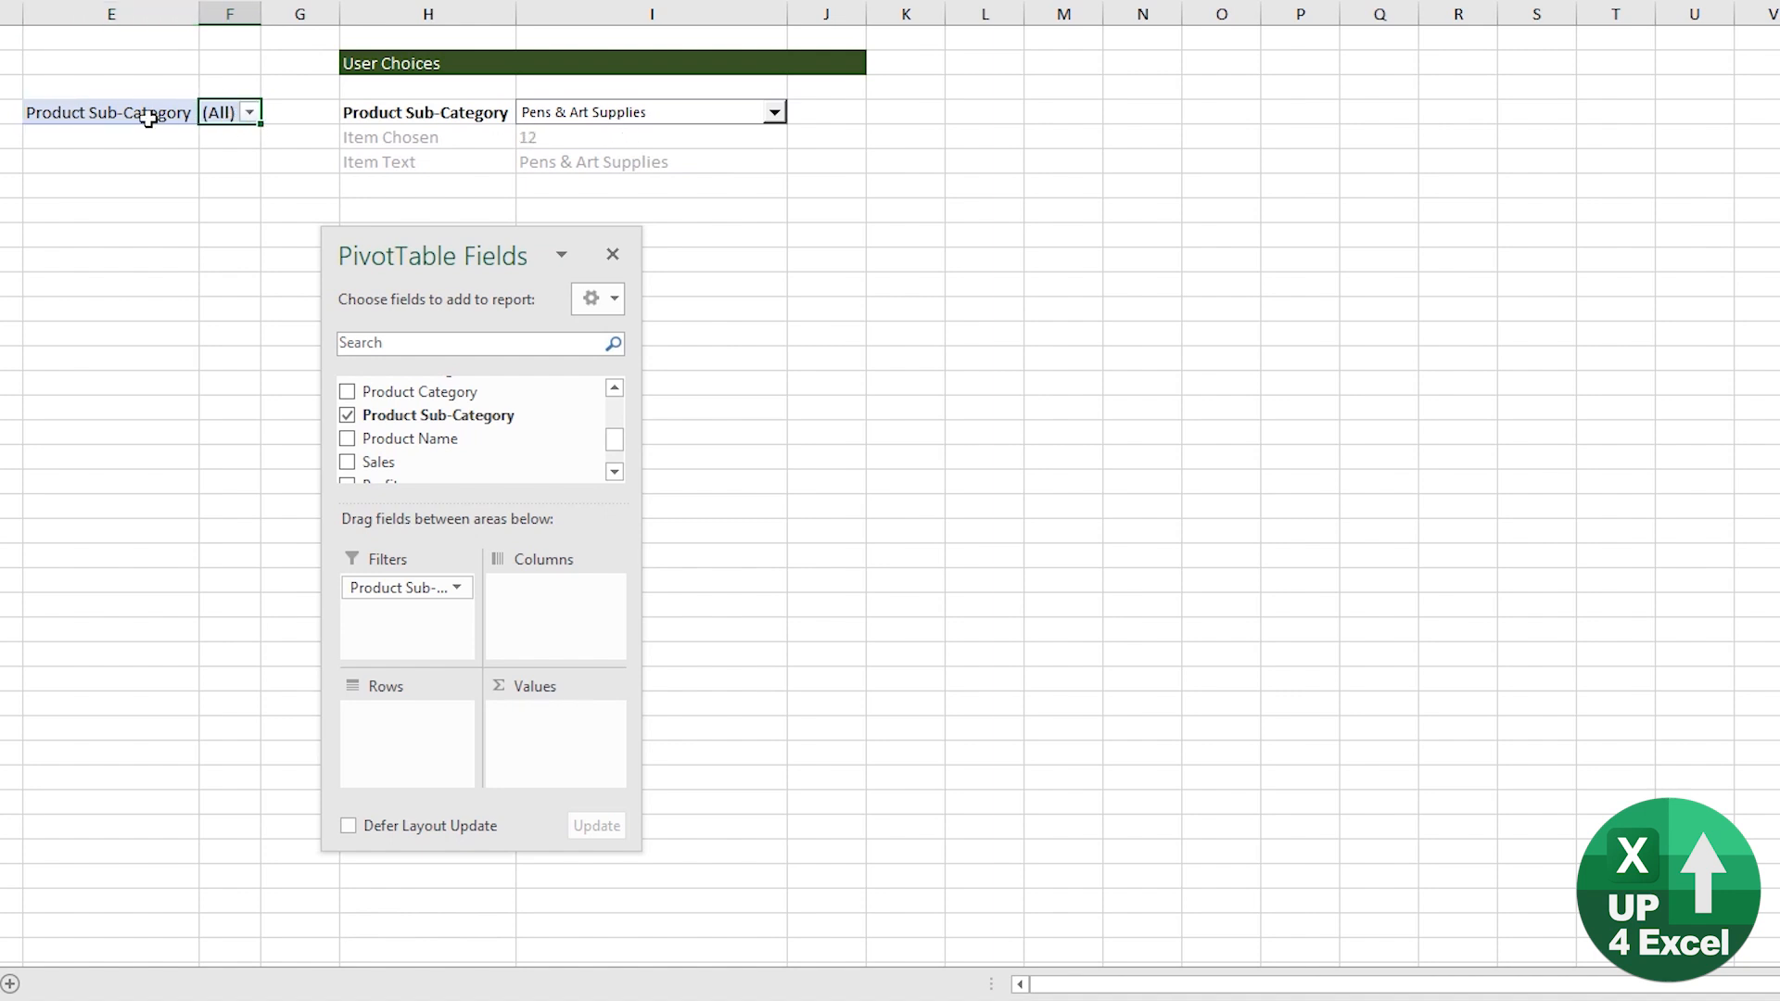
# Put Product Name in the pivot rows, filter it to Appliances and set the combo box to Appliances
pyautogui.click(347, 438)
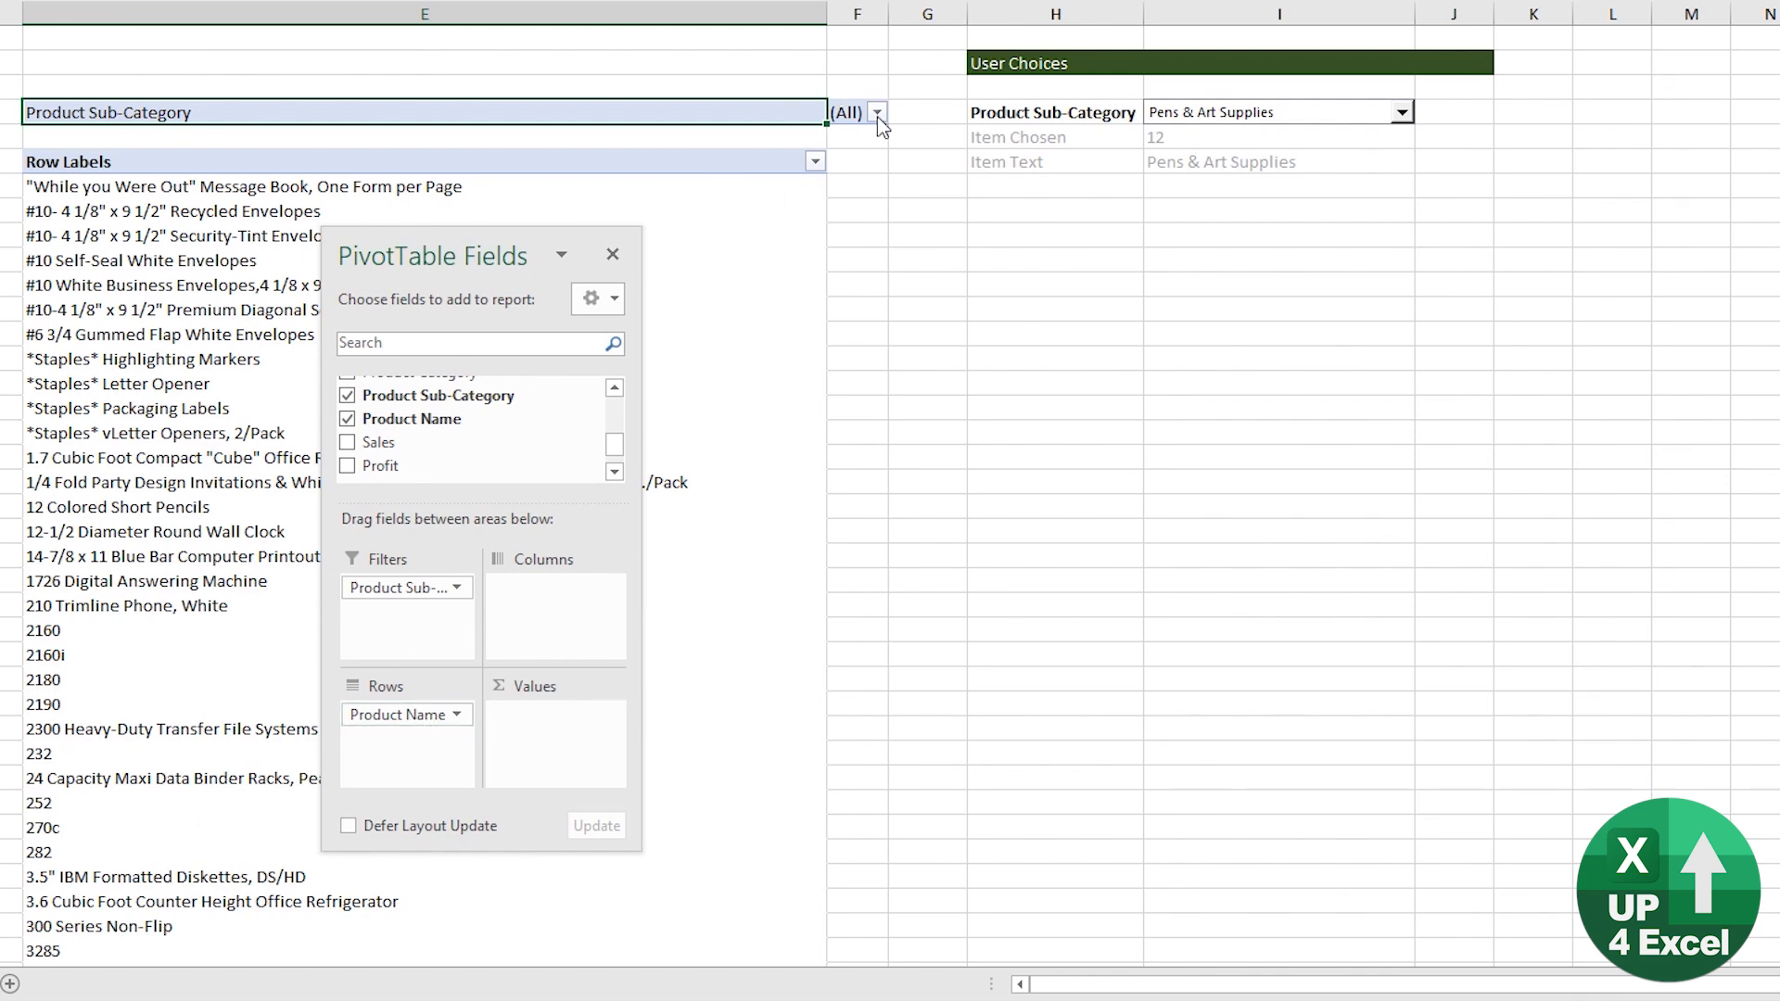
pyautogui.click(879, 111)
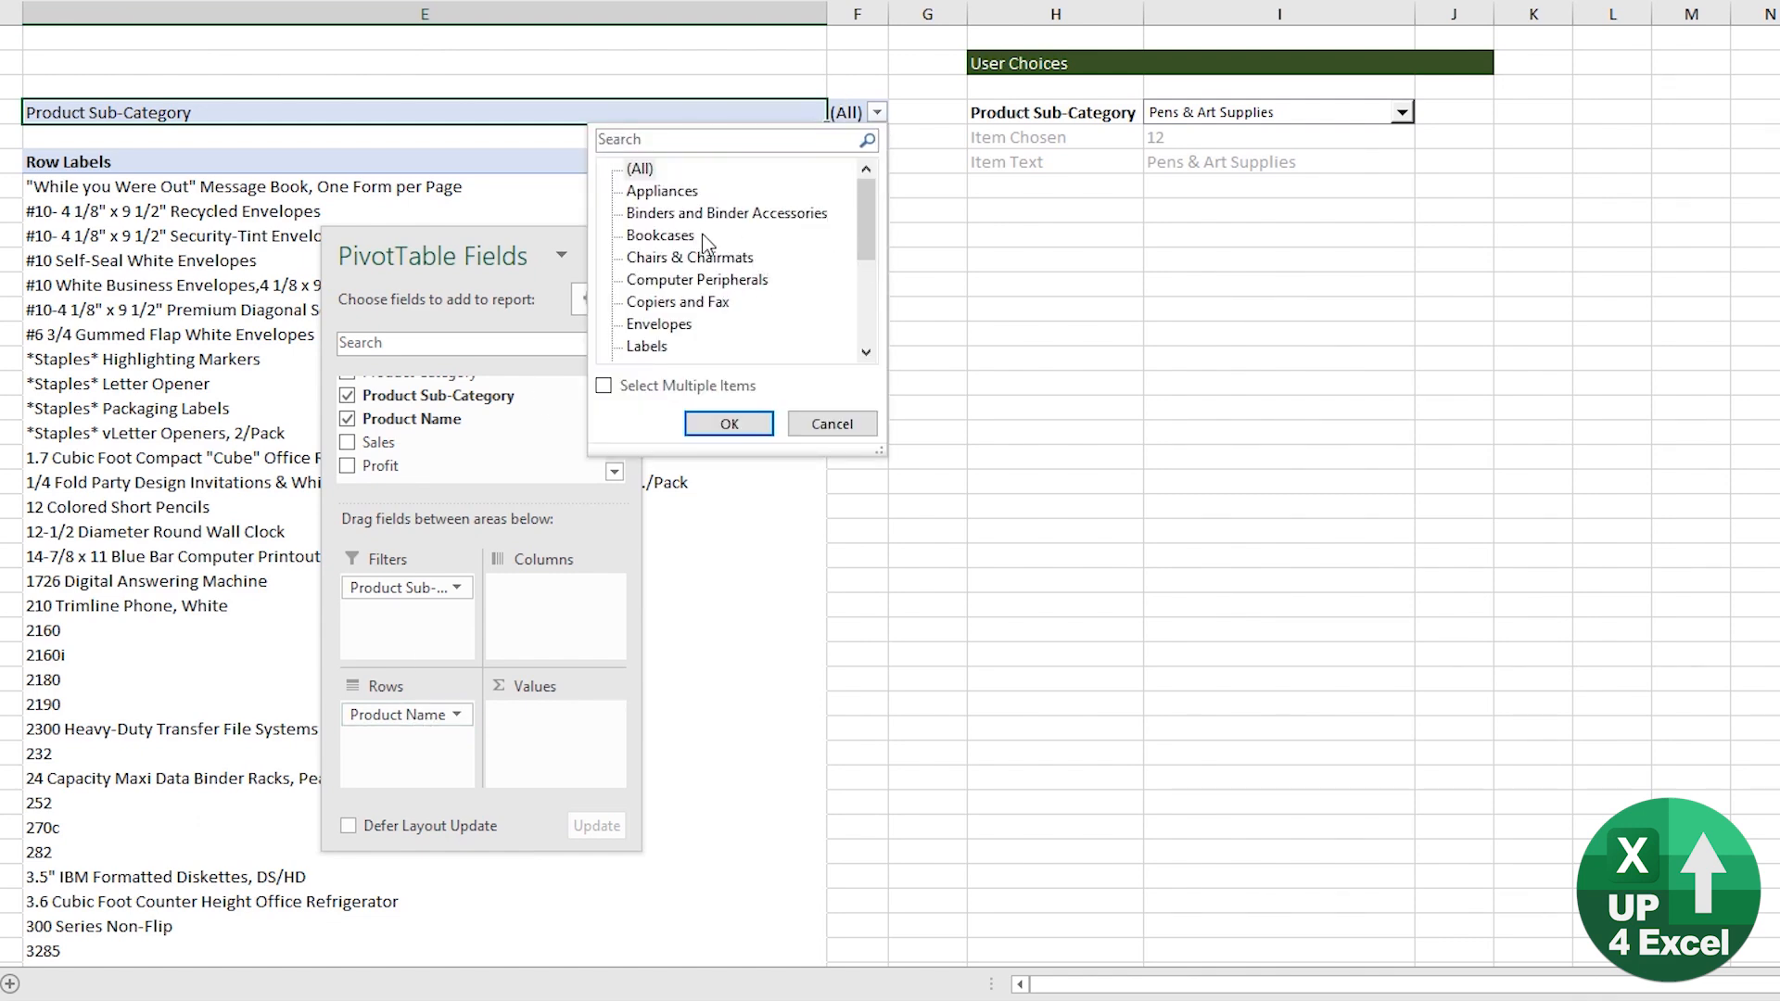
pyautogui.click(664, 191)
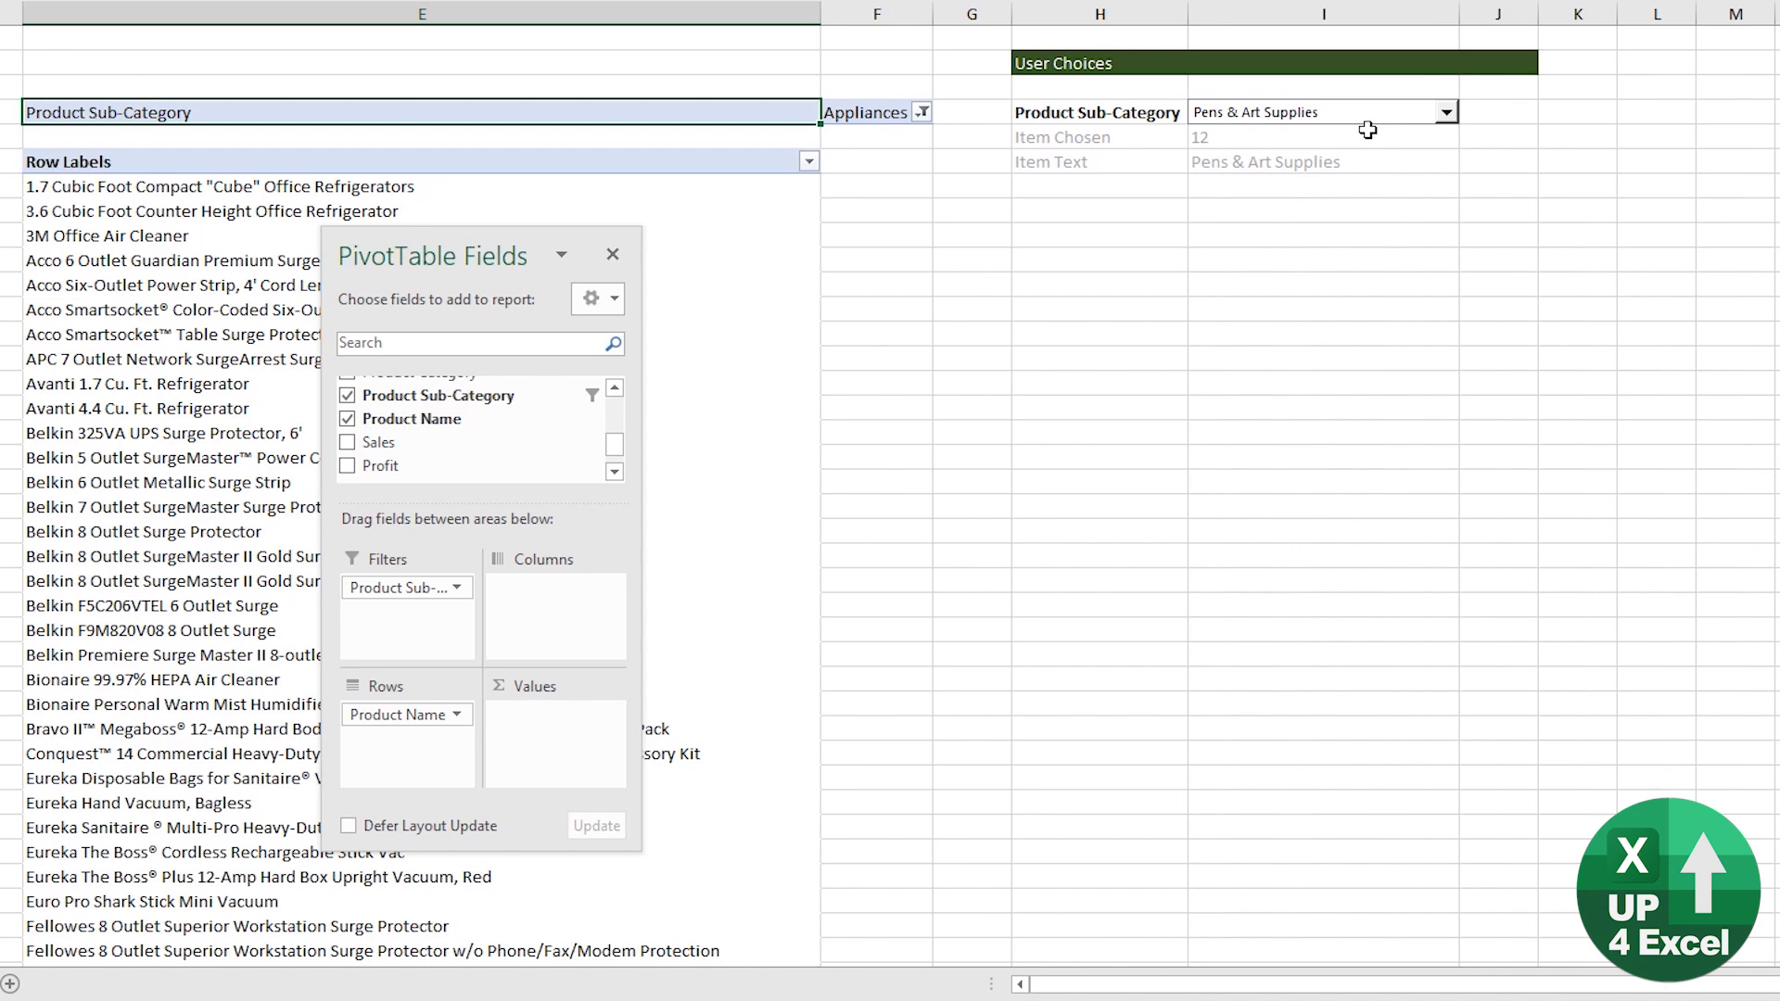
pyautogui.click(1446, 112)
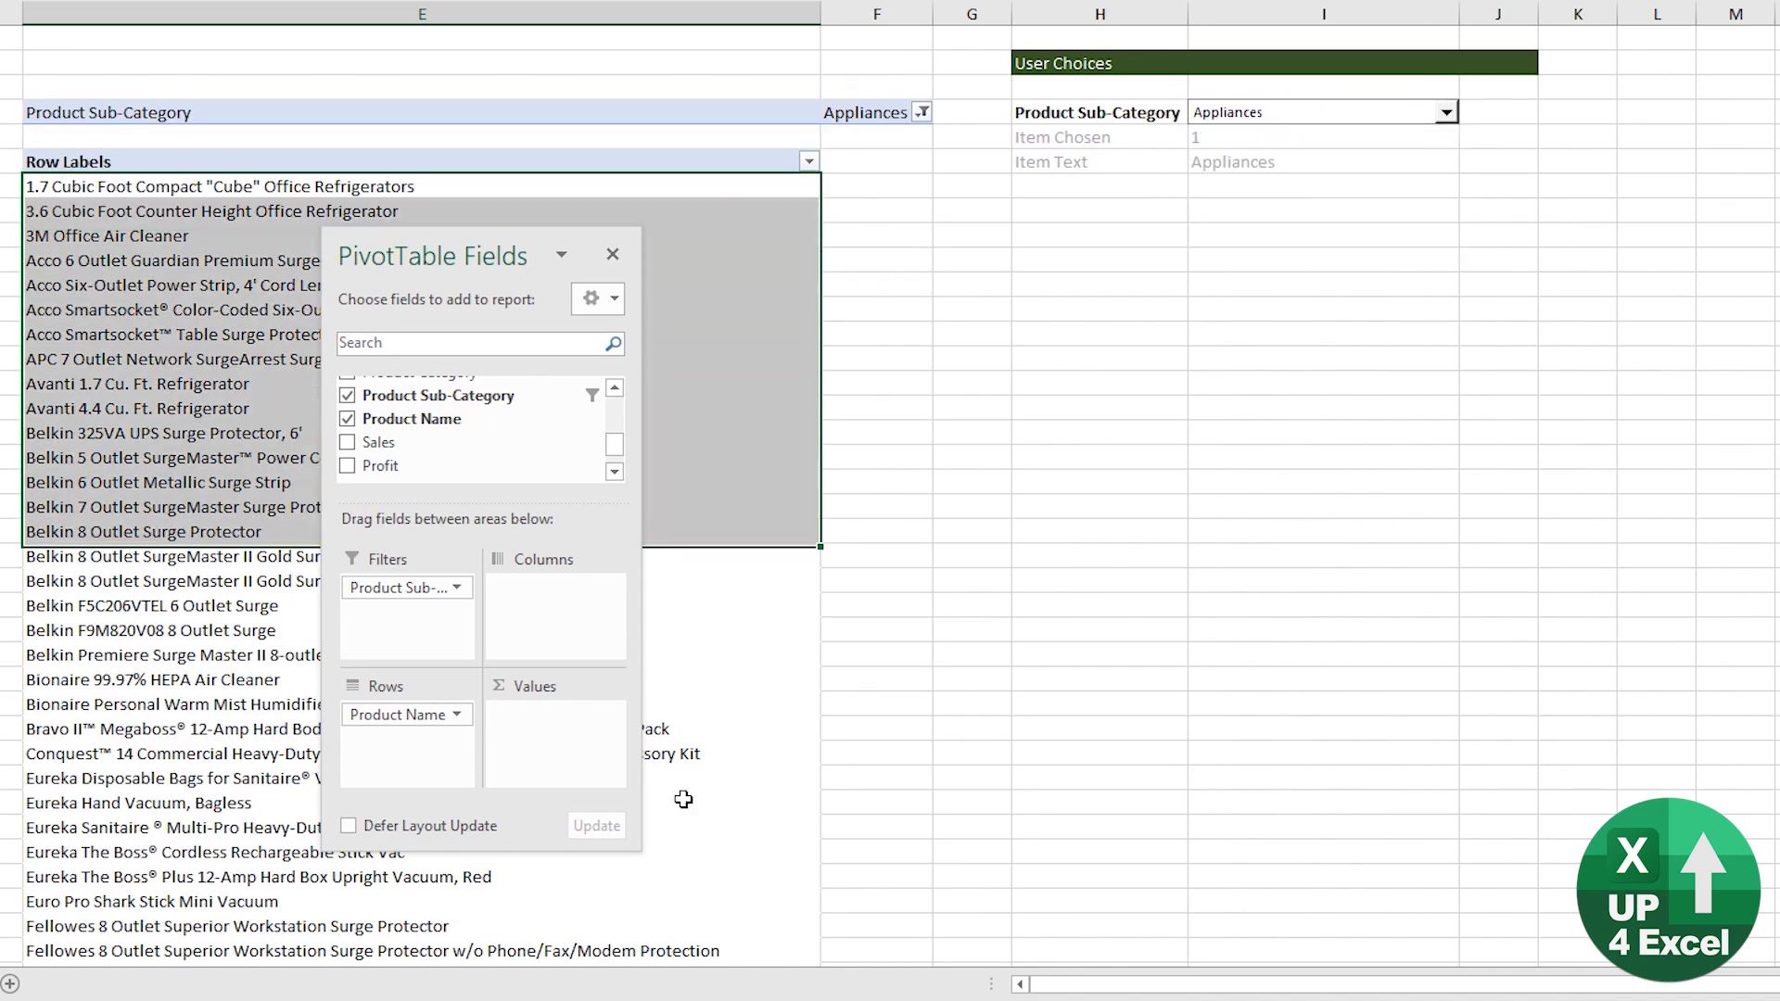
pyautogui.scroll(-3)
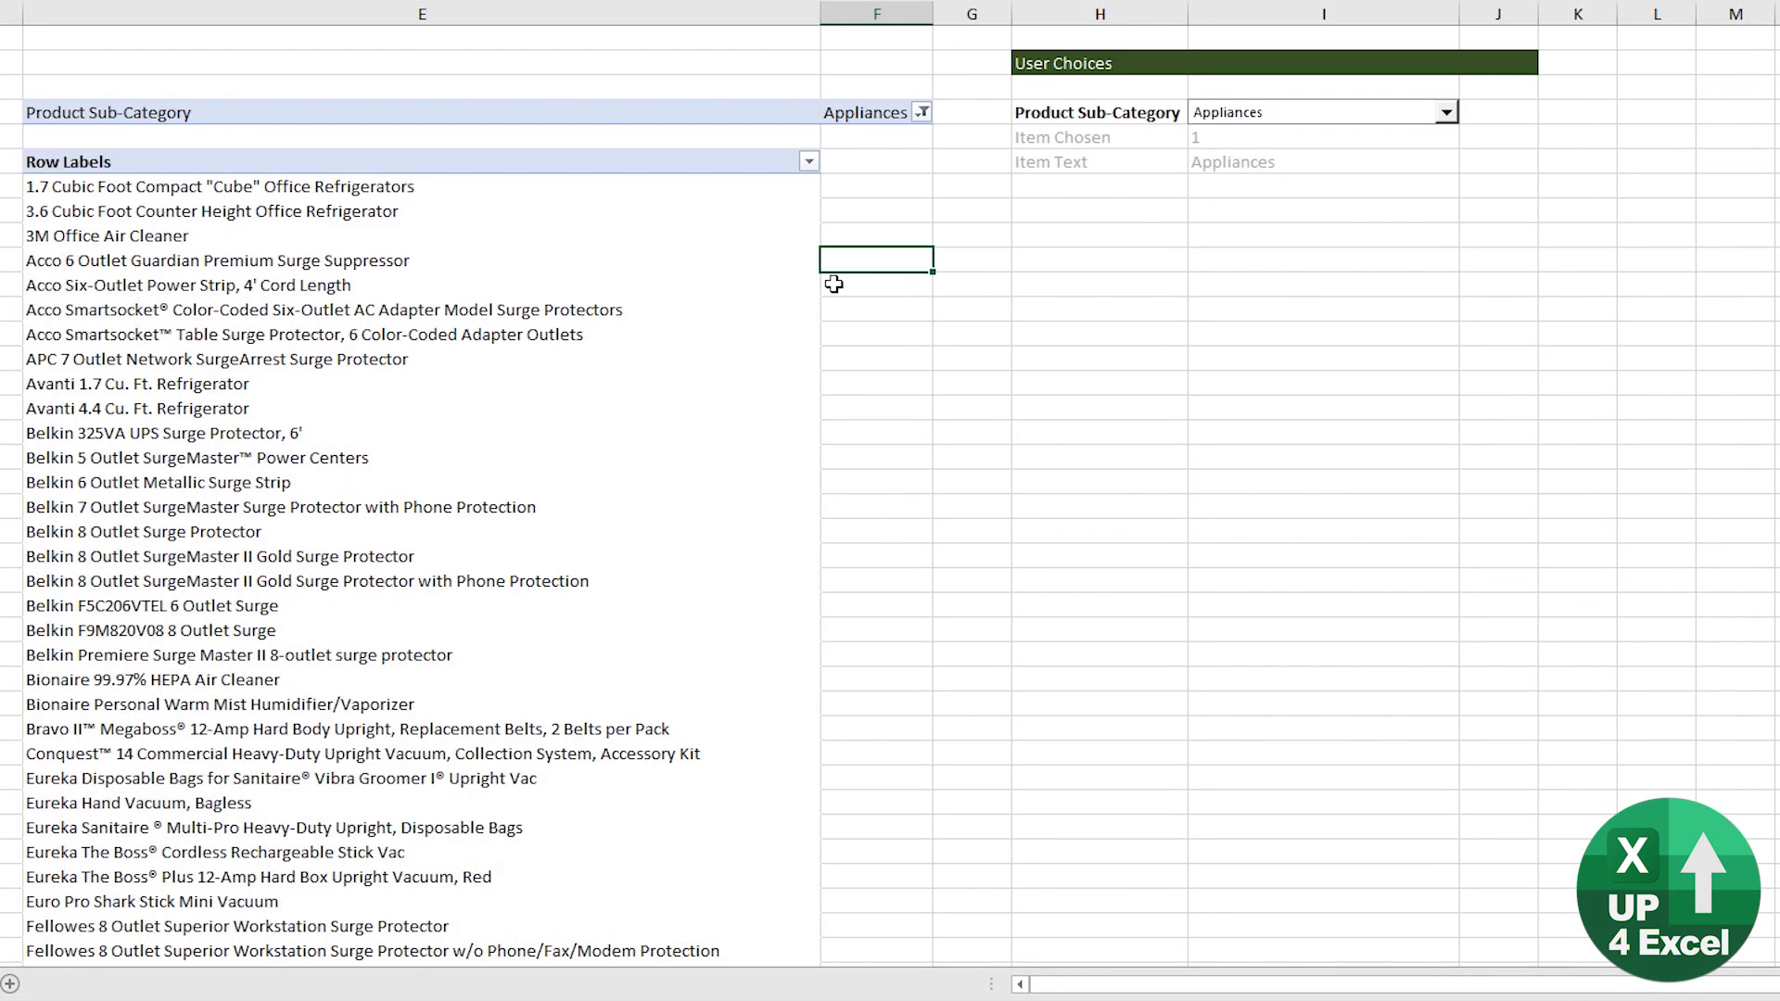
pyautogui.moveTo(594, 291)
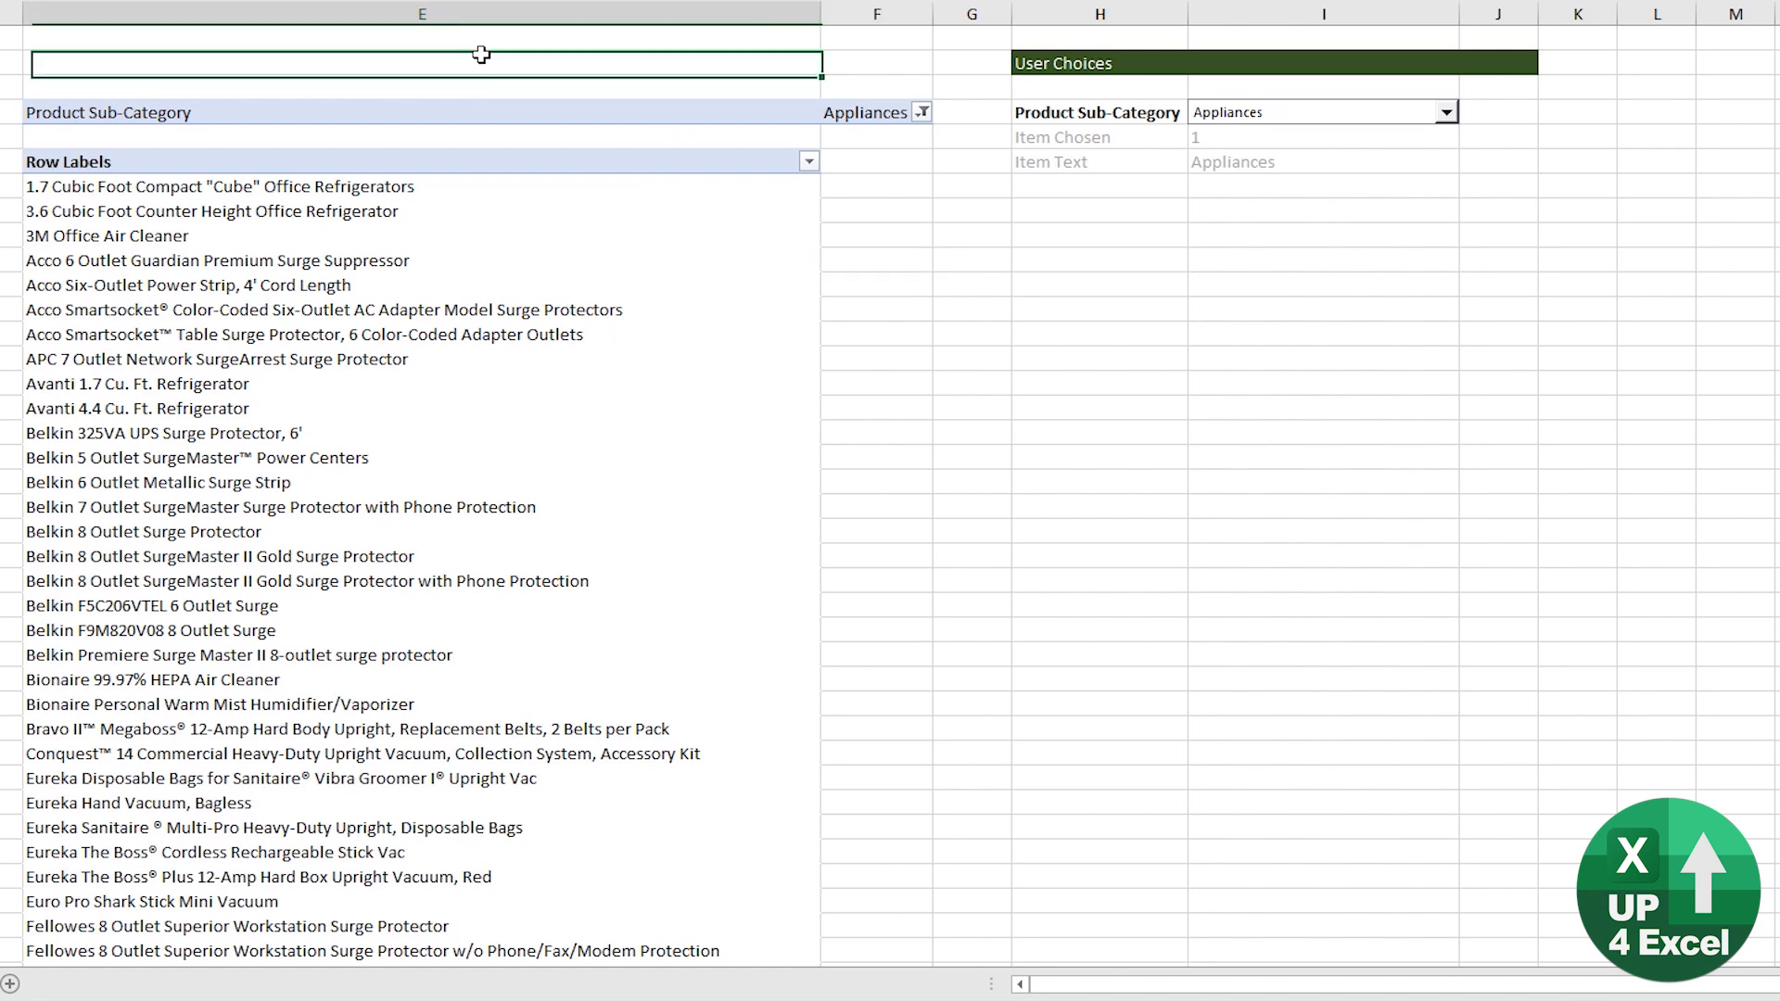
pyautogui.moveTo(226, 61)
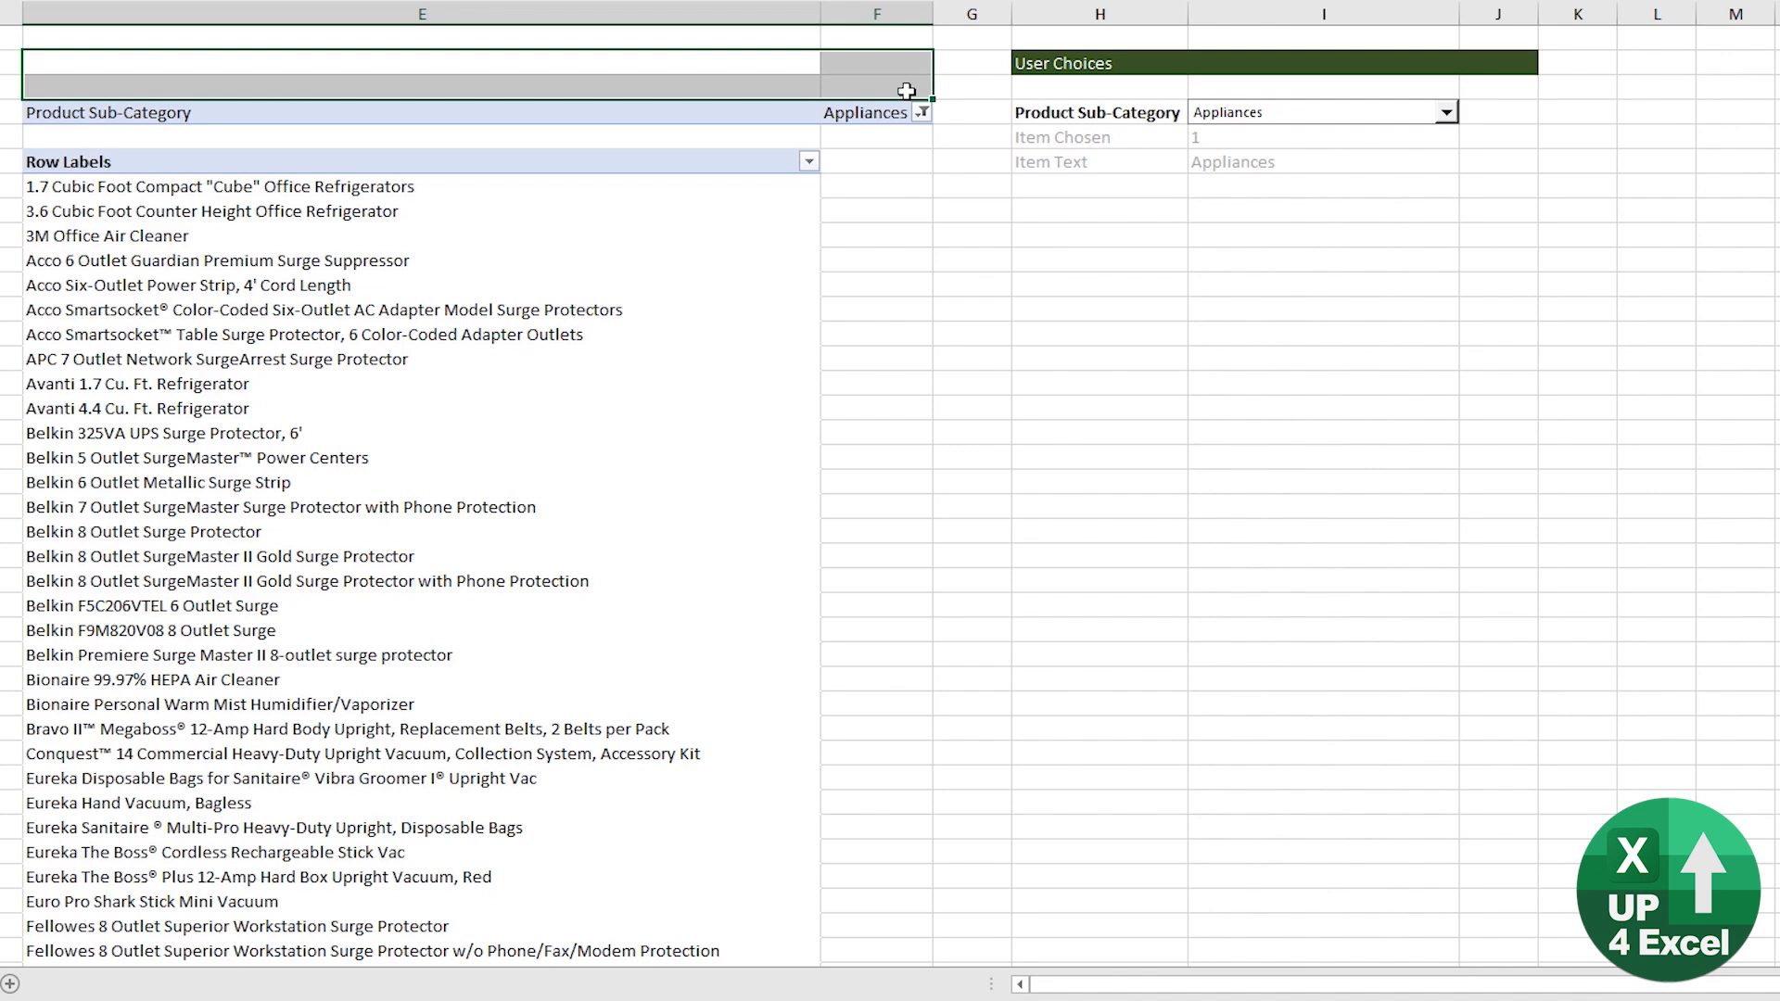
# Insert rows above the pivot and add a green List 2 header with an Item Count label
pyautogui.press('Ctrl+Shift+=')
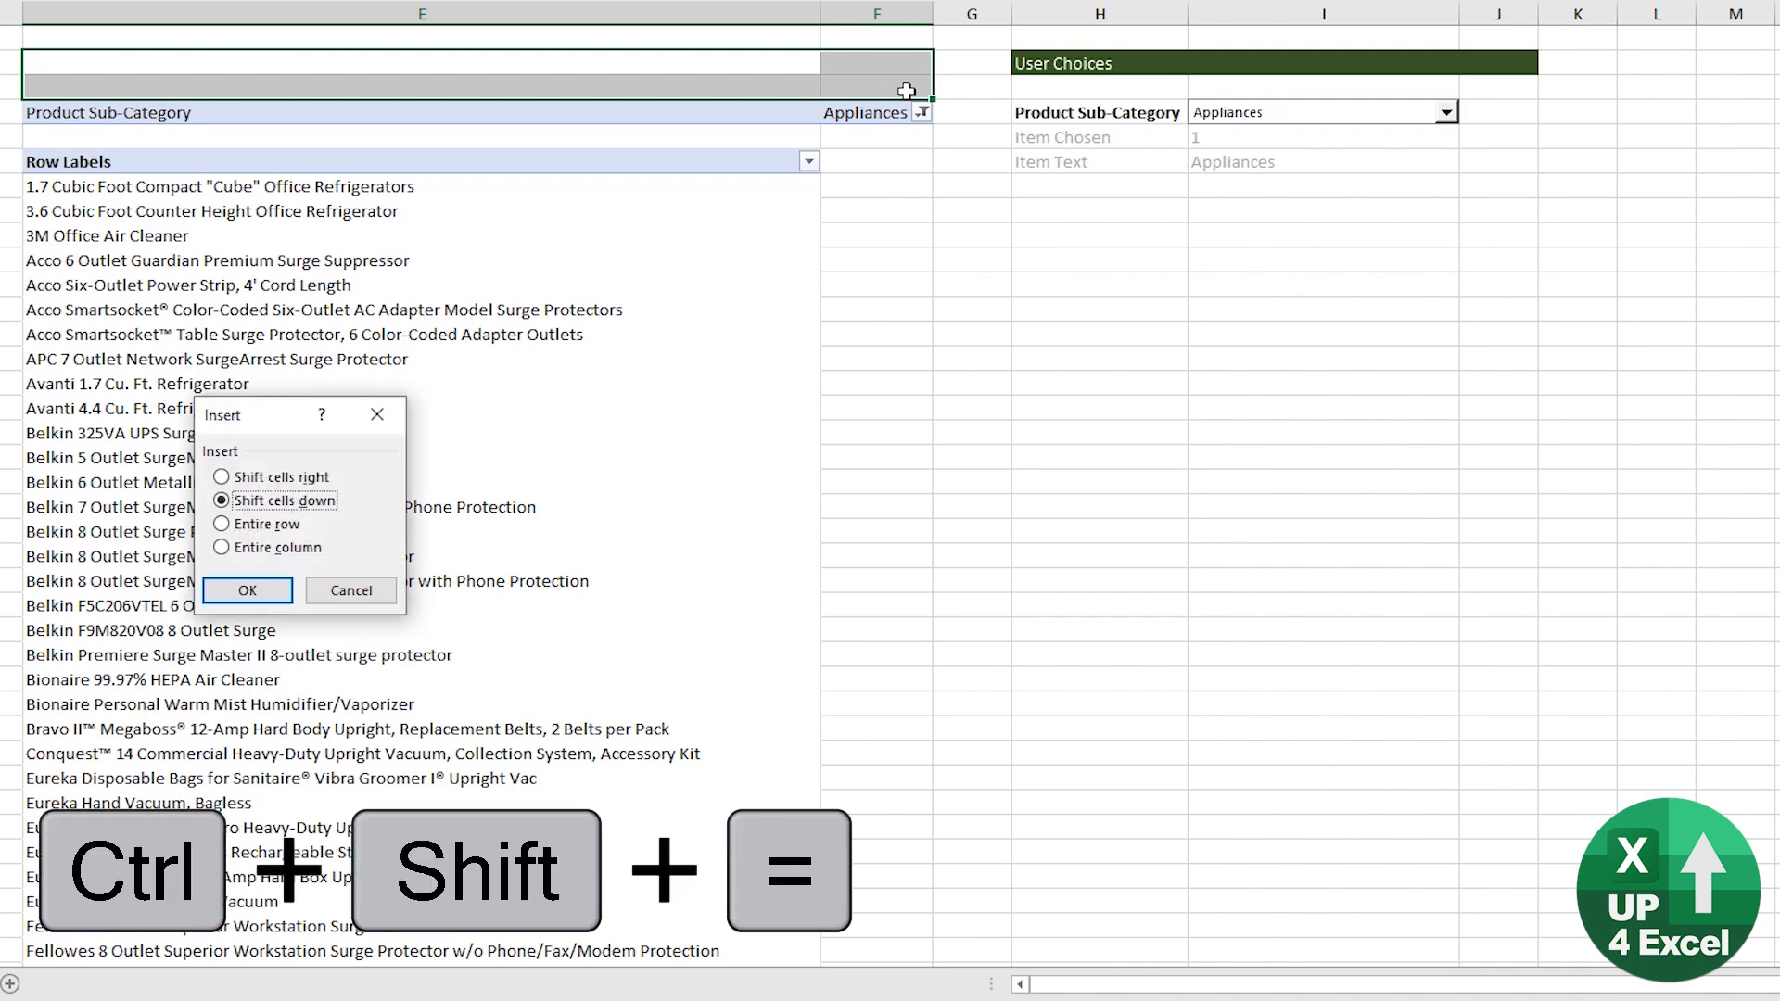
pyautogui.click(247, 590)
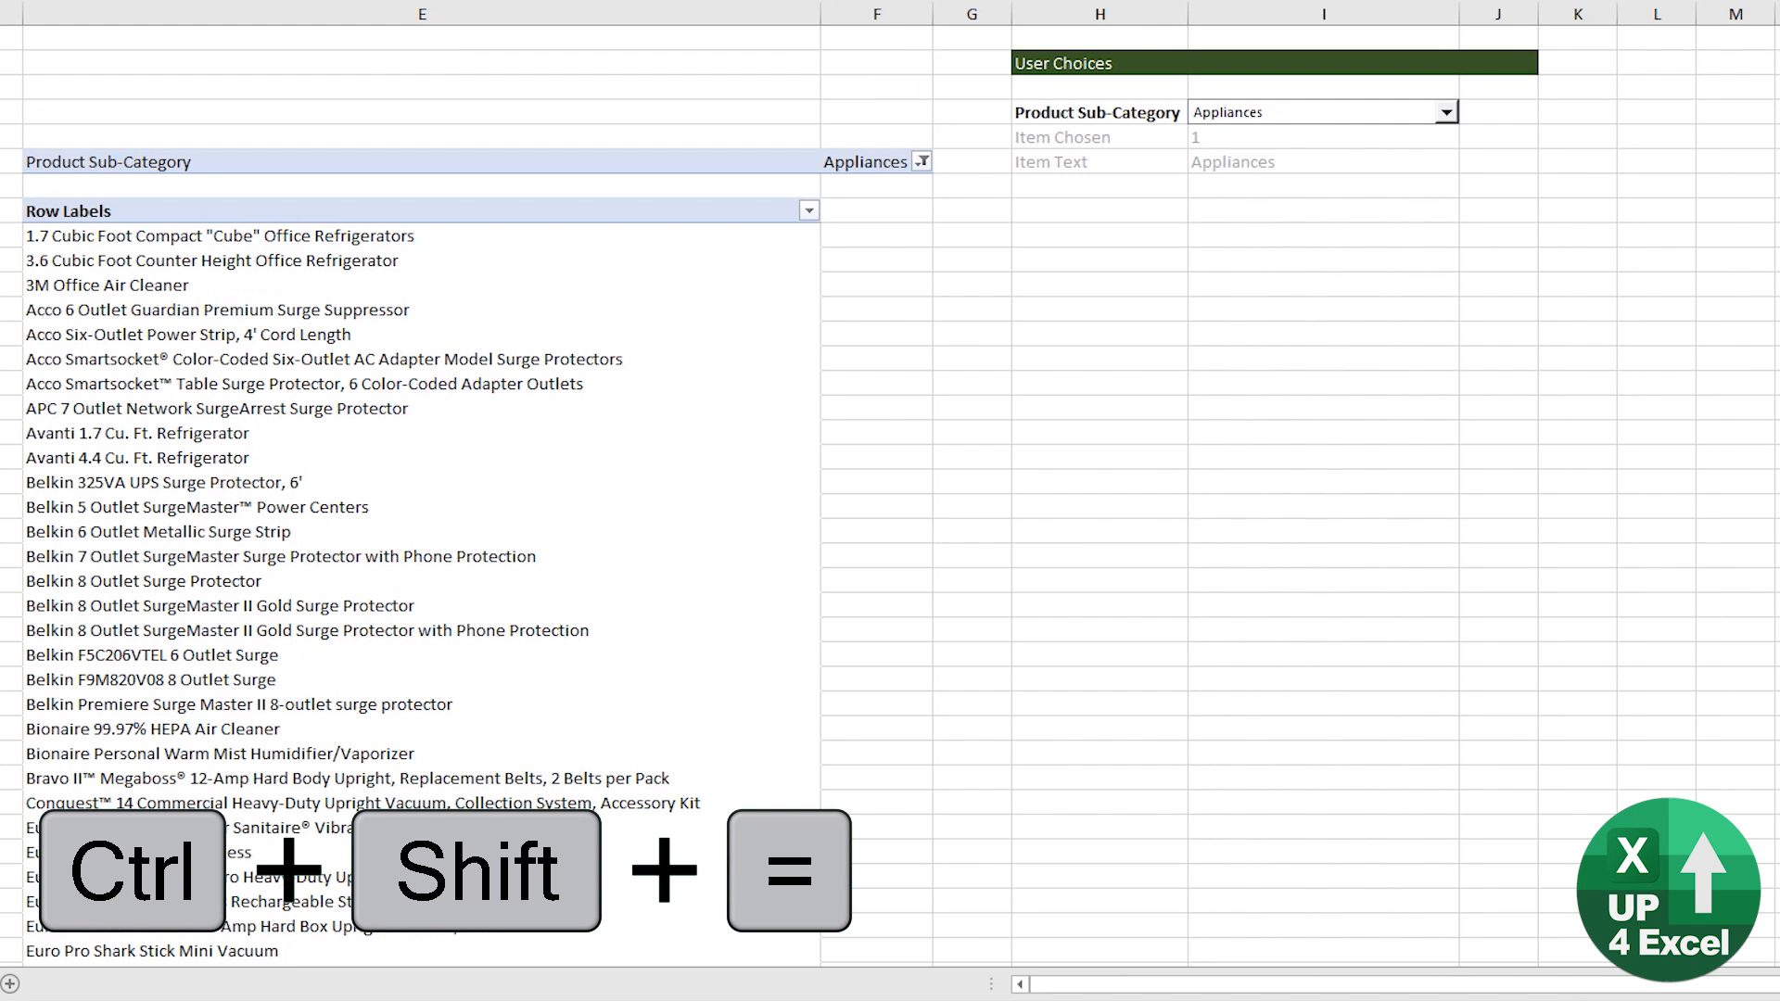
pyautogui.press('Ctrl+V')
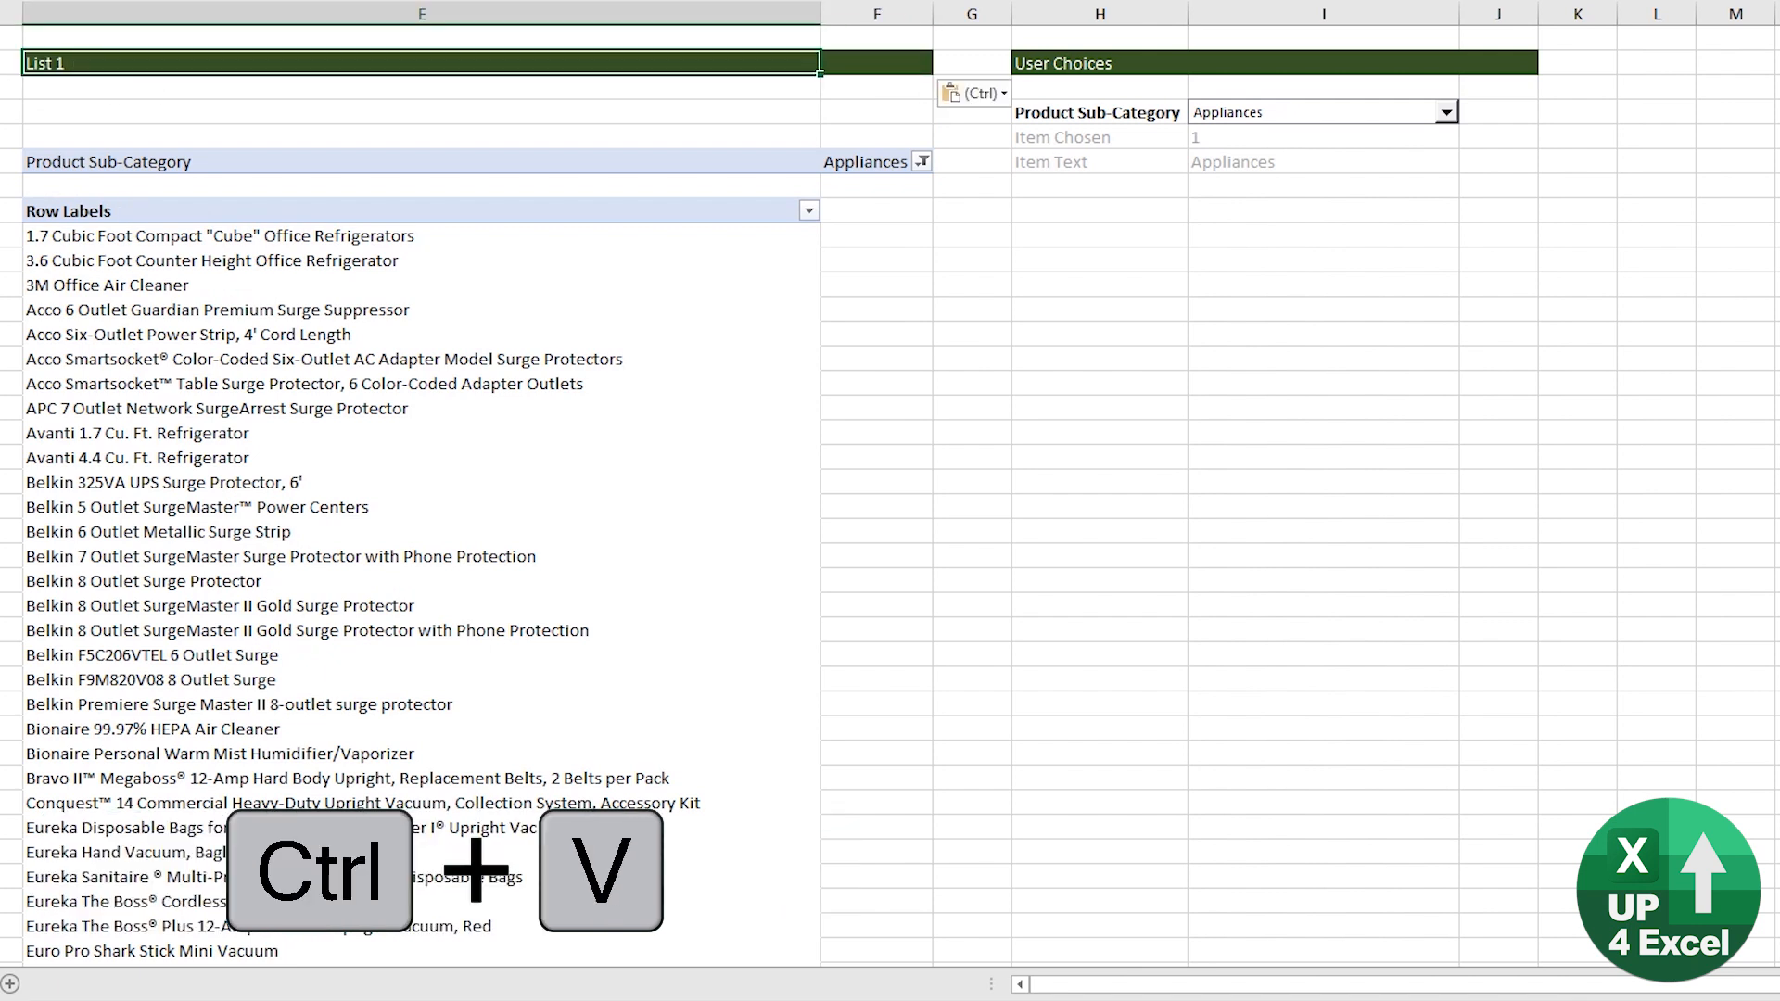
pyautogui.press('Enter')
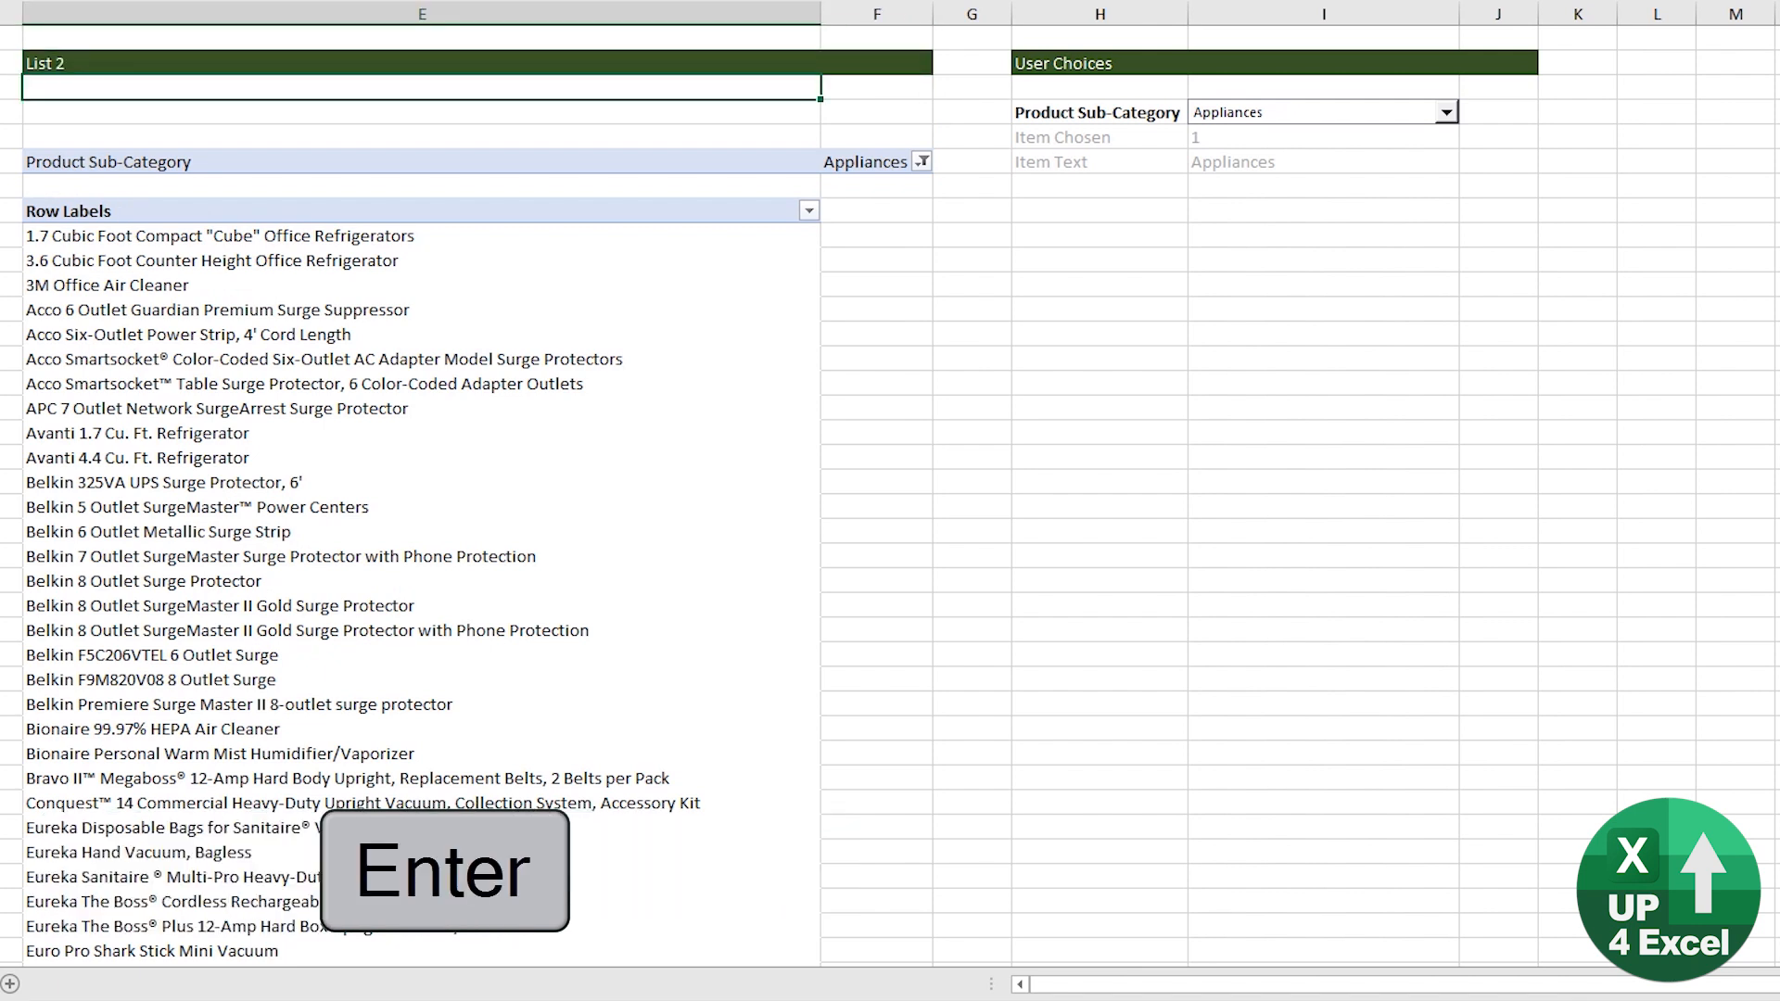
pyautogui.write('Item Count')
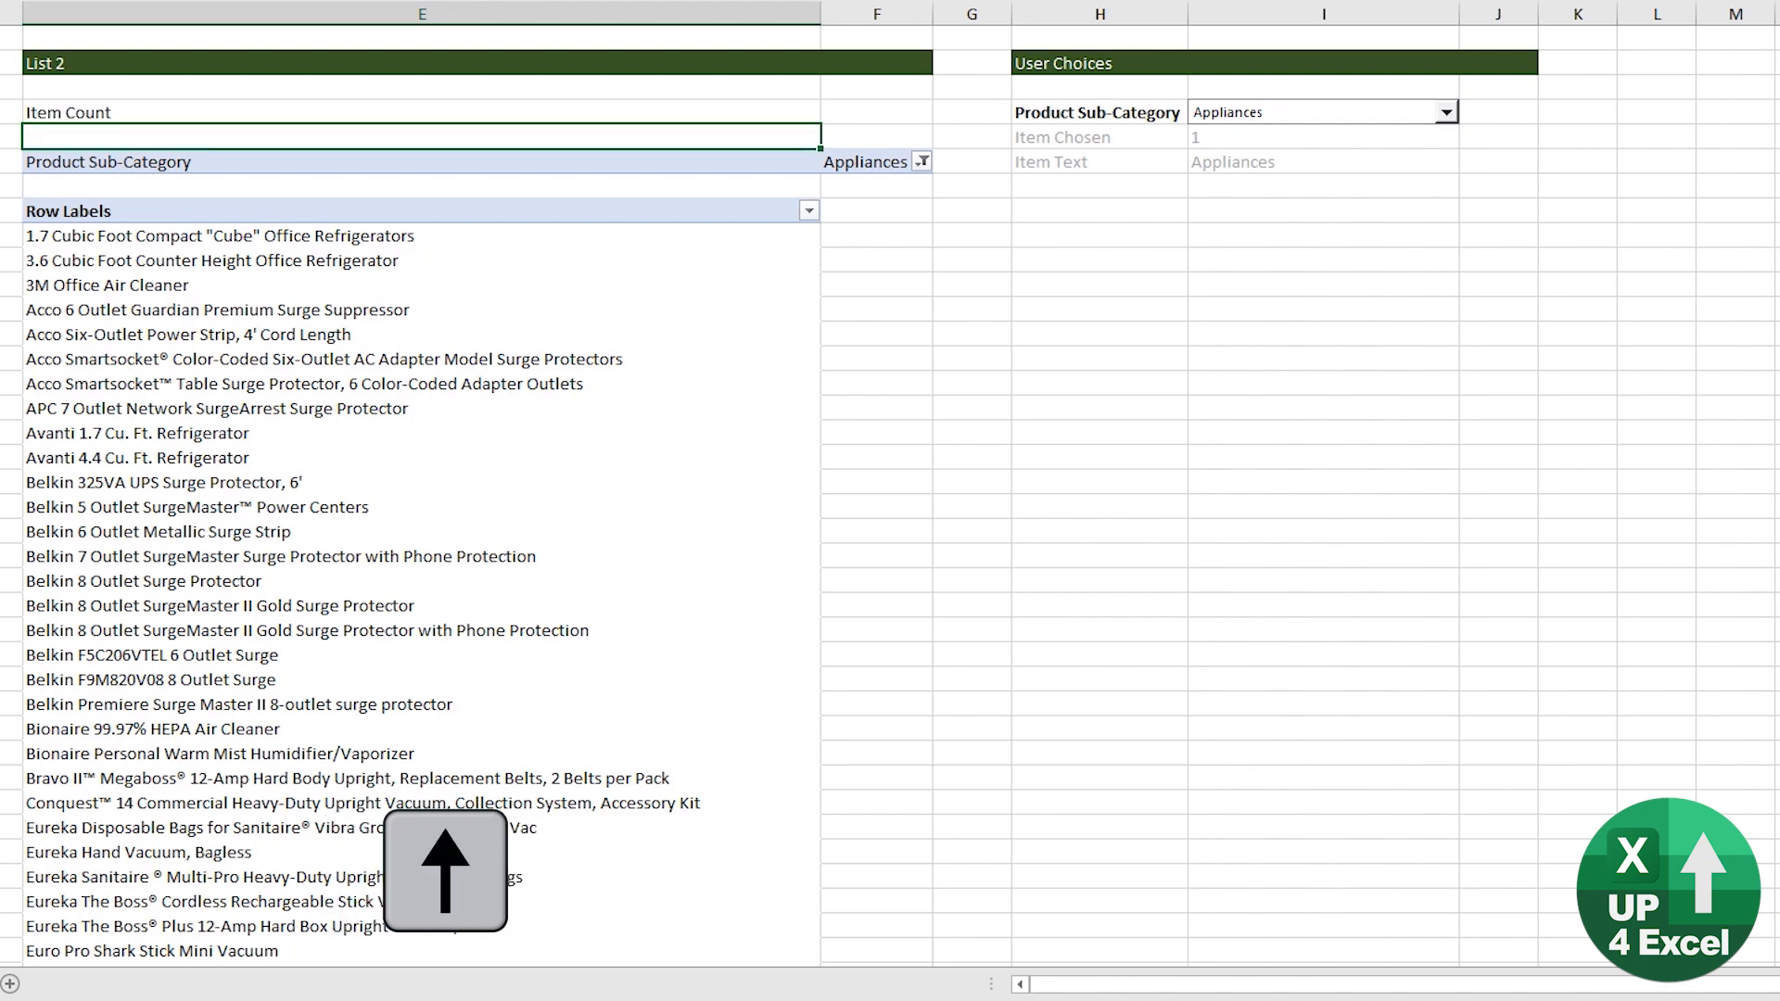
# Enter a COUNTA formula over the product list in F4, returning an Item Count of 73
pyautogui.write('=count')
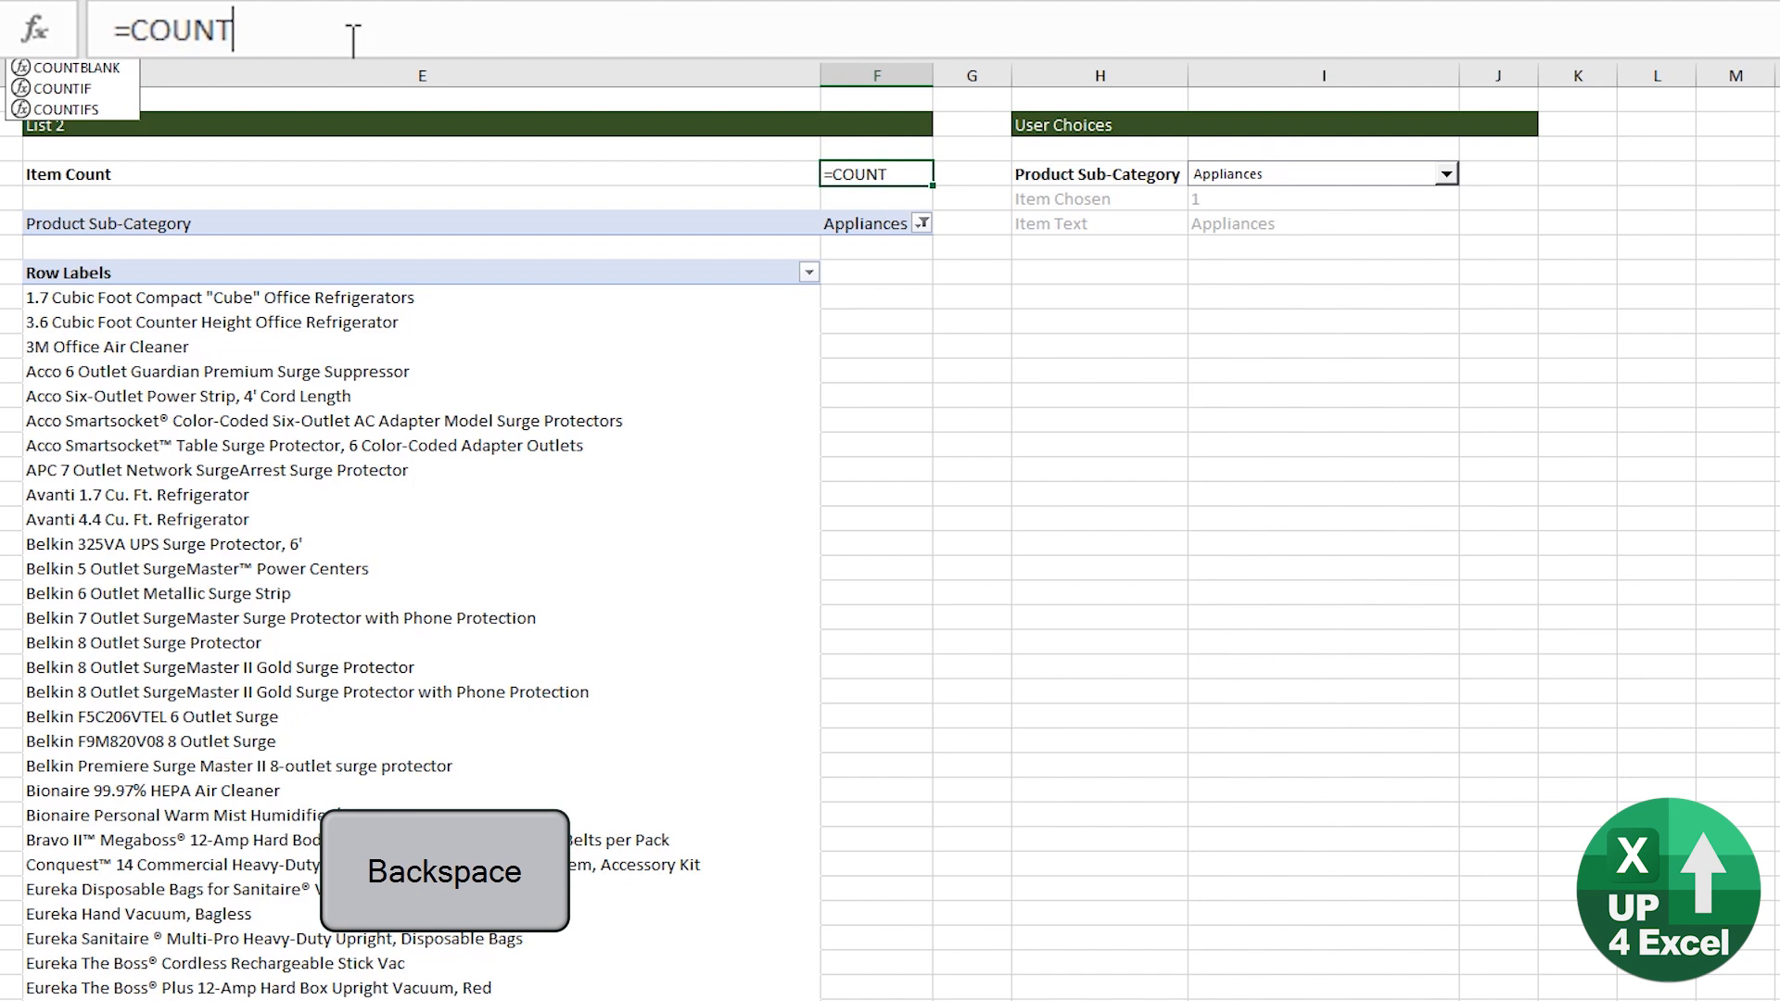
pyautogui.write('a(E8')
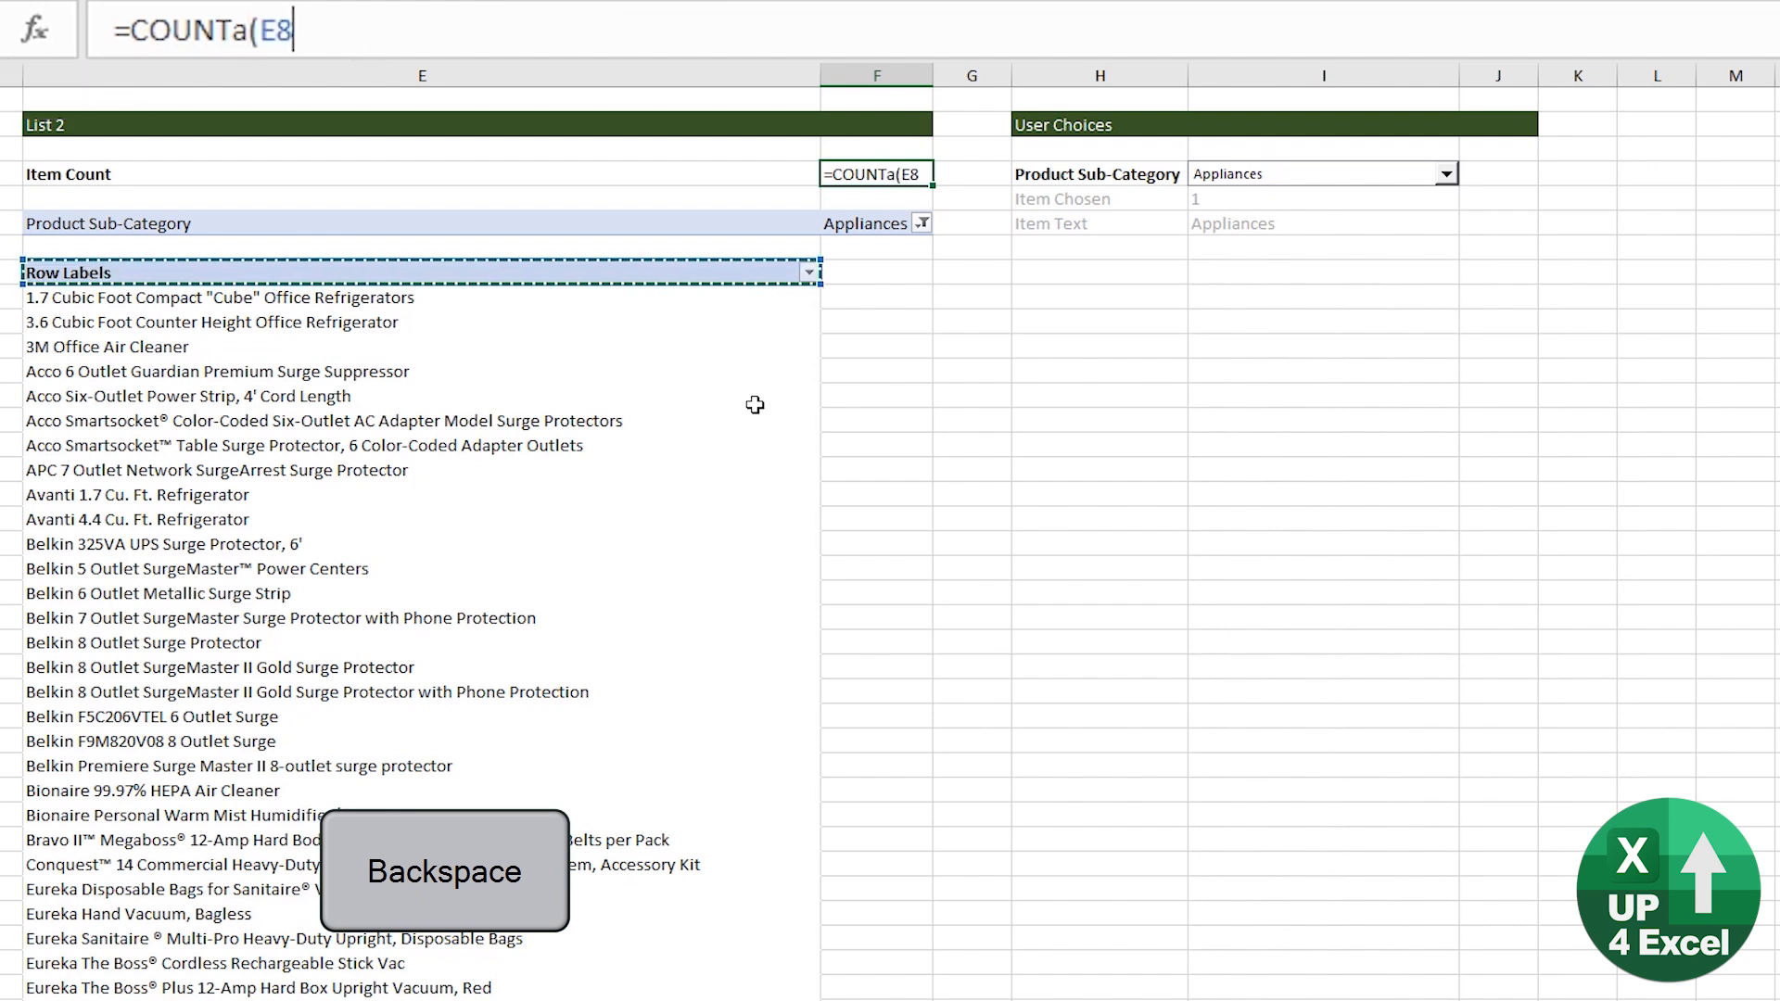
pyautogui.press('Down')
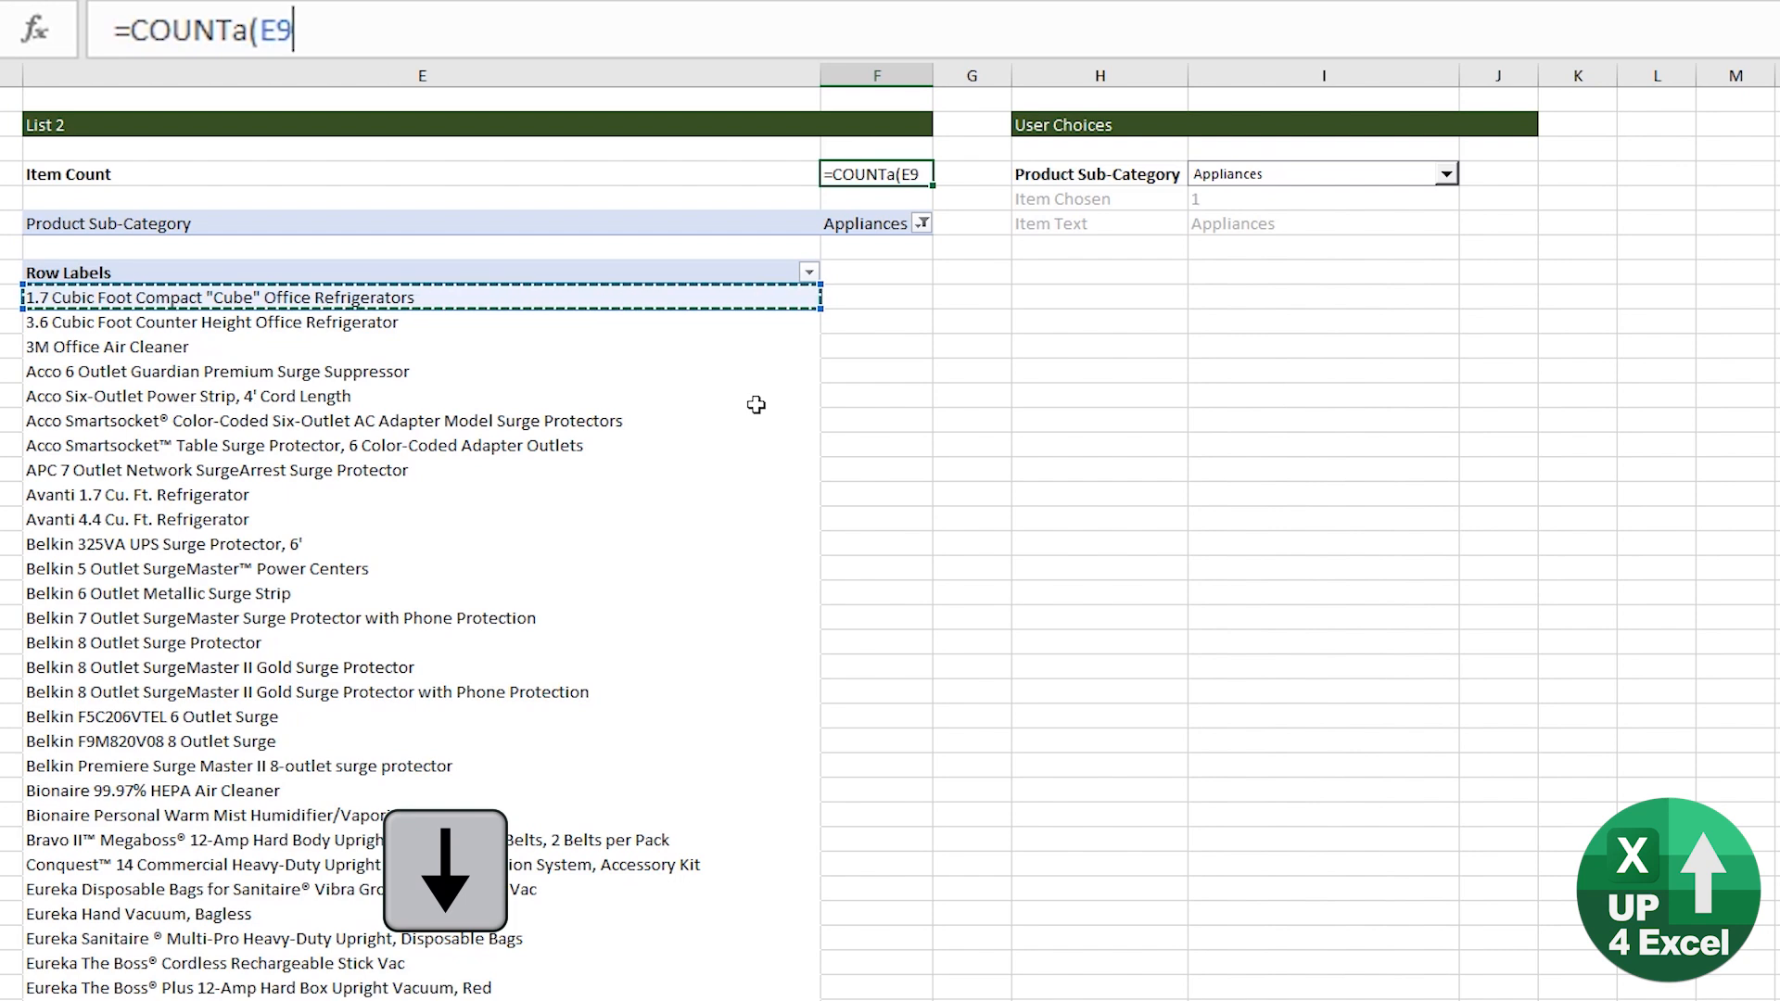
pyautogui.press('Ctrl+Shift+Down')
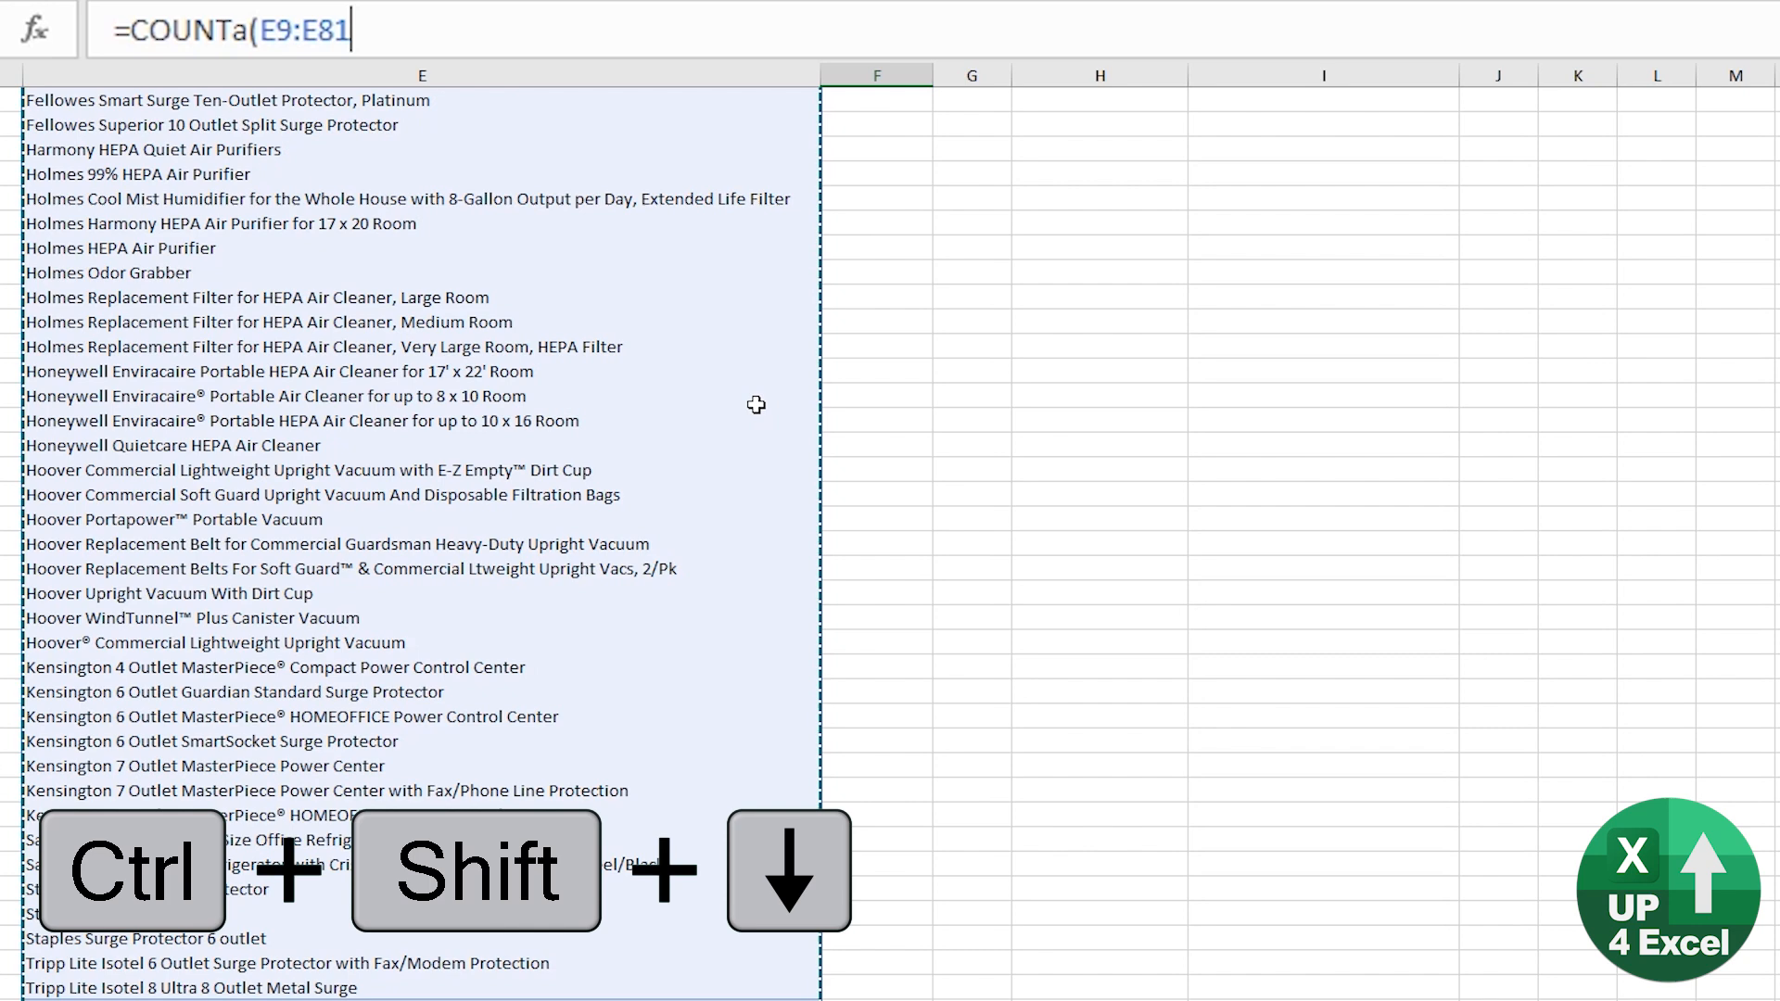
pyautogui.press('Ctrl+Shift+Down')
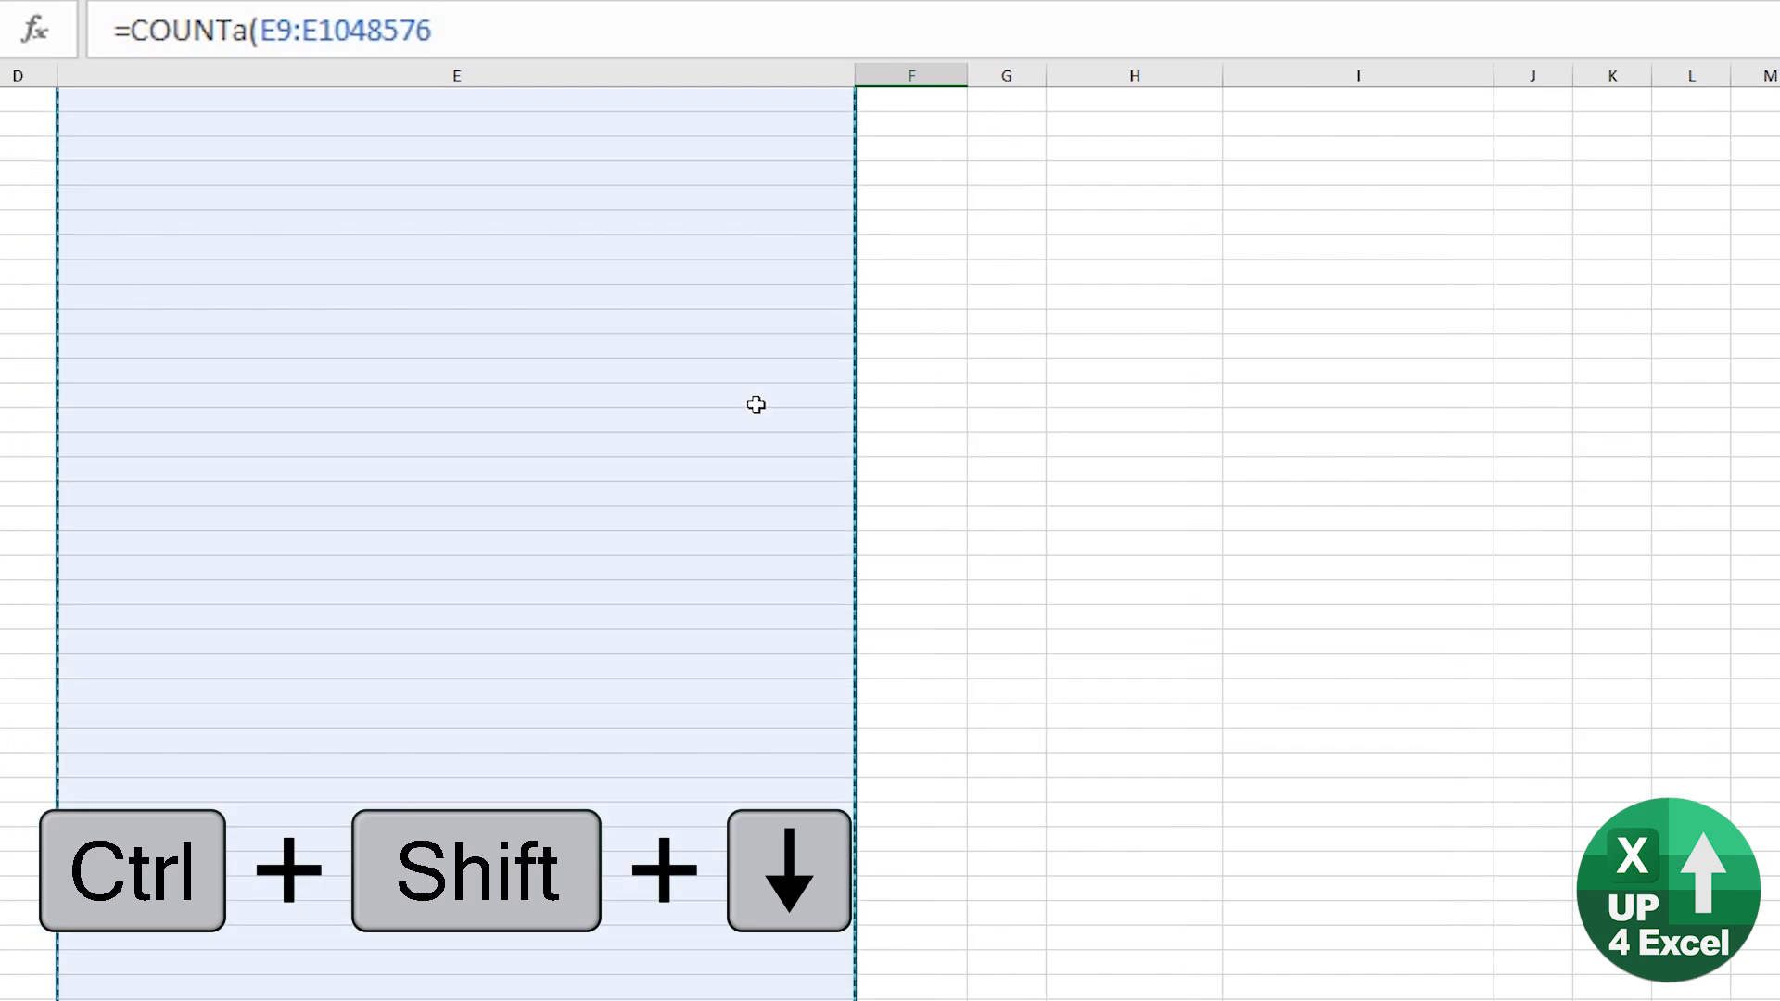
pyautogui.press('F4')
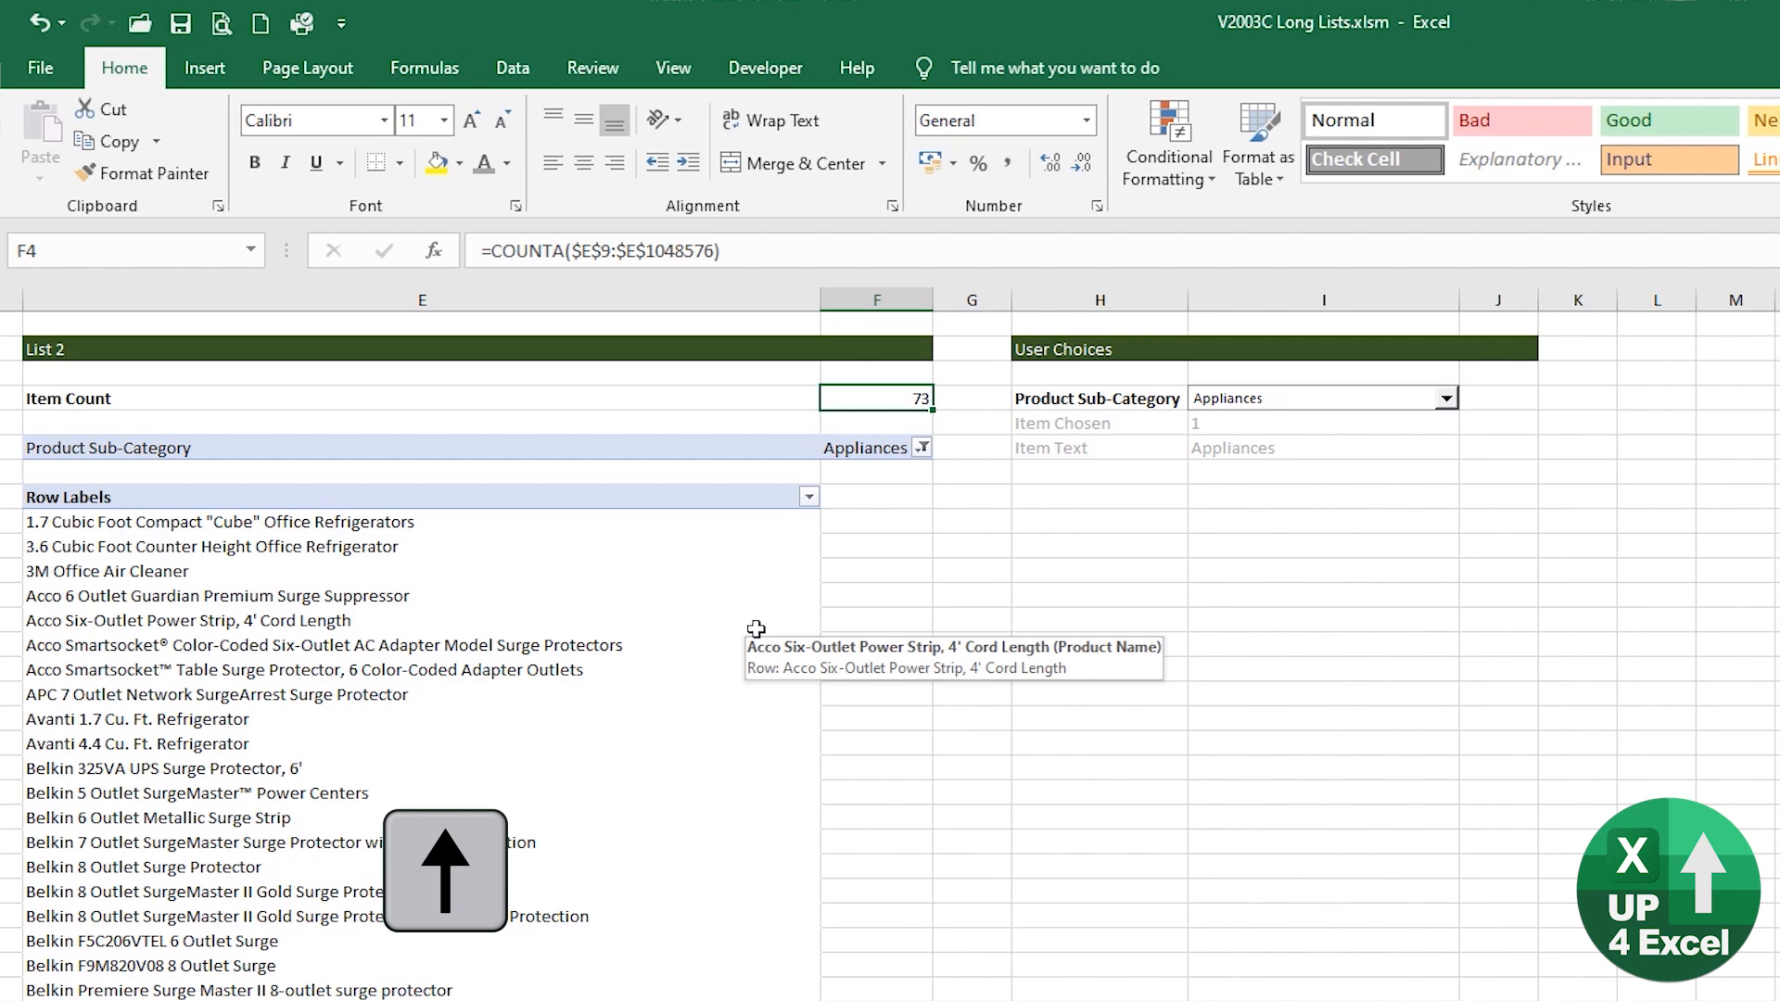
pyautogui.scroll(-3)
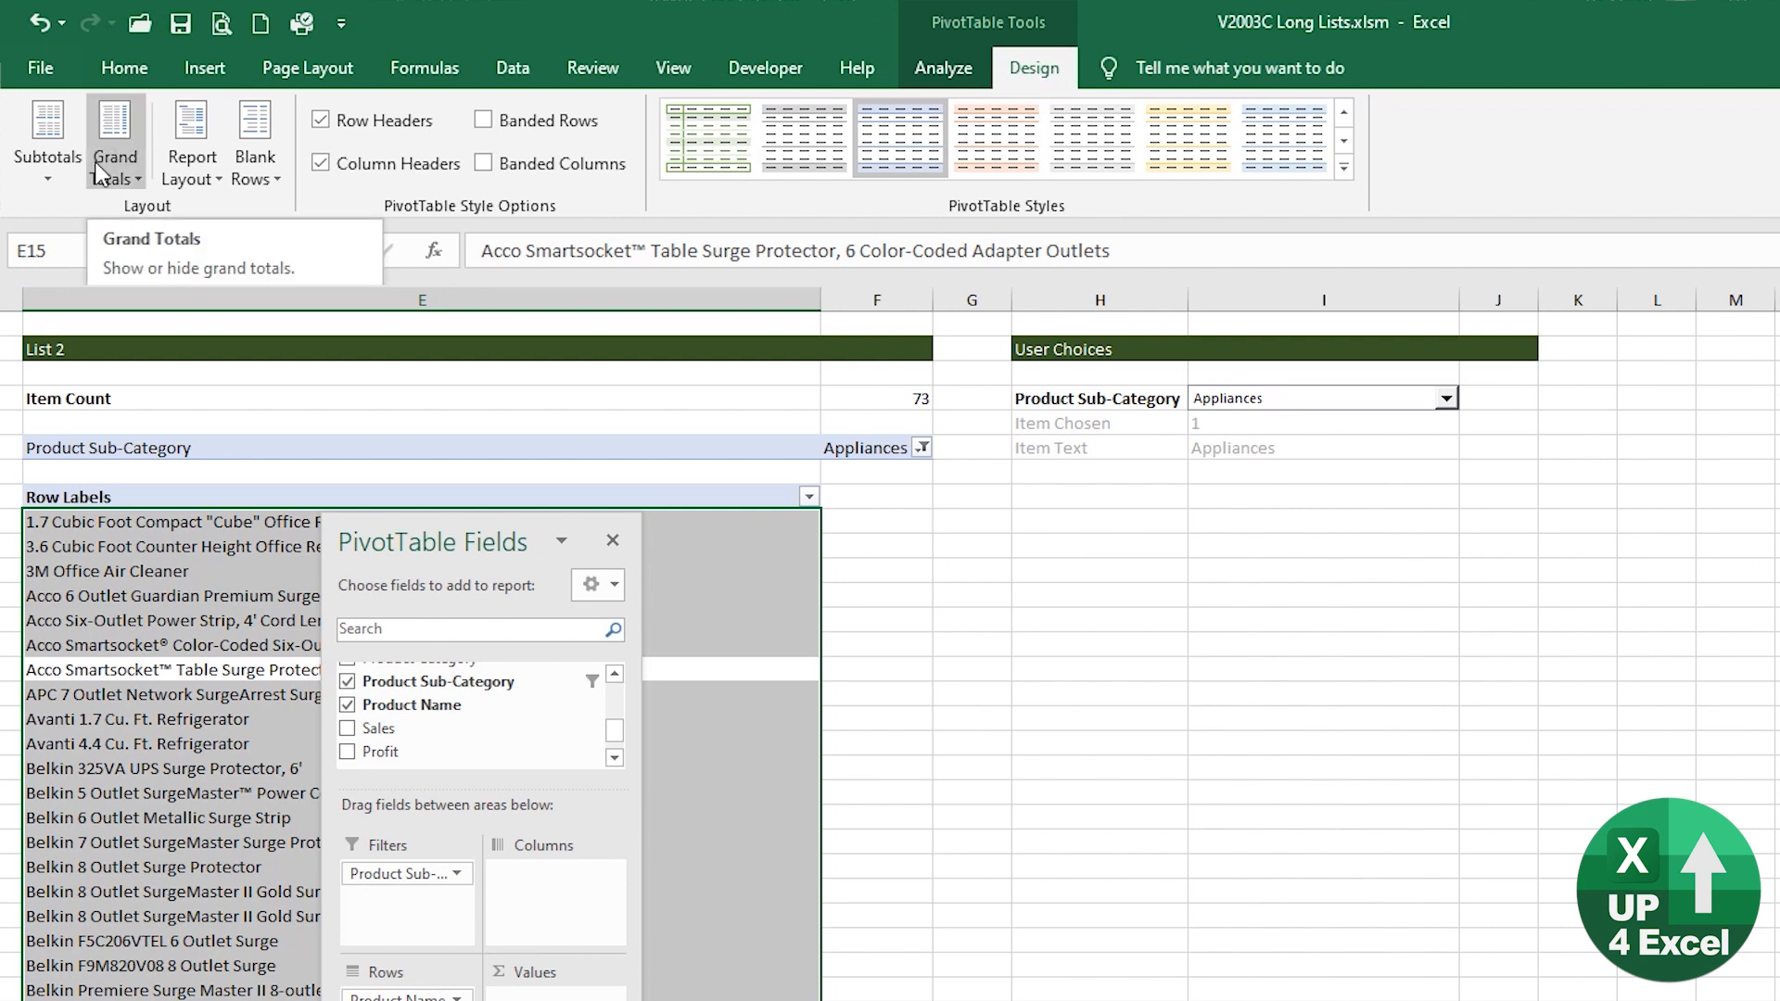
# Turn grand totals off for rows and columns (Item Count 72) and apply a green pivot style
pyautogui.click(115, 148)
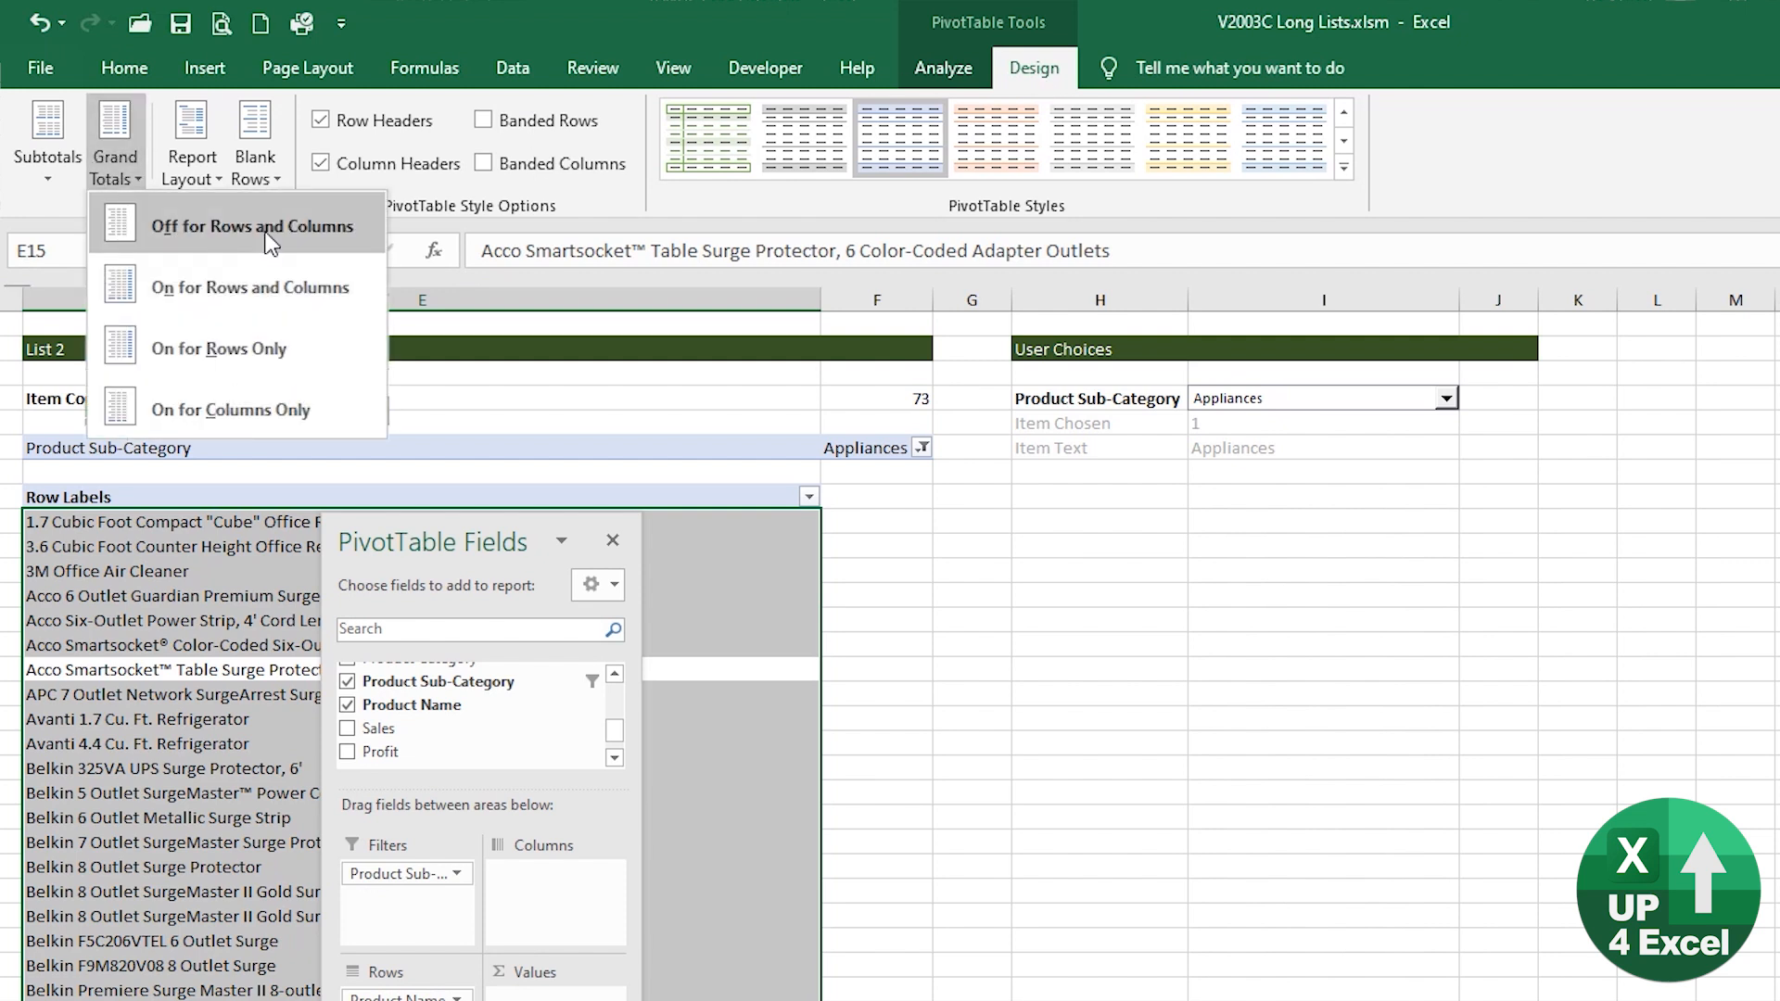
pyautogui.click(231, 227)
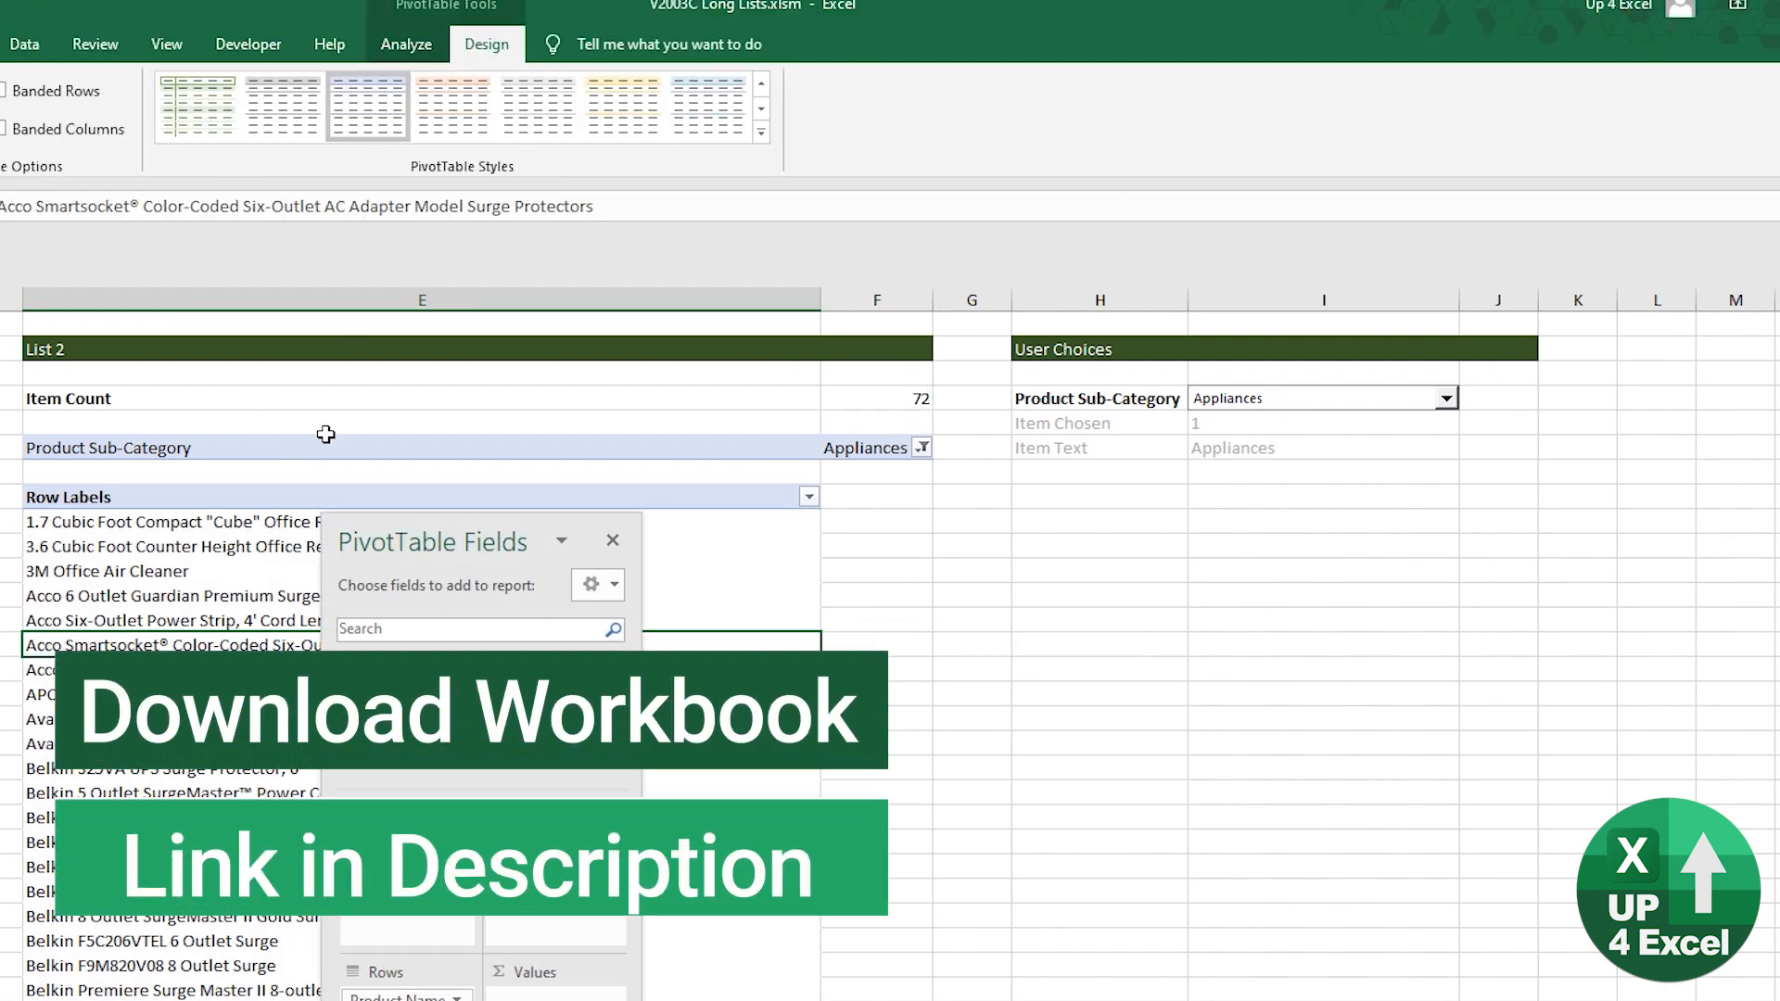
pyautogui.click(760, 134)
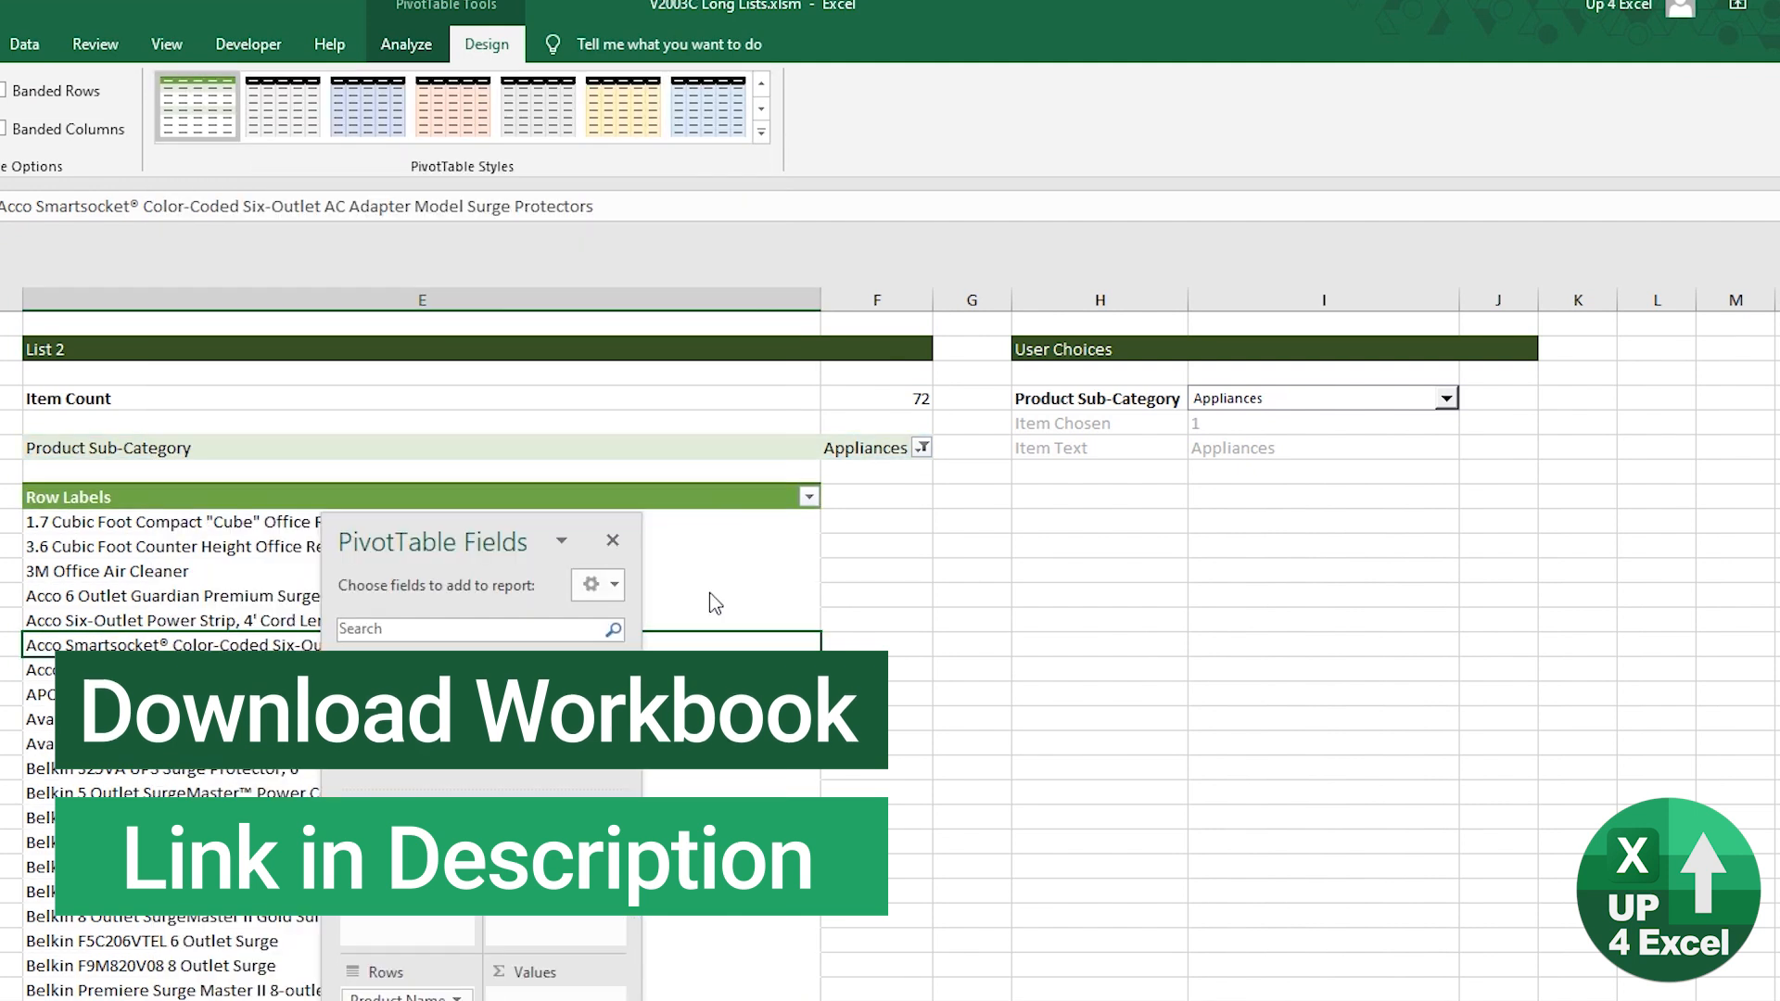
pyautogui.click(1446, 397)
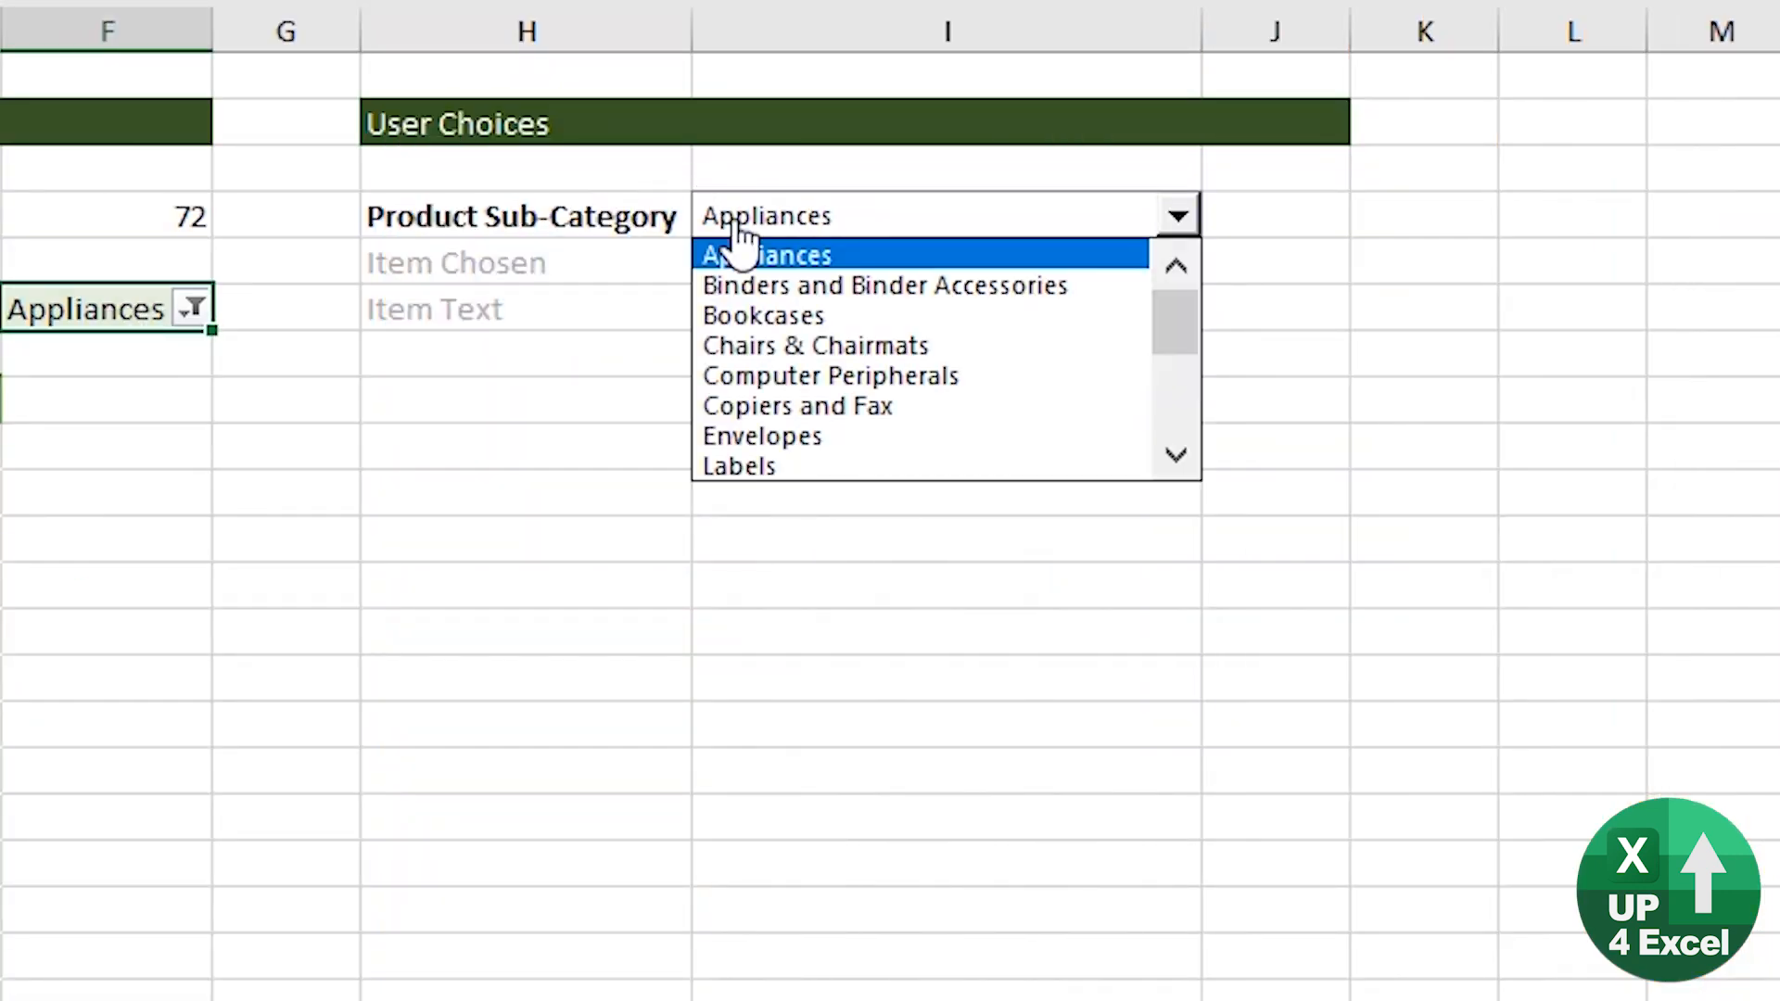
# Pick Computer Peripherals, then start recording a new macro assigned to the sub-category combo box
pyautogui.click(831, 374)
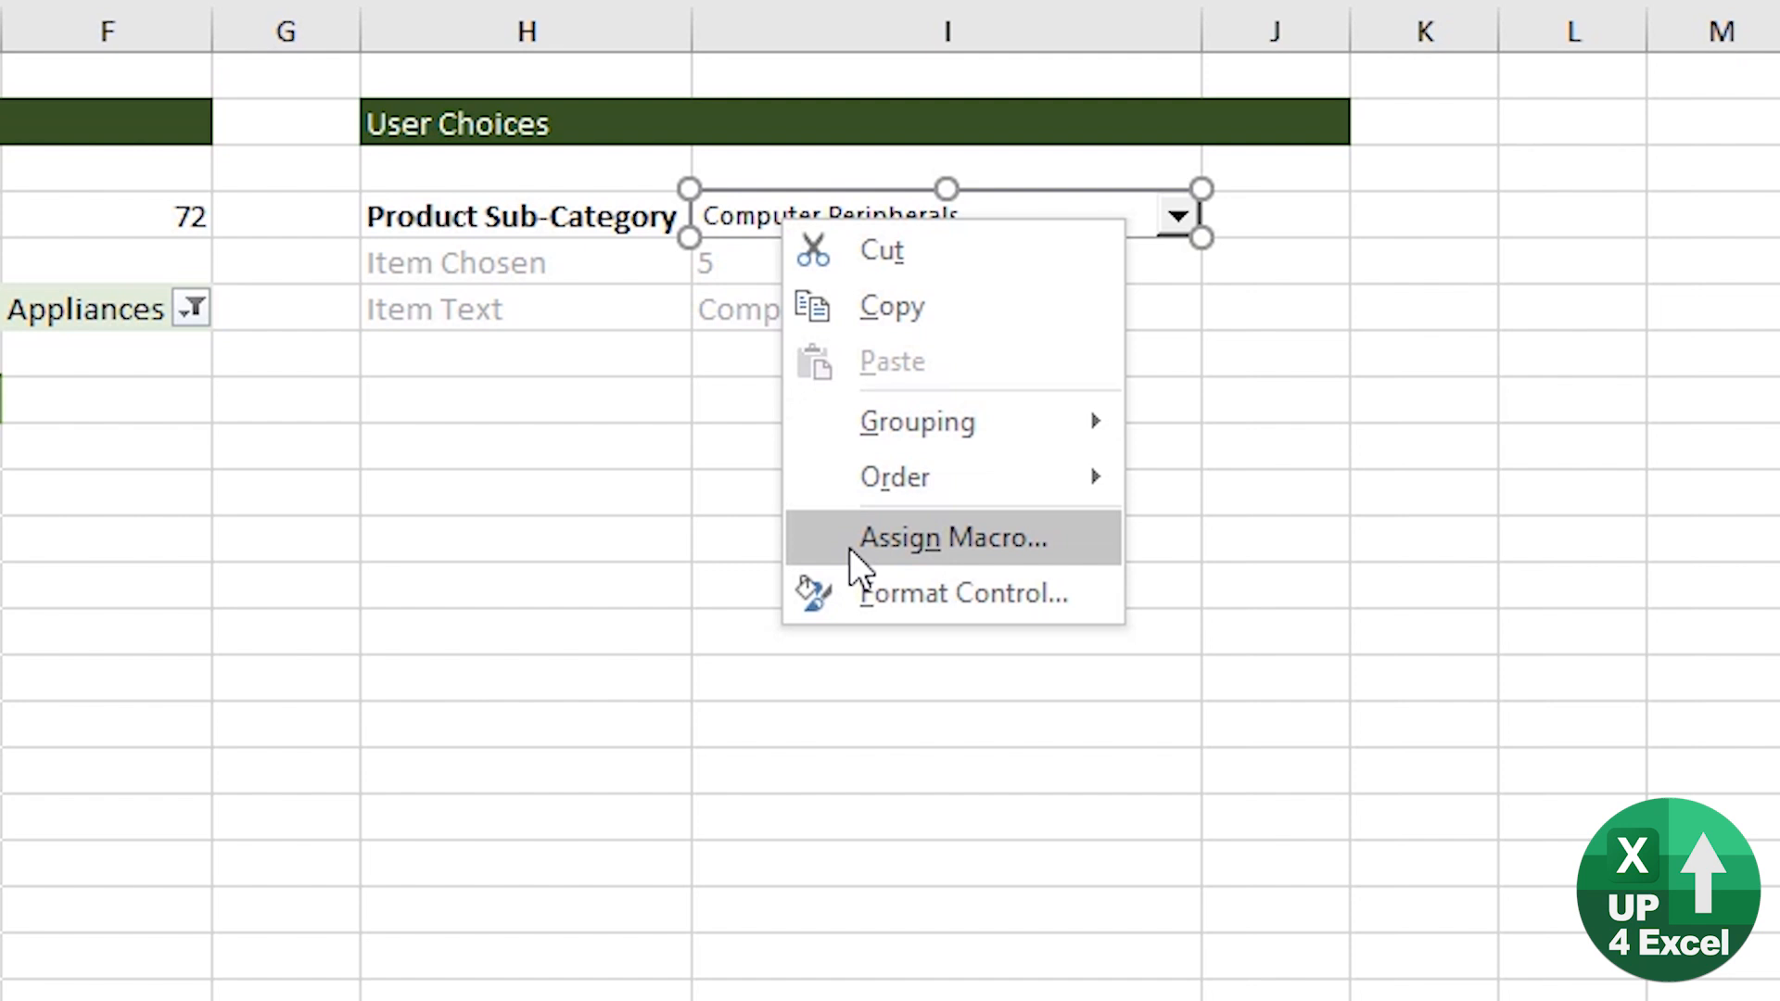
pyautogui.click(954, 538)
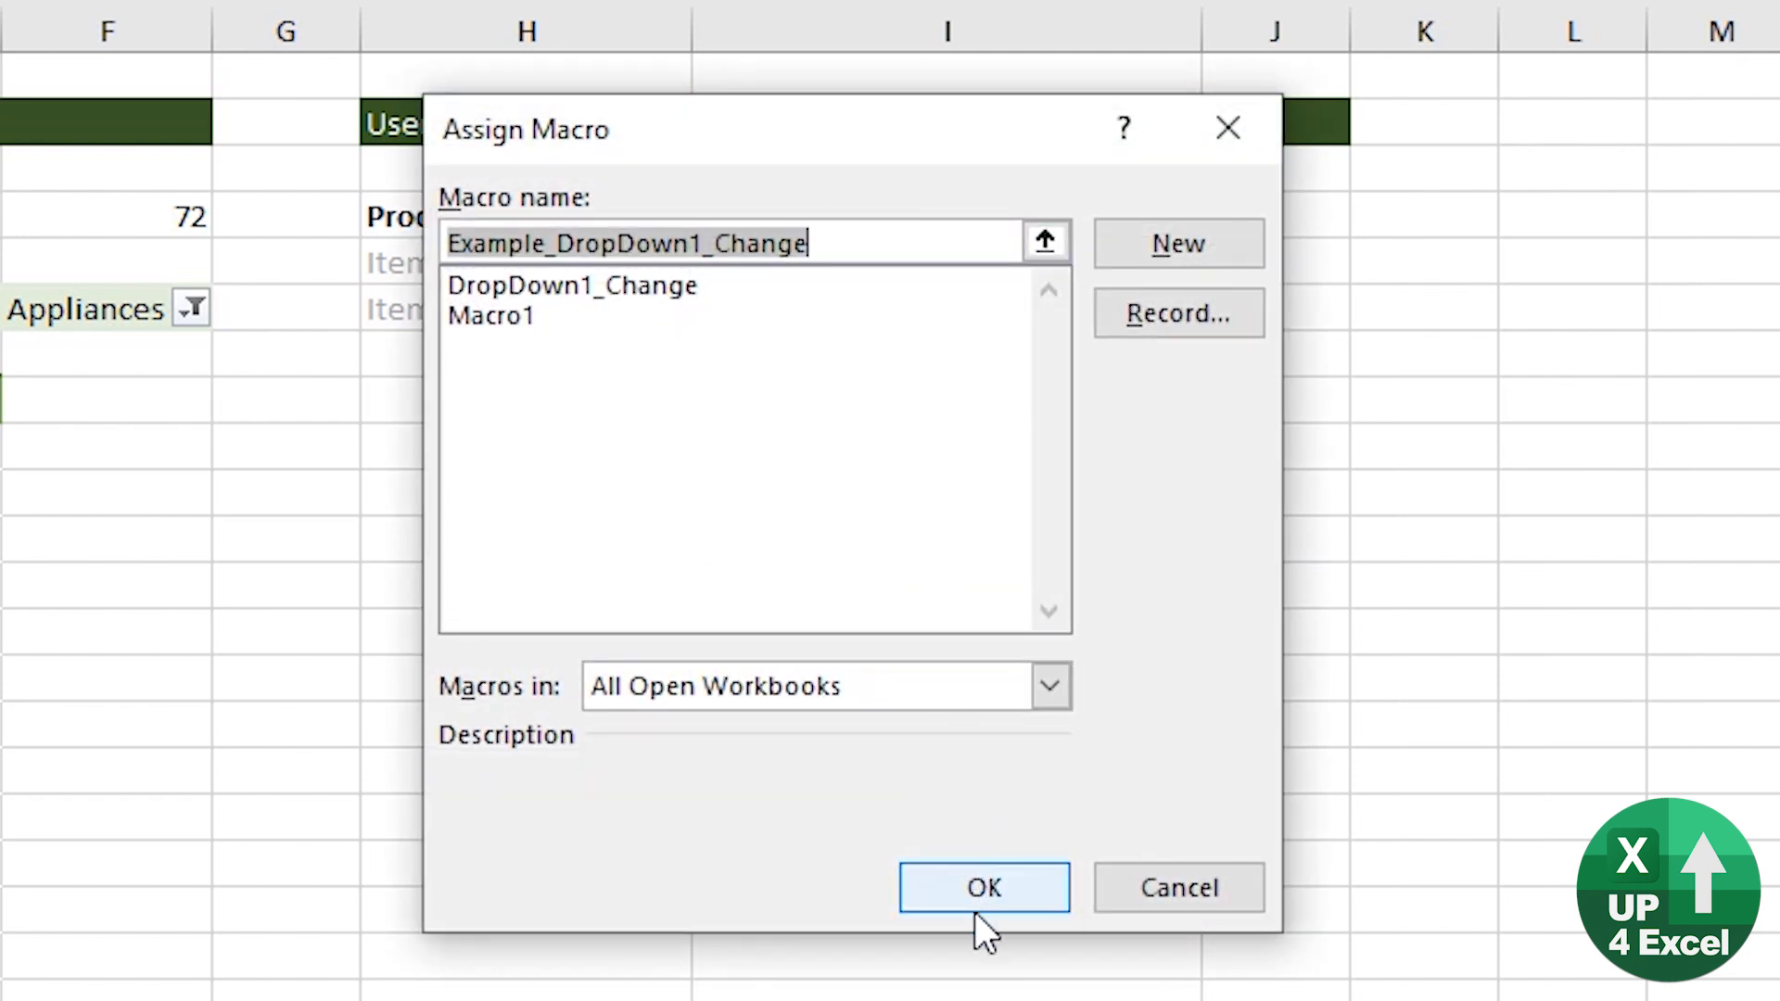
pyautogui.click(1180, 312)
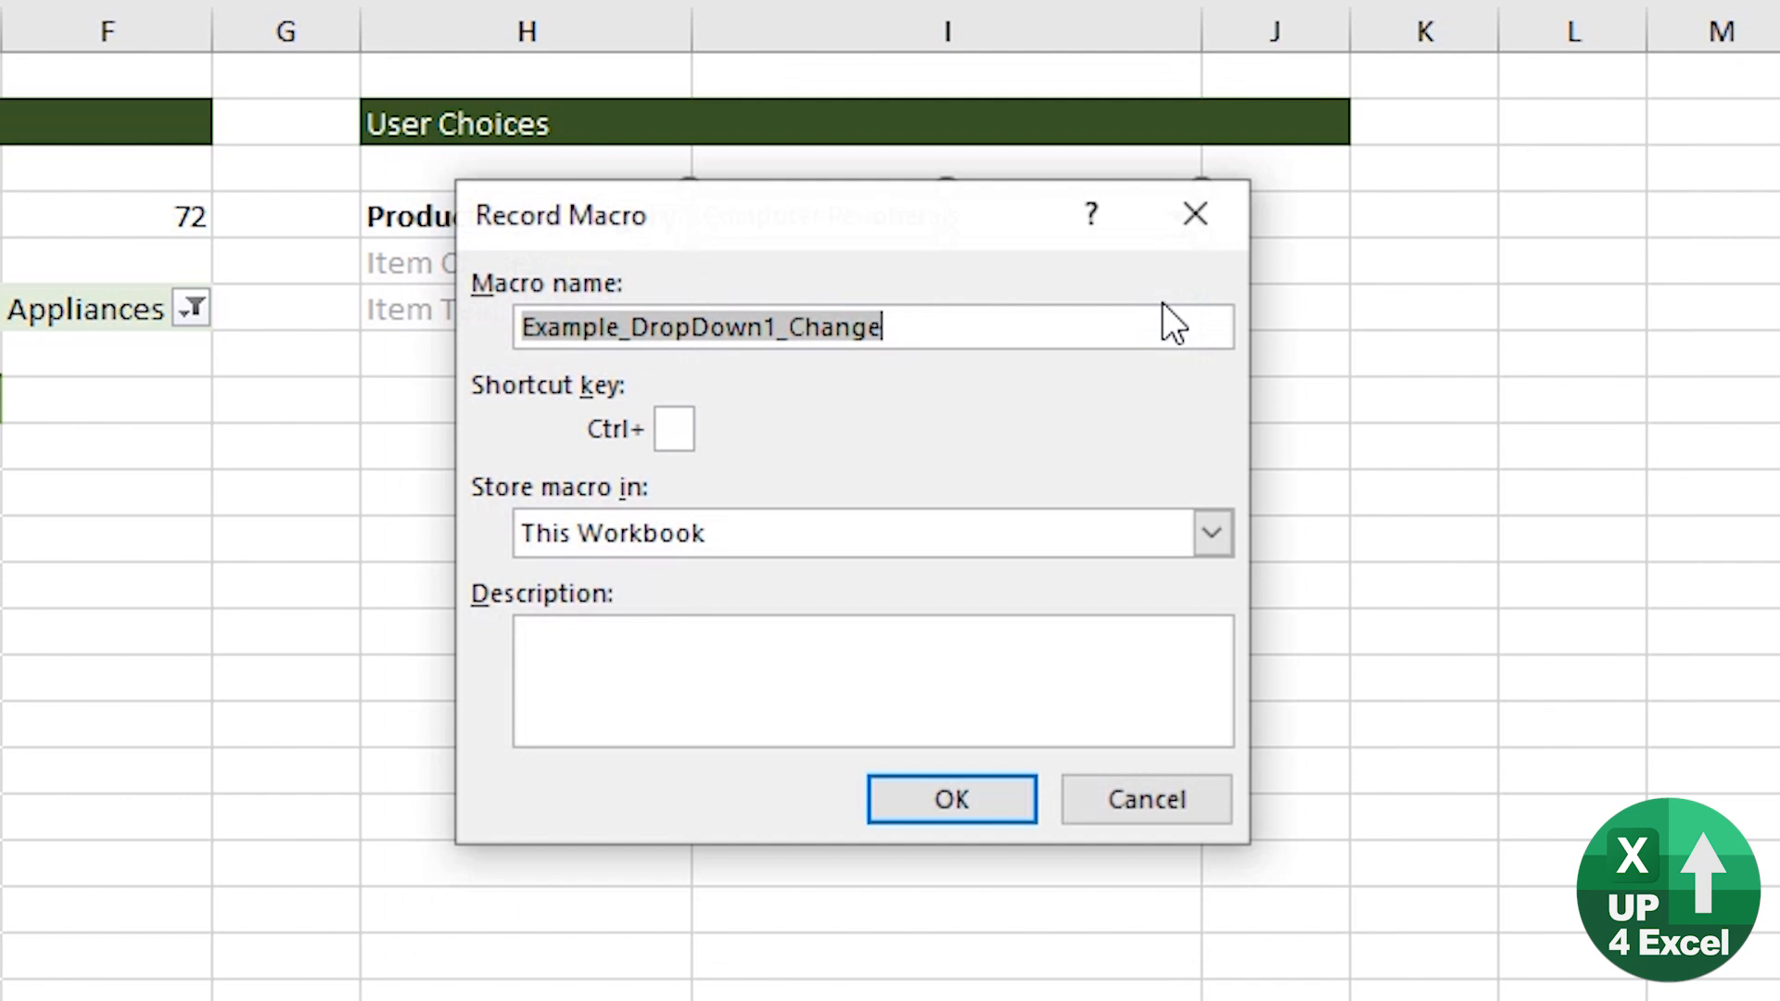
pyautogui.click(951, 799)
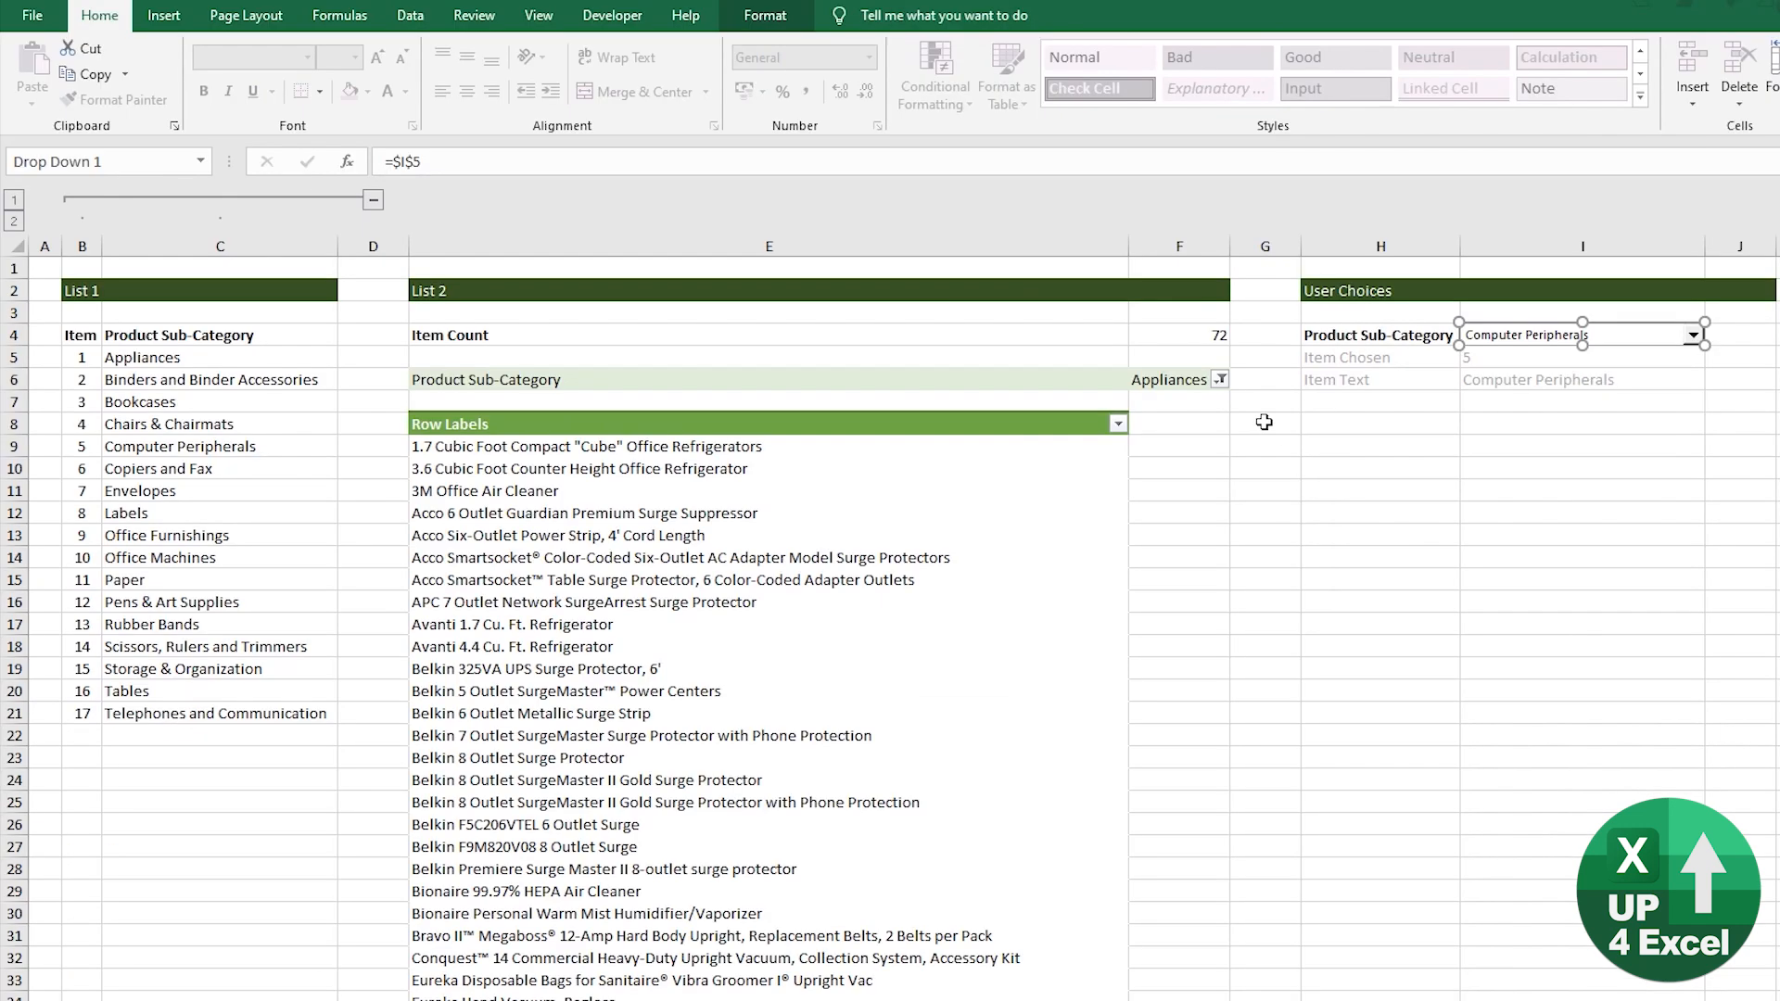
# Record filtering the pivot to Envelopes, stop recording, and bring up the VBA editor
pyautogui.click(1220, 378)
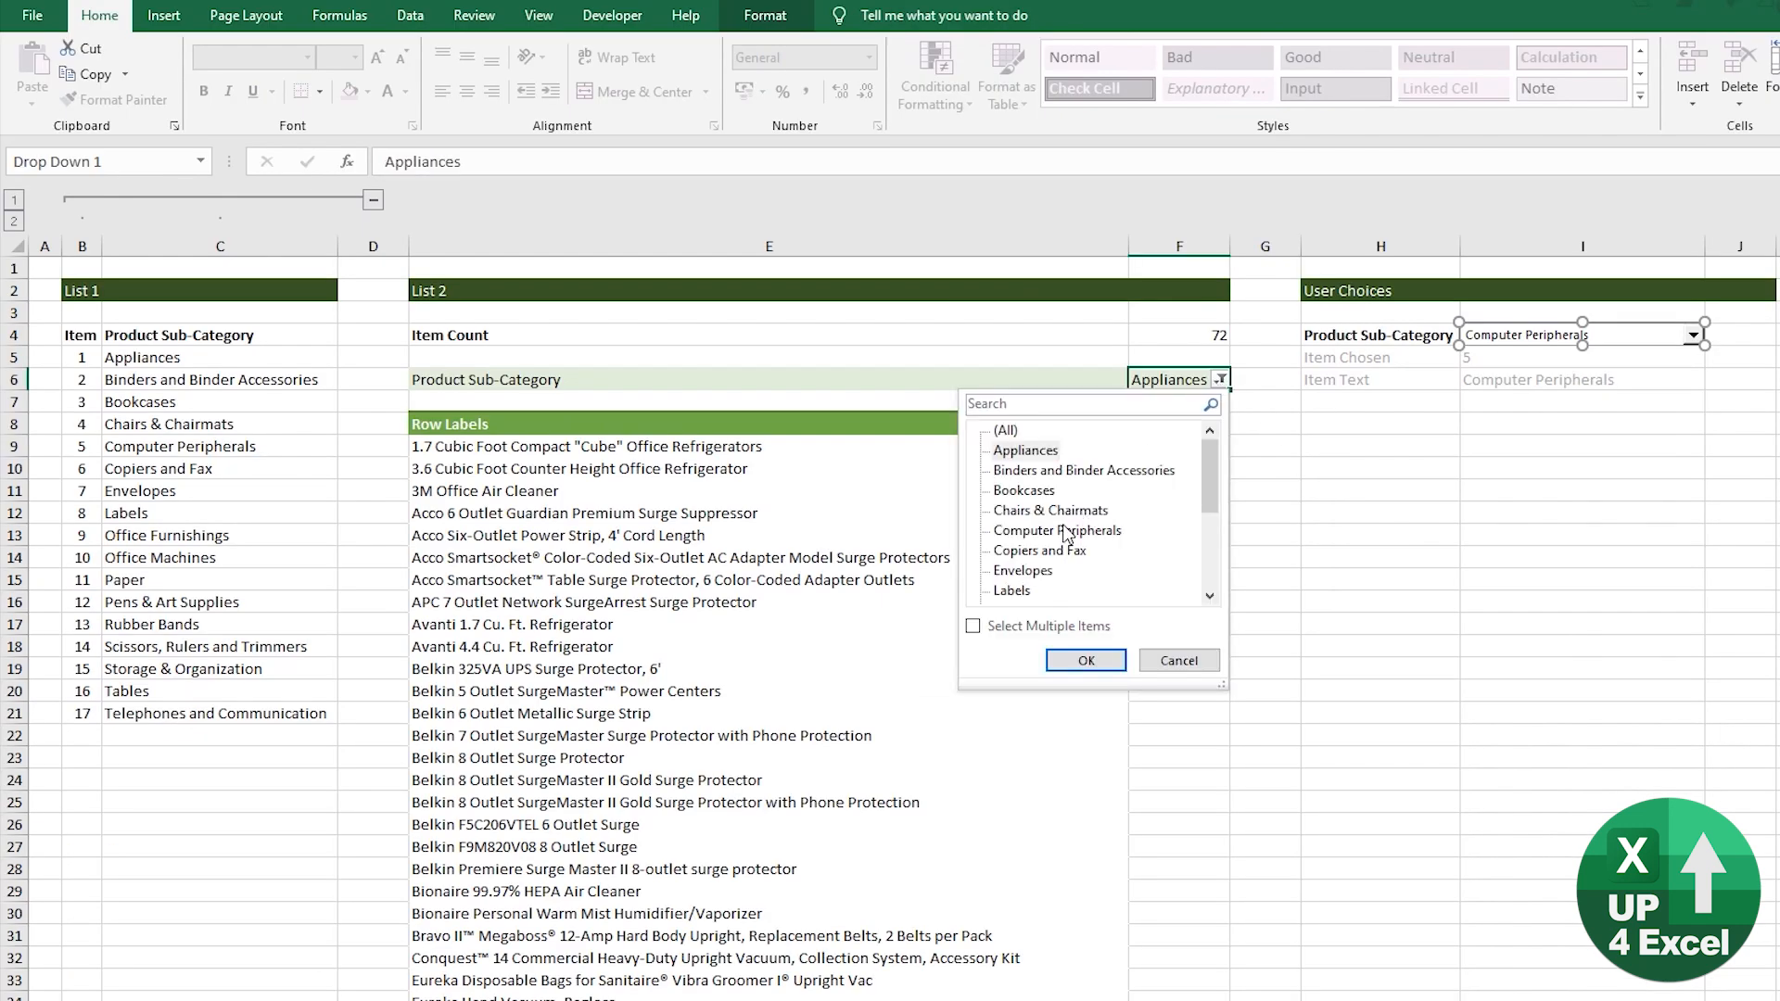
pyautogui.click(1022, 571)
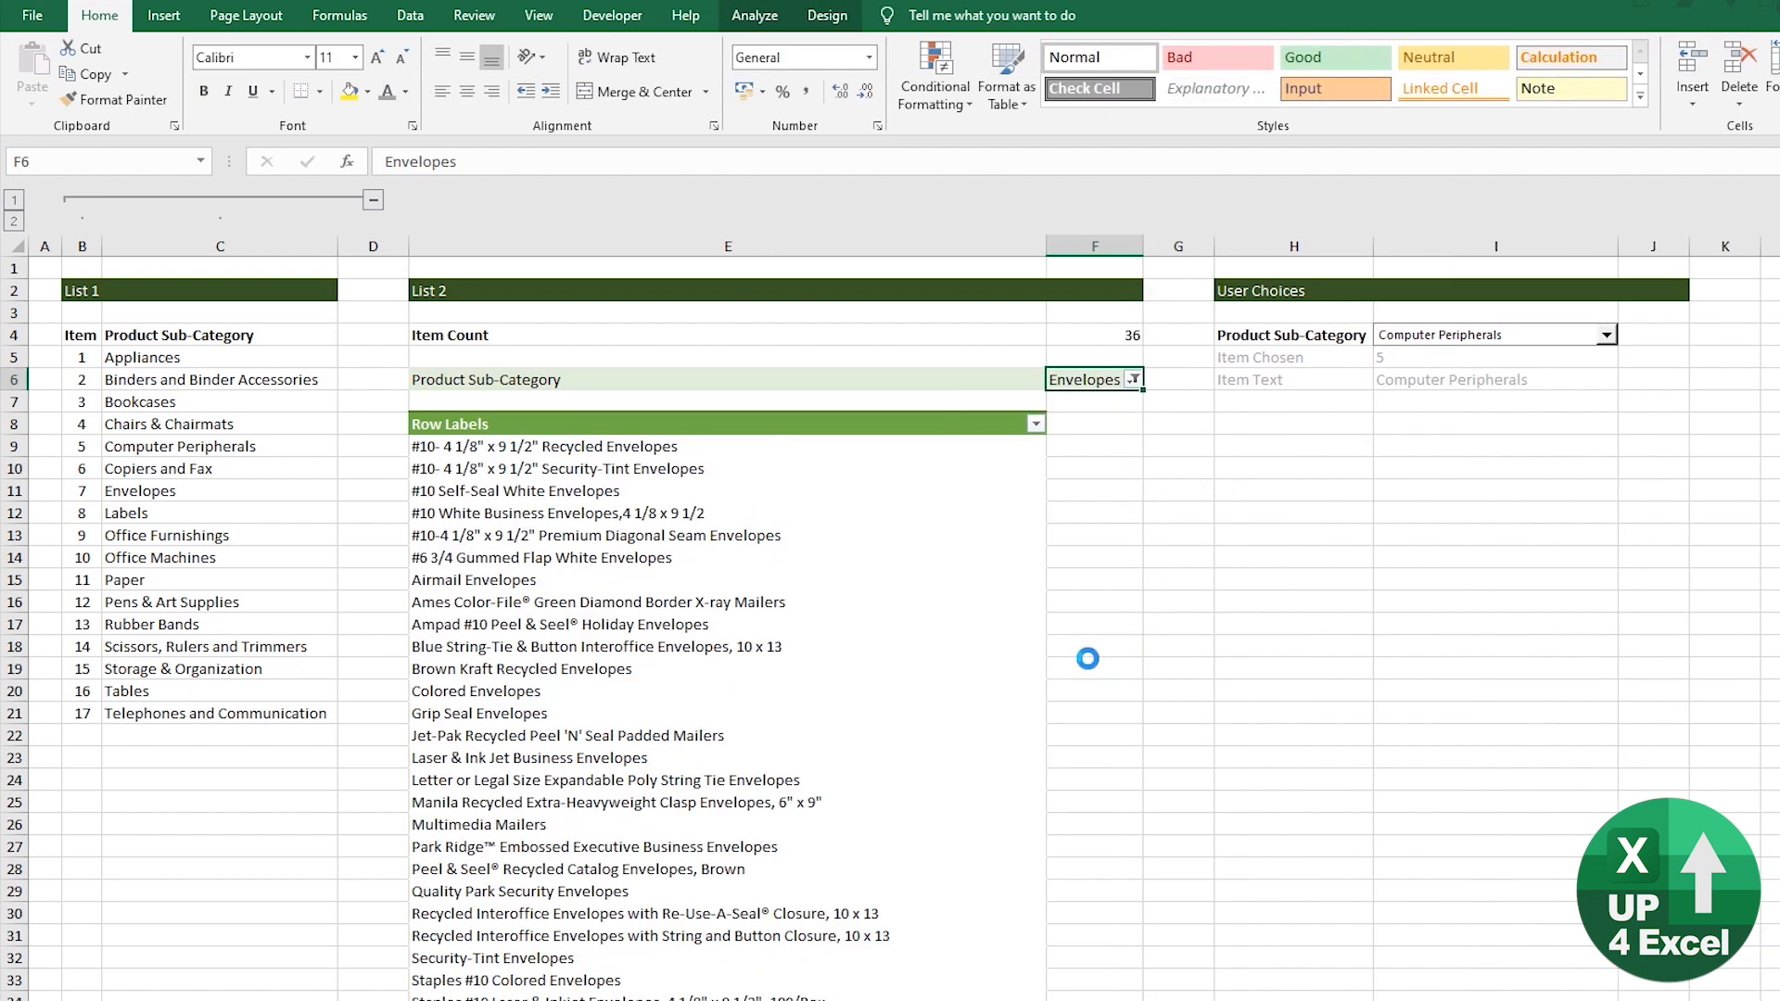
pyautogui.click(612, 15)
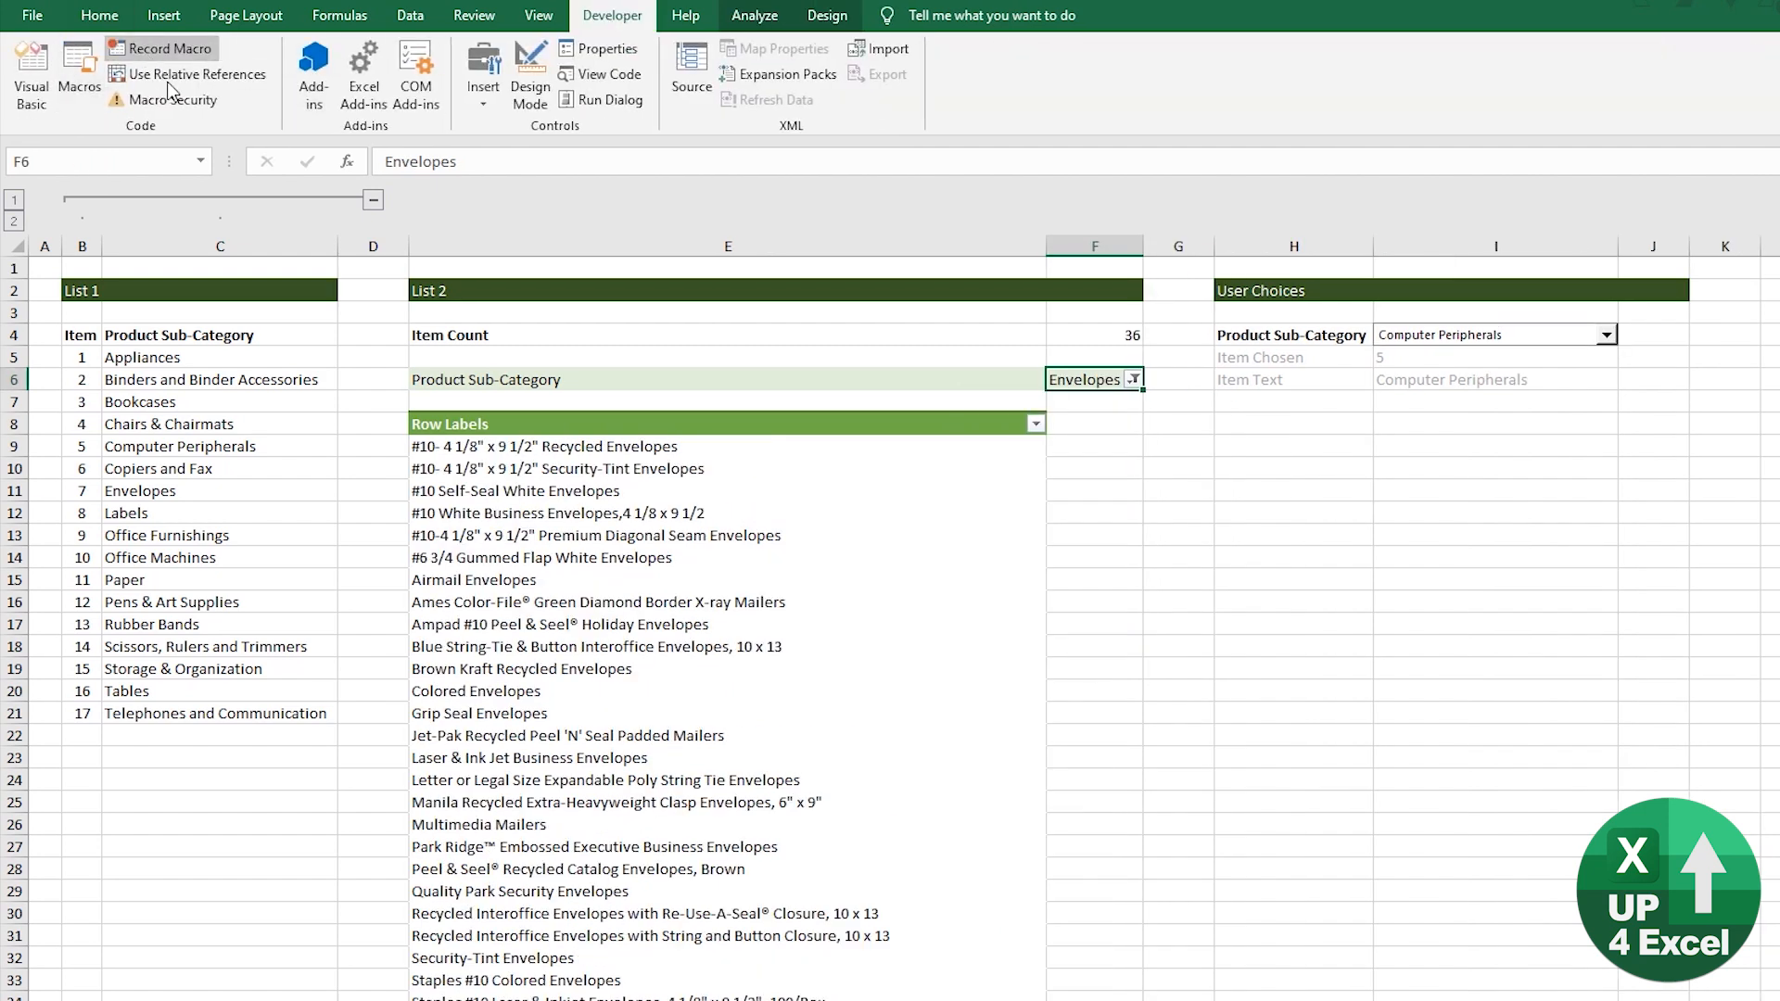
pyautogui.press('Alt+F11')
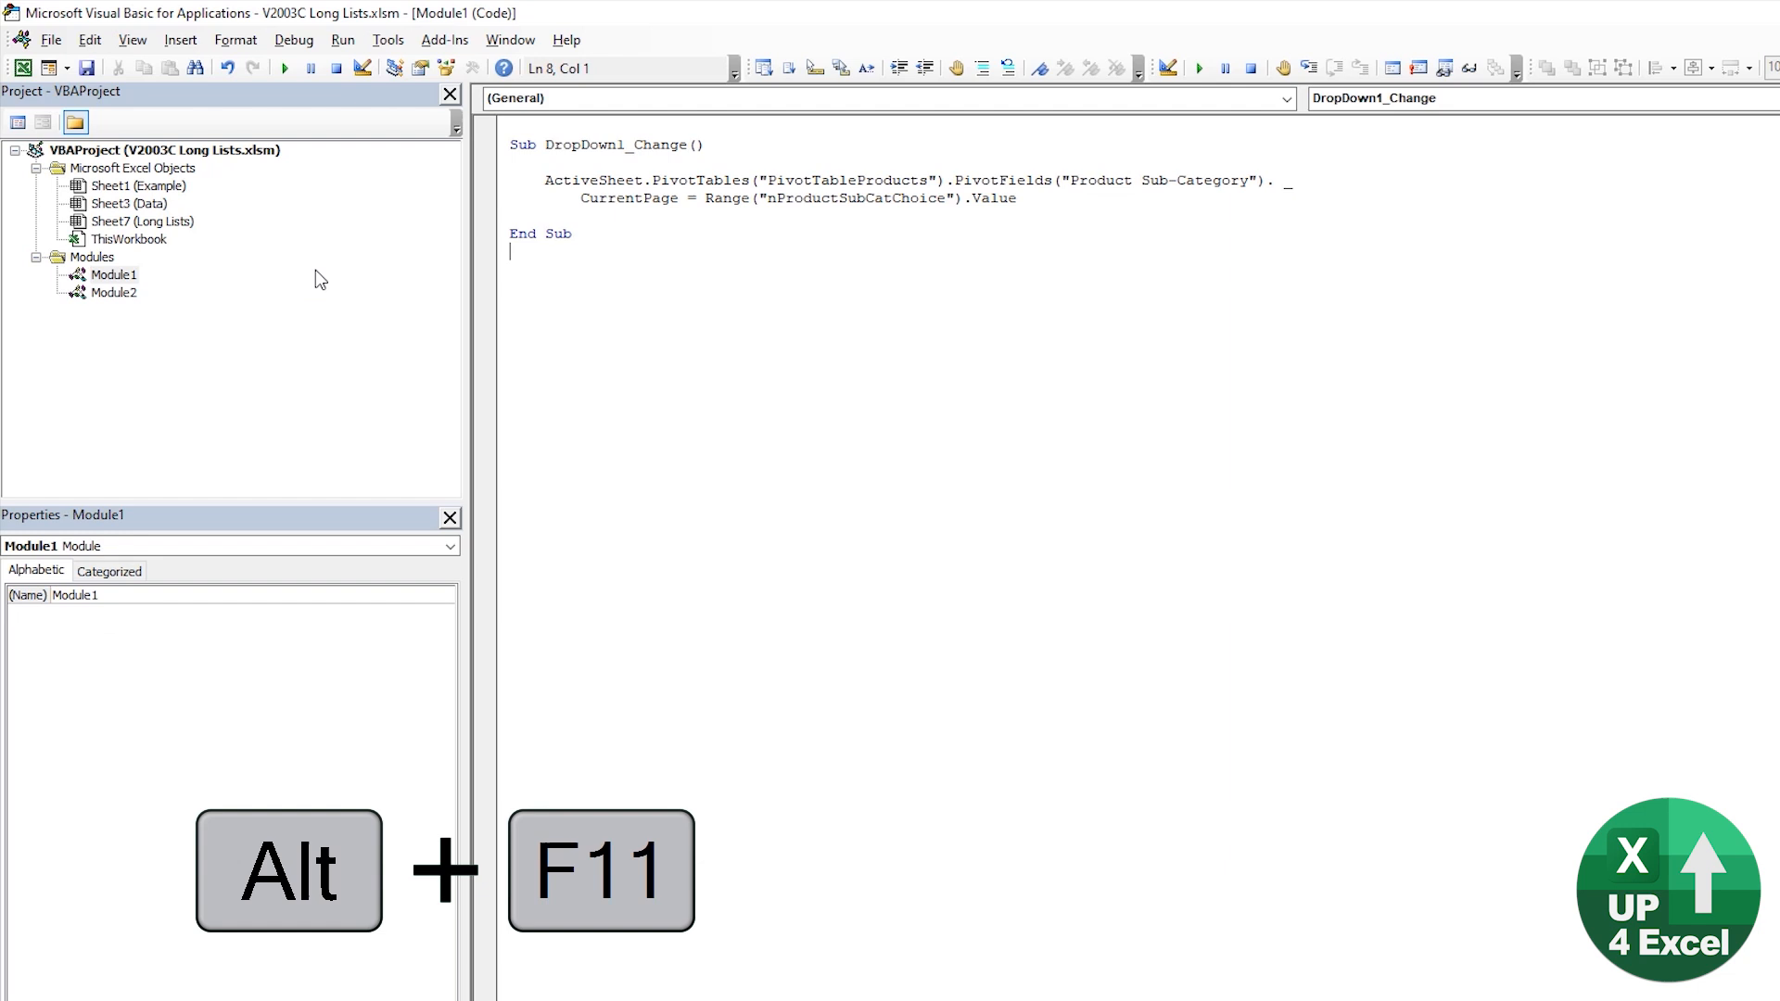
# View Module2's recorded DropDown1_Change code, delete the old Macro1, and return to the workbook
pyautogui.click(113, 293)
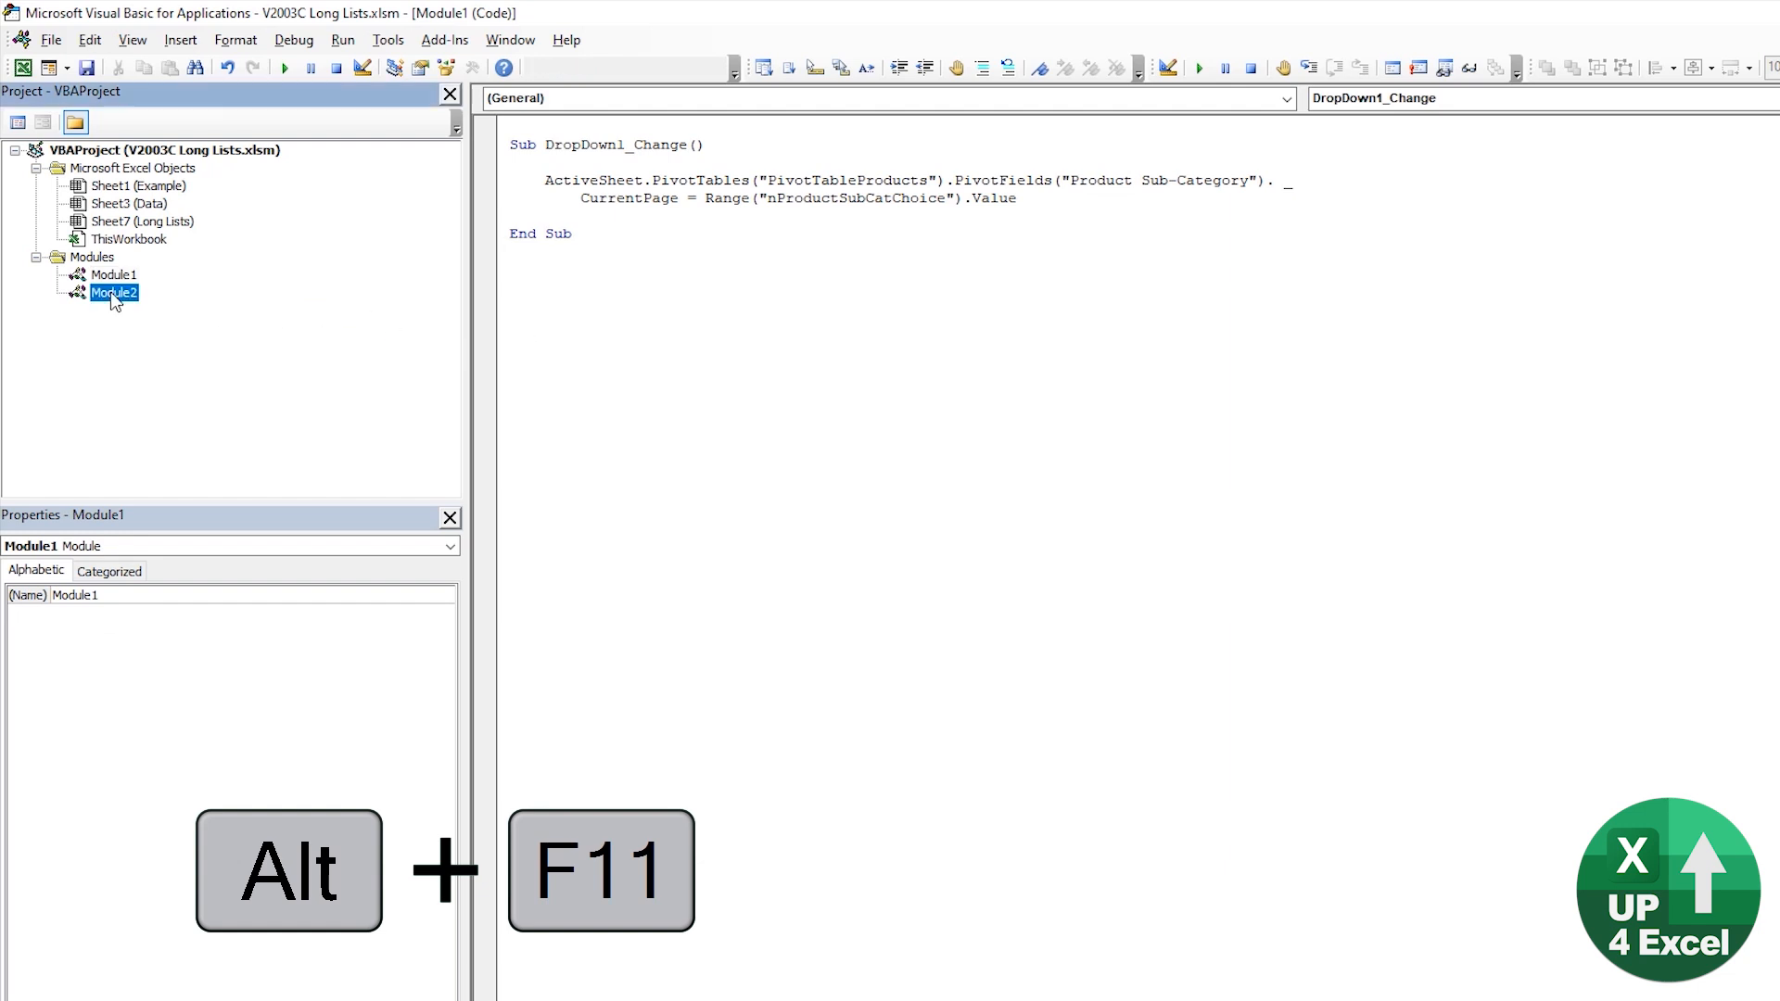
pyautogui.doubleClick(115, 293)
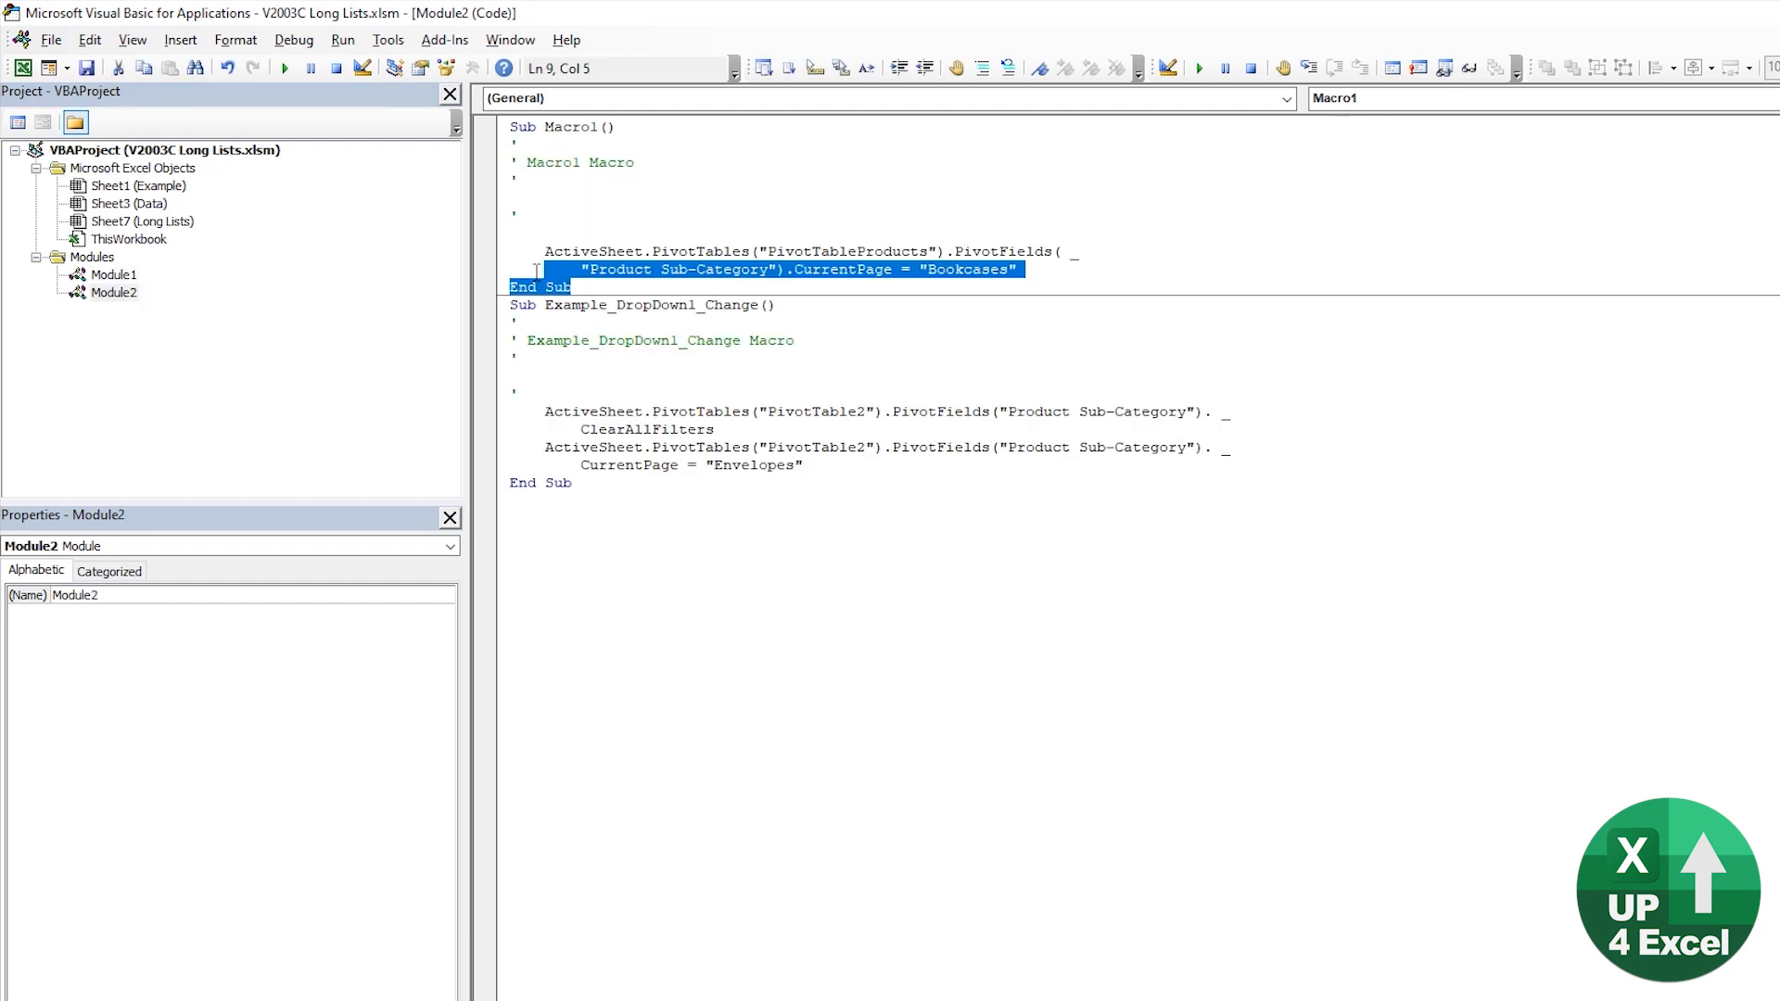
pyautogui.press('Delete')
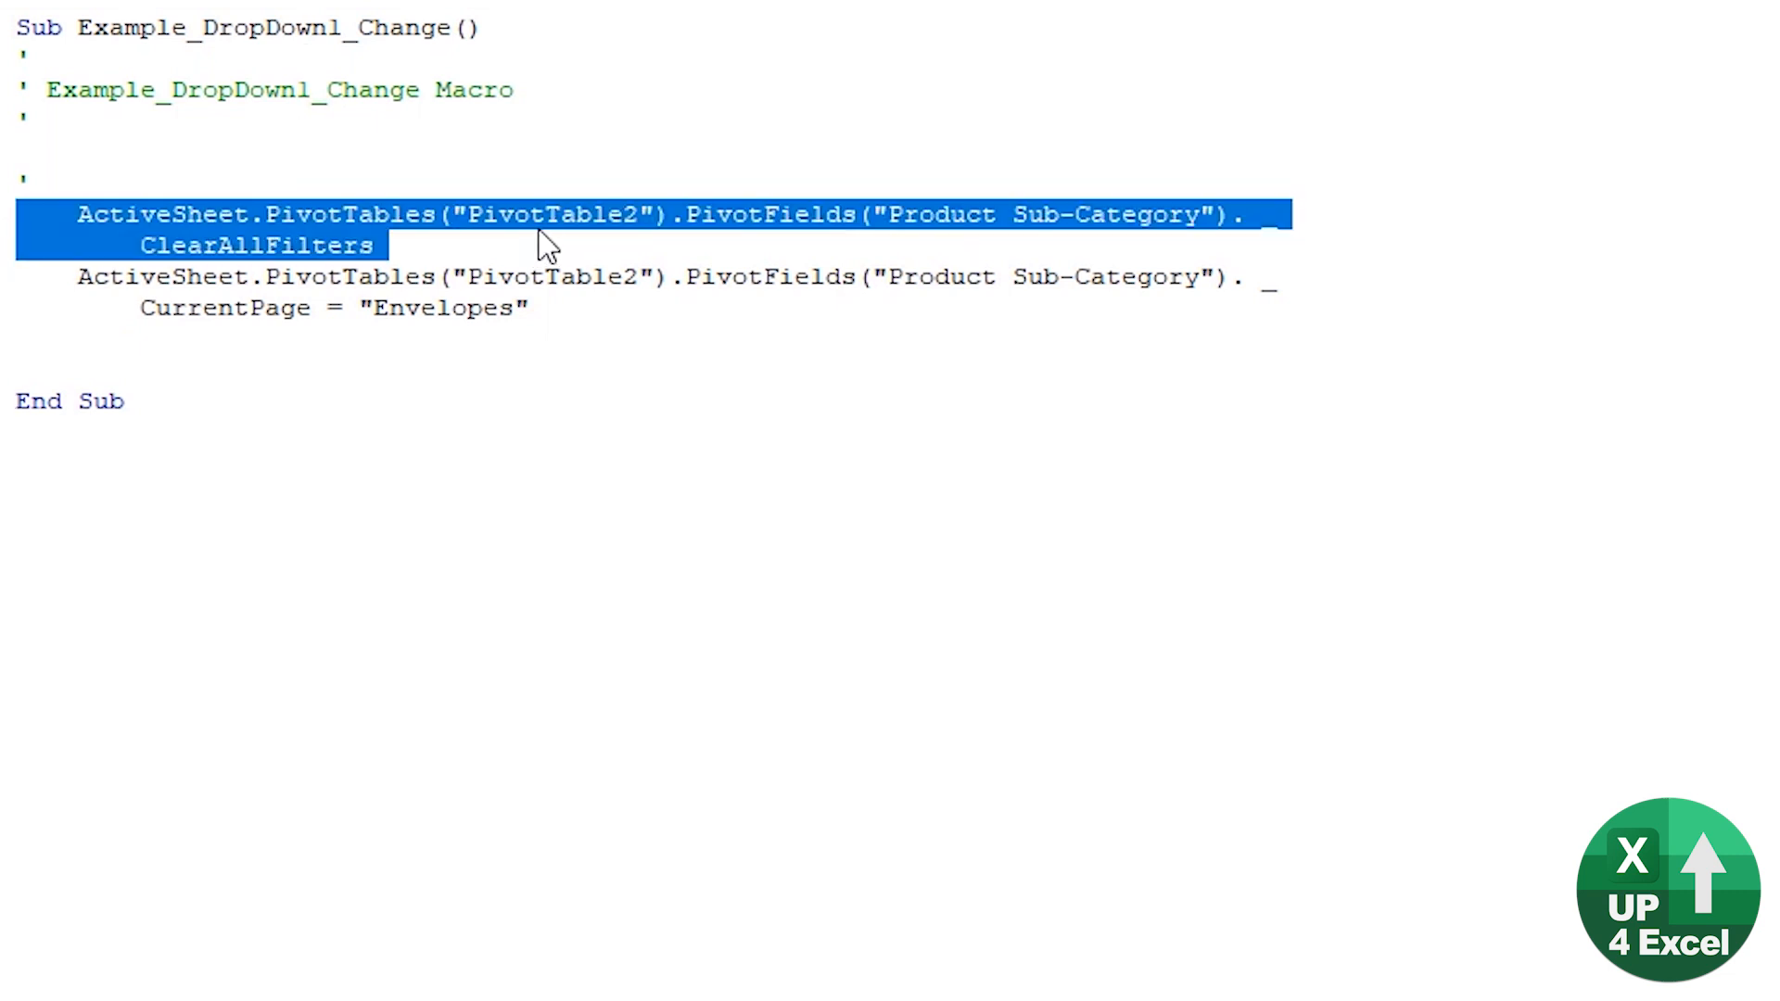
pyautogui.moveTo(905, 220)
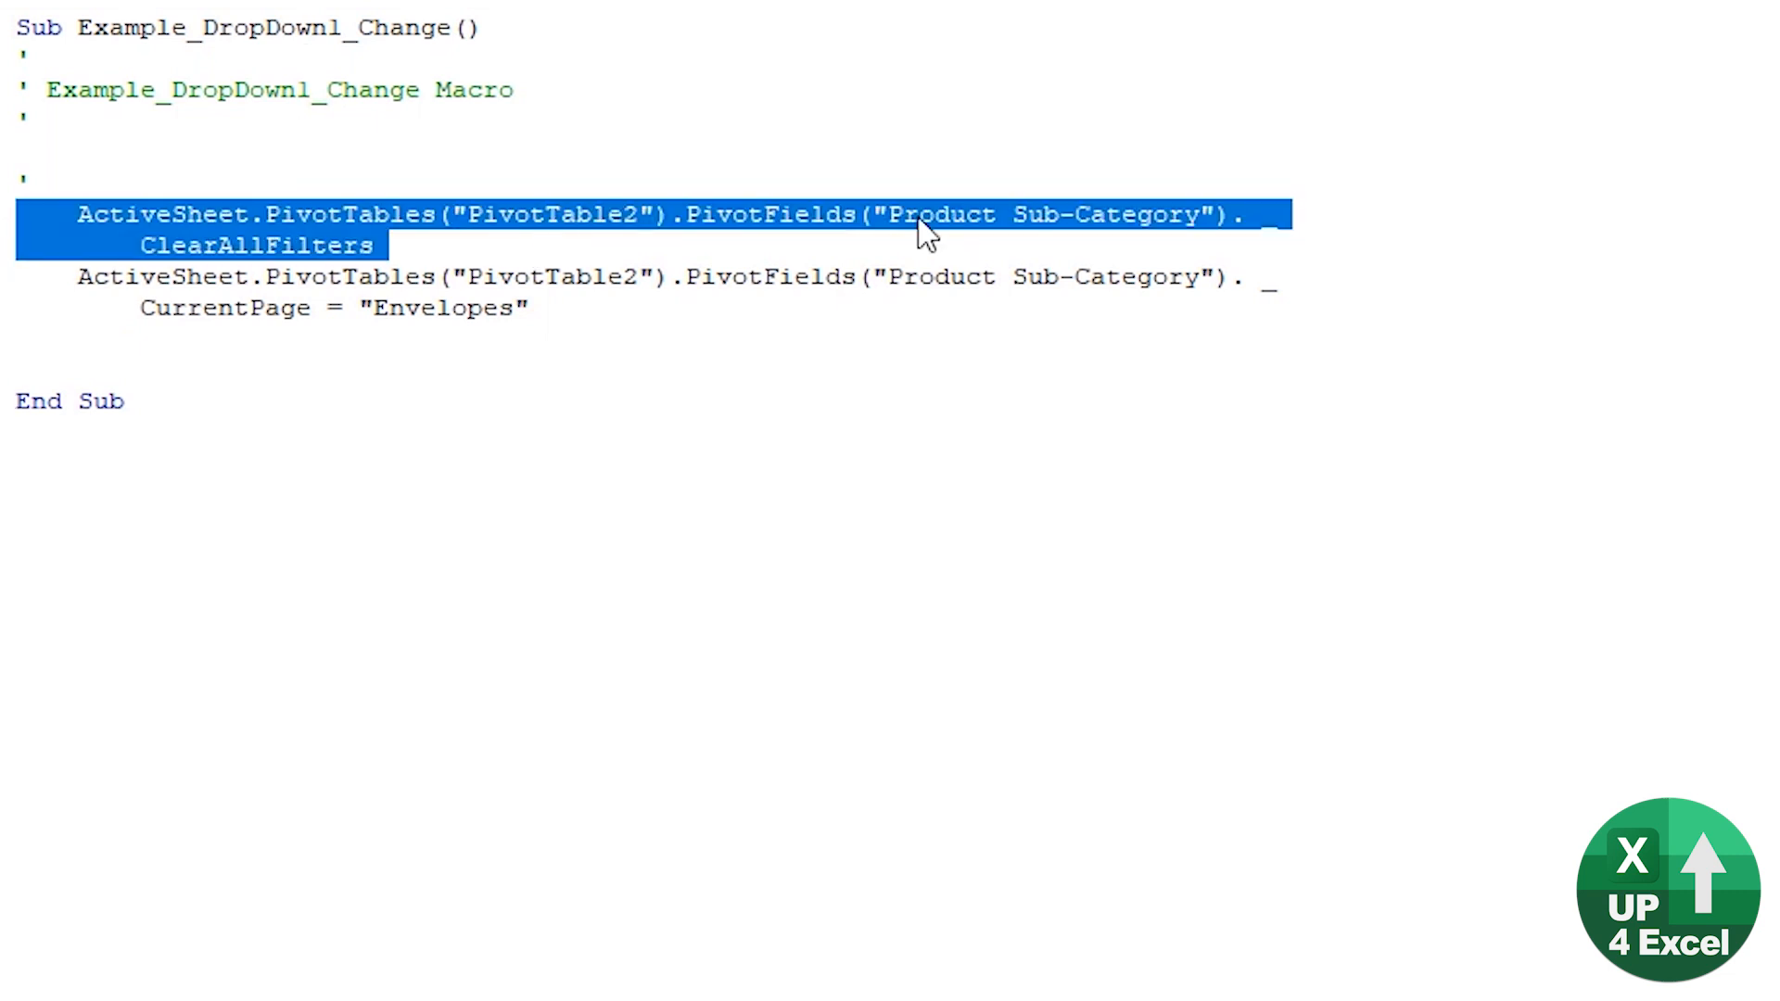
pyautogui.moveTo(1176, 238)
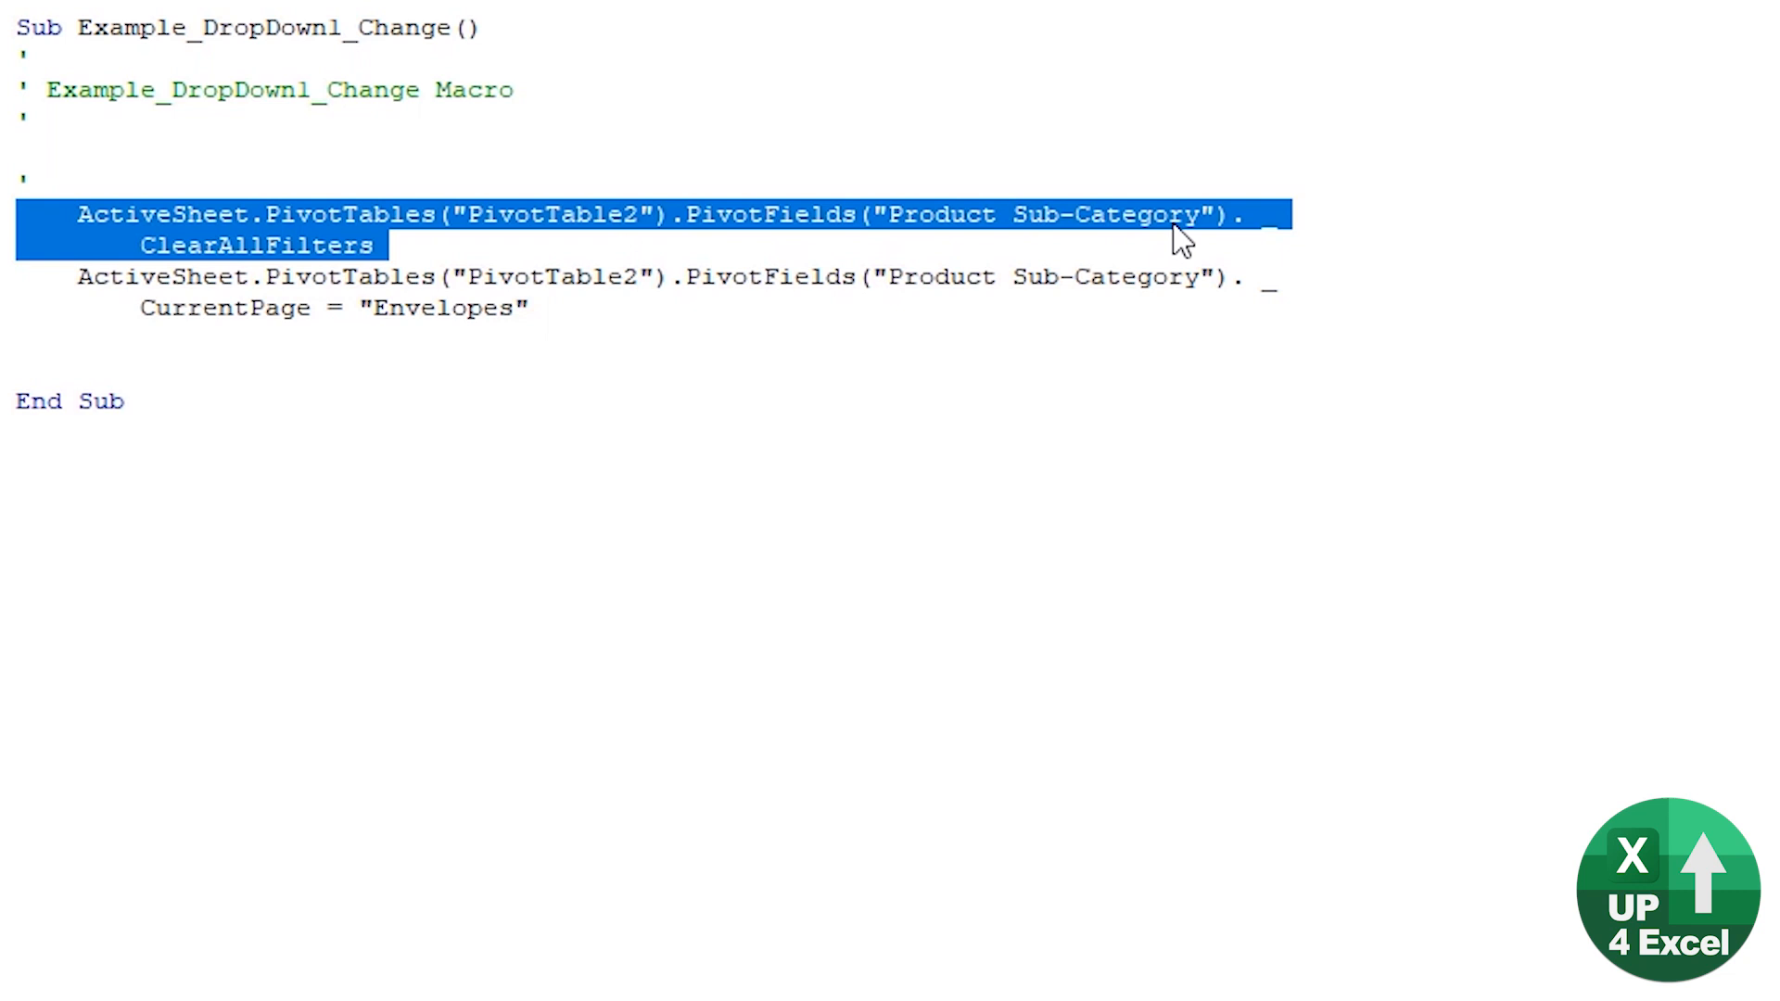
pyautogui.moveTo(356, 267)
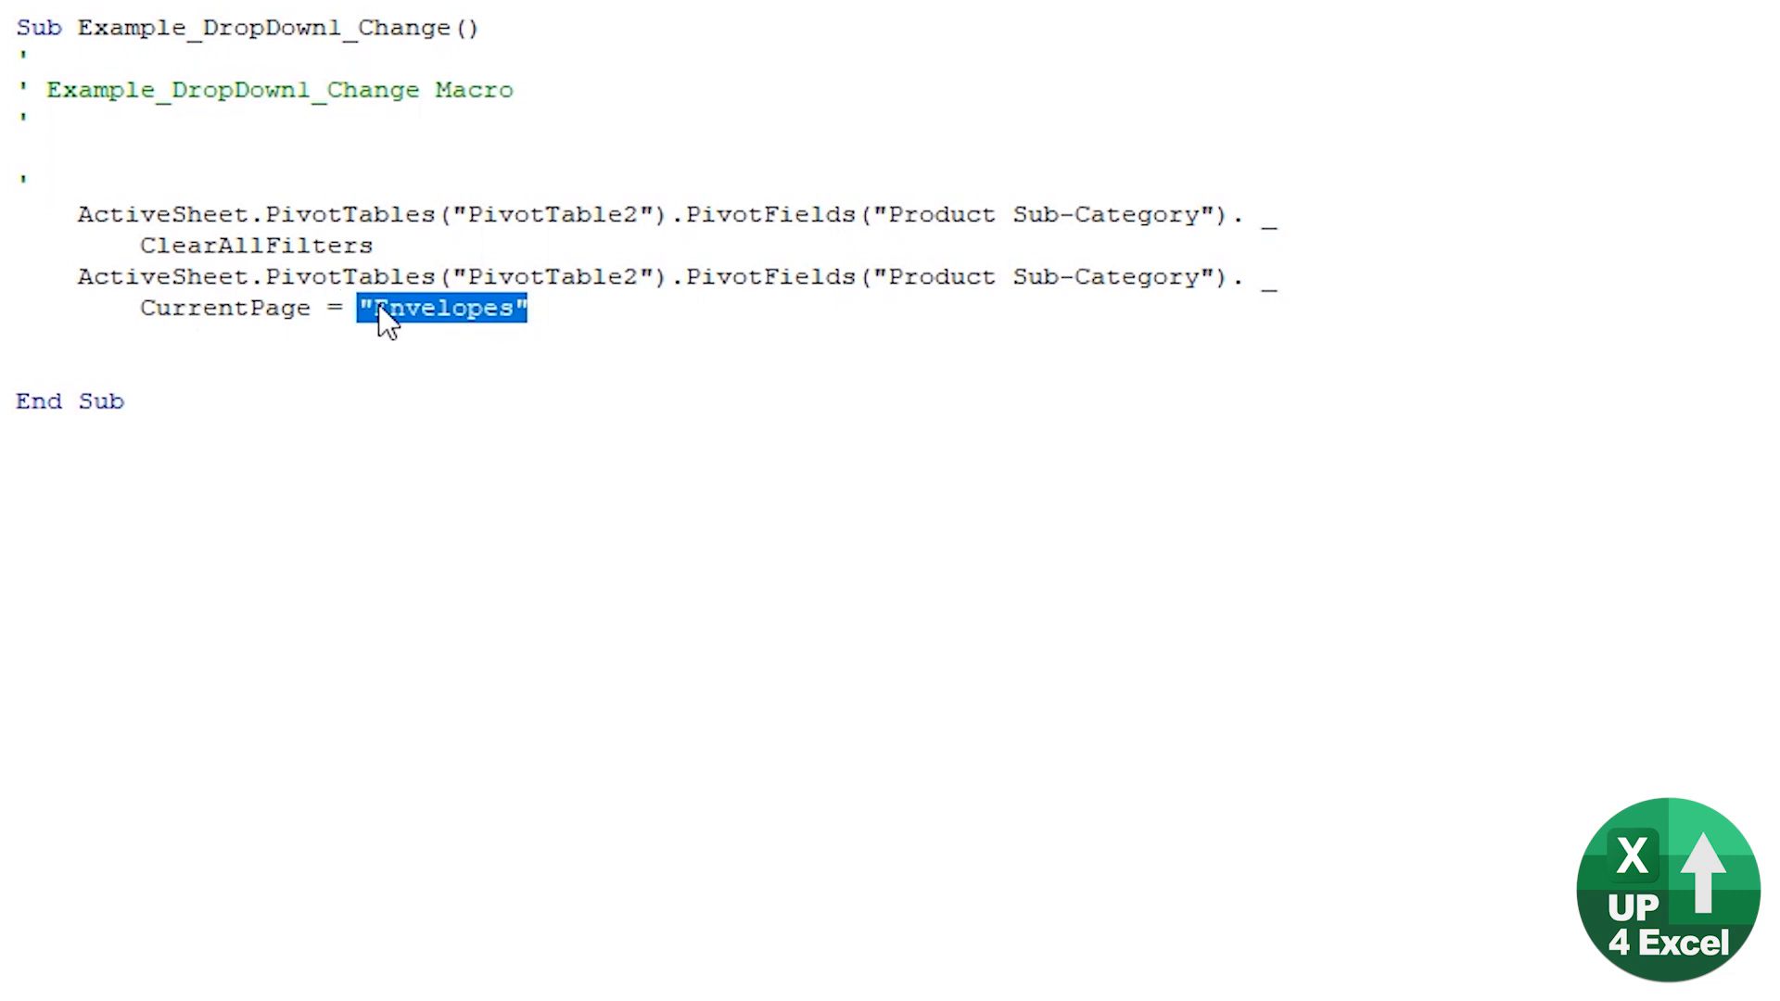
pyautogui.press('Alt+Tab')
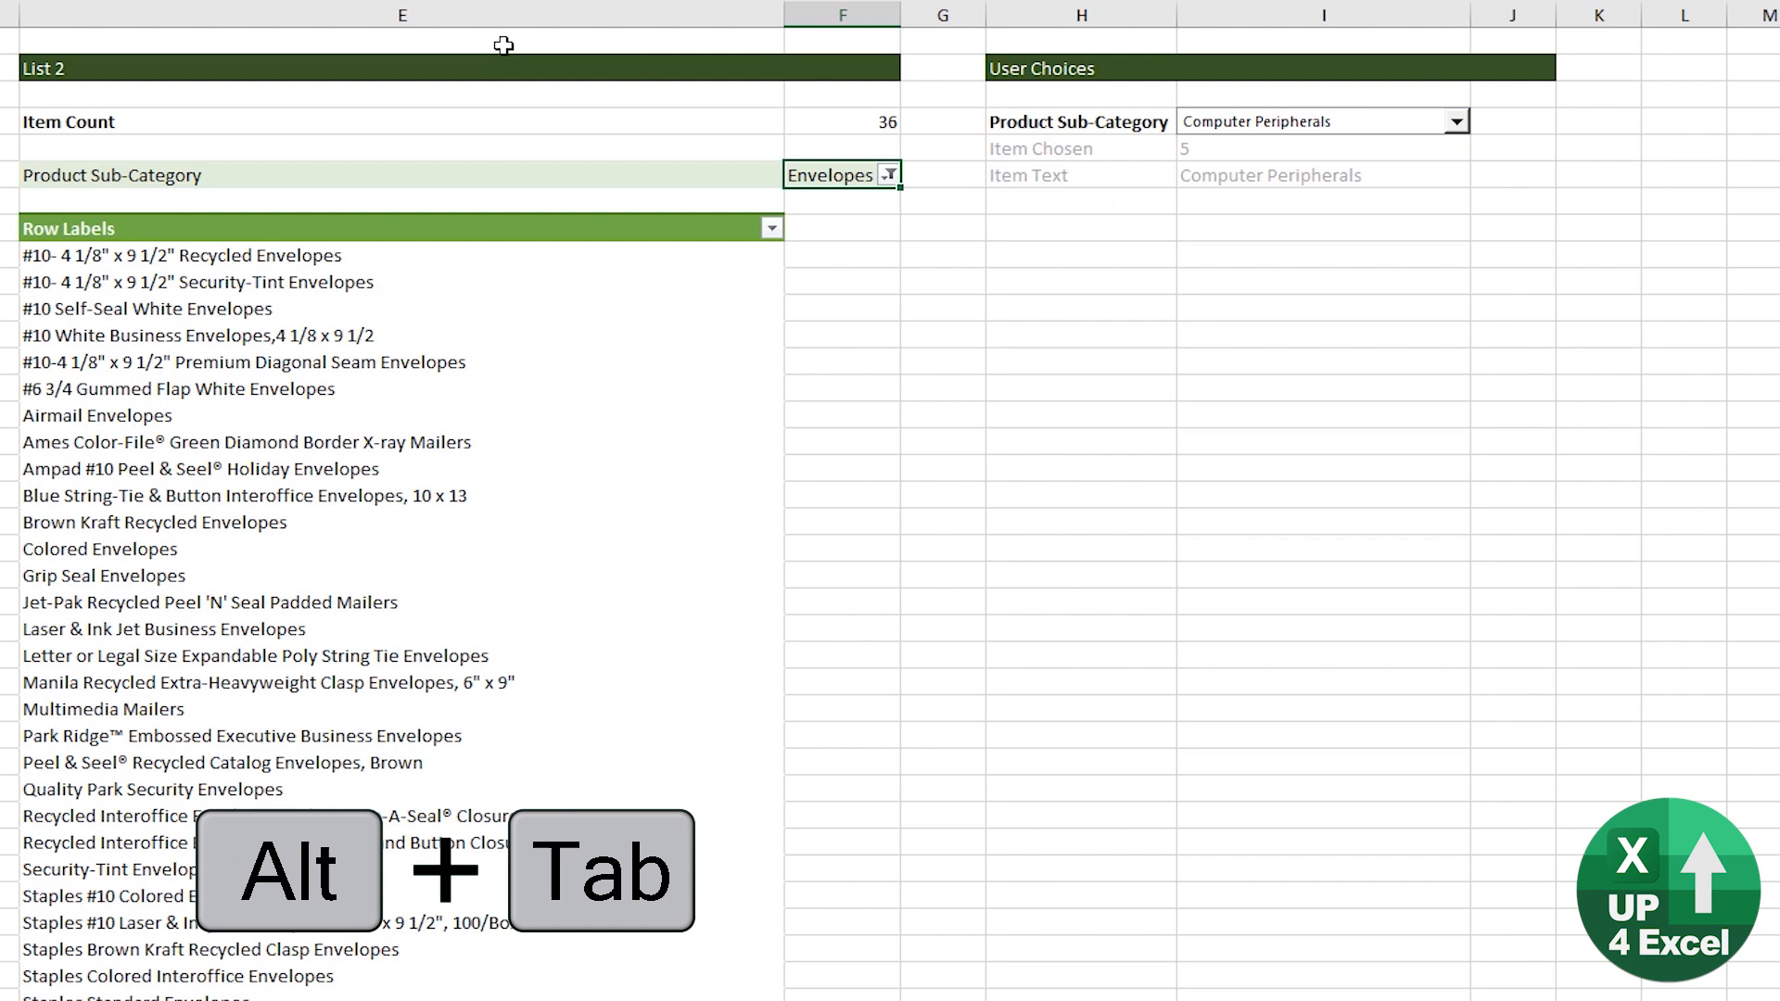
pyautogui.click(1320, 175)
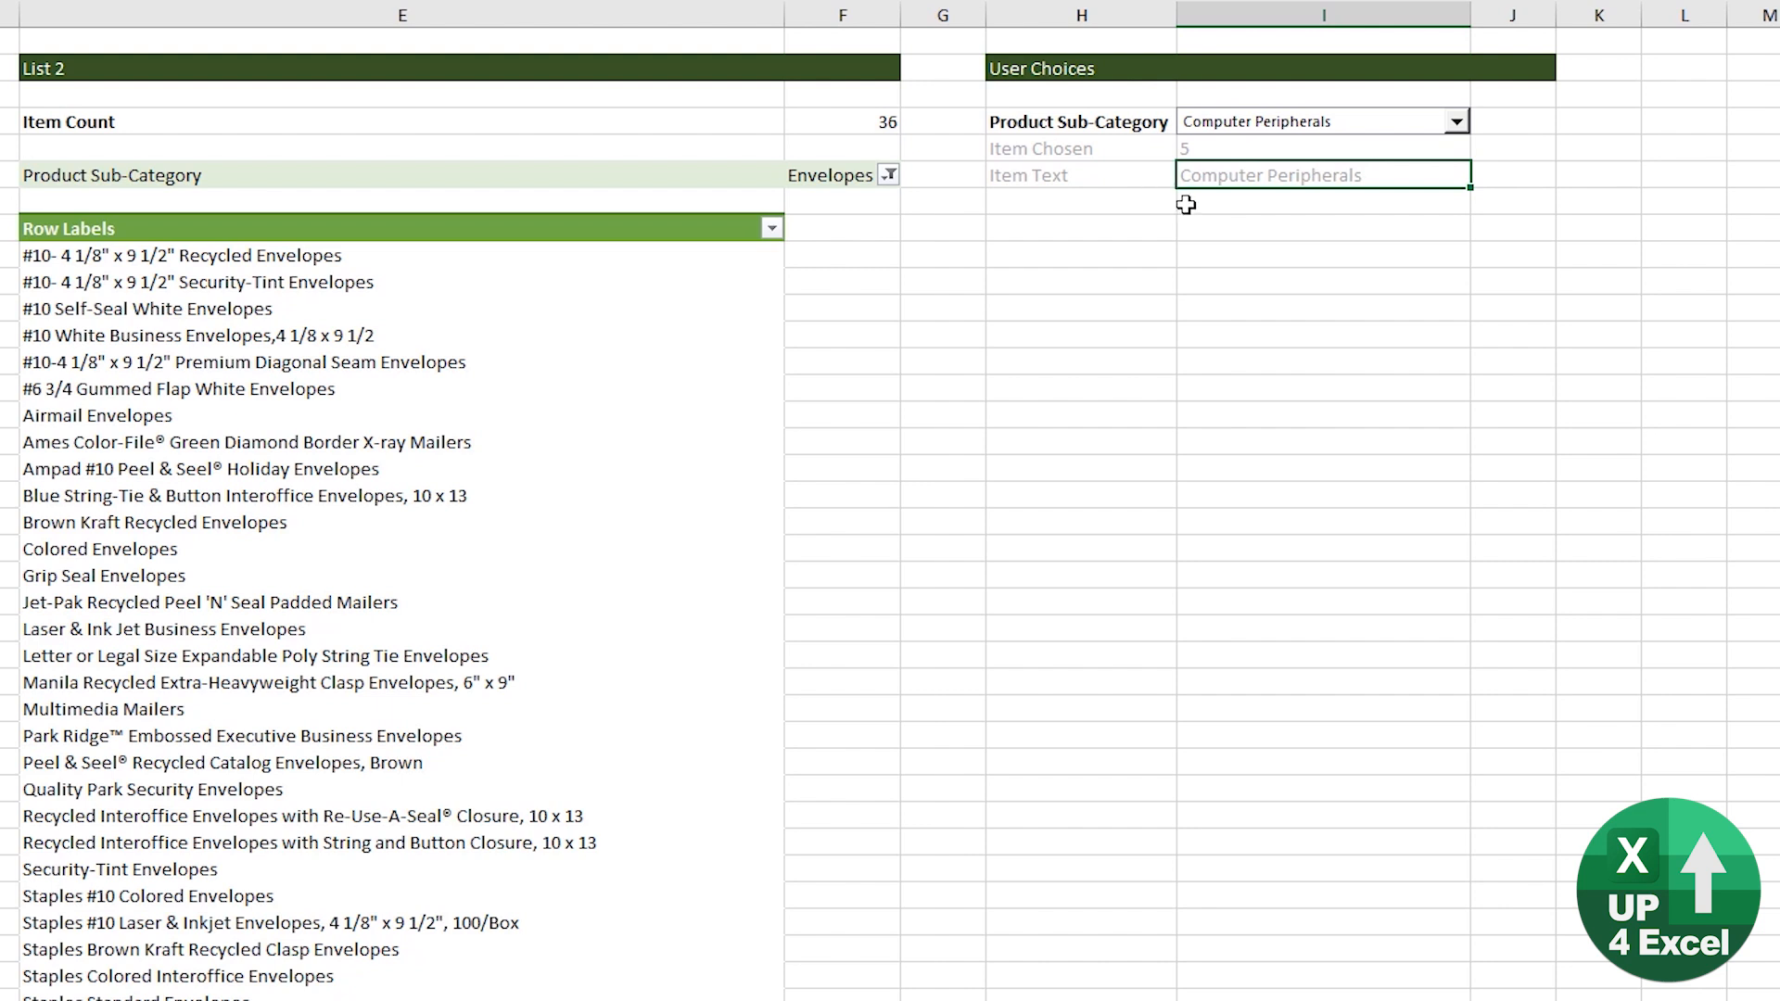
pyautogui.moveTo(1295, 173)
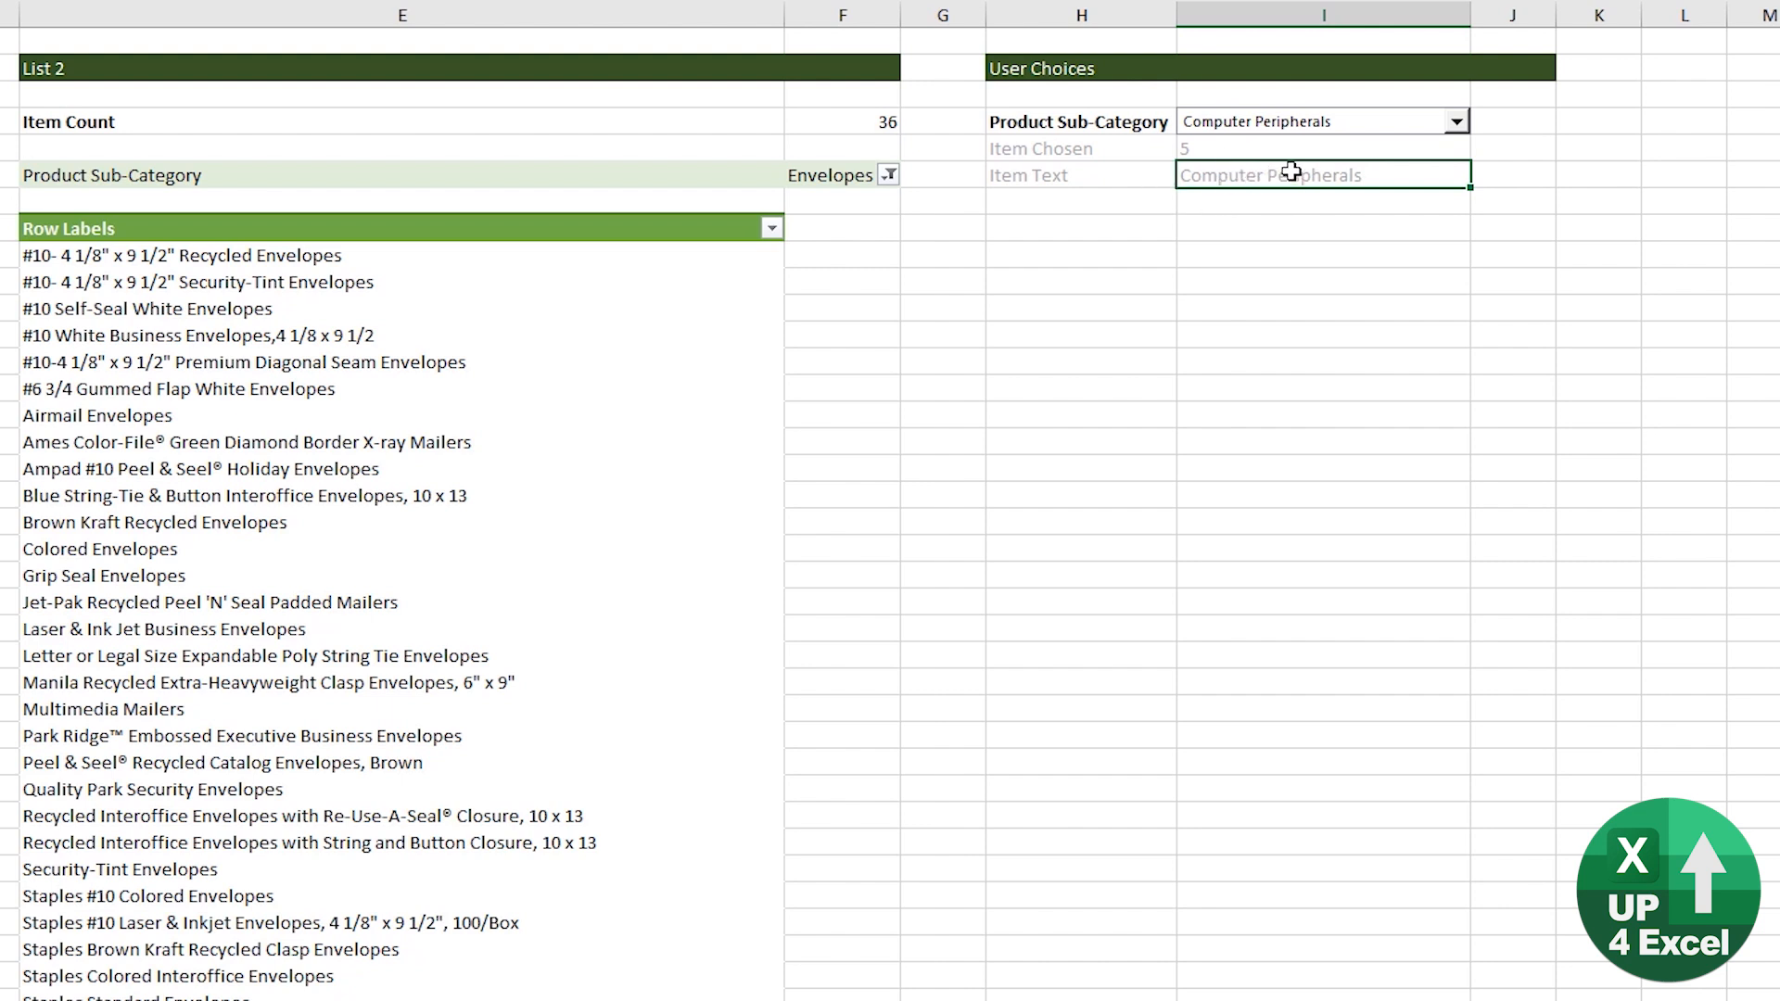
pyautogui.moveTo(1250, 228)
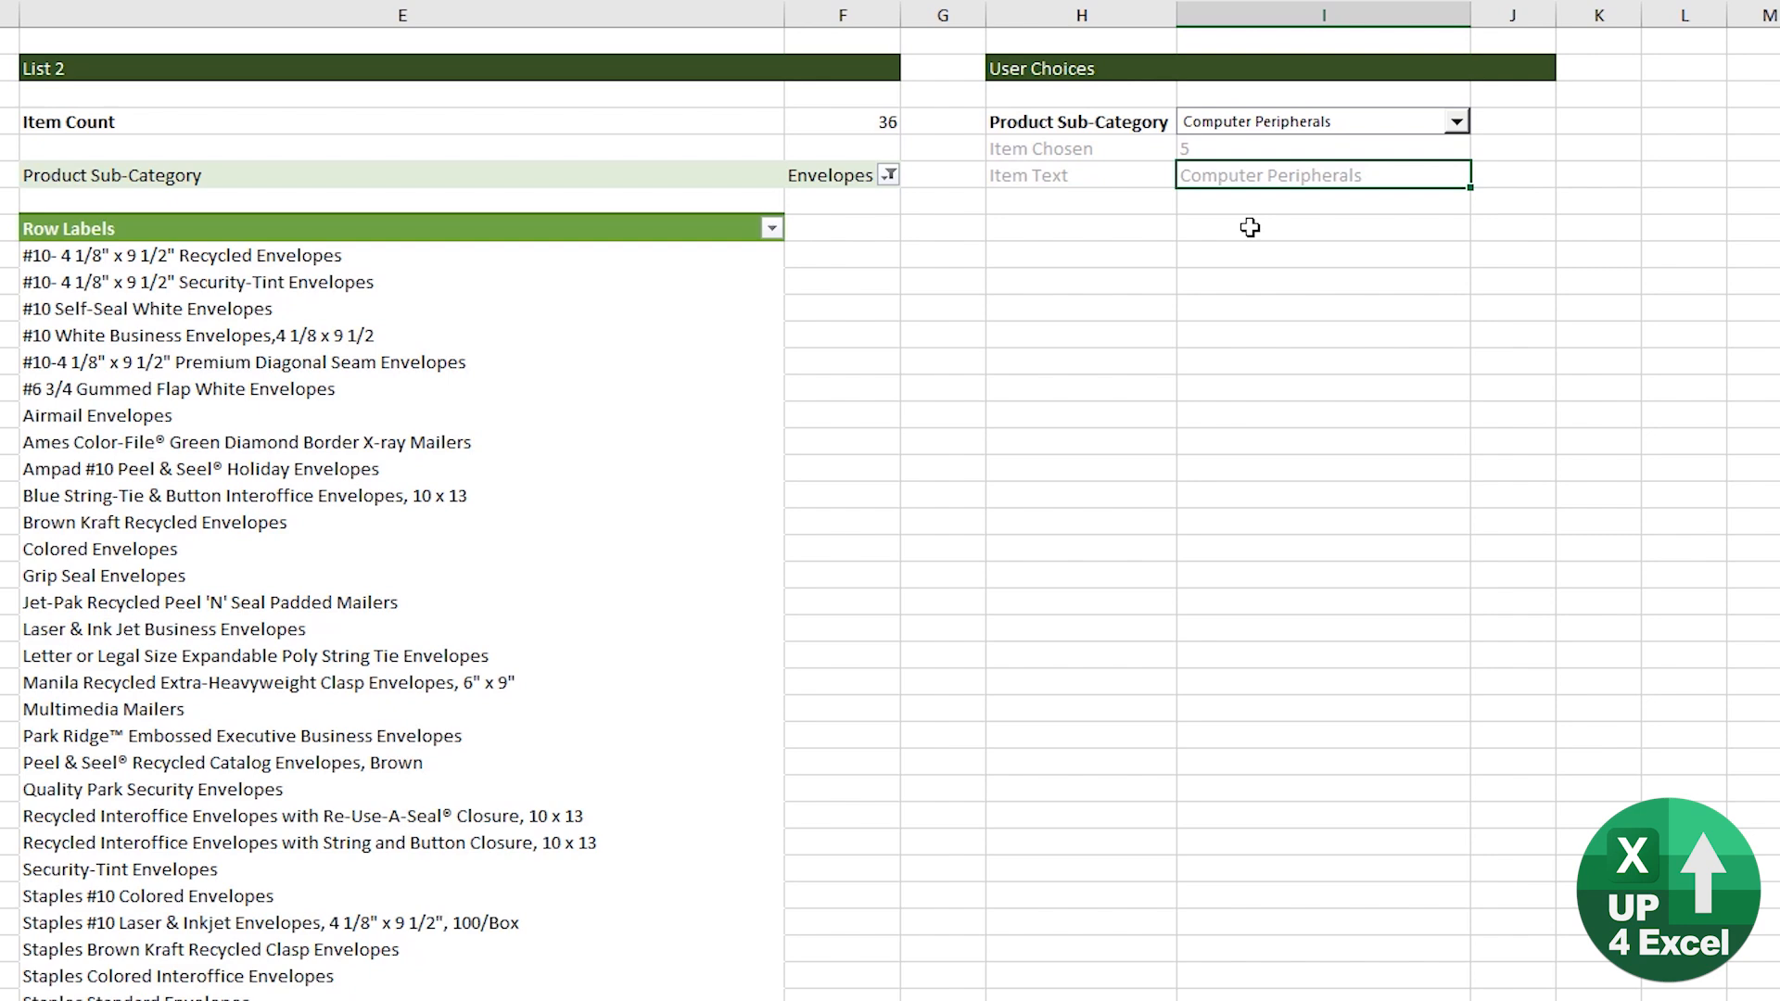
# Replace the hard-coded "Envelopes" with Range("i6").Value in the macro and return to Excel
pyautogui.press('Alt+Tab')
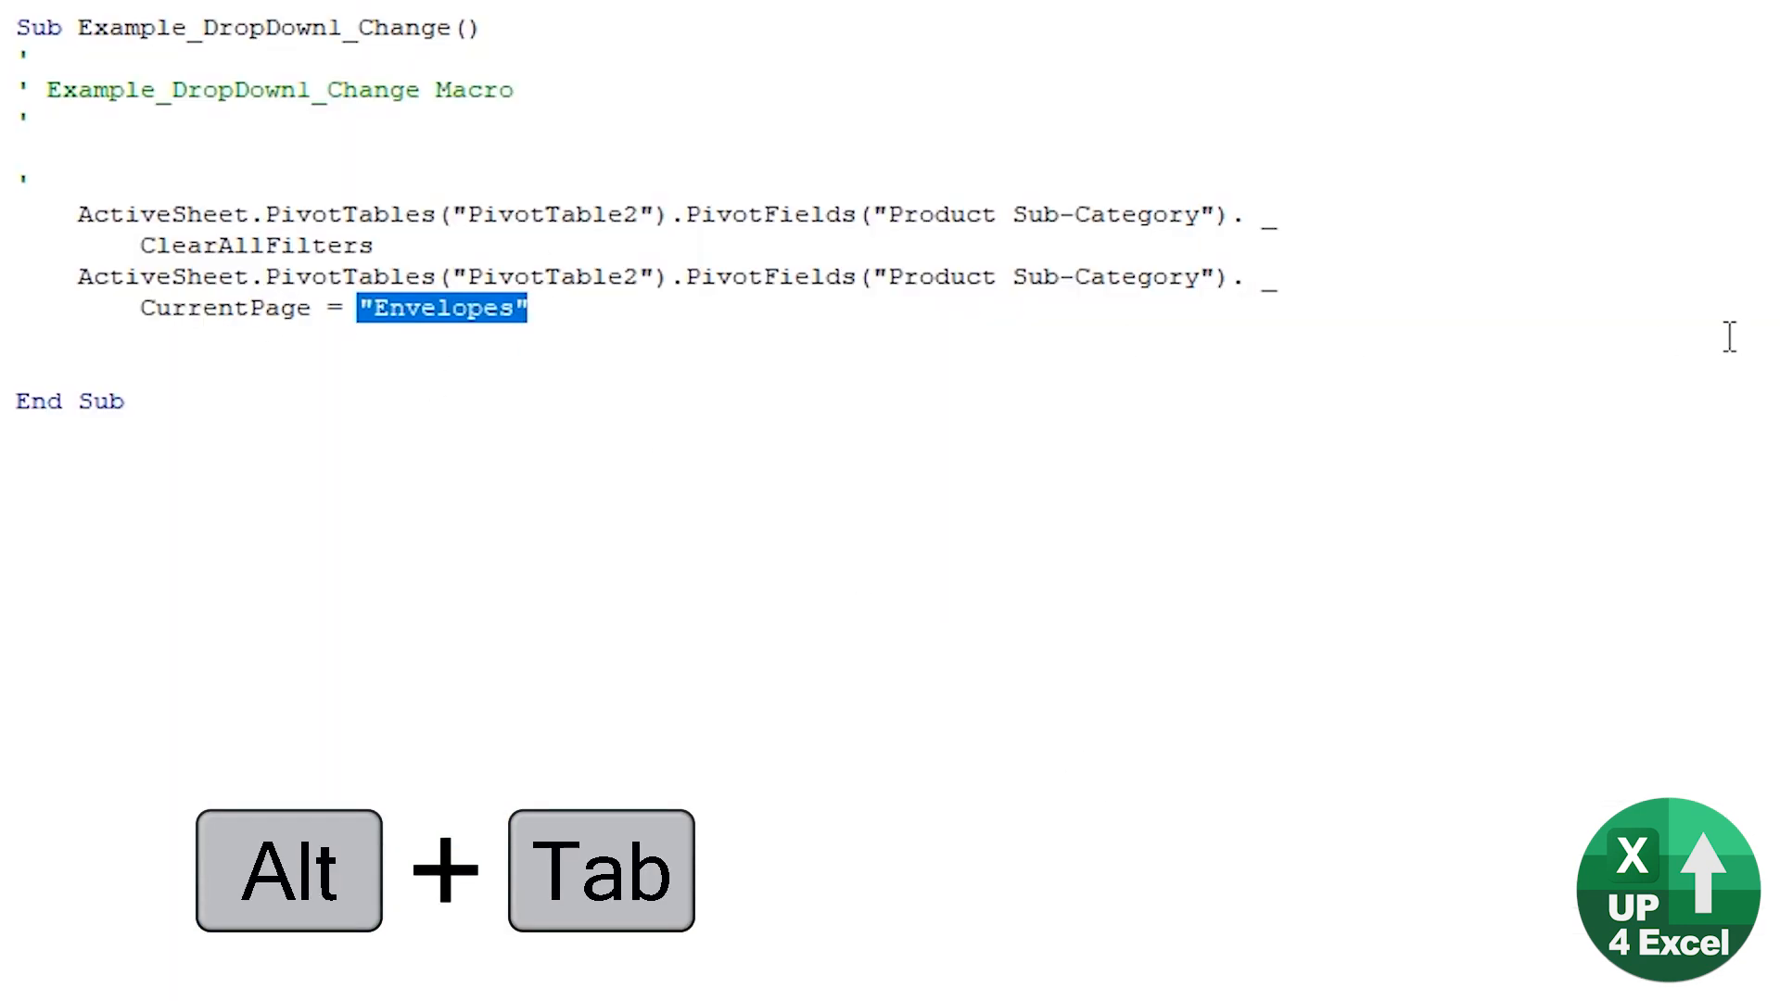
pyautogui.write('range')
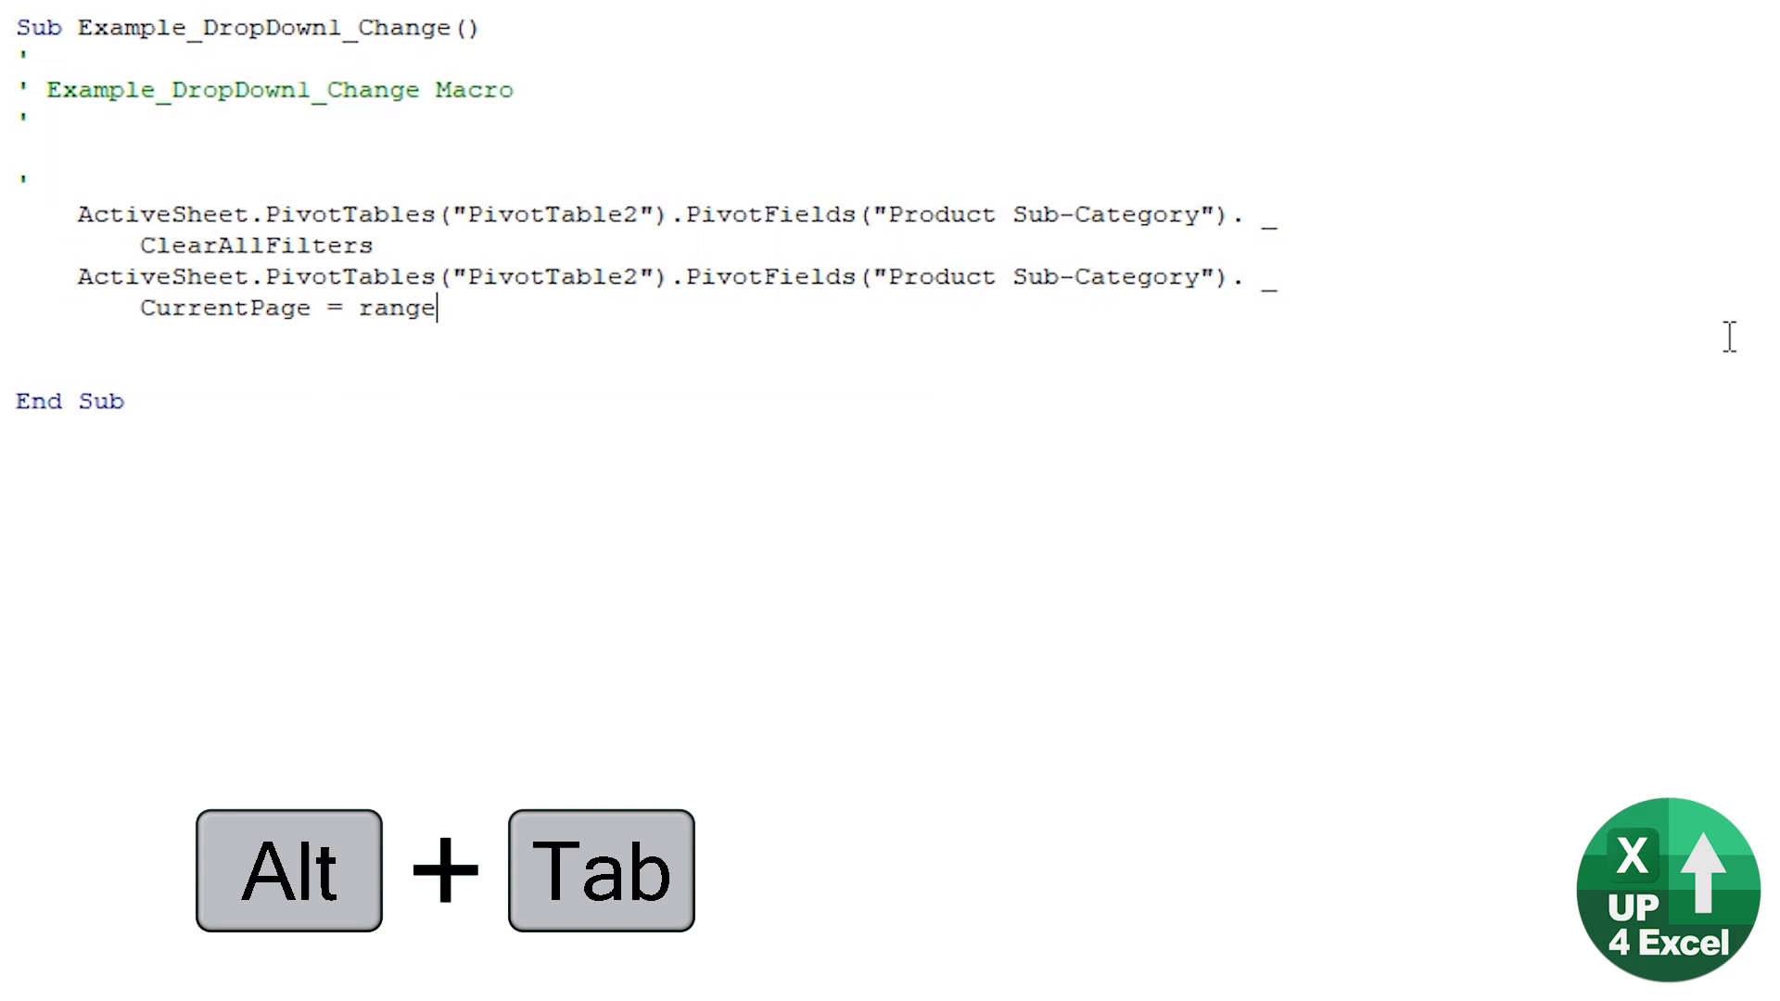
pyautogui.write('("i')
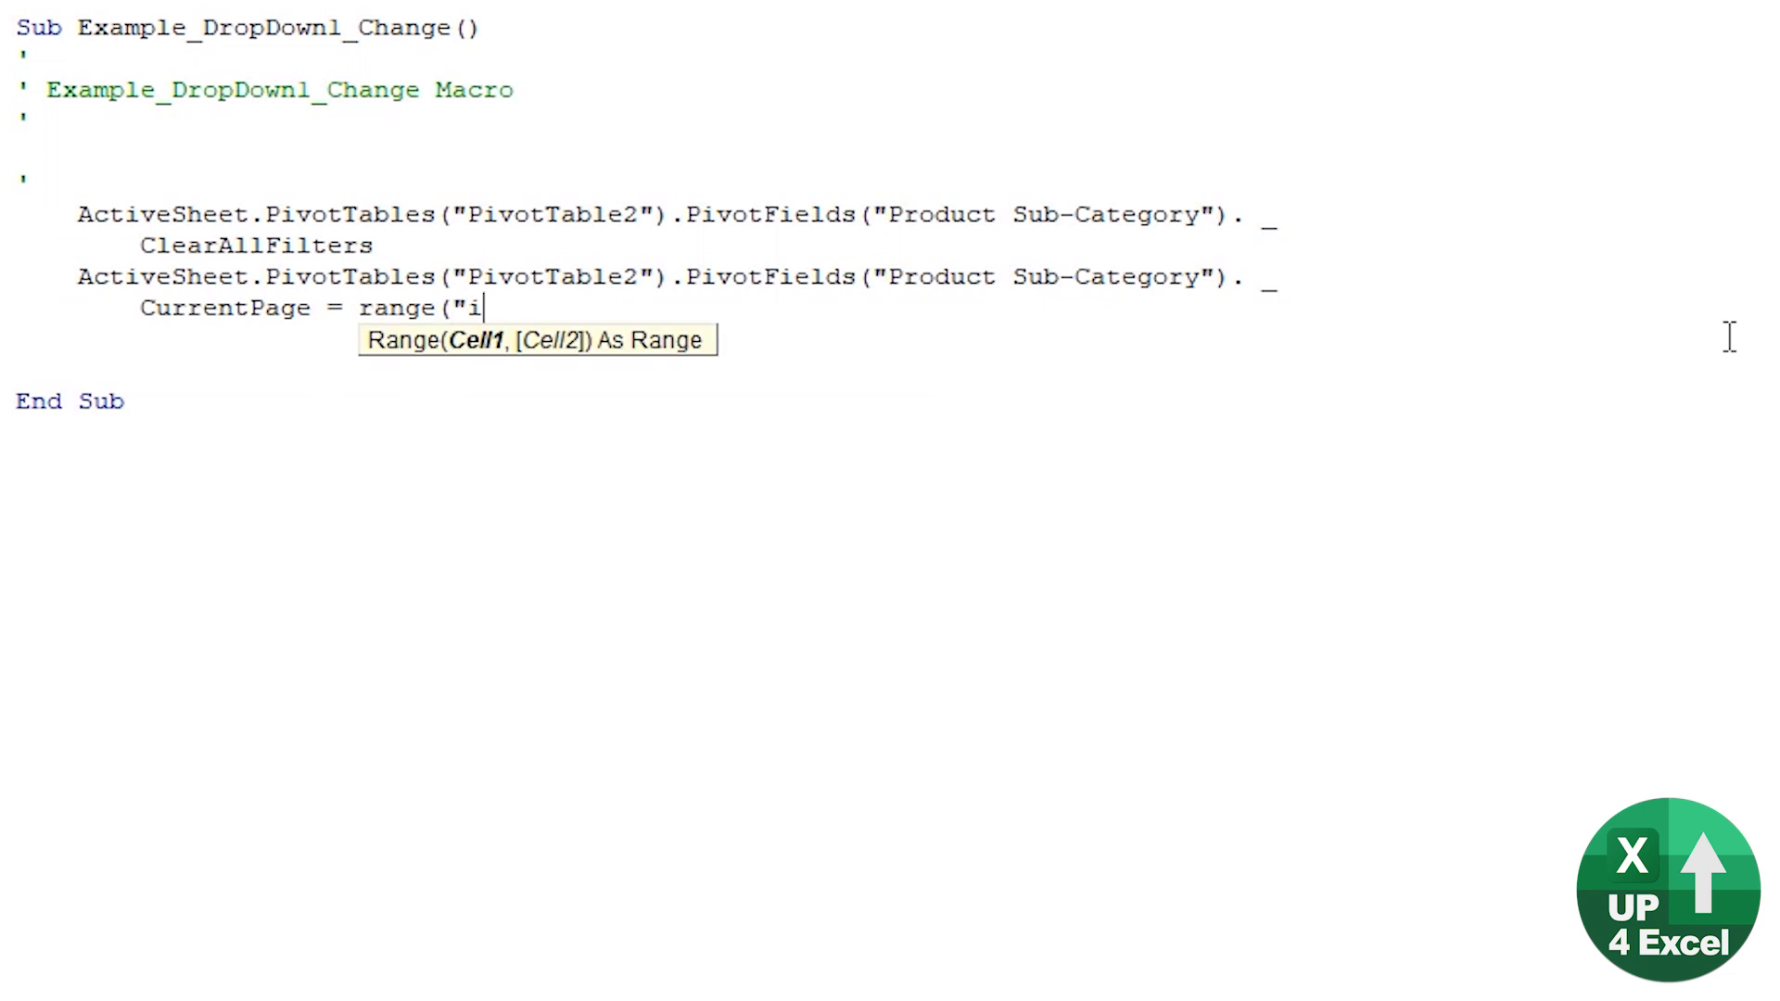
pyautogui.write('6").v')
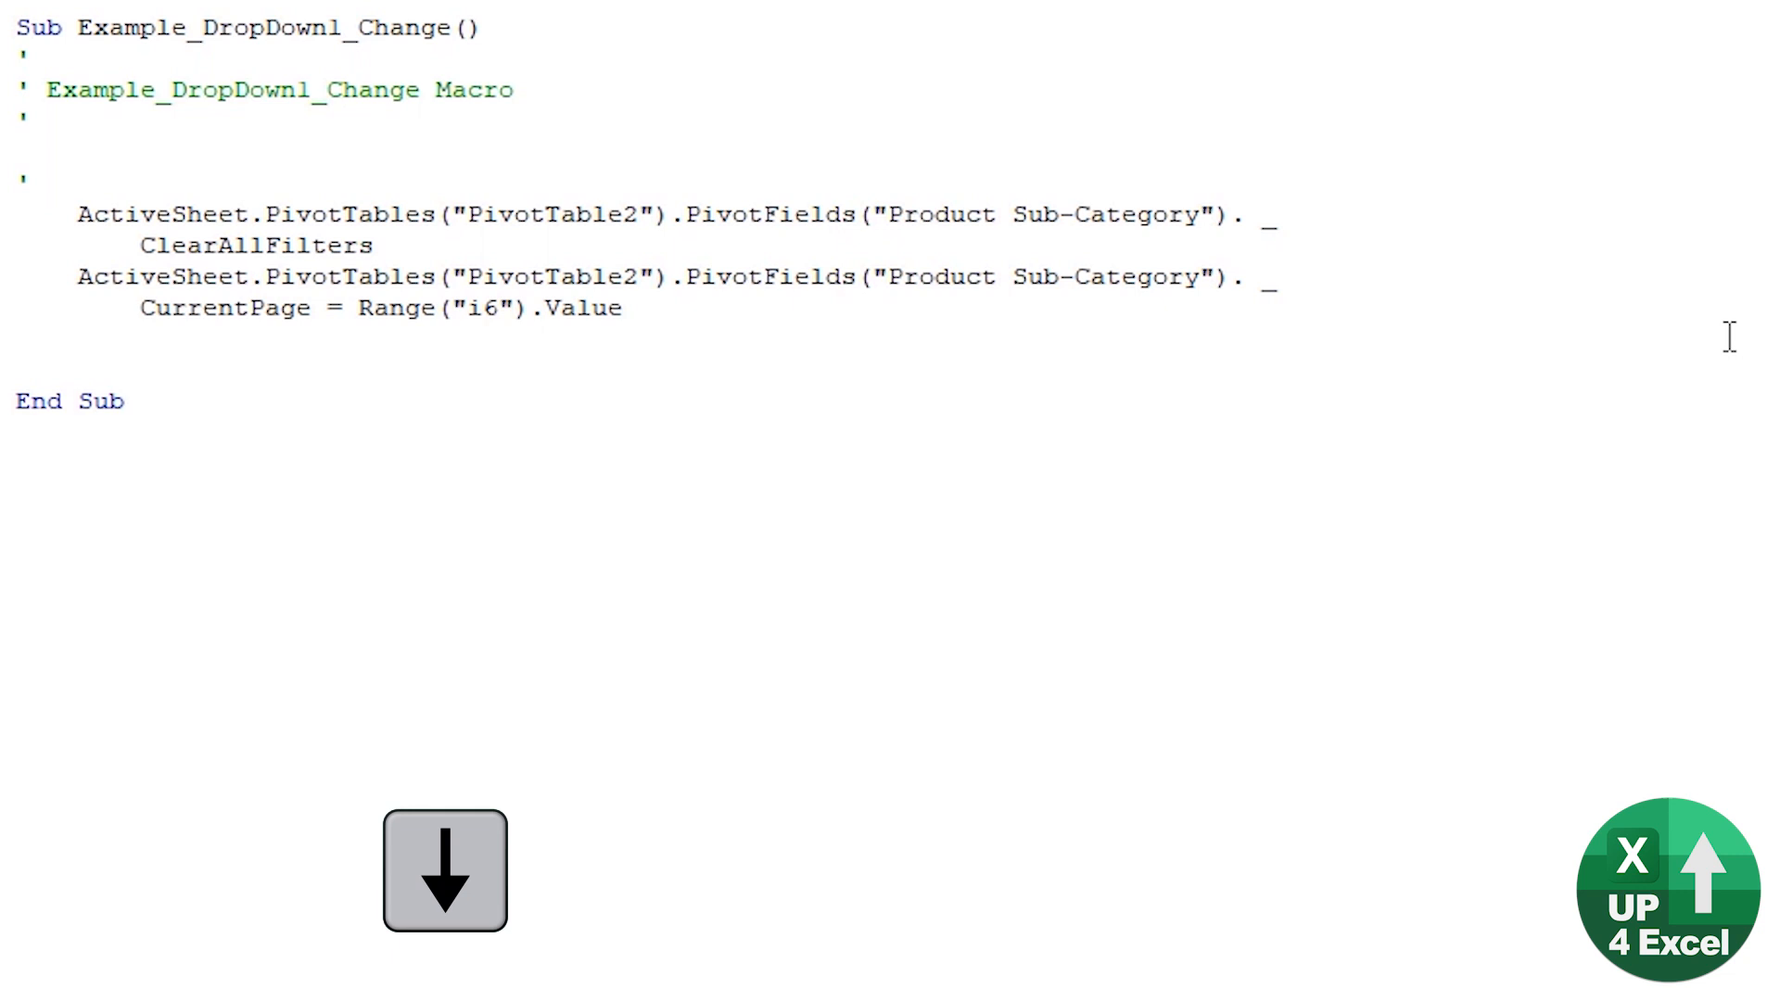
pyautogui.press('Alt+Tab')
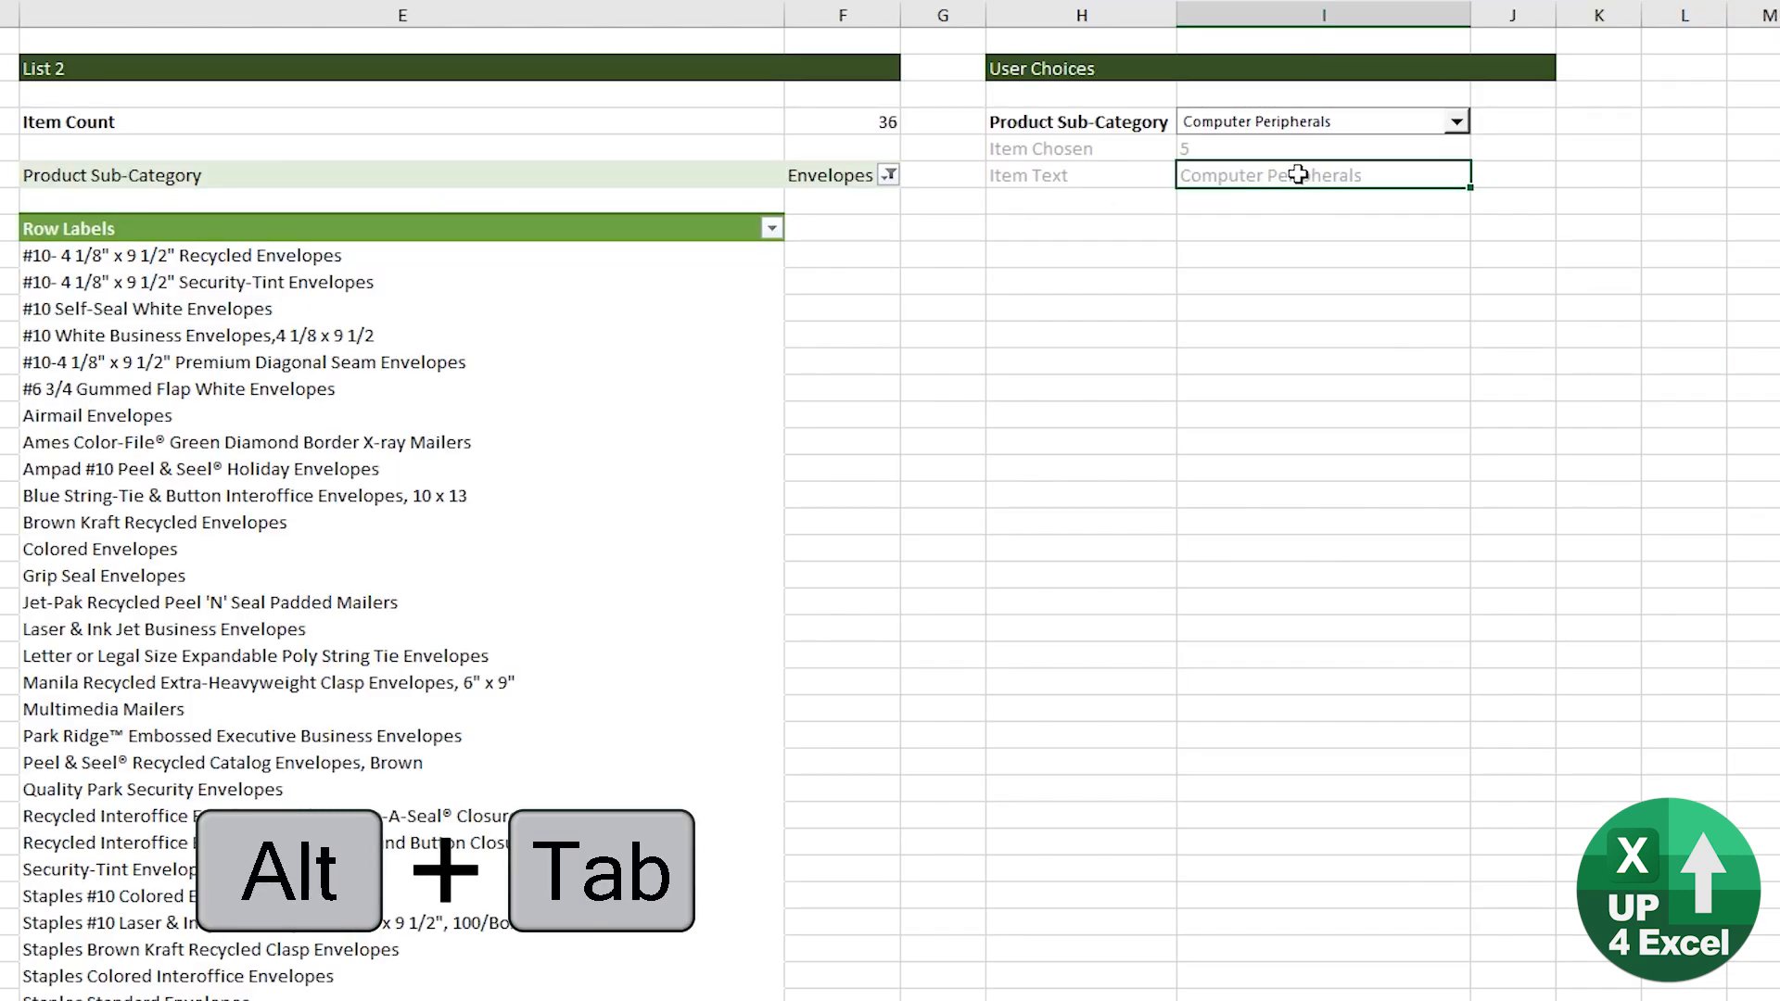
pyautogui.moveTo(1332, 230)
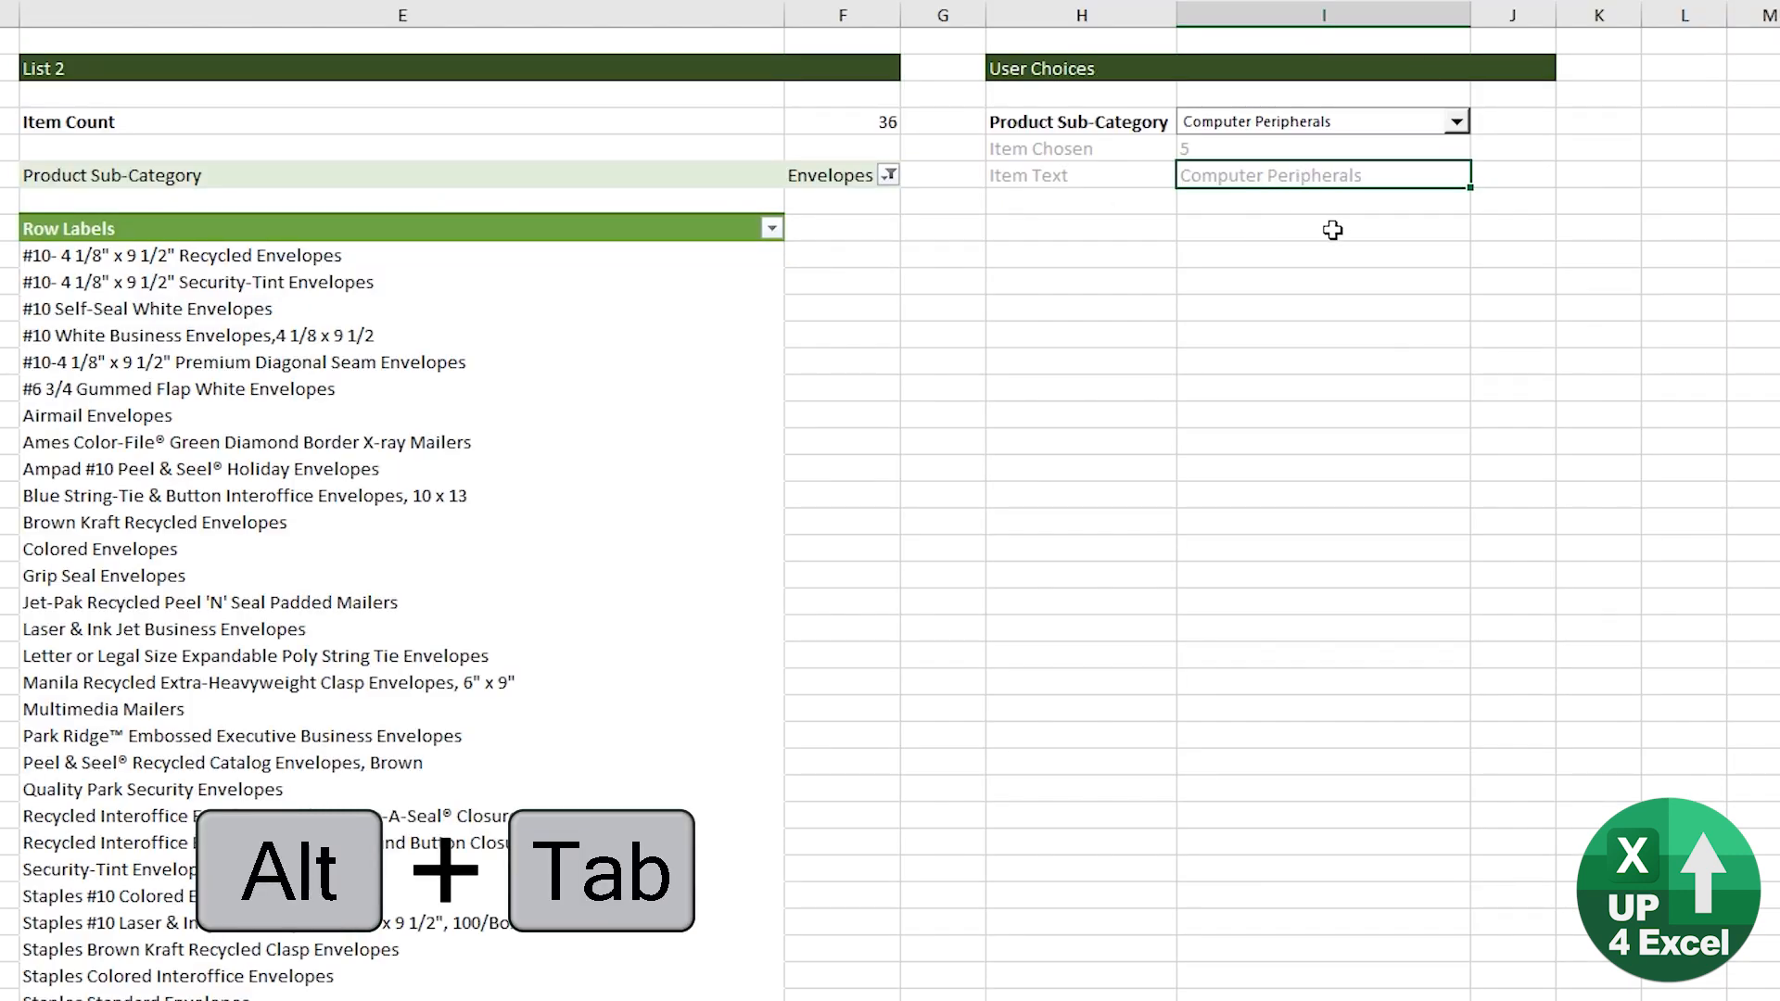
pyautogui.press('Alt+Tab')
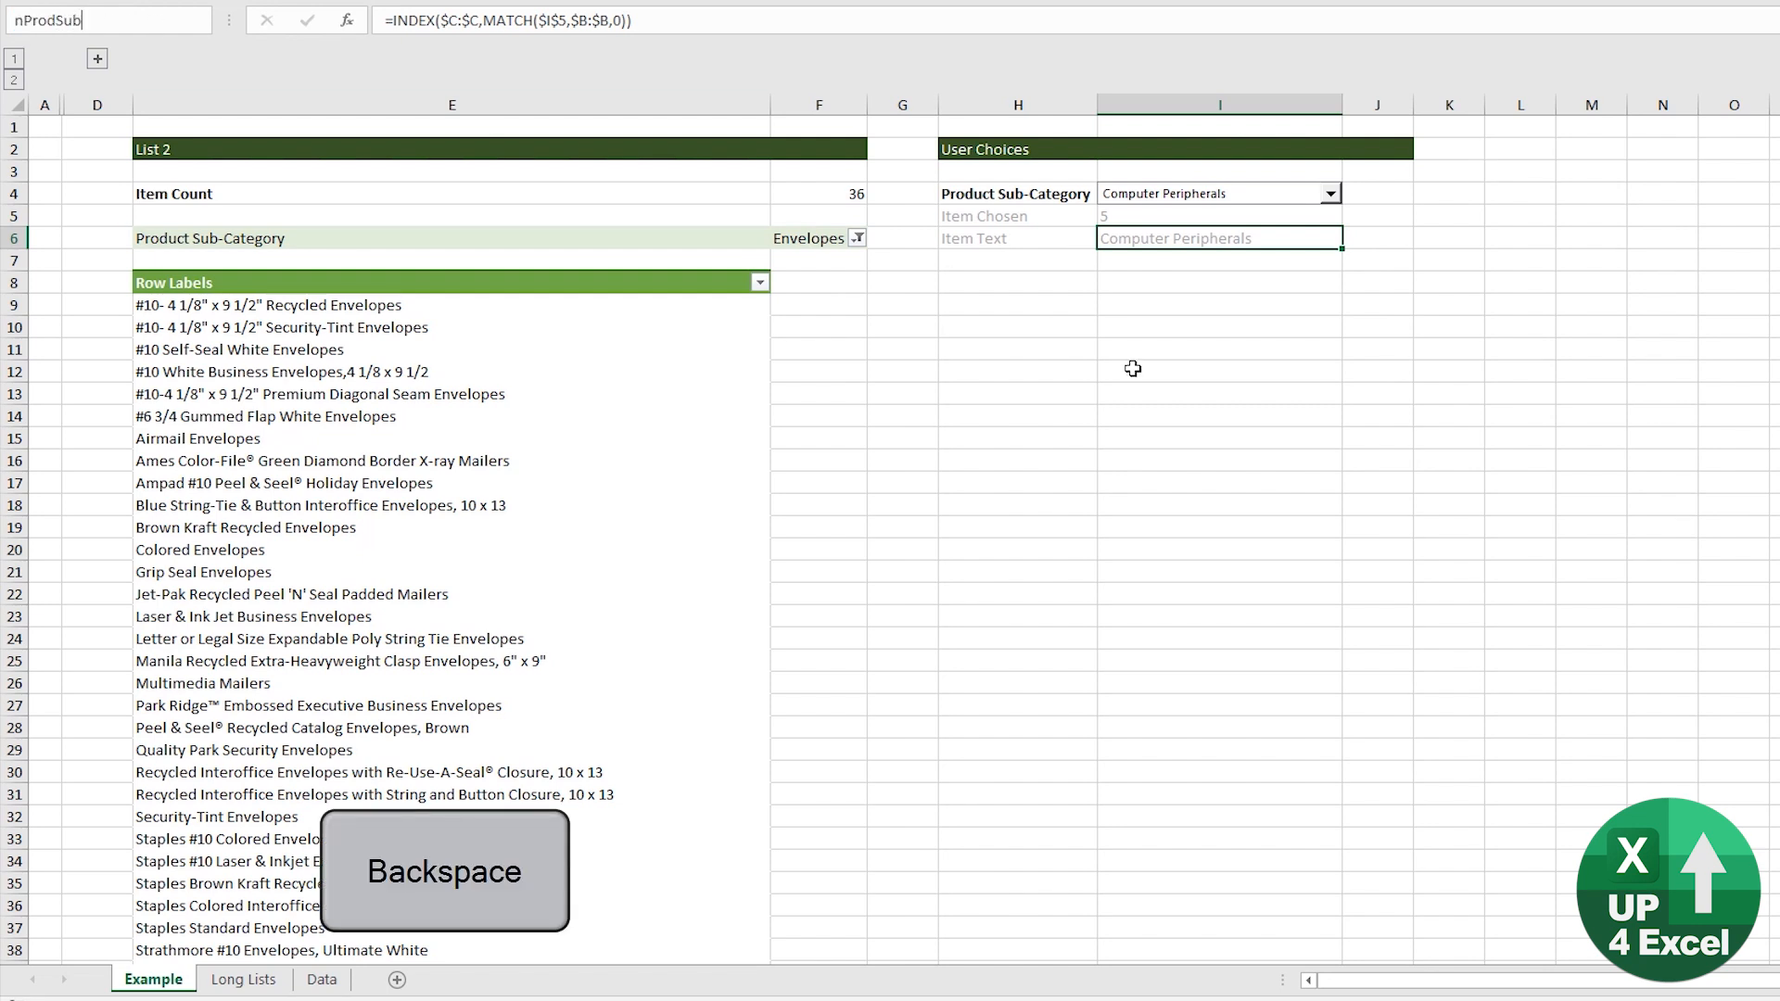
# Name cell I6 nProdSubCat and make the macro read Range("nProdSubCat").Value instead of i6
pyautogui.write('Cat')
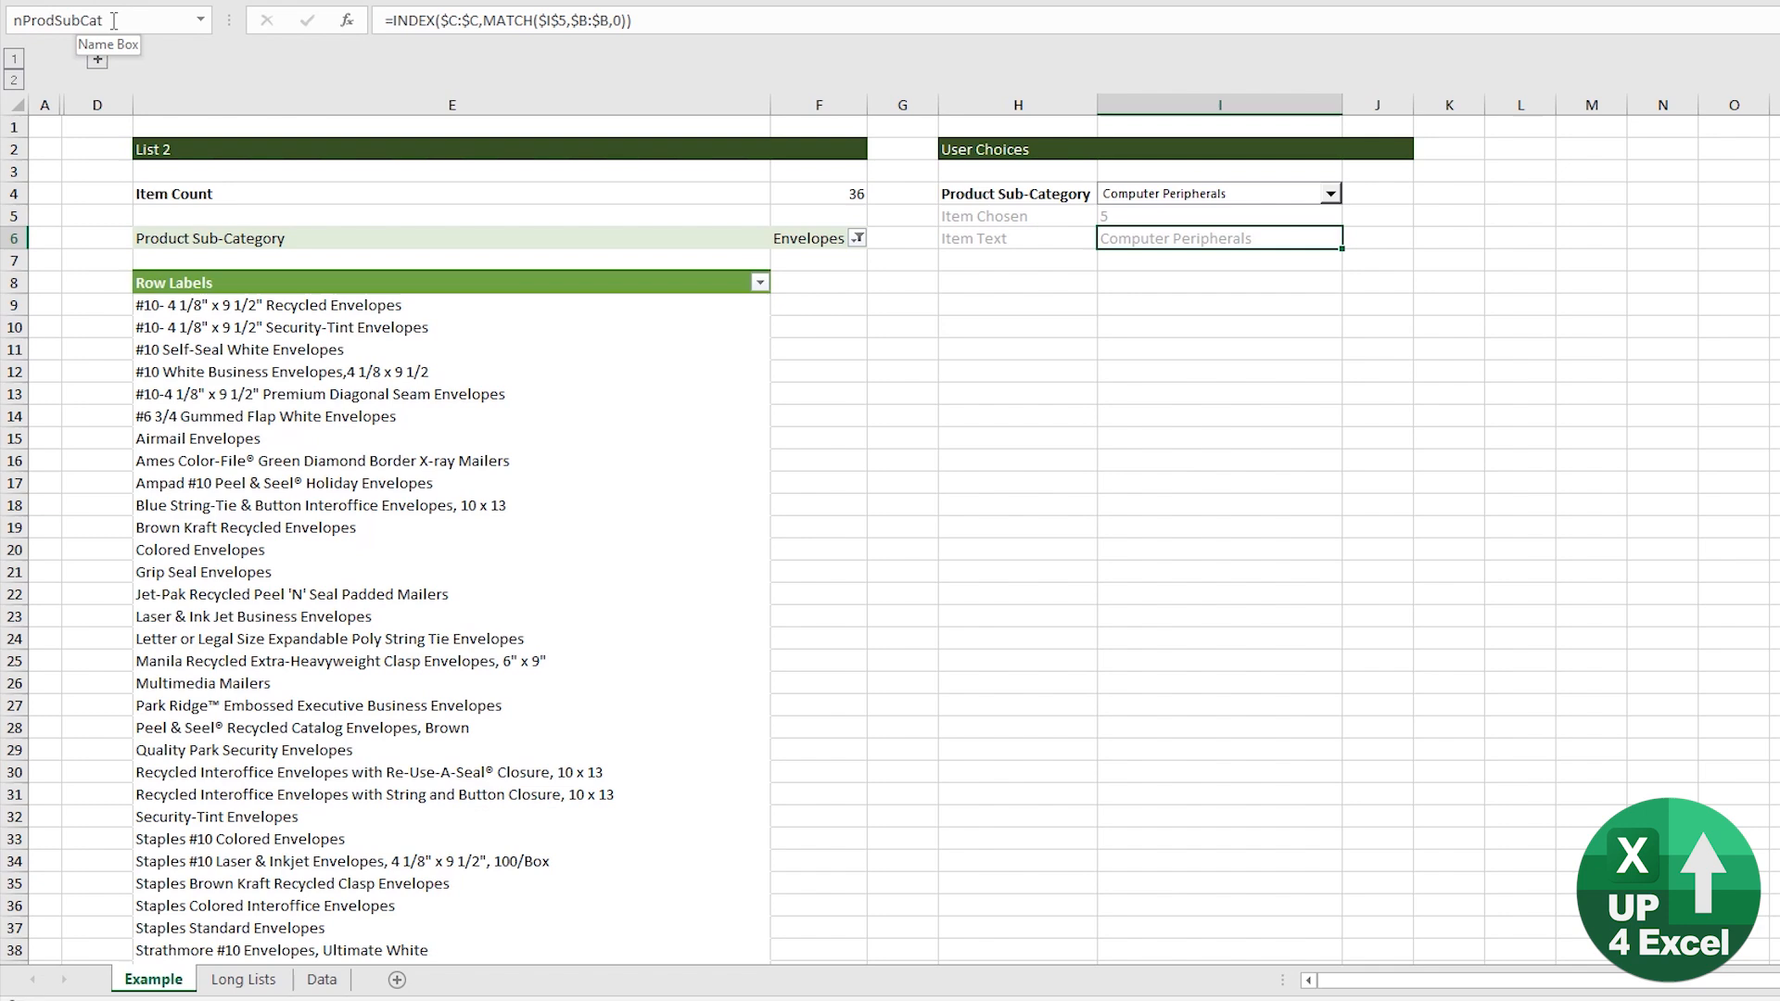
pyautogui.press('Ctrl+C')
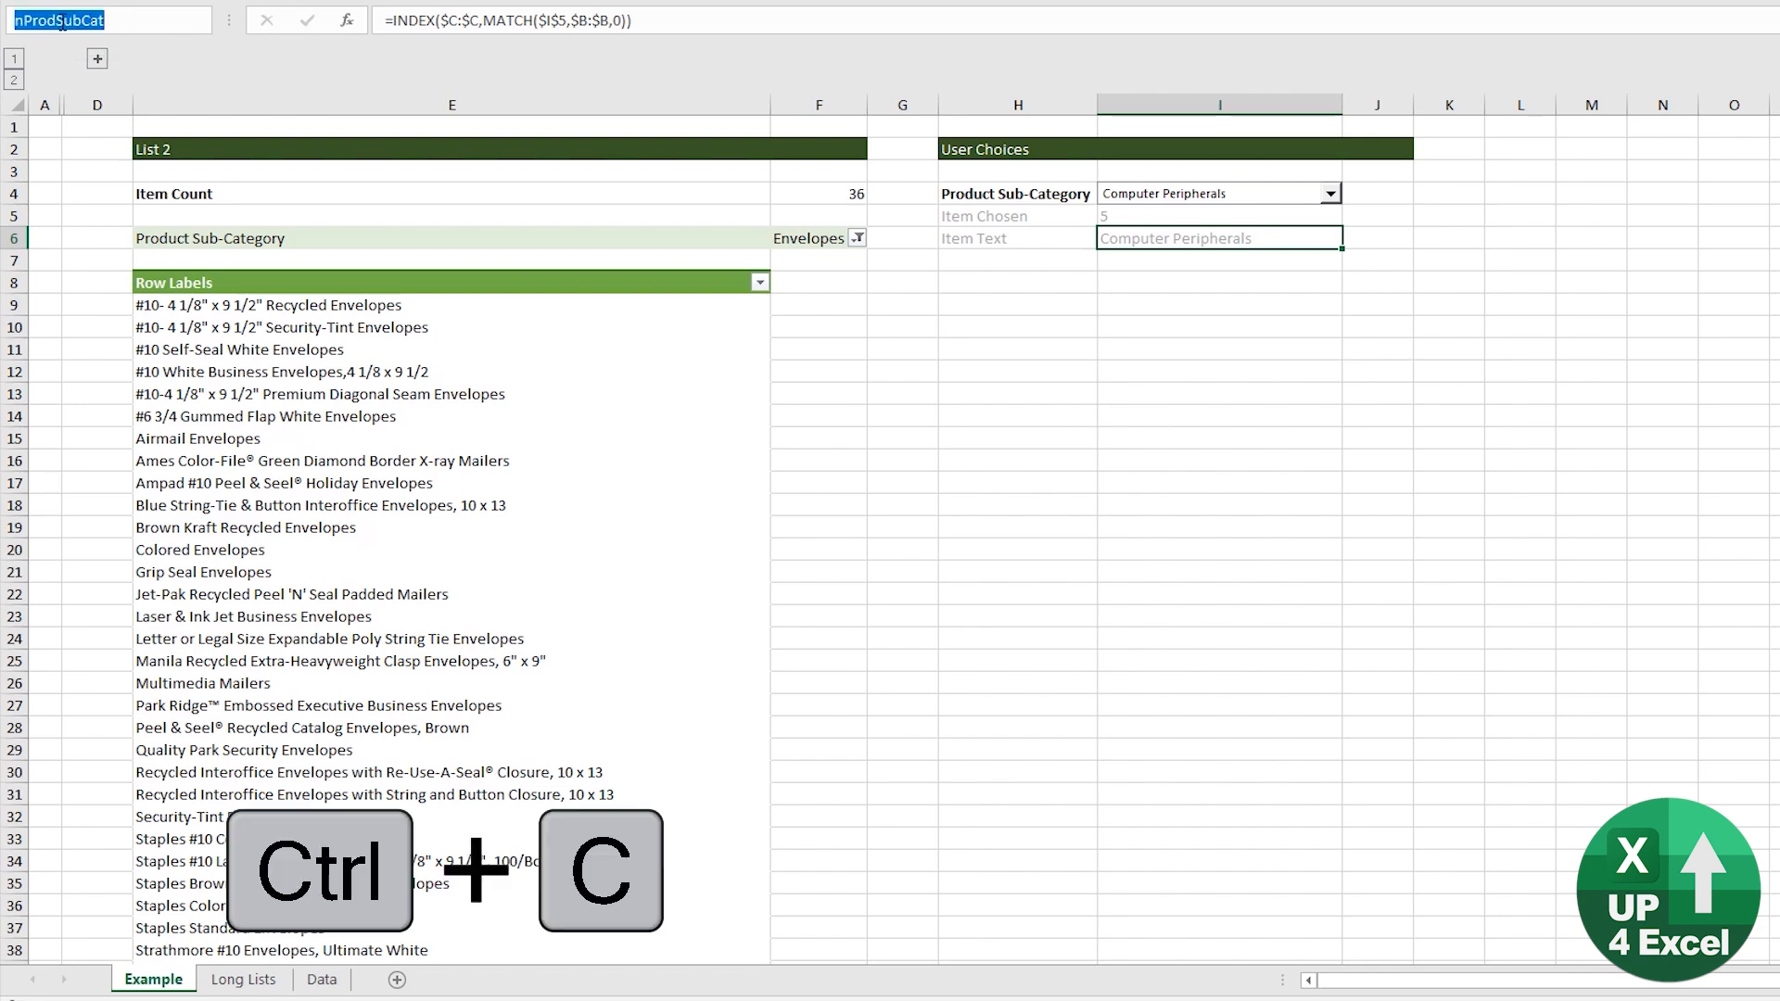
pyautogui.press('Alt+Tab')
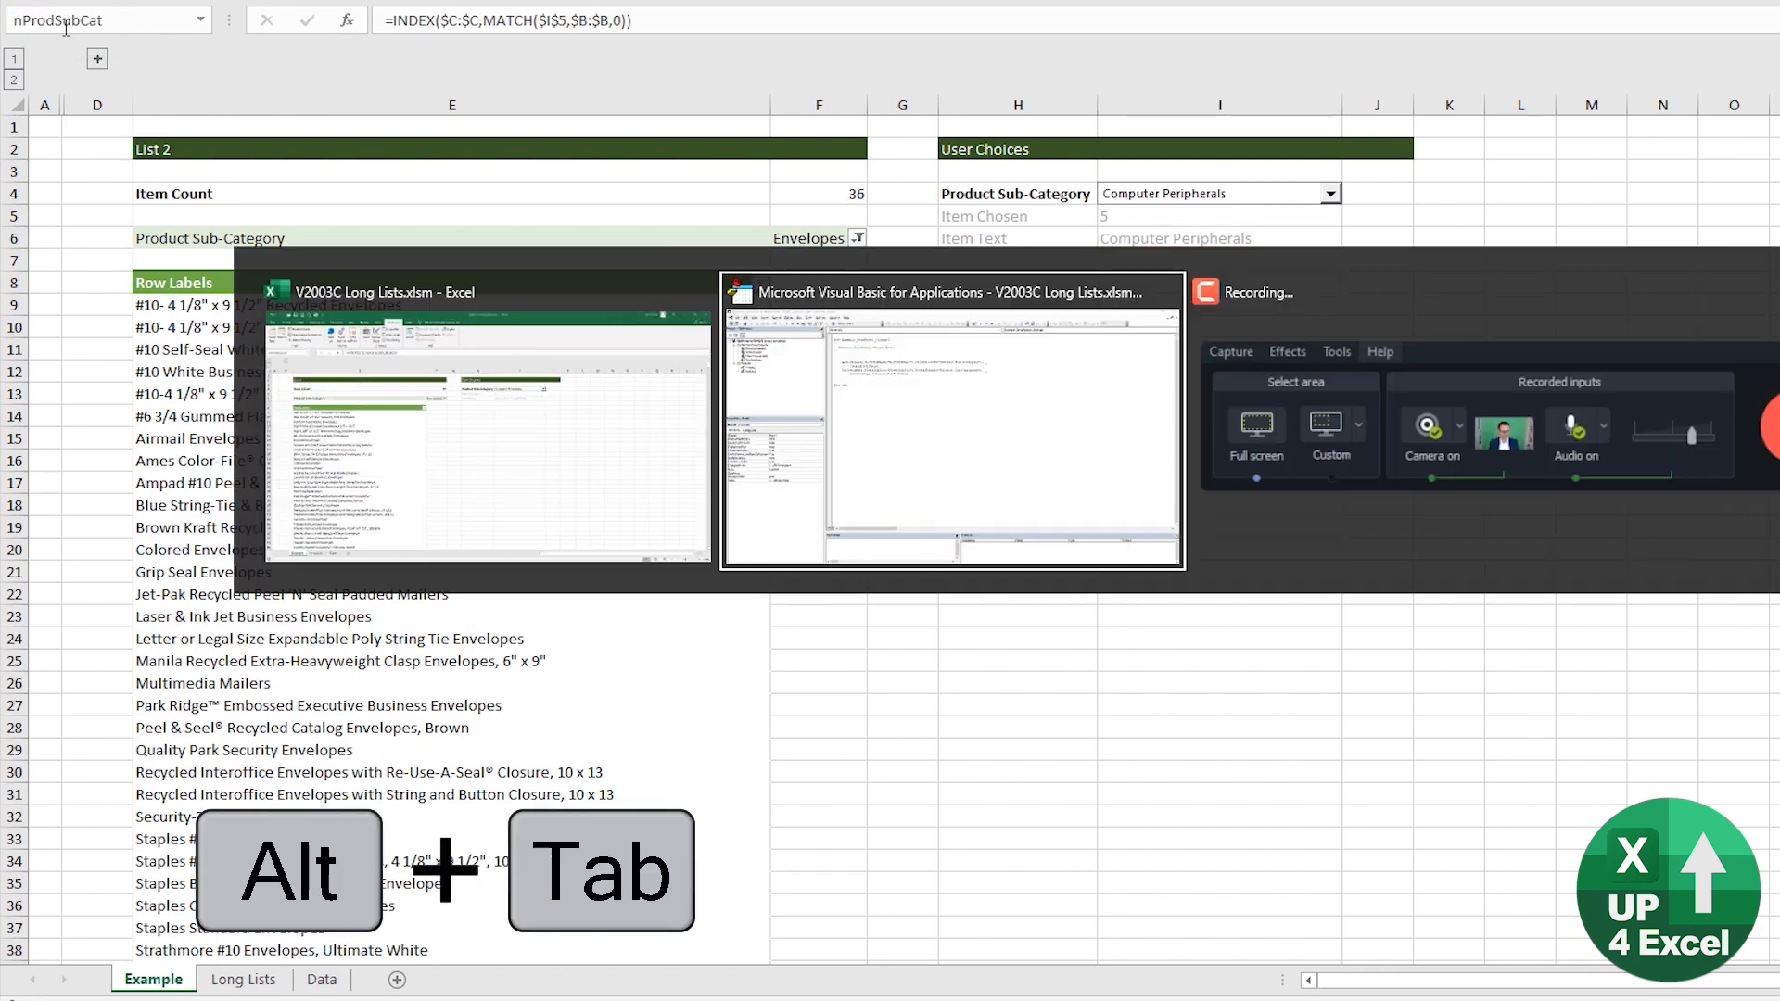
pyautogui.press('Alt+Tab')
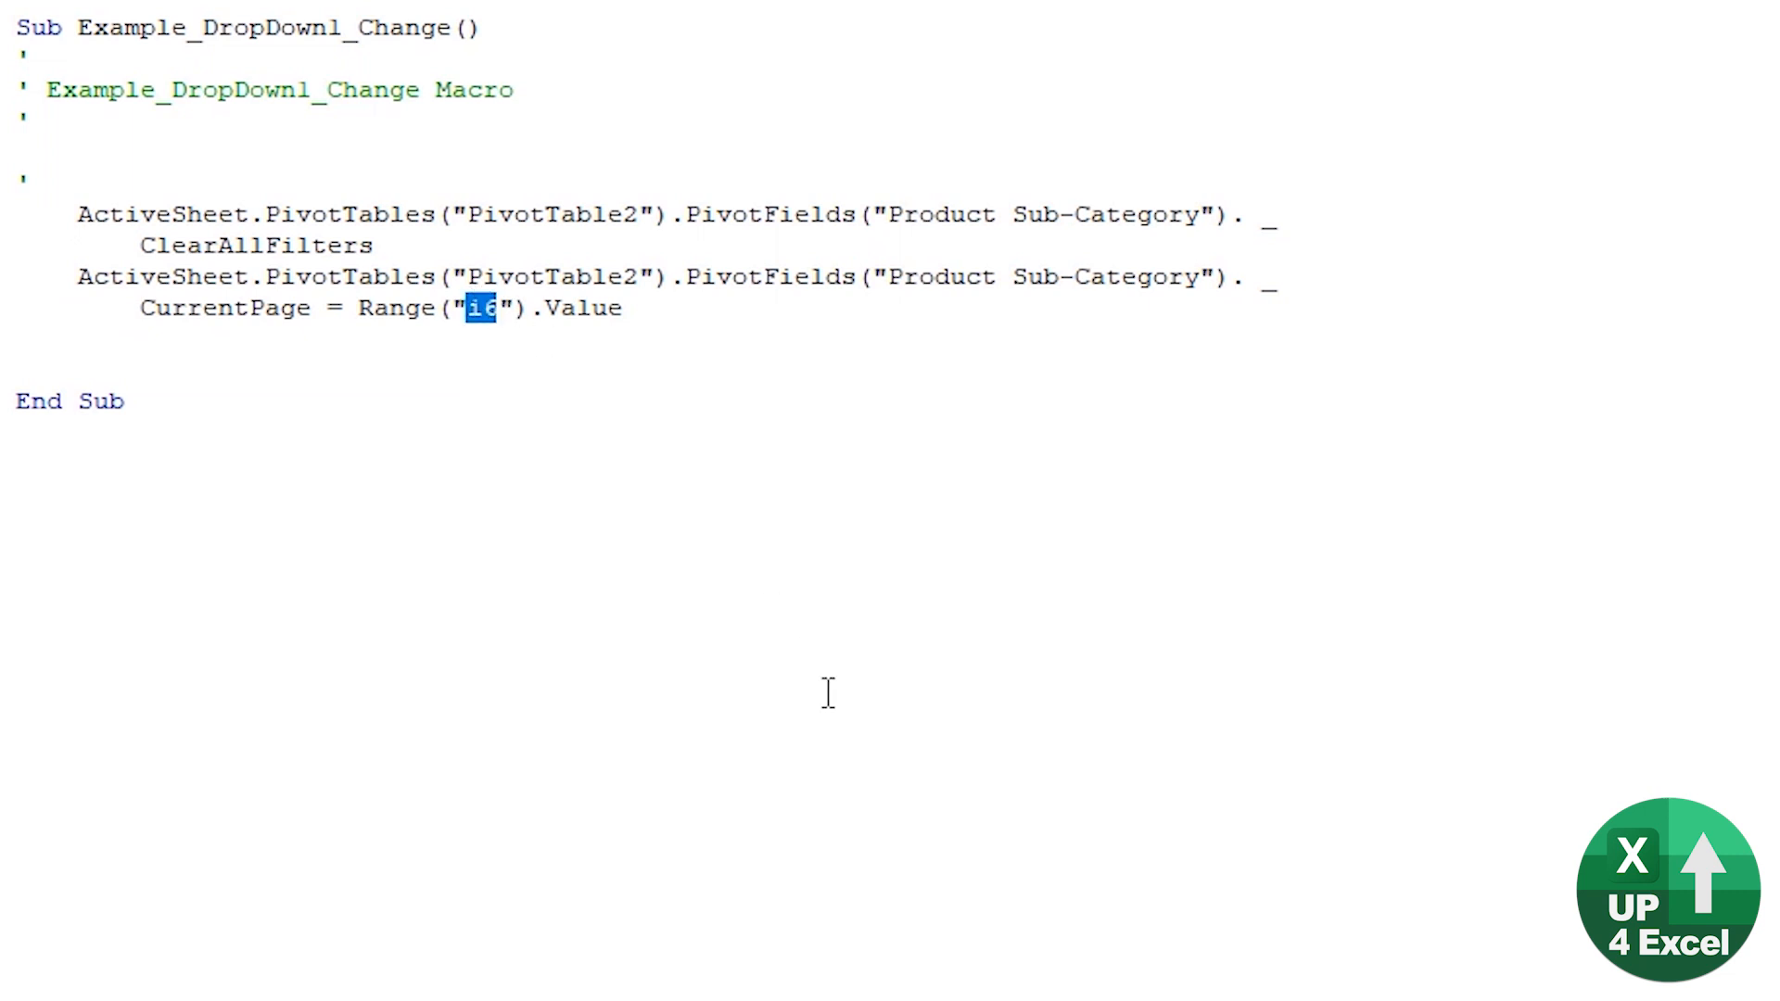
pyautogui.press('Ctrl+v')
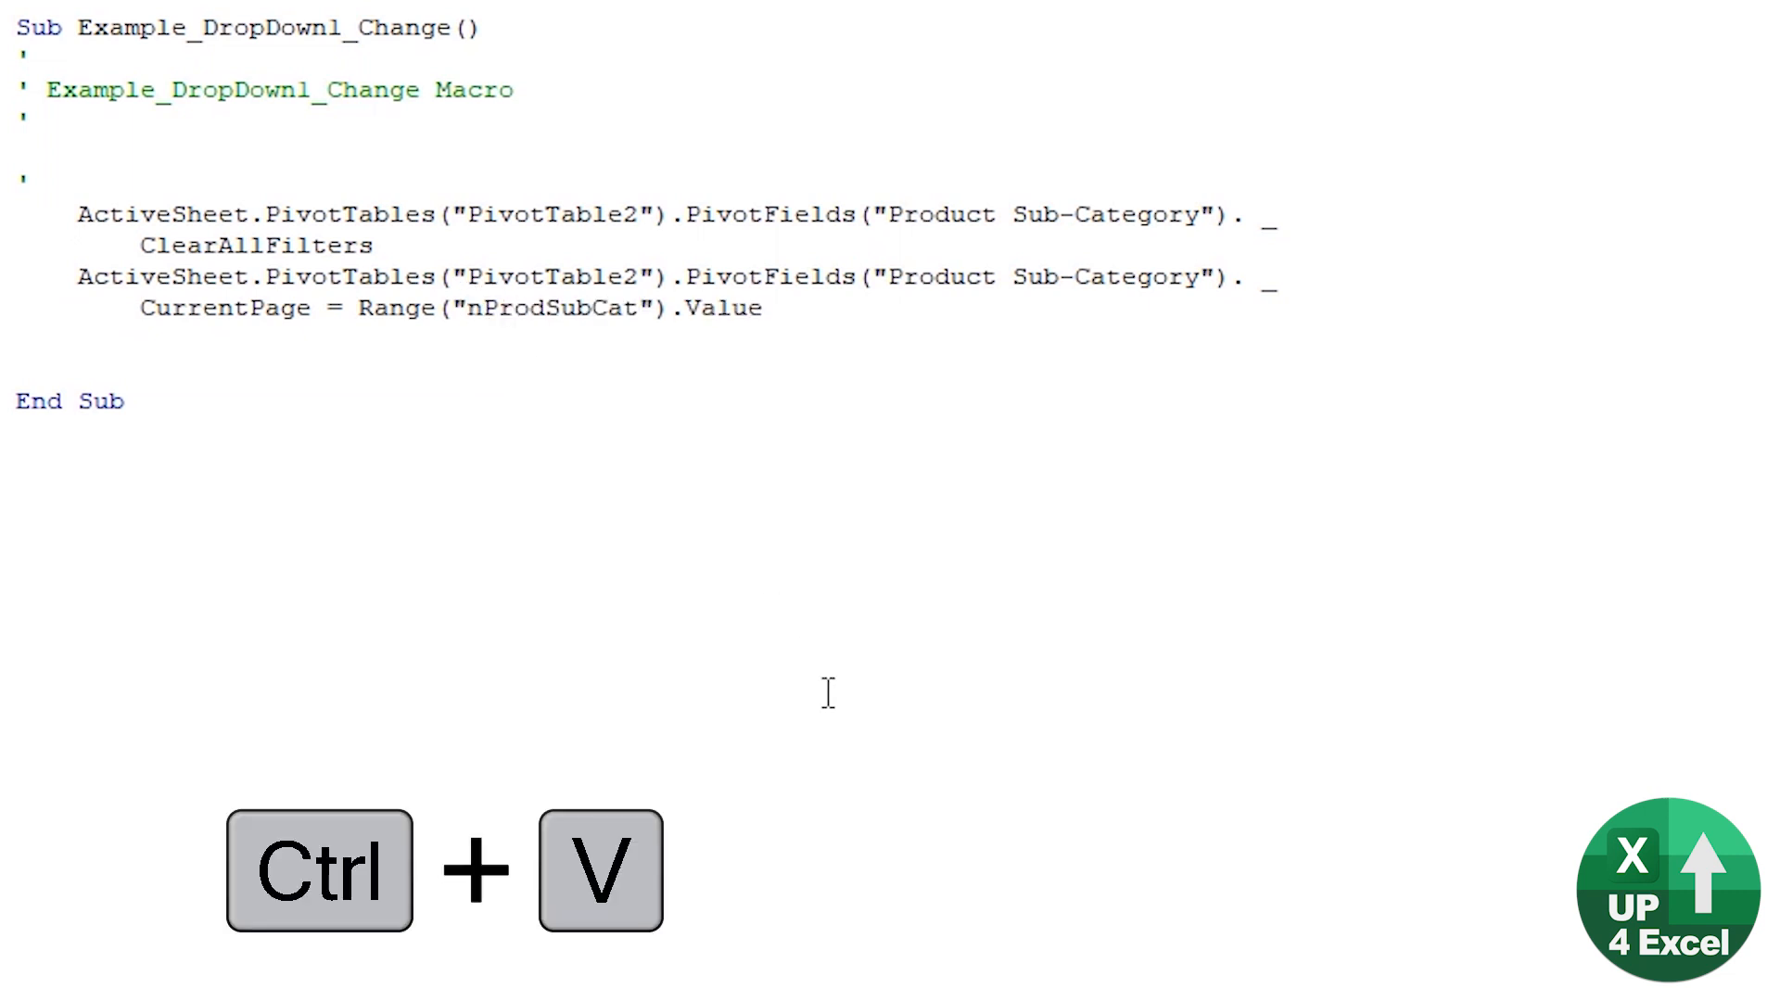
pyautogui.press('Alt+Tab')
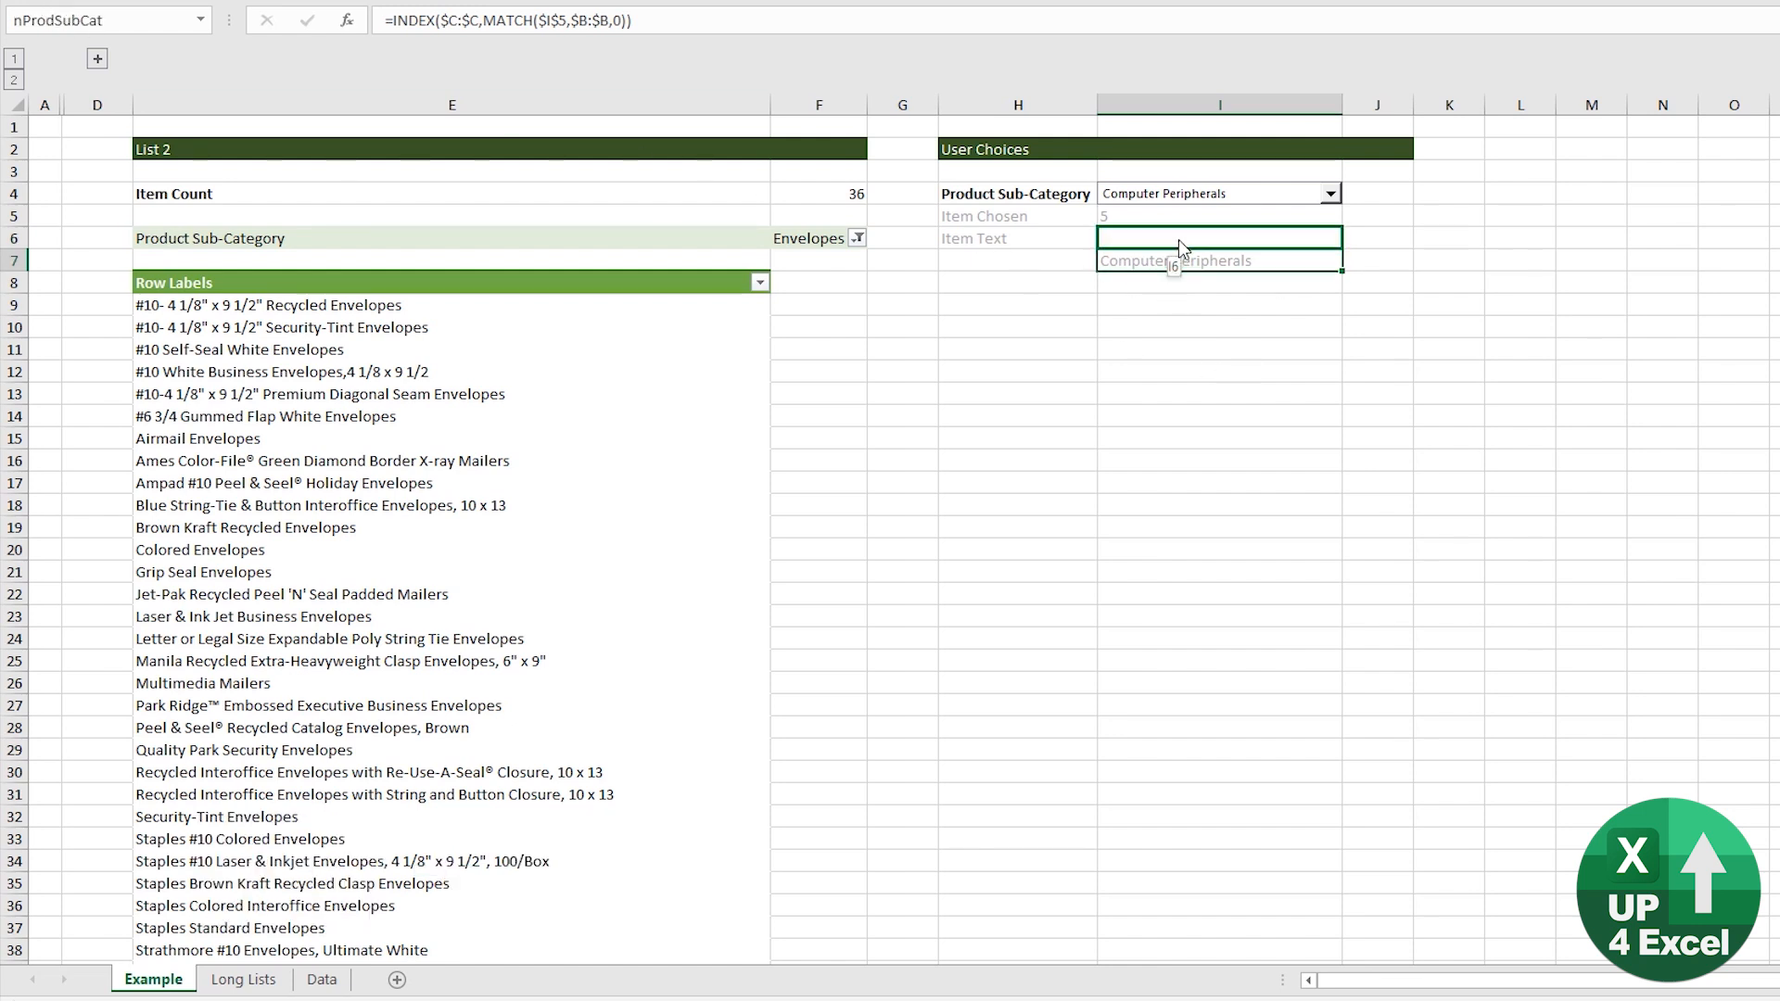
# Test with Office Furnishings, then trim the macro to a single CurrentPage line without ClearAllFilters
pyautogui.click(1330, 193)
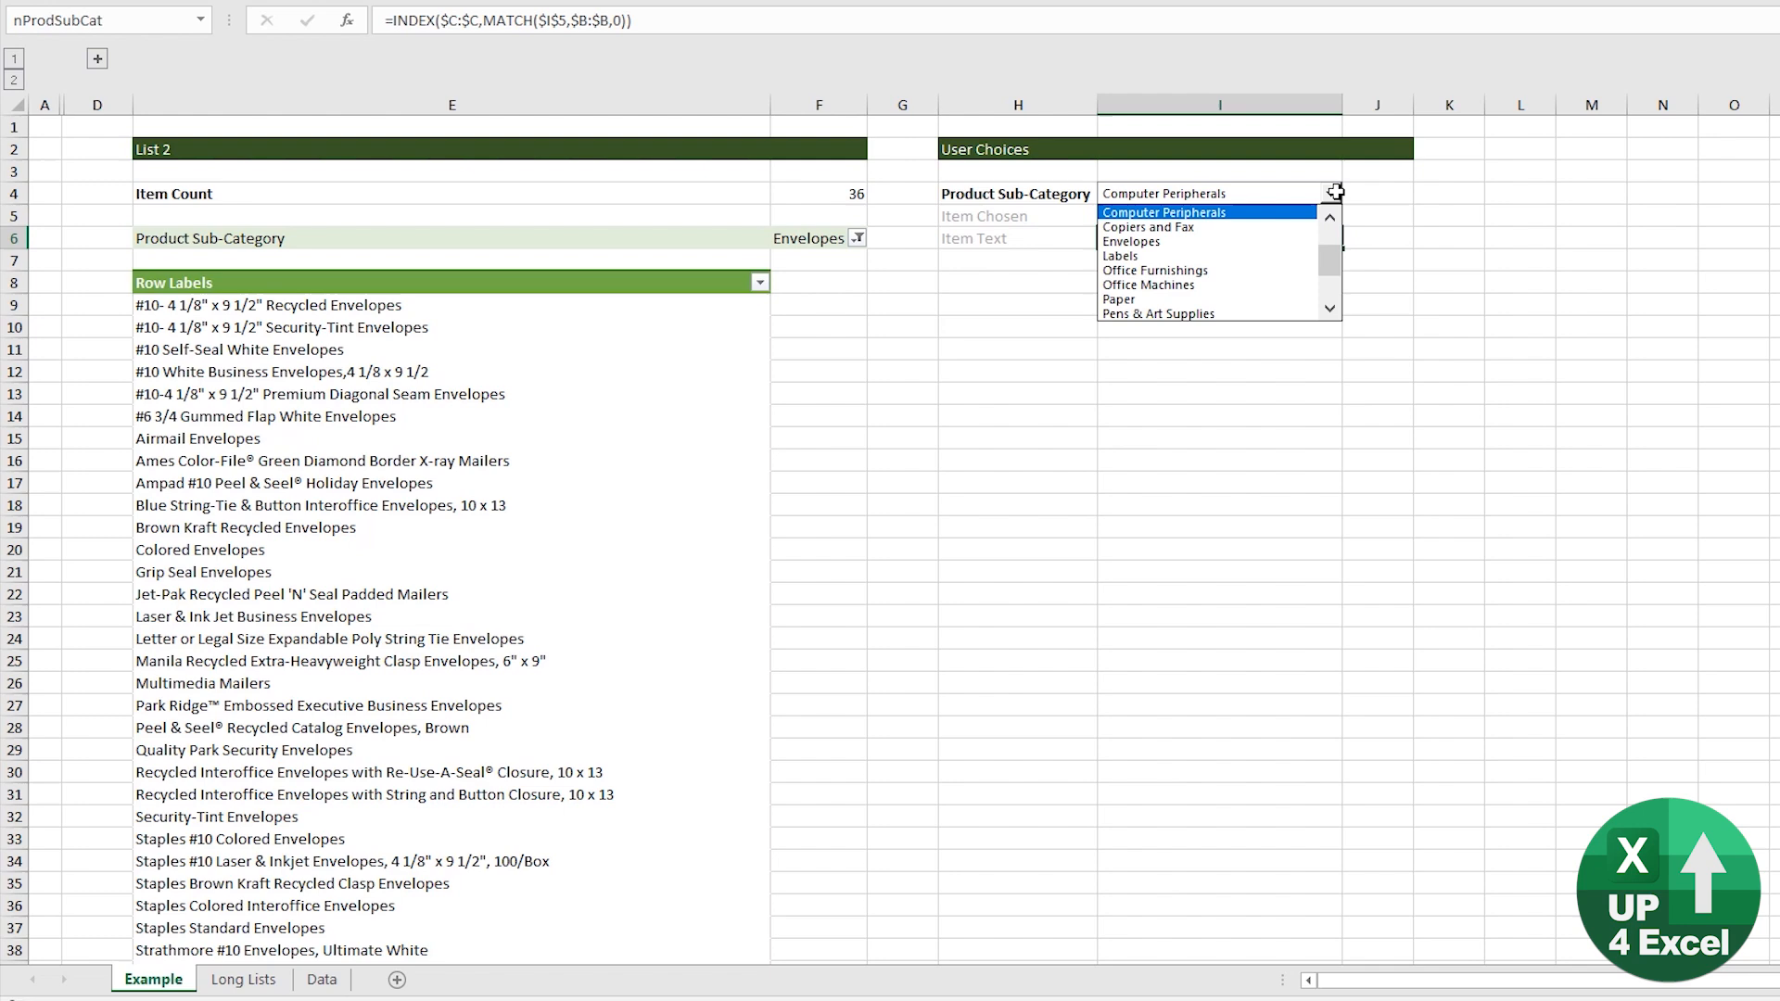
pyautogui.click(1155, 271)
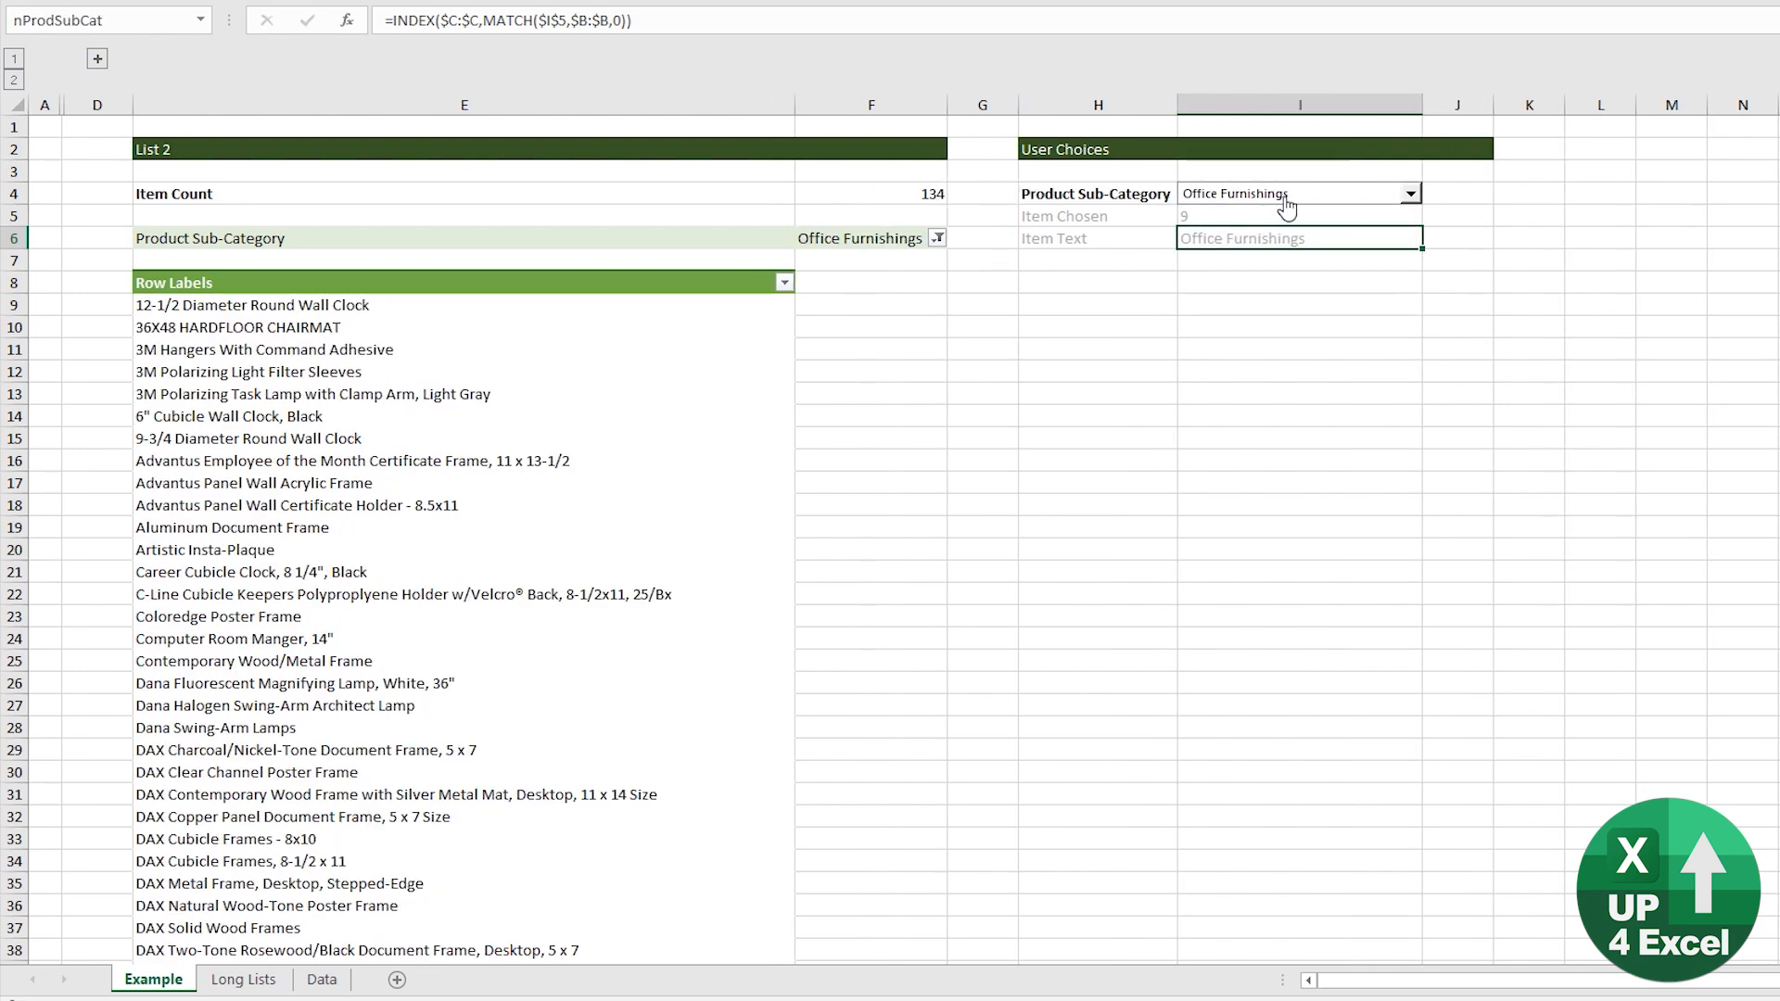
pyautogui.press('Alt+Tab')
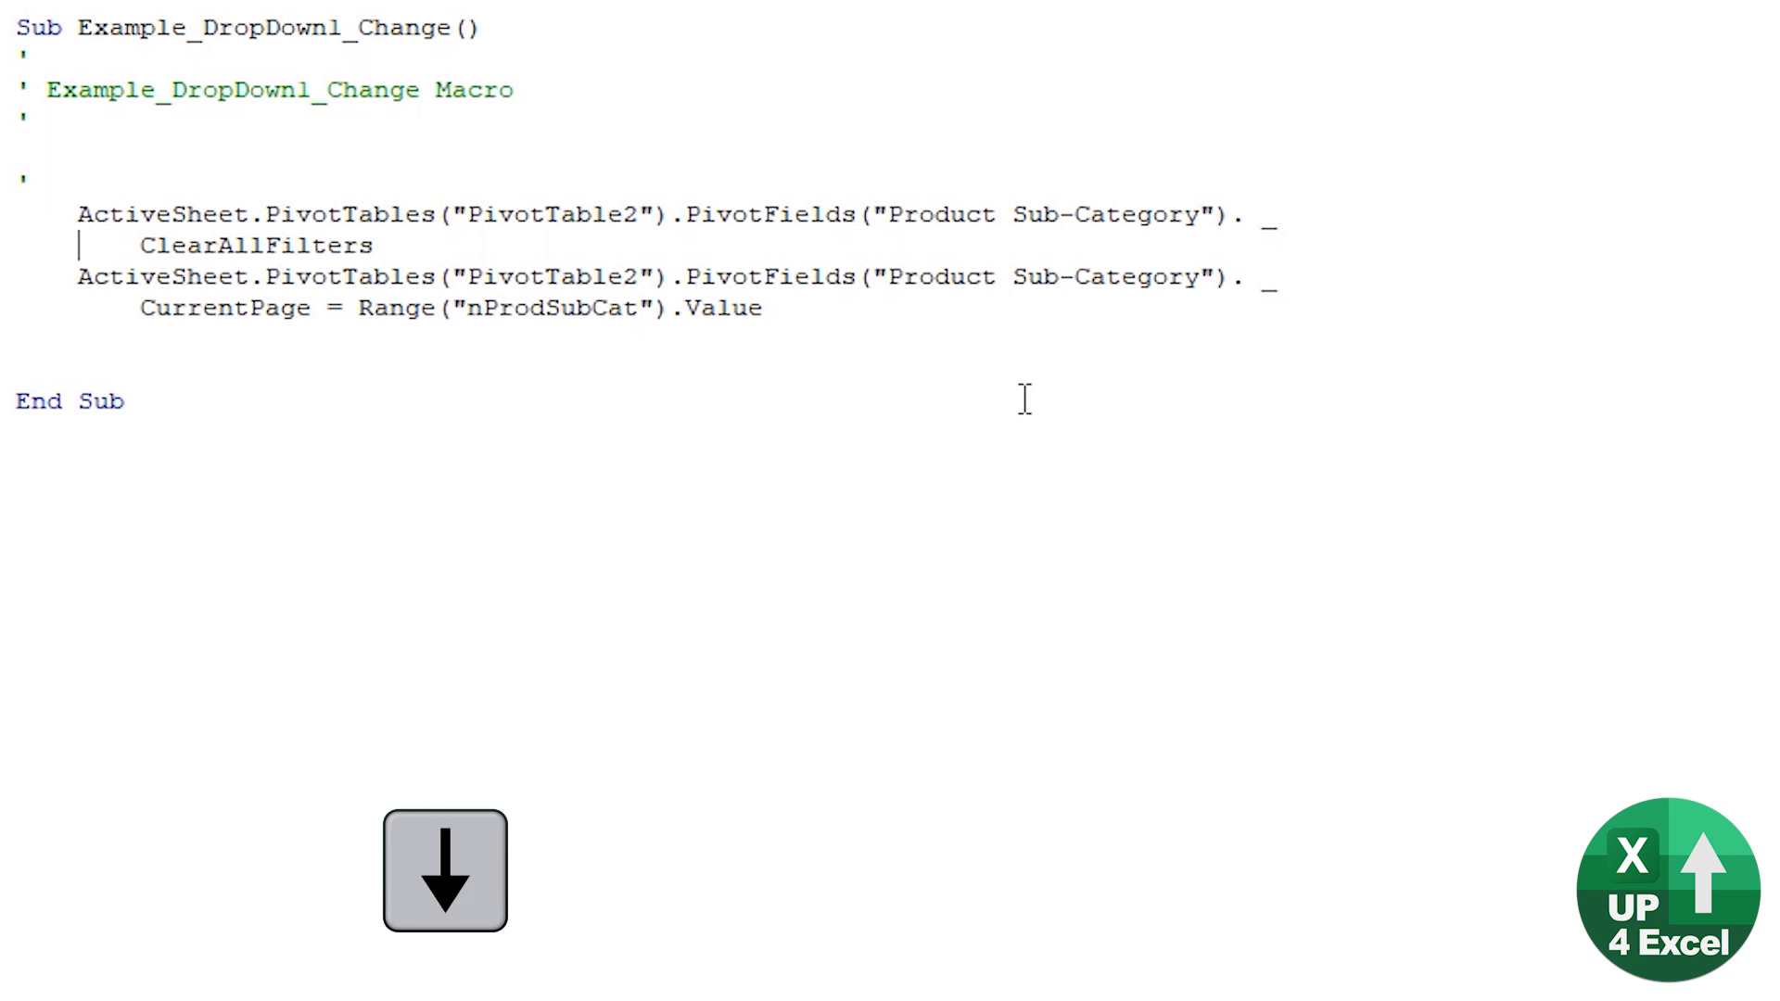
pyautogui.press('Ctrl+Left')
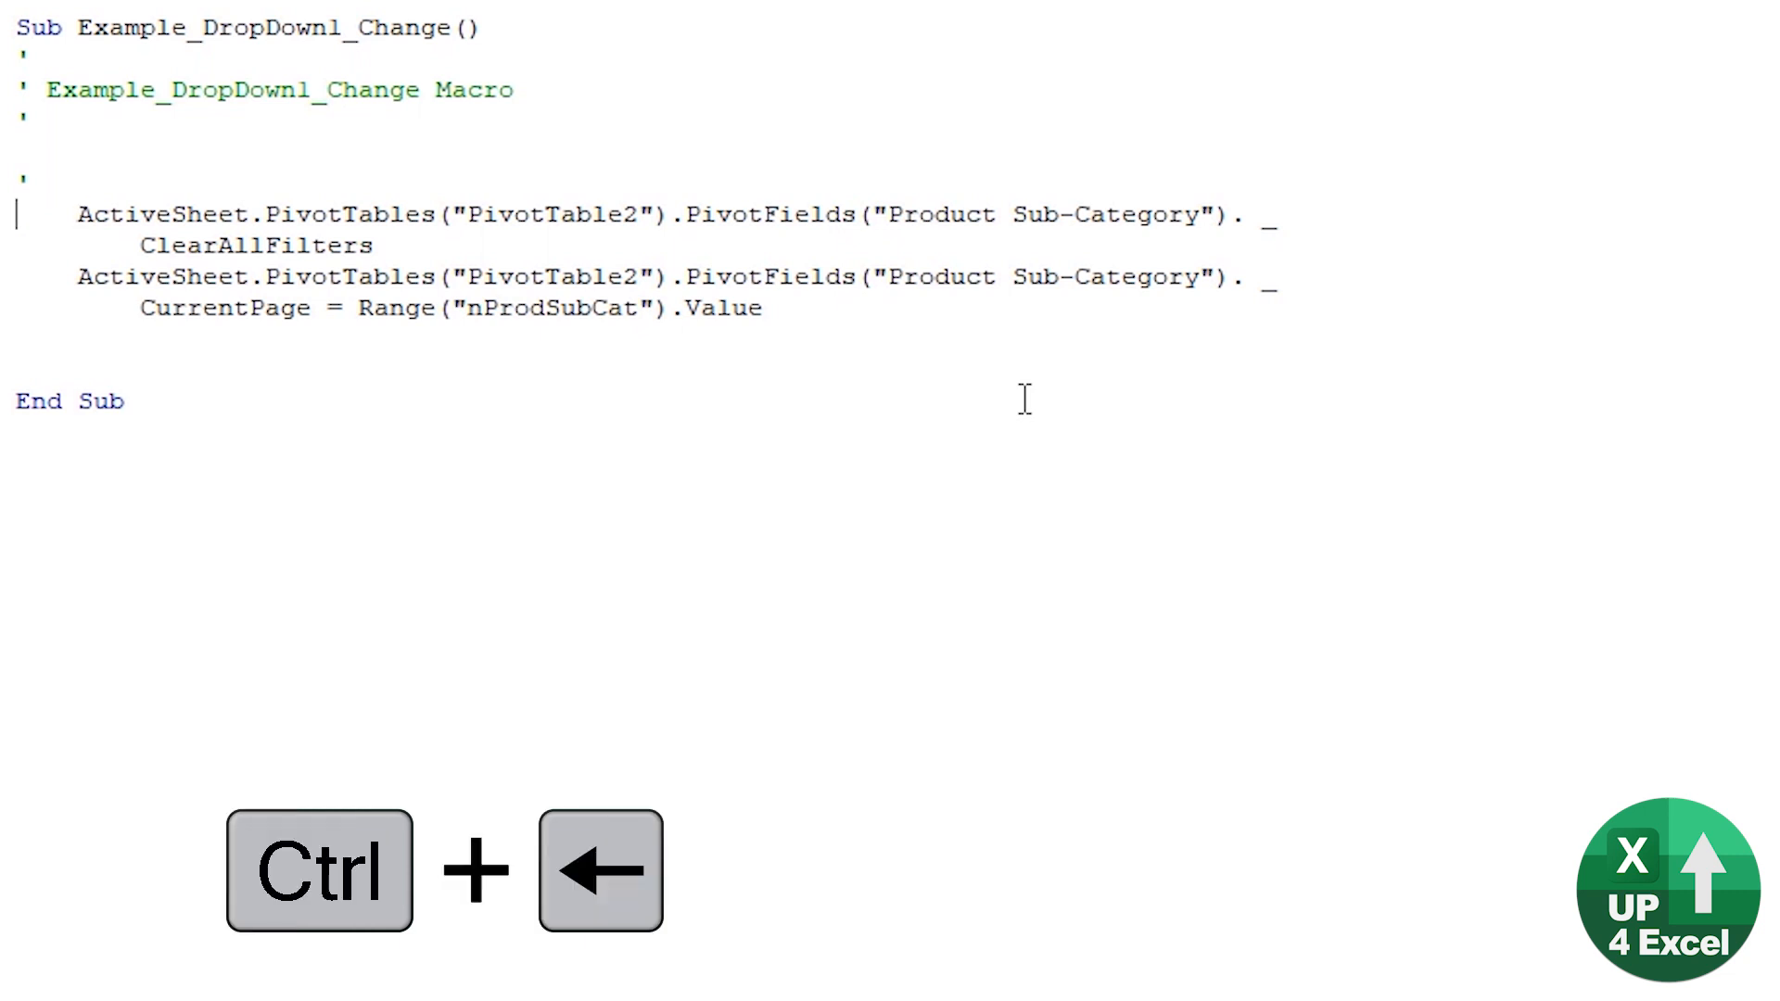
pyautogui.press('Alt+Tab')
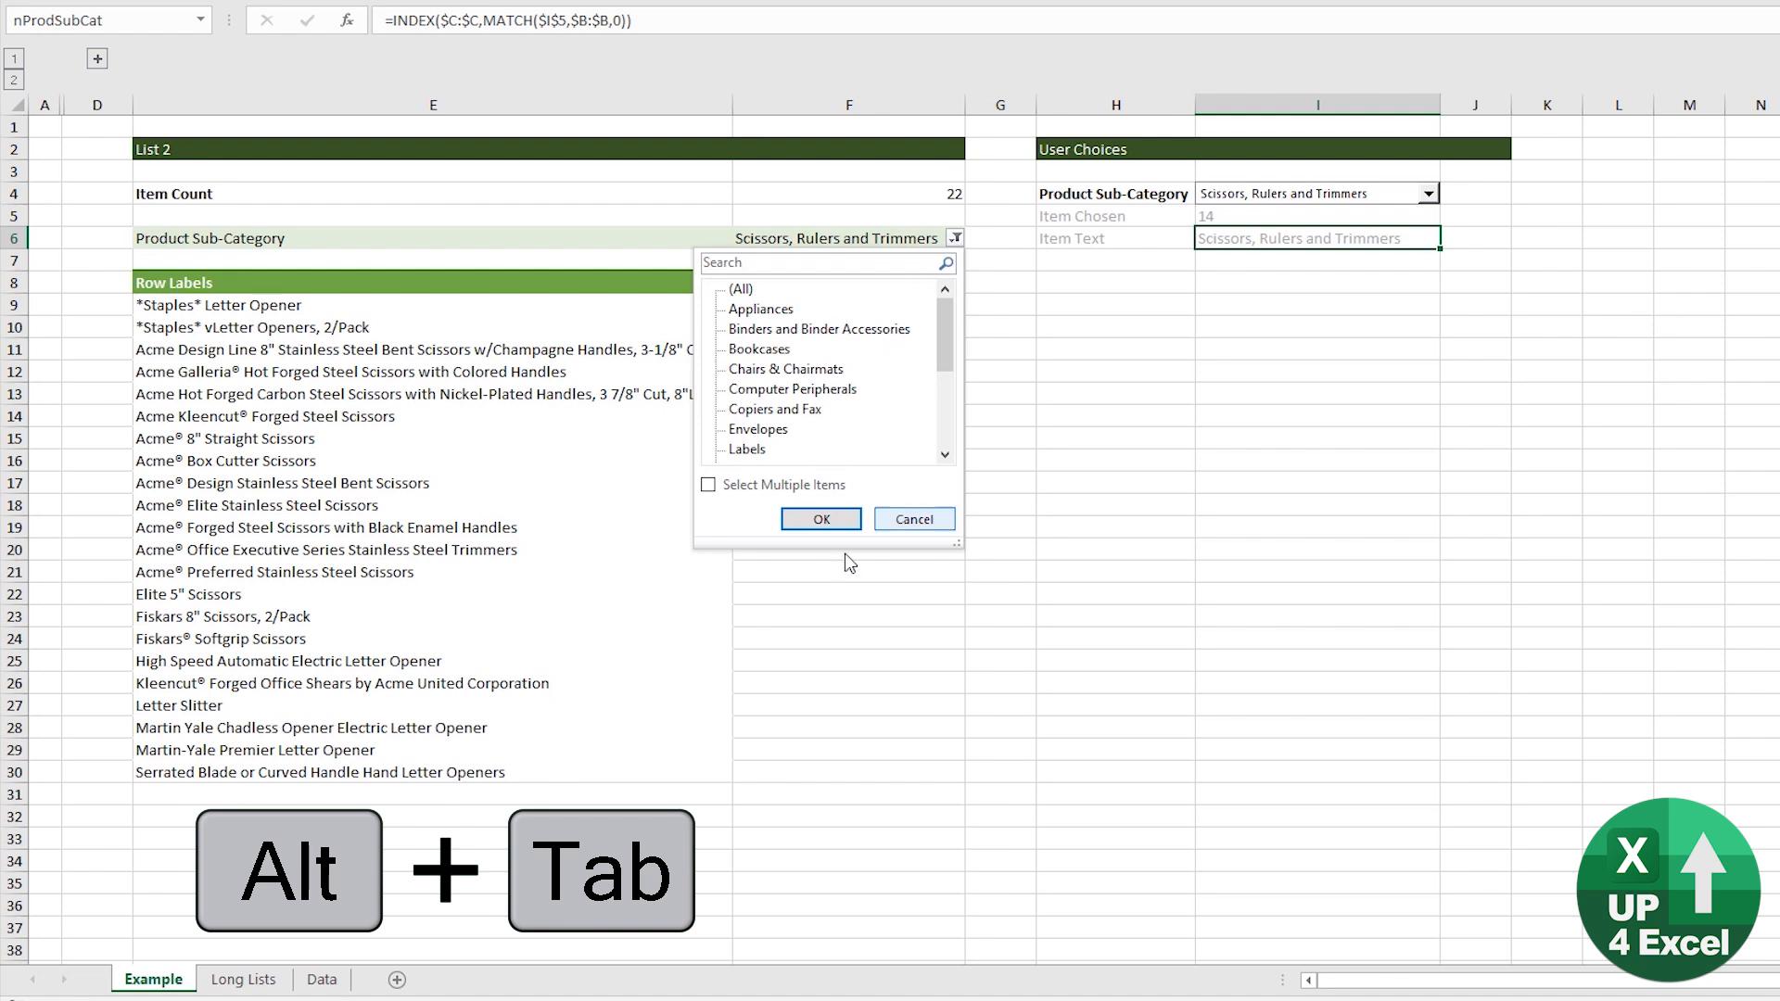
pyautogui.click(915, 519)
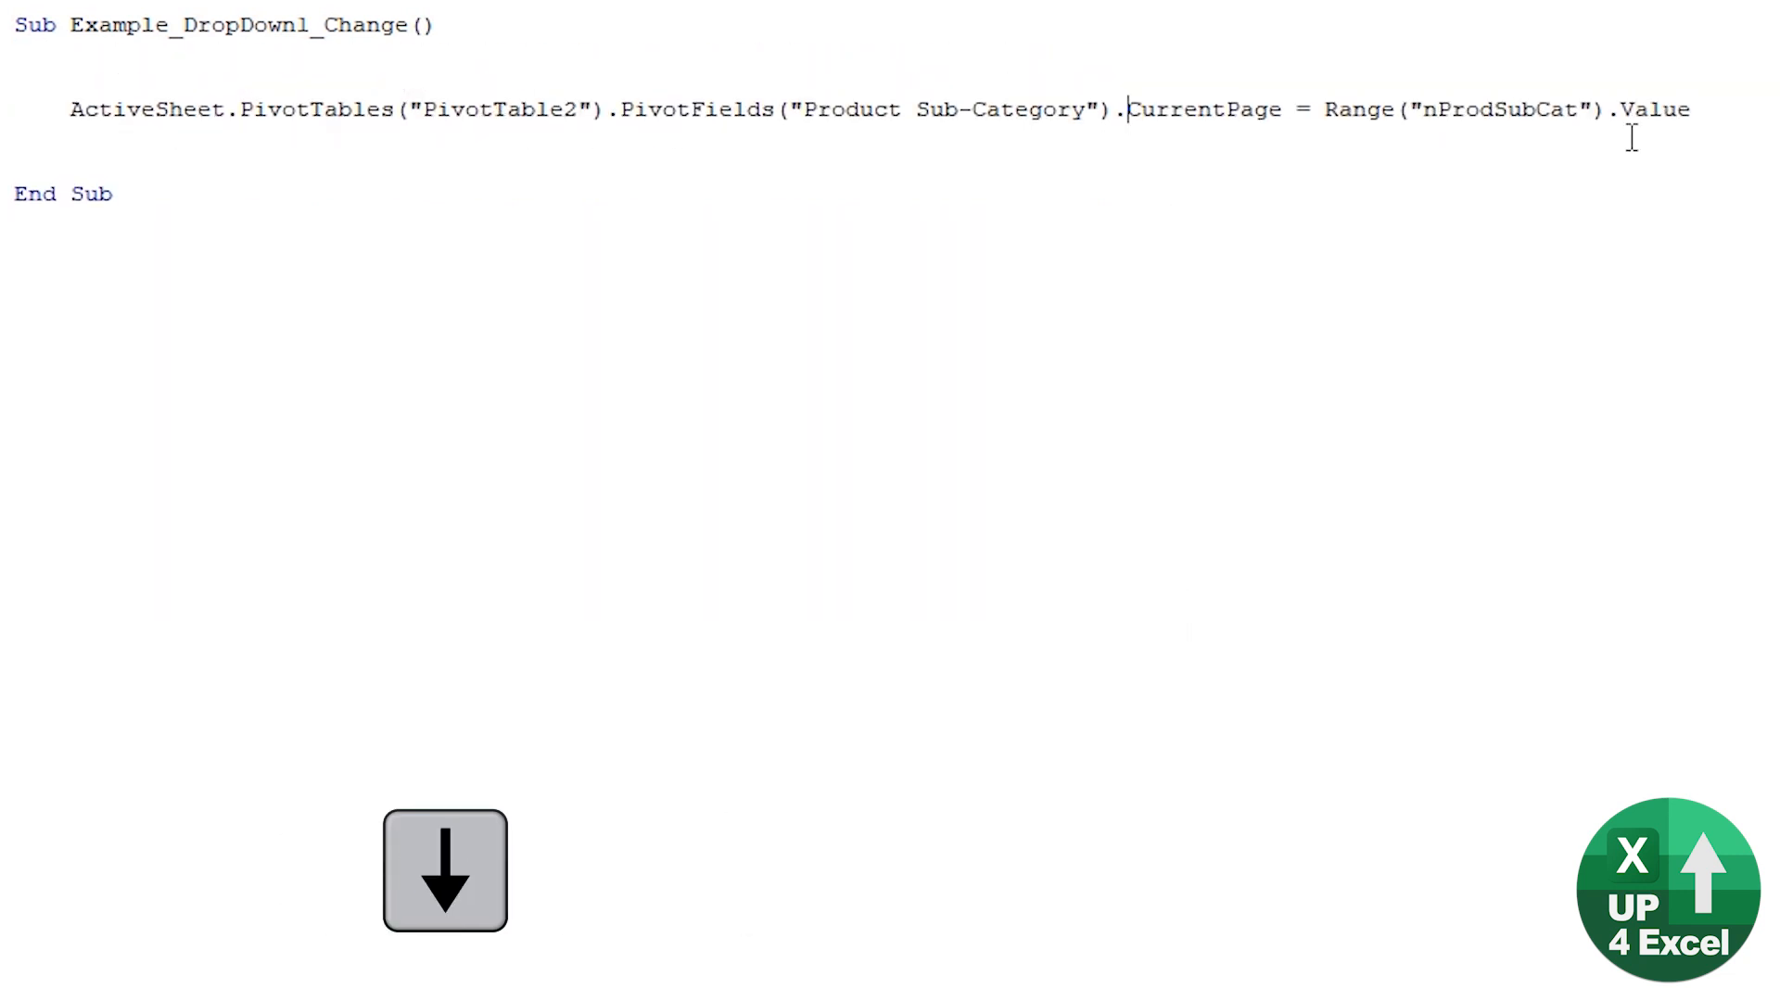
# Choose Storage & Organization in the combo box, refiltering the pivot to 87 items
pyautogui.press('Alt+Tab')
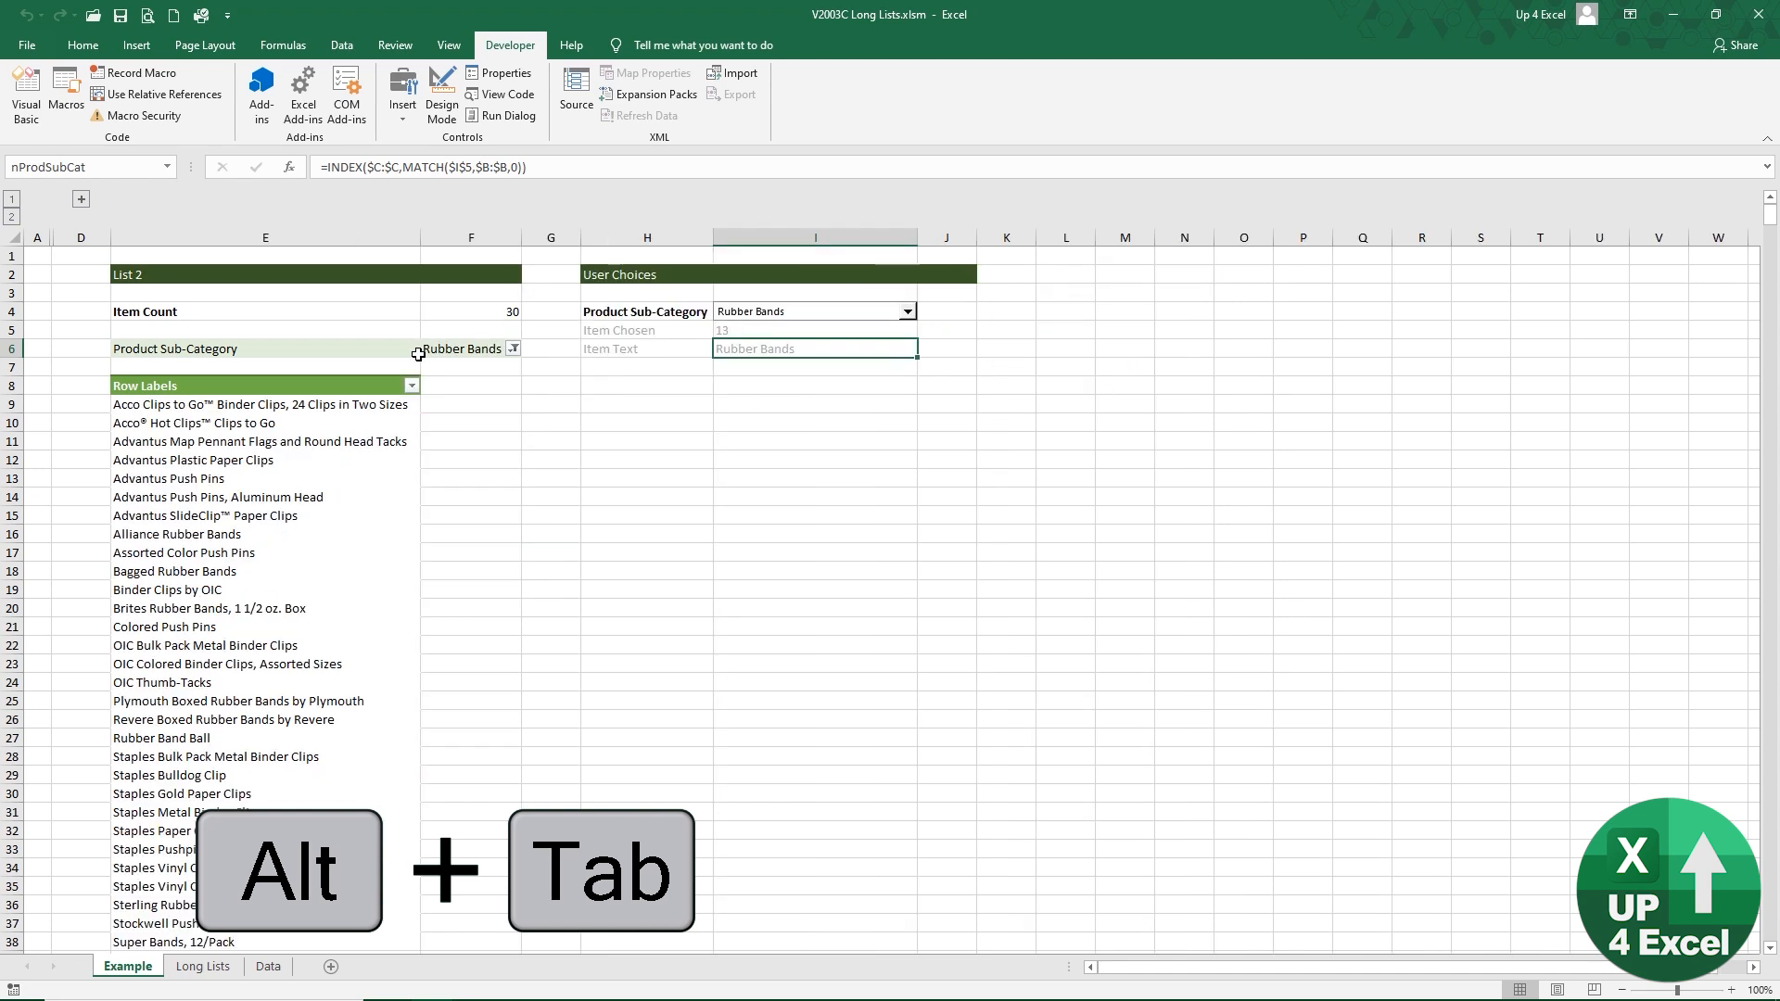
pyautogui.click(907, 311)
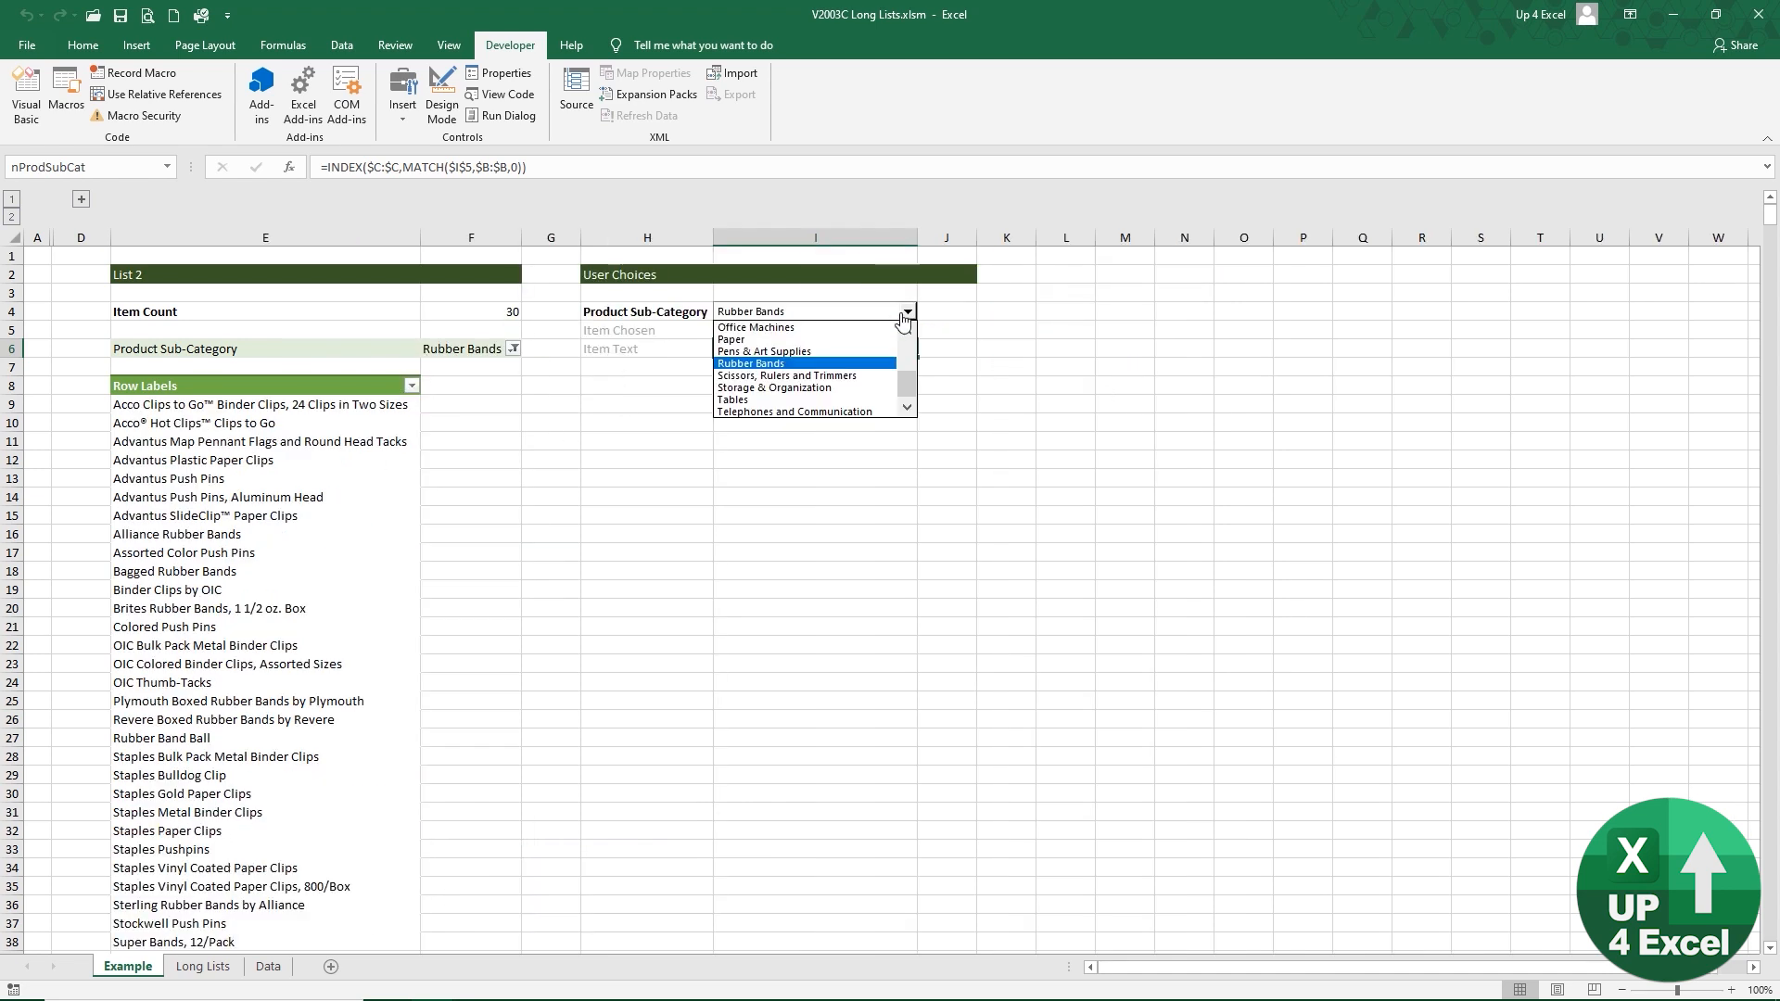
pyautogui.click(774, 385)
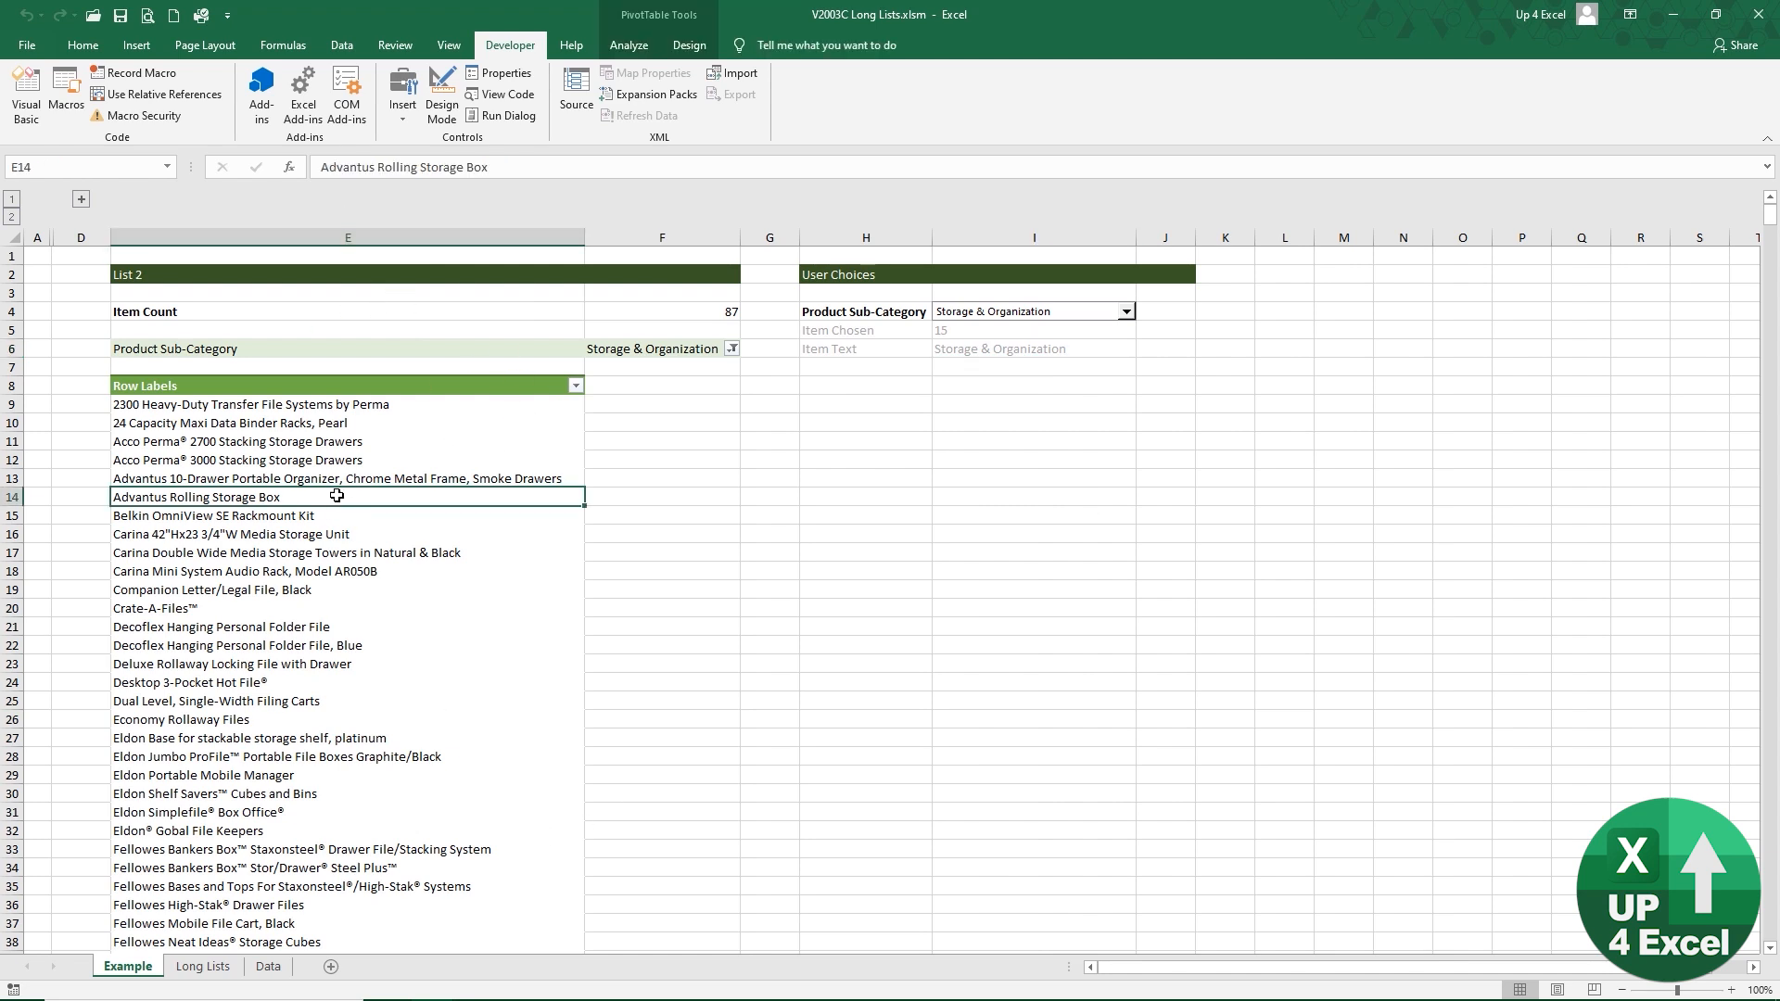
pyautogui.moveTo(753, 545)
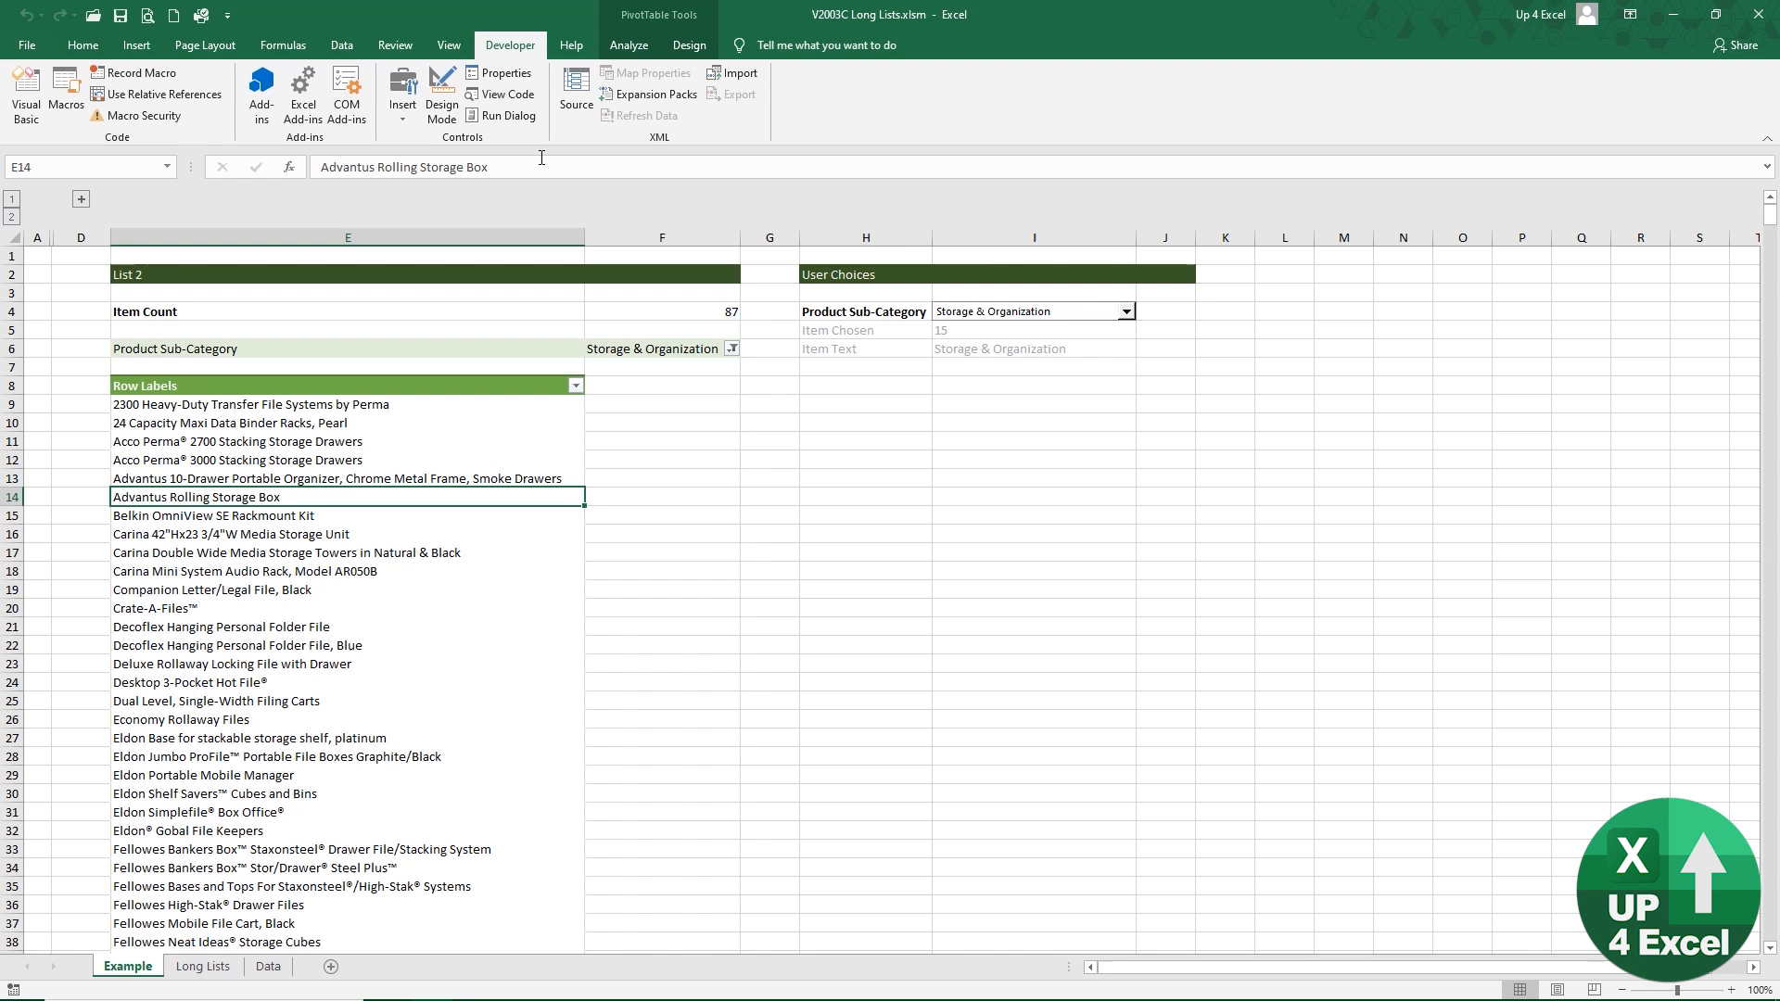
# Untick 'Autofit column widths on update' in PivotTable Options, then pick Paper to list 193 items
pyautogui.click(630, 45)
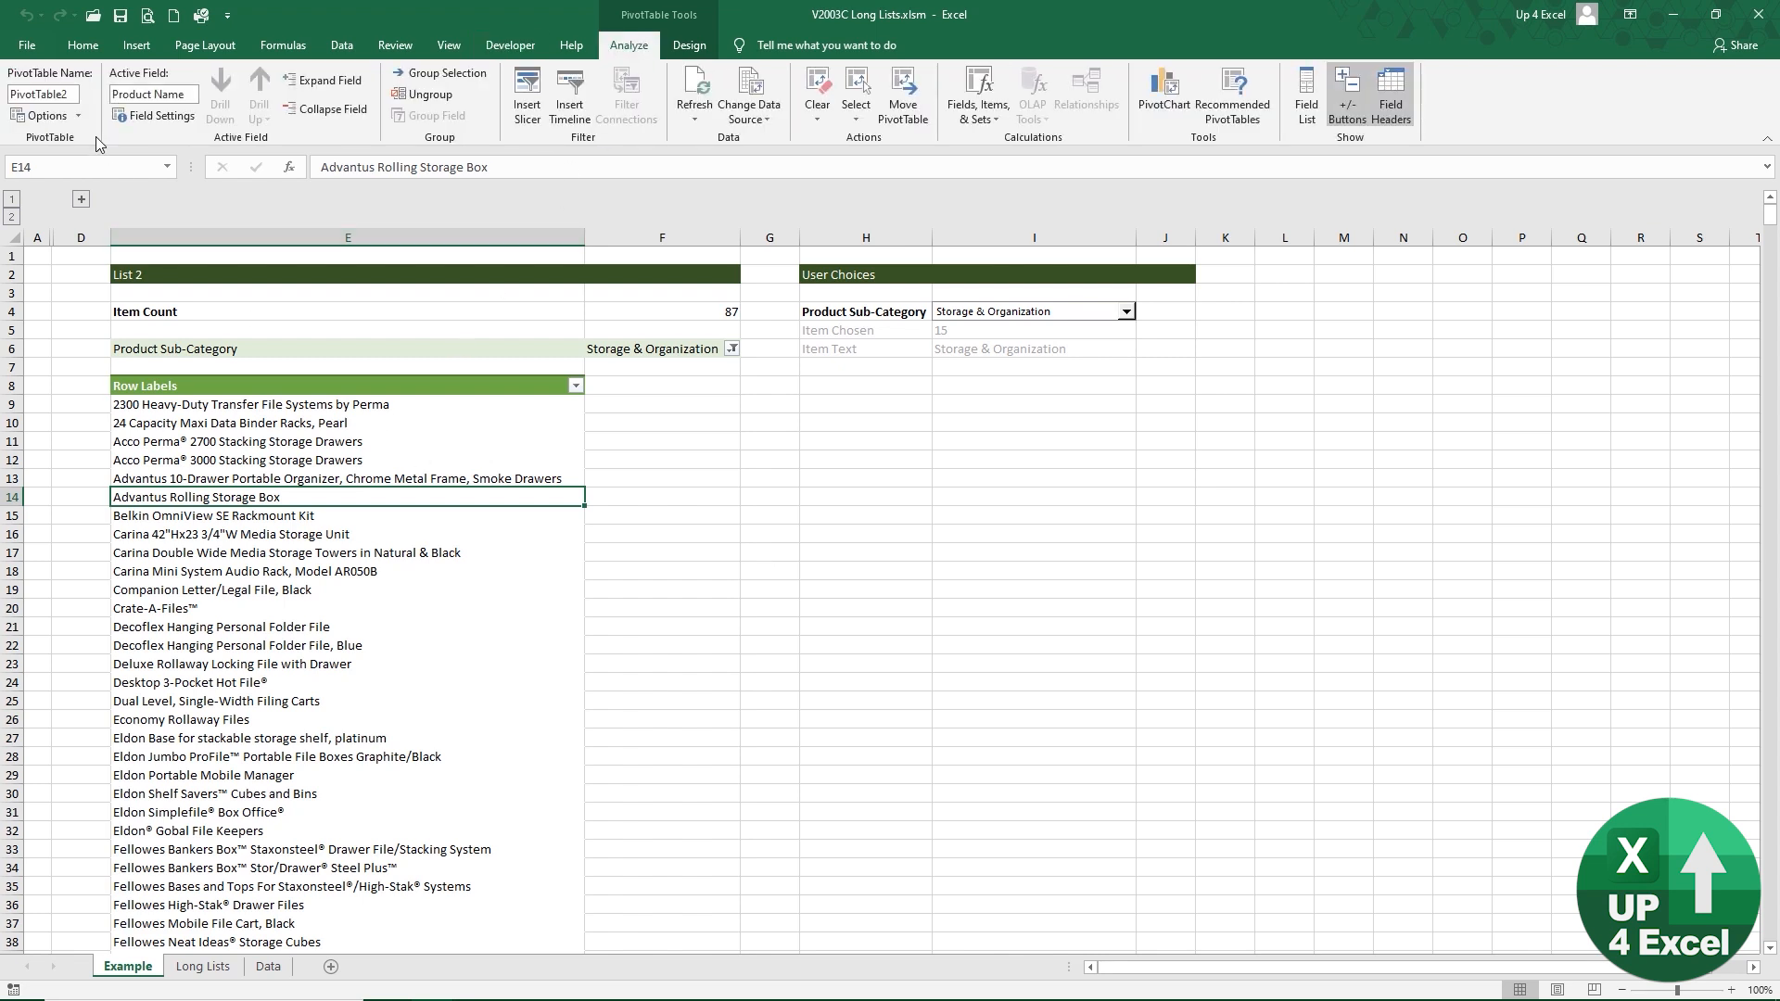
pyautogui.click(46, 115)
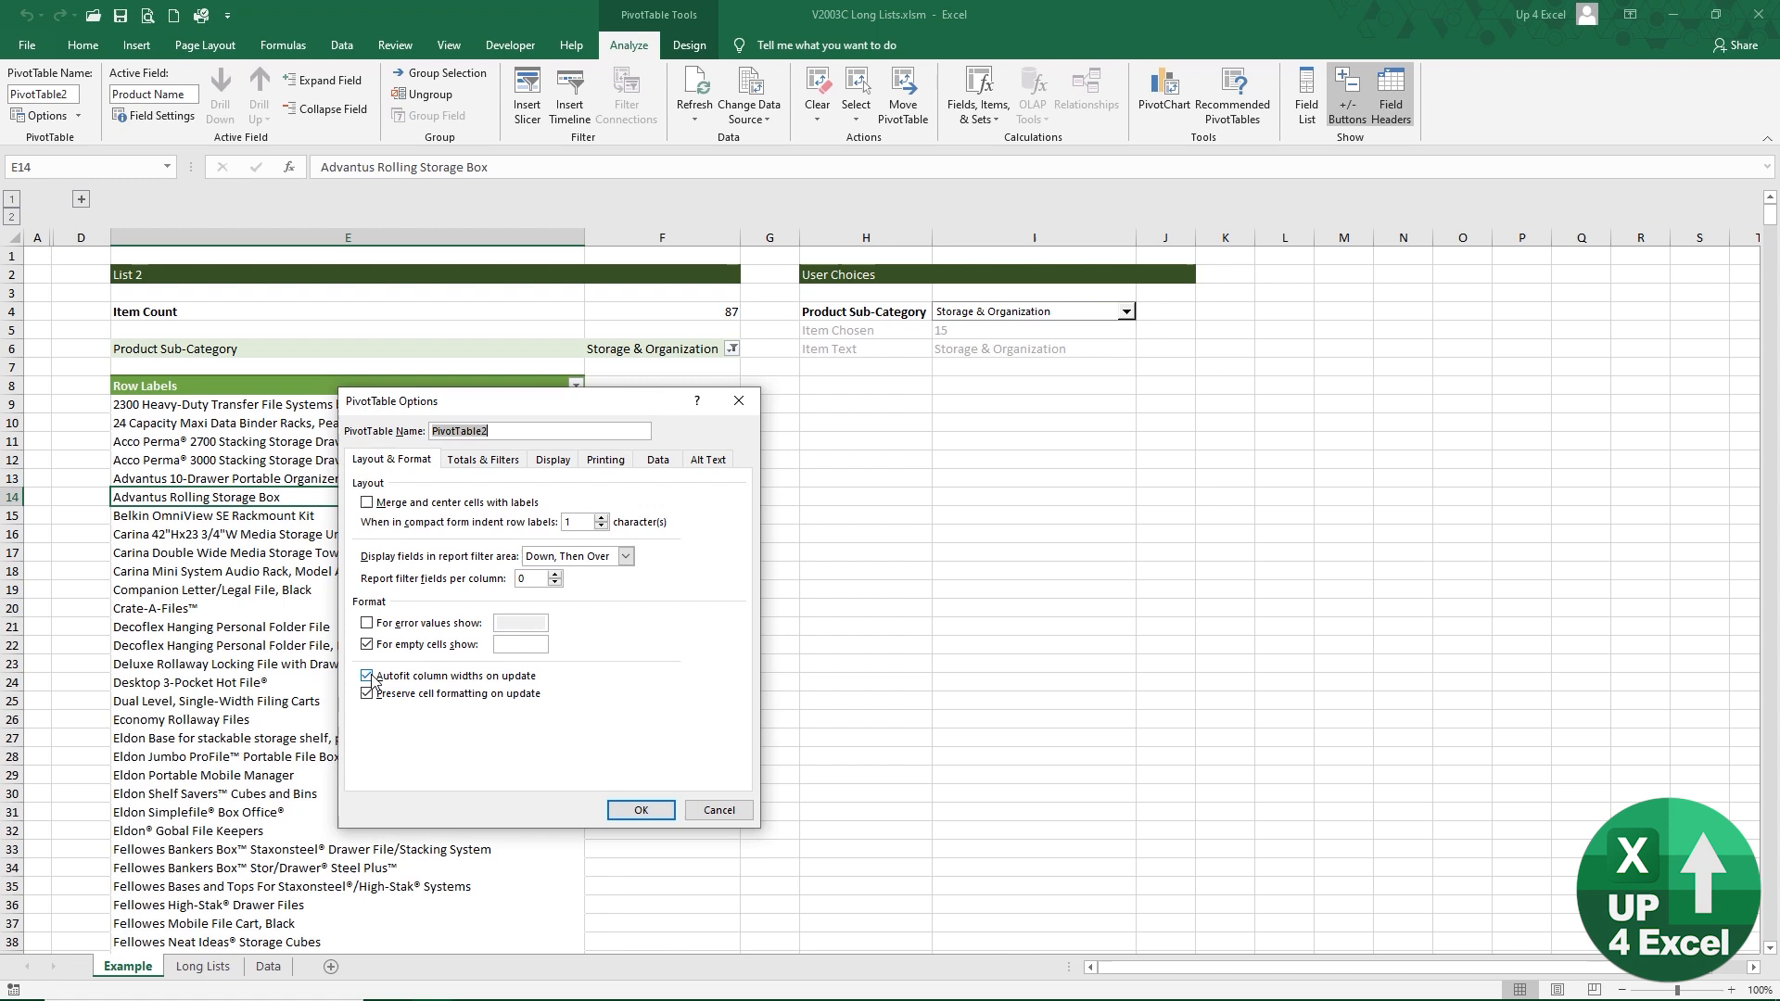
pyautogui.click(368, 675)
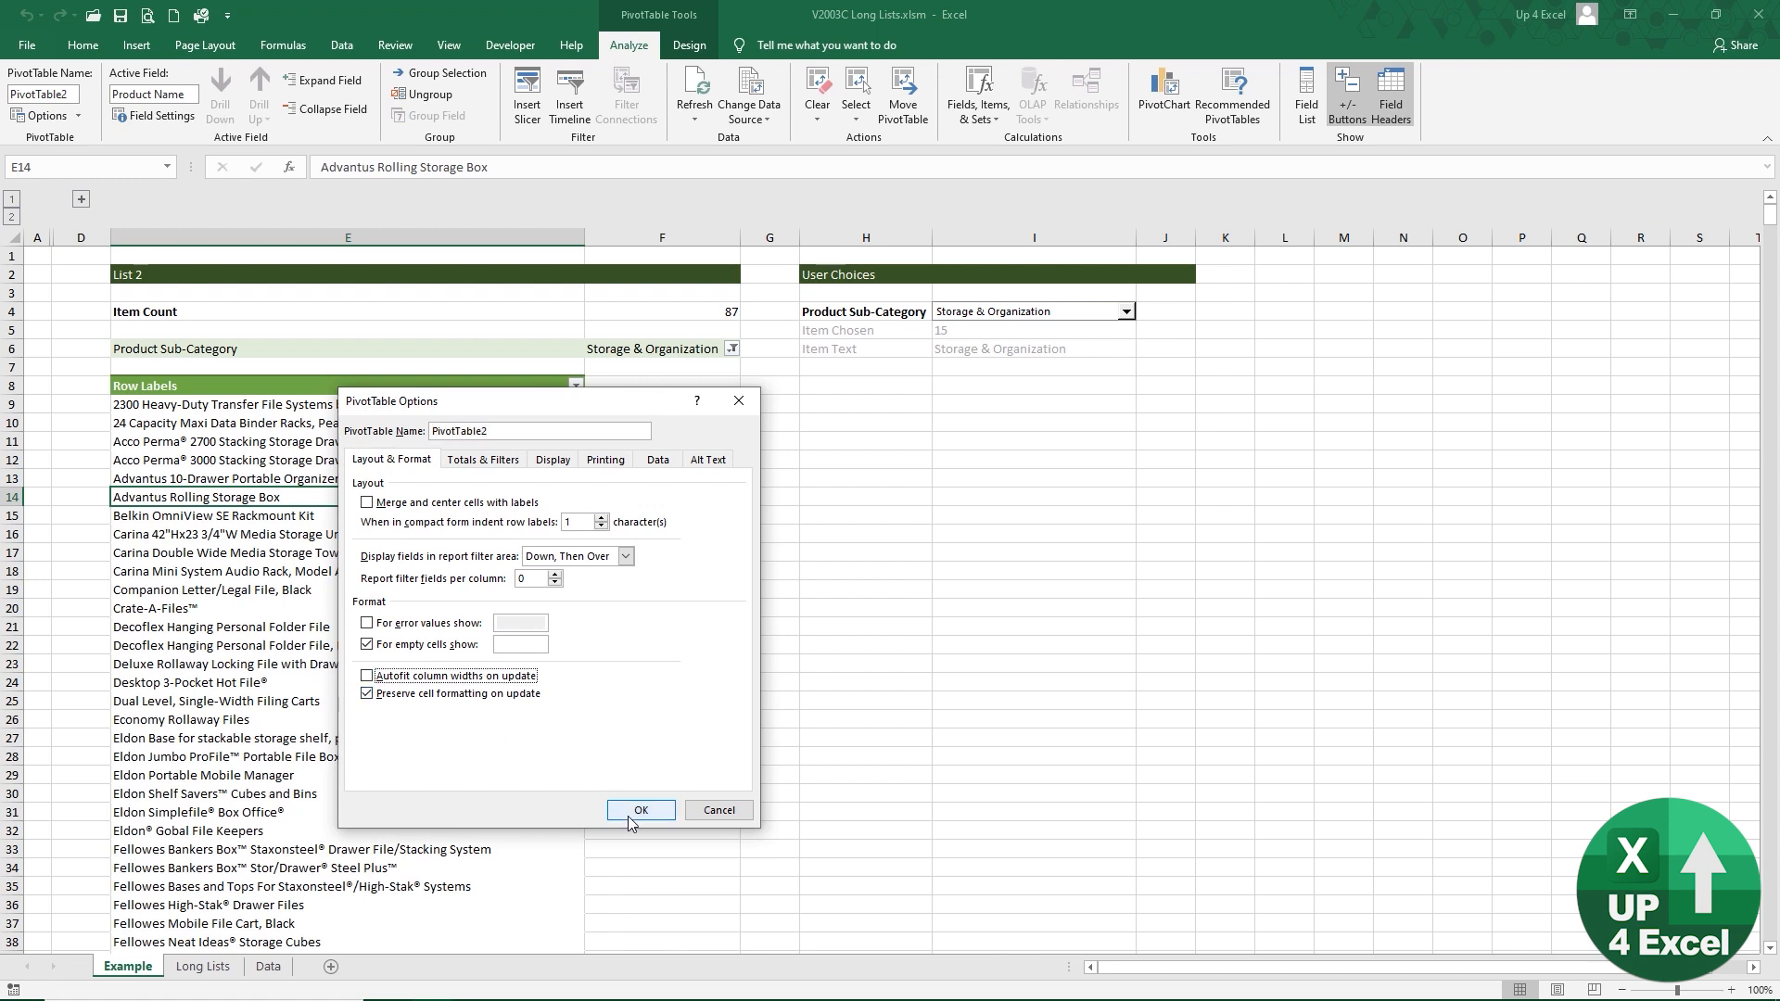
pyautogui.click(642, 810)
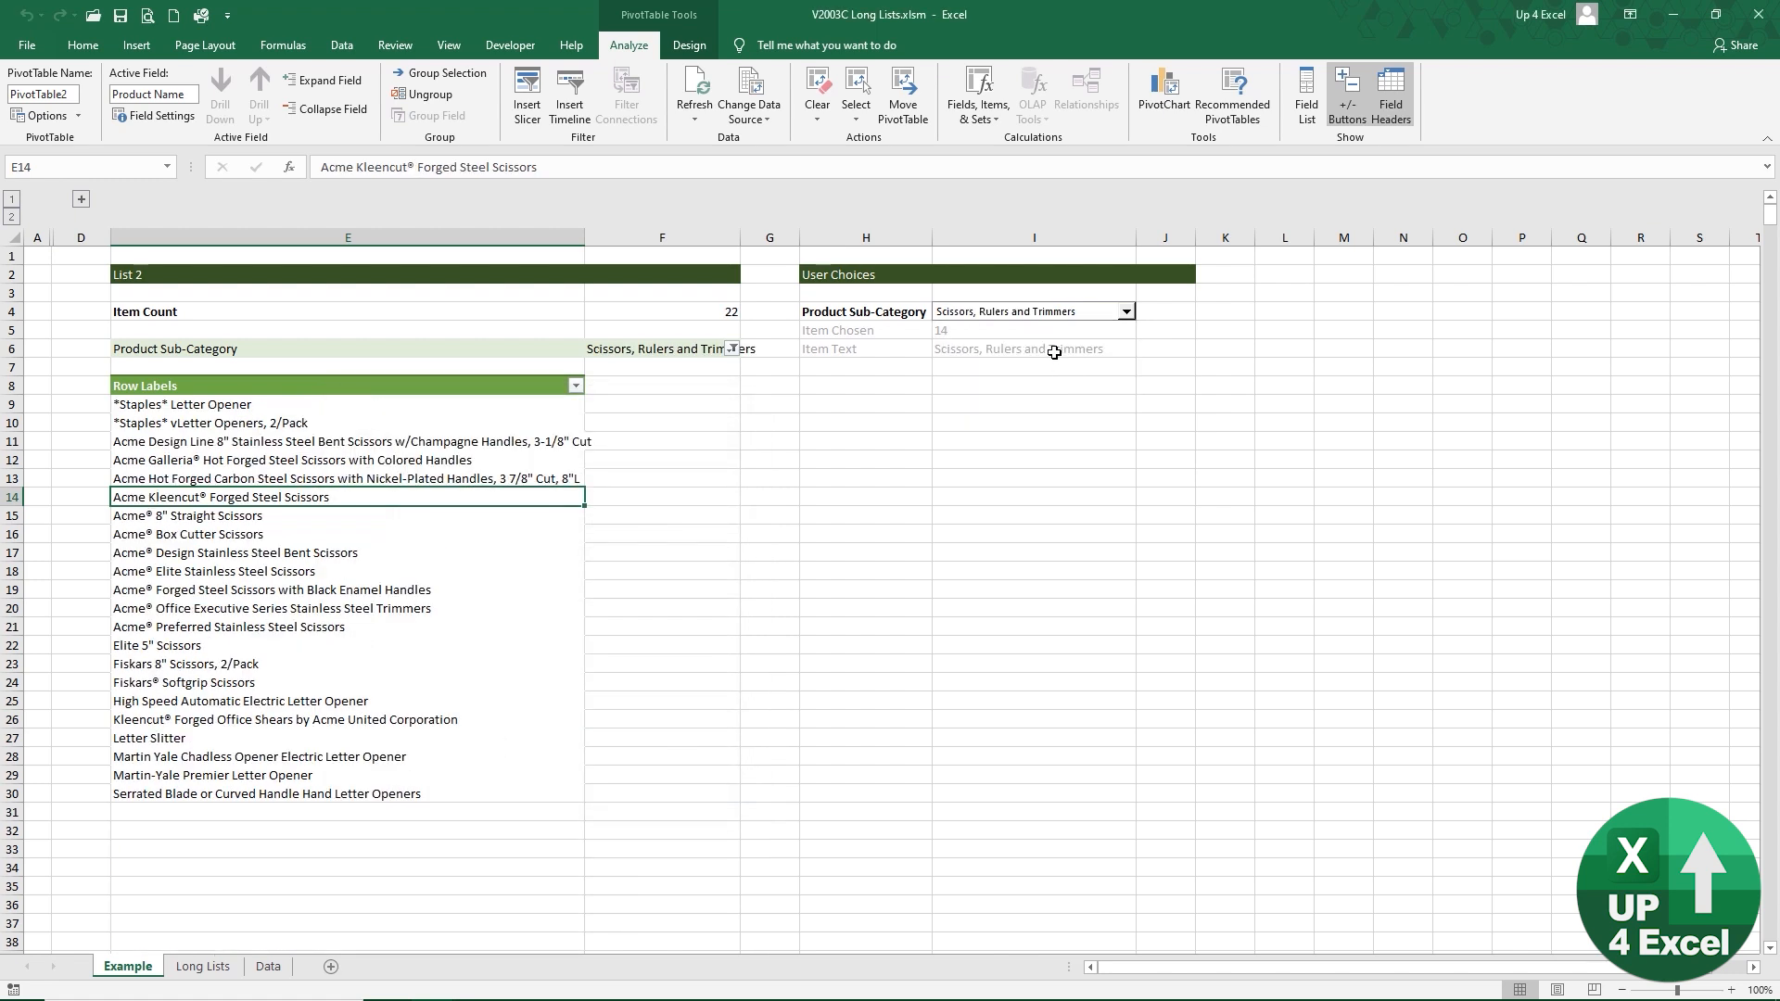
pyautogui.click(1125, 312)
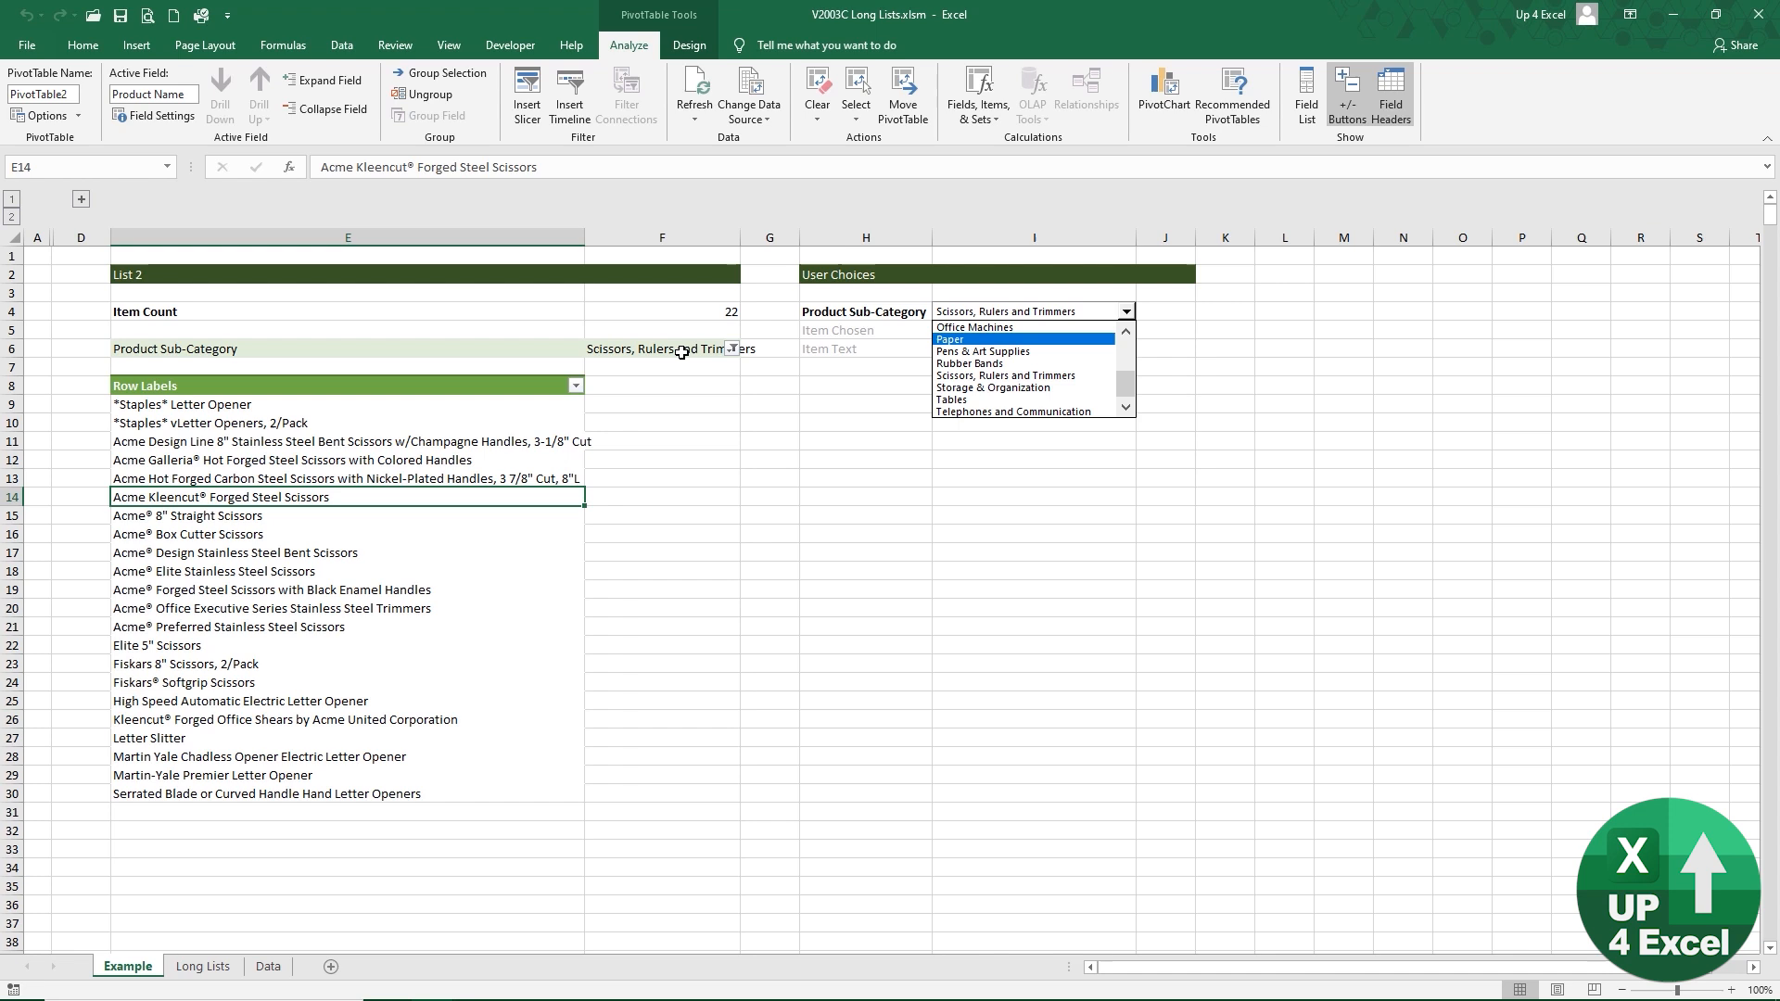
pyautogui.click(1005, 388)
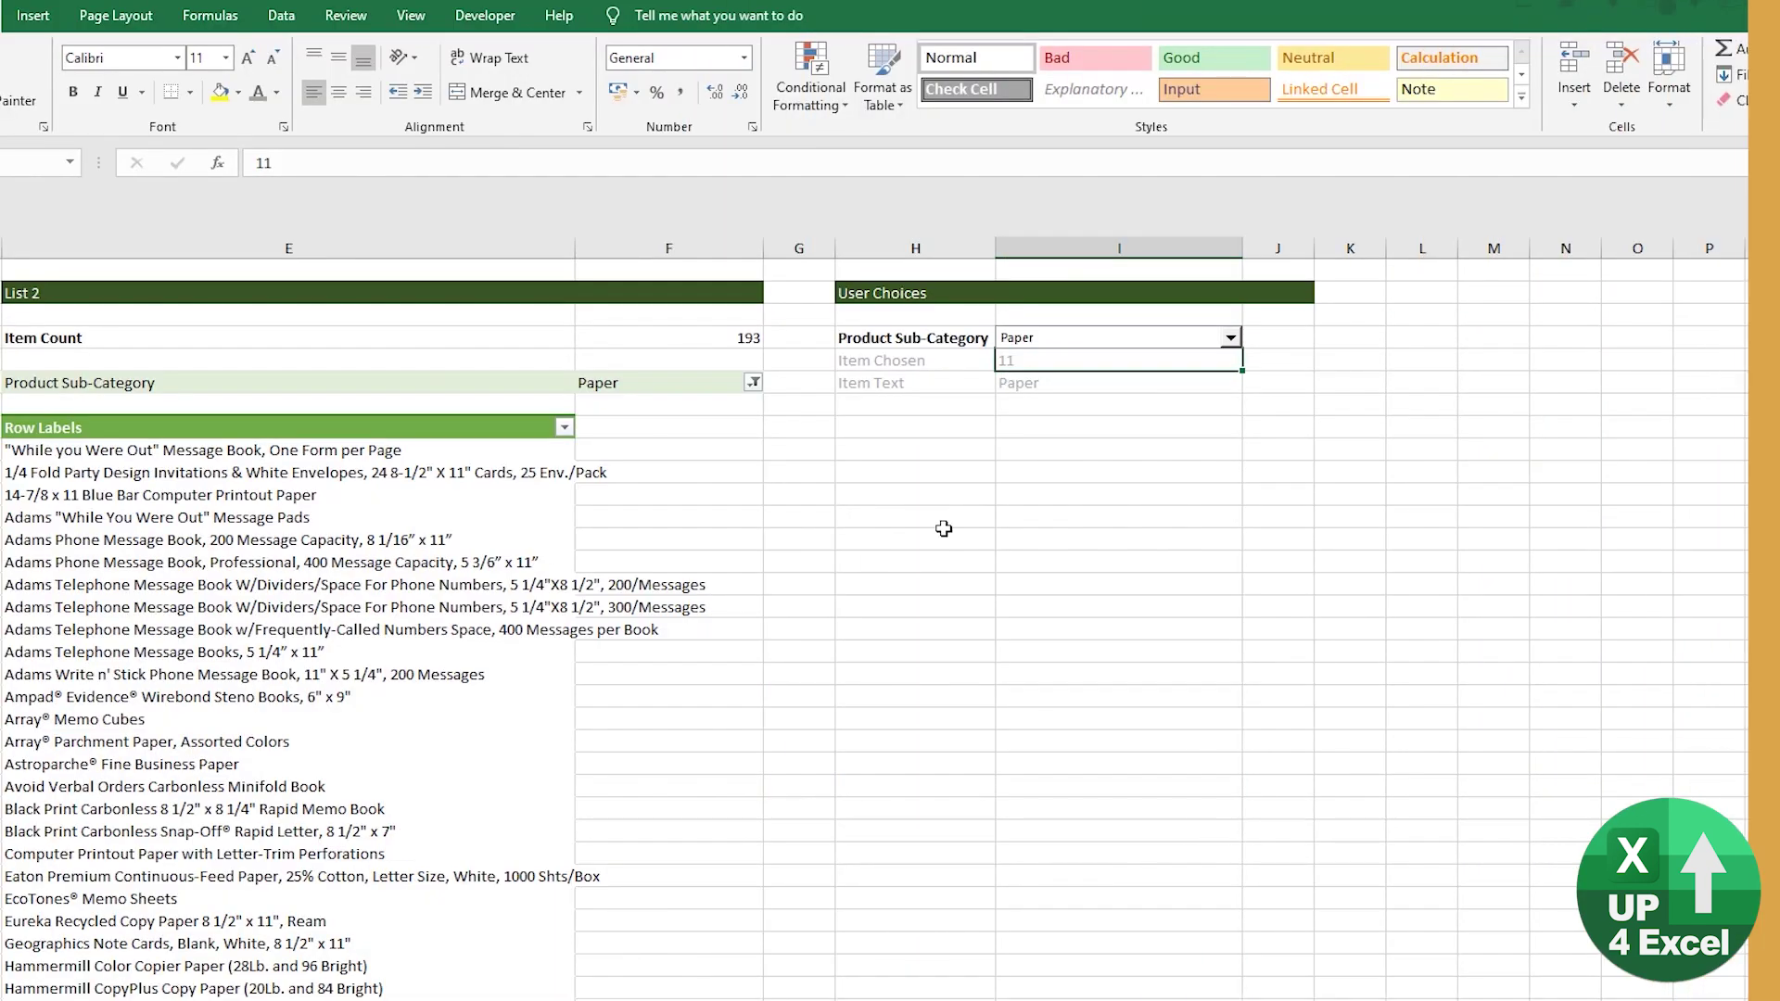
# Add a Product row and draw a combo box form control across I and J, then bring up its settings
pyautogui.click(917, 427)
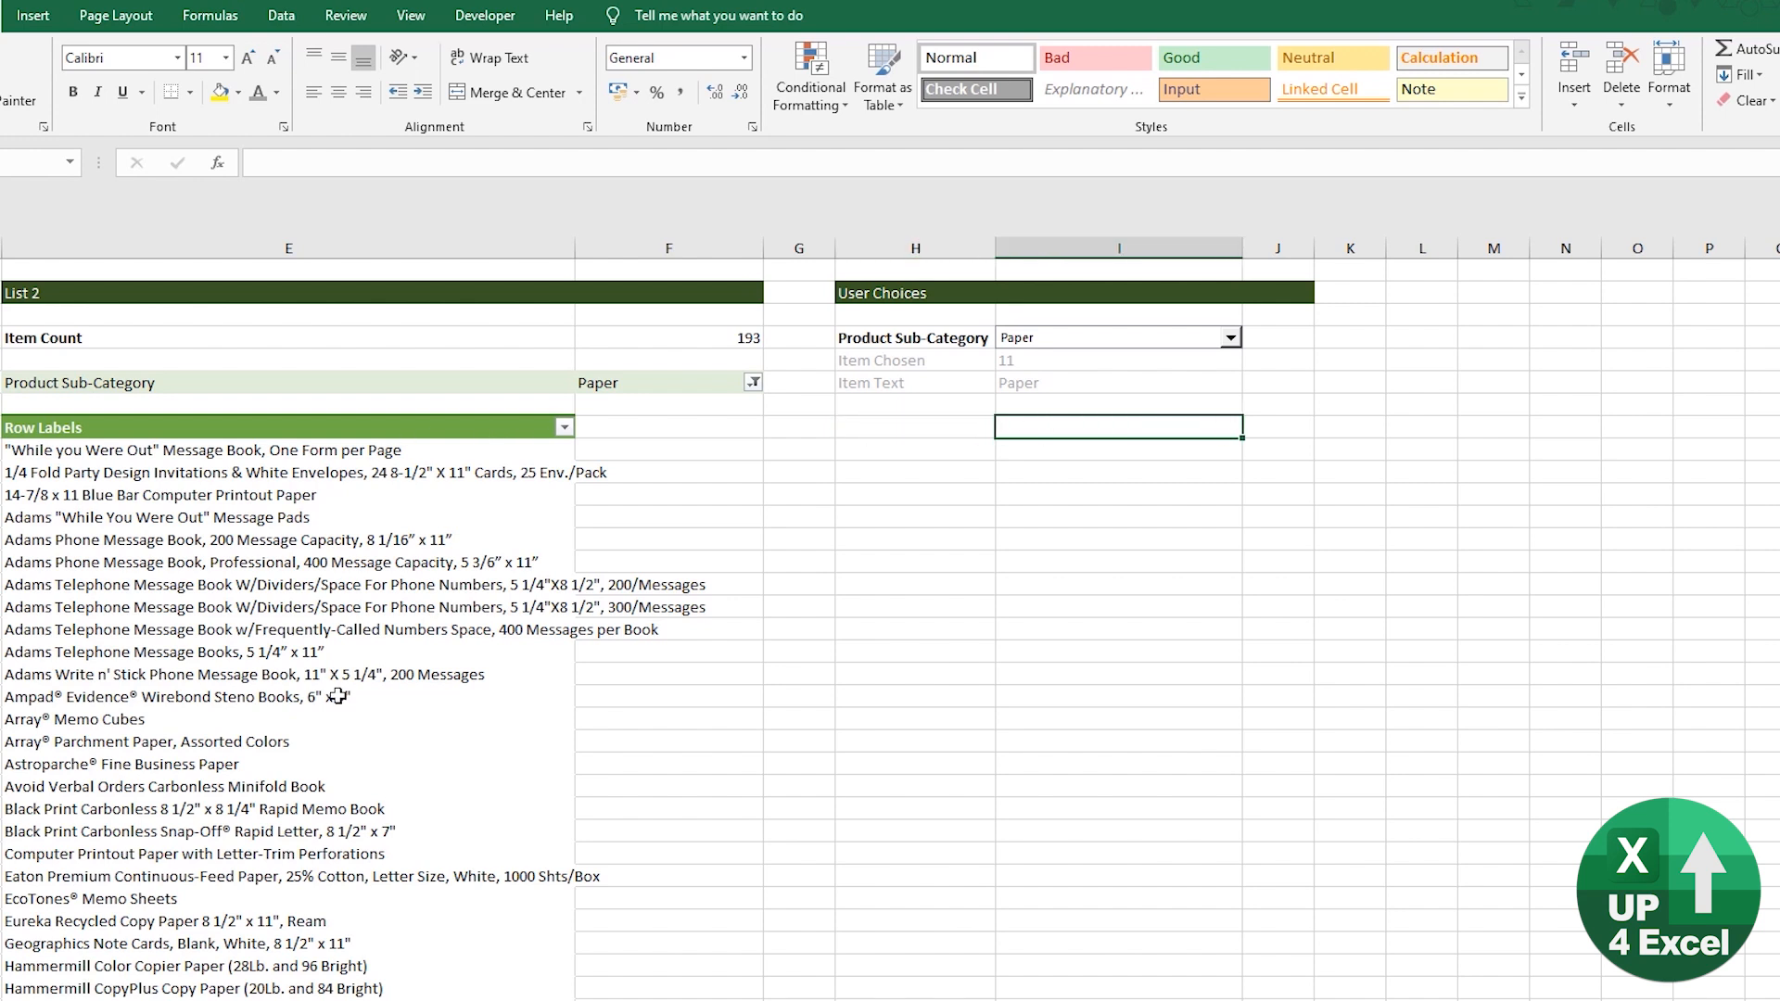
pyautogui.moveTo(460, 842)
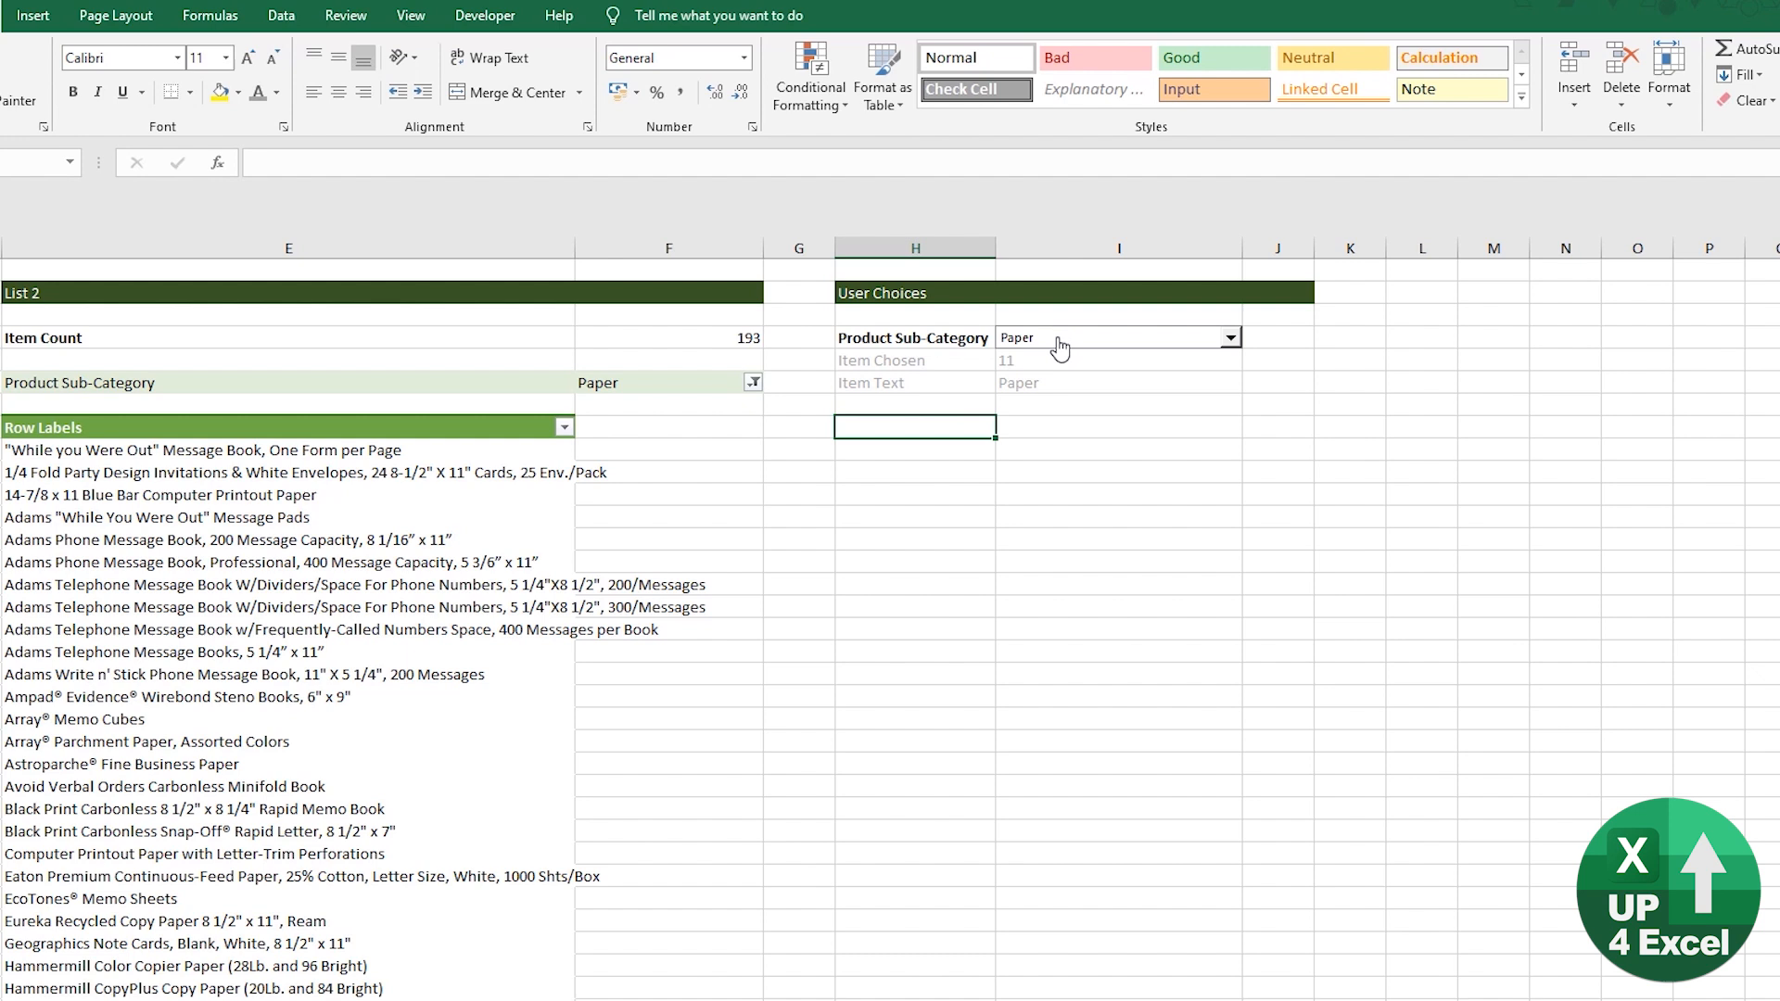
pyautogui.click(484, 15)
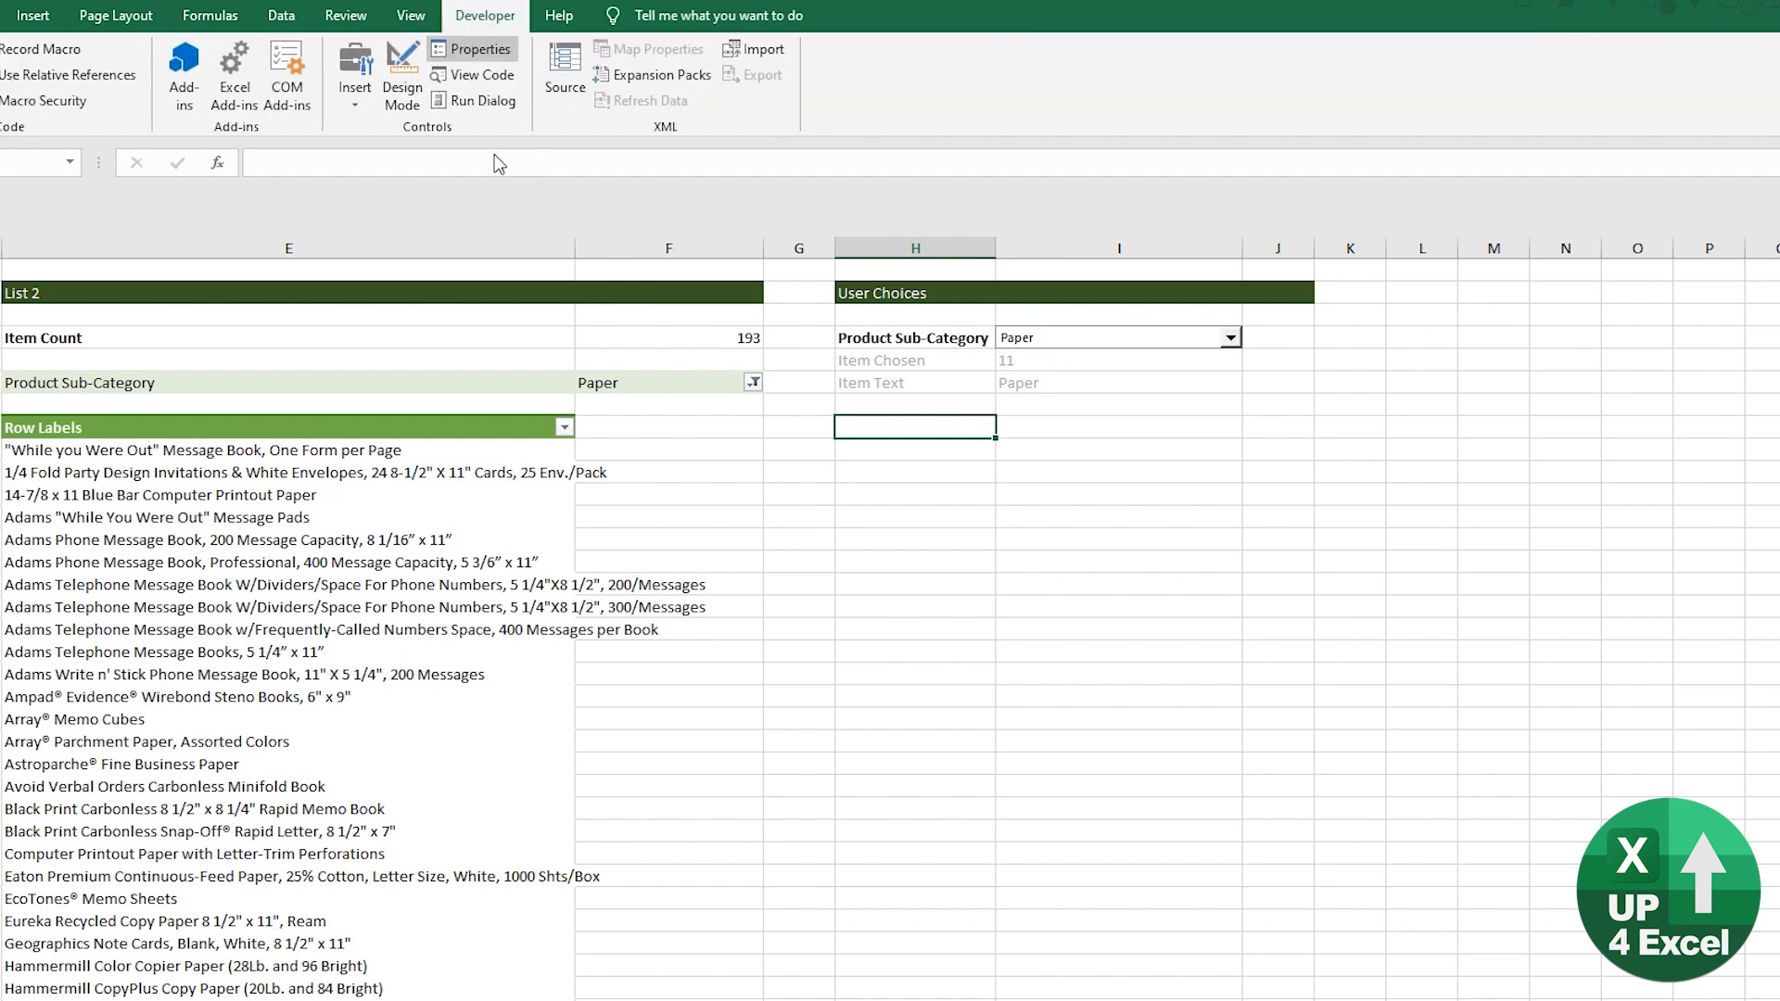
pyautogui.click(354, 75)
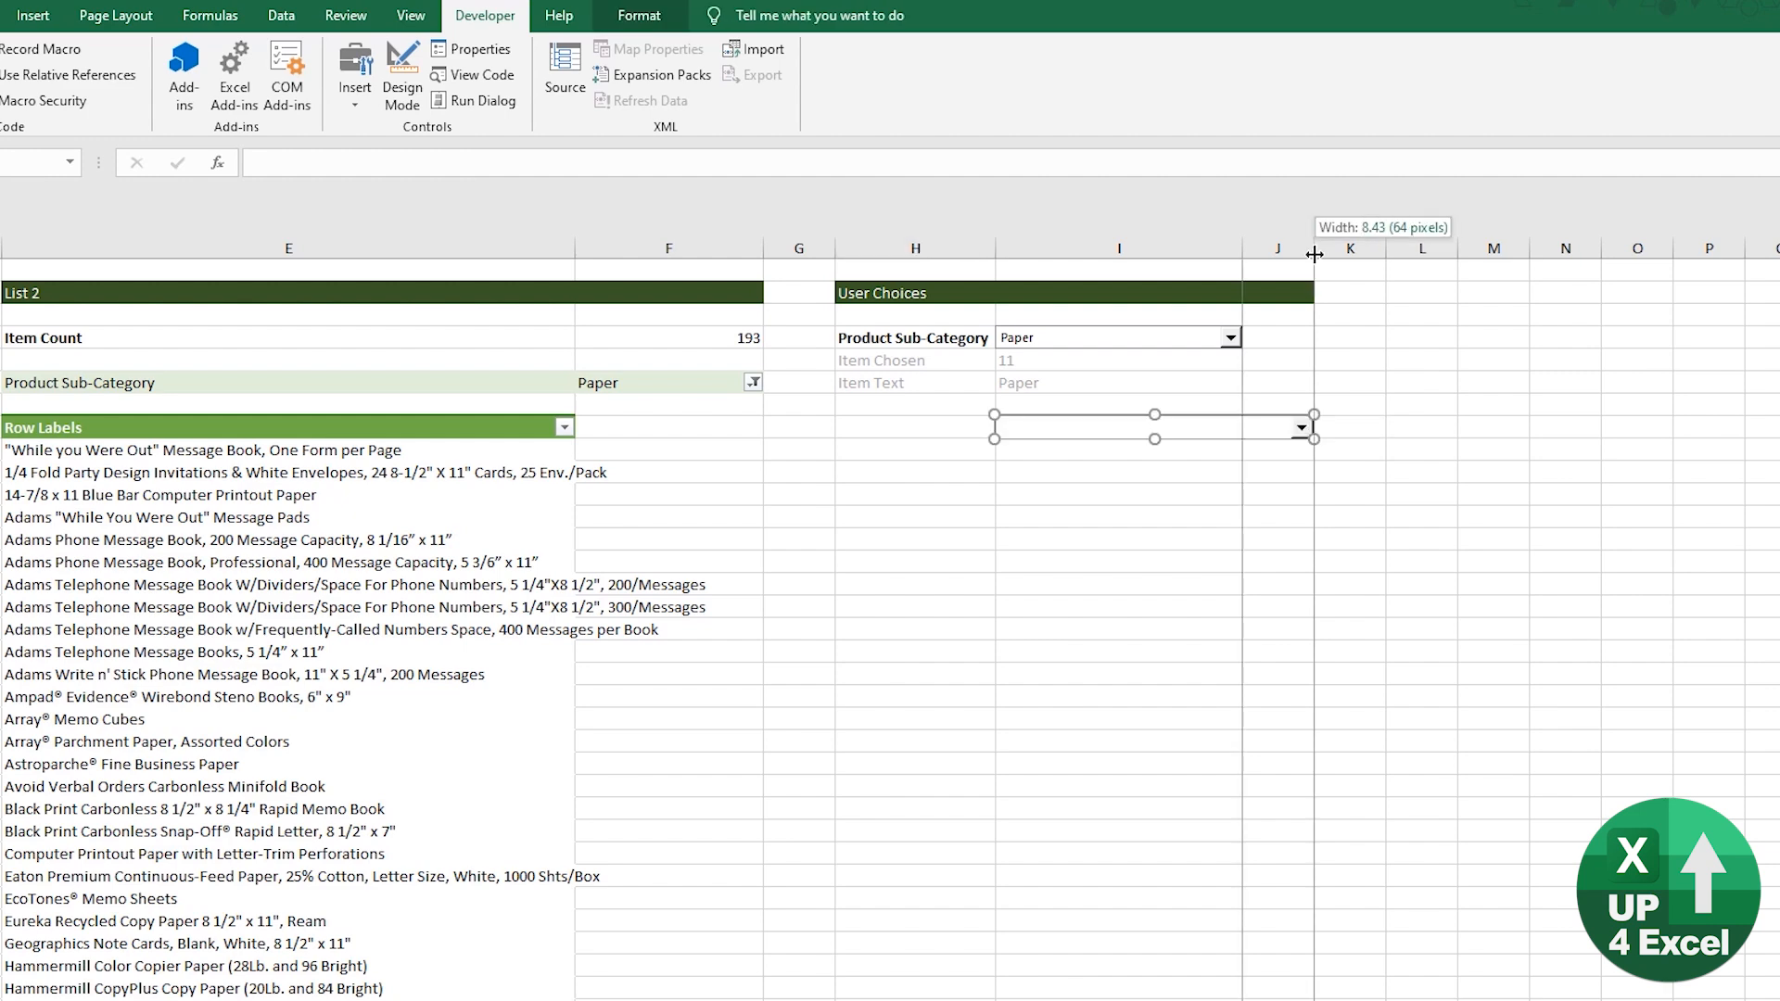
pyautogui.moveTo(1315, 246); pyautogui.dragTo(1598, 247)
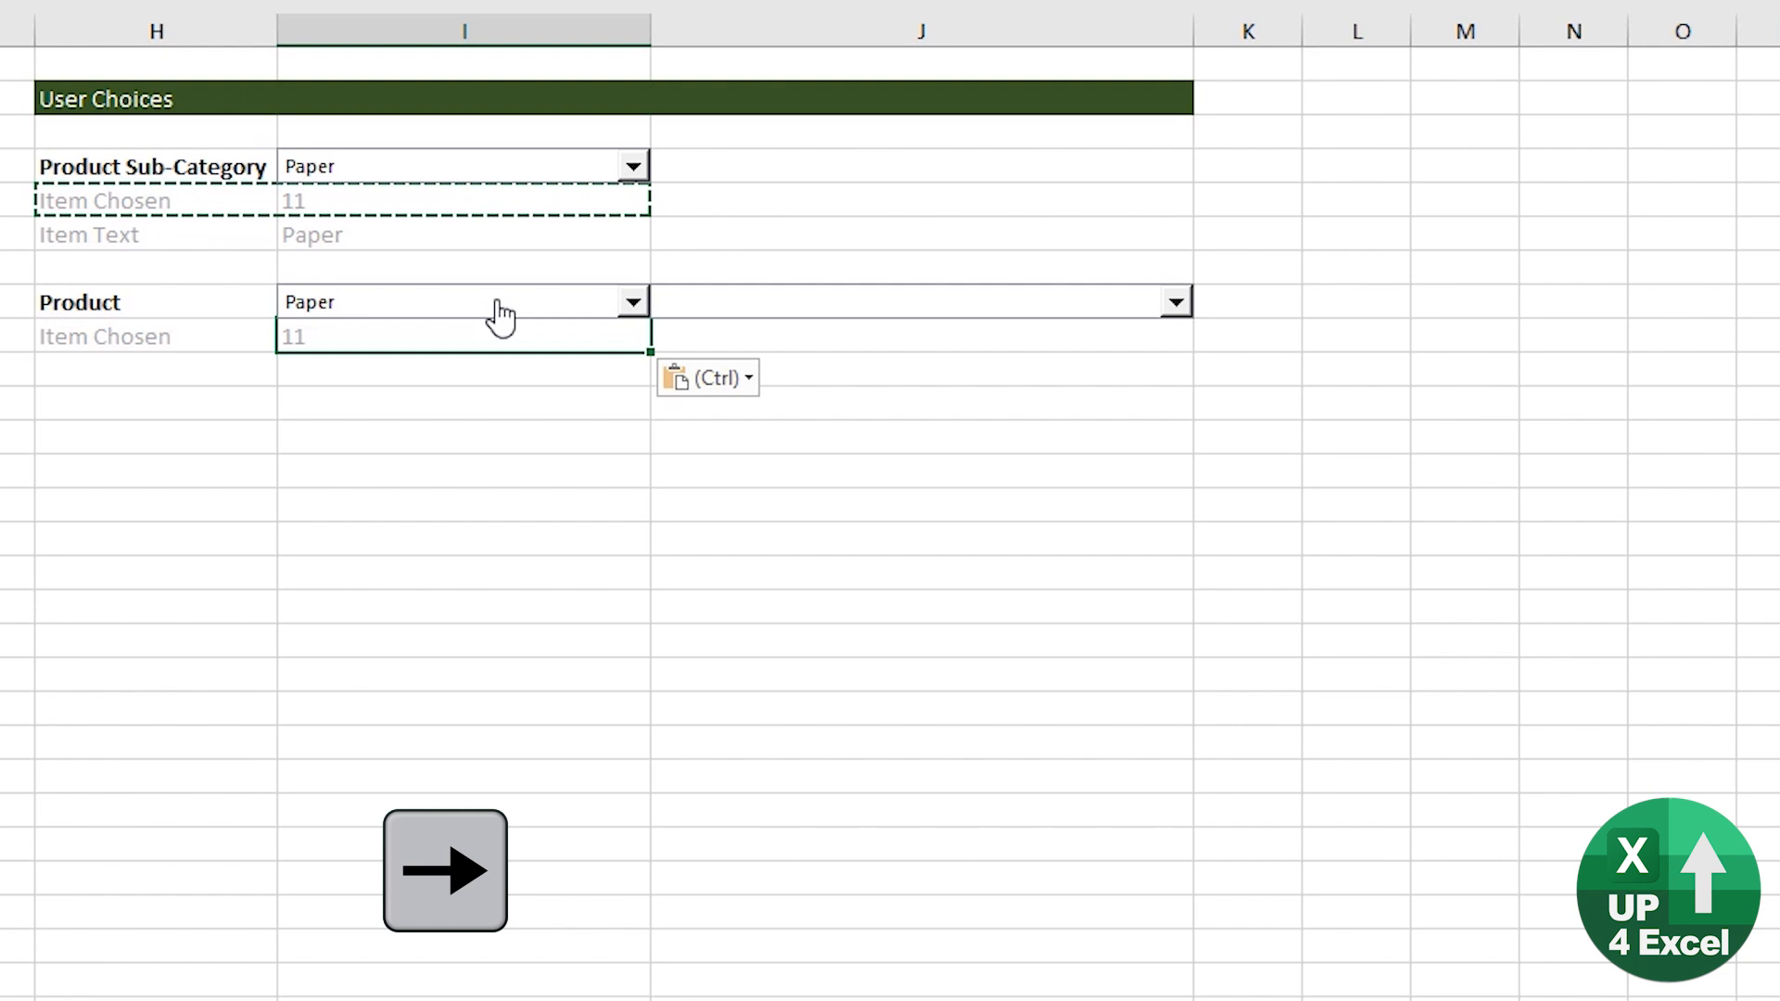
pyautogui.rightClick(415, 300)
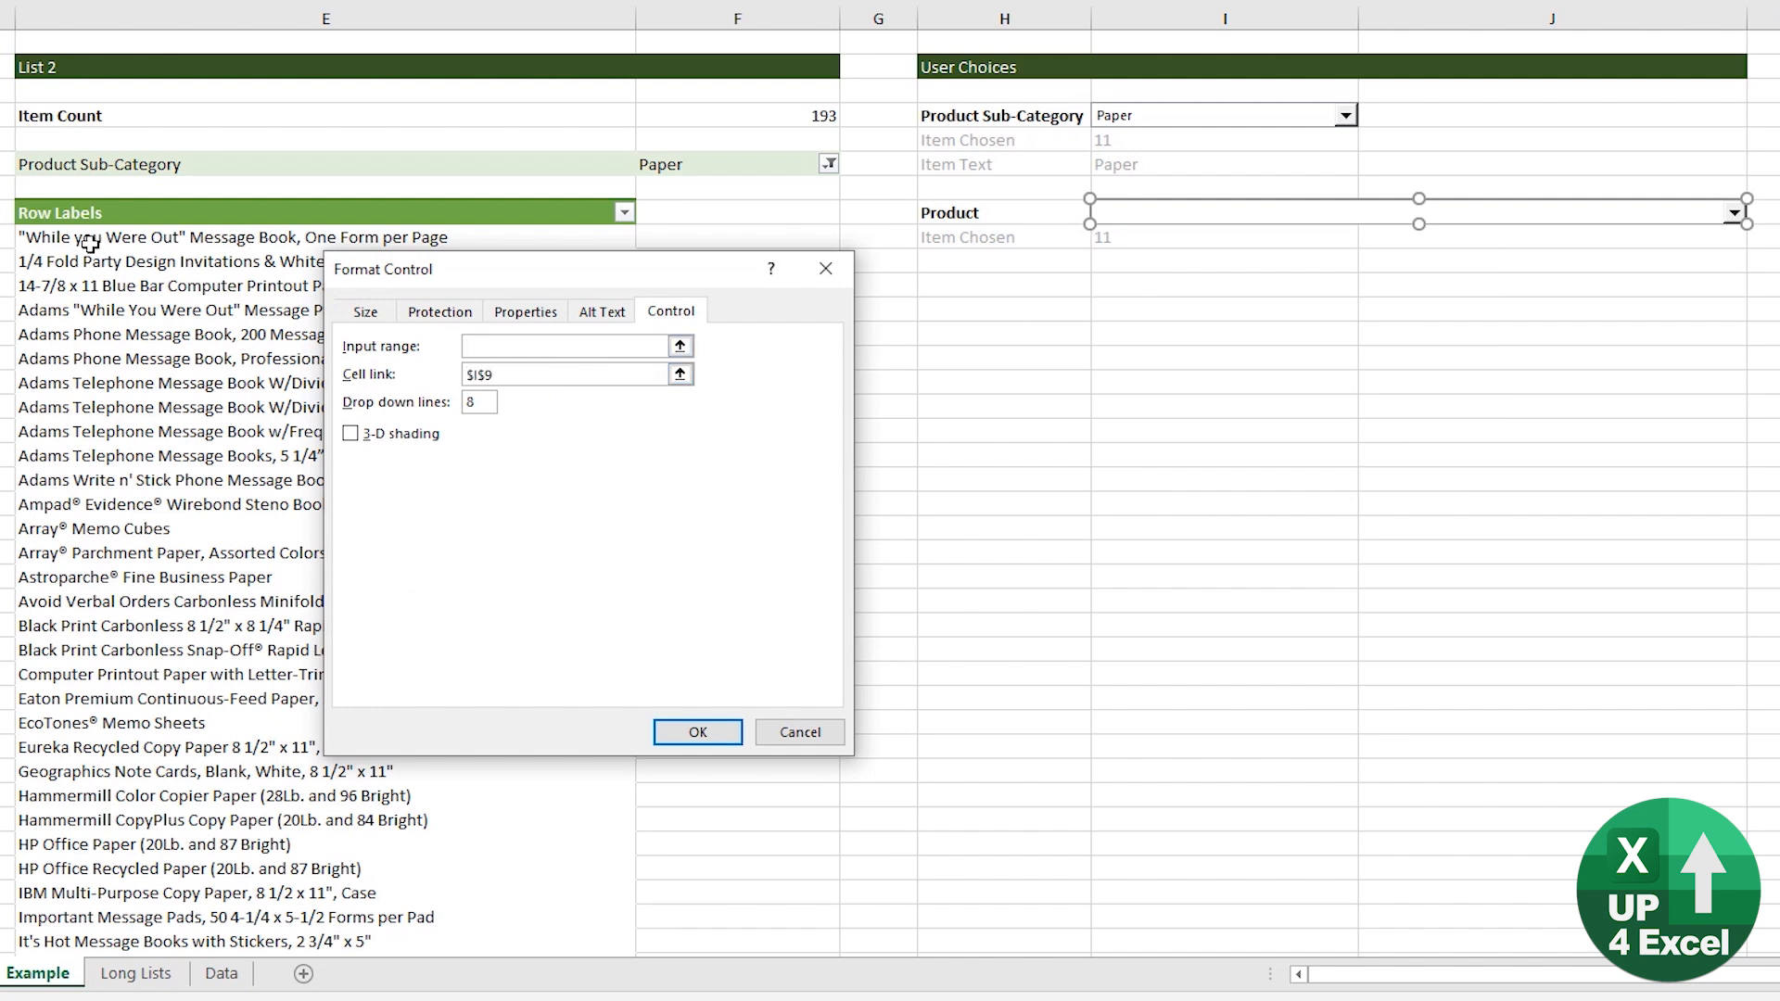
pyautogui.moveTo(243, 480)
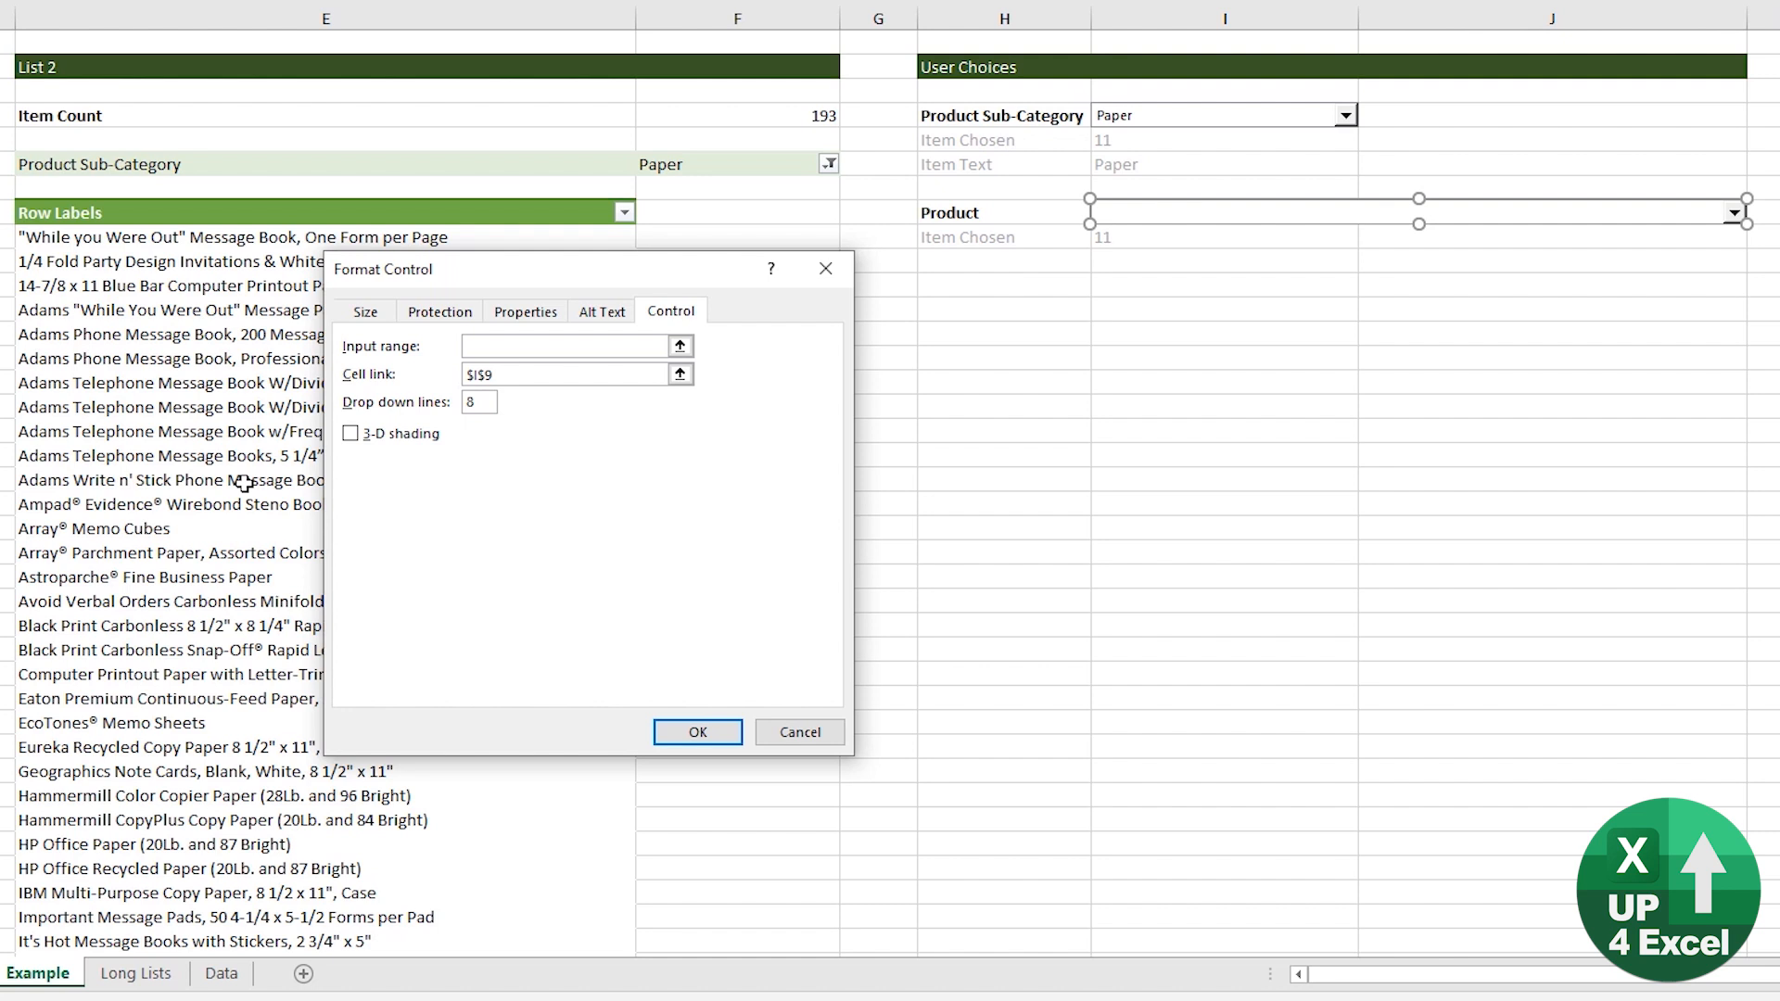
# Set the Product combo box's input range and control options, leaving linked cell I9 at 0
pyautogui.click(564, 345)
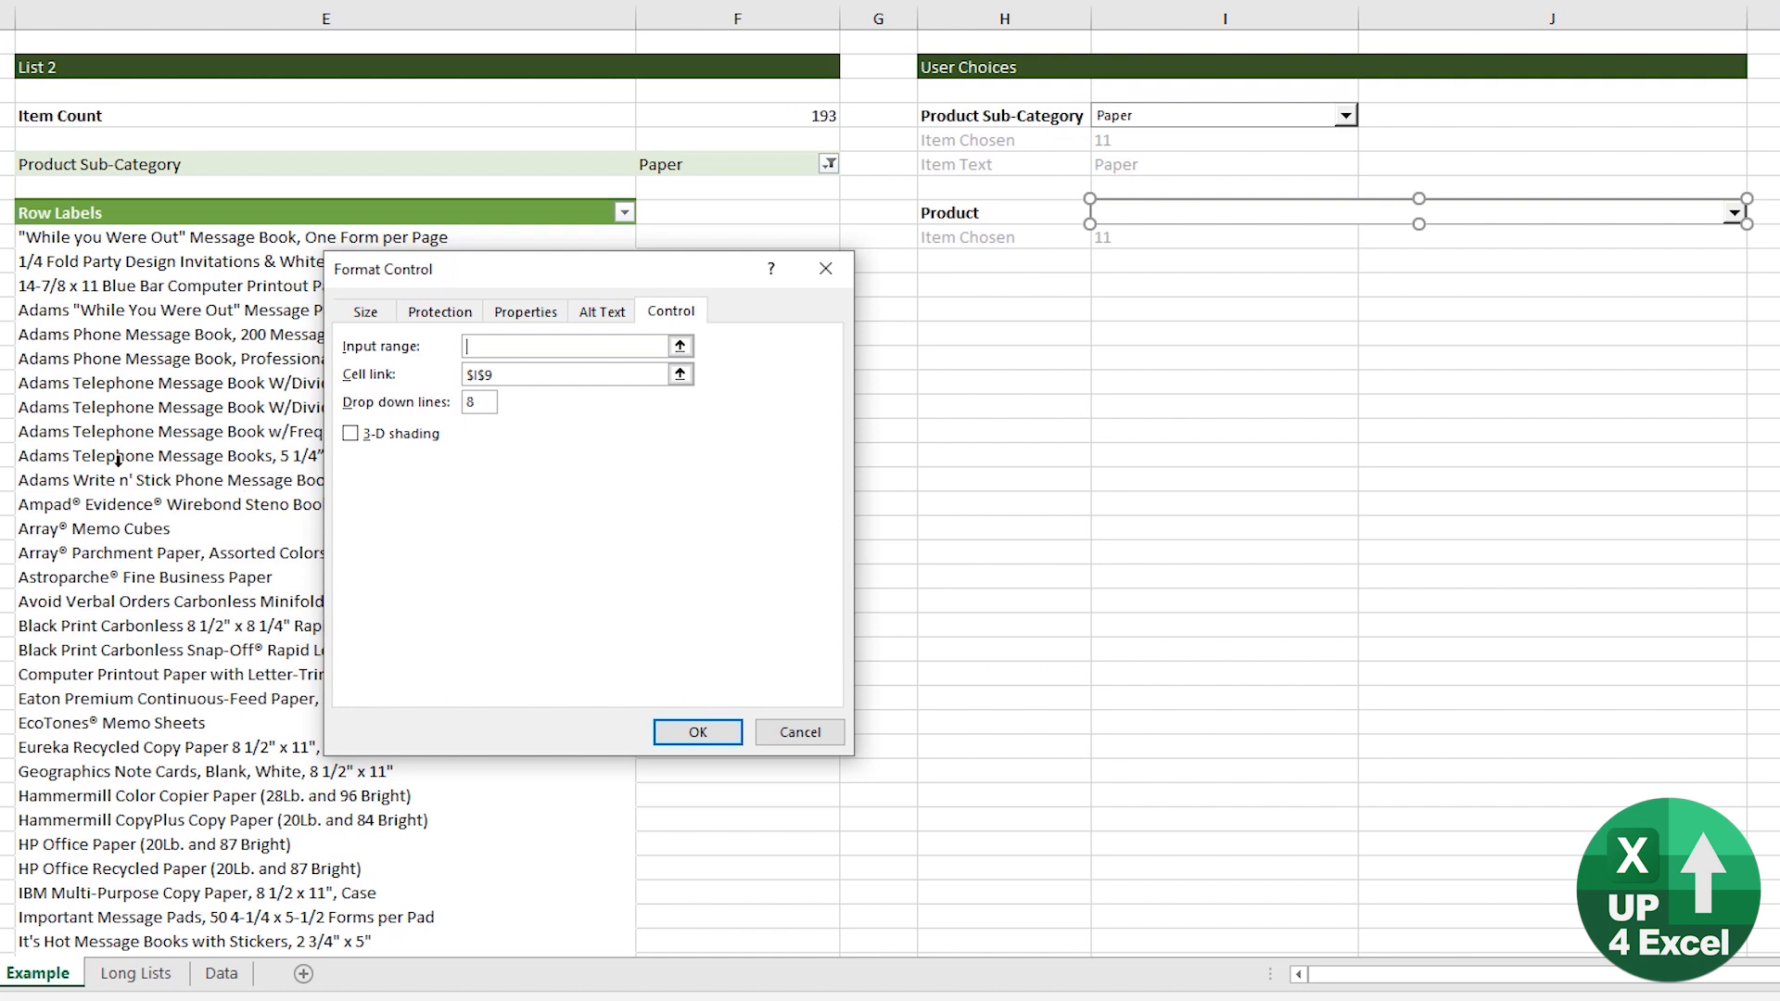
pyautogui.moveTo(593, 167)
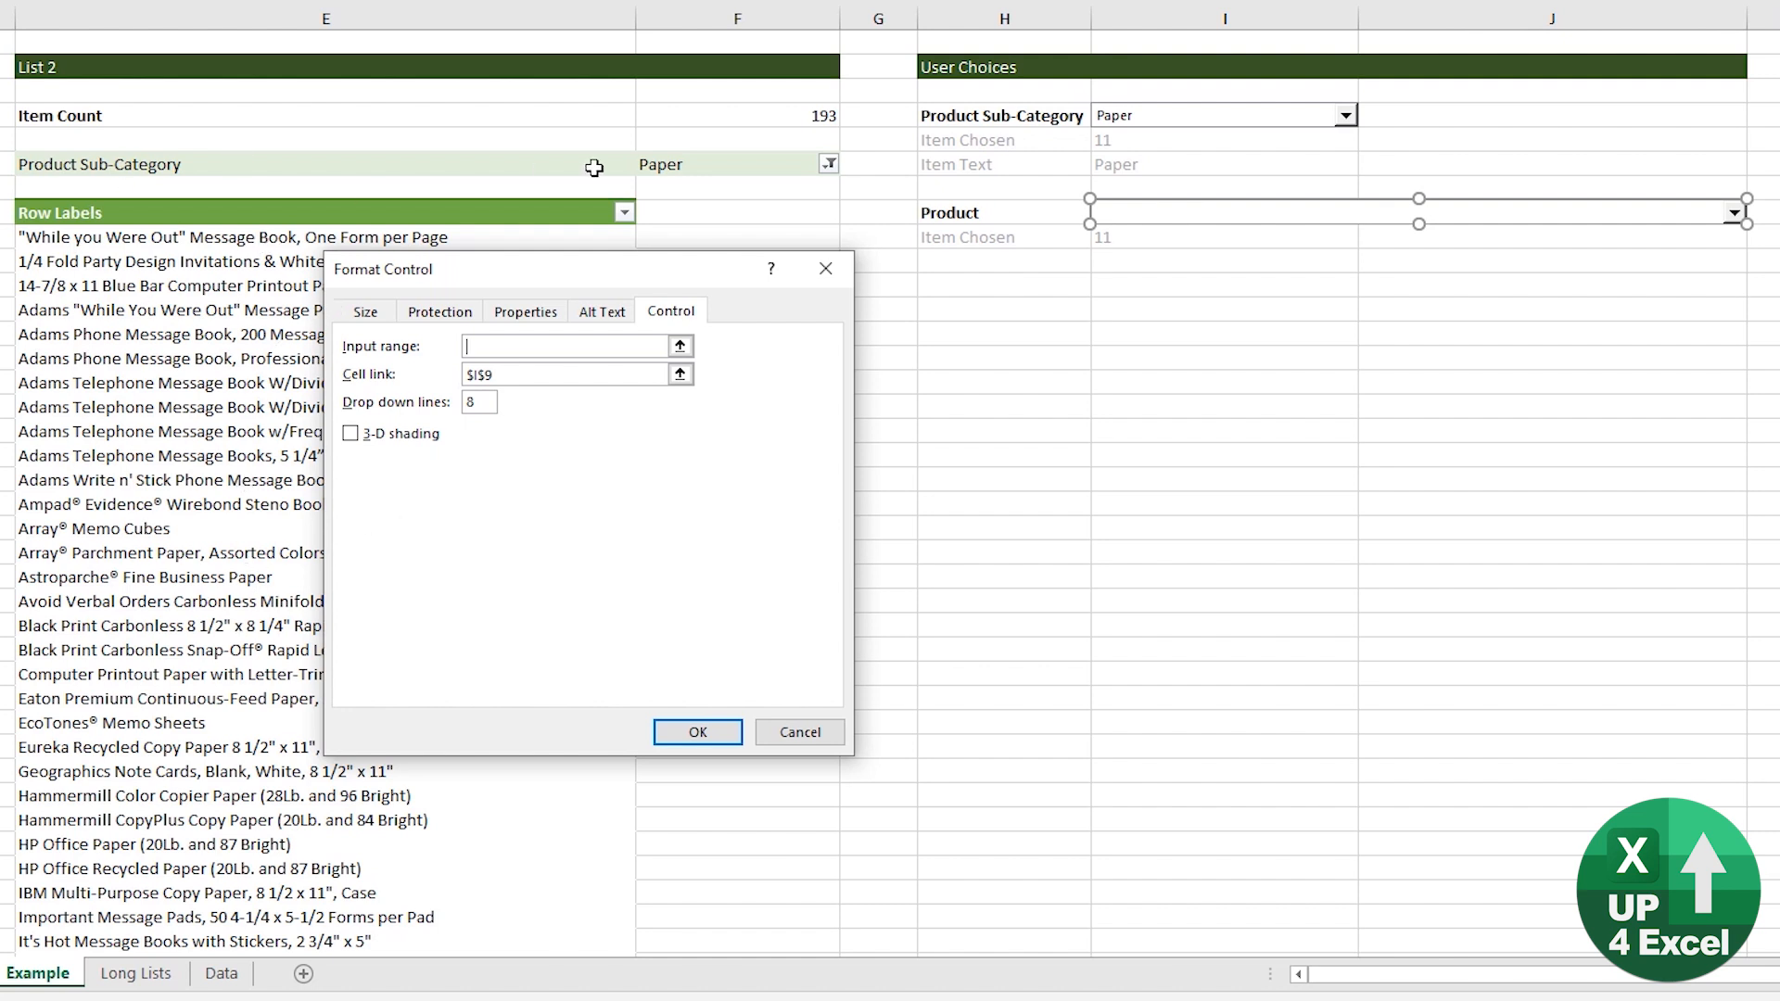
pyautogui.moveTo(785, 115)
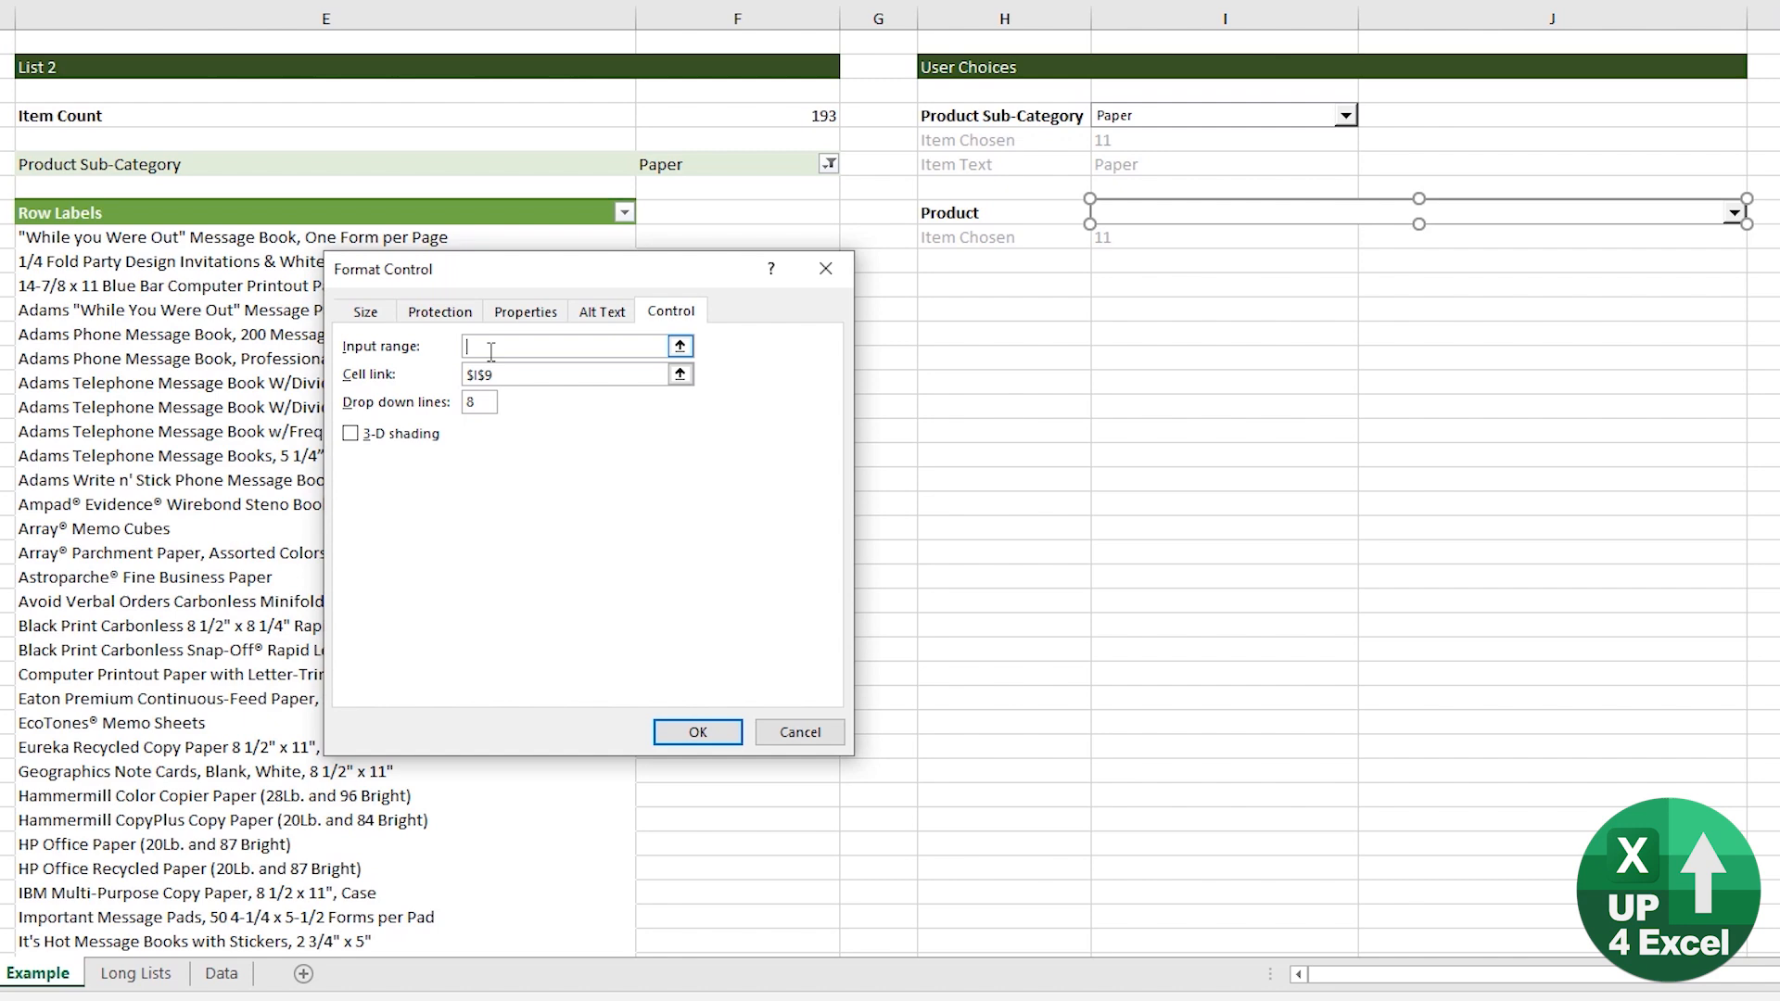
pyautogui.click(698, 732)
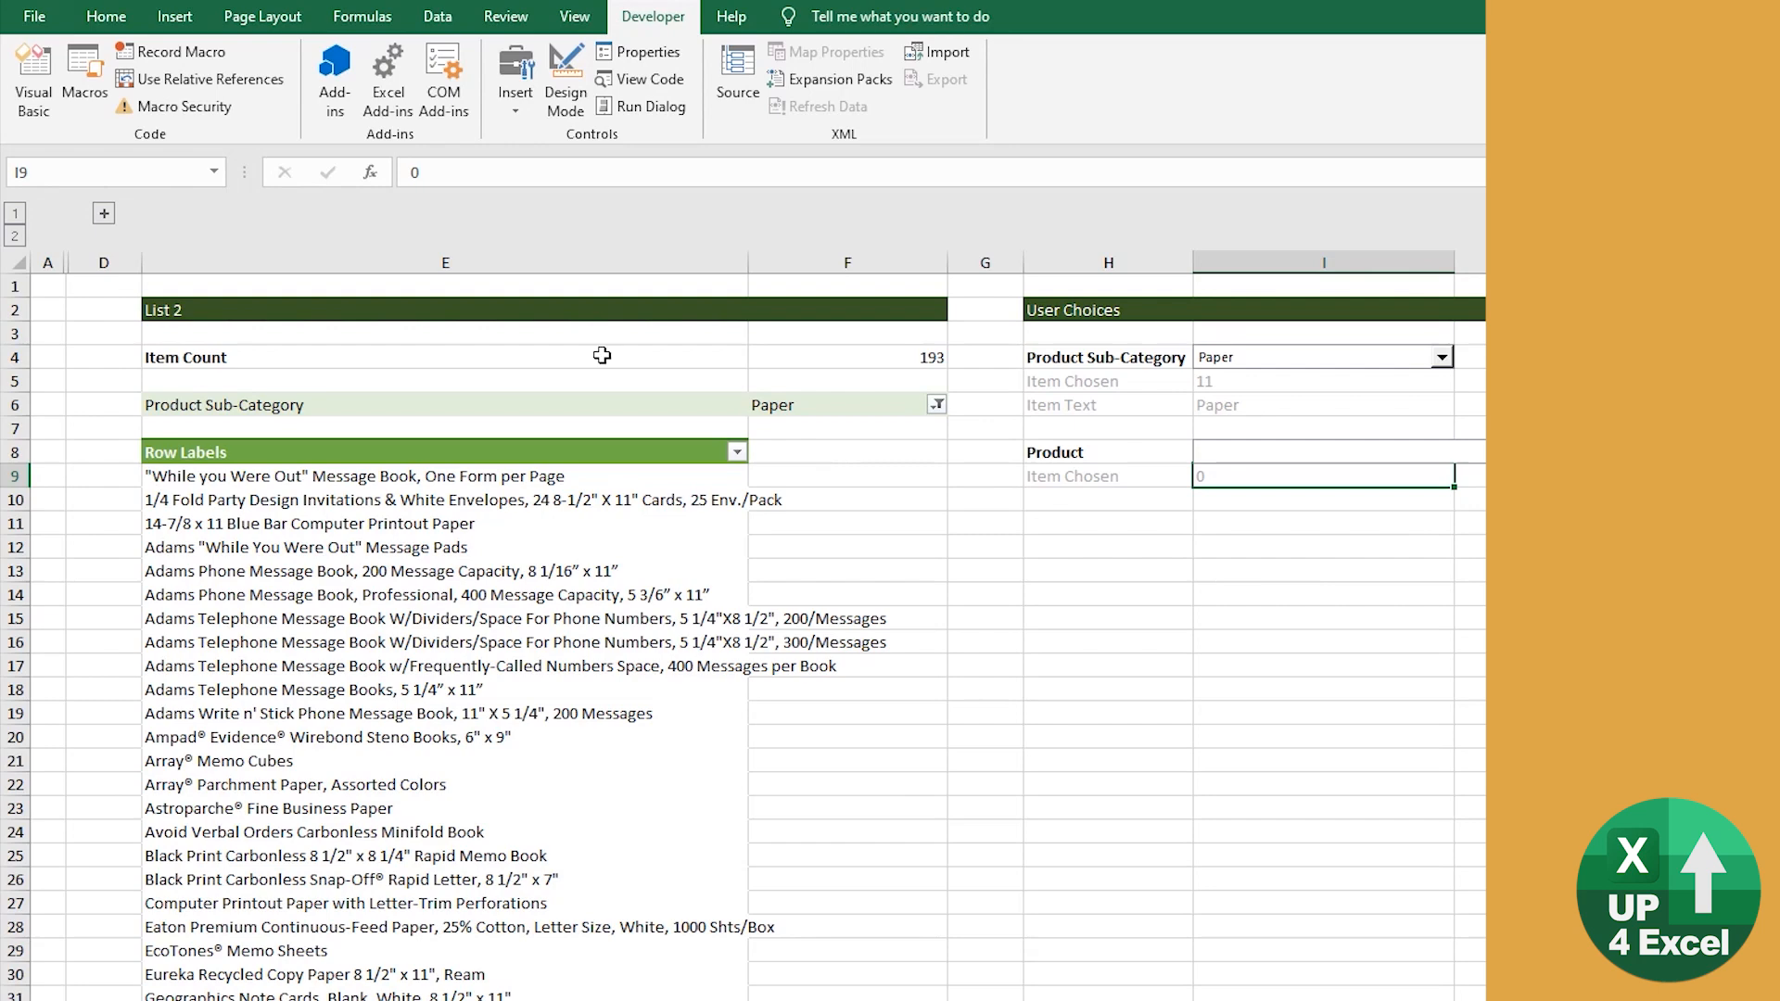
# In Name Manager start a new name nProductList referring to an OFFSET from Example!$E$8
pyautogui.click(362, 16)
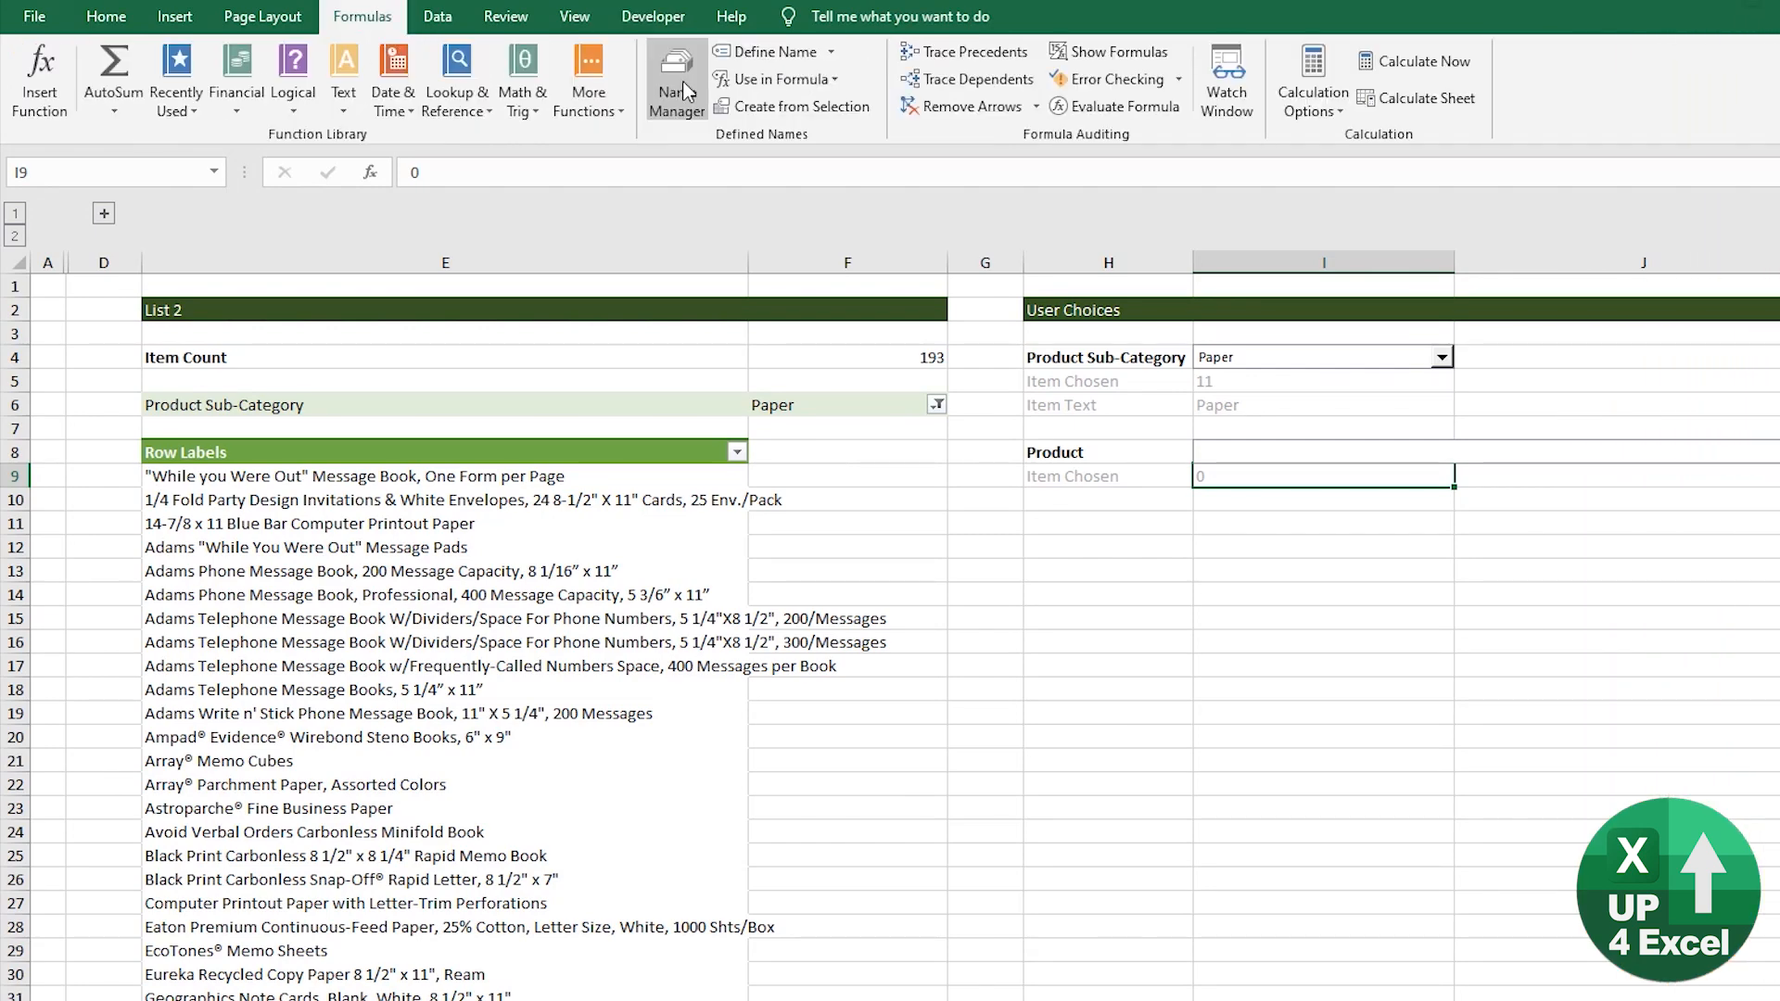
pyautogui.click(675, 74)
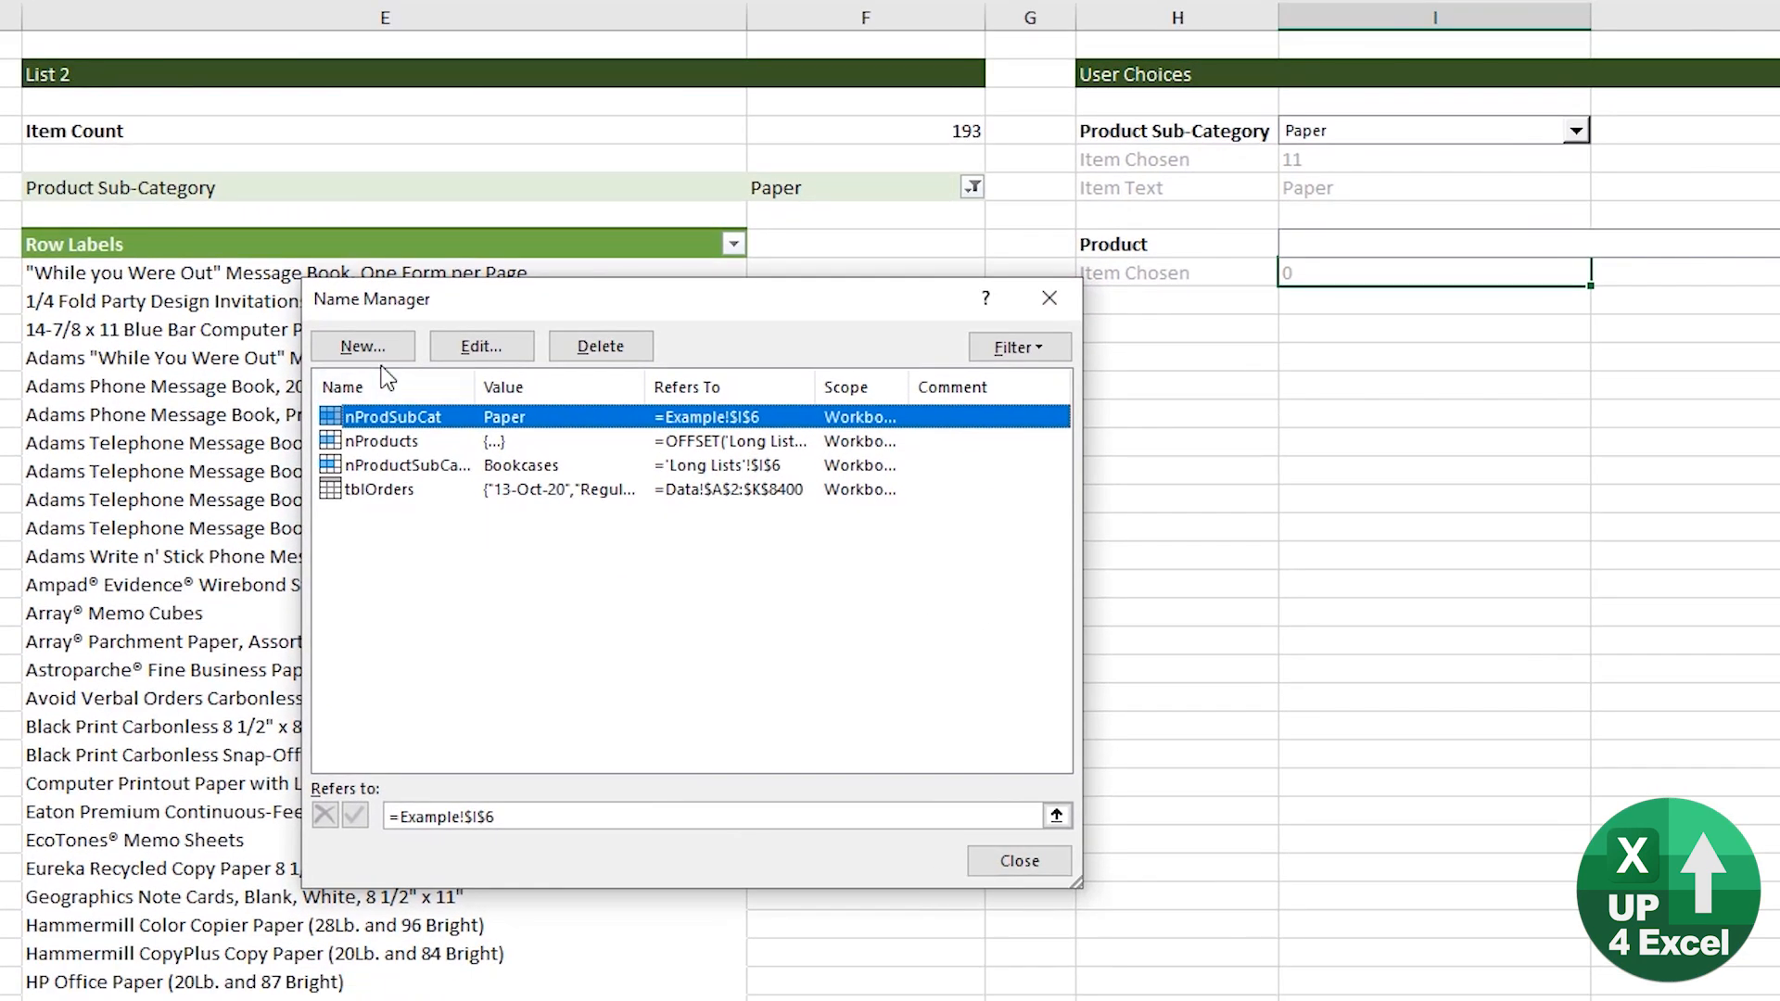
pyautogui.click(362, 345)
pyautogui.write('=o')
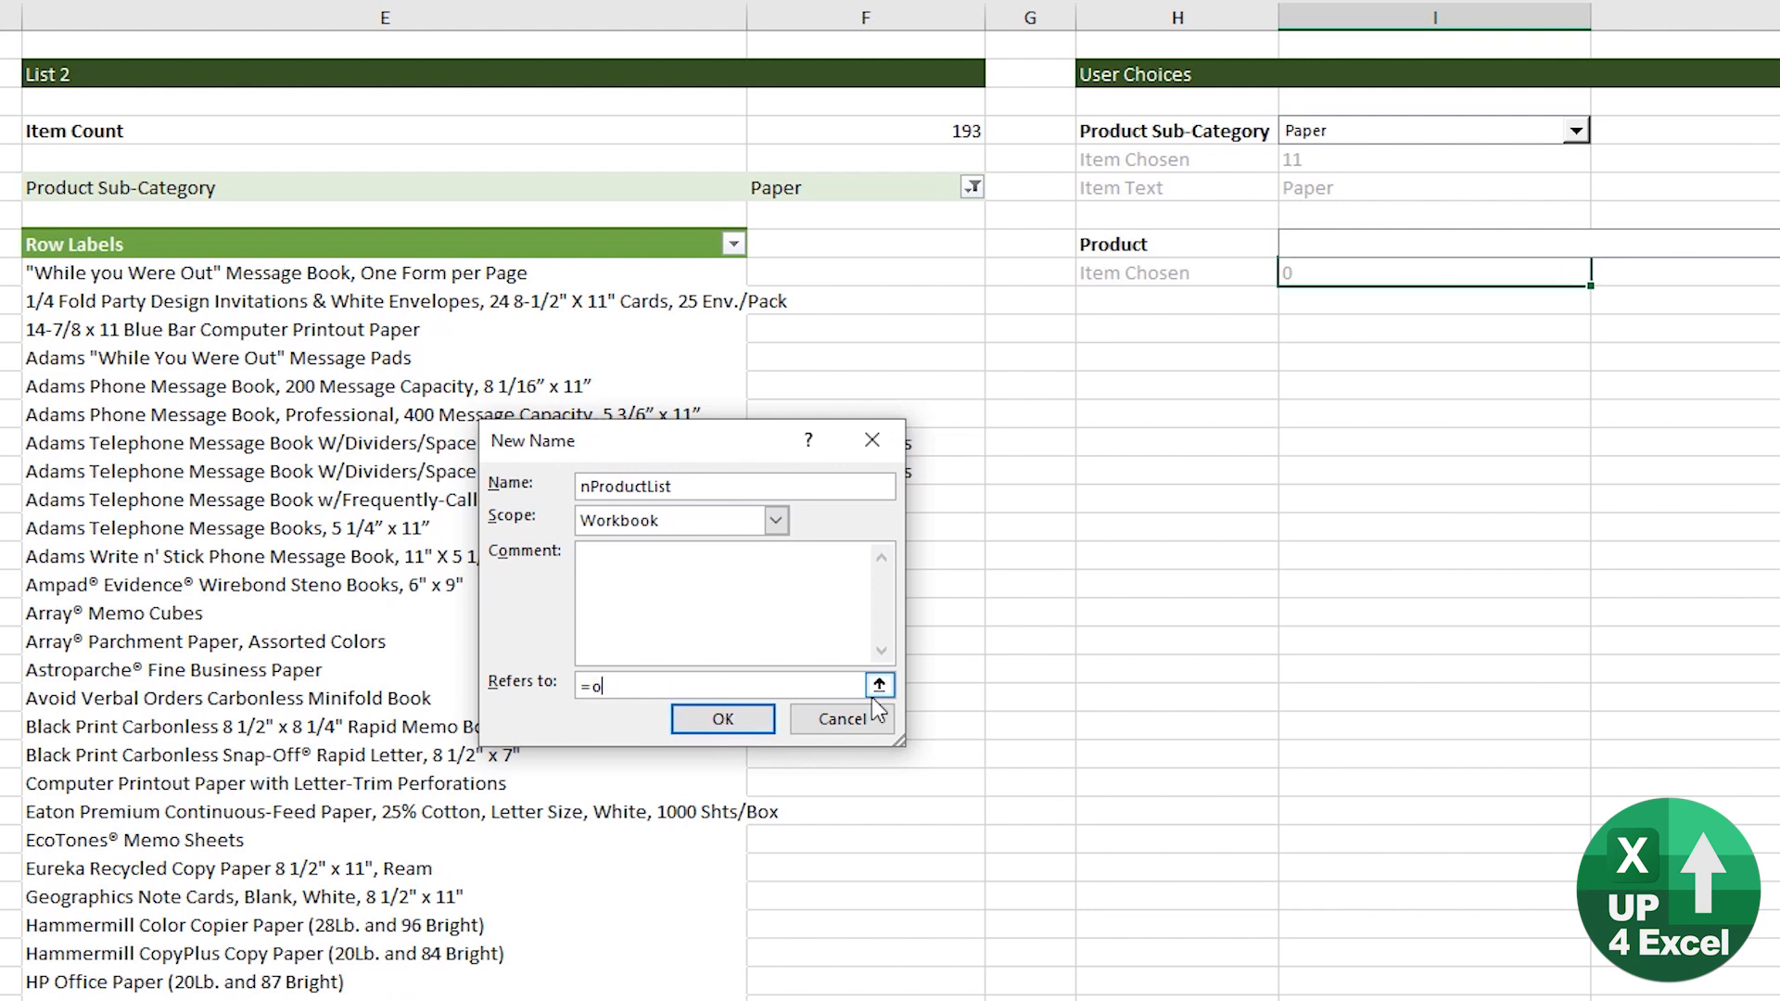
pyautogui.write('ffset(Example!$E$8')
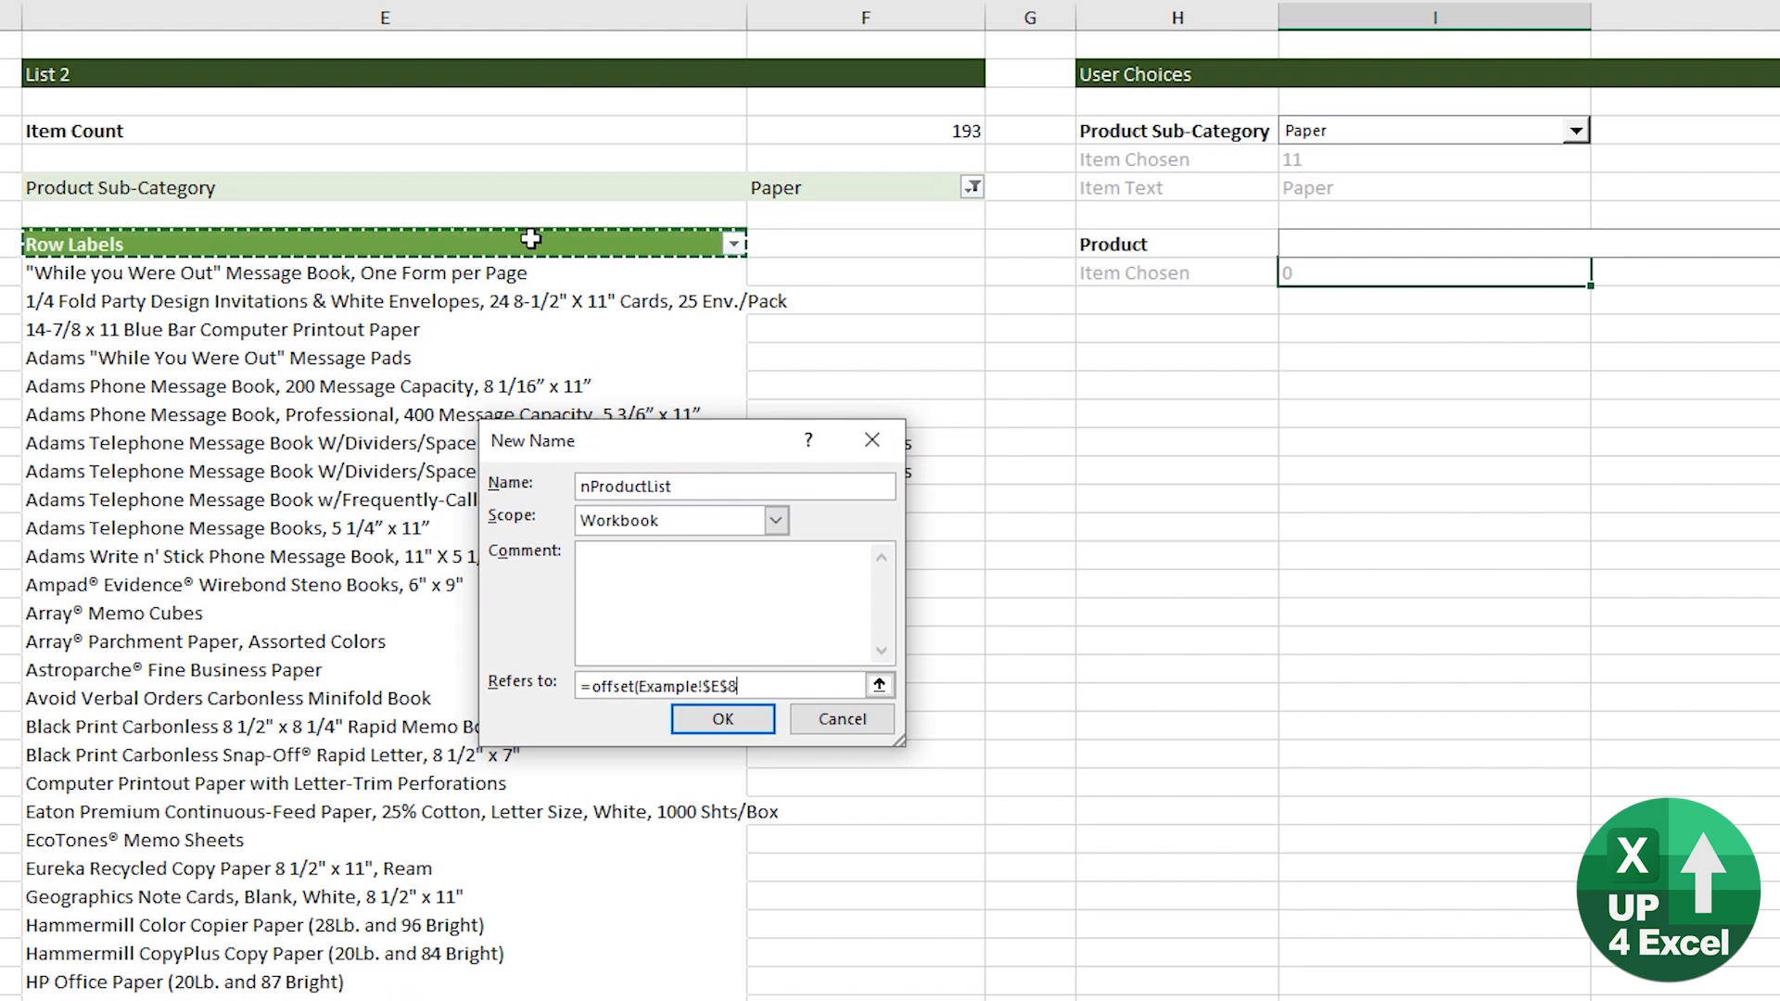
pyautogui.write(',')
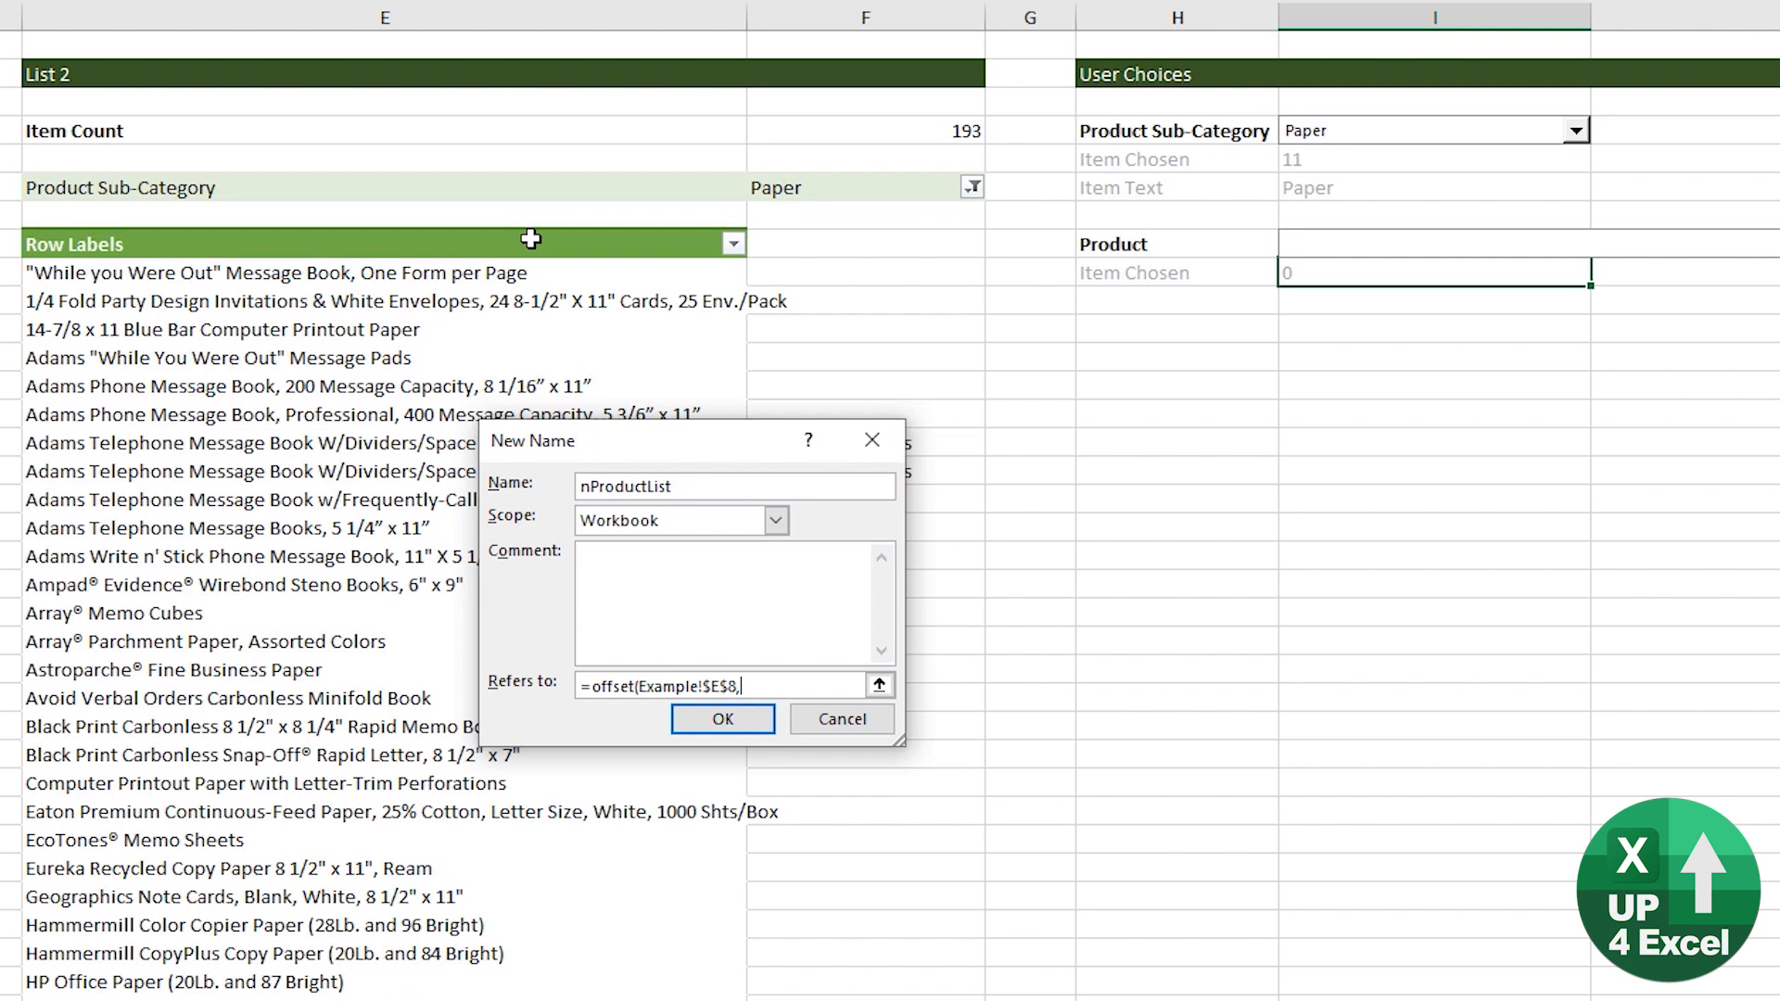
pyautogui.write('1')
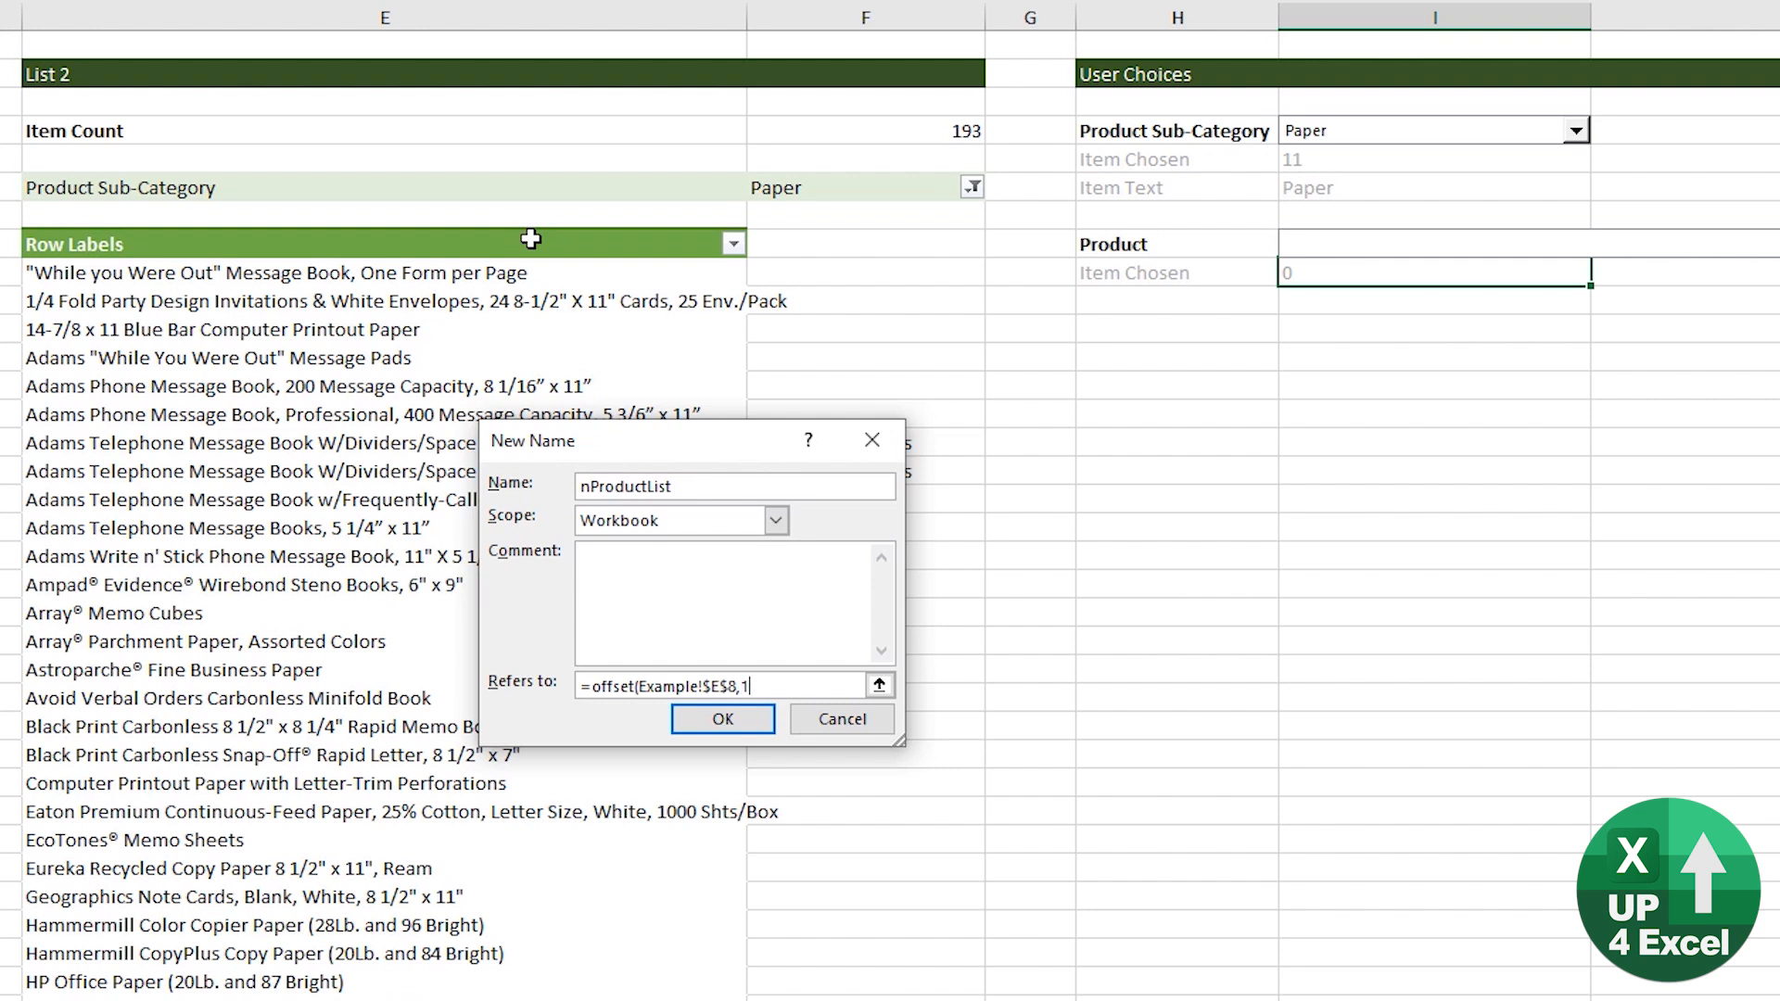
# Complete =OFFSET(Example!$E$8,1,0,Example!$F$4,1) sized by Item Count, confirm and close
pyautogui.write(',')
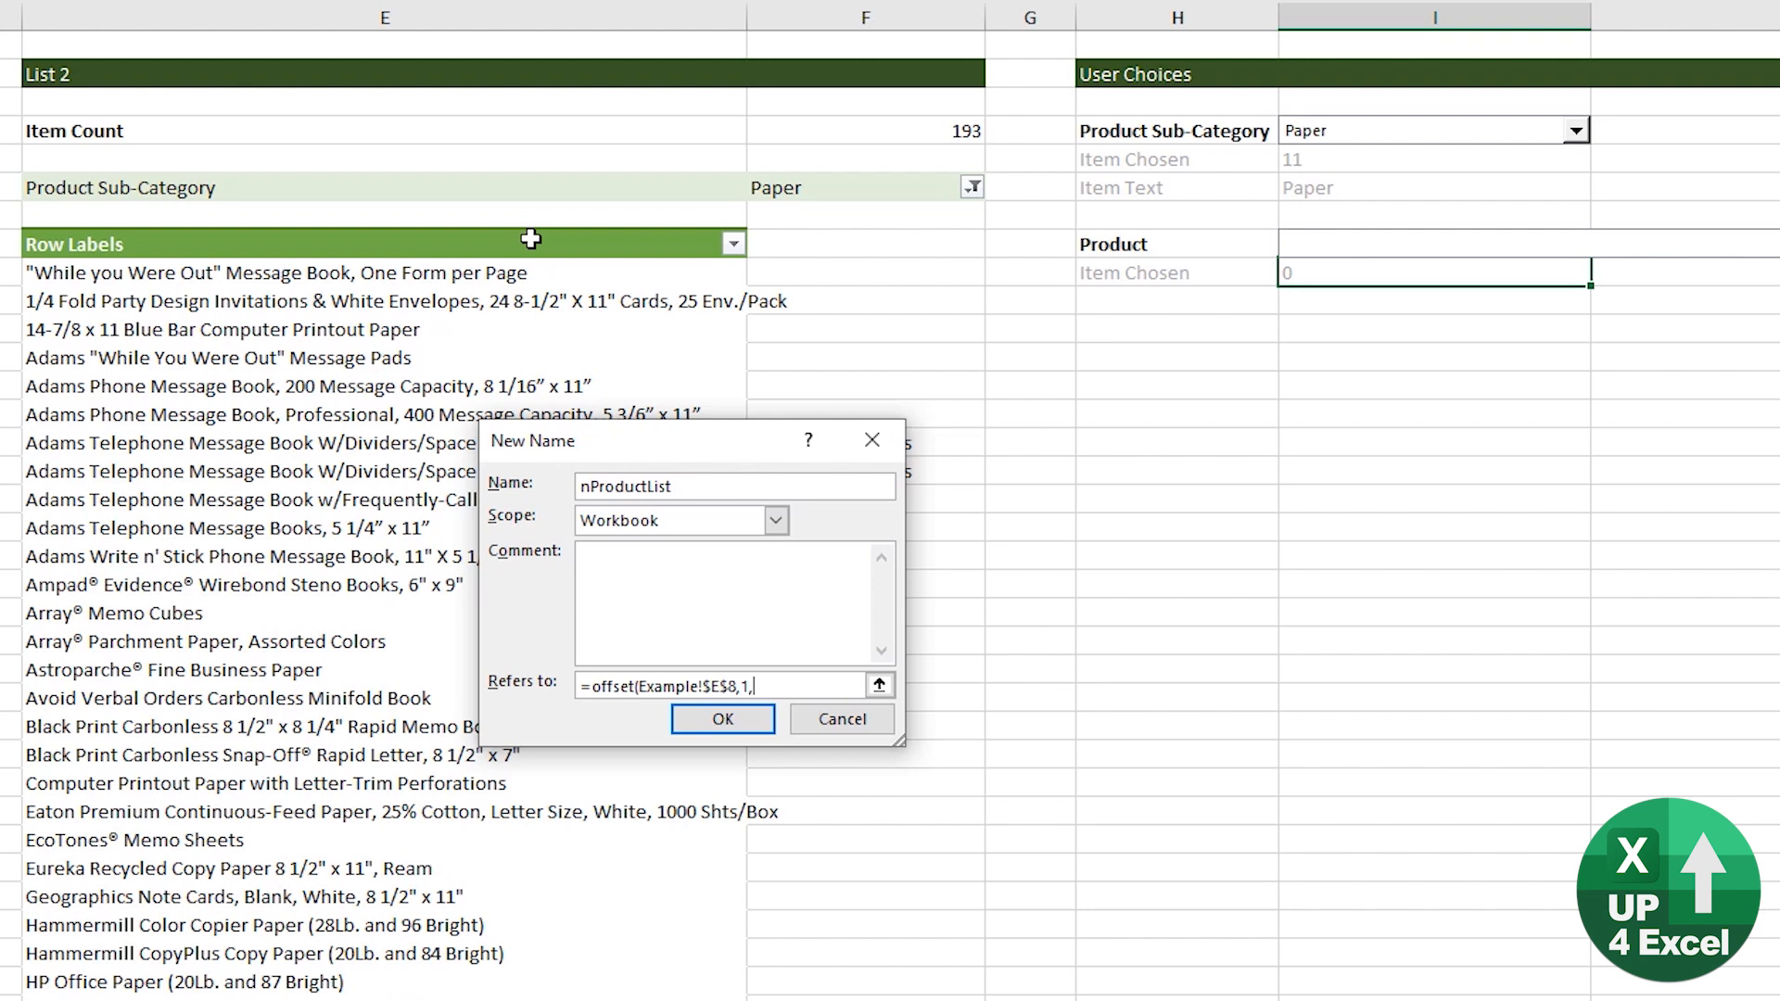
pyautogui.write('0')
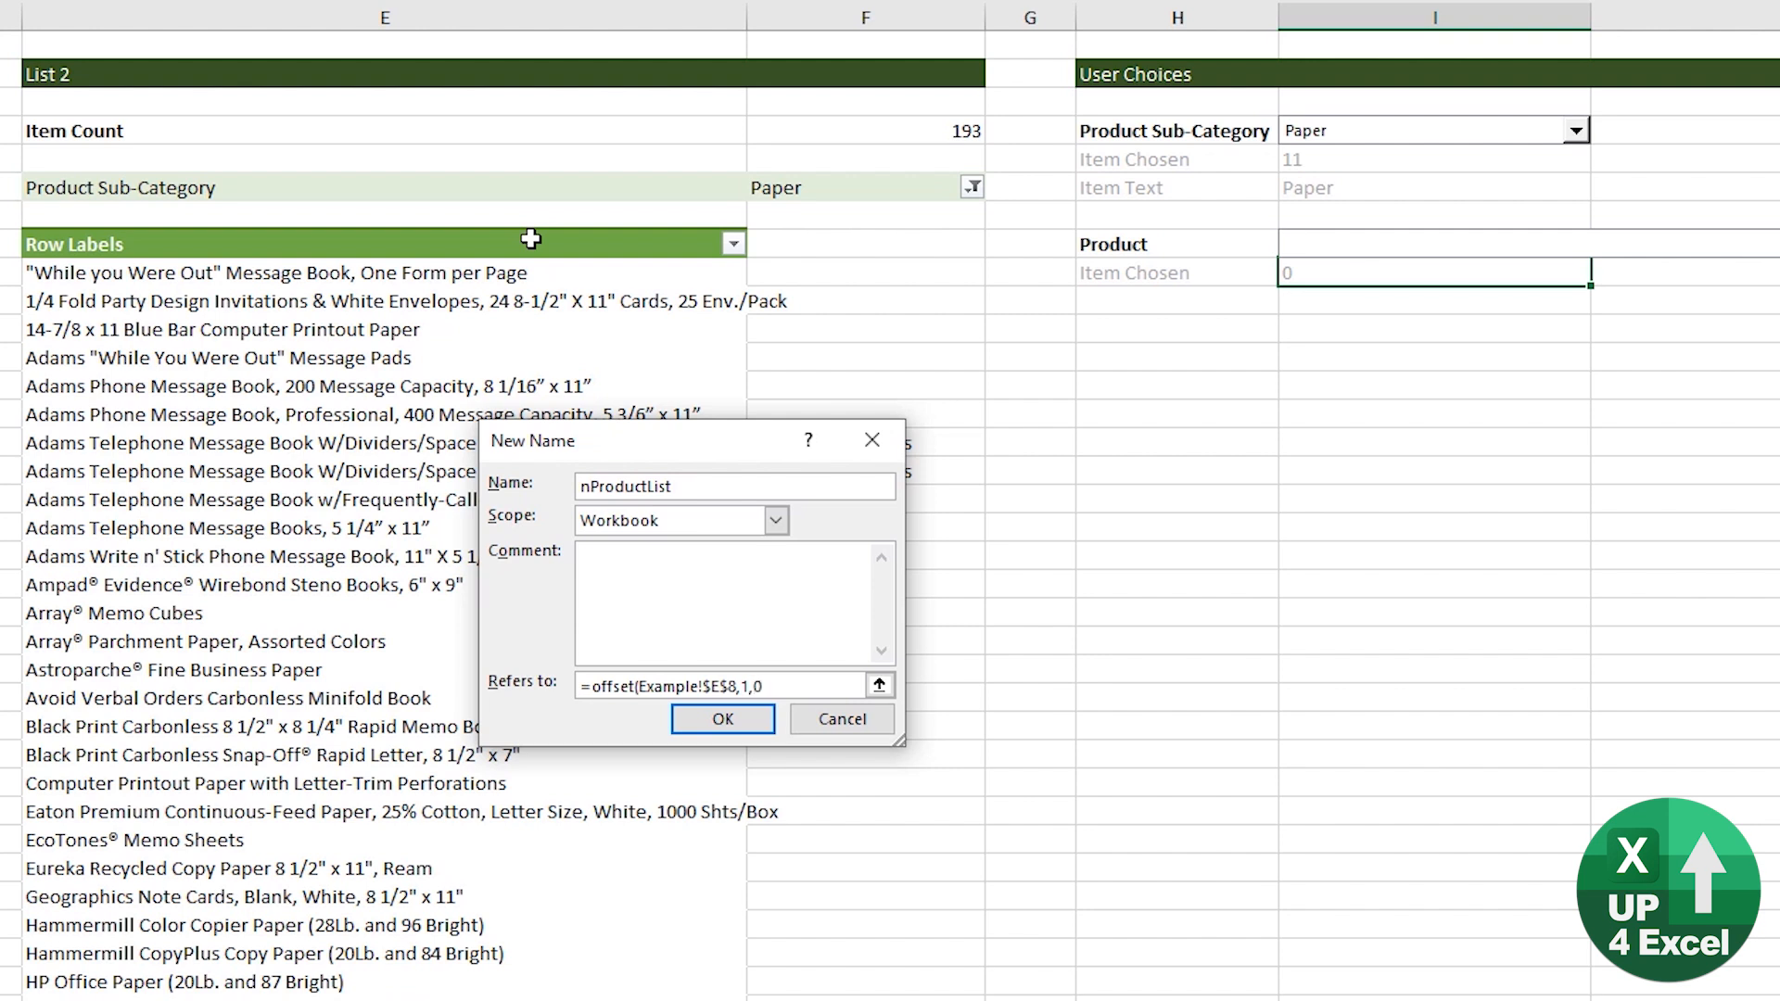
pyautogui.click(916, 129)
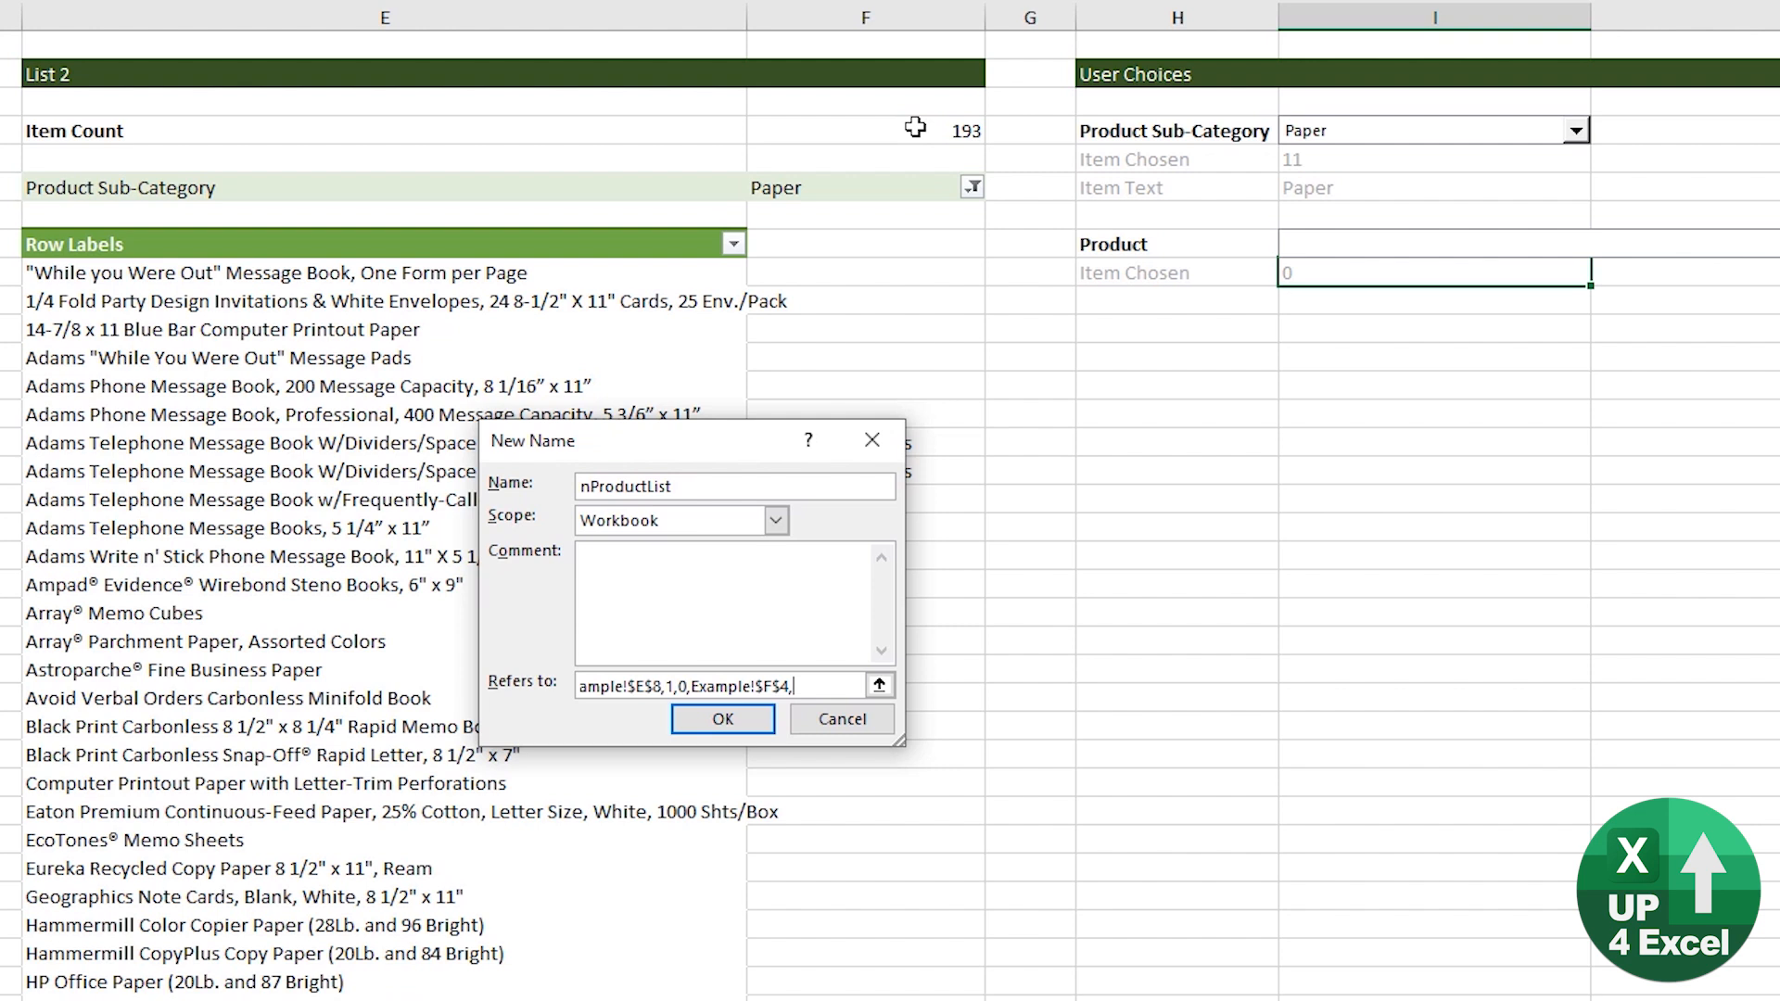
pyautogui.write('1)')
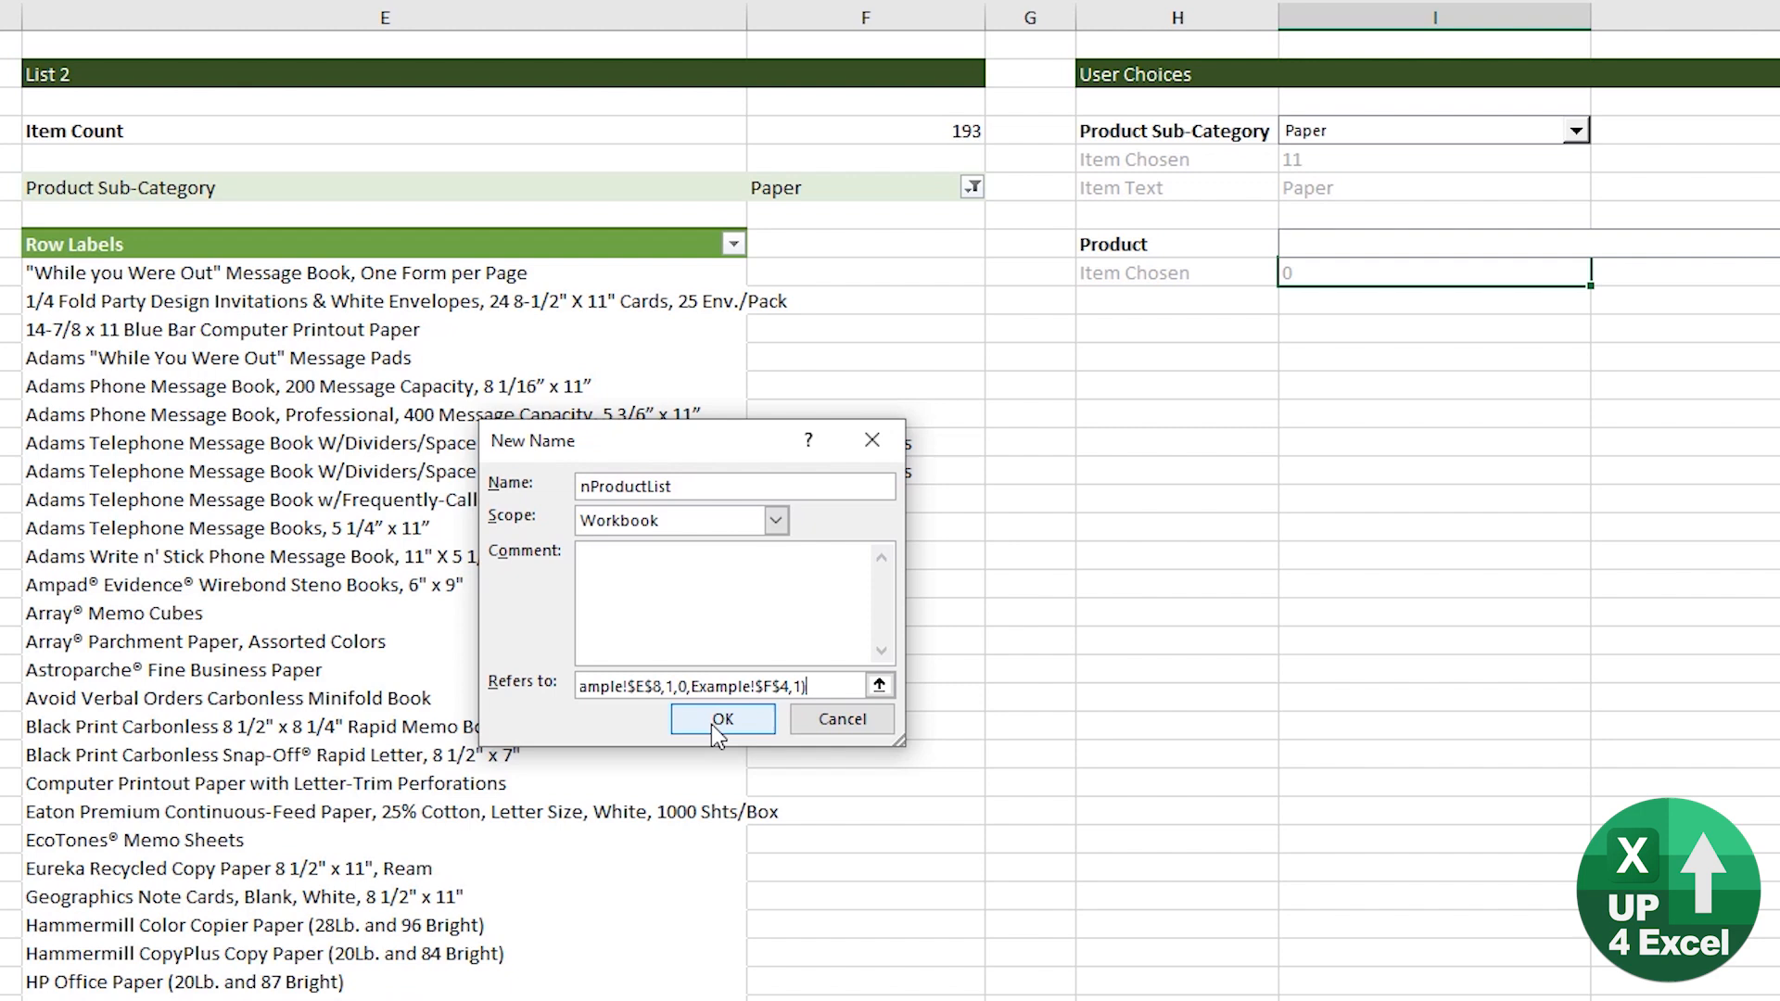
pyautogui.click(721, 720)
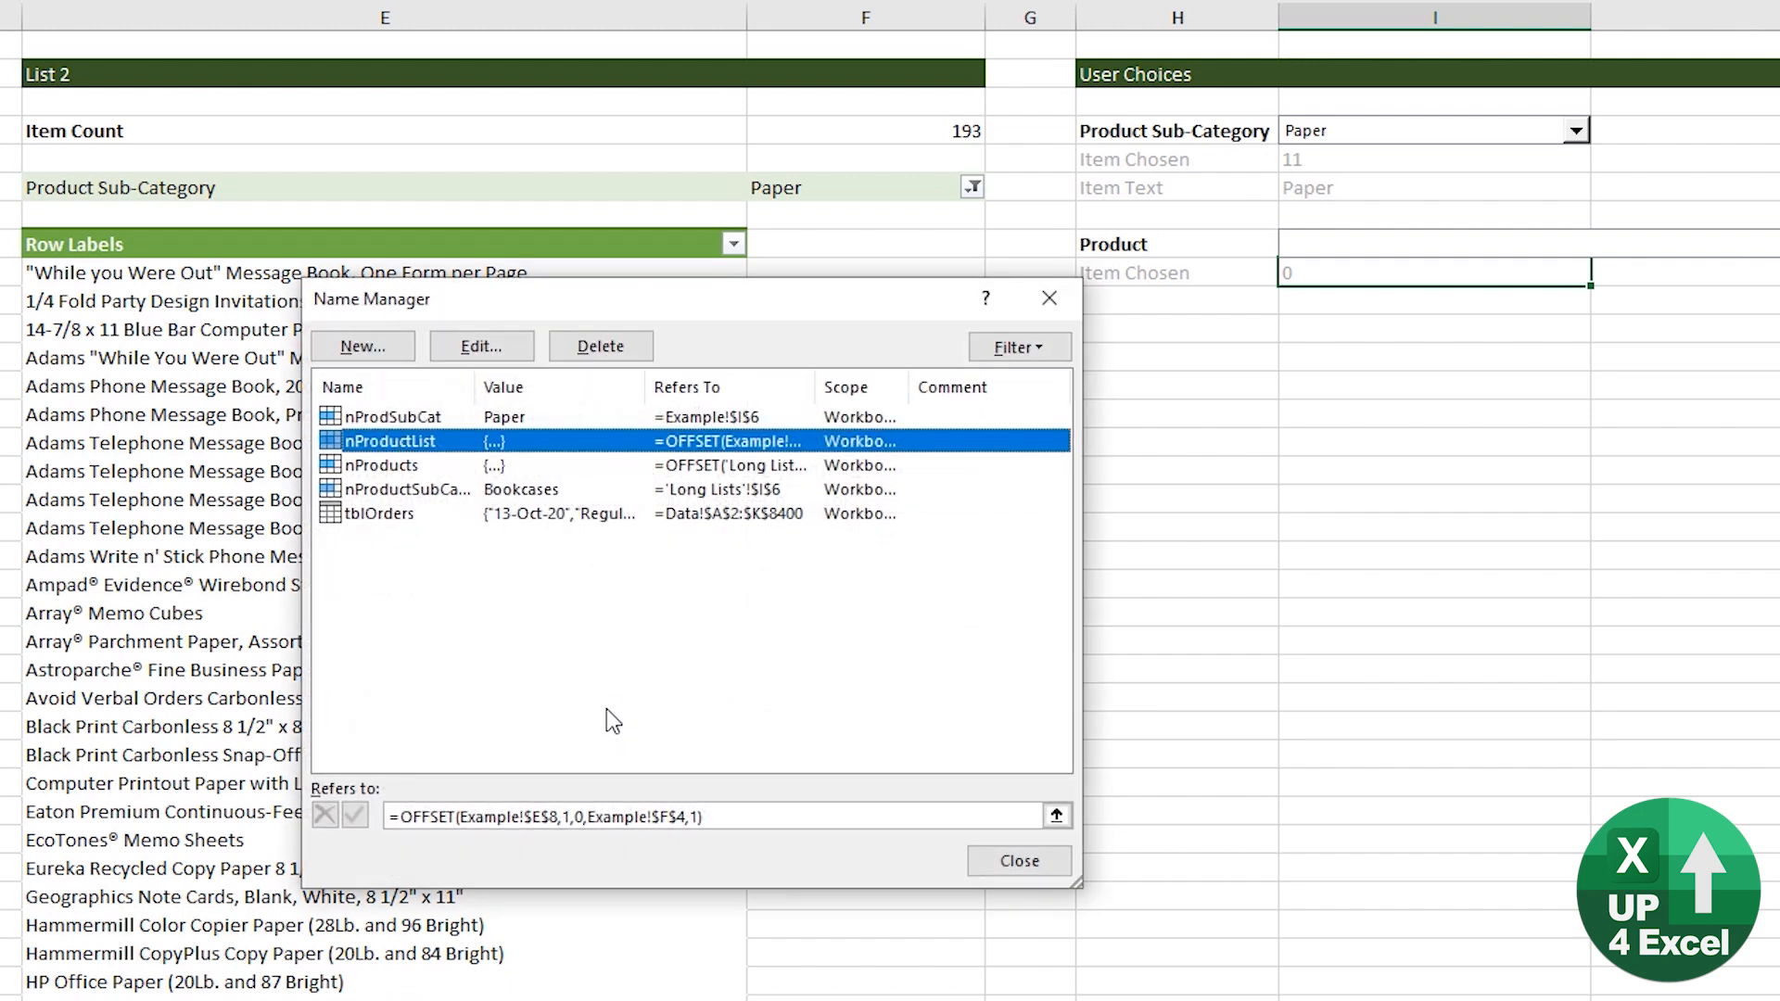
pyautogui.click(1020, 861)
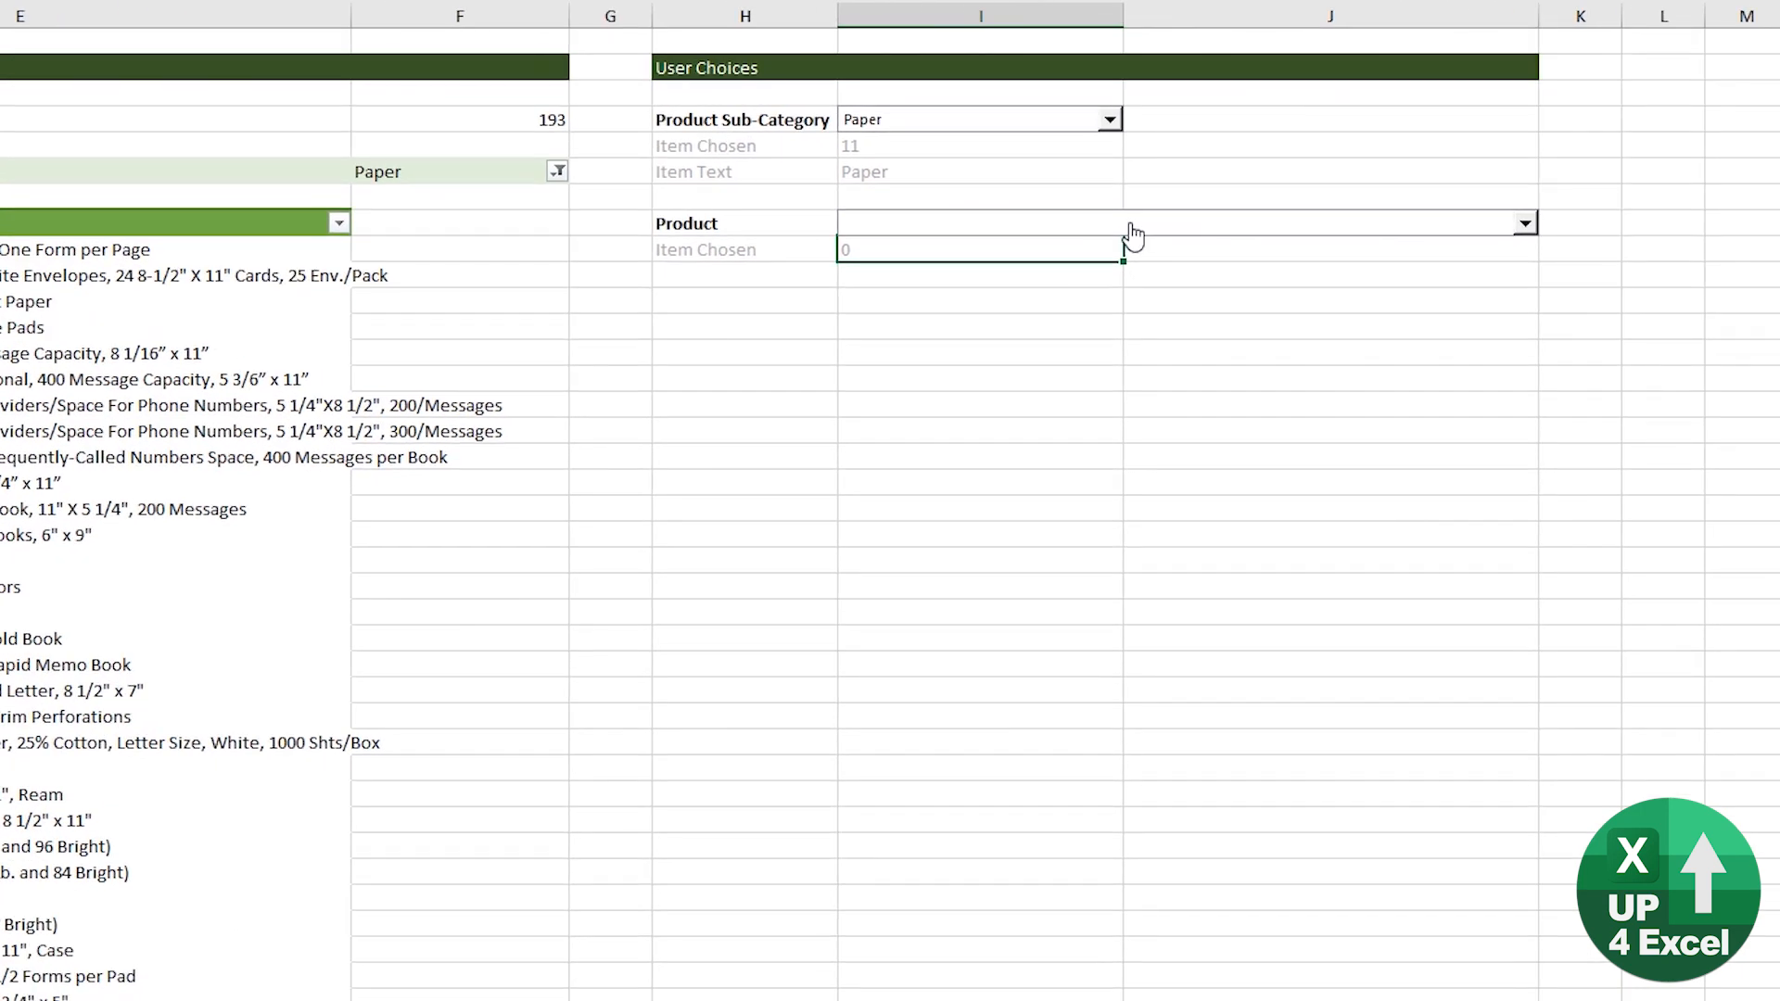
# Set the Product combo box Input range to nProductList with Cell link $I$9
pyautogui.rightClick(1132, 230)
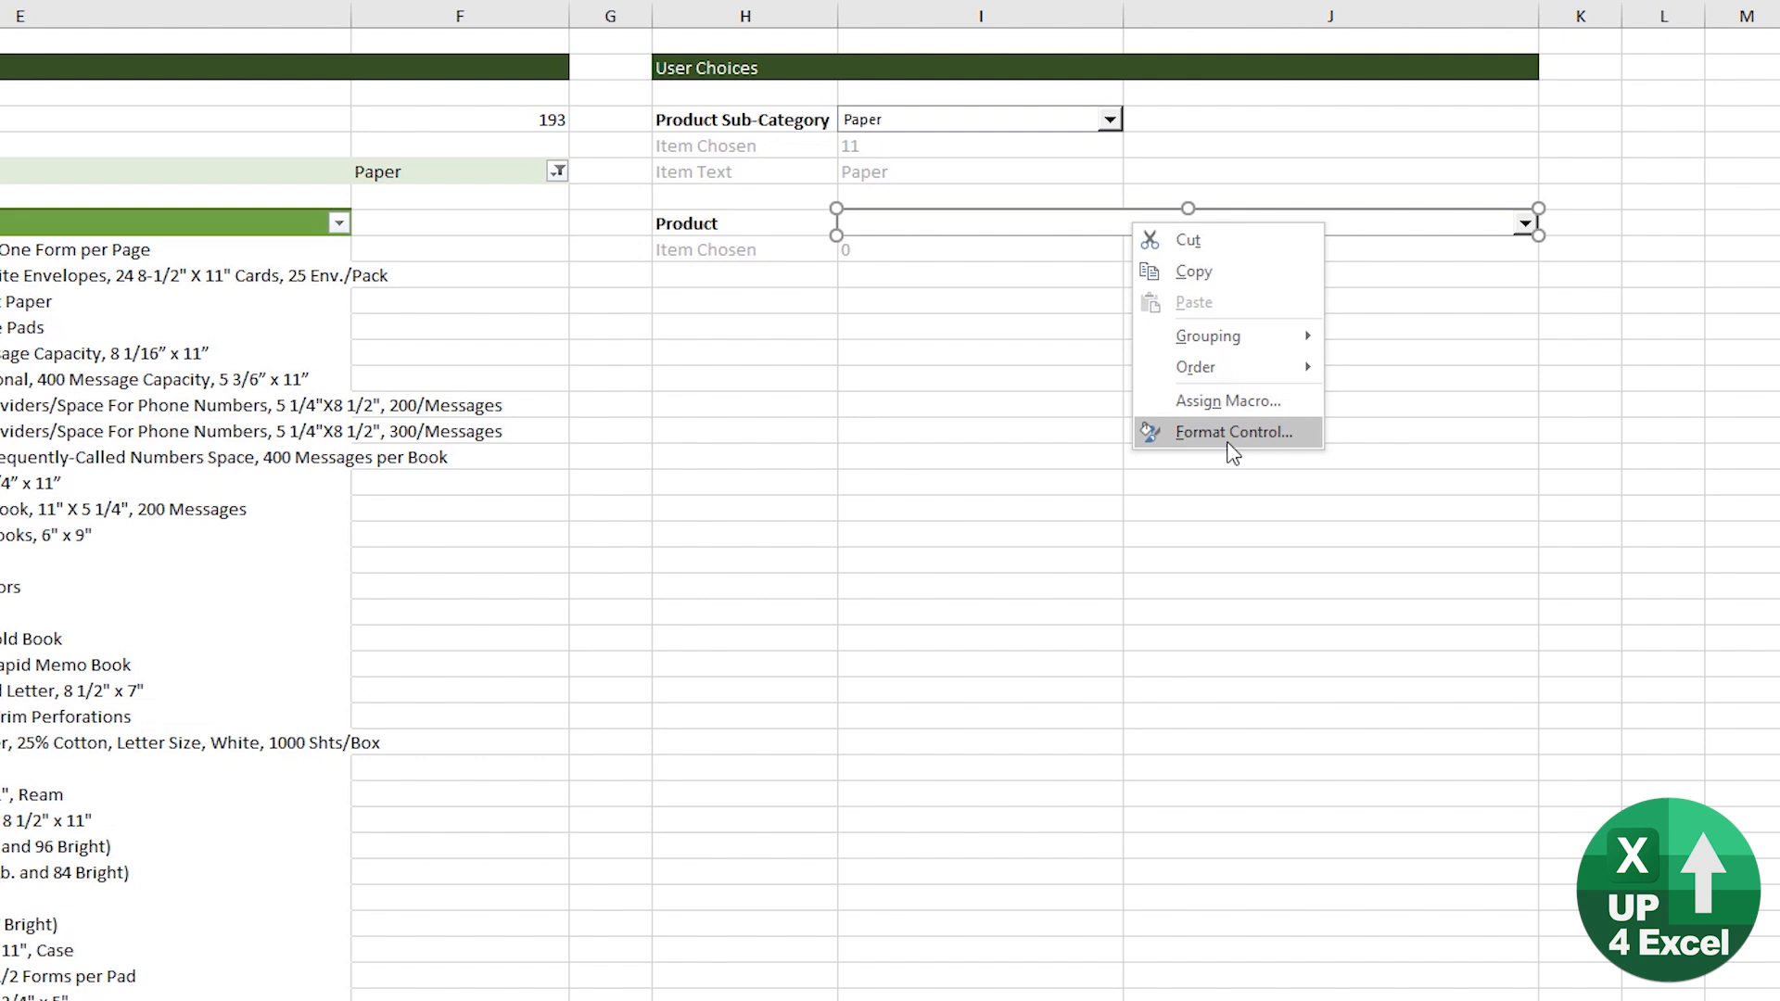
pyautogui.click(1233, 432)
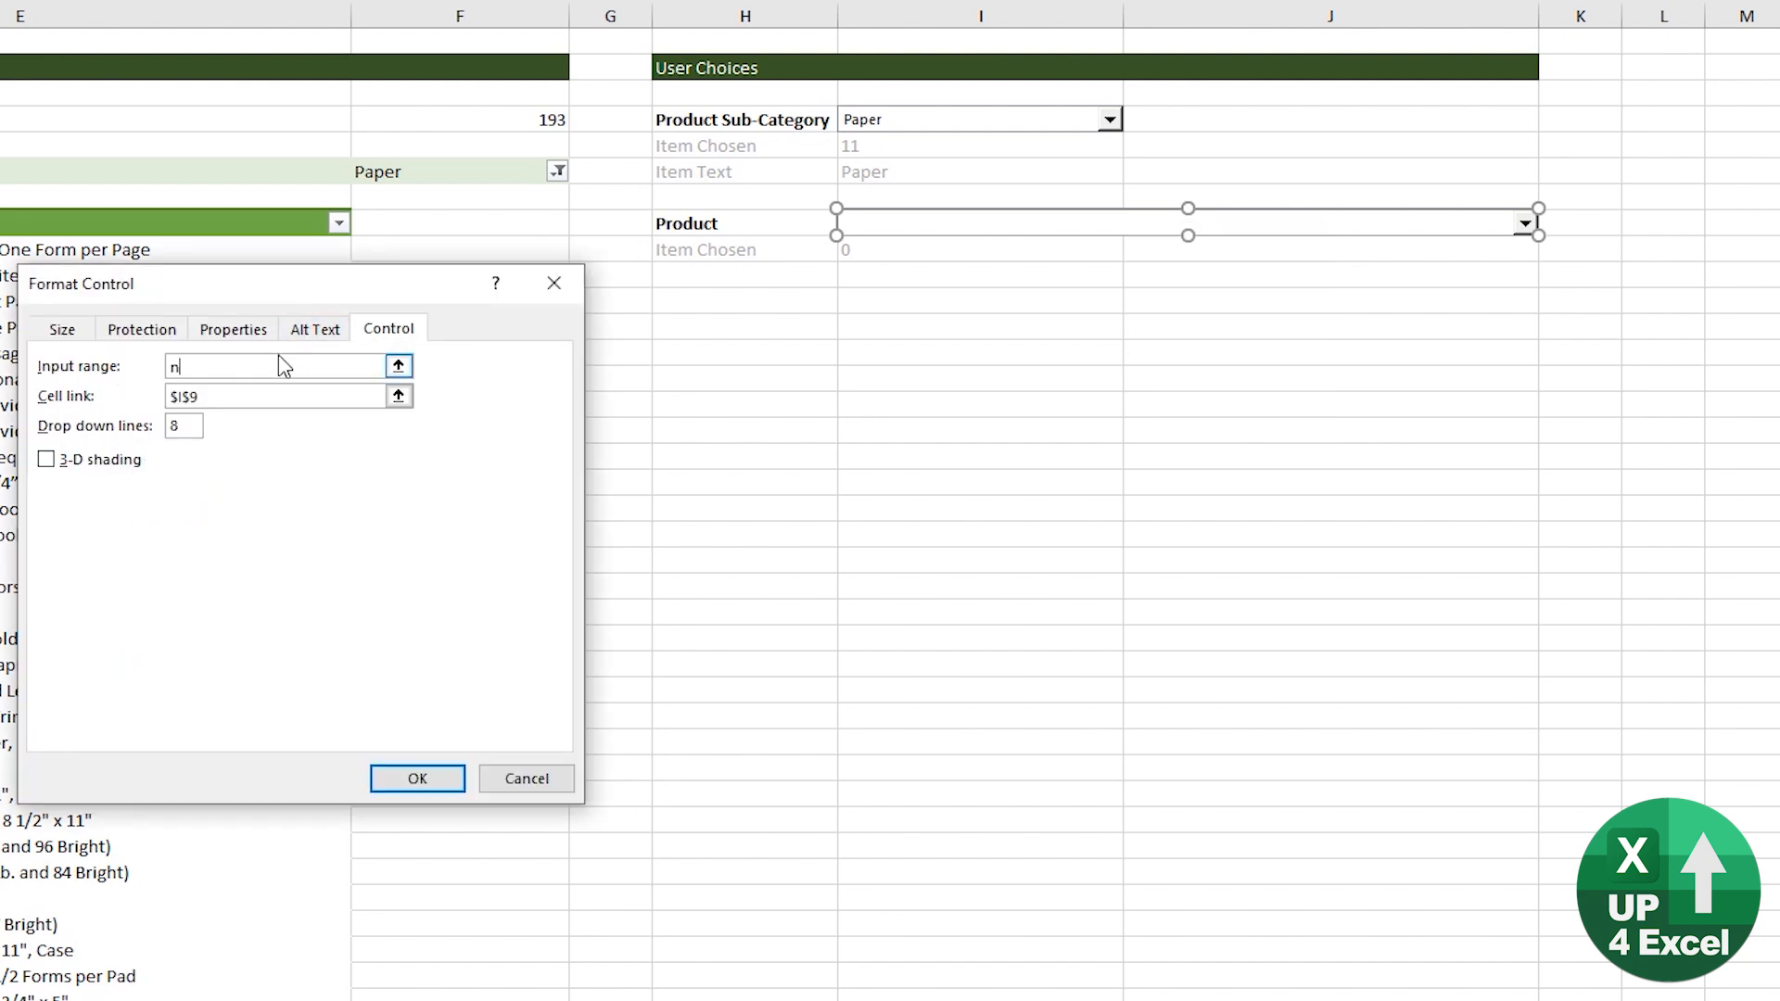
pyautogui.write('ProductL')
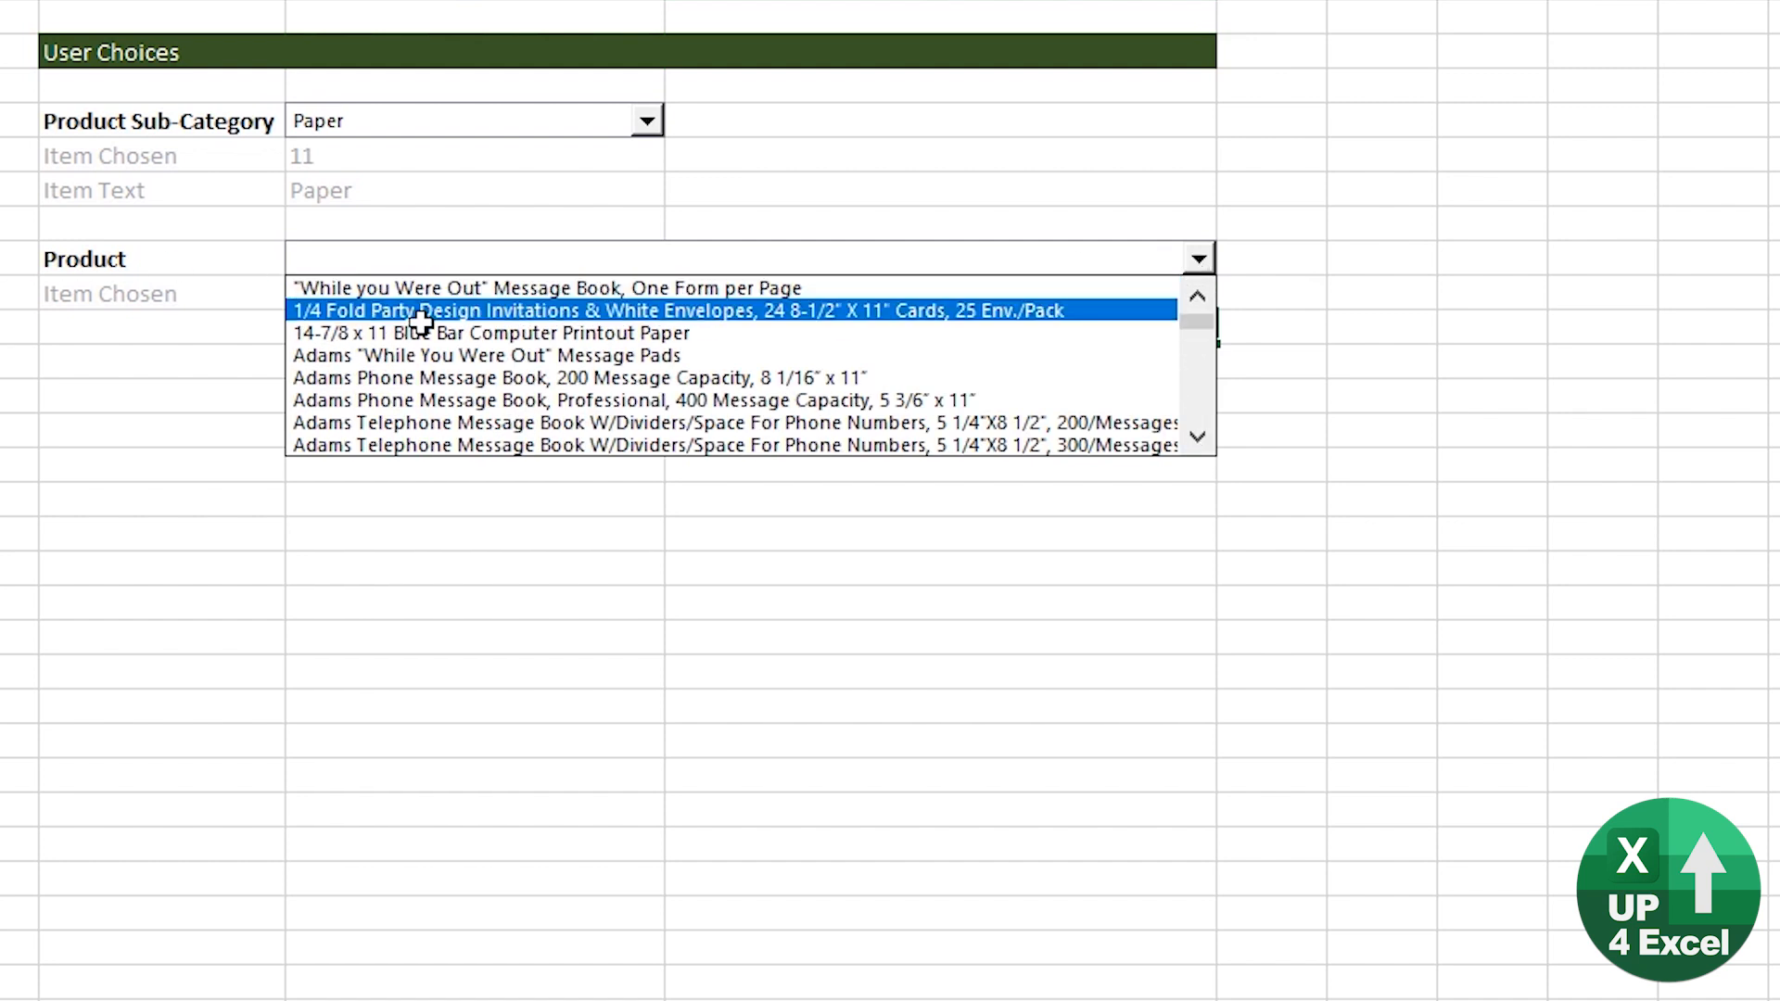
# Test the dropdowns: choose Storage & Organization and check the Product list shows its products
pyautogui.click(645, 121)
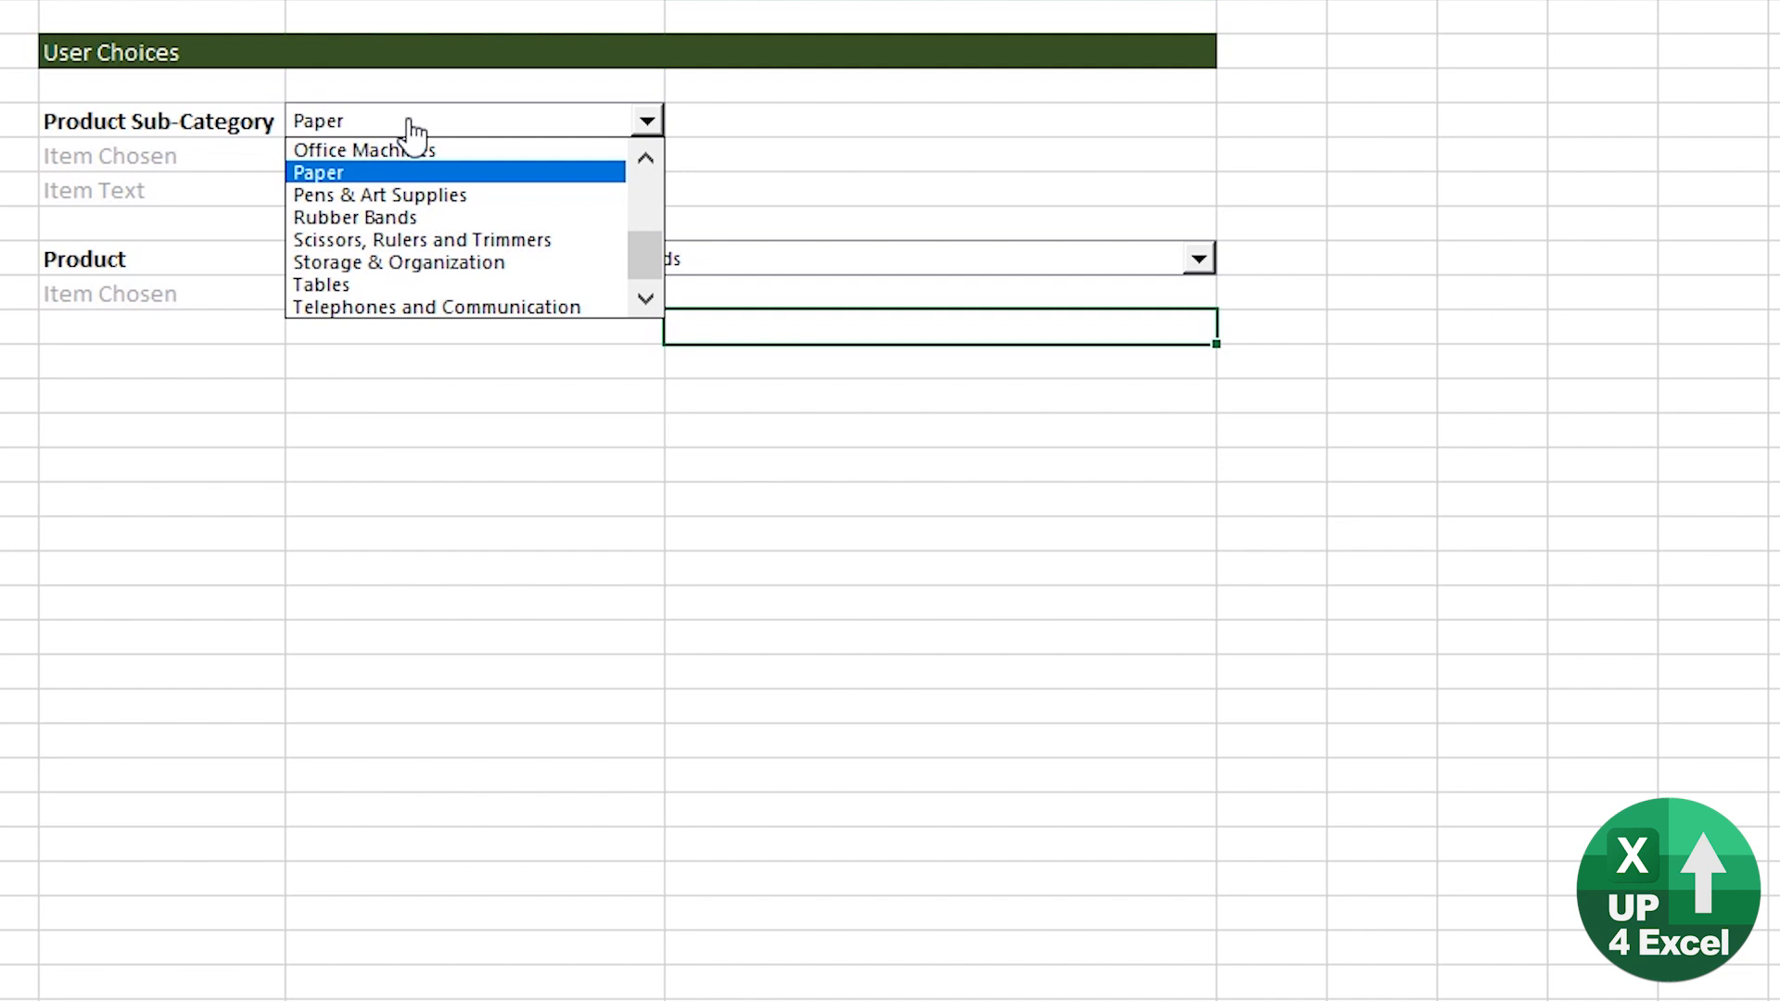
pyautogui.click(398, 264)
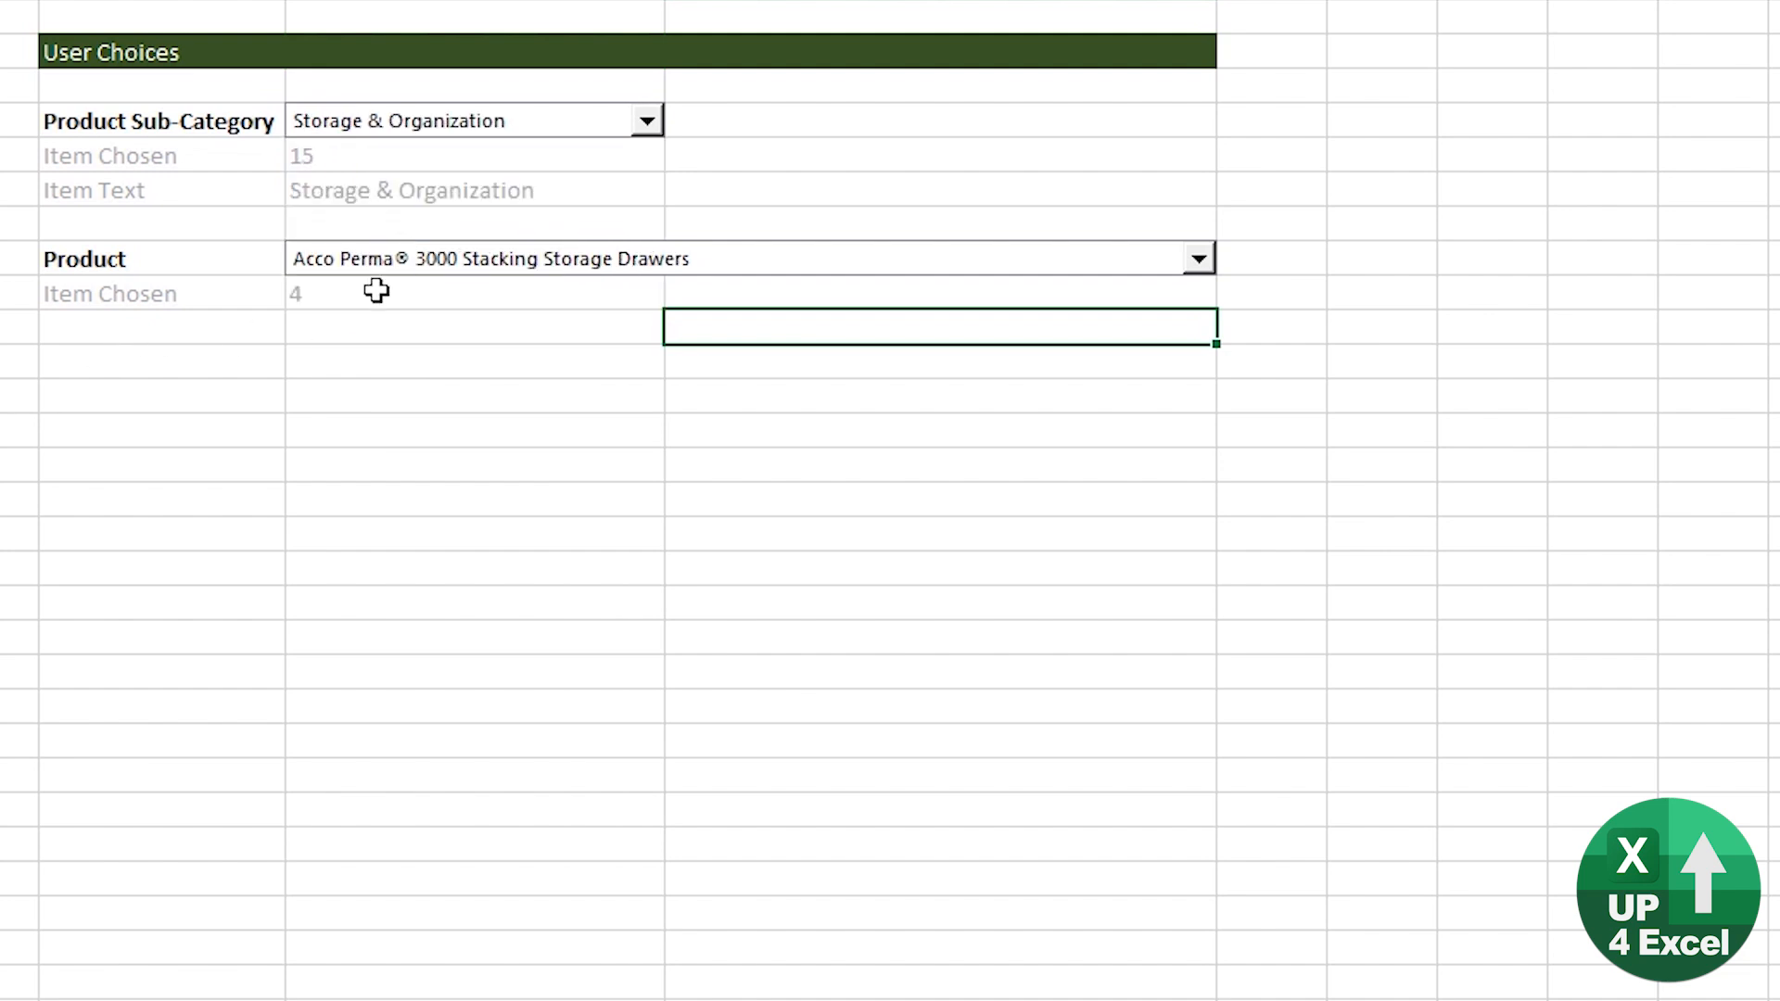
pyautogui.click(1200, 256)
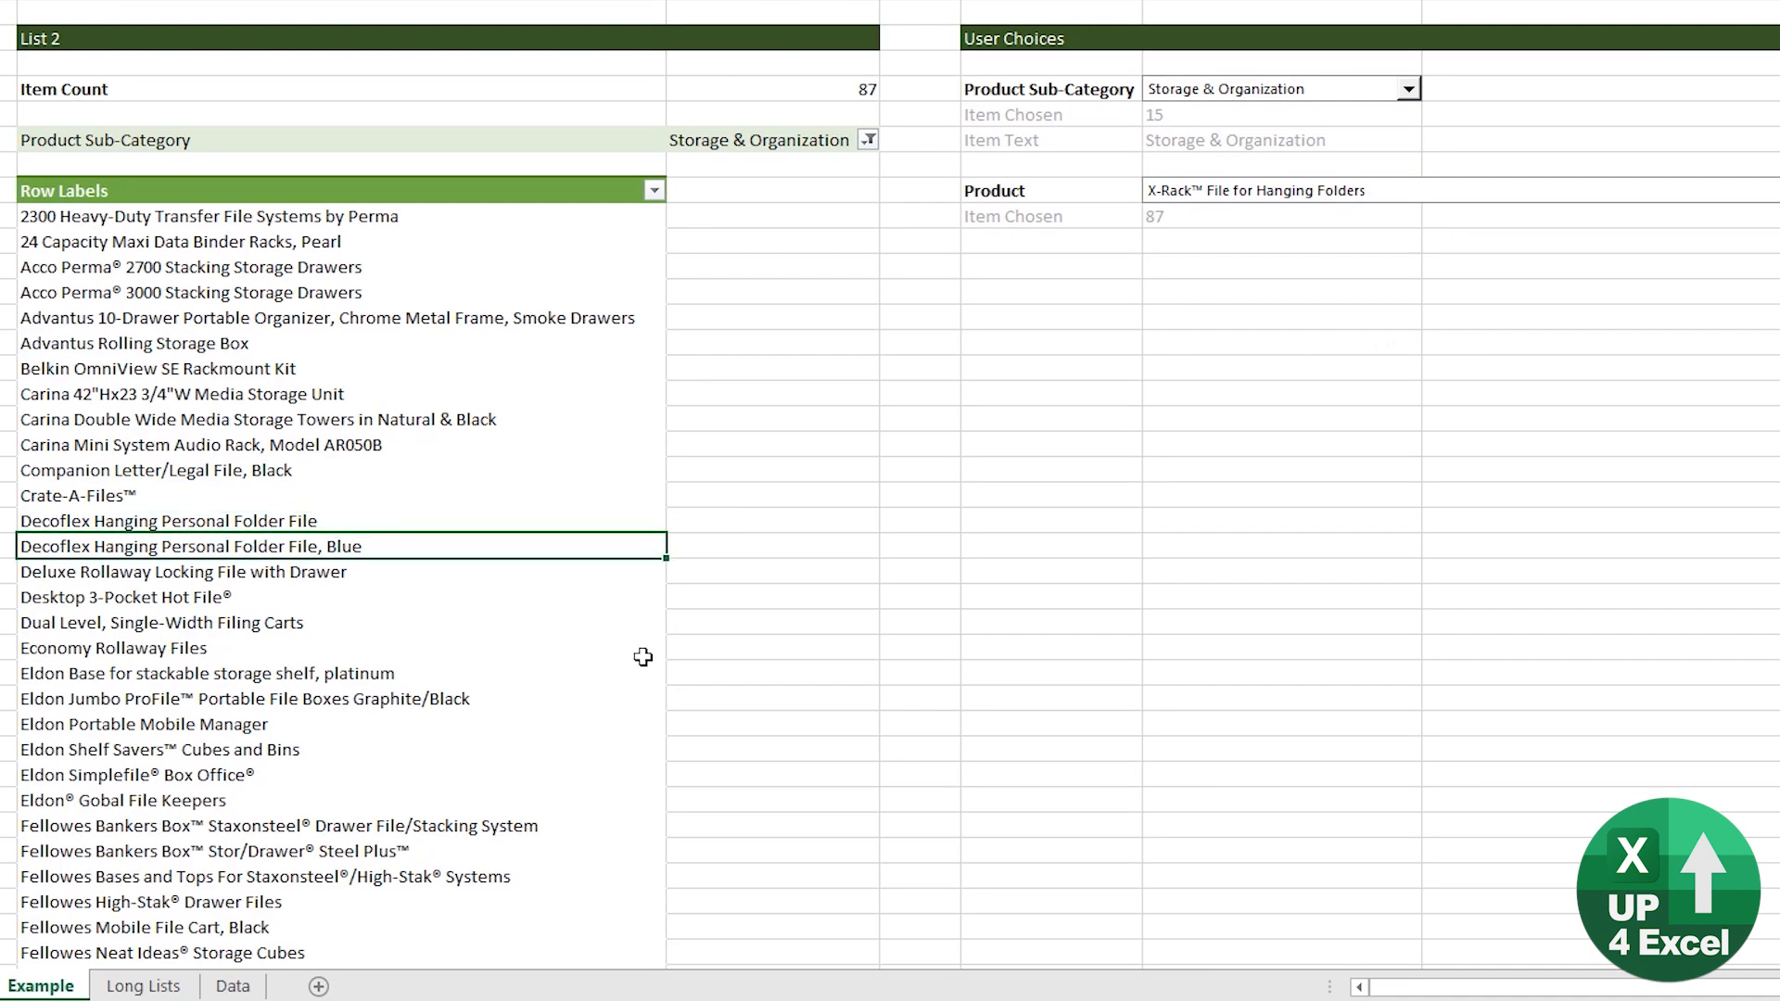
pyautogui.press('Ctrl+Down')
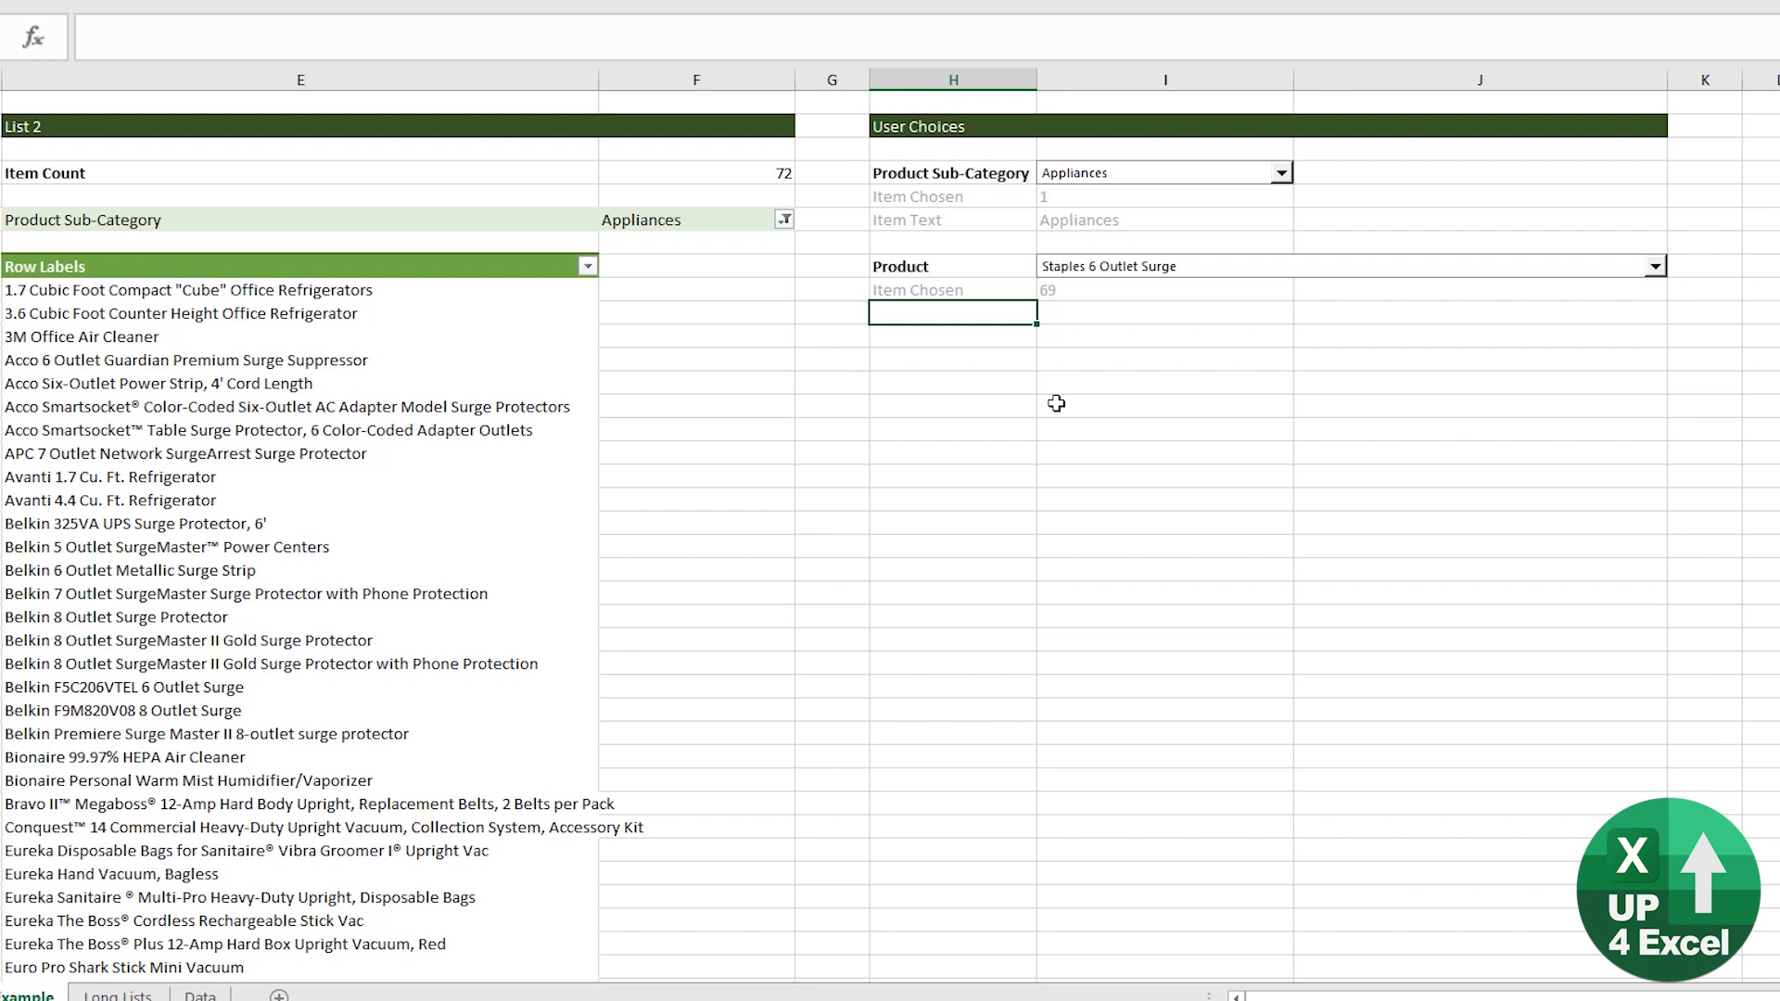
# Enter =OFFSET($E$8,I9,0) in the Product Item Text cell to return the chosen product name
pyautogui.click(1164, 219)
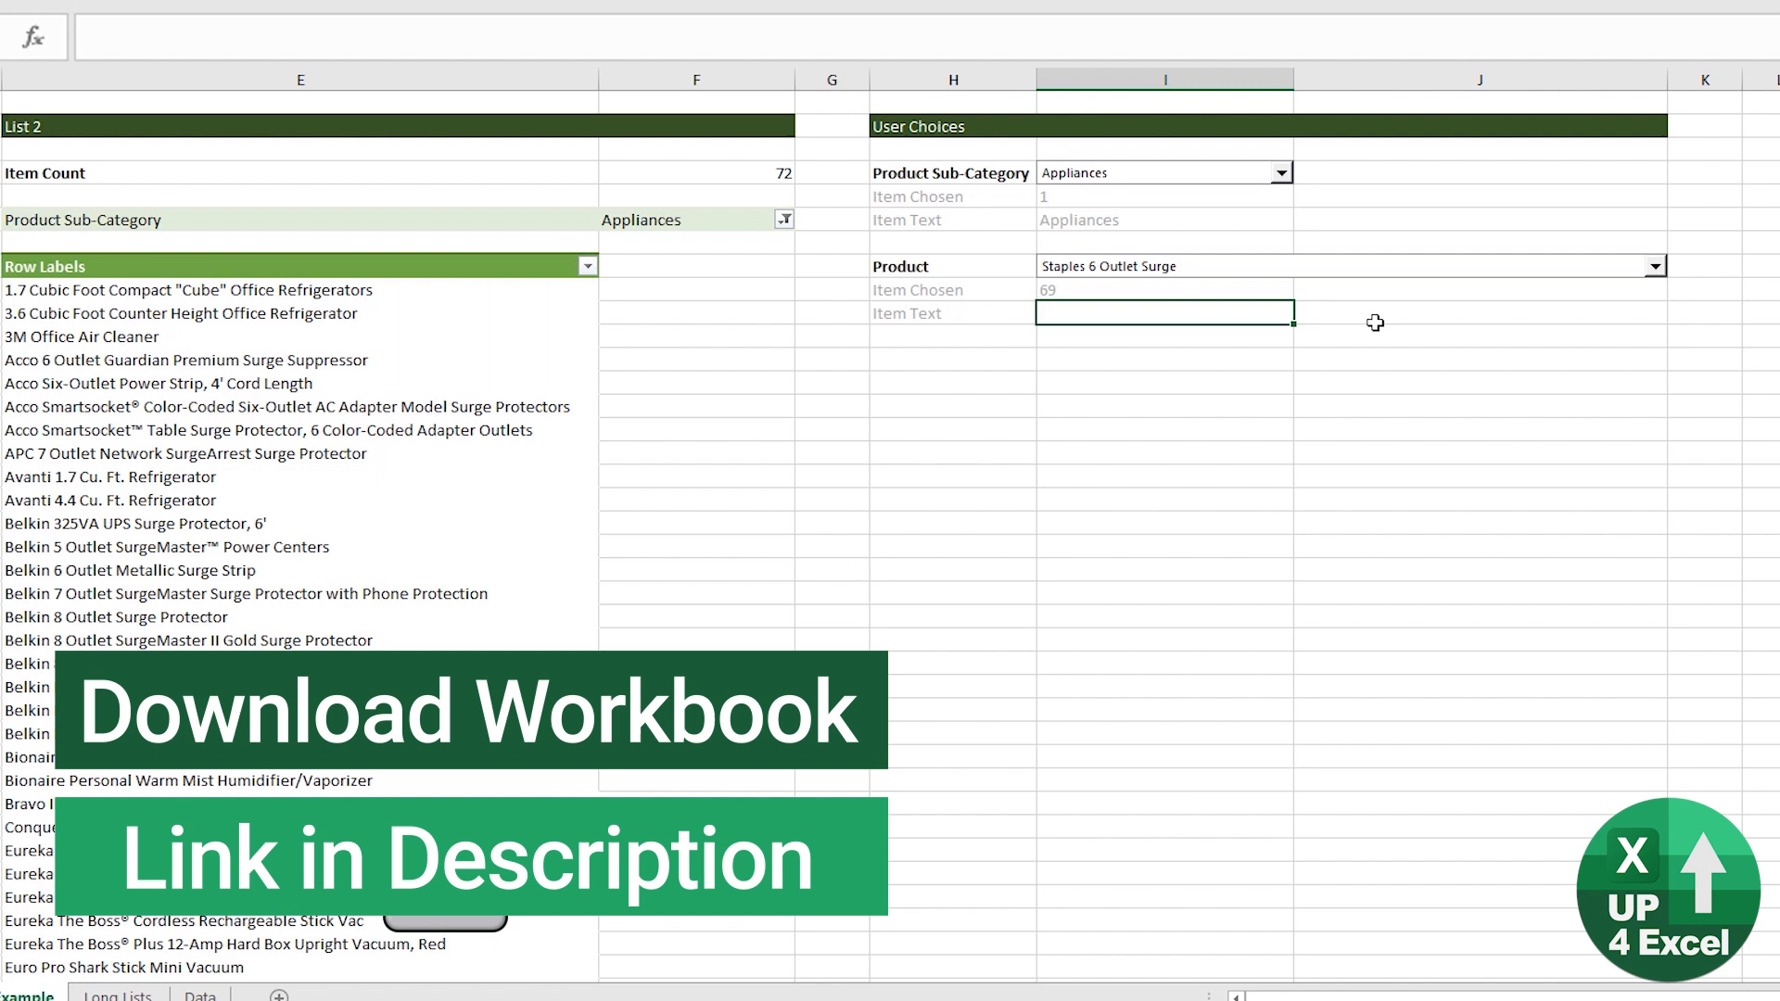
pyautogui.write('=off')
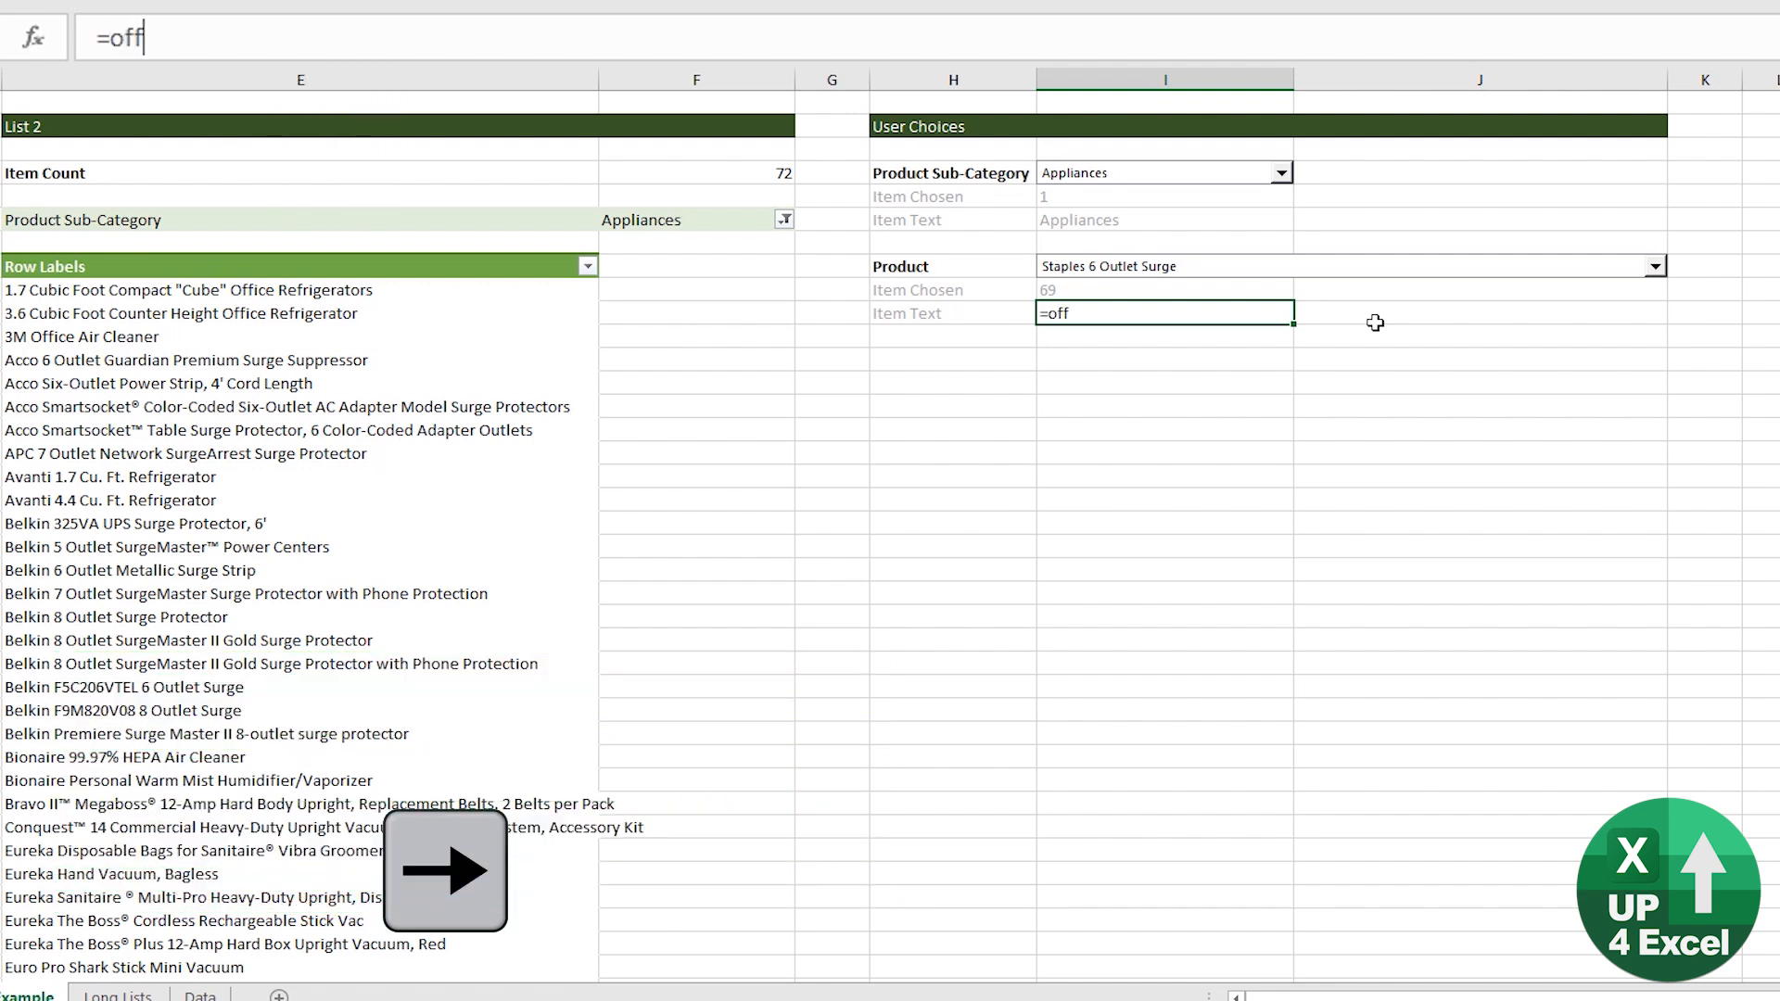
pyautogui.write('set(E8')
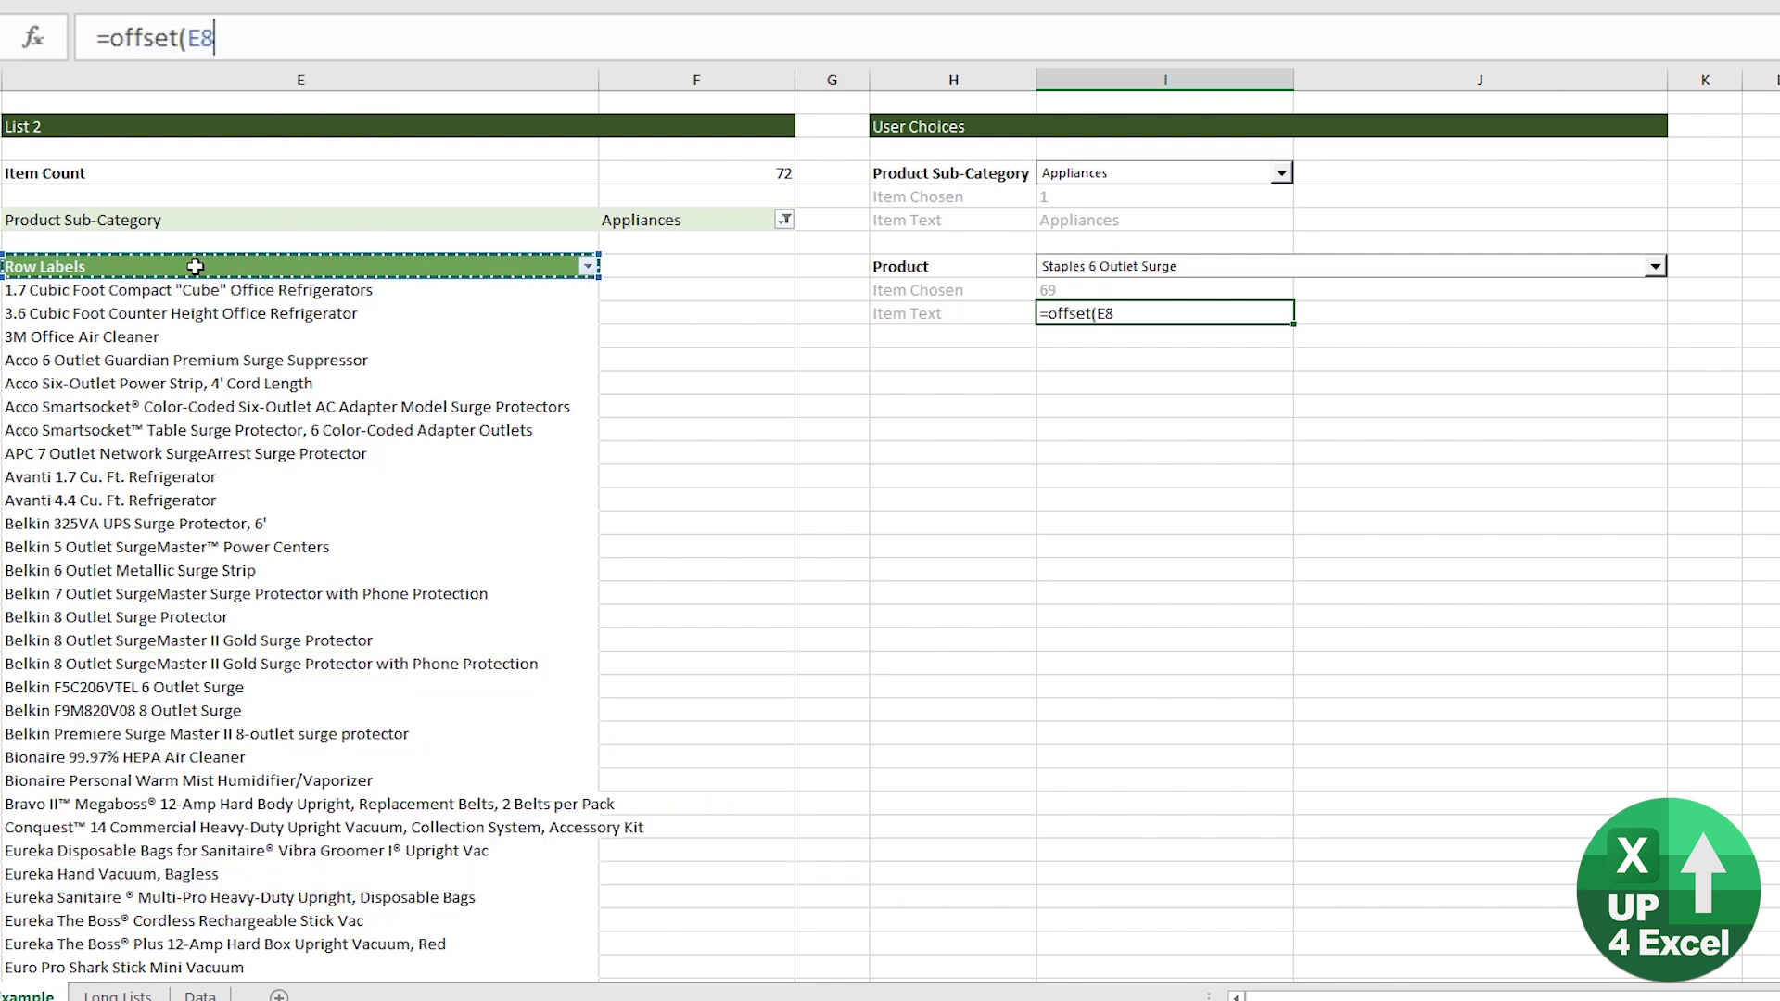
pyautogui.press('F4')
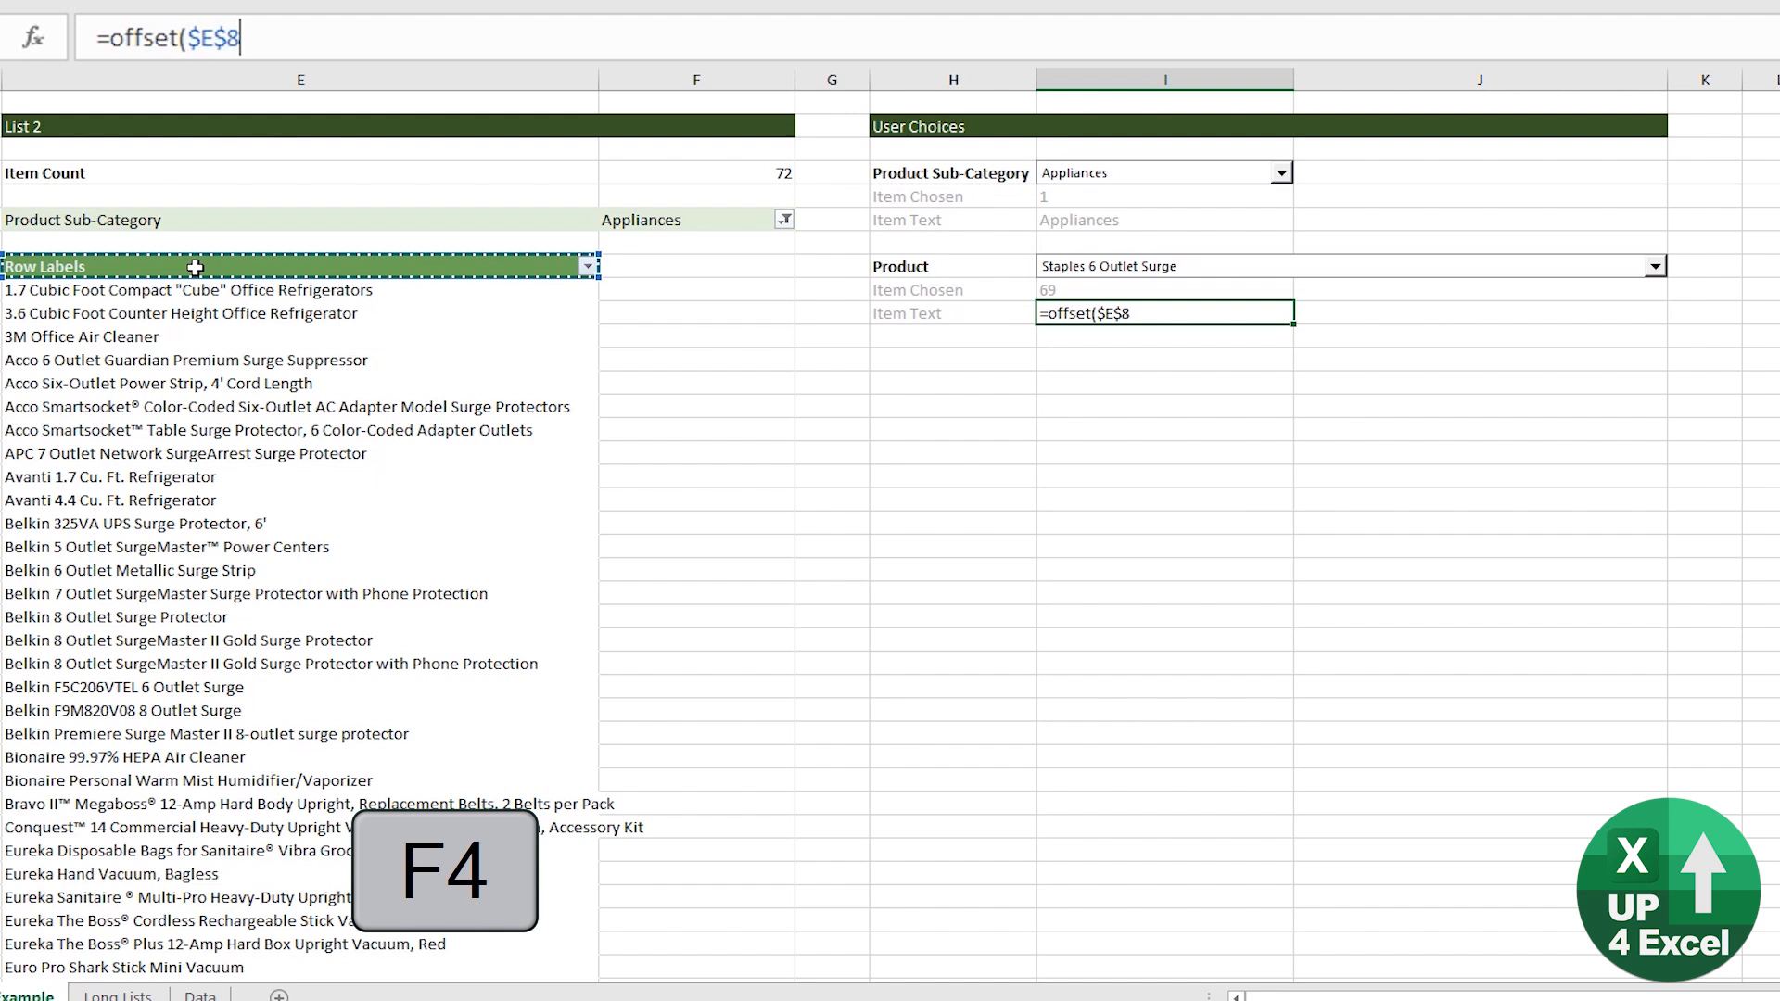
pyautogui.click(1164, 289)
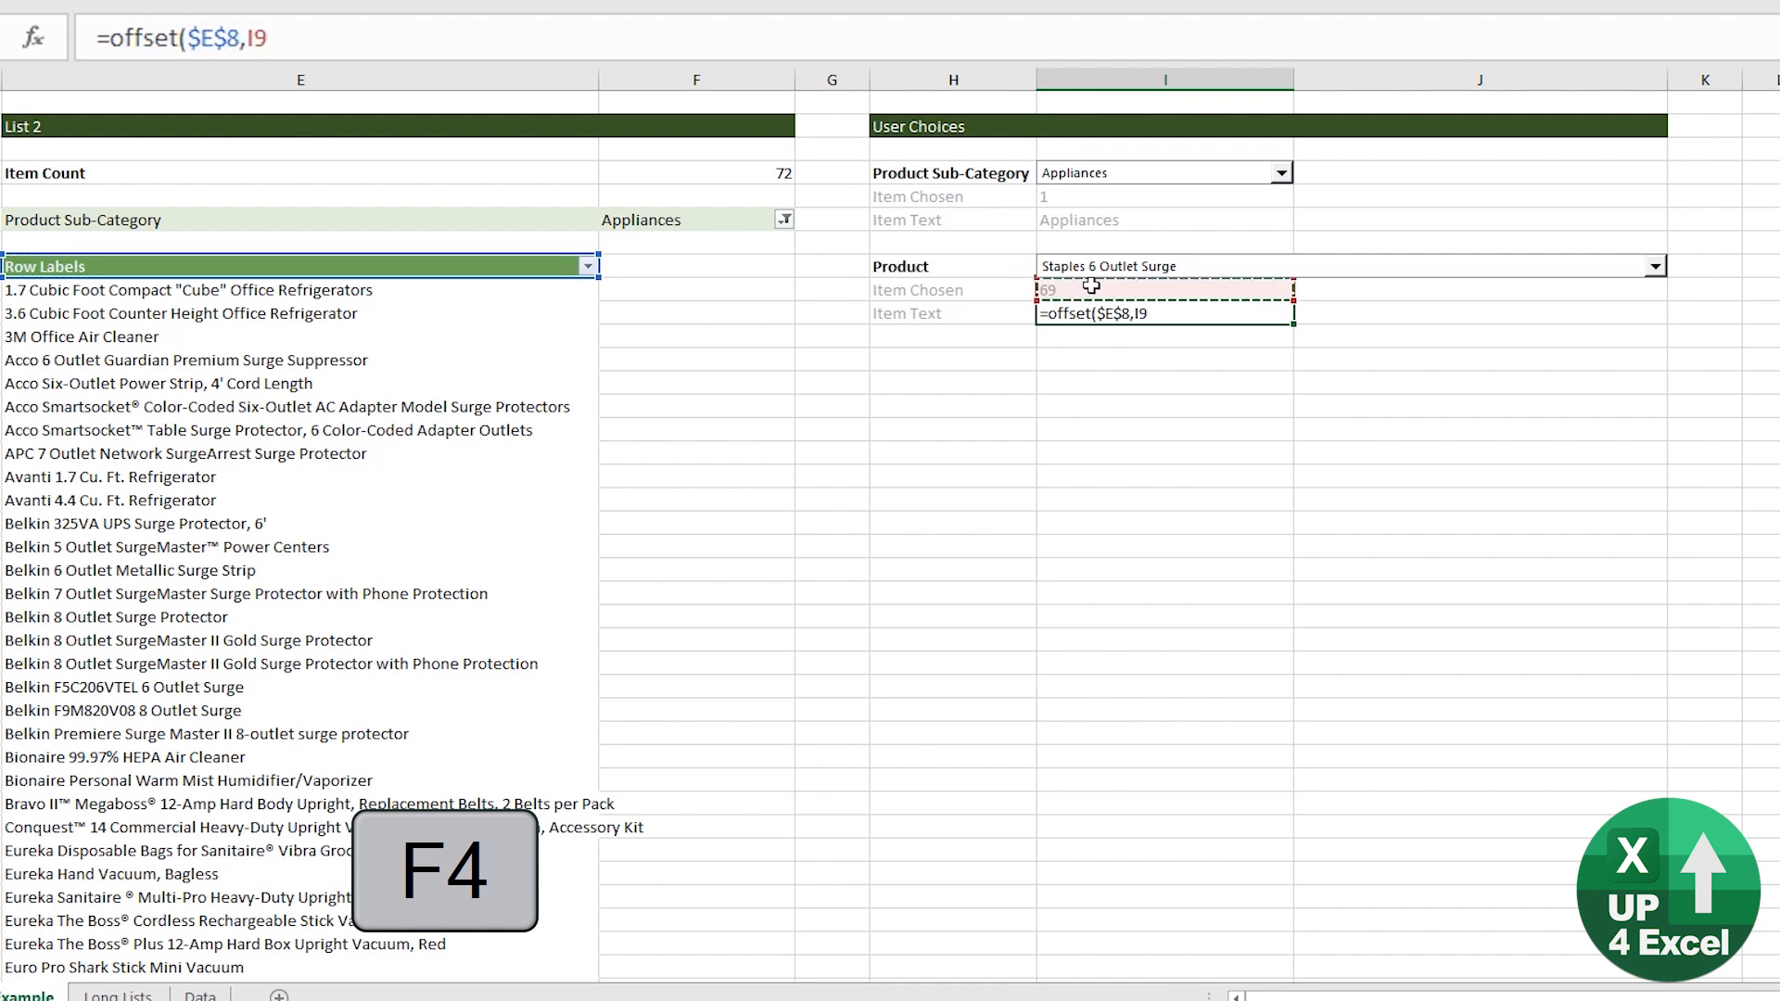
pyautogui.write(',0)')
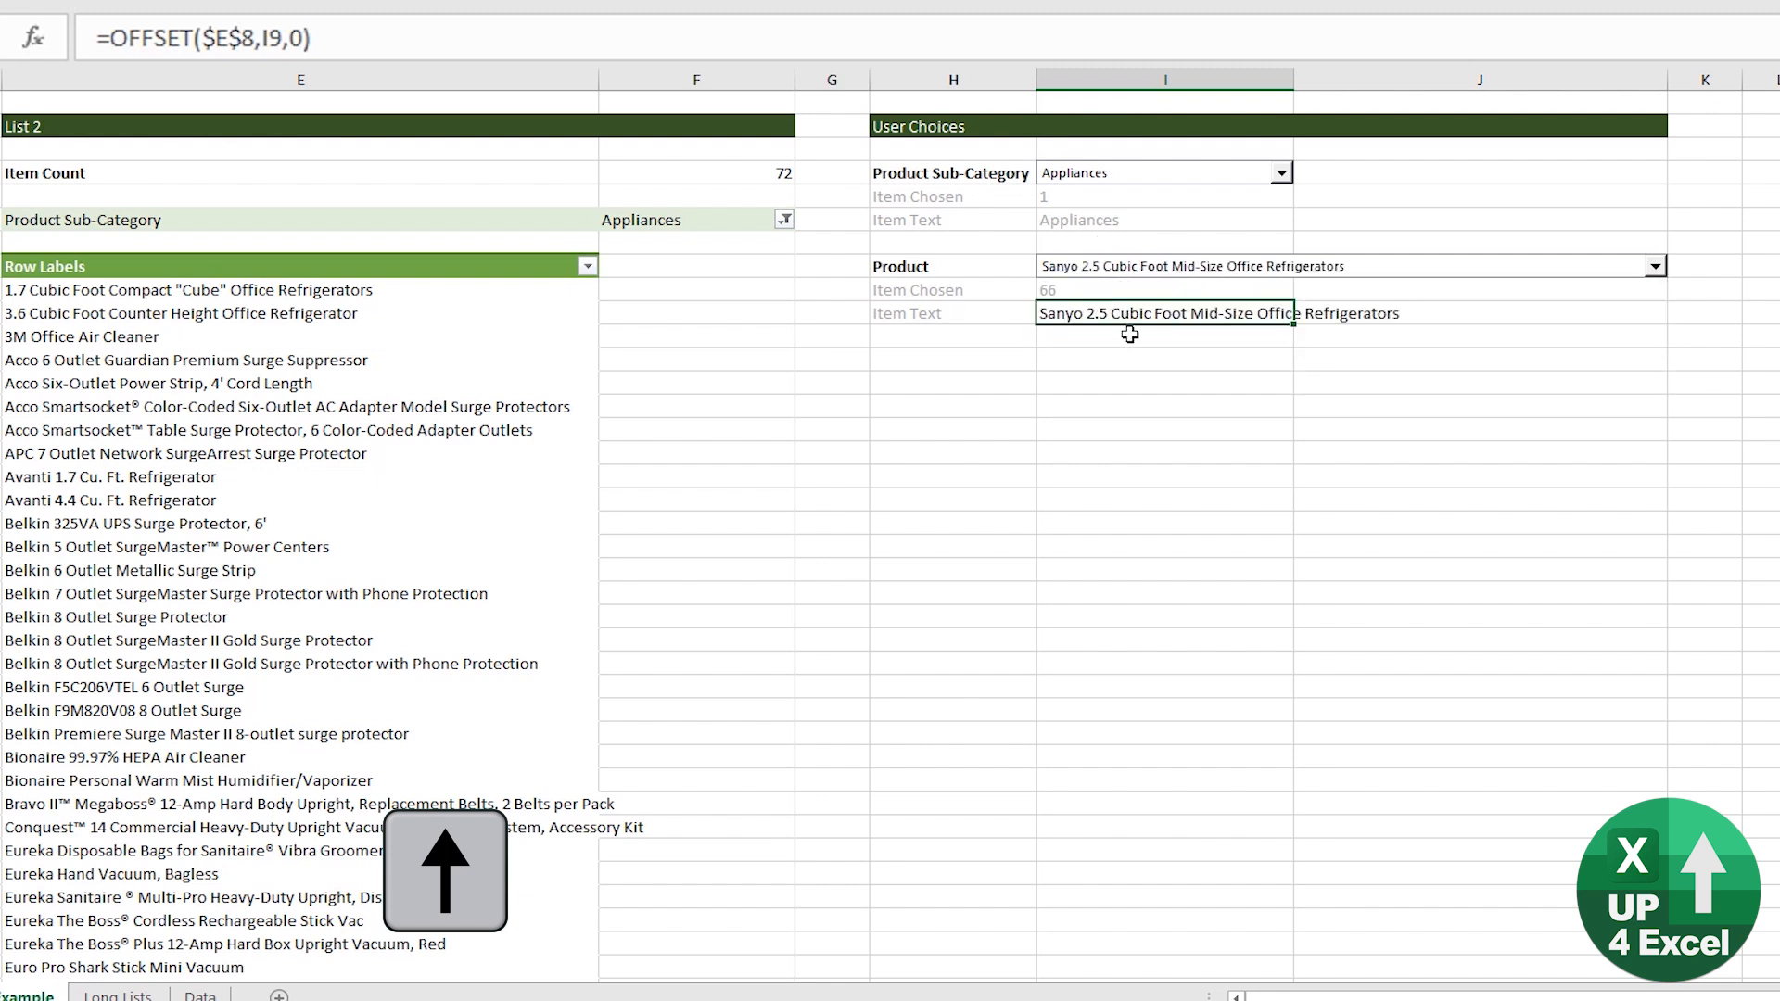
pyautogui.moveTo(636, 245)
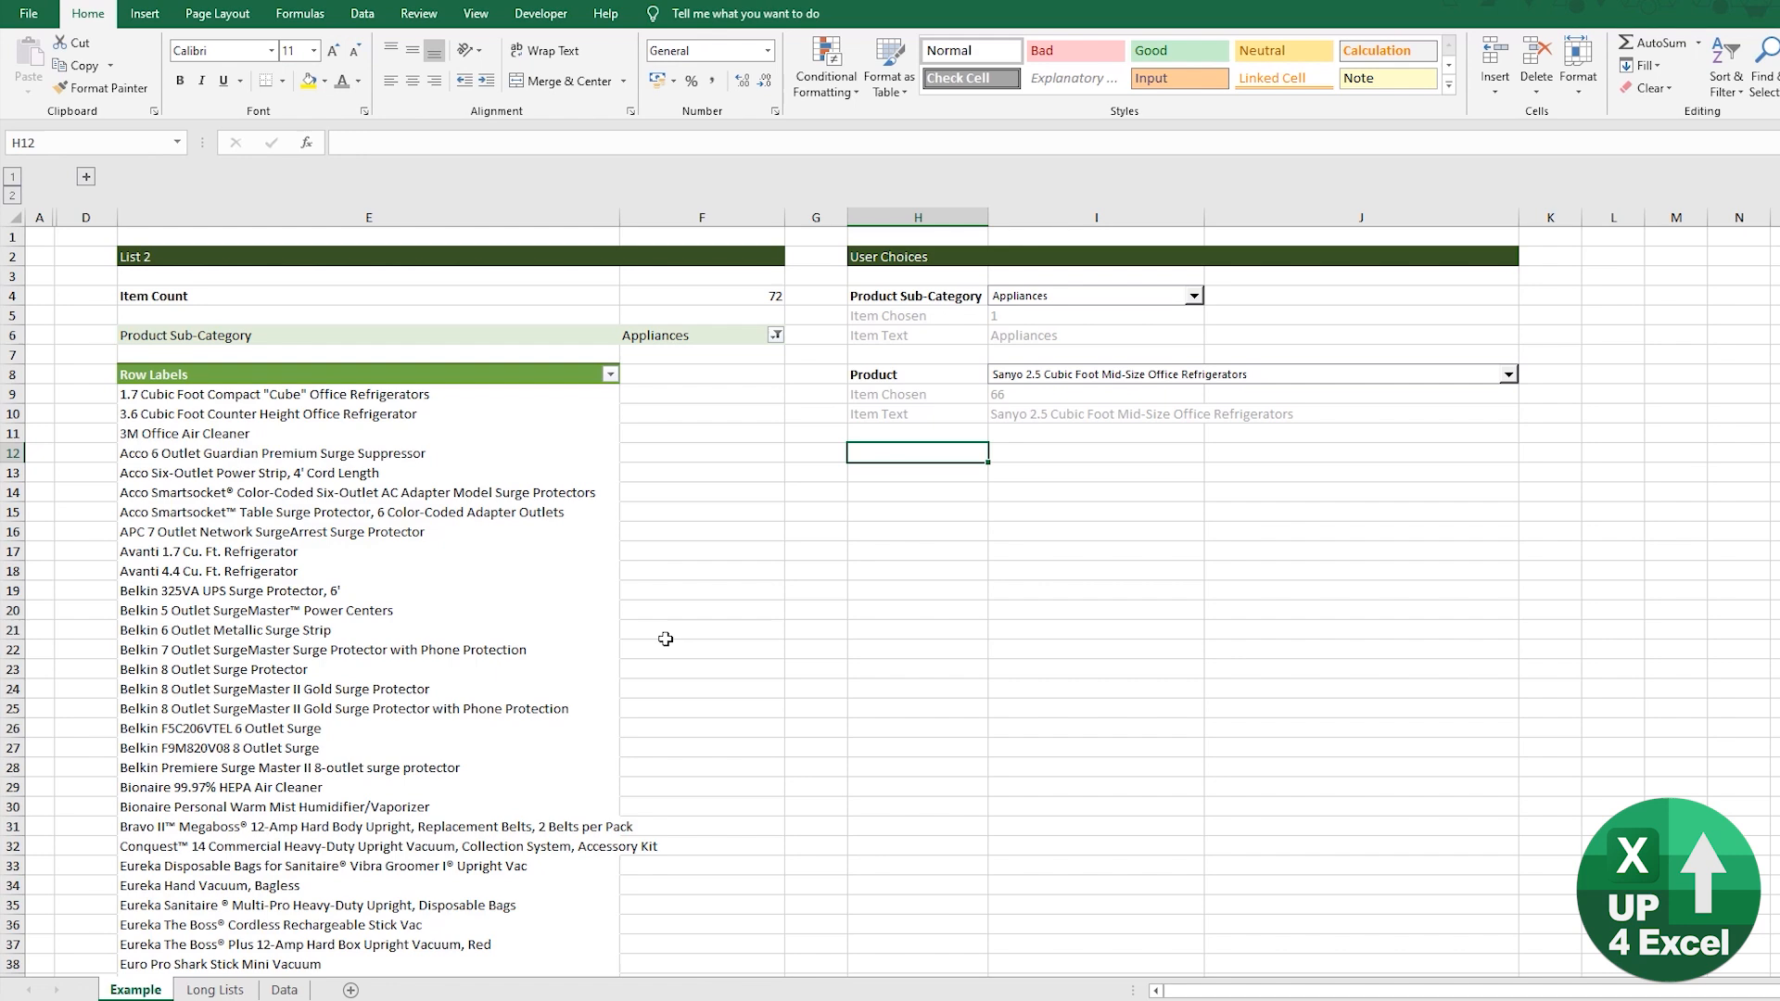
pyautogui.moveTo(670, 523)
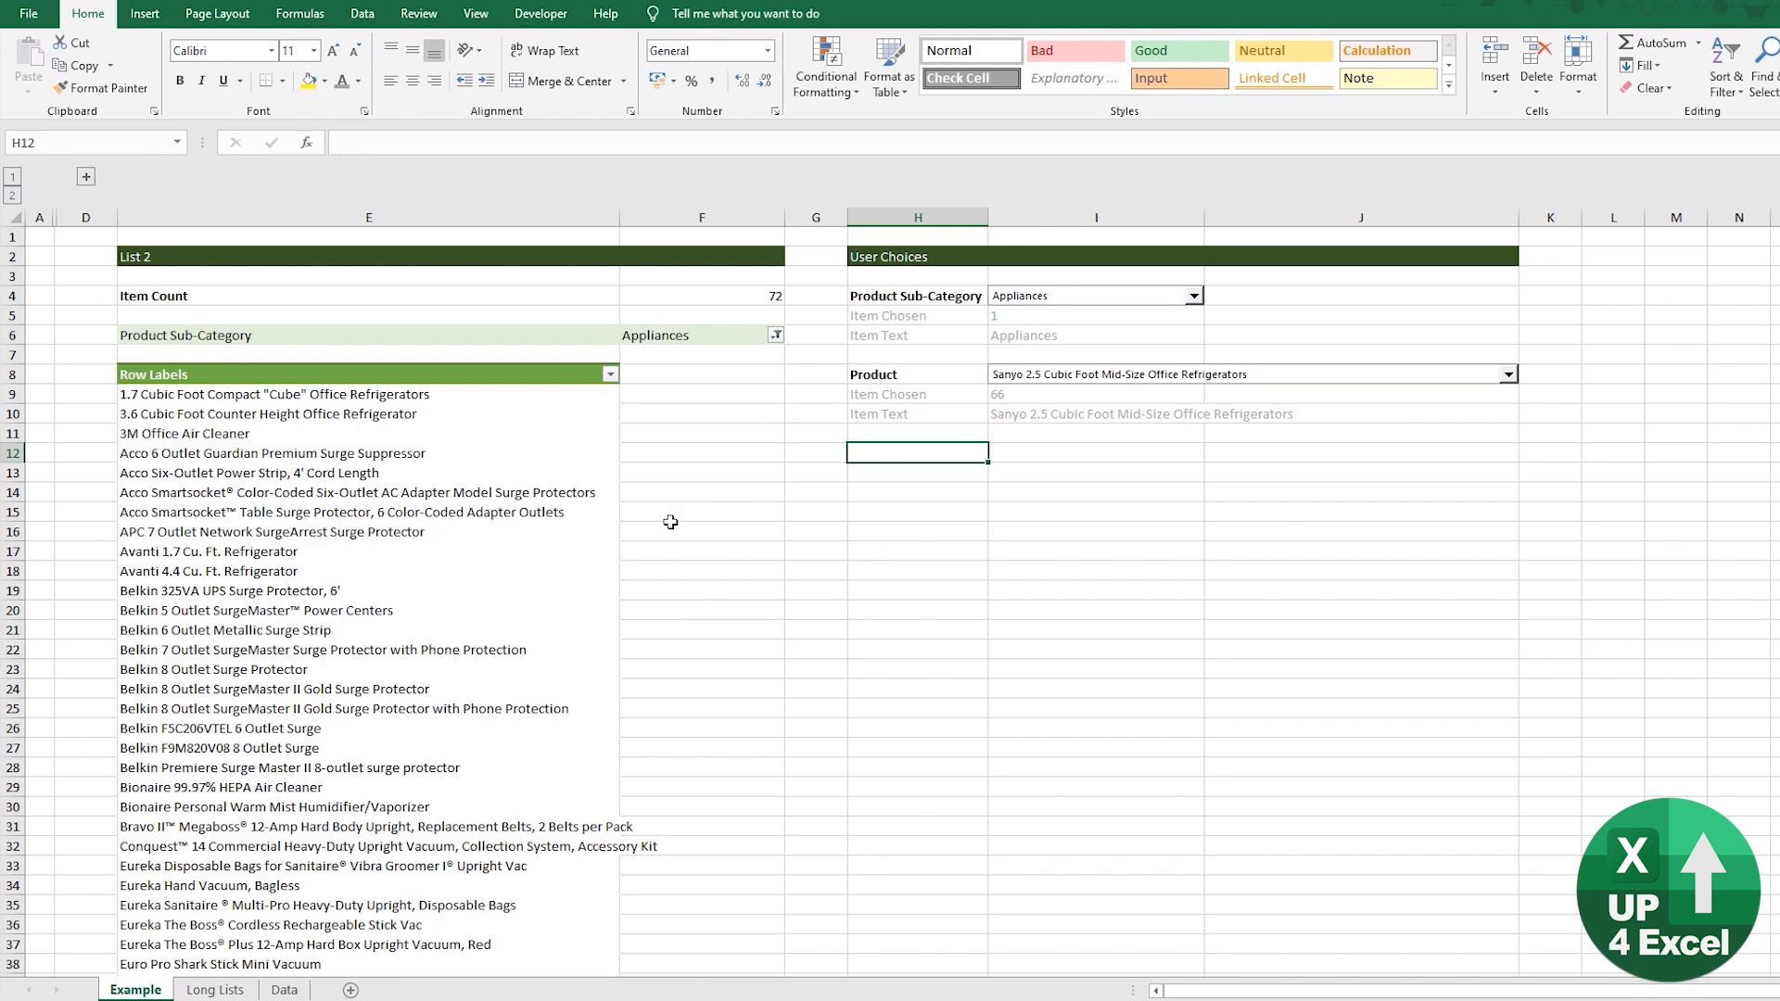
# Copy the Example Outputs block from the Long Lists sheet and paste it onto the dashboard
pyautogui.click(367, 217)
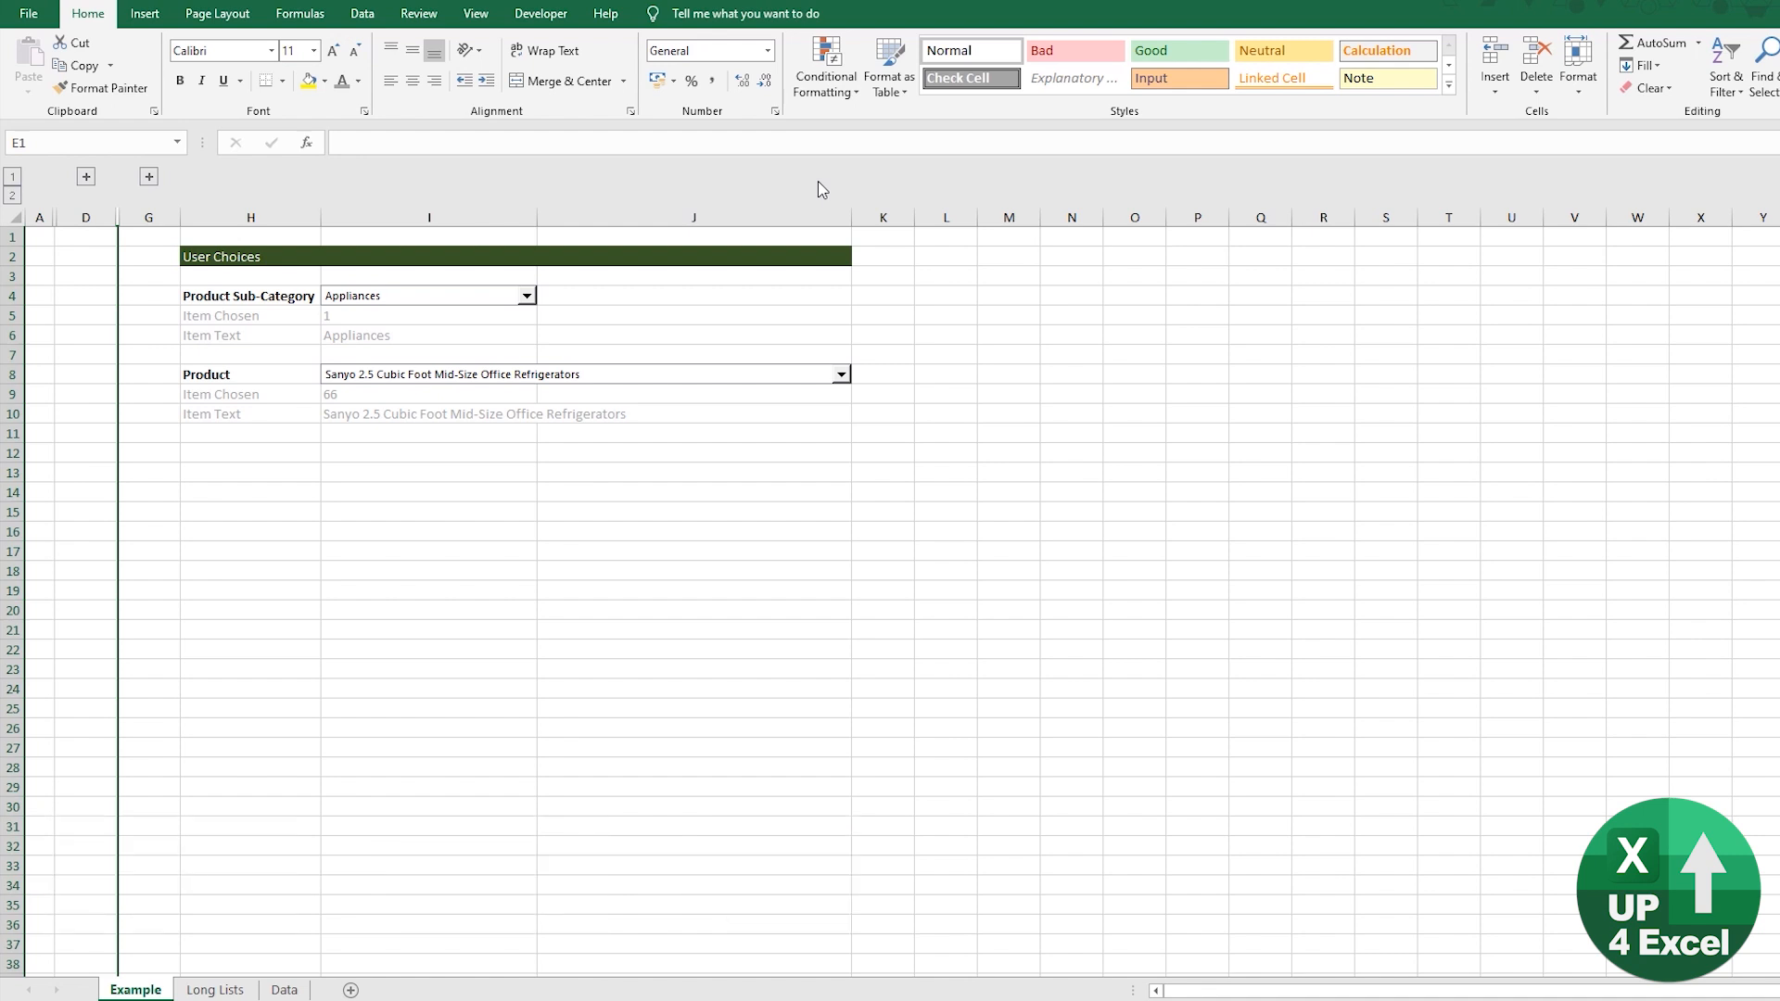
pyautogui.click(211, 991)
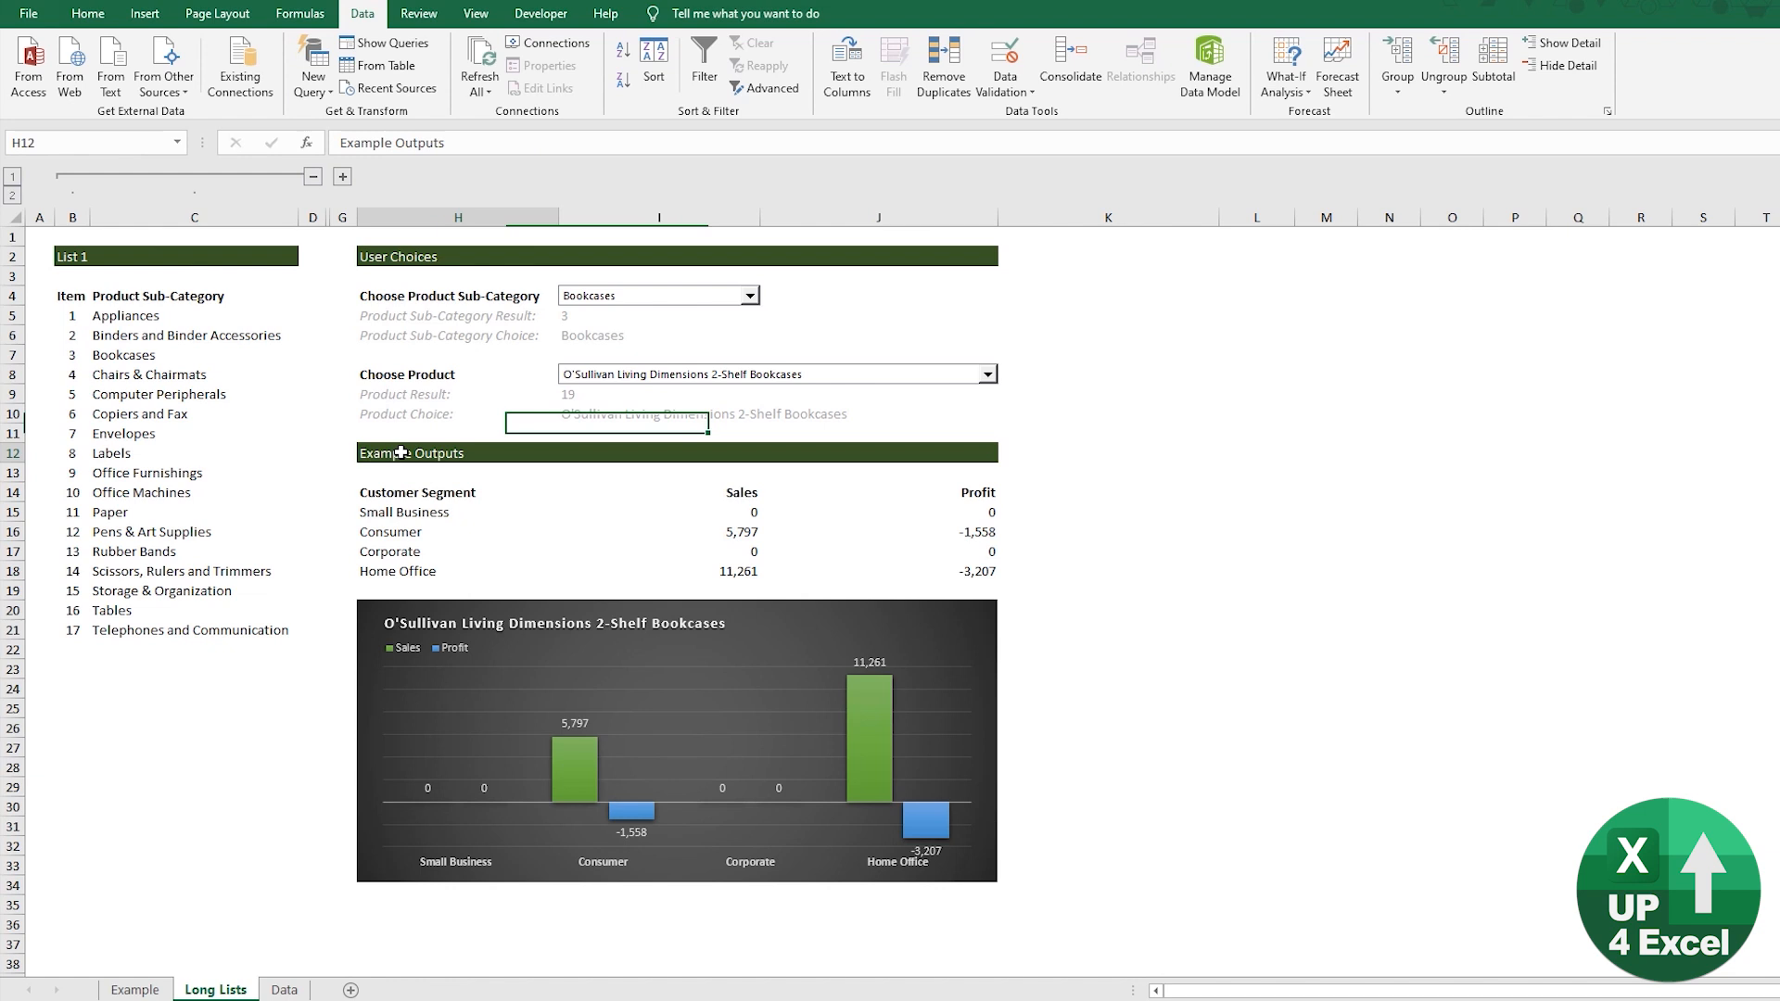
pyautogui.press('Ctrl+c')
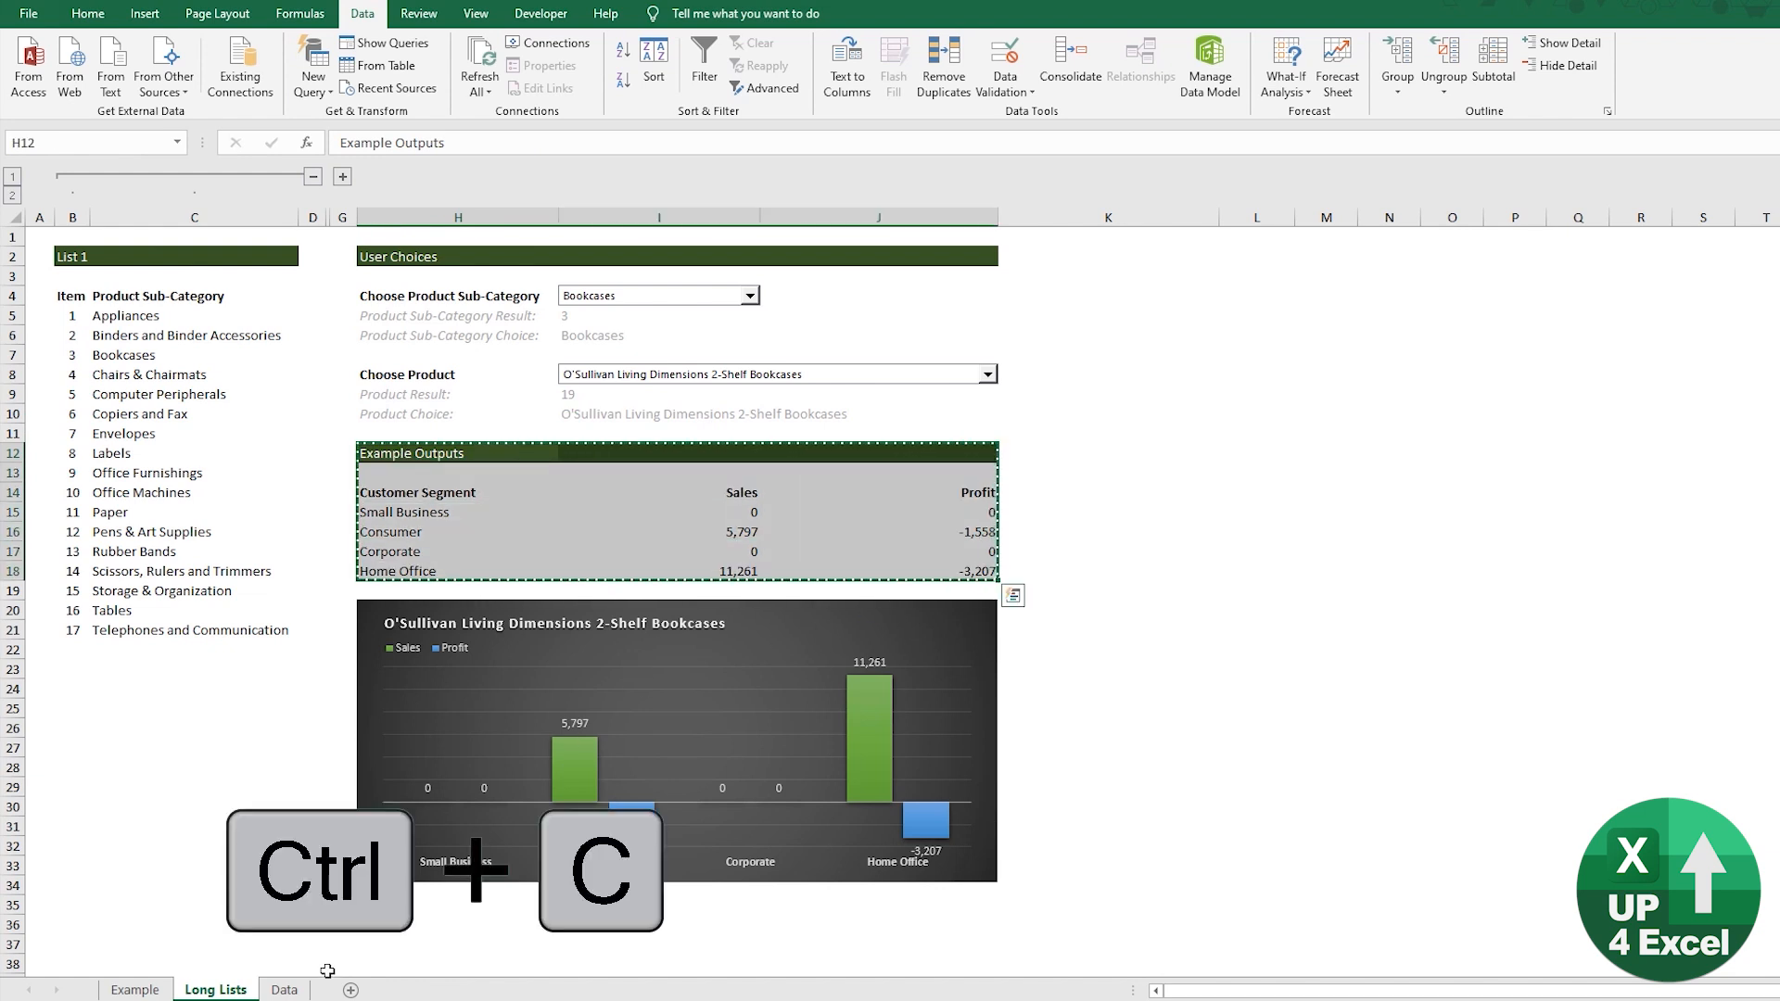
pyautogui.press('ctrl+v')
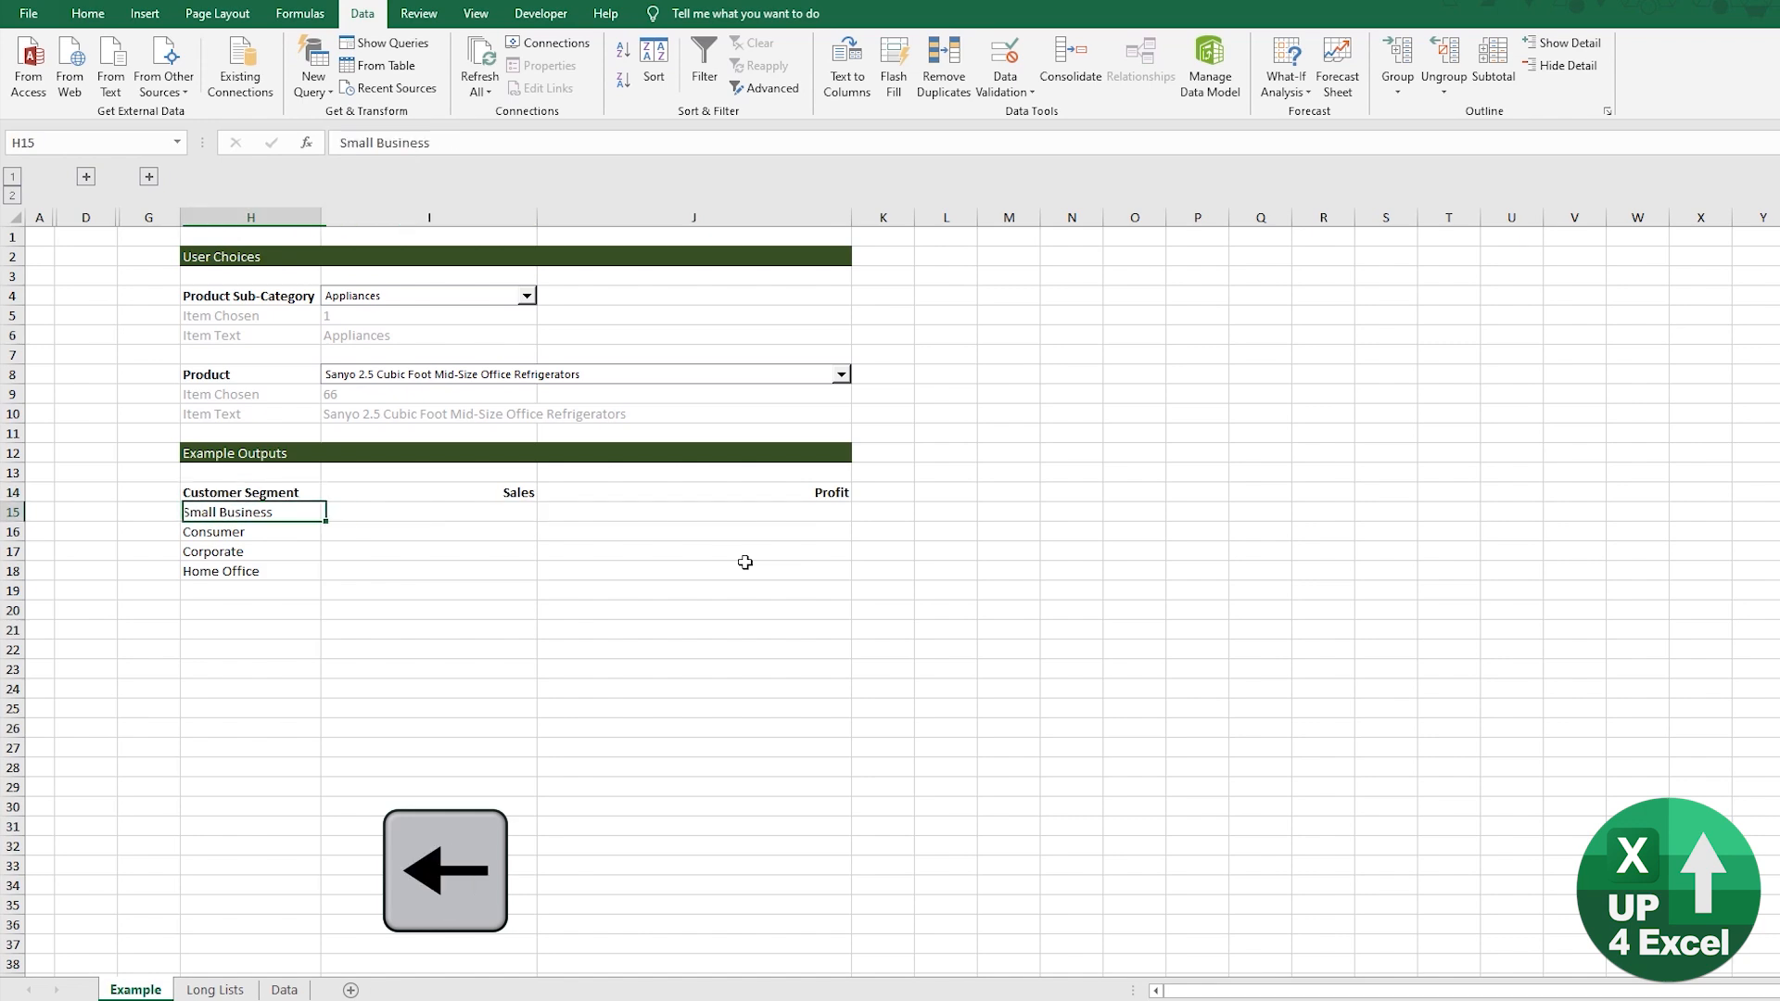
pyautogui.moveTo(308, 905)
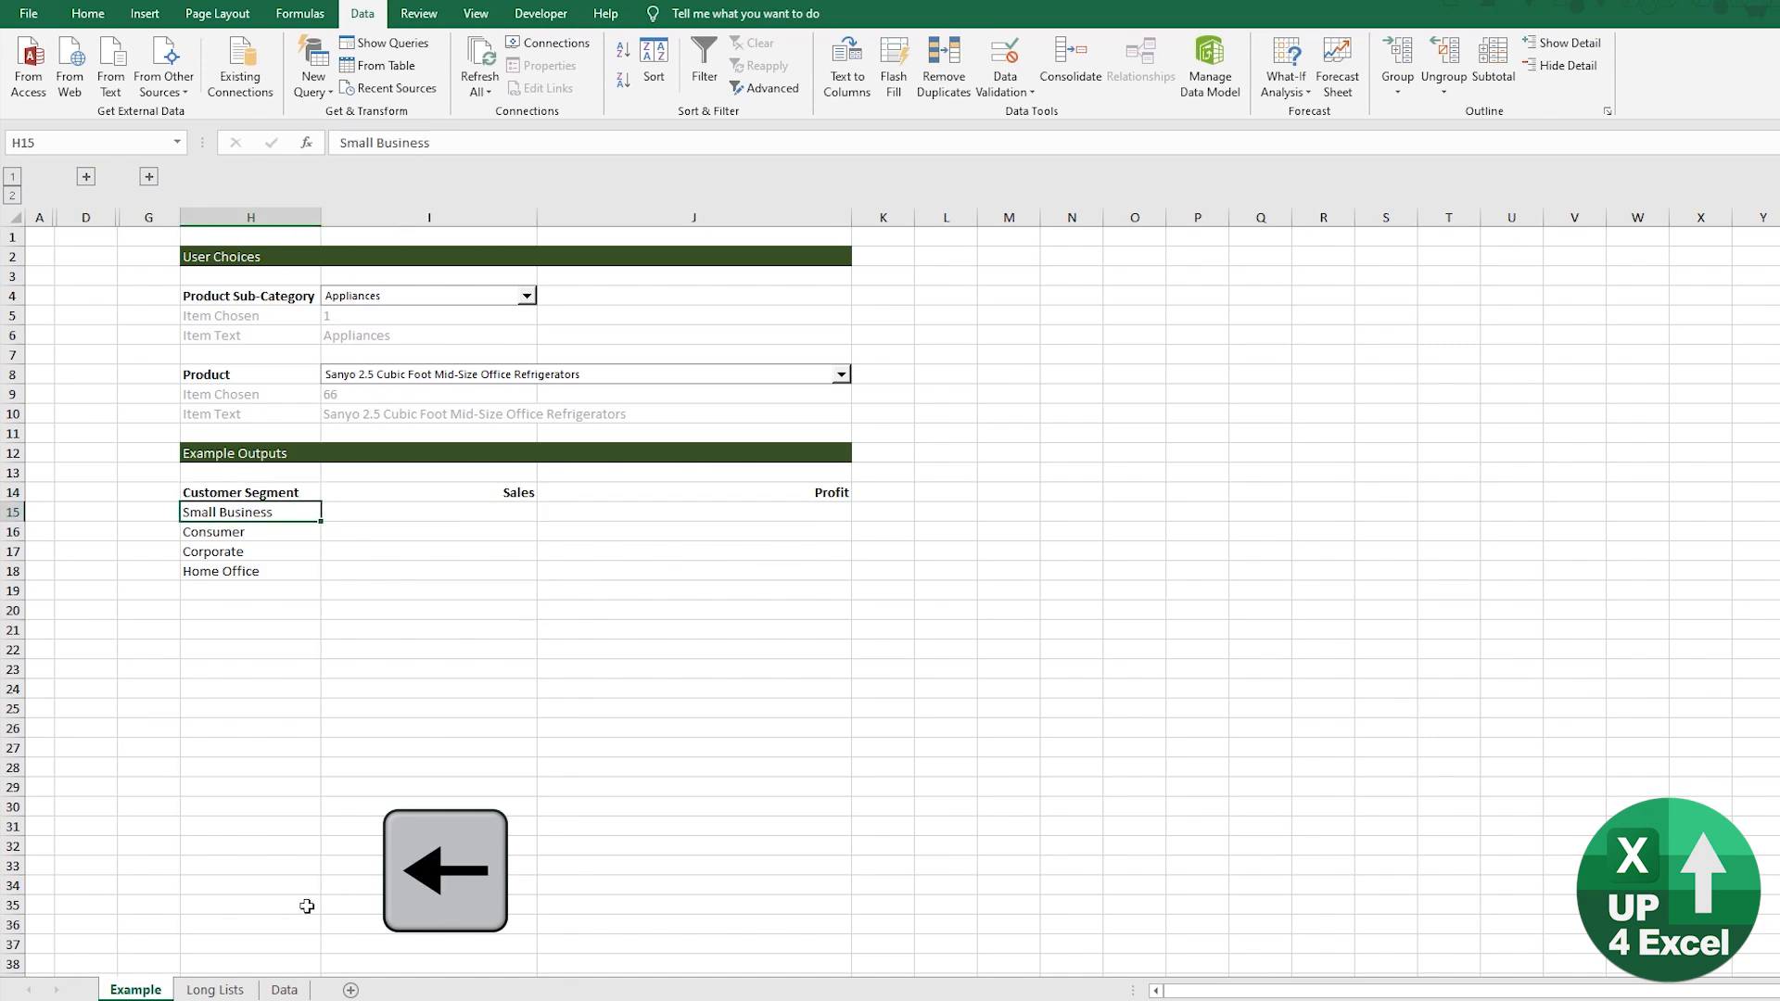
# Return to the Example sheet and select the Small Business Sales cell
pyautogui.click(286, 991)
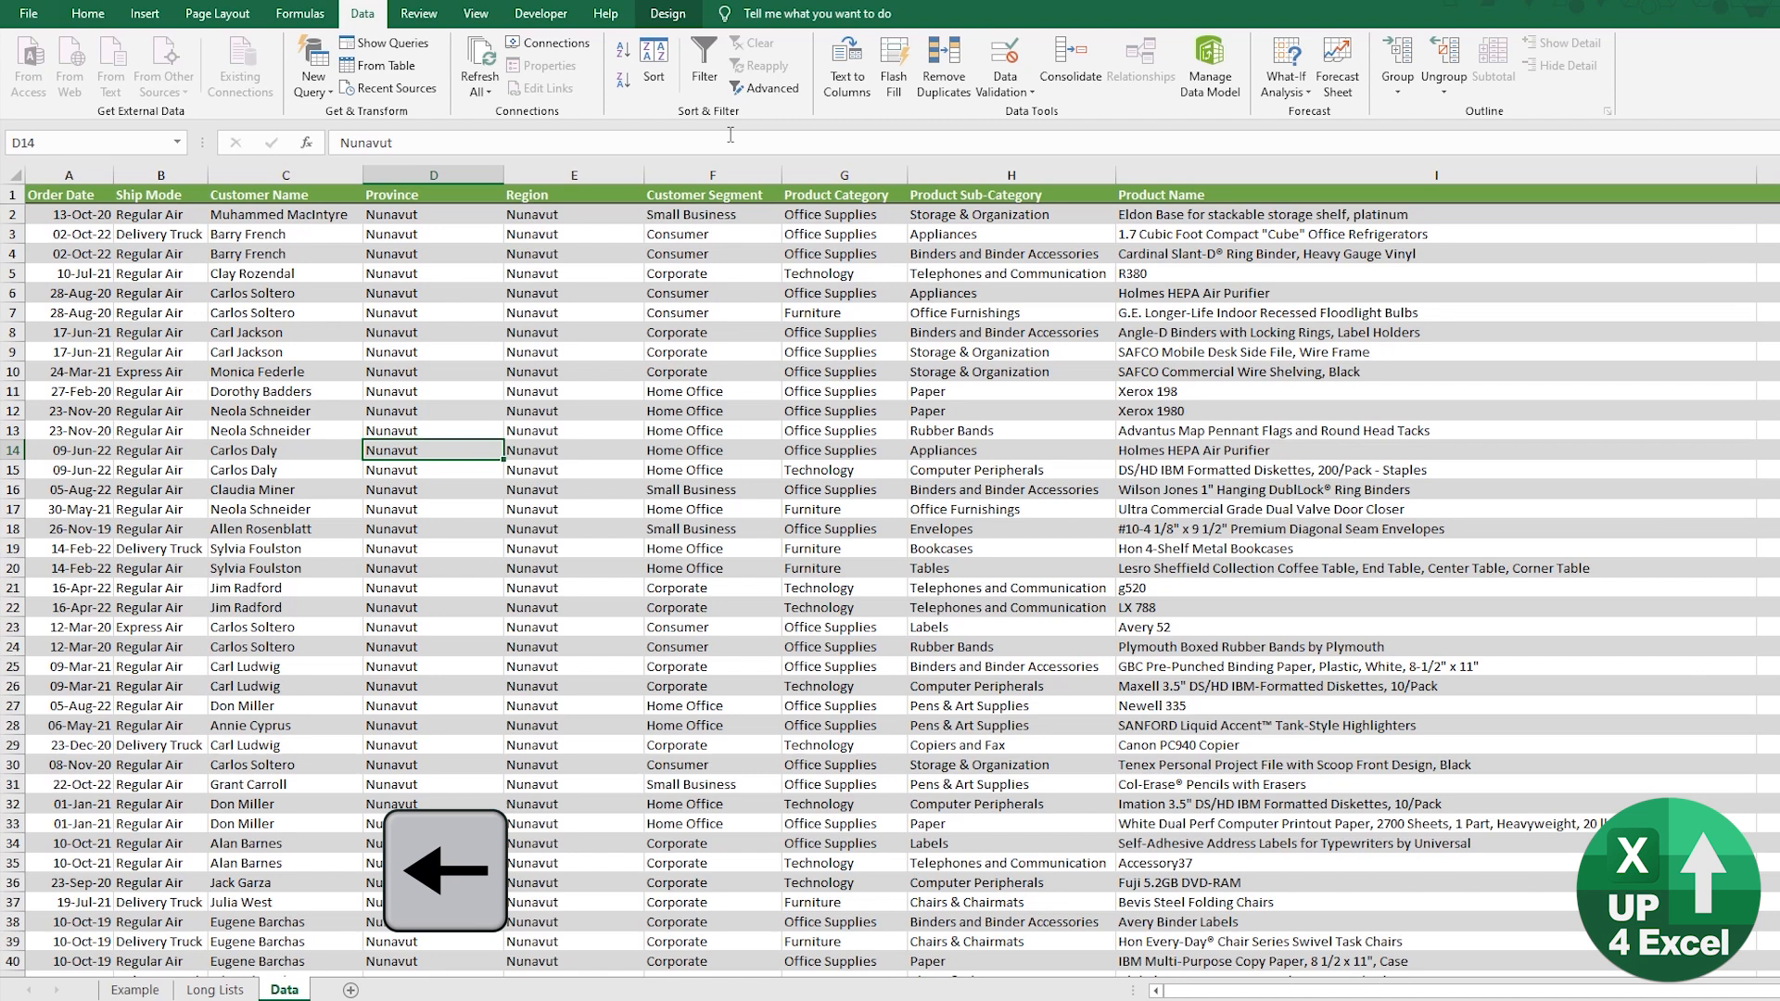
pyautogui.click(712, 175)
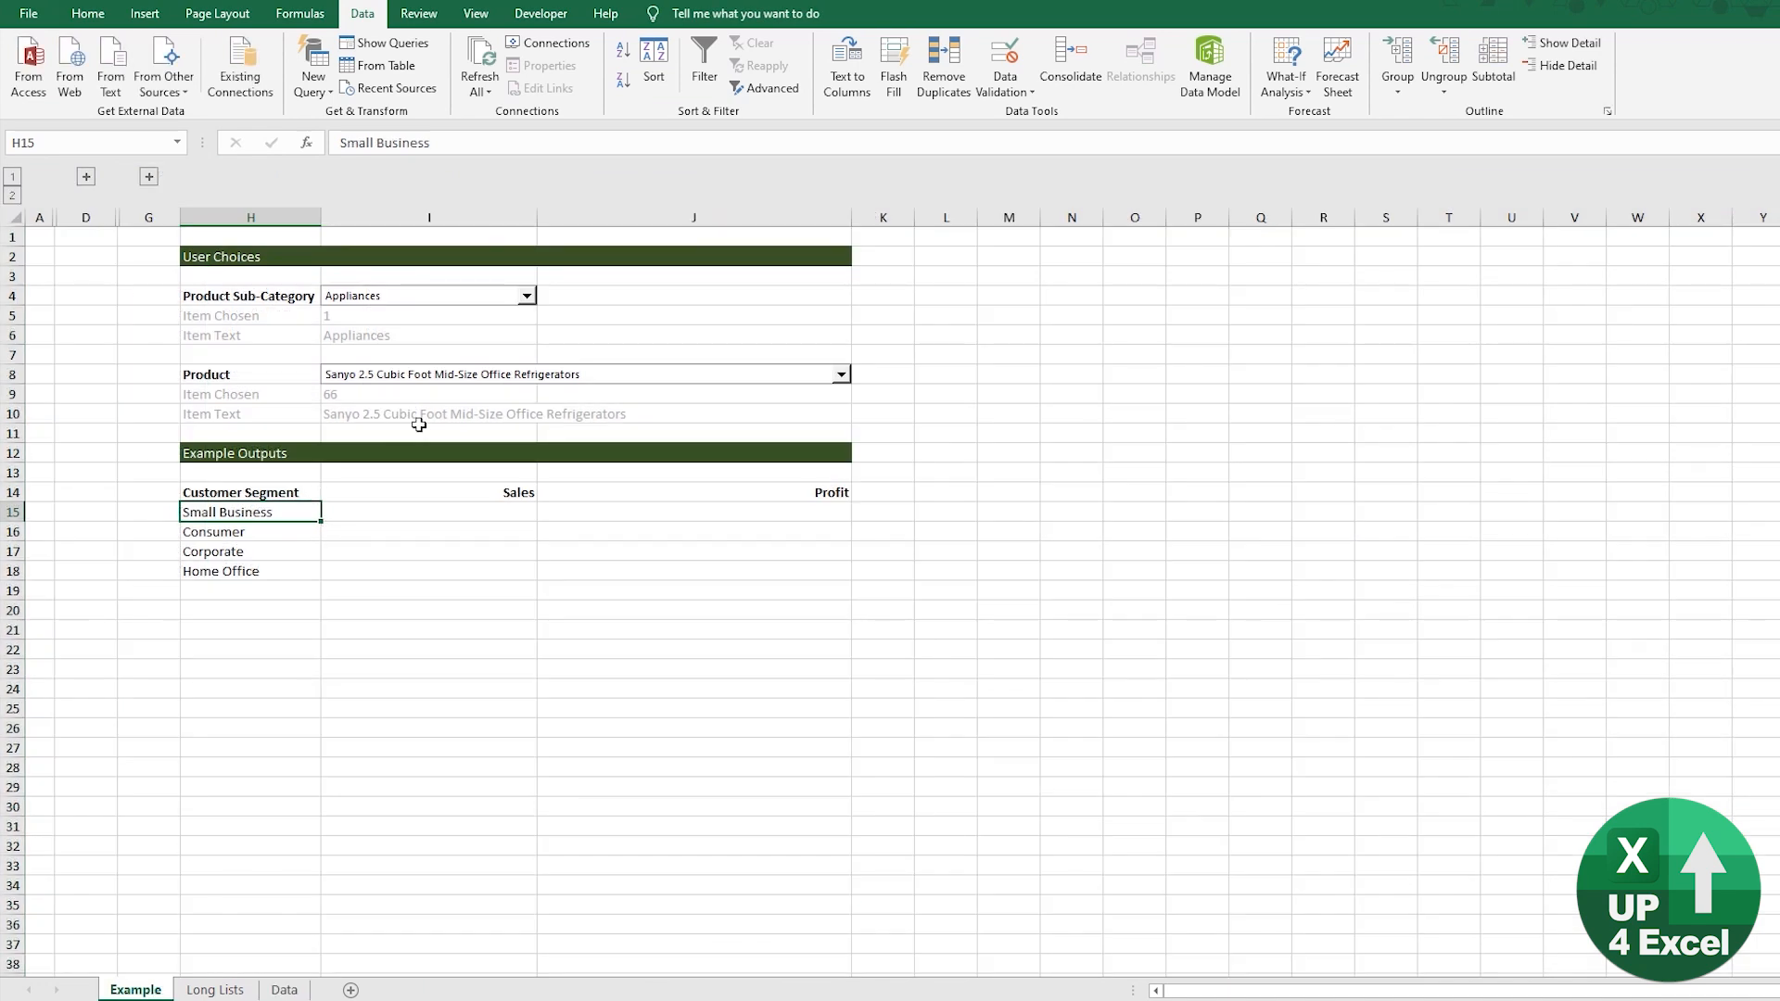
pyautogui.moveTo(327, 456)
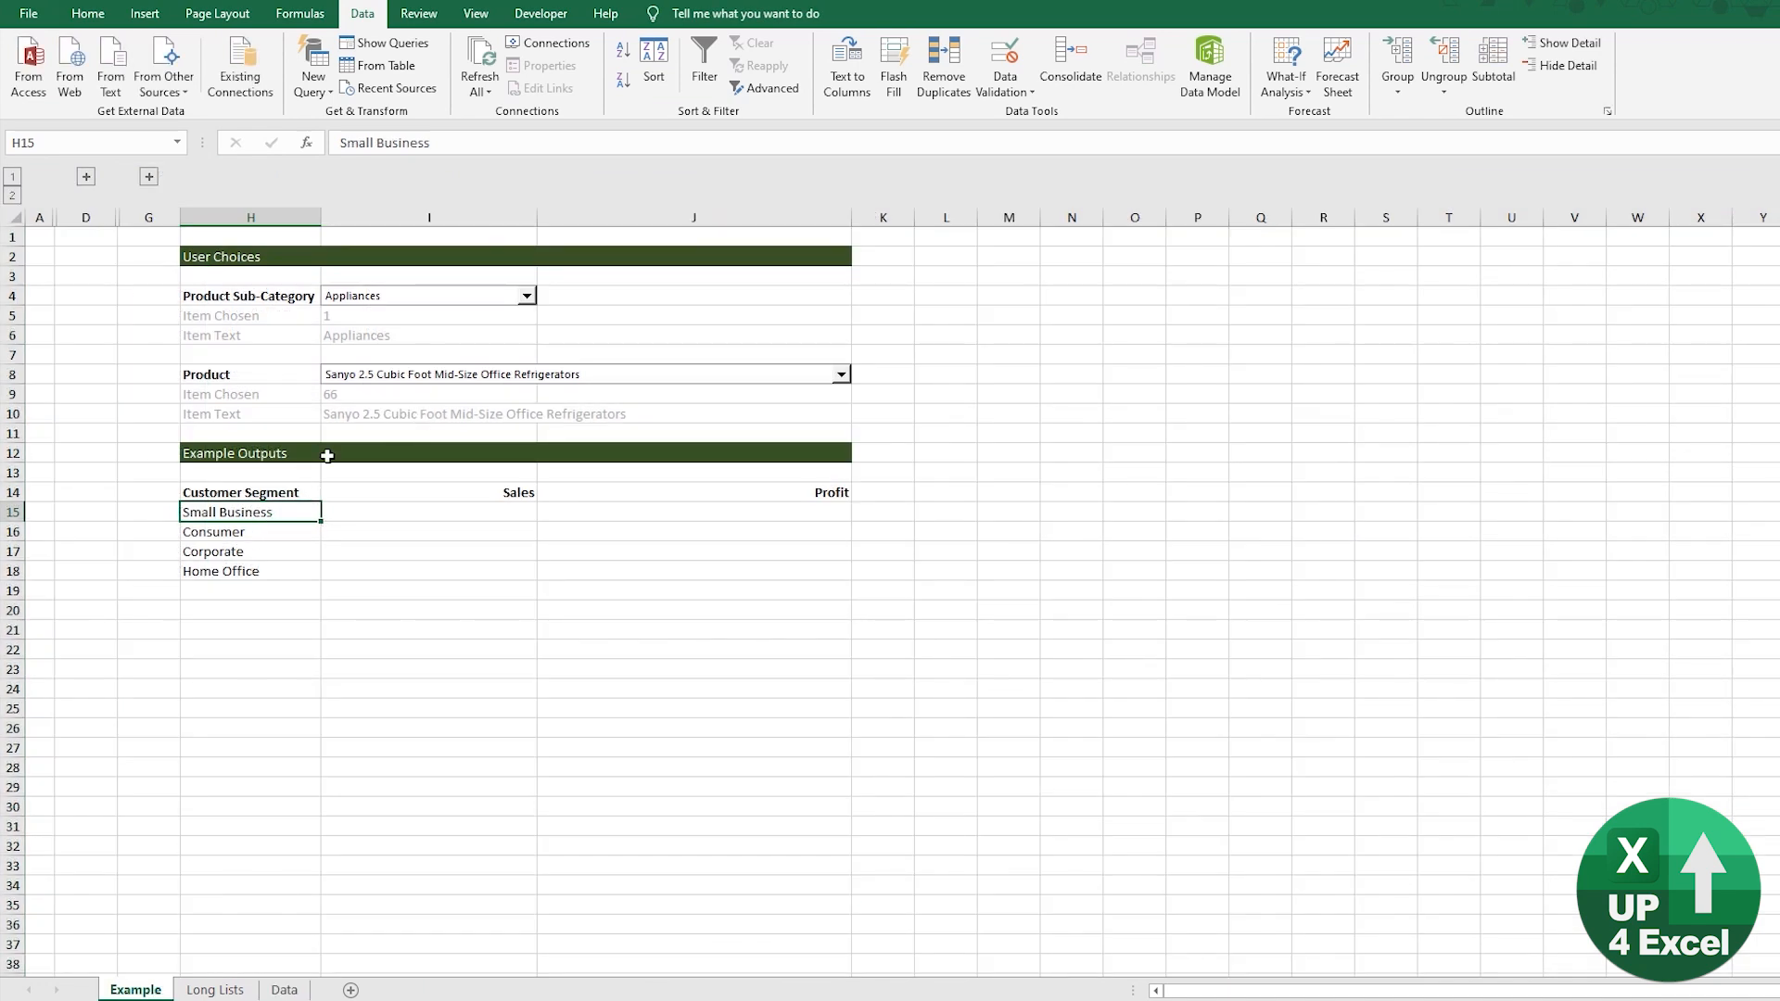
pyautogui.click(431, 414)
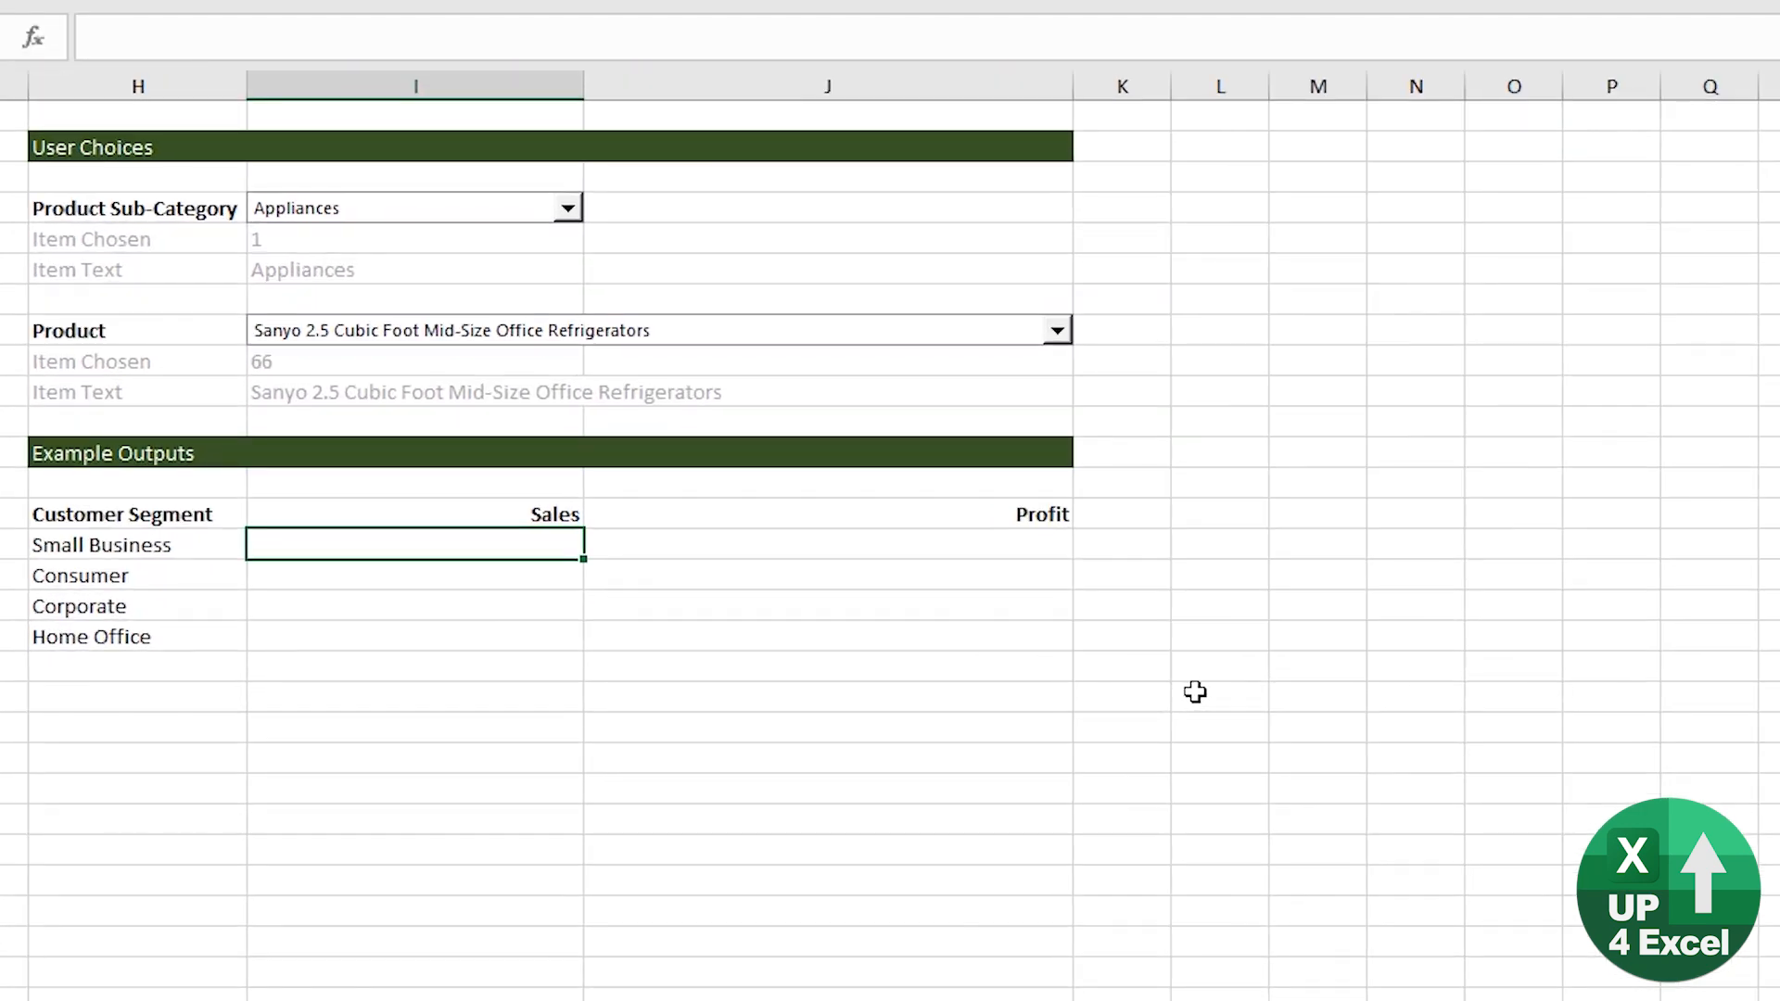
# Start a SUMIFS summing tblOrders[Sales] with Product Name as the first criteria range
pyautogui.write('=sumifs(')
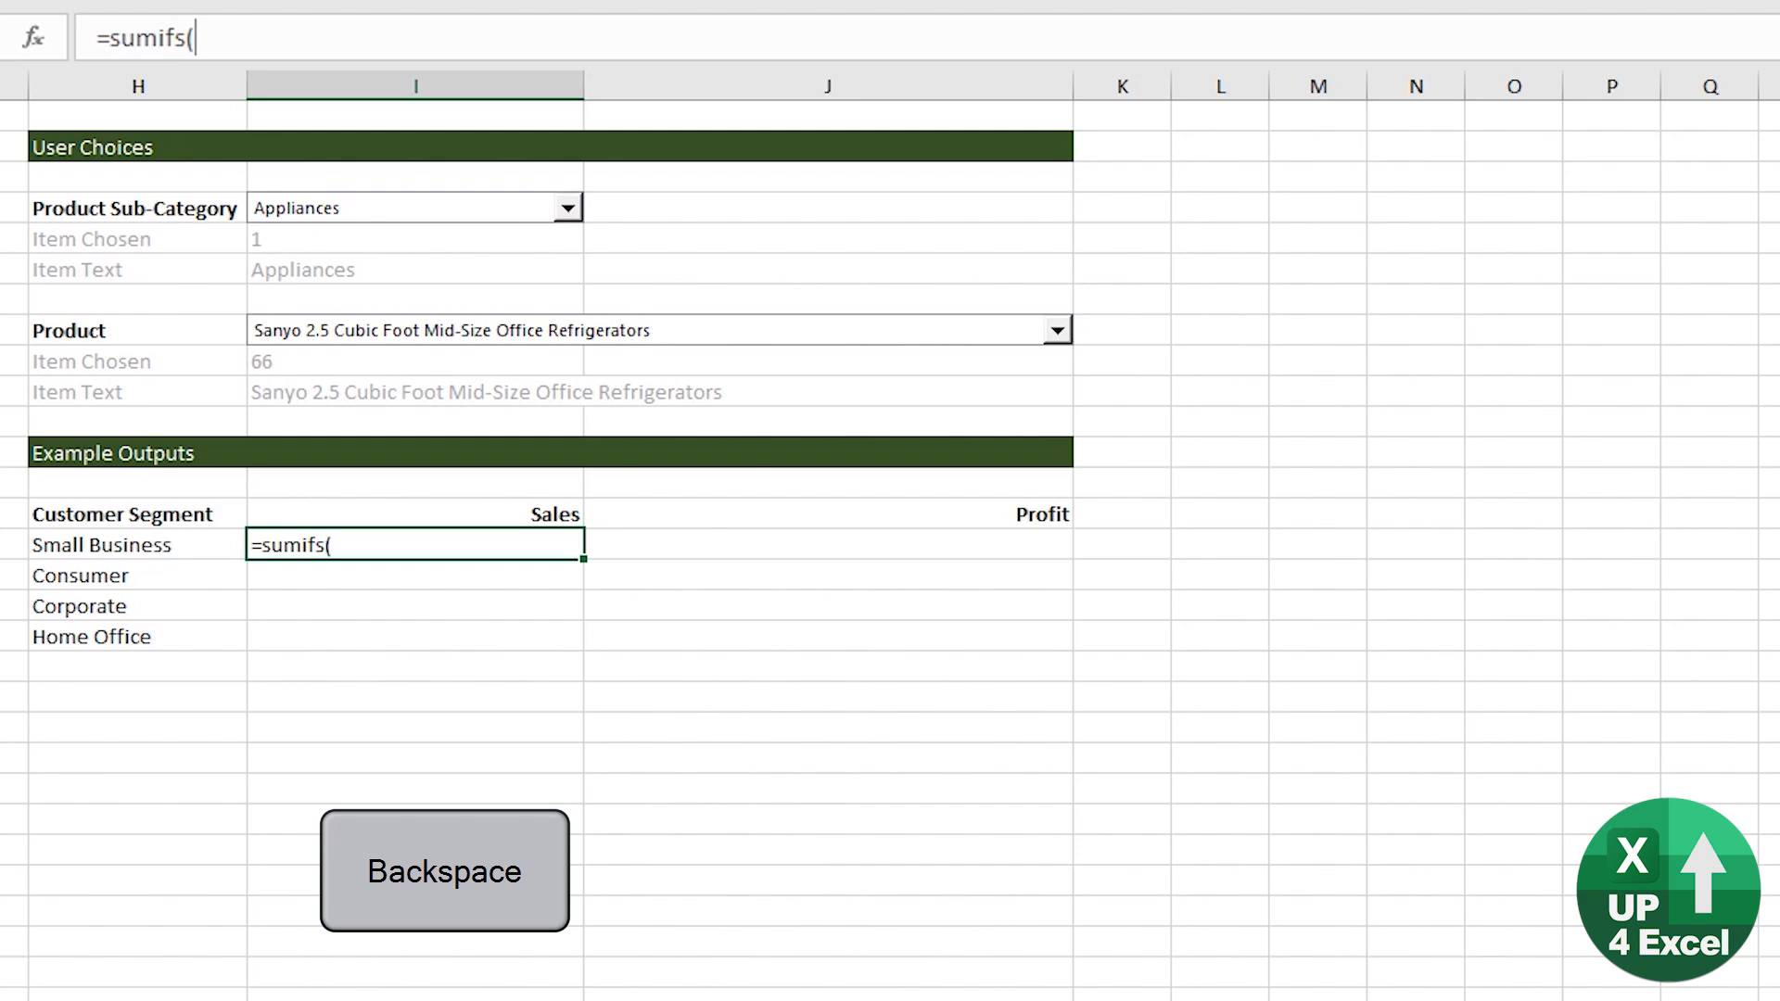
pyautogui.press('Ctrl+Shift+Down')
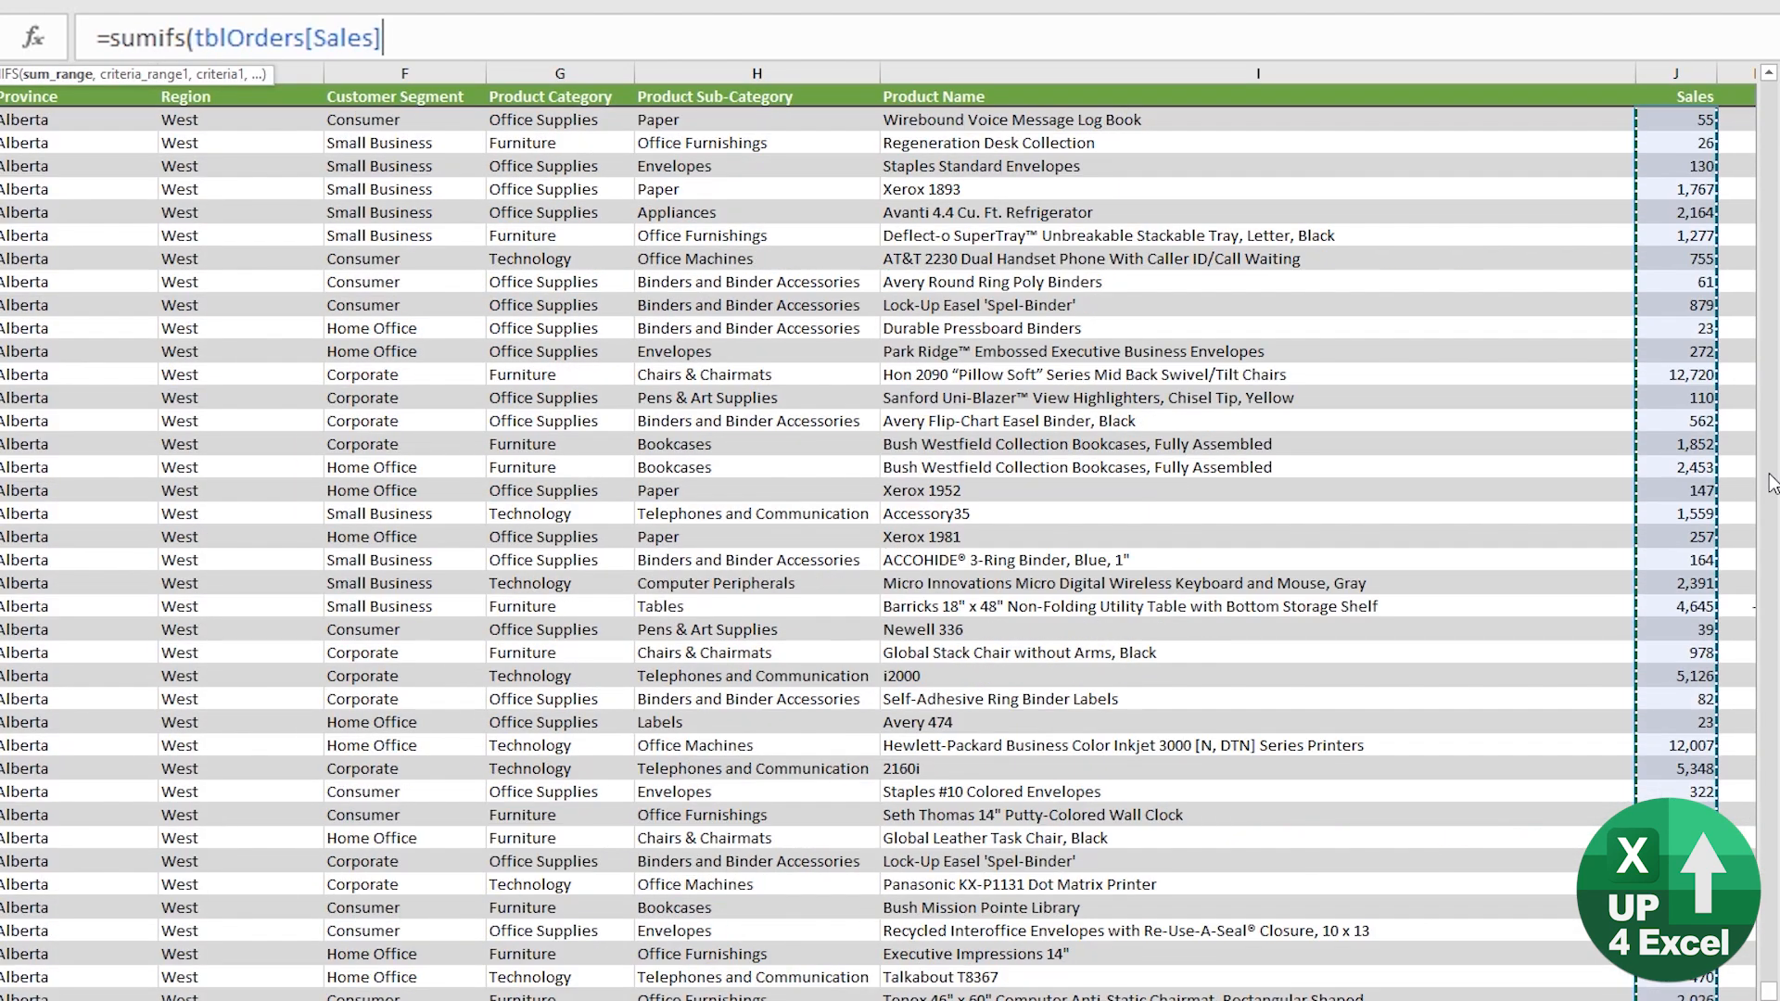
pyautogui.write(',Data!')
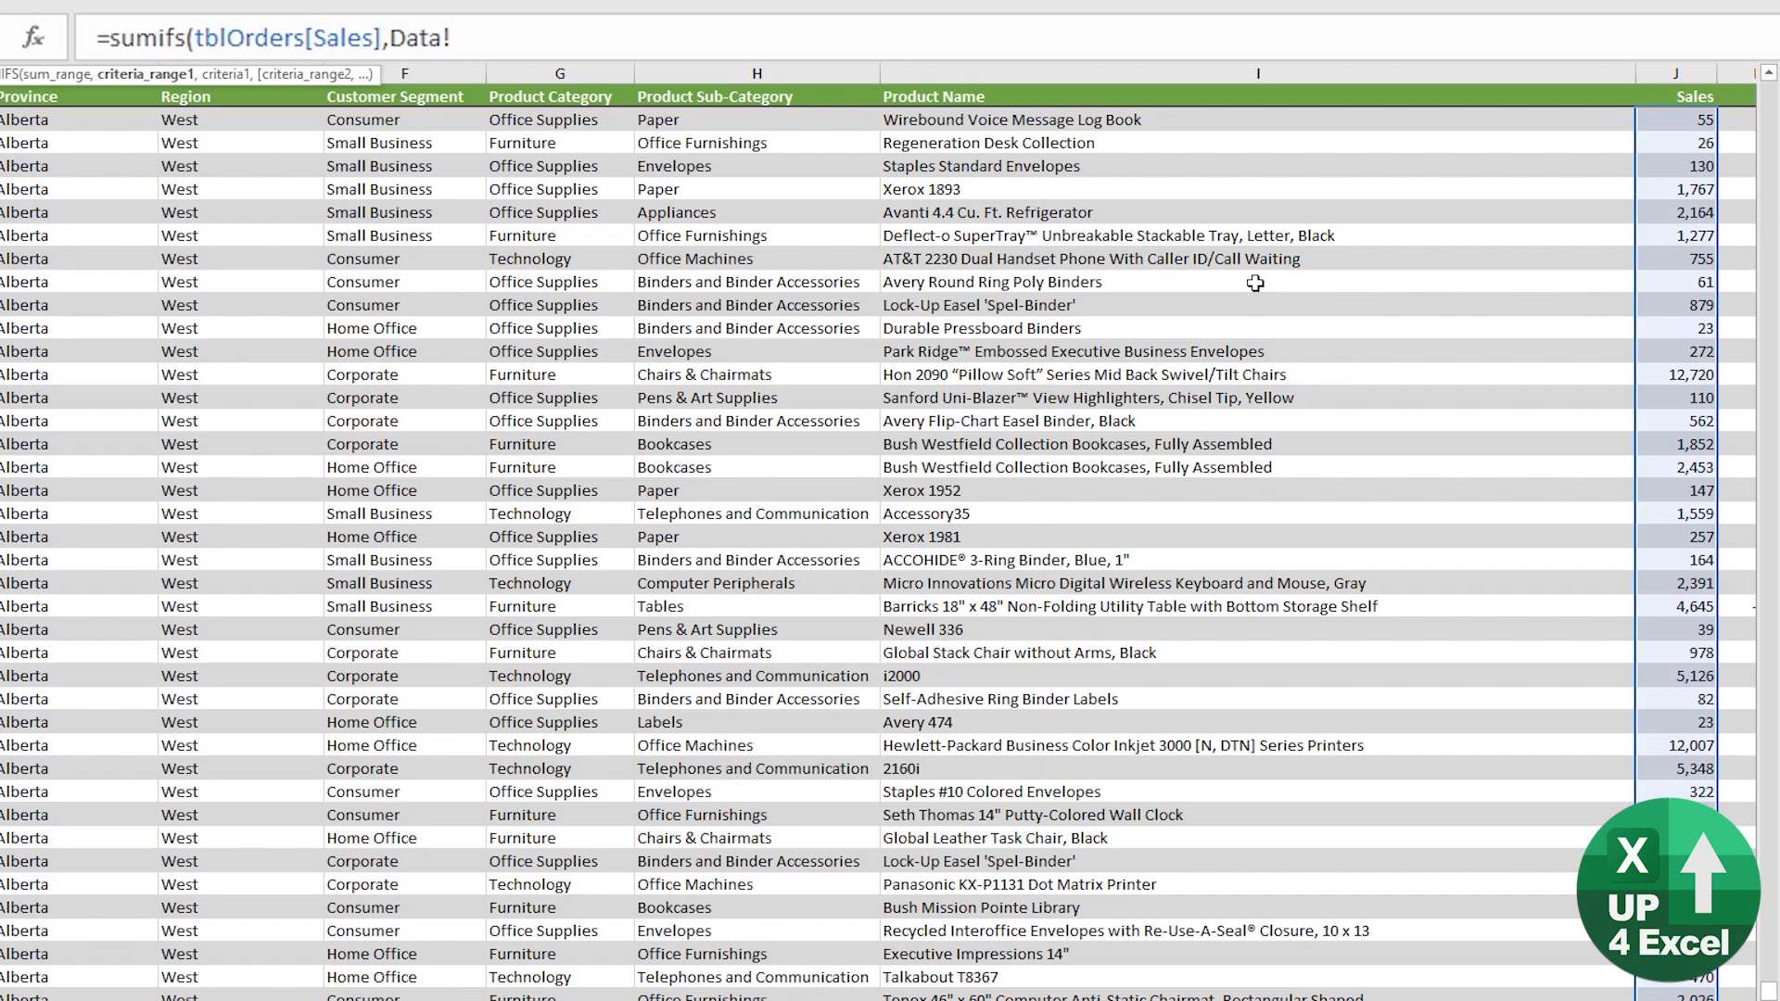
pyautogui.moveTo(664, 148)
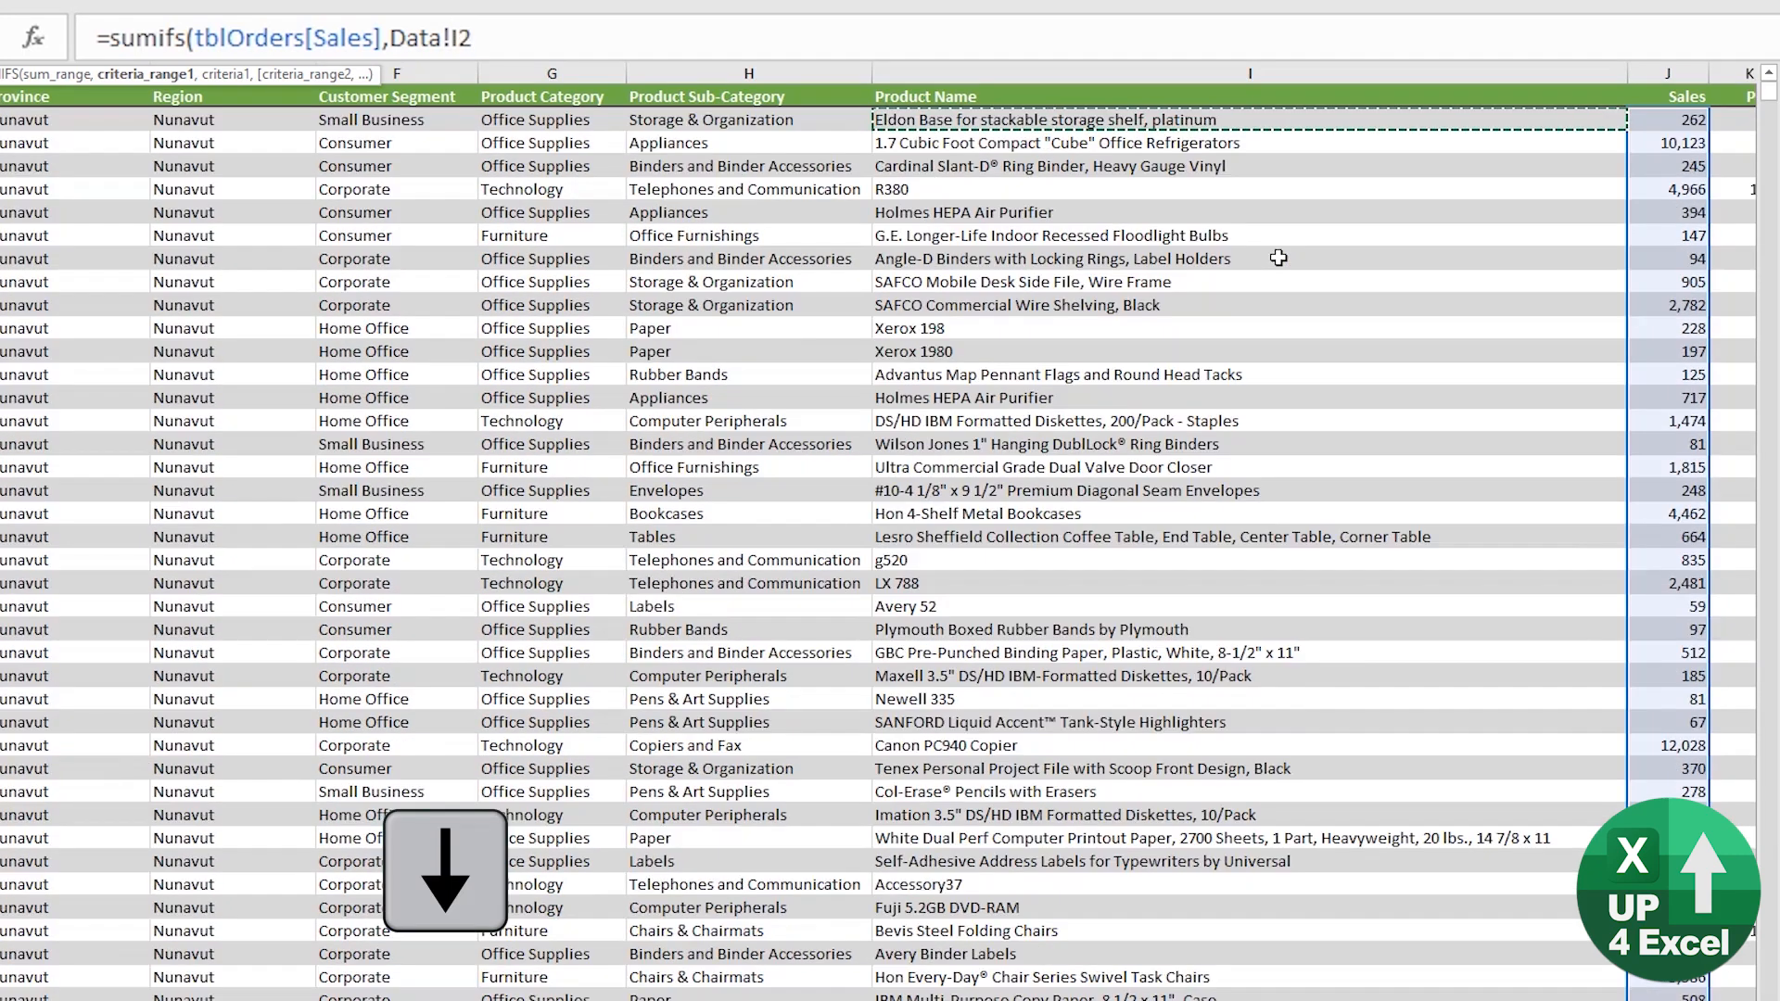
pyautogui.press('Ctrl+Shift+Down')
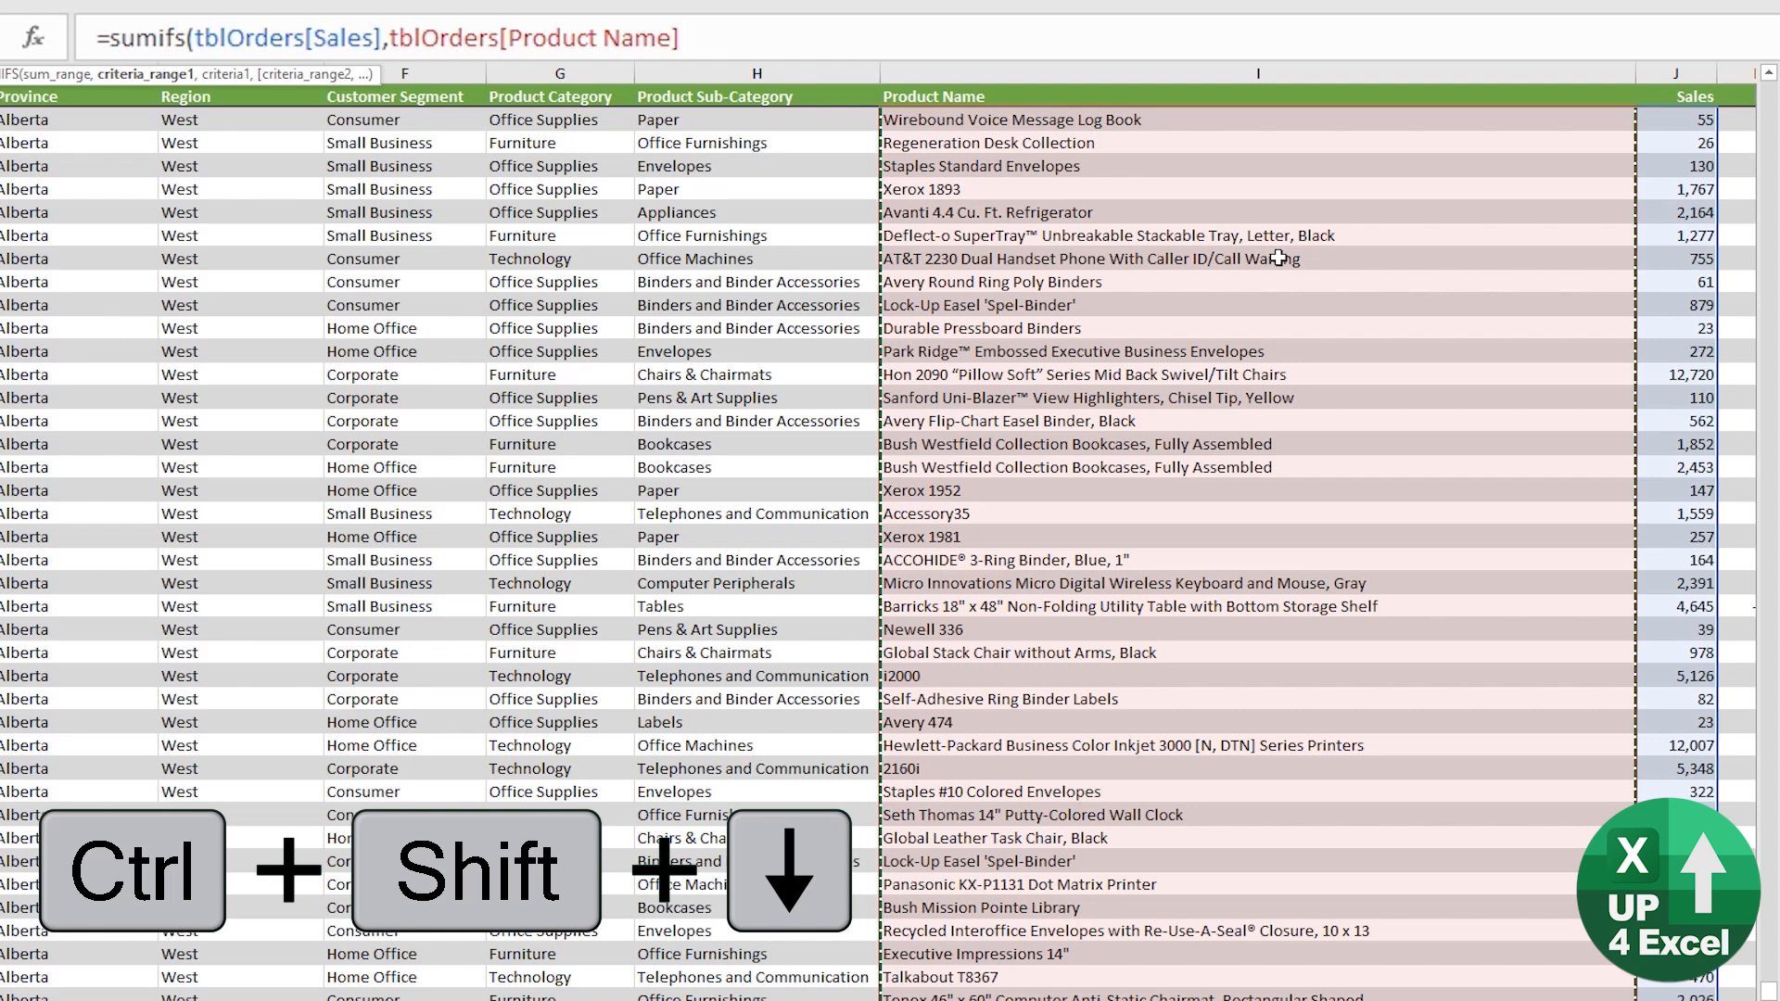
pyautogui.press('ctrl+shift+down')
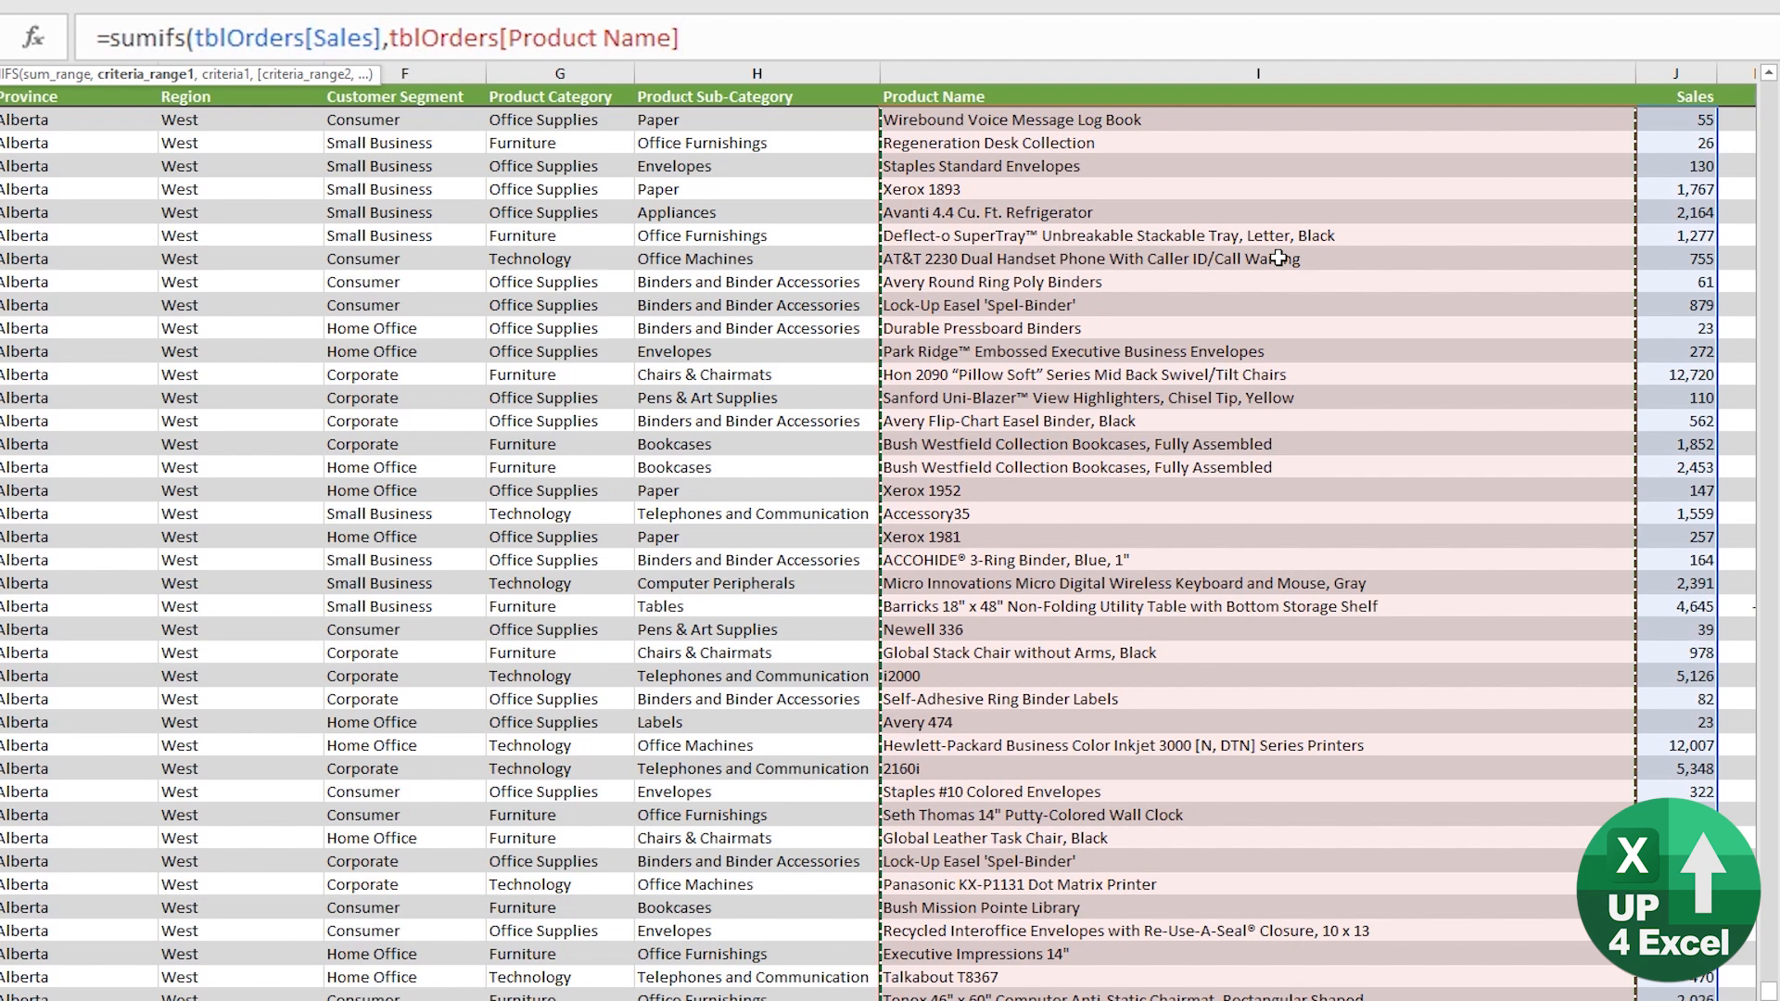
pyautogui.write(',Example!')
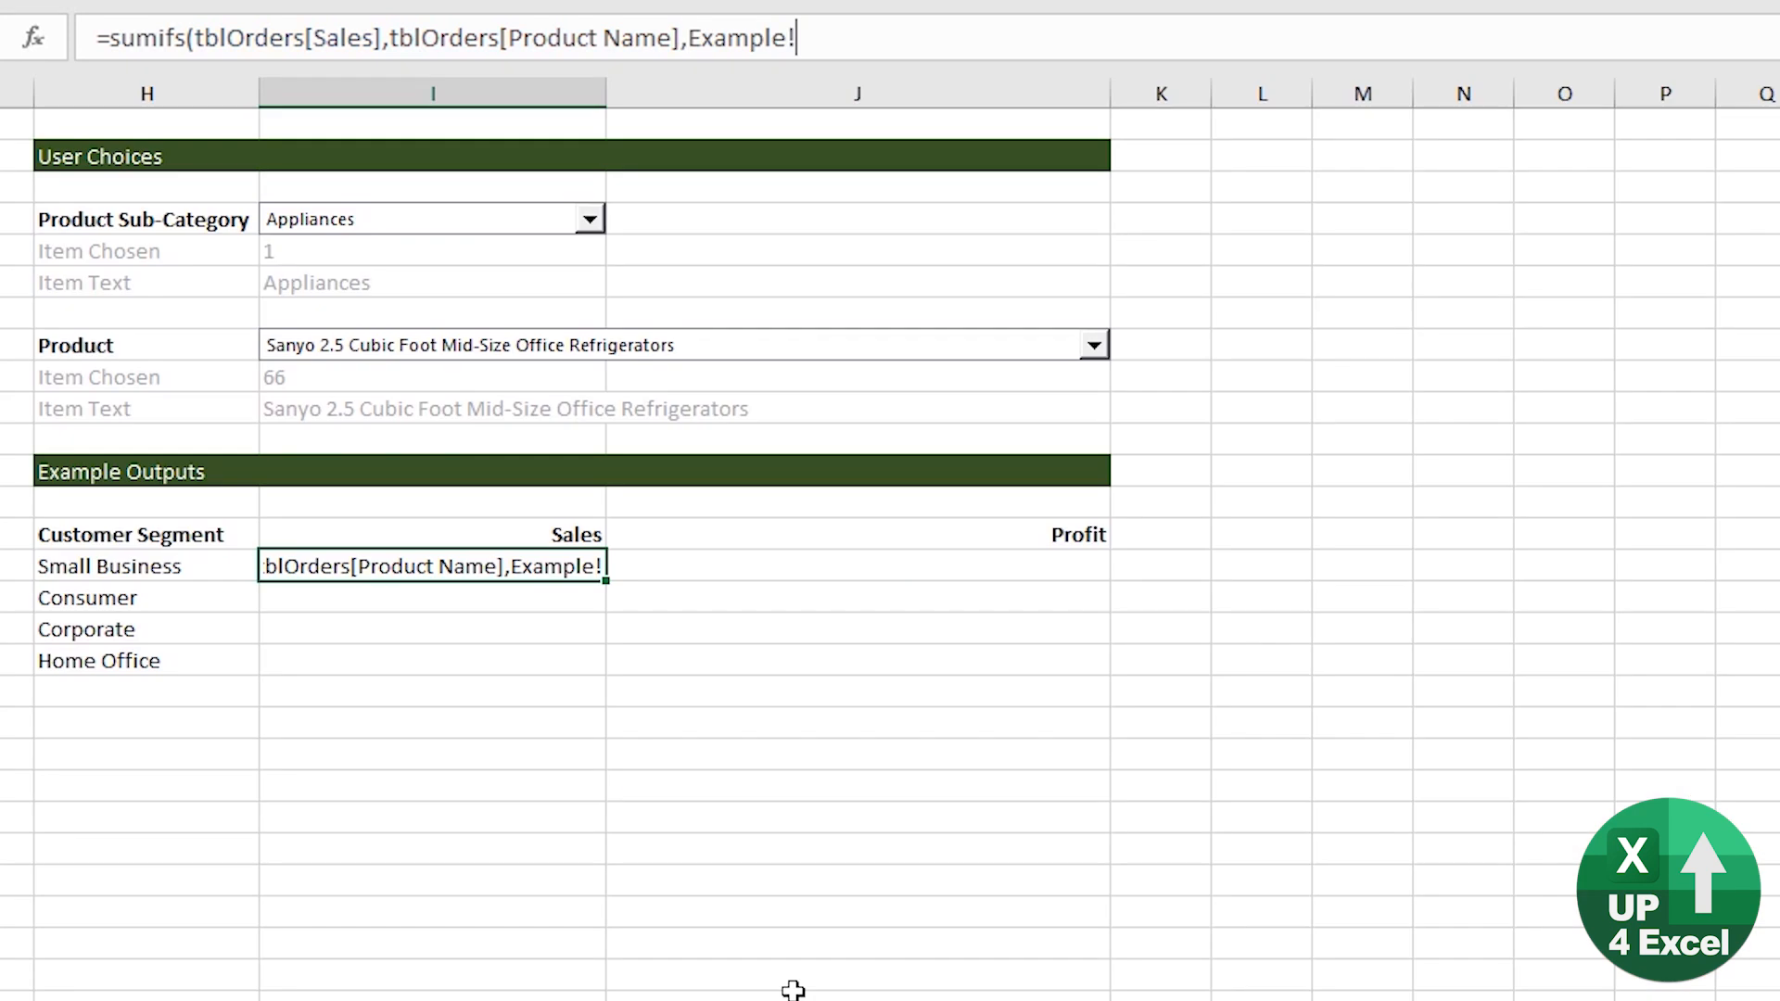
pyautogui.moveTo(441, 419)
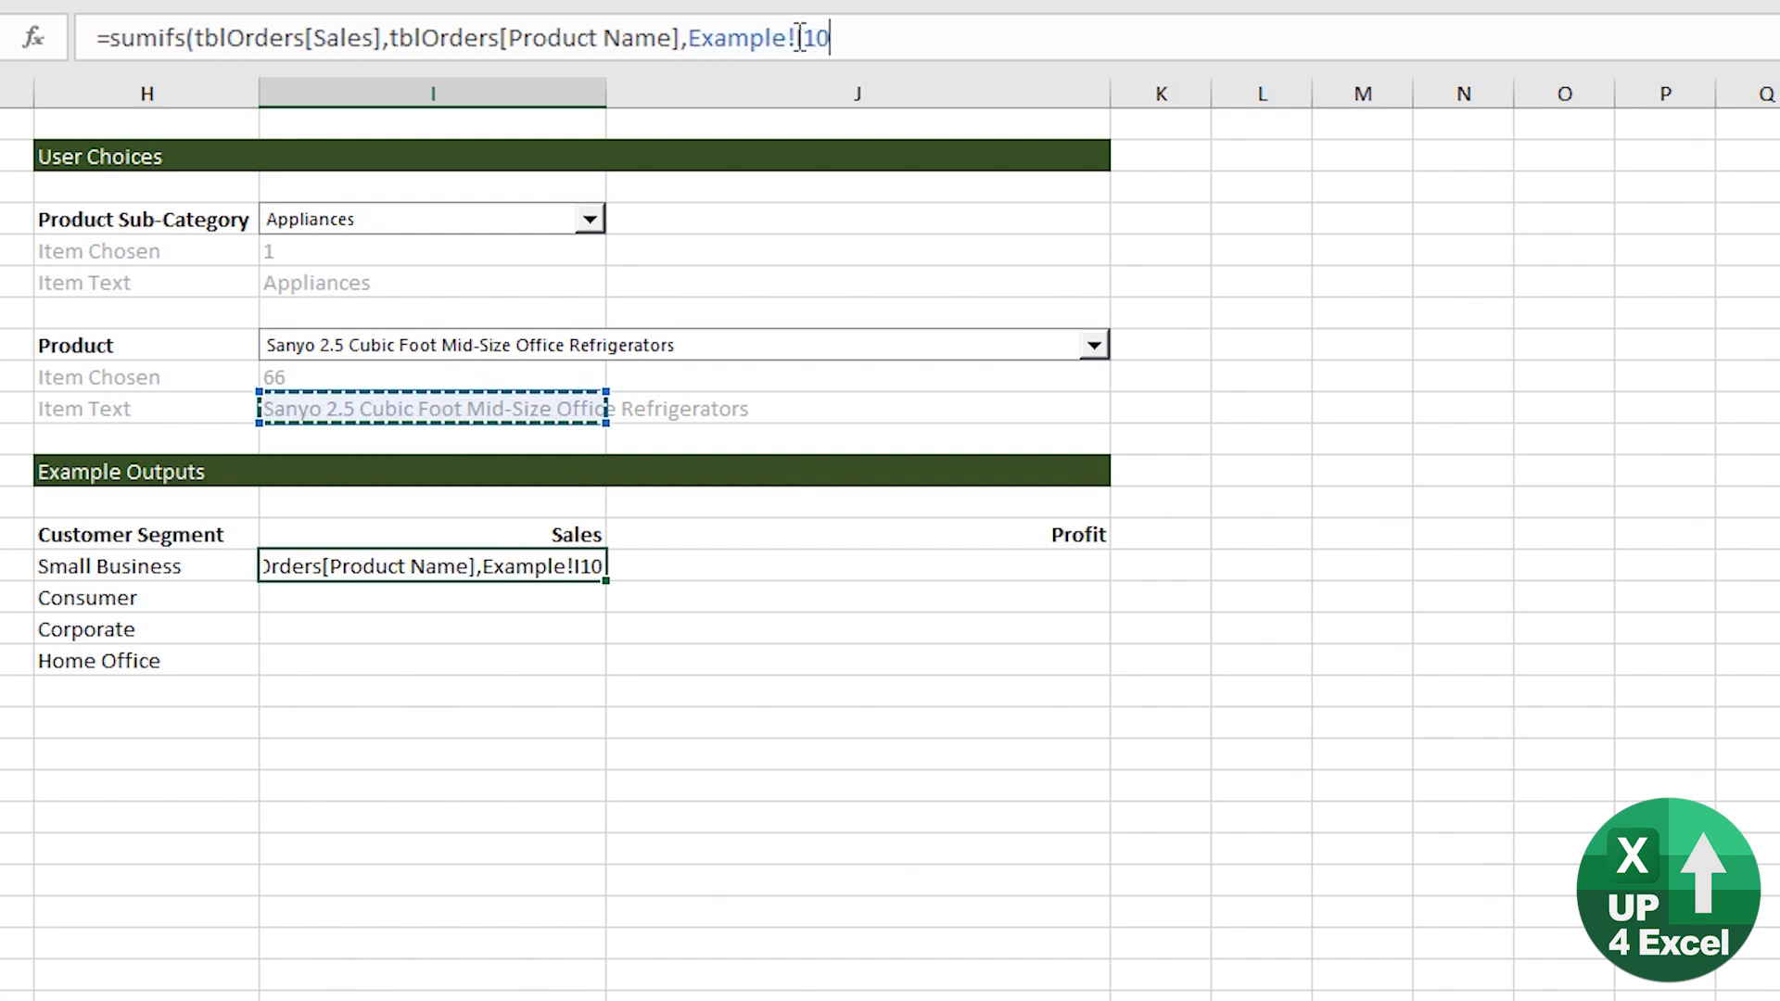
# Finish the SUMIFS with criteria $I$10 and Customer Segment equals $H15, returning 6,133
pyautogui.press('F4')
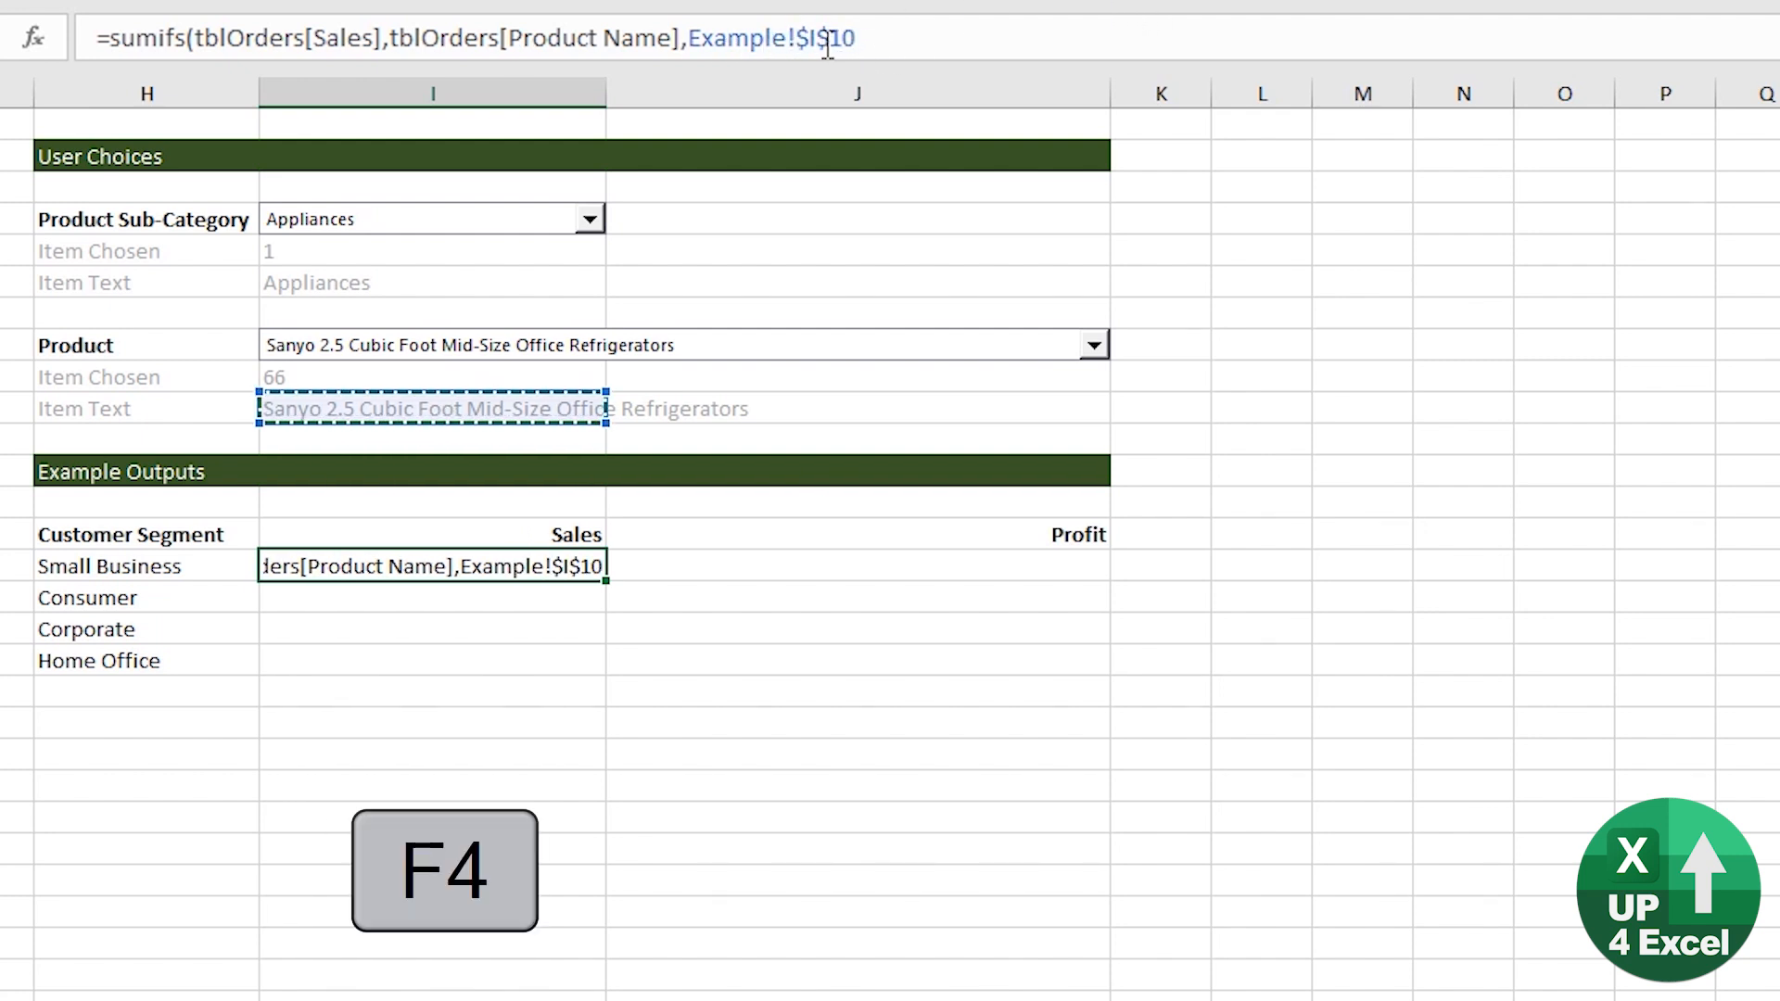
pyautogui.press('Ctrl+Shift+Left')
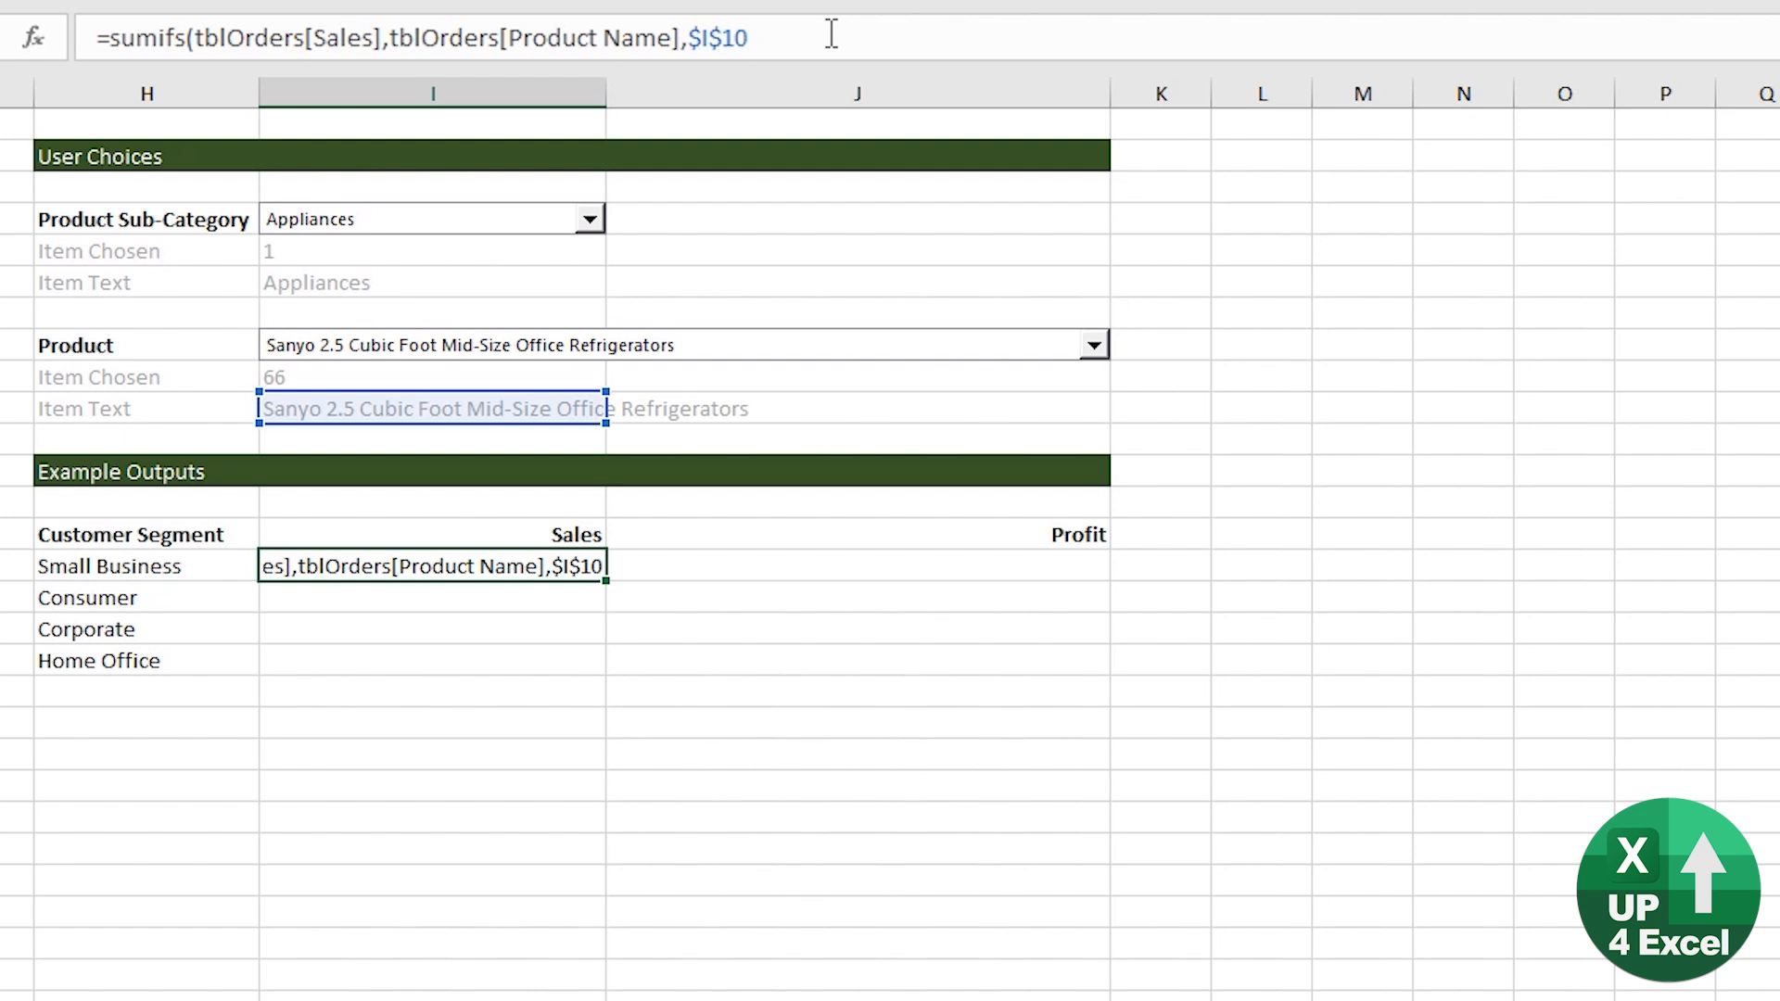
pyautogui.write(',')
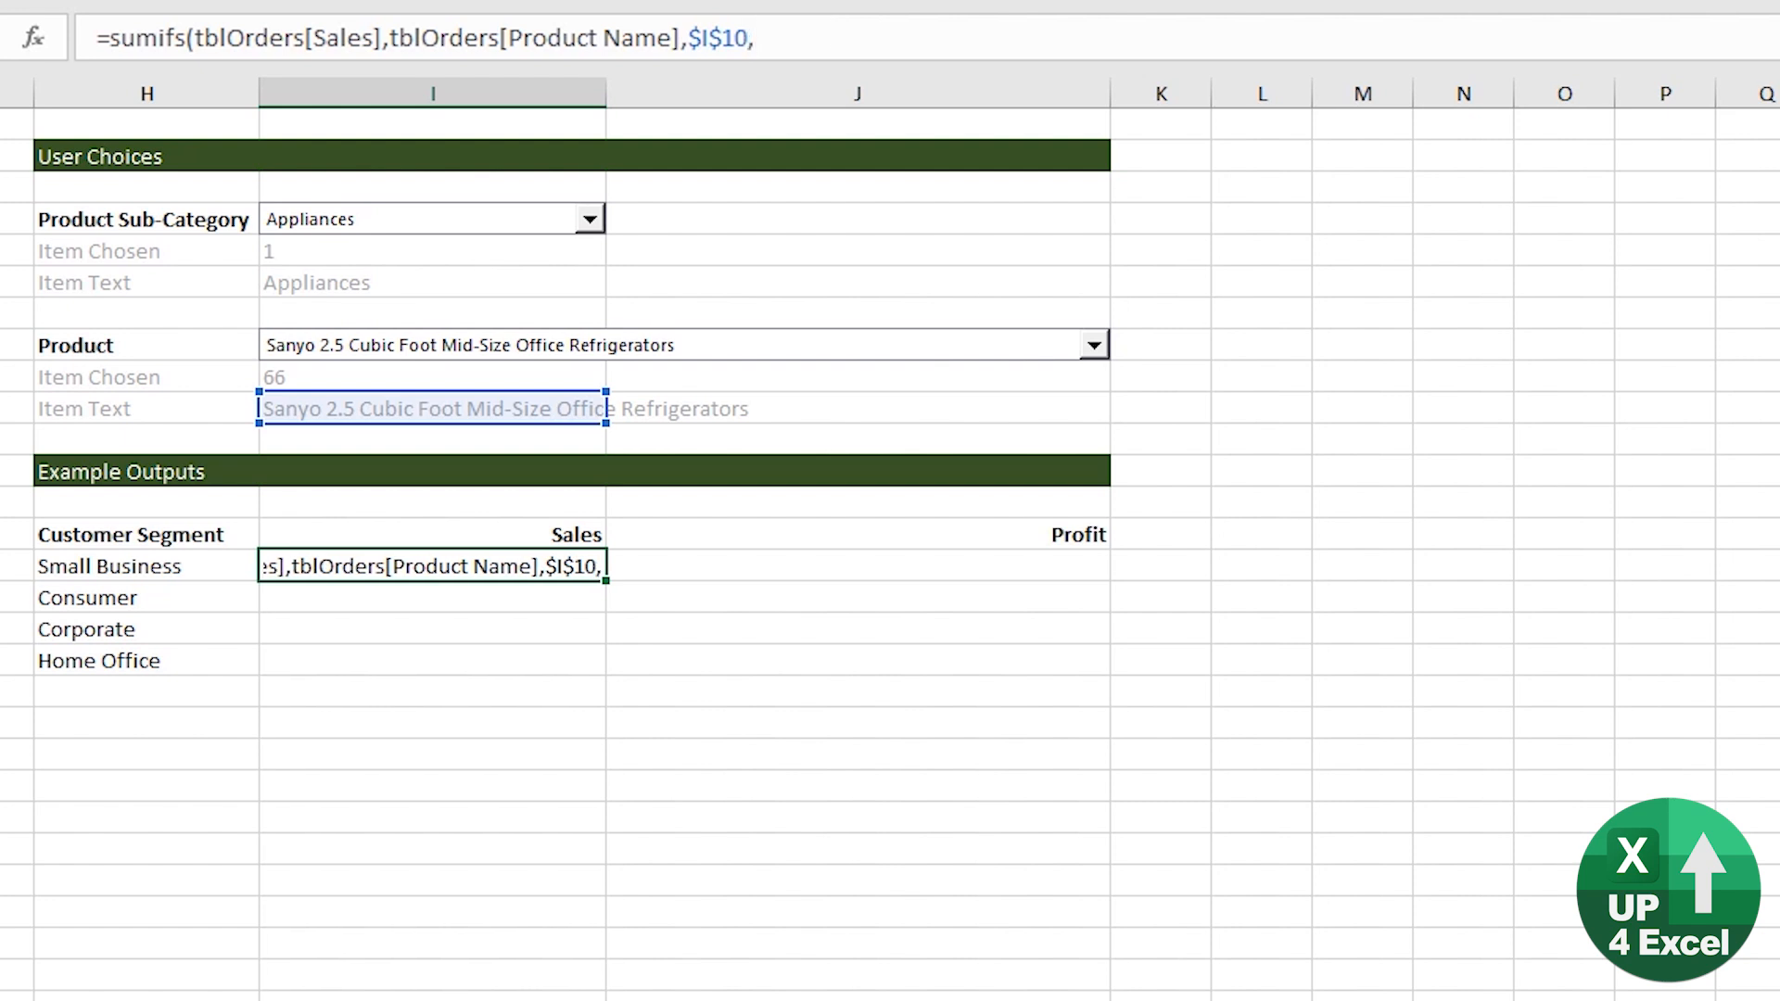
pyautogui.moveTo(499, 534)
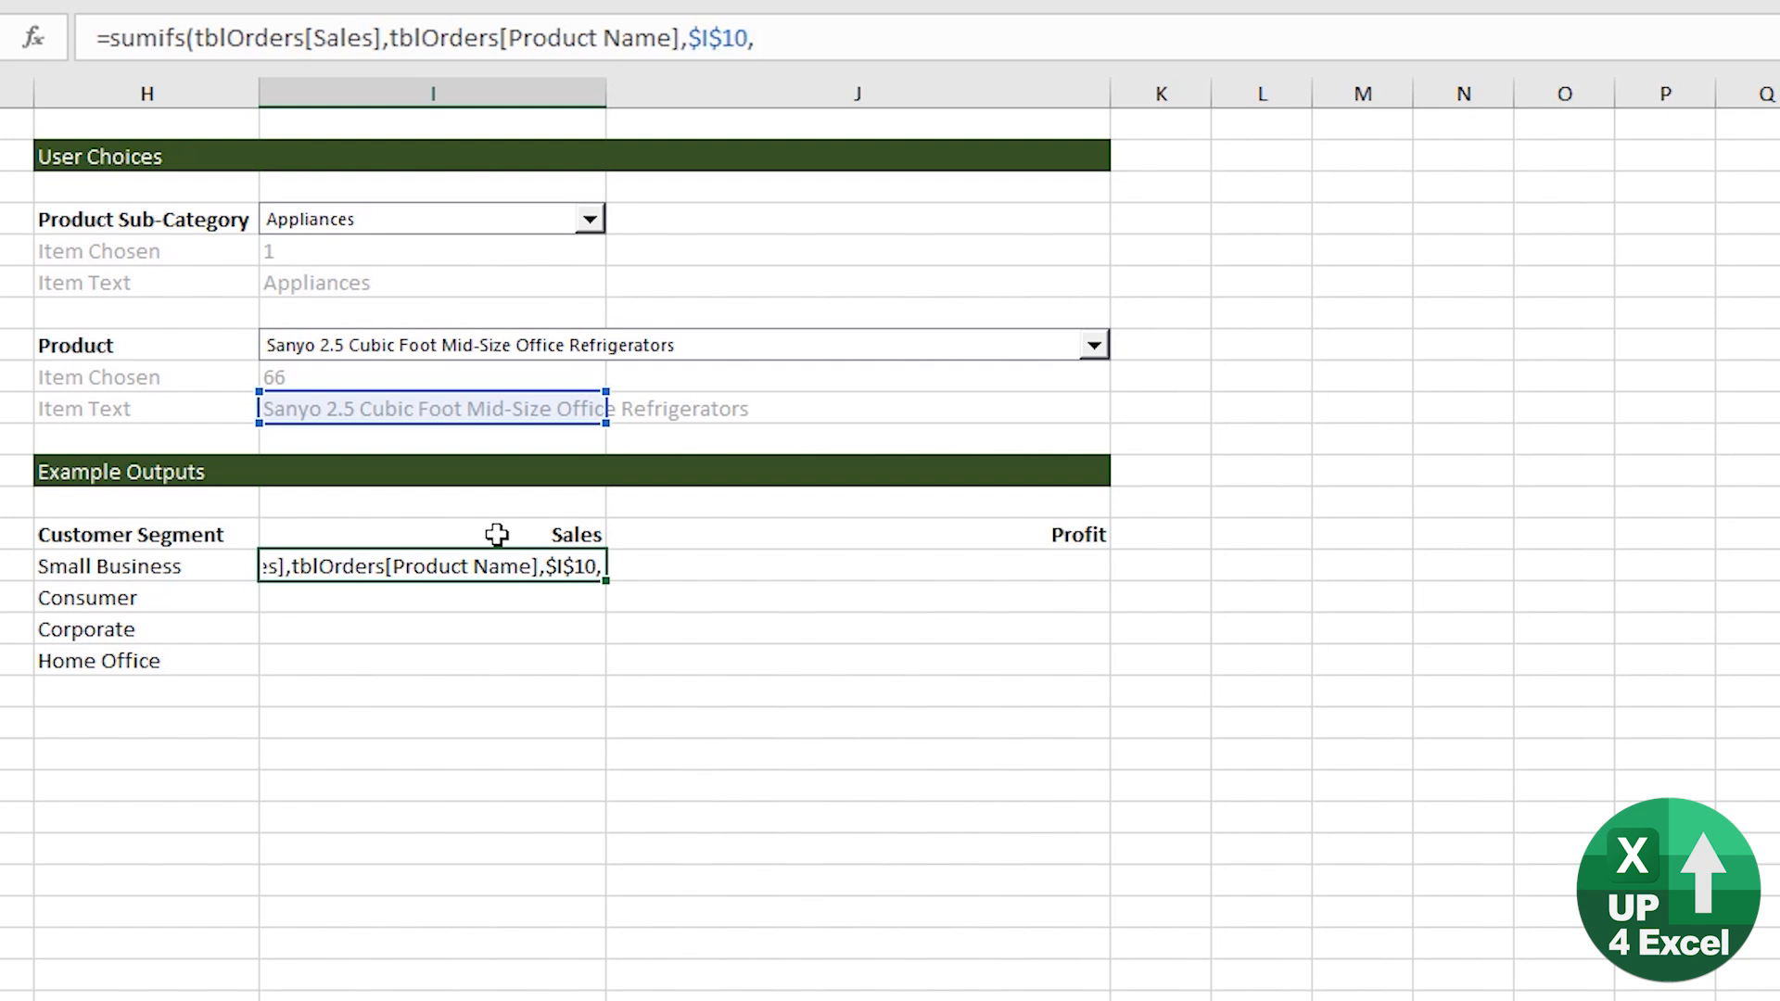
pyautogui.moveTo(175, 572)
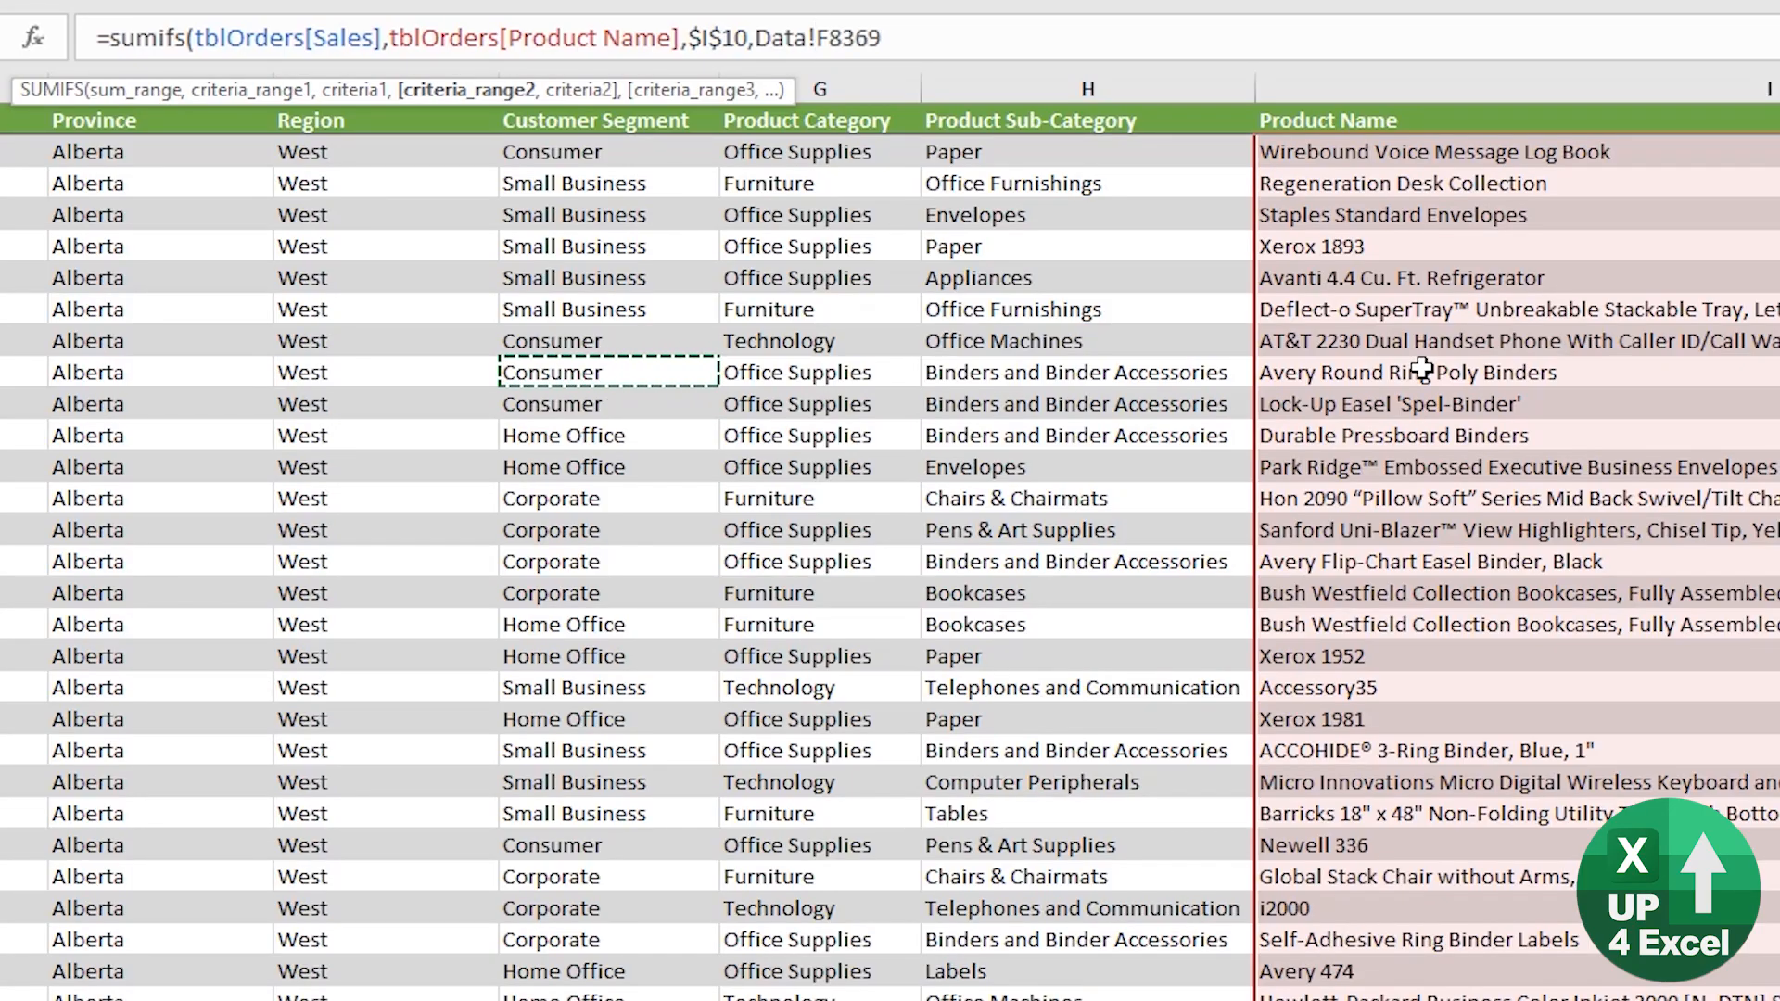
pyautogui.press('ctrl+shift+down')
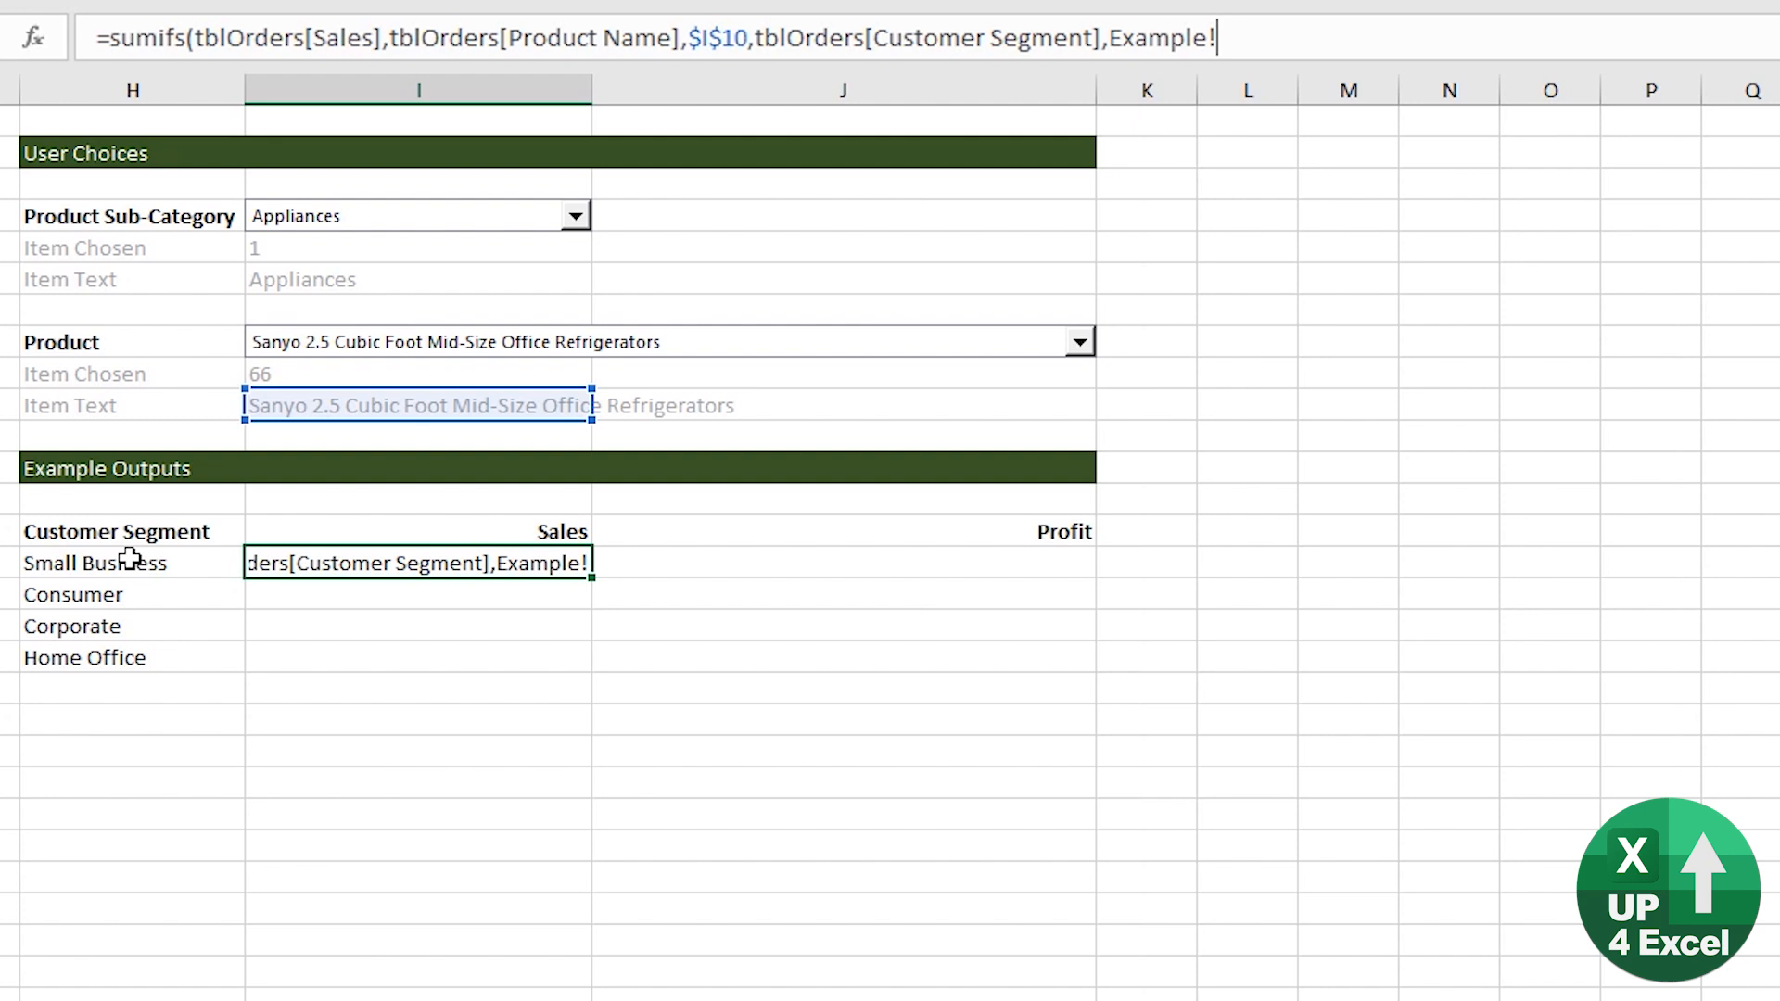
pyautogui.click(111, 563)
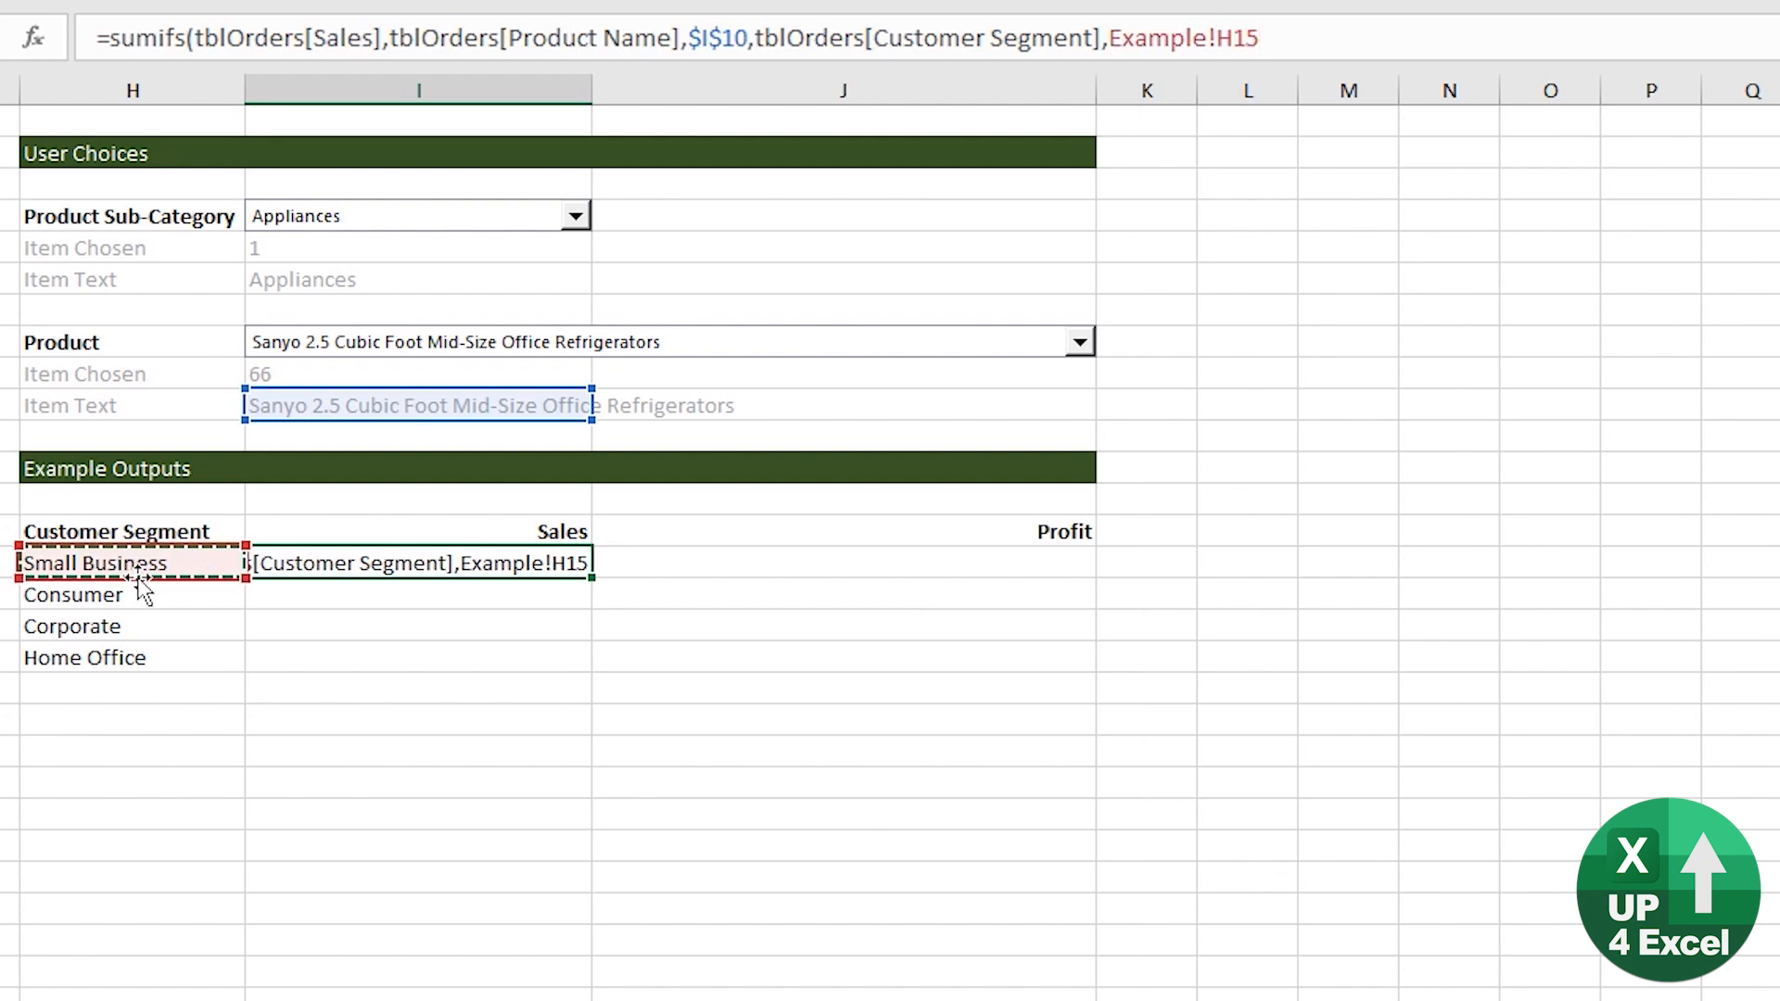
pyautogui.press('F4')
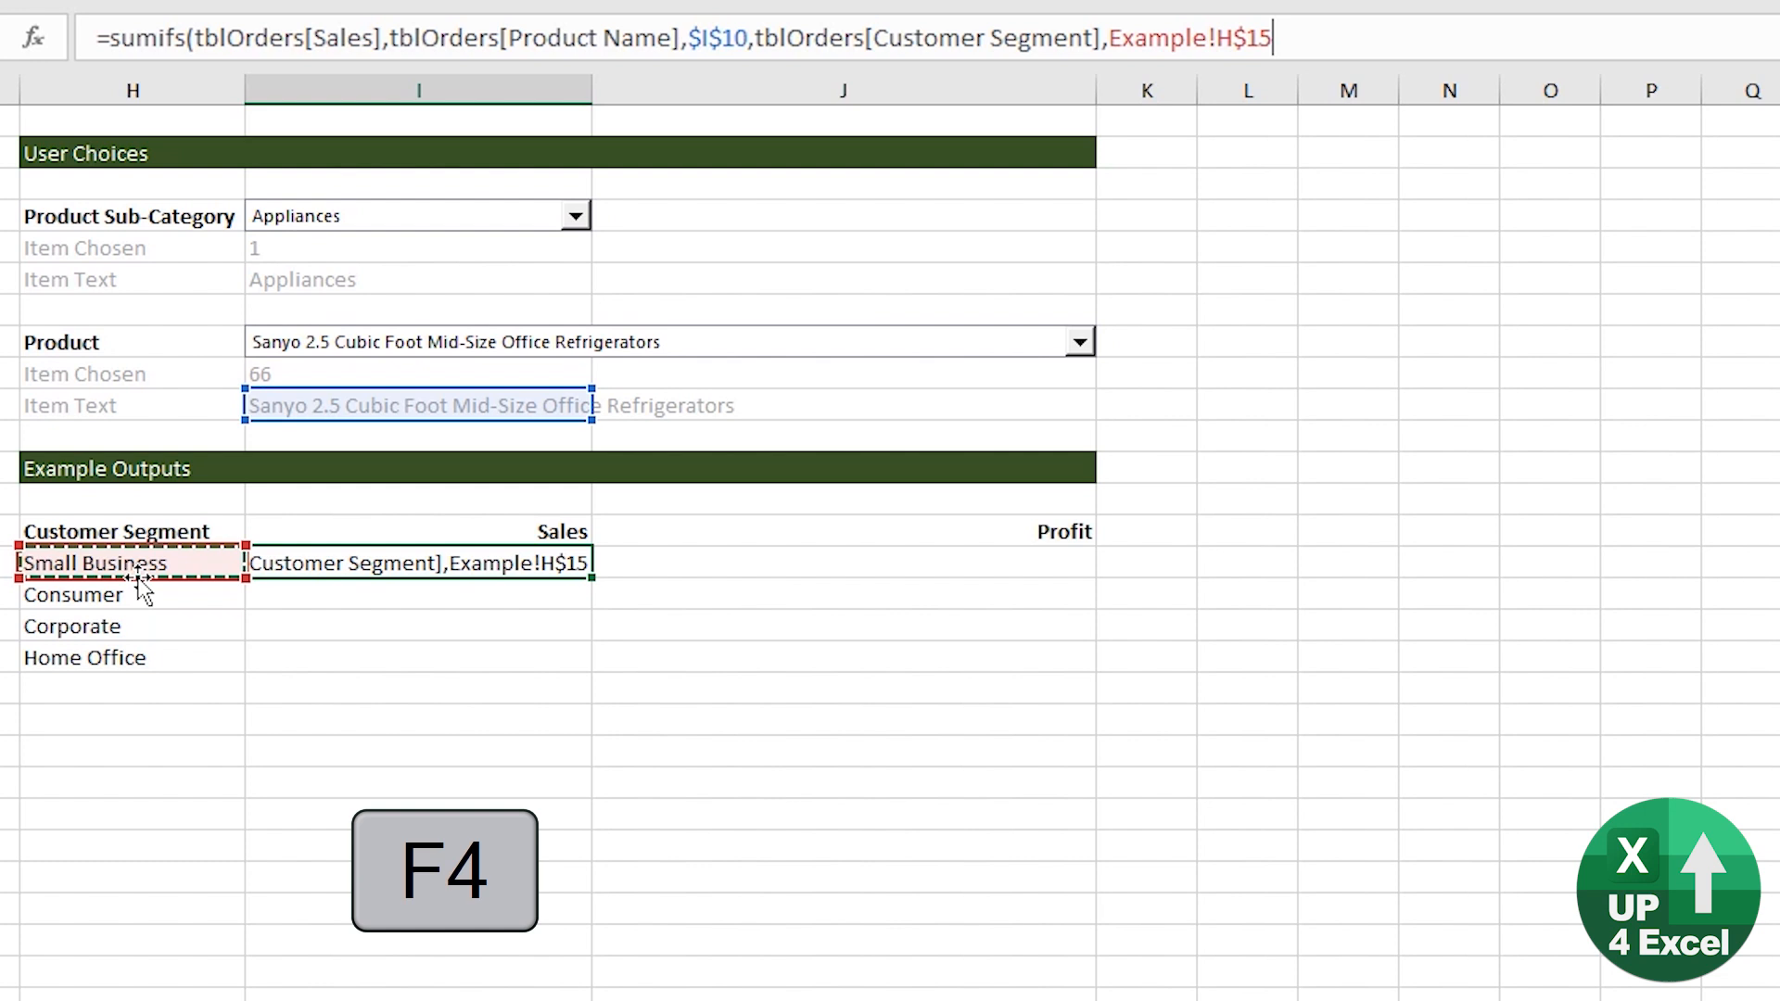
pyautogui.press('F4')
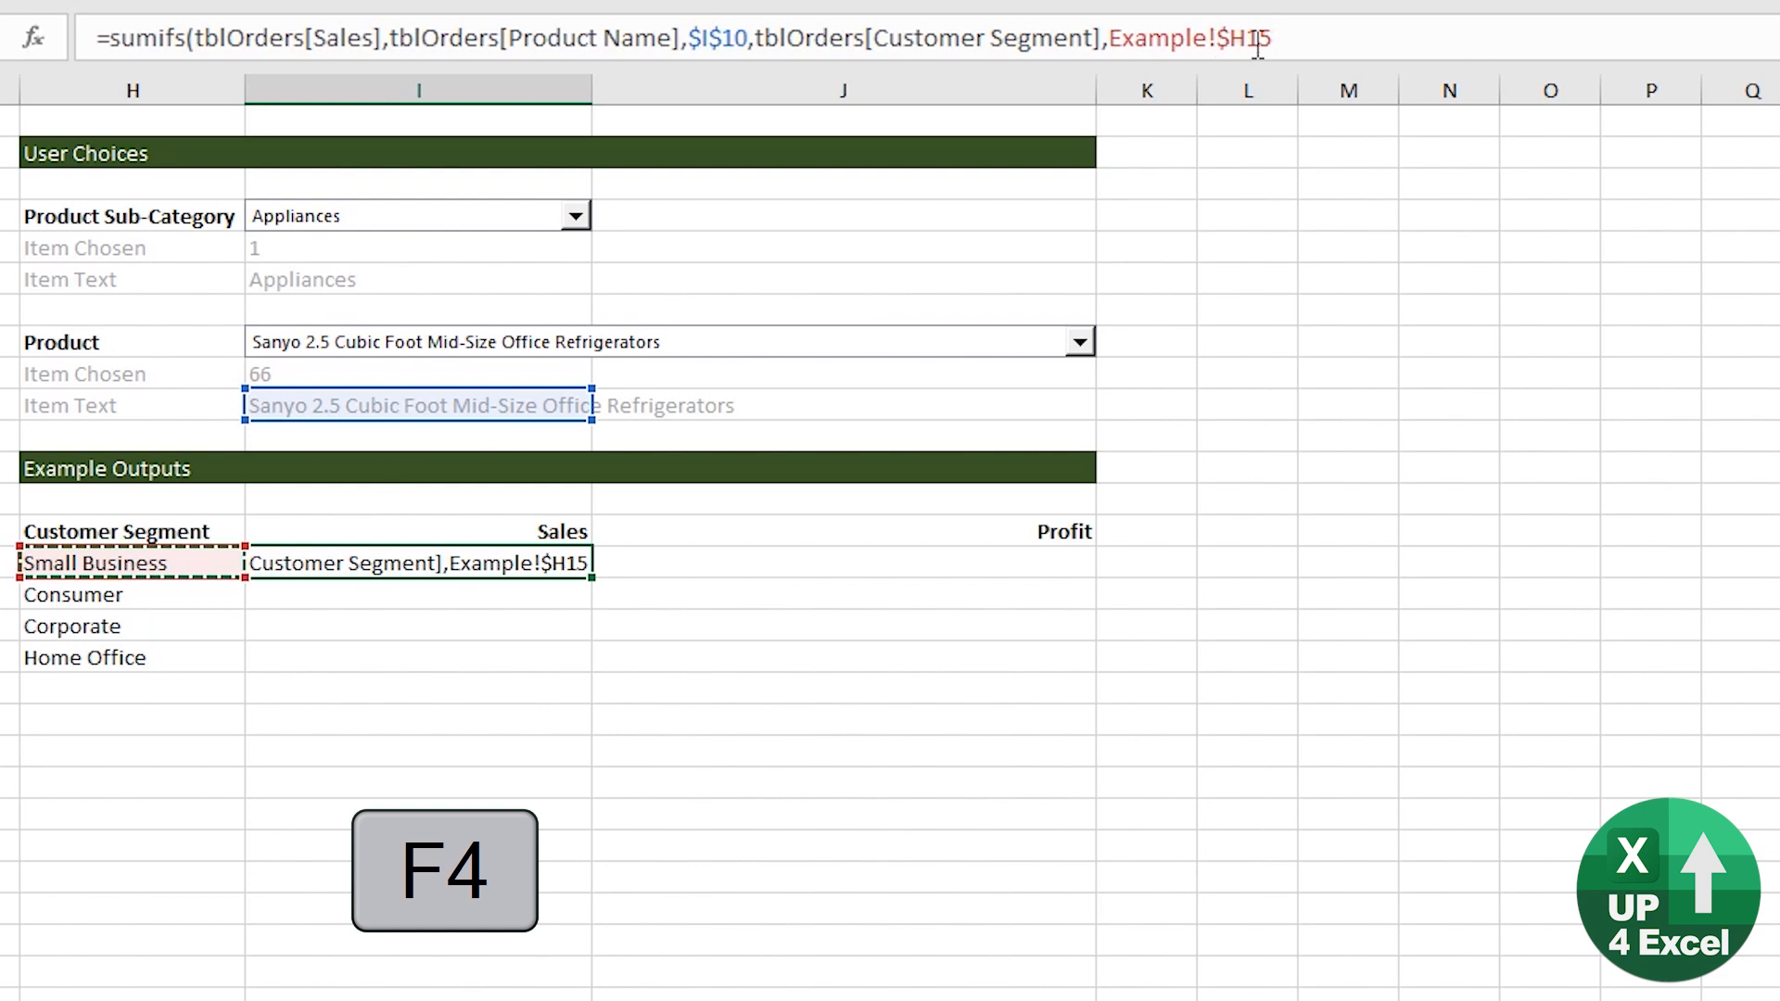
pyautogui.press('Delete')
pyautogui.write(')')
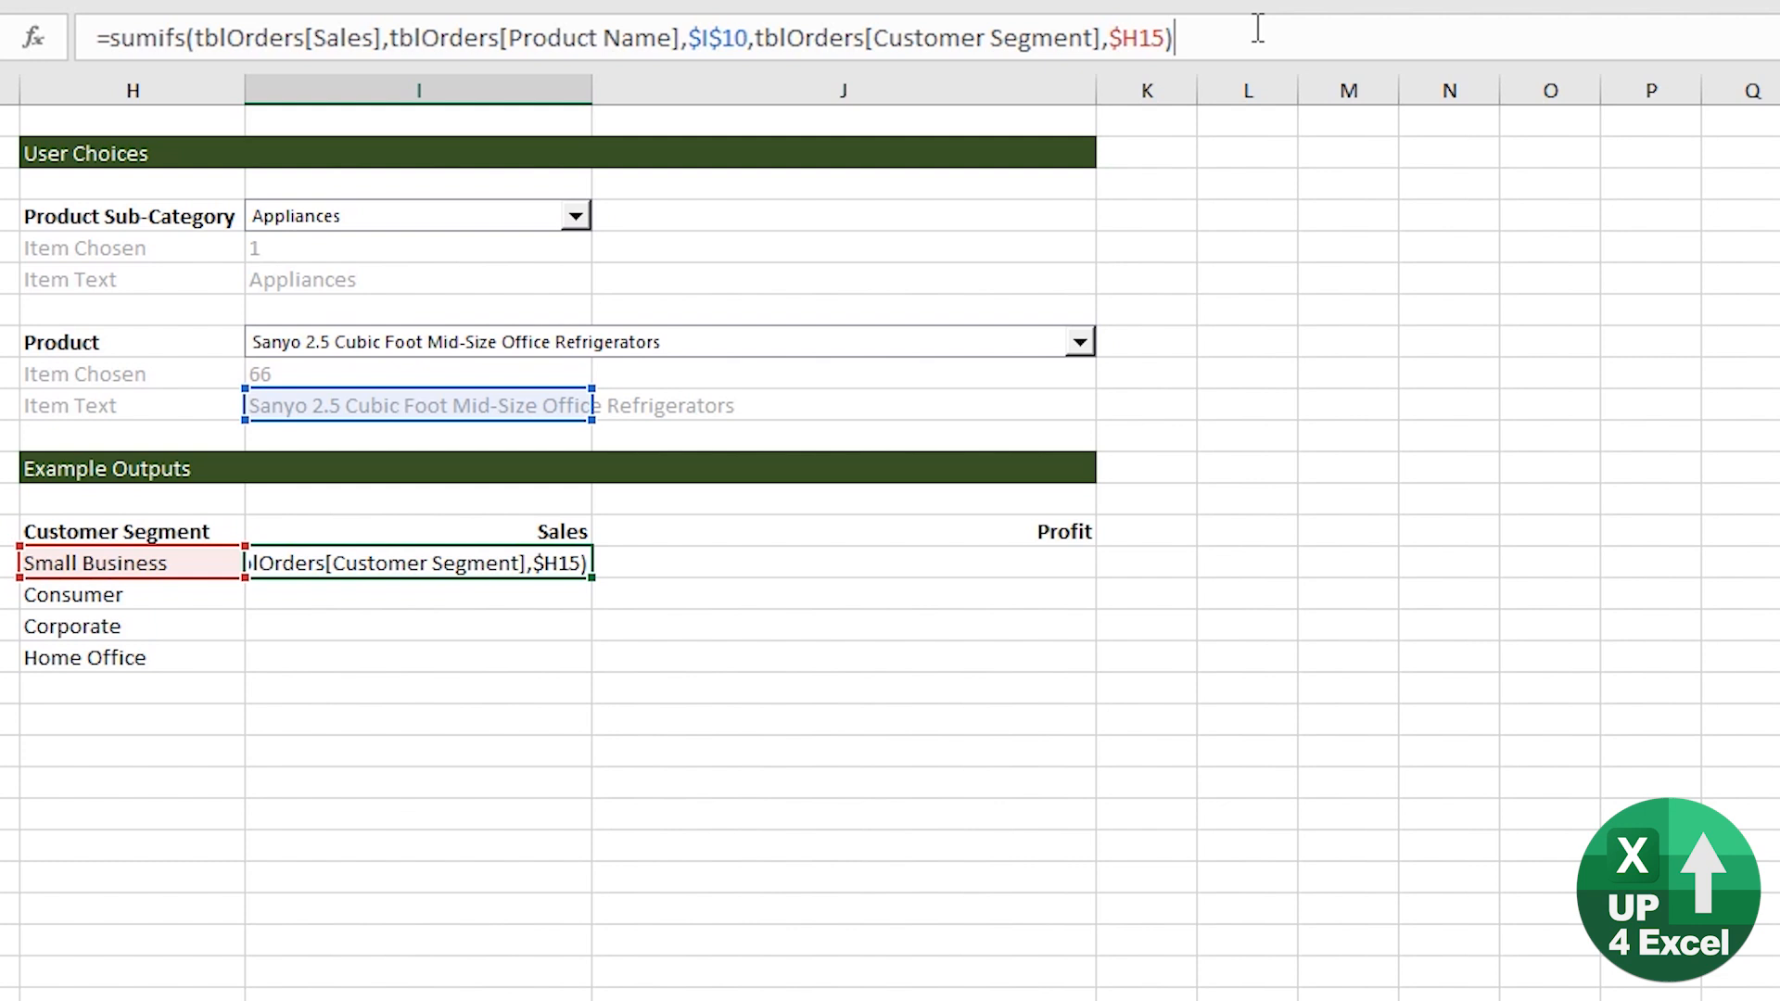
pyautogui.press('Enter')
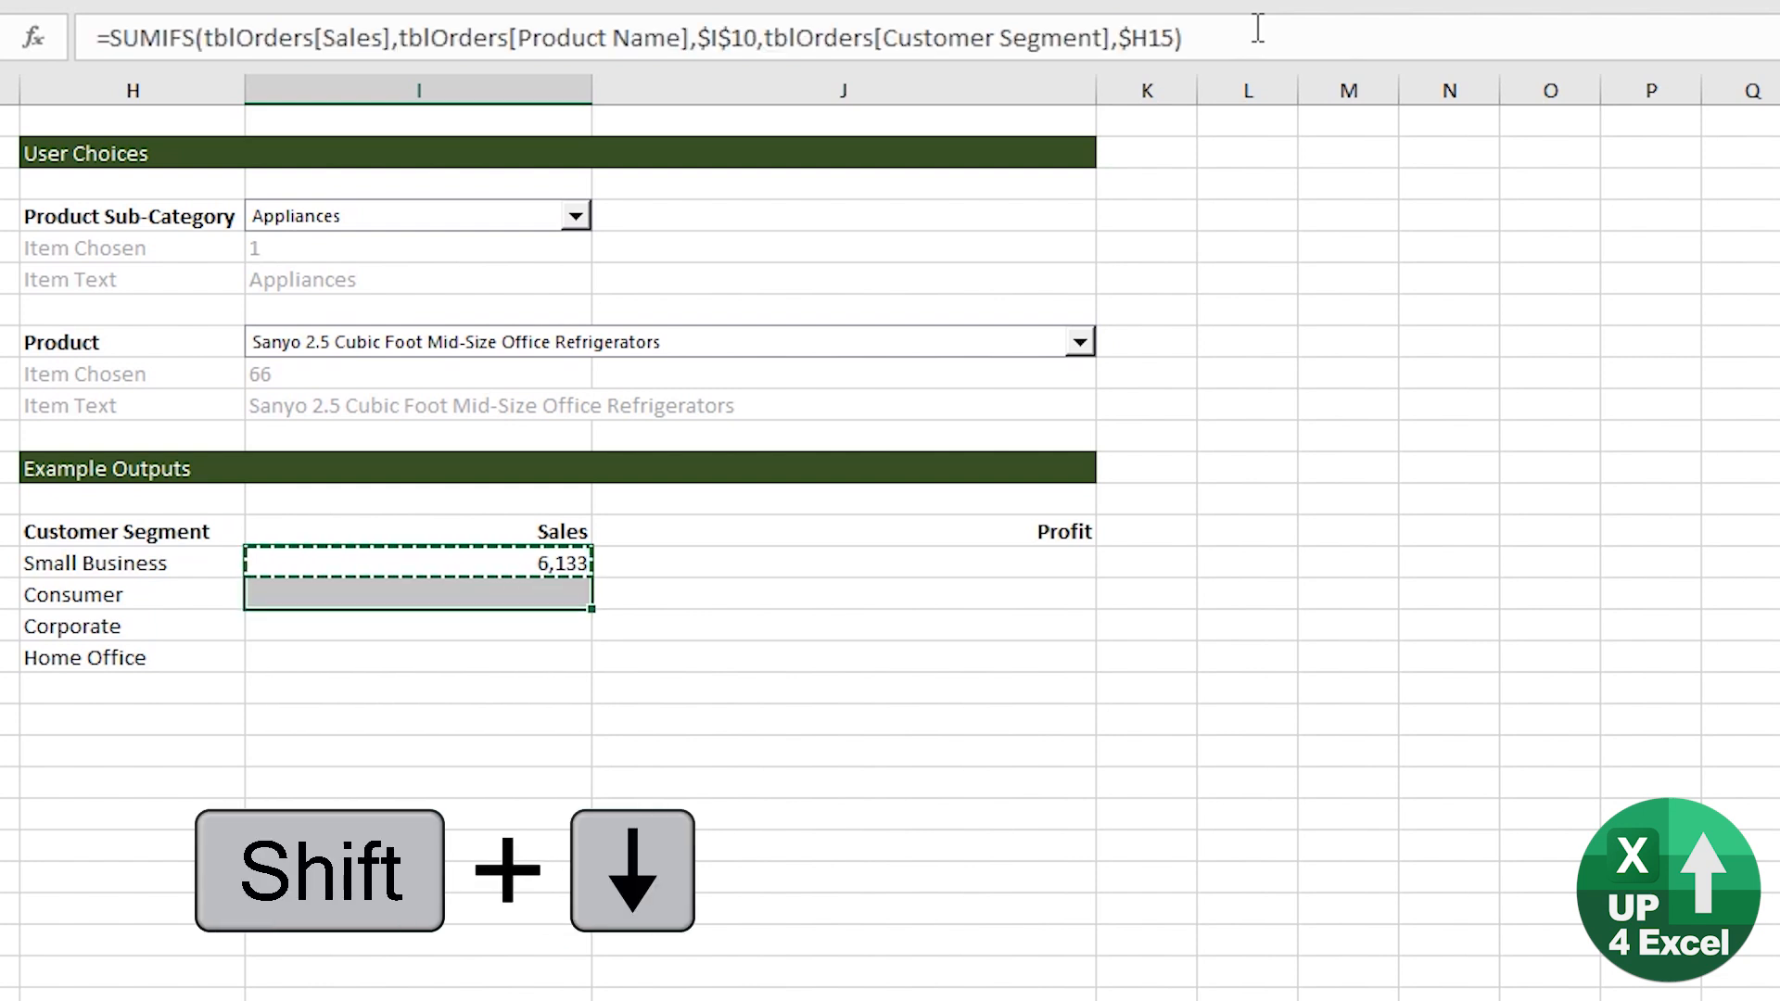
# Fill the Sales SUMIFS down all four segments and adapt a copy to [Profit], then test the dropdowns
pyautogui.press('shift+down')
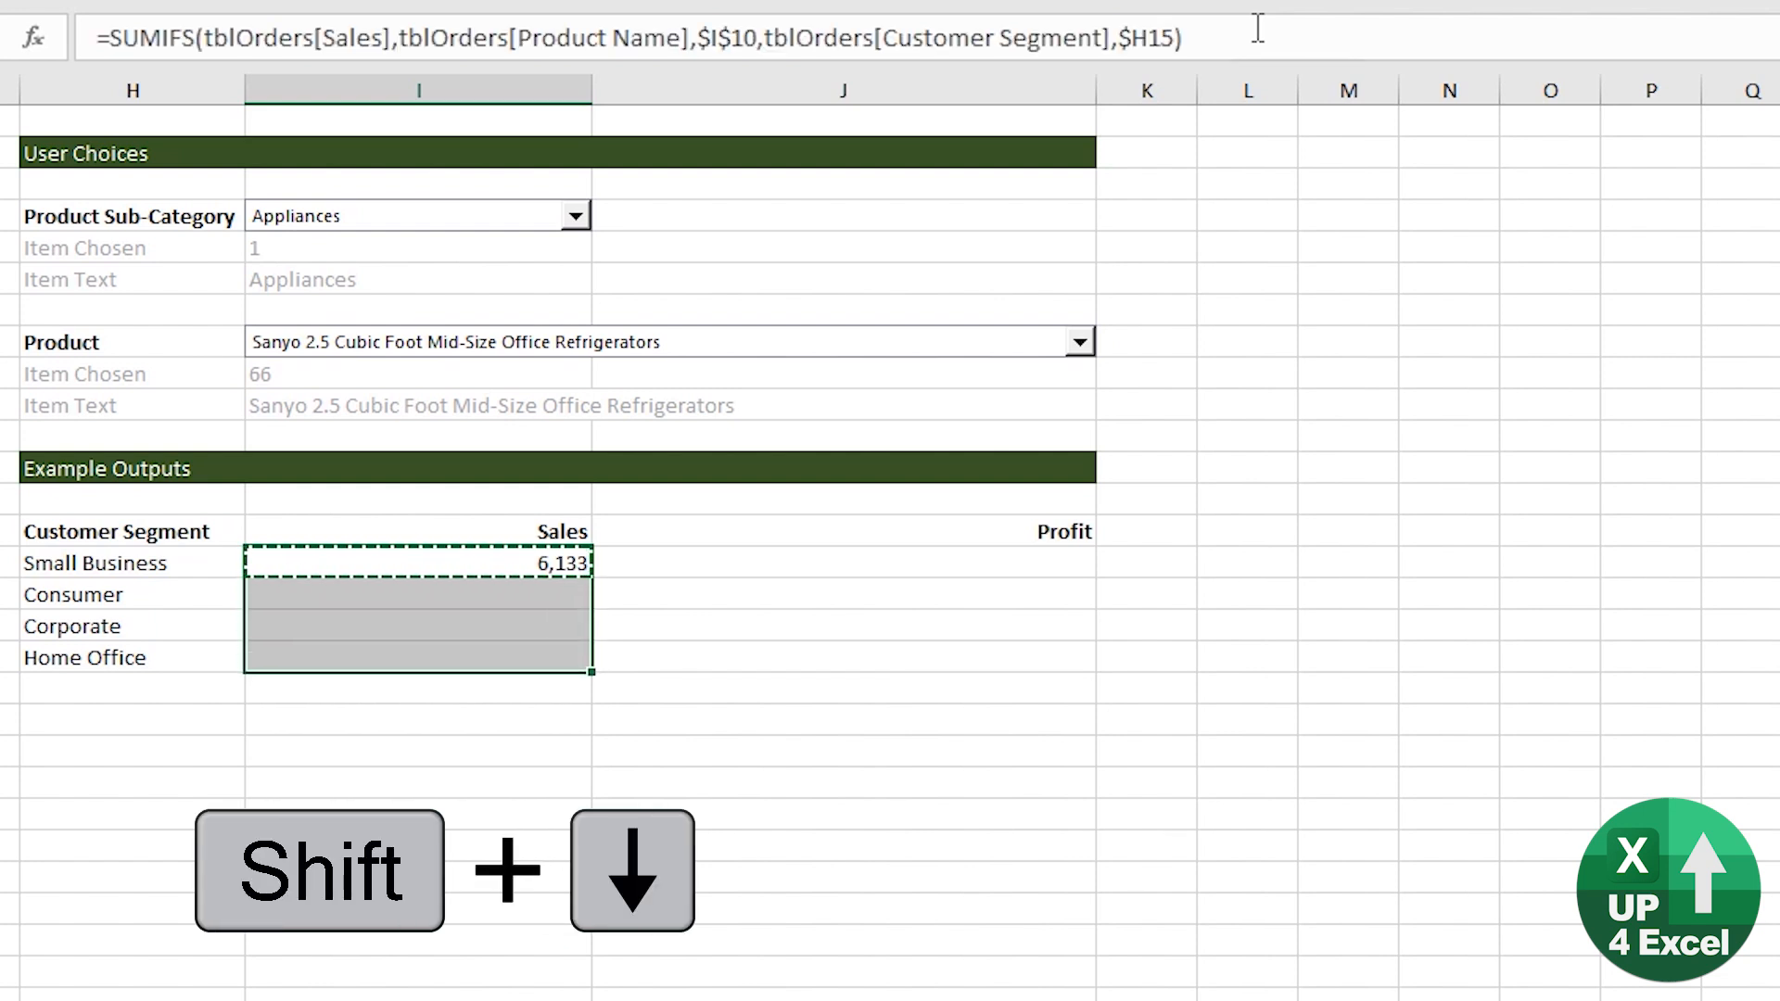
pyautogui.press('Ctrl+D')
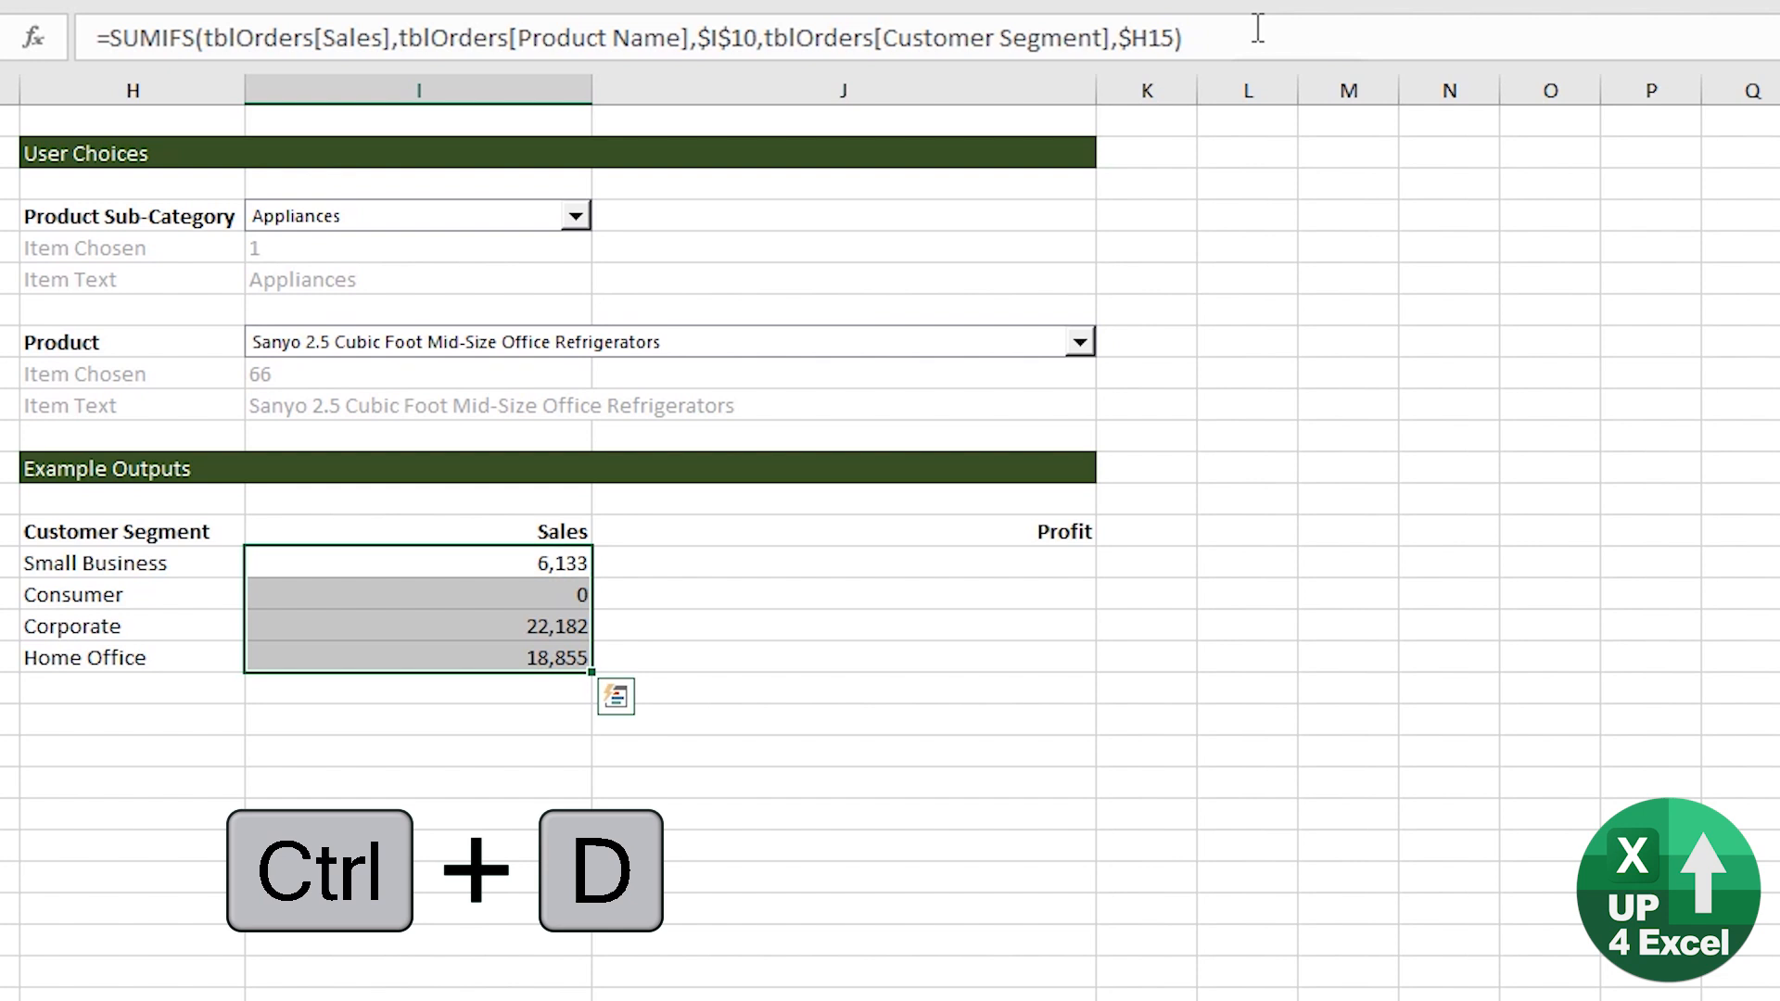
pyautogui.press('Ctrl+V')
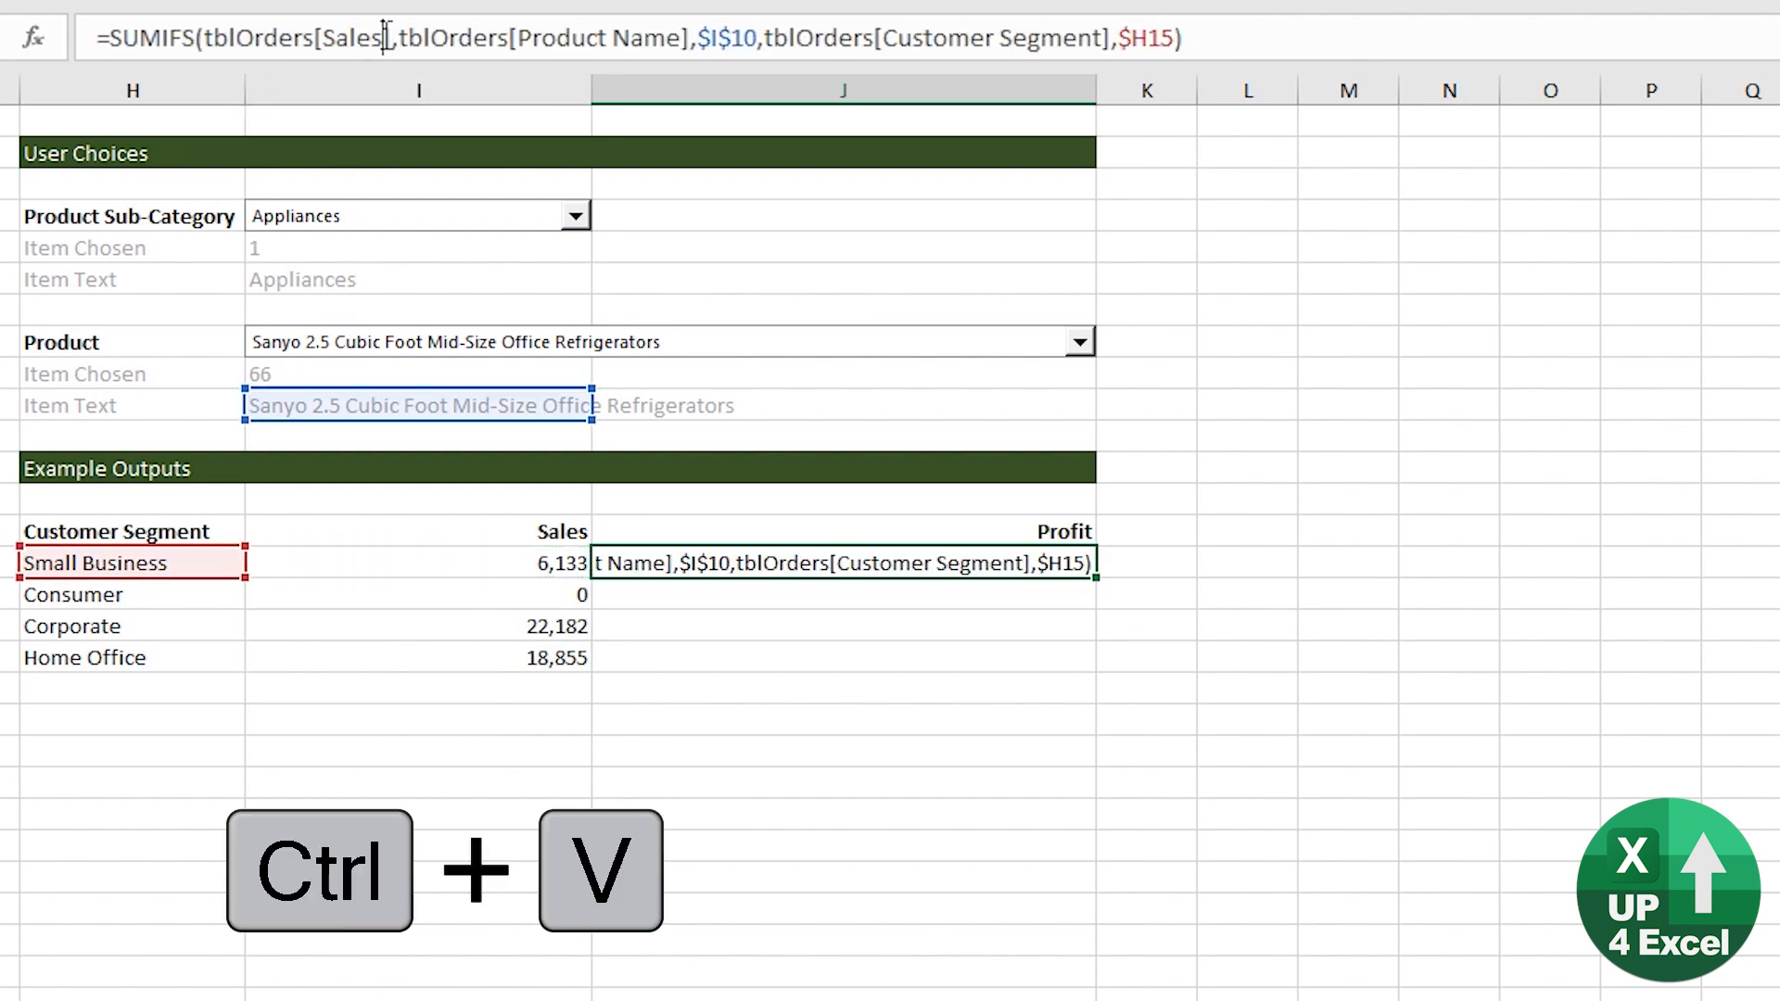
pyautogui.press('shift+left')
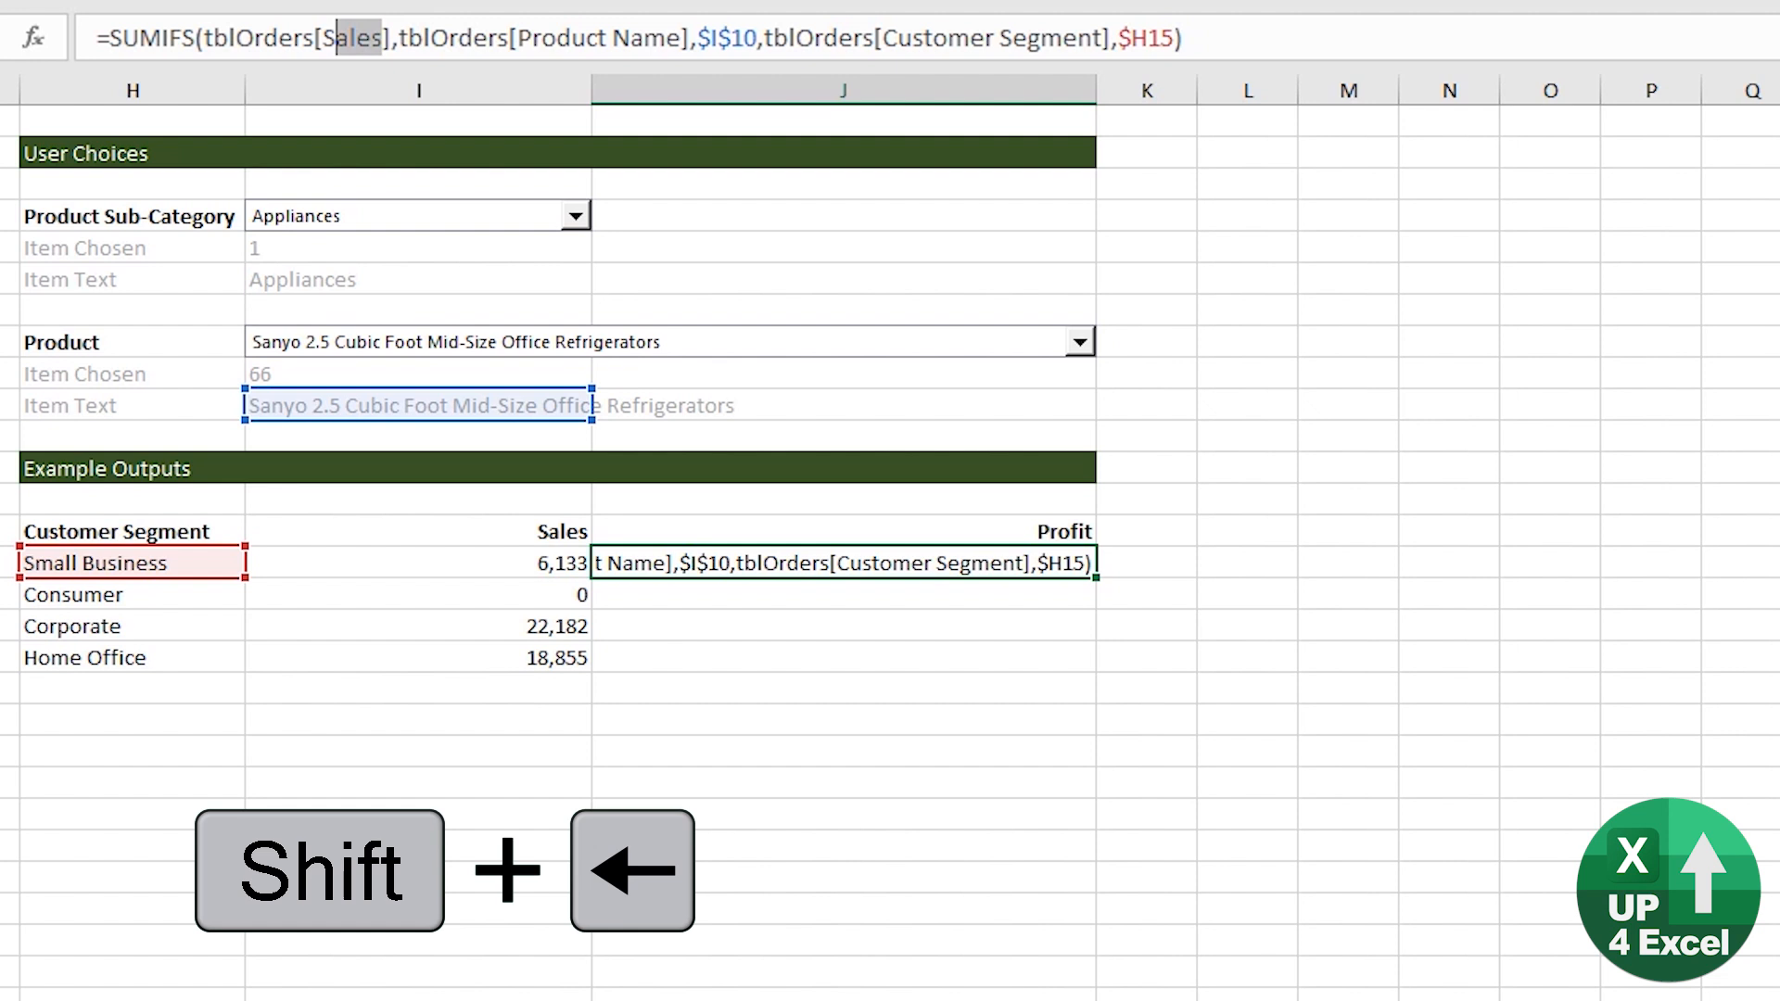
pyautogui.write('Pro')
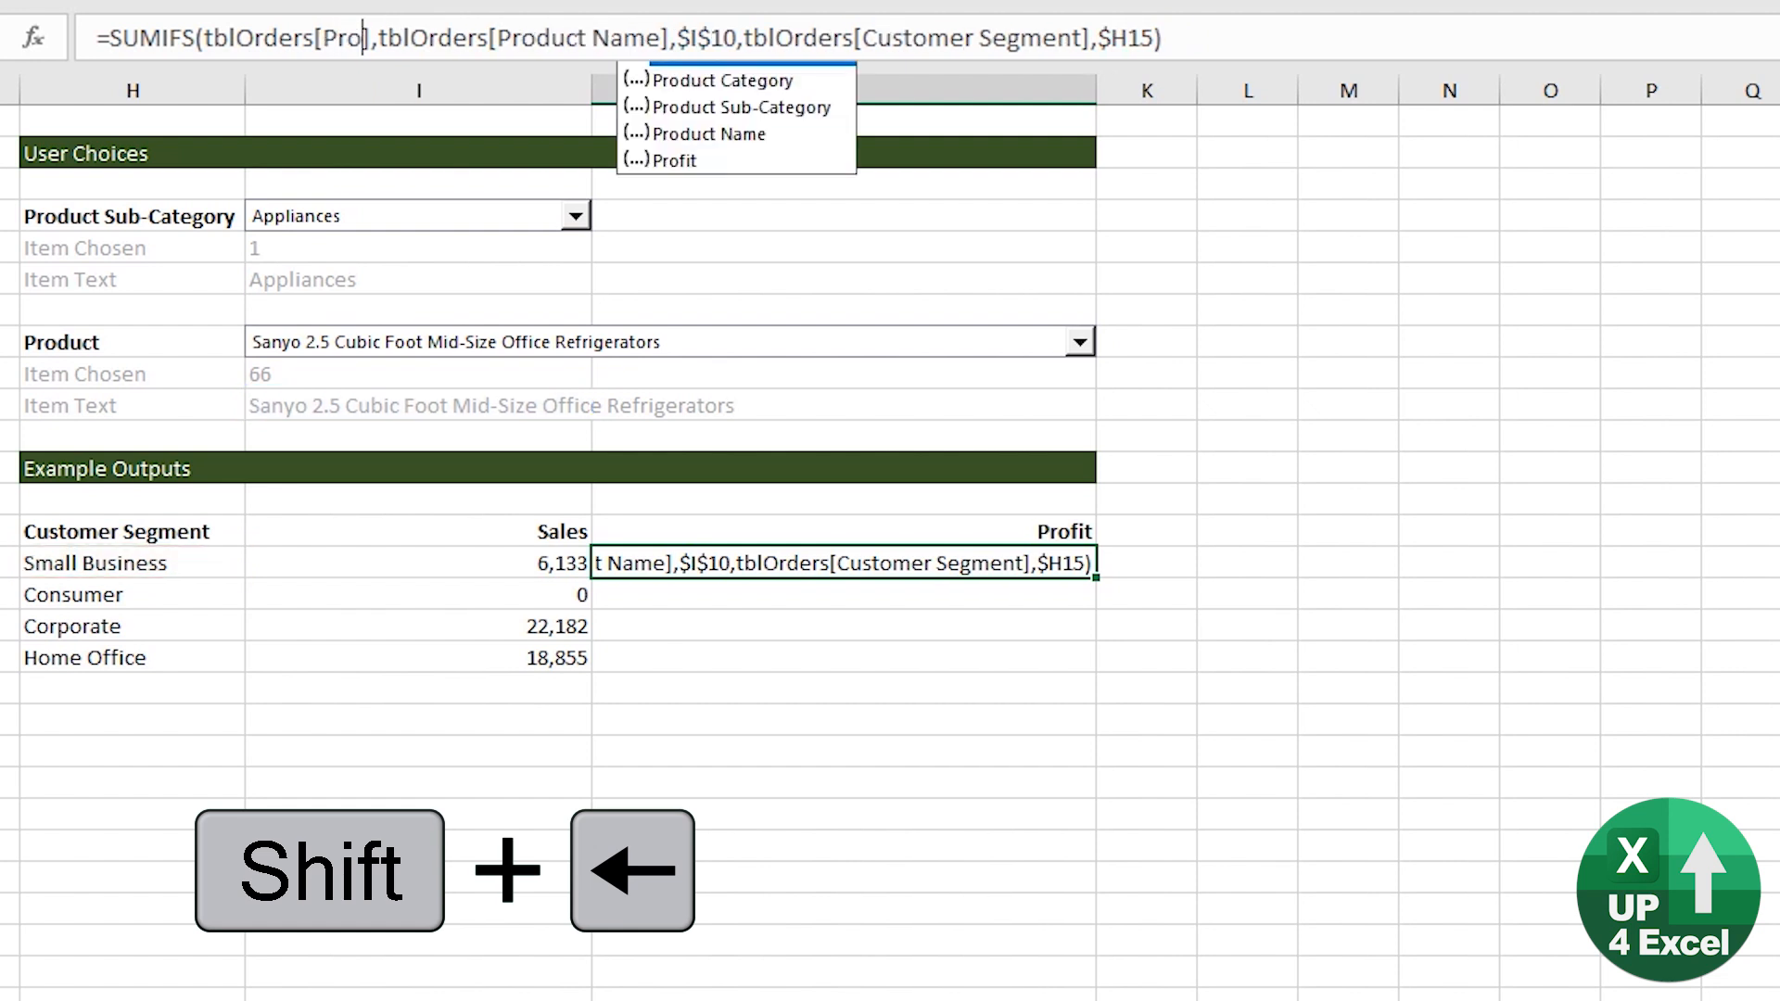
pyautogui.moveTo(719, 163)
pyautogui.write('fit]')
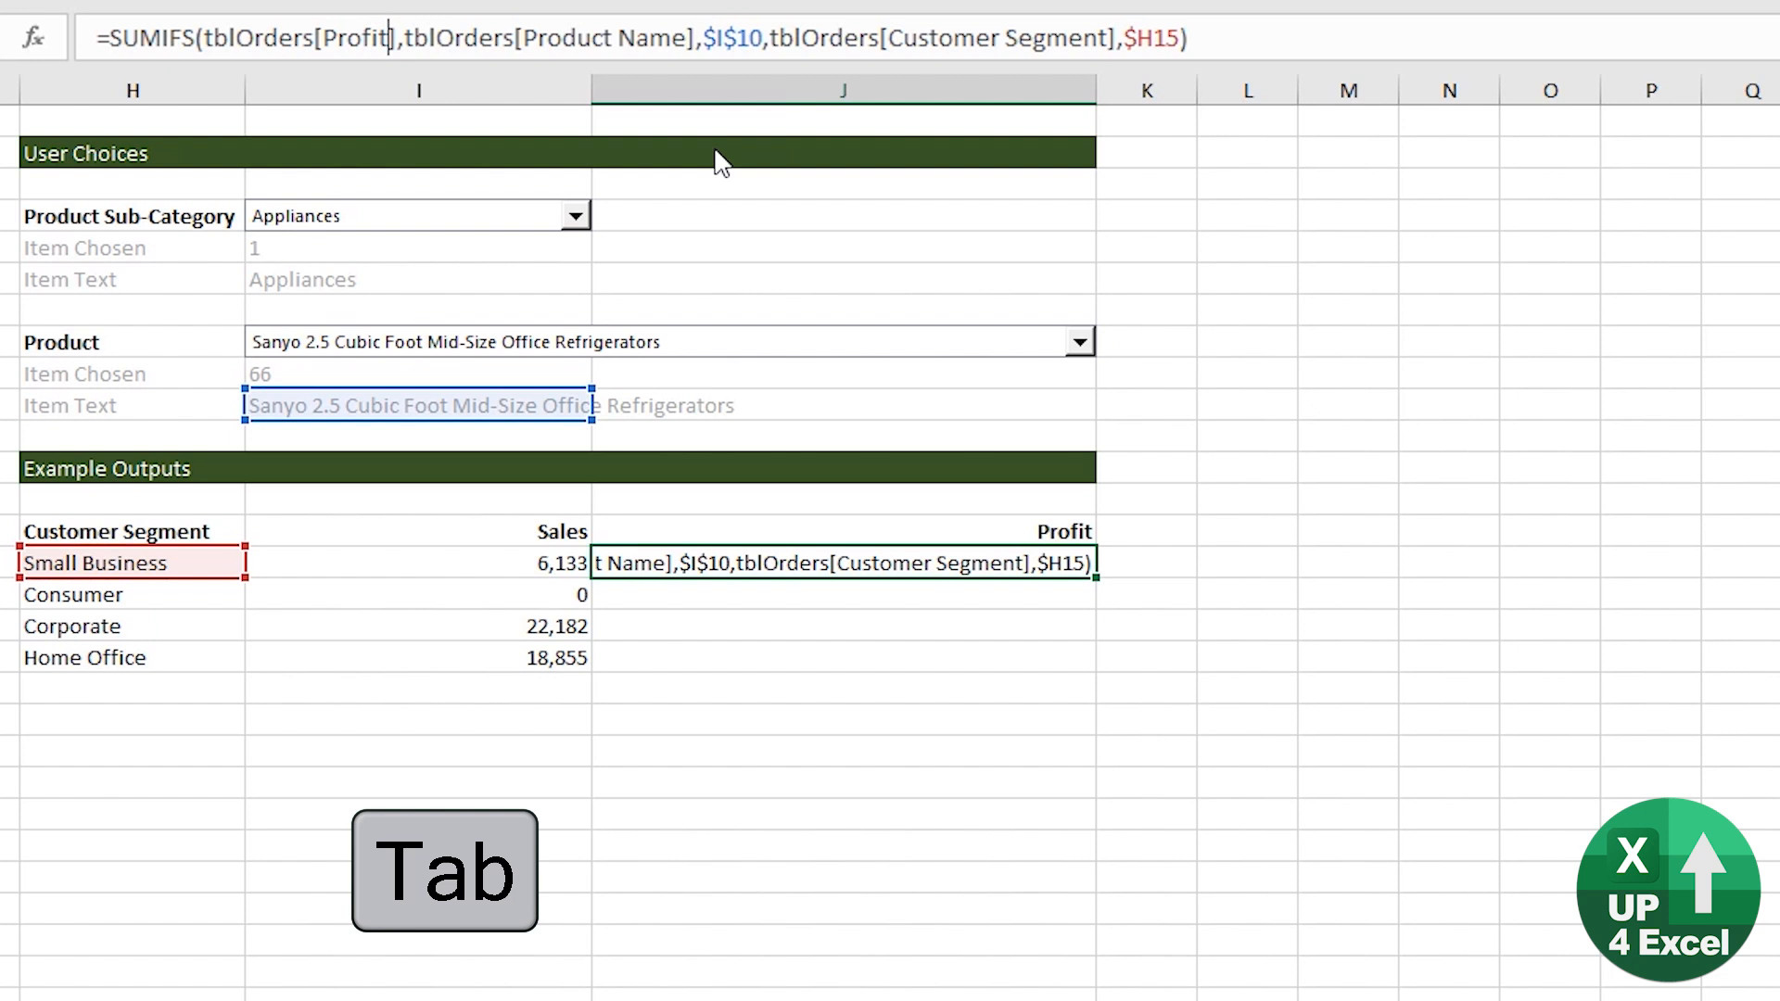
pyautogui.press('Enter')
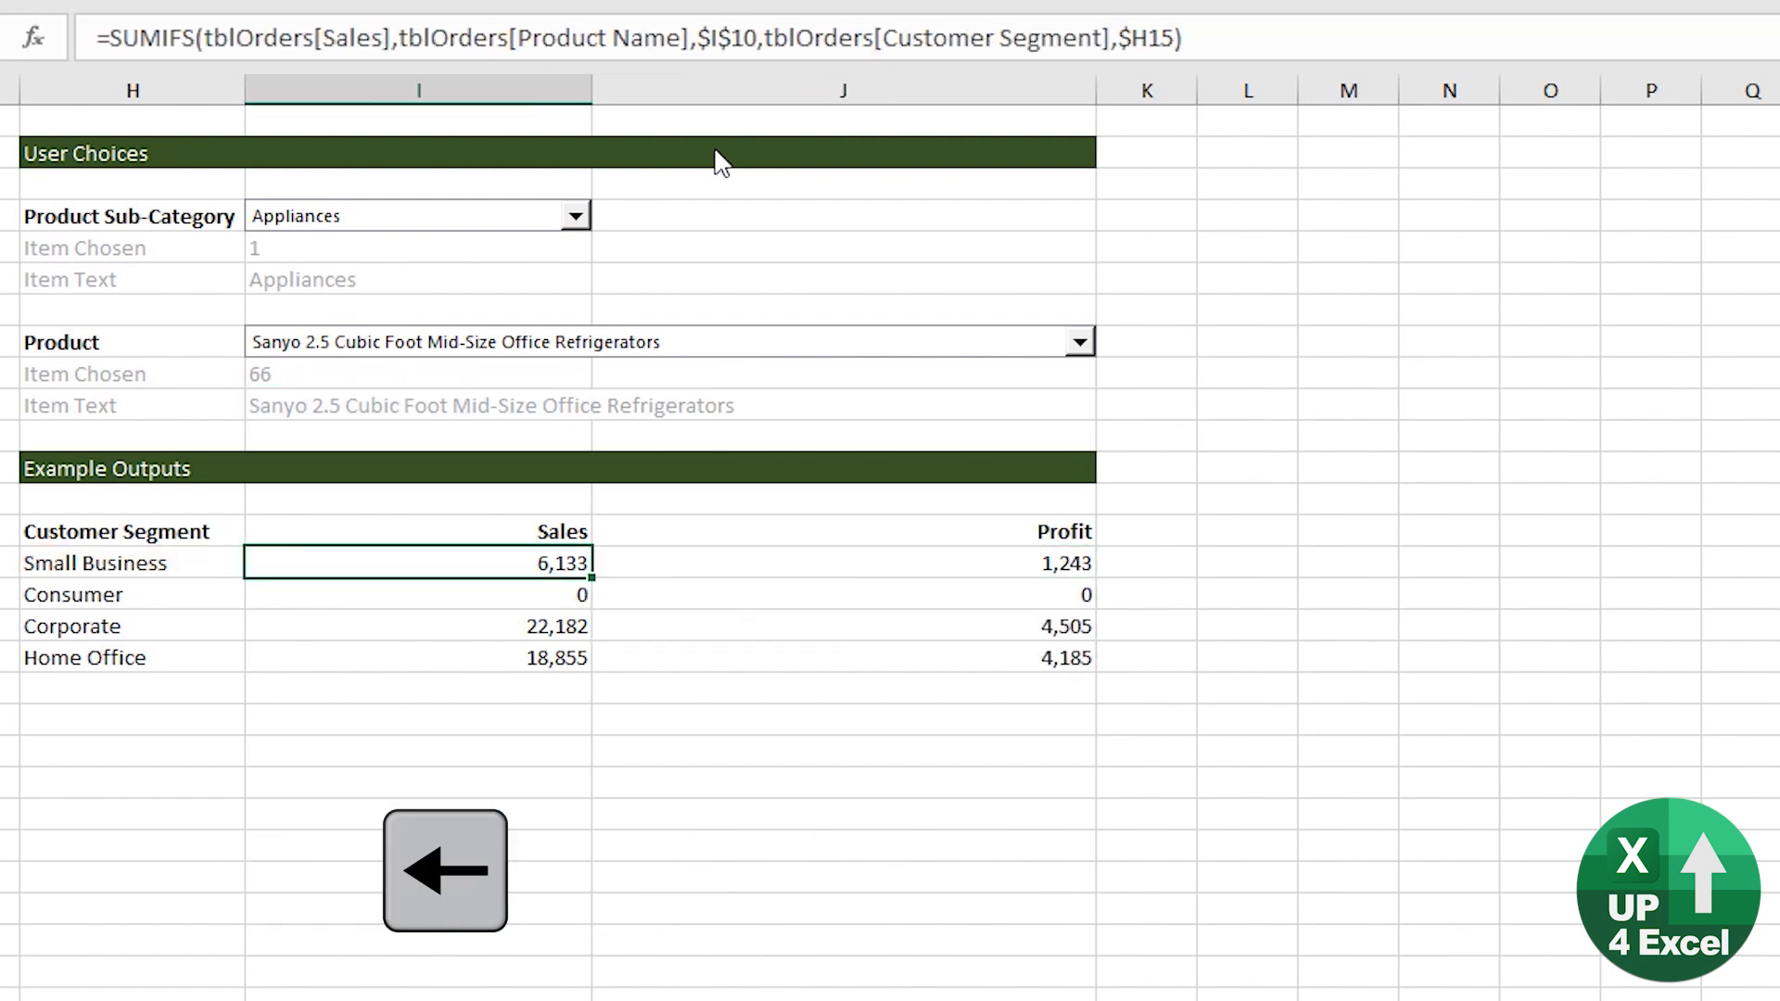
pyautogui.moveTo(586, 207)
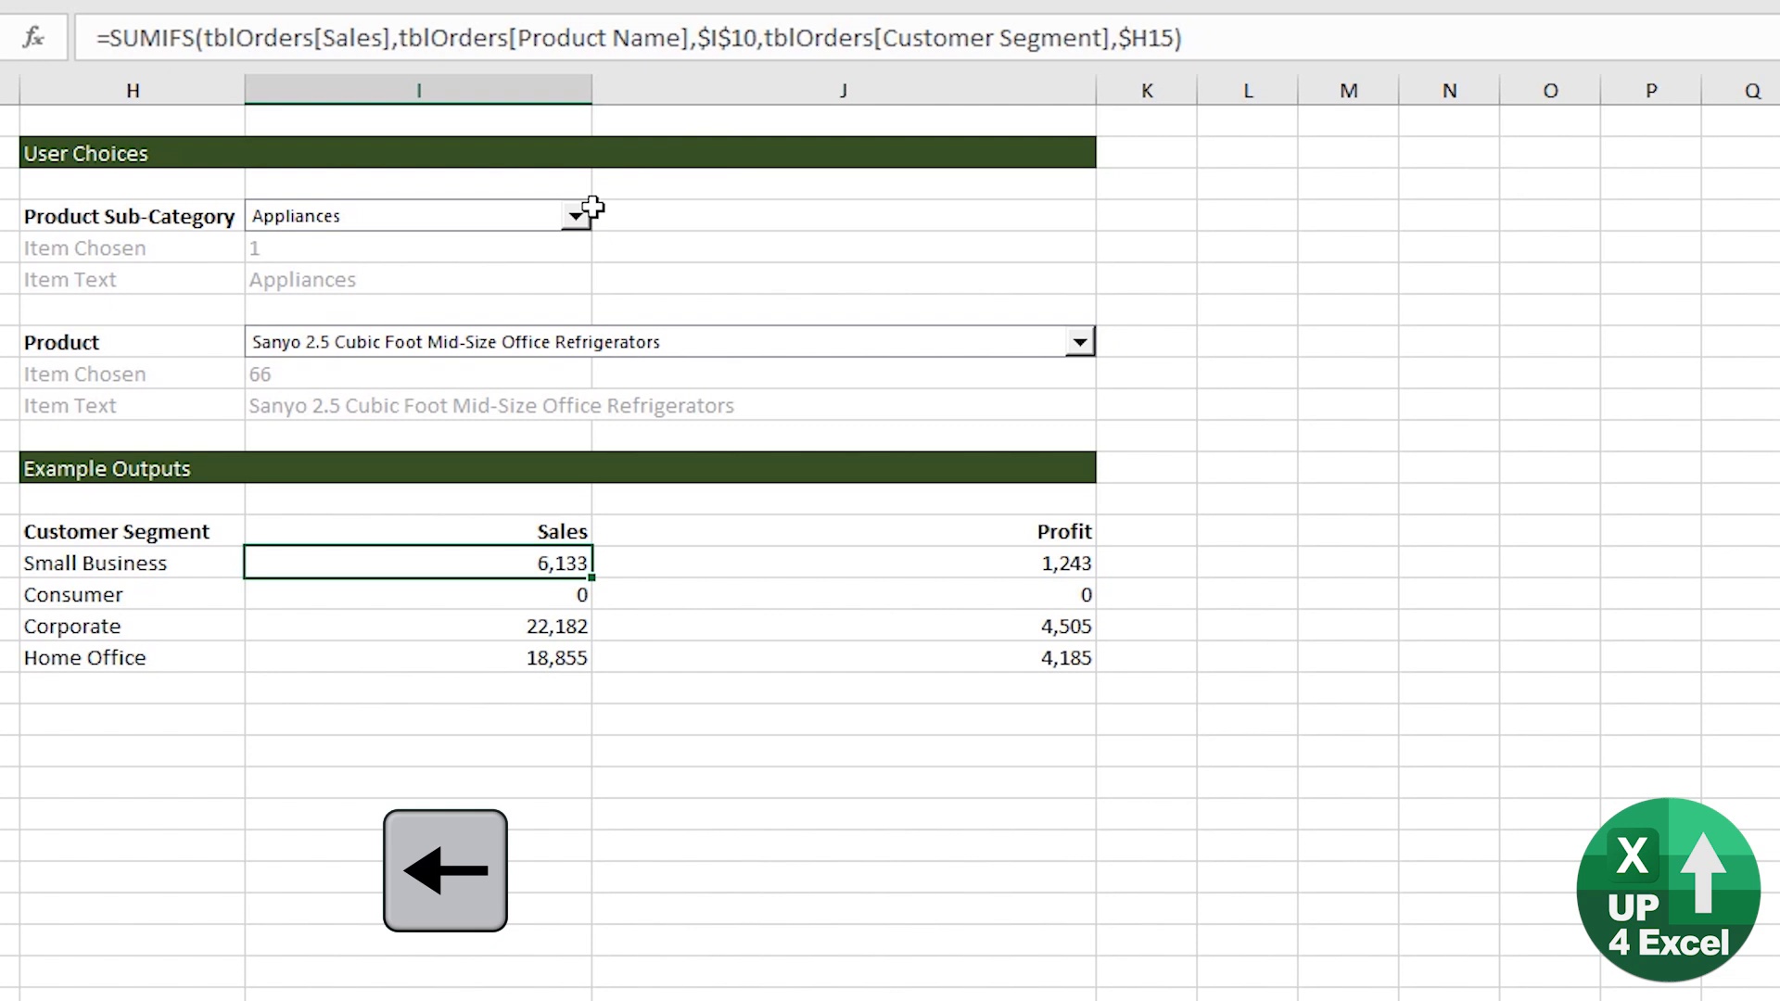
pyautogui.click(1075, 341)
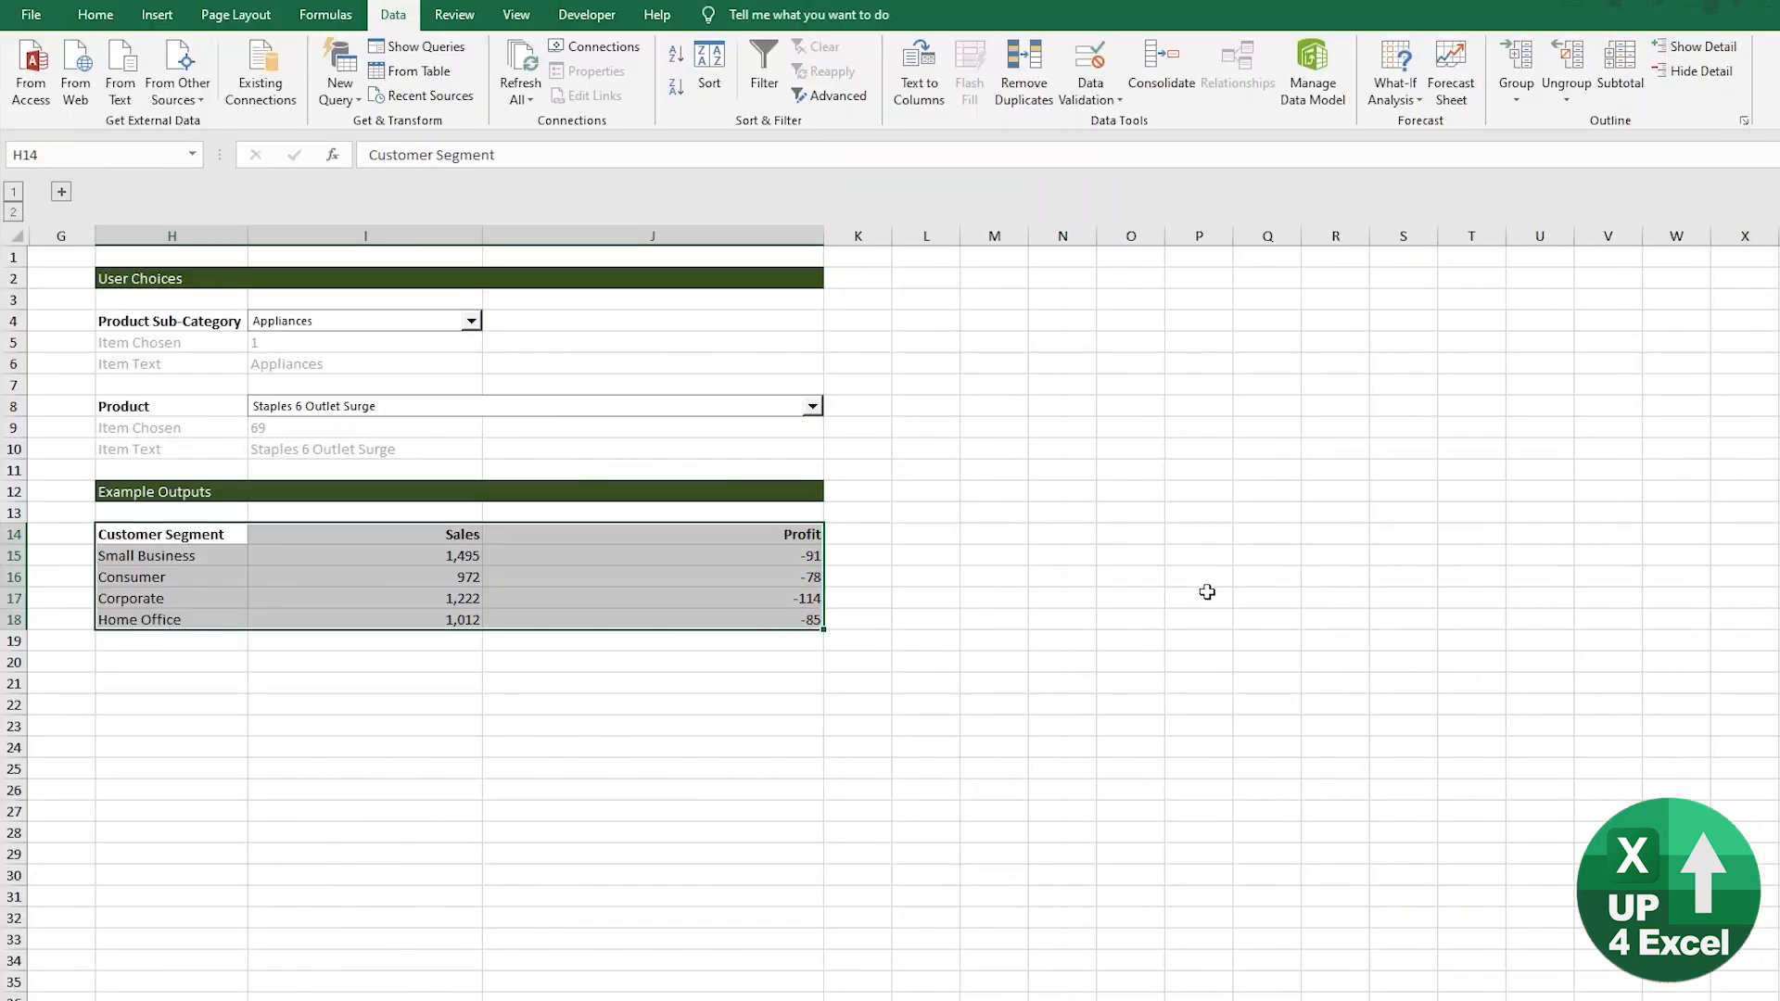
# Insert a Sales and Profit chart with Alt+F1 and apply the dark chart style
pyautogui.press('Alt+F1')
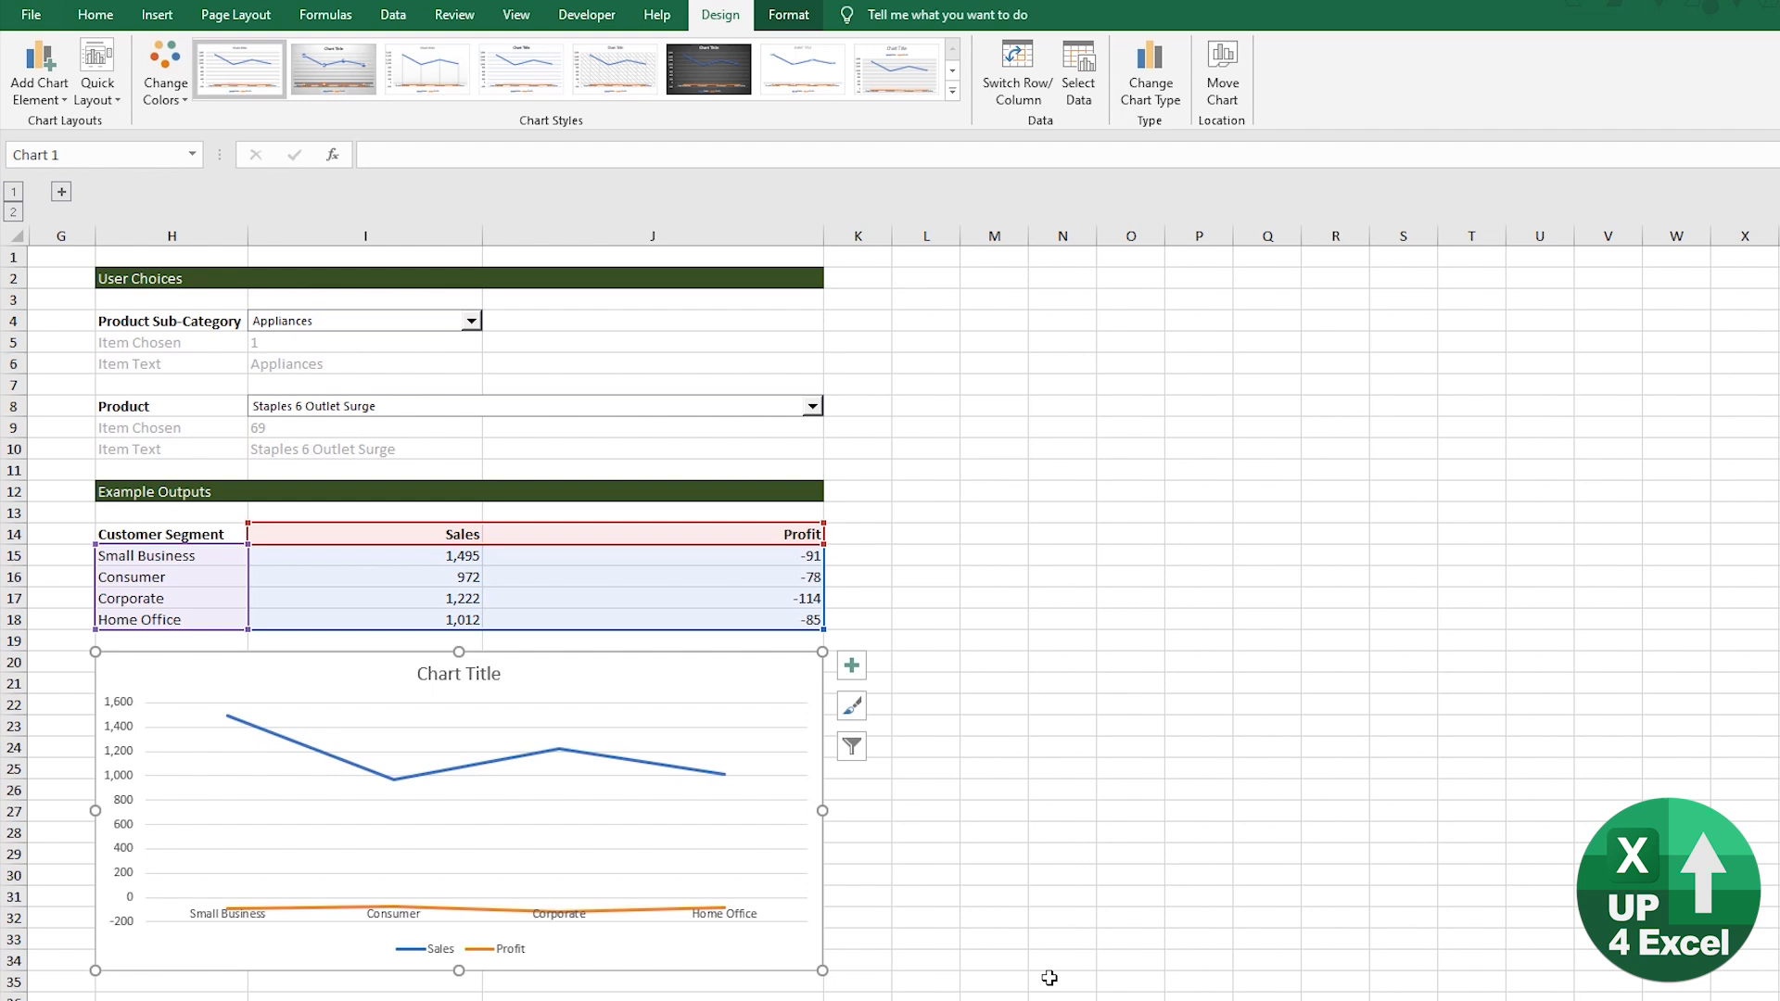
pyautogui.moveTo(856, 267)
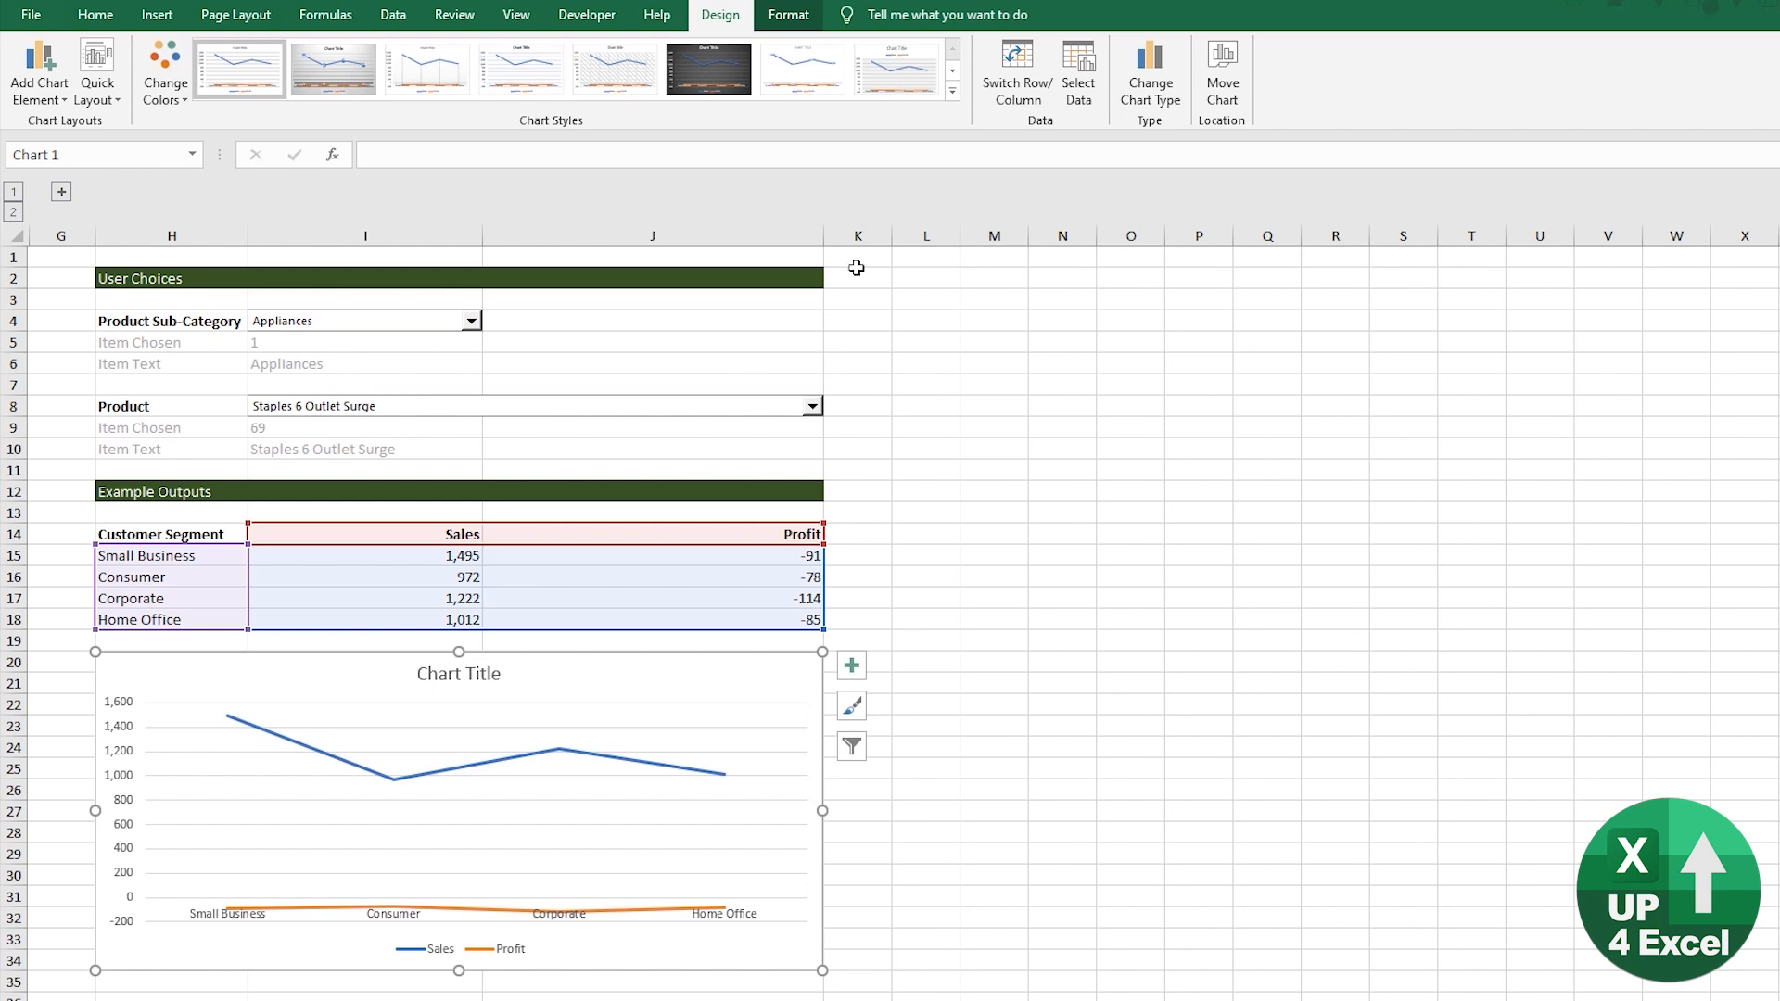
pyautogui.moveTo(735, 108)
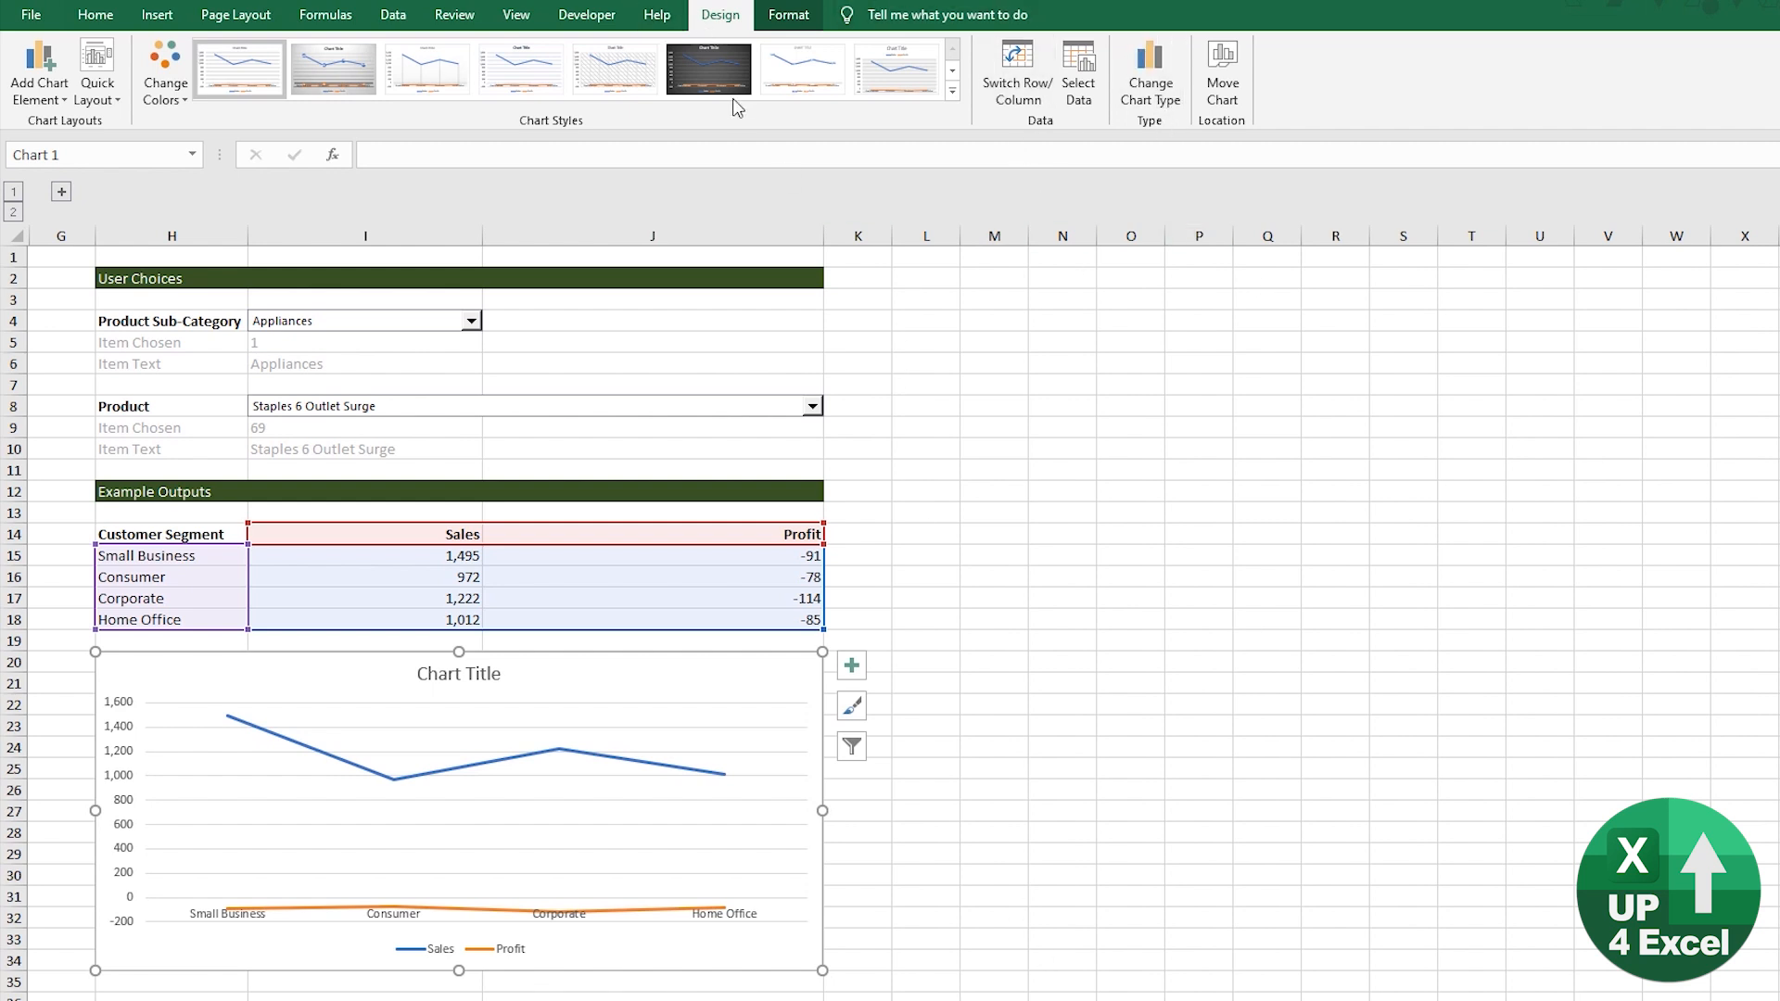
pyautogui.click(803, 67)
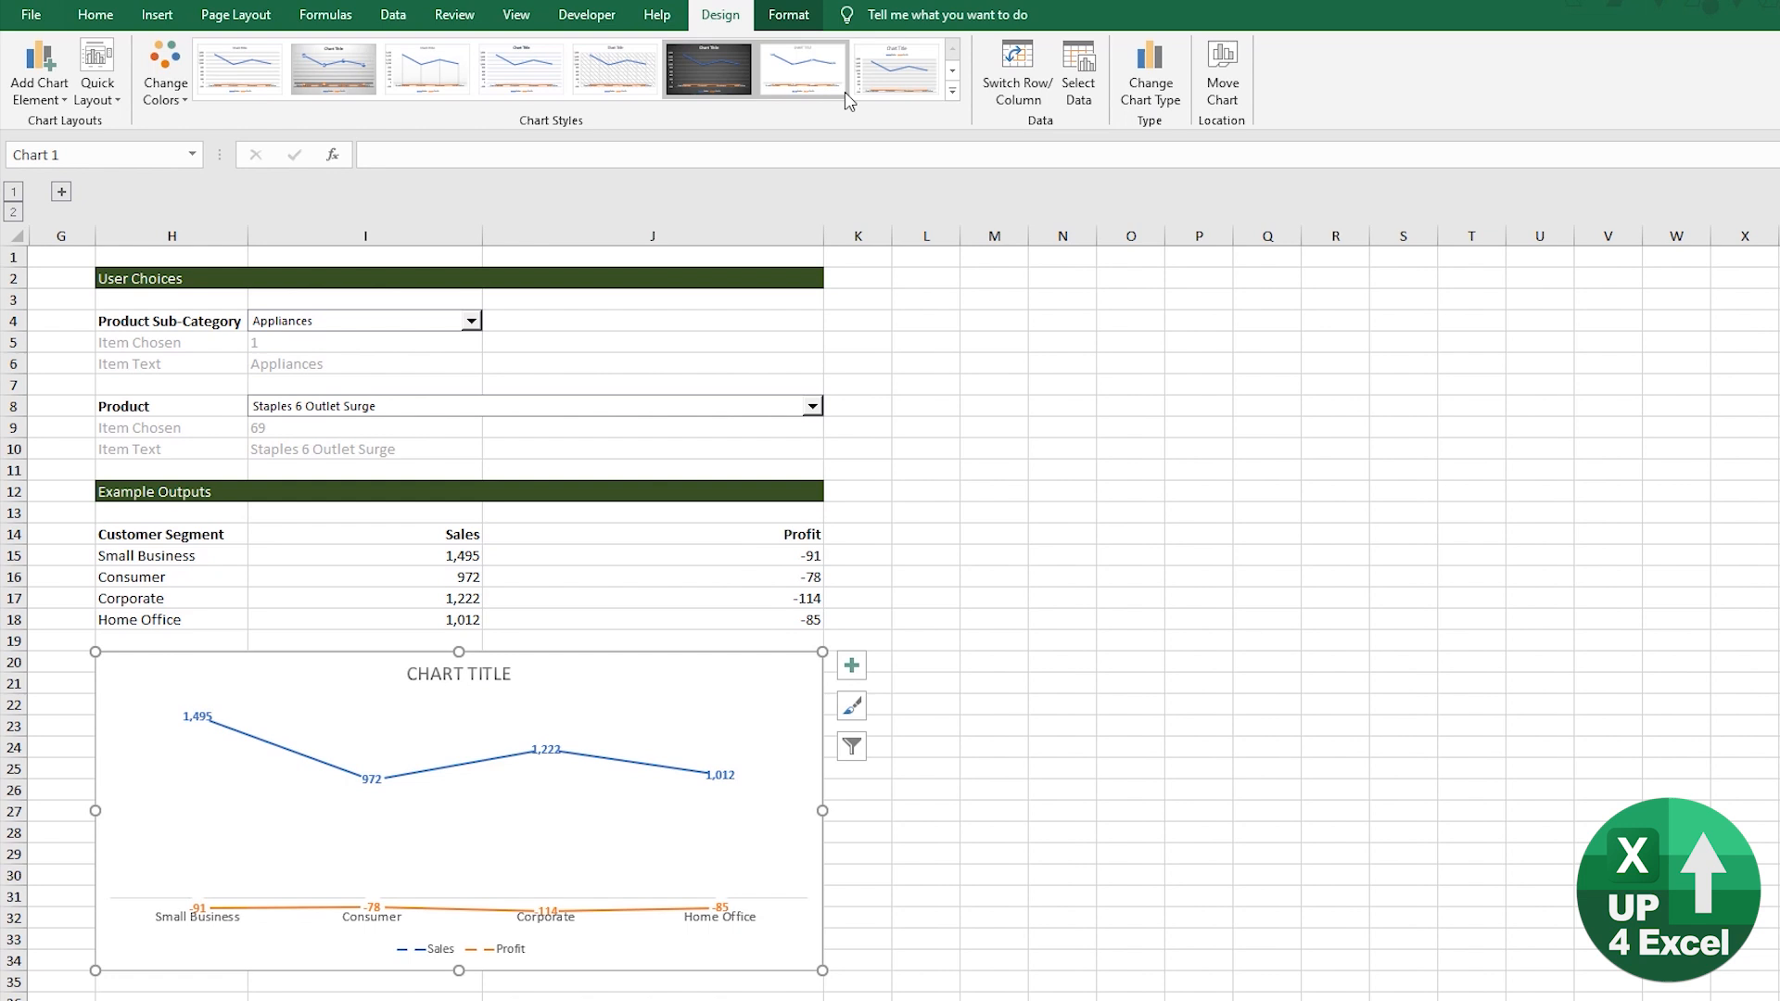
pyautogui.click(709, 66)
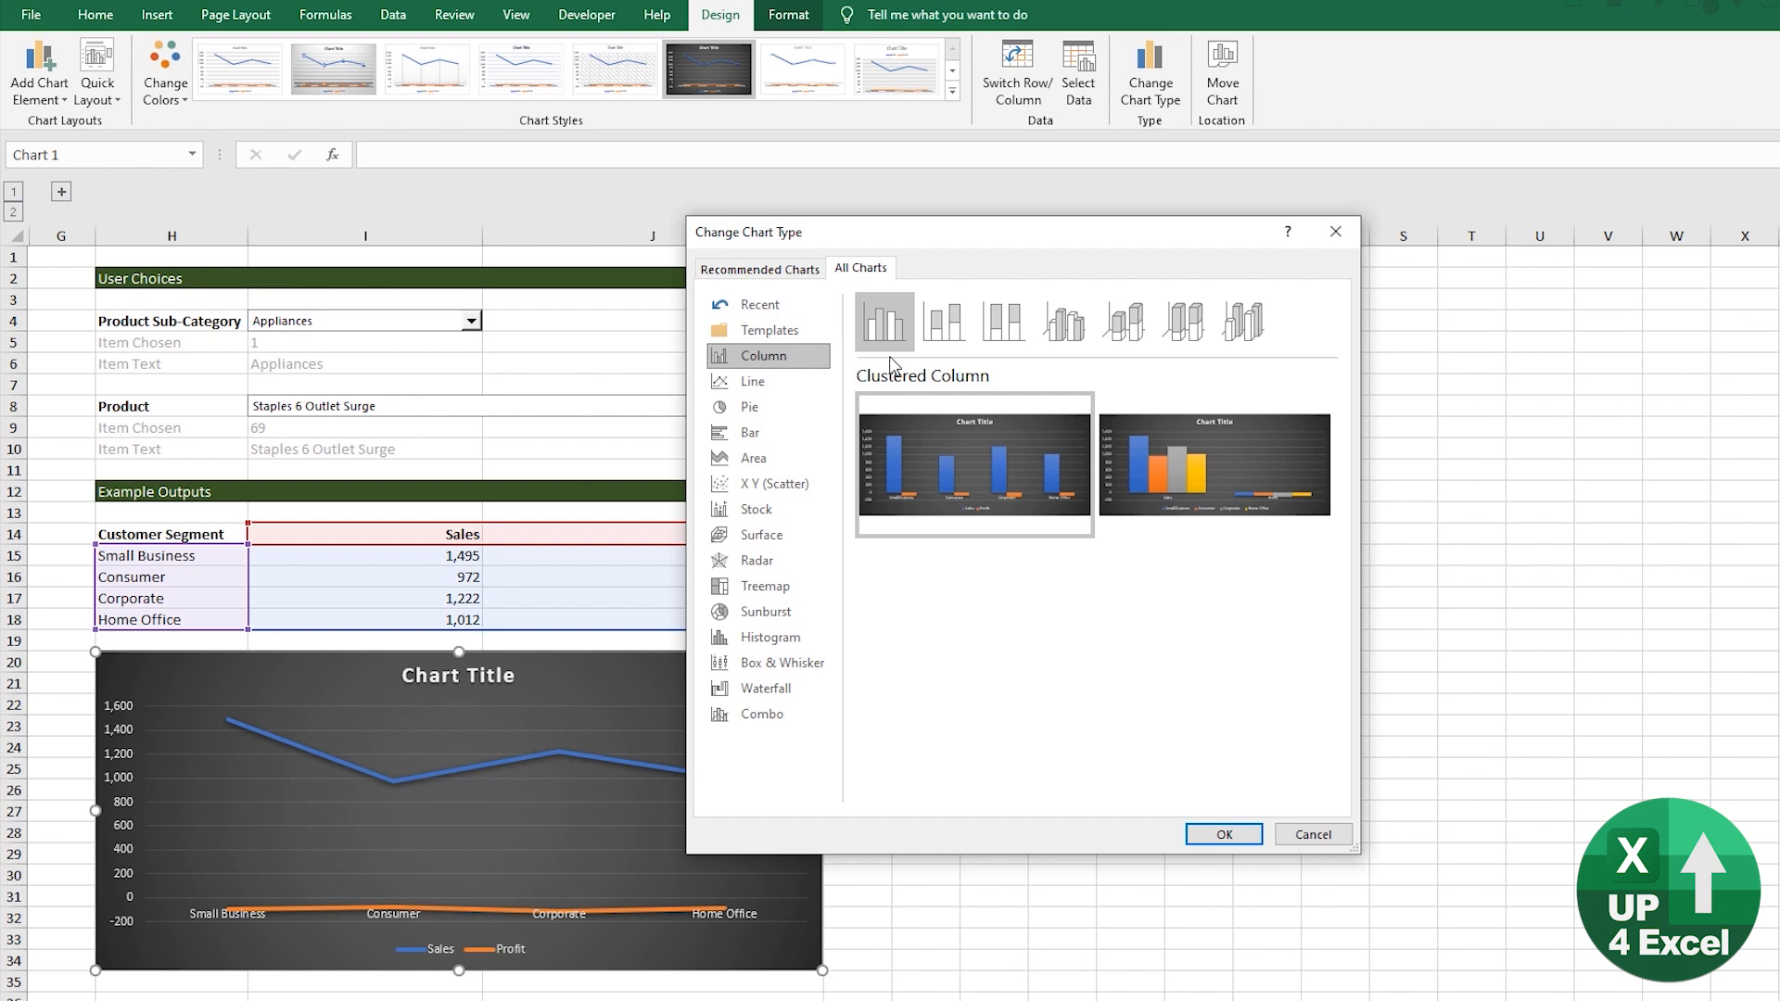
pyautogui.moveTo(1202, 816)
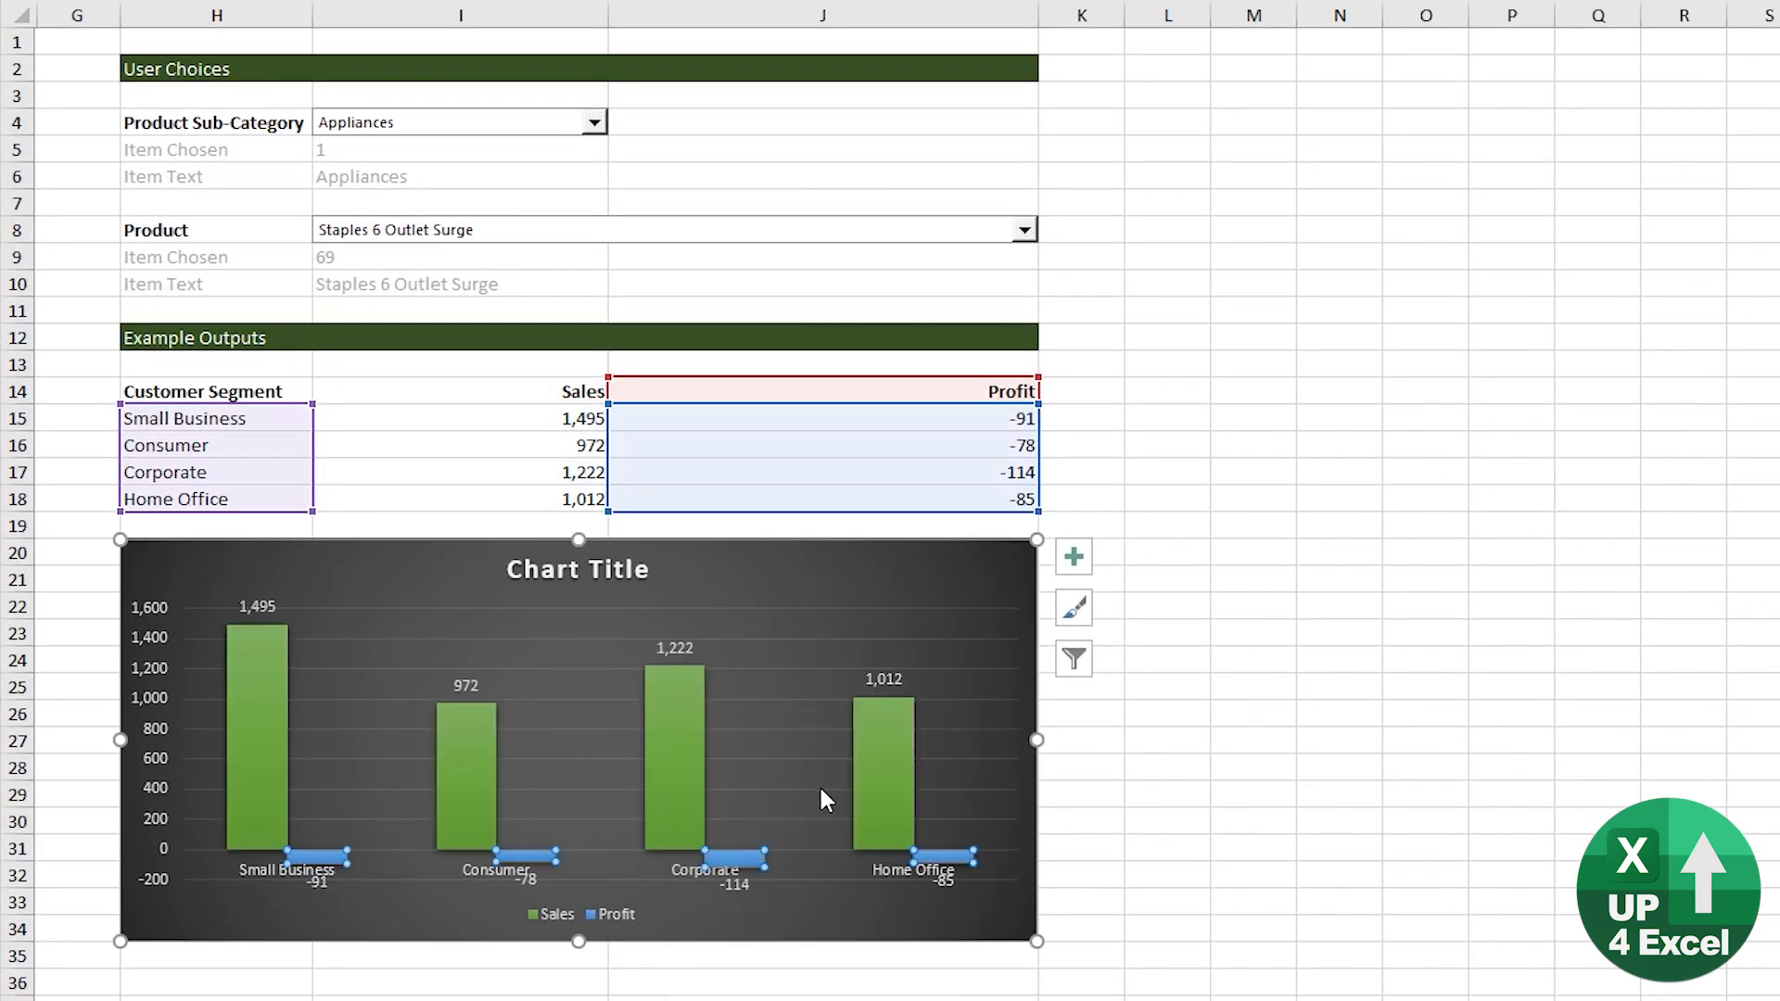
pyautogui.moveTo(495, 928)
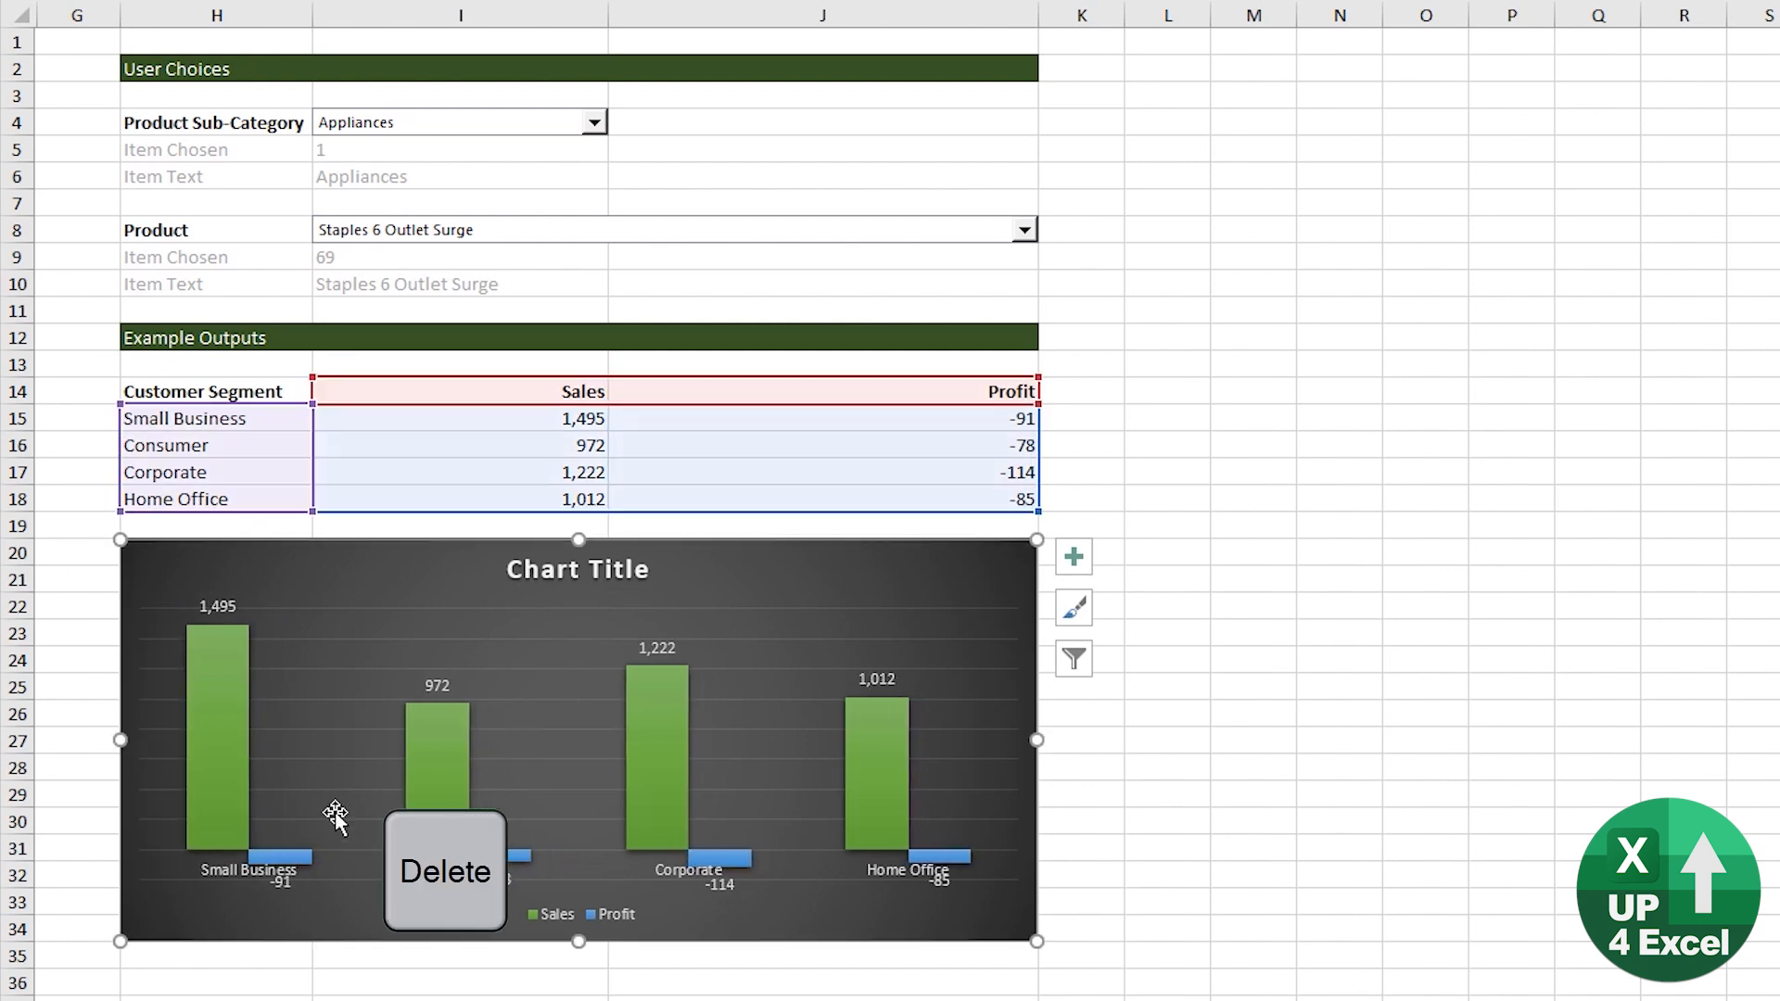
pyautogui.moveTo(886, 898)
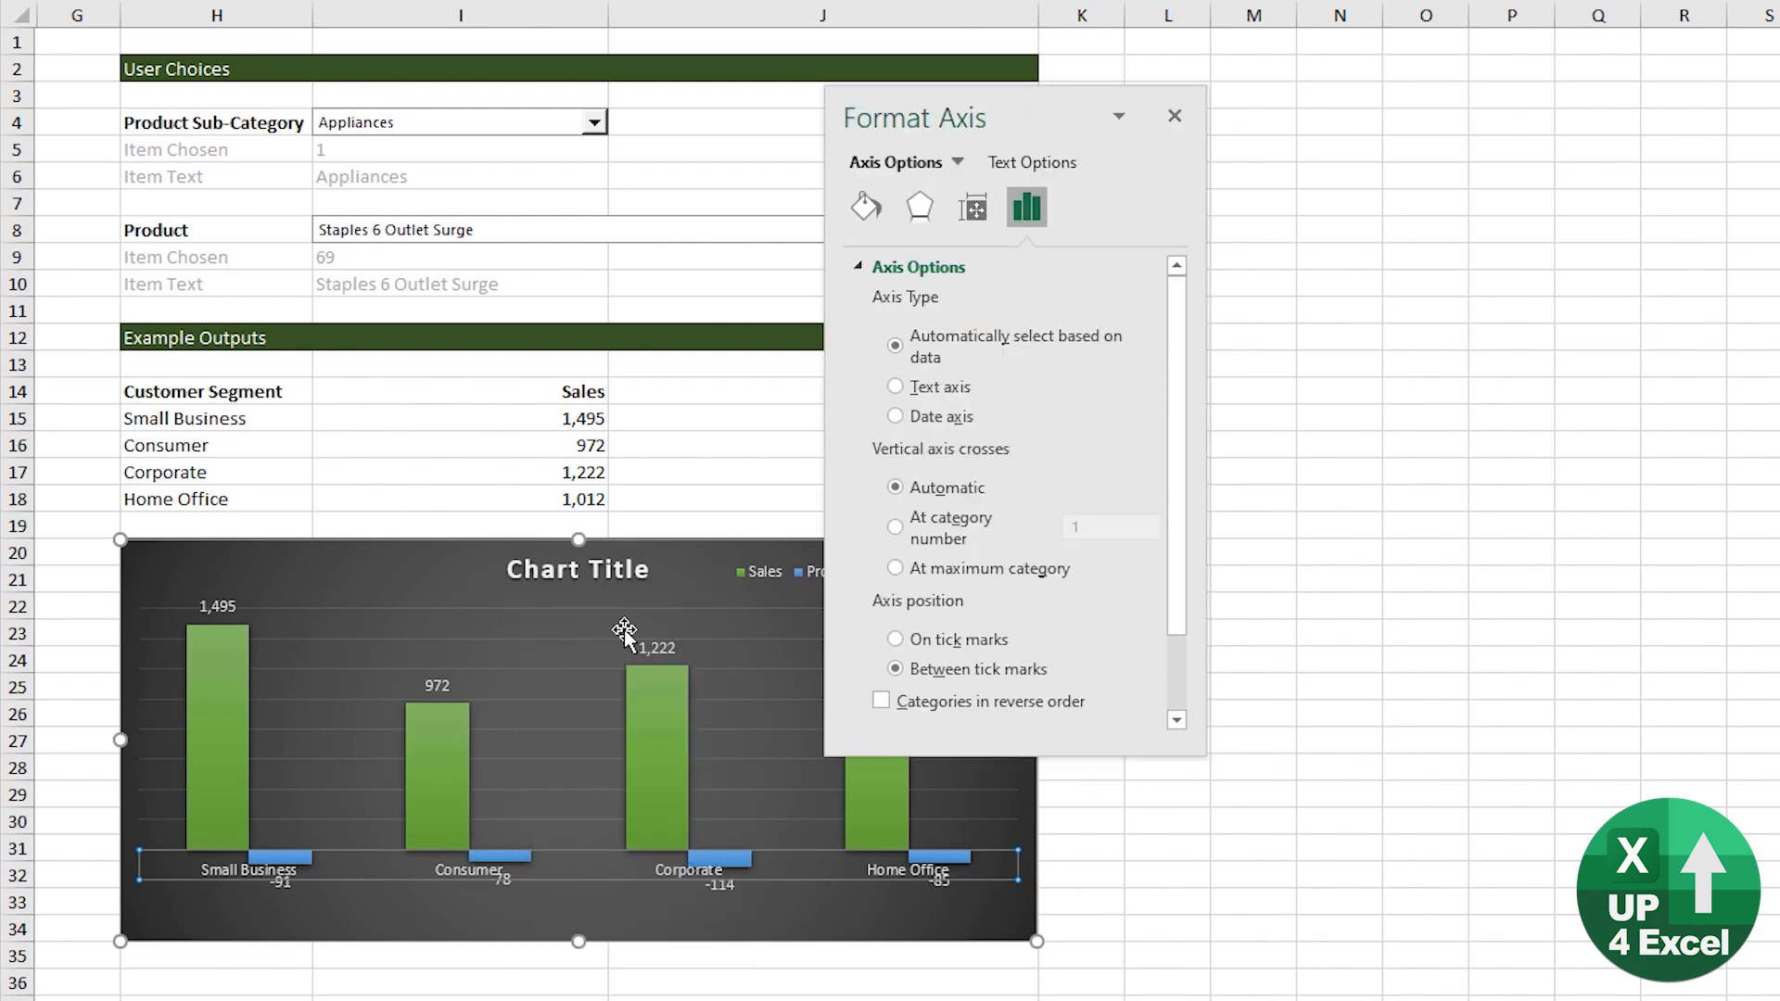
# Set the horizontal axis Label Position to Low and stretch the plot area down toward the chart bottom
pyautogui.scroll(-3)
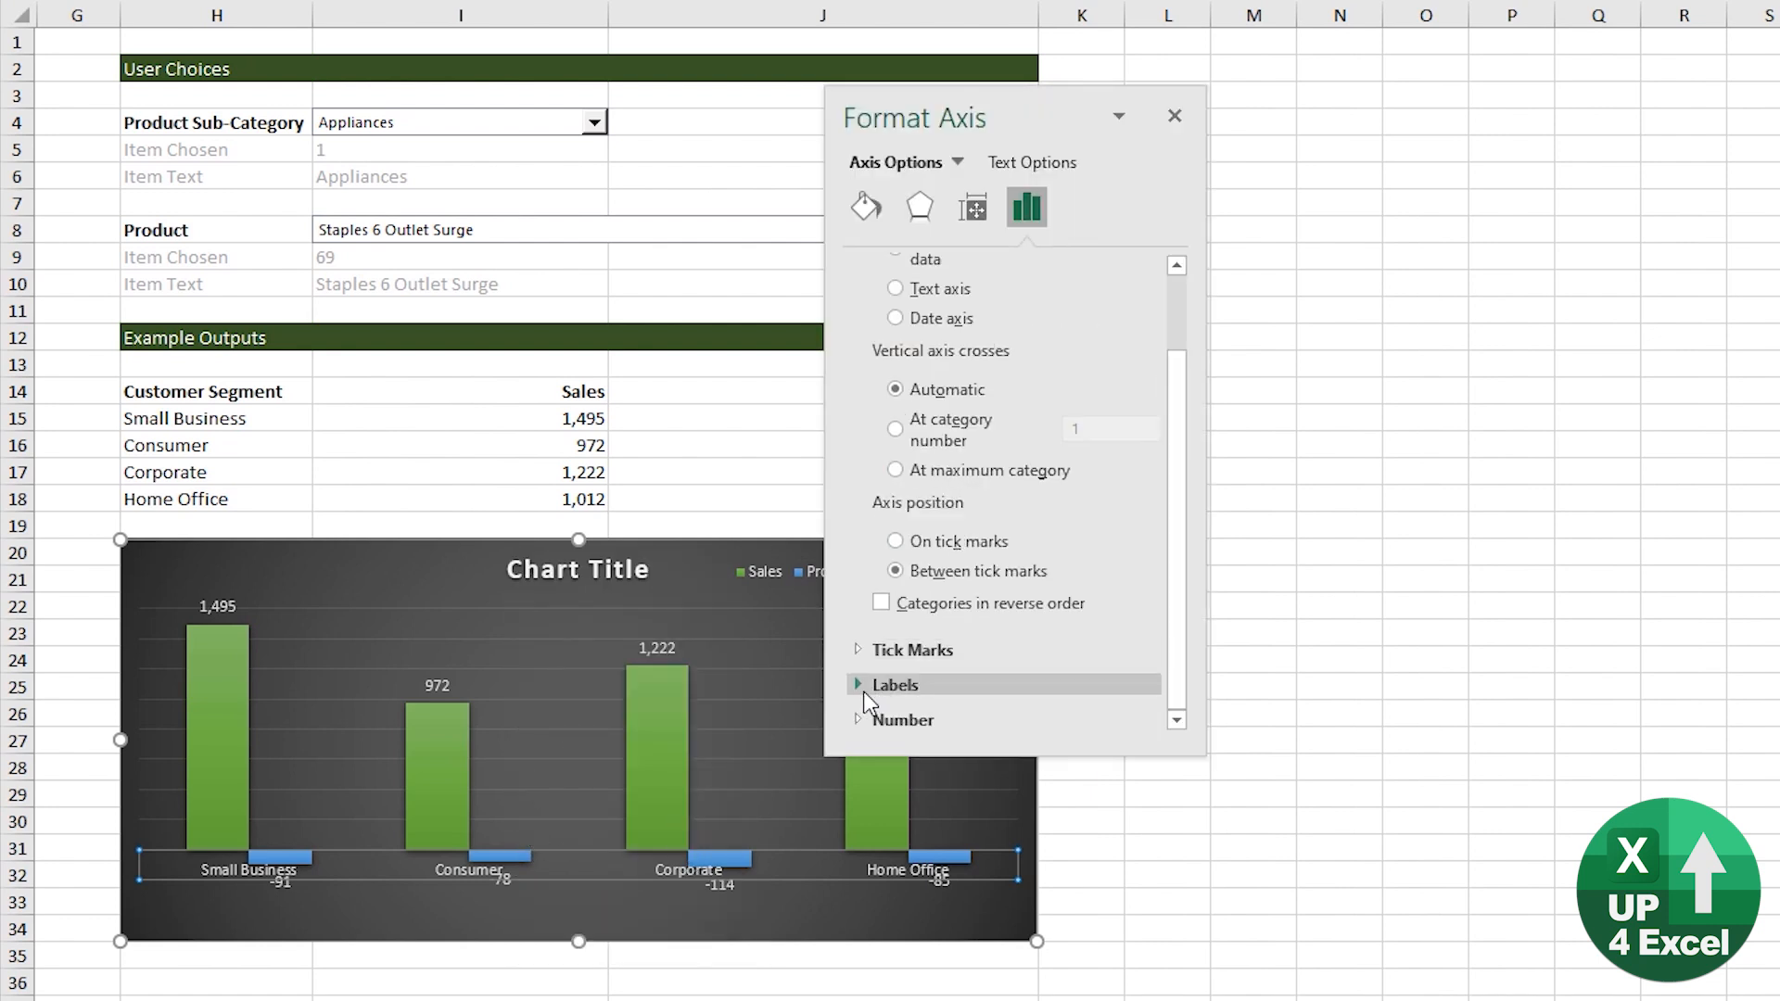
pyautogui.click(896, 686)
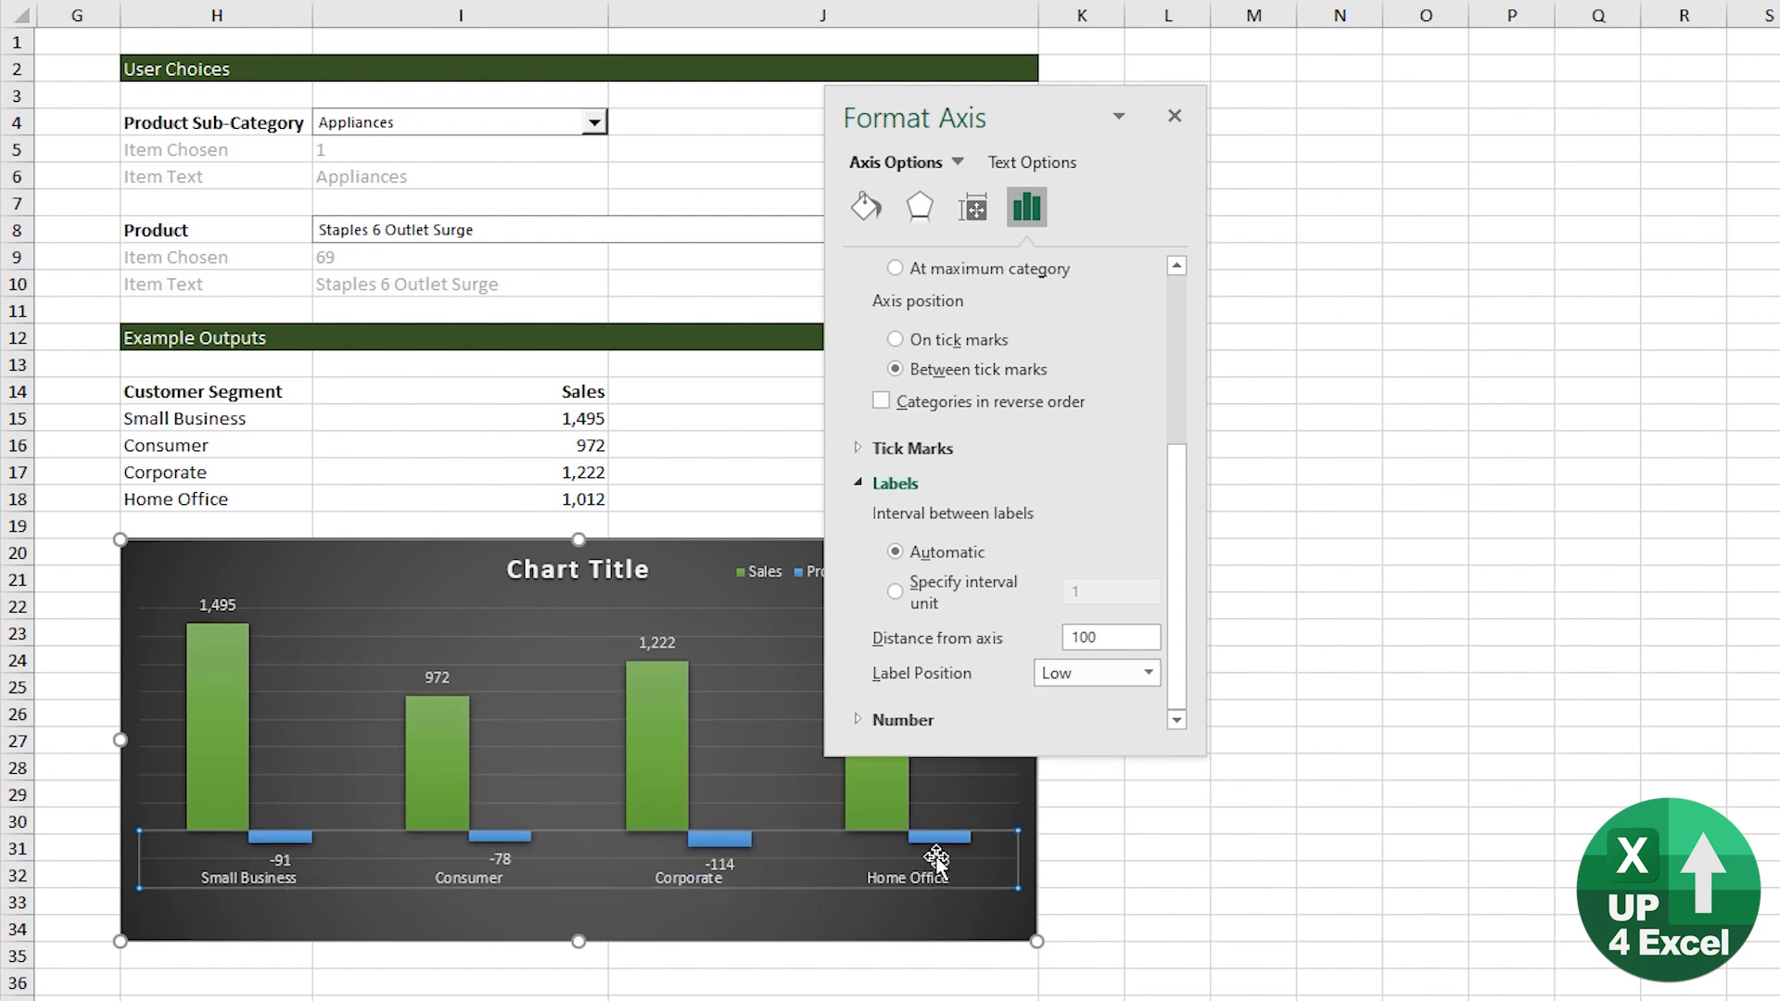
pyautogui.moveTo(781, 872)
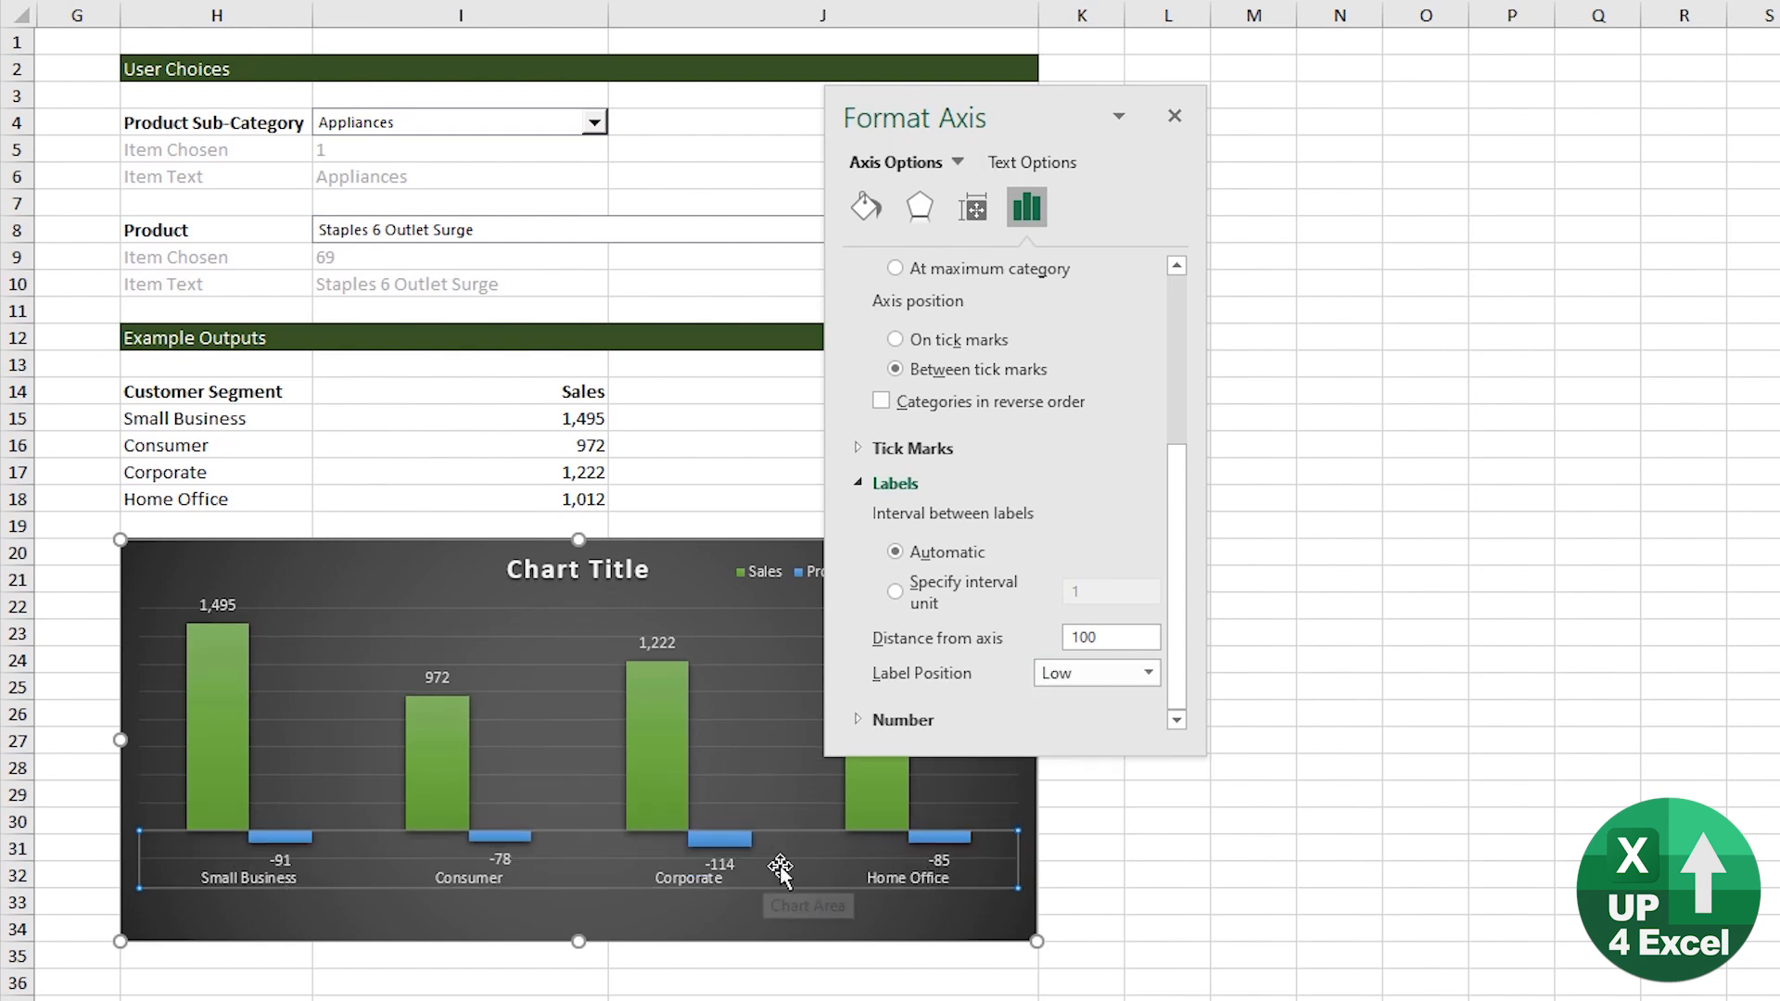
pyautogui.moveTo(881, 933)
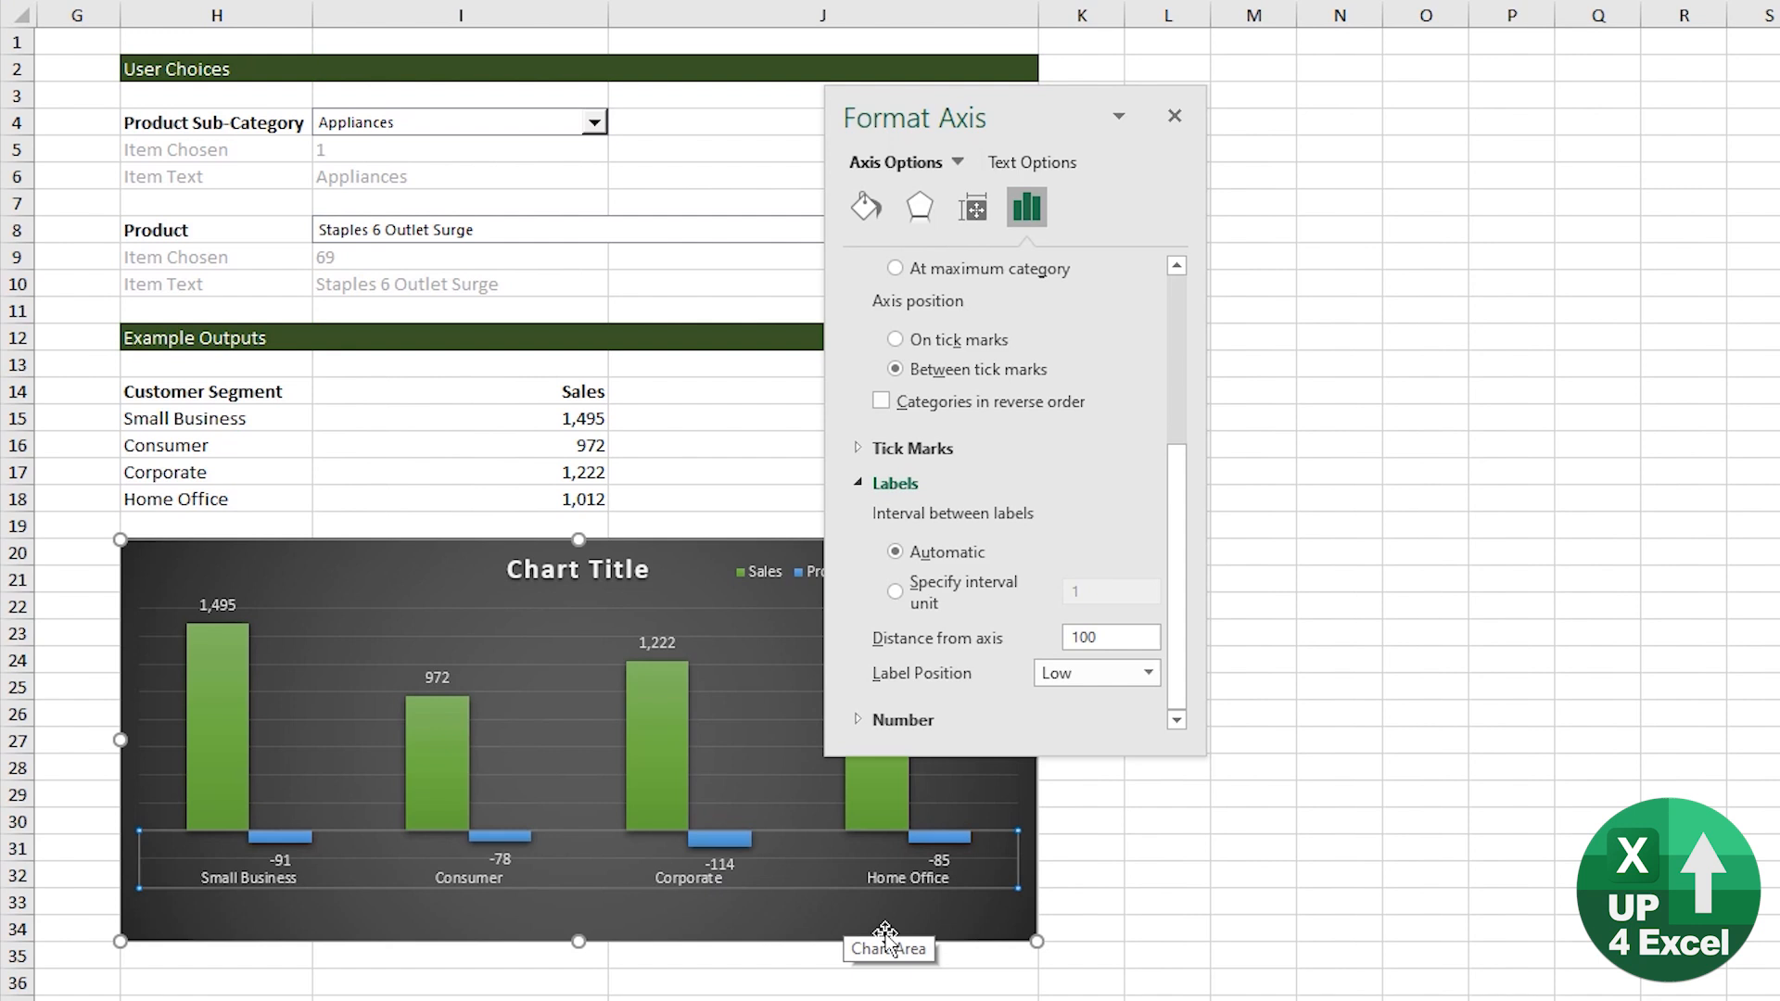
pyautogui.click(597, 857)
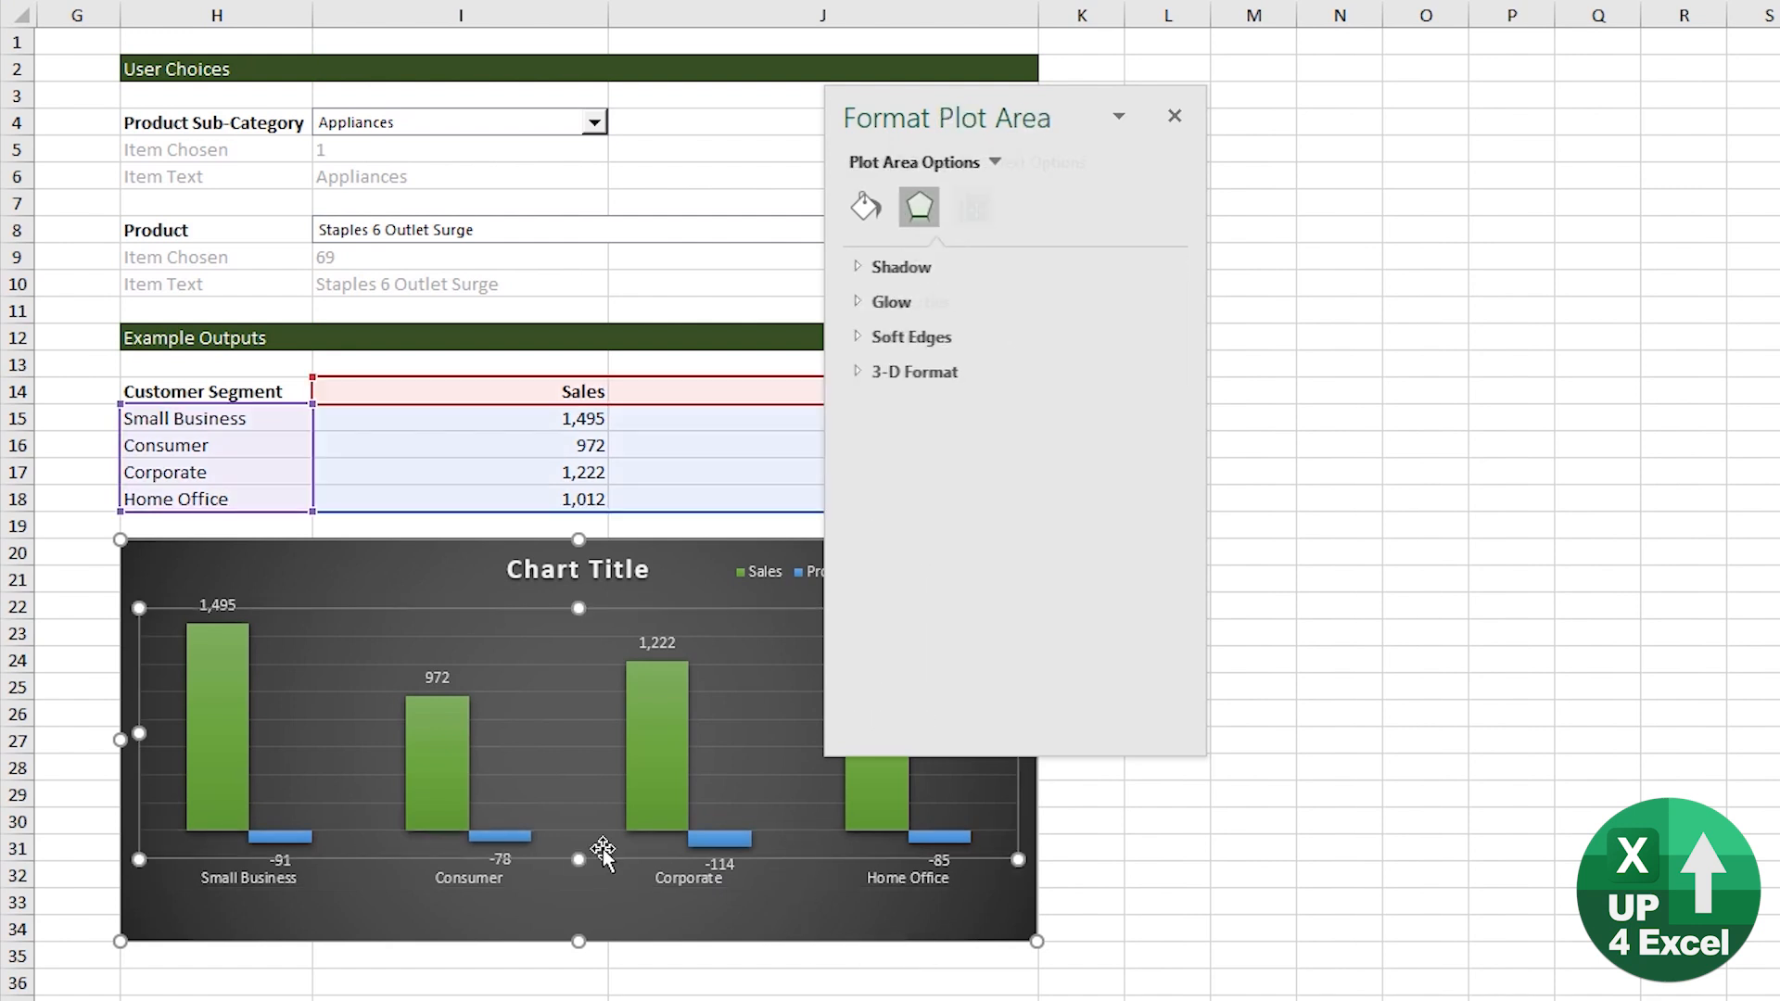
pyautogui.moveTo(579, 858); pyautogui.dragTo(579, 903)
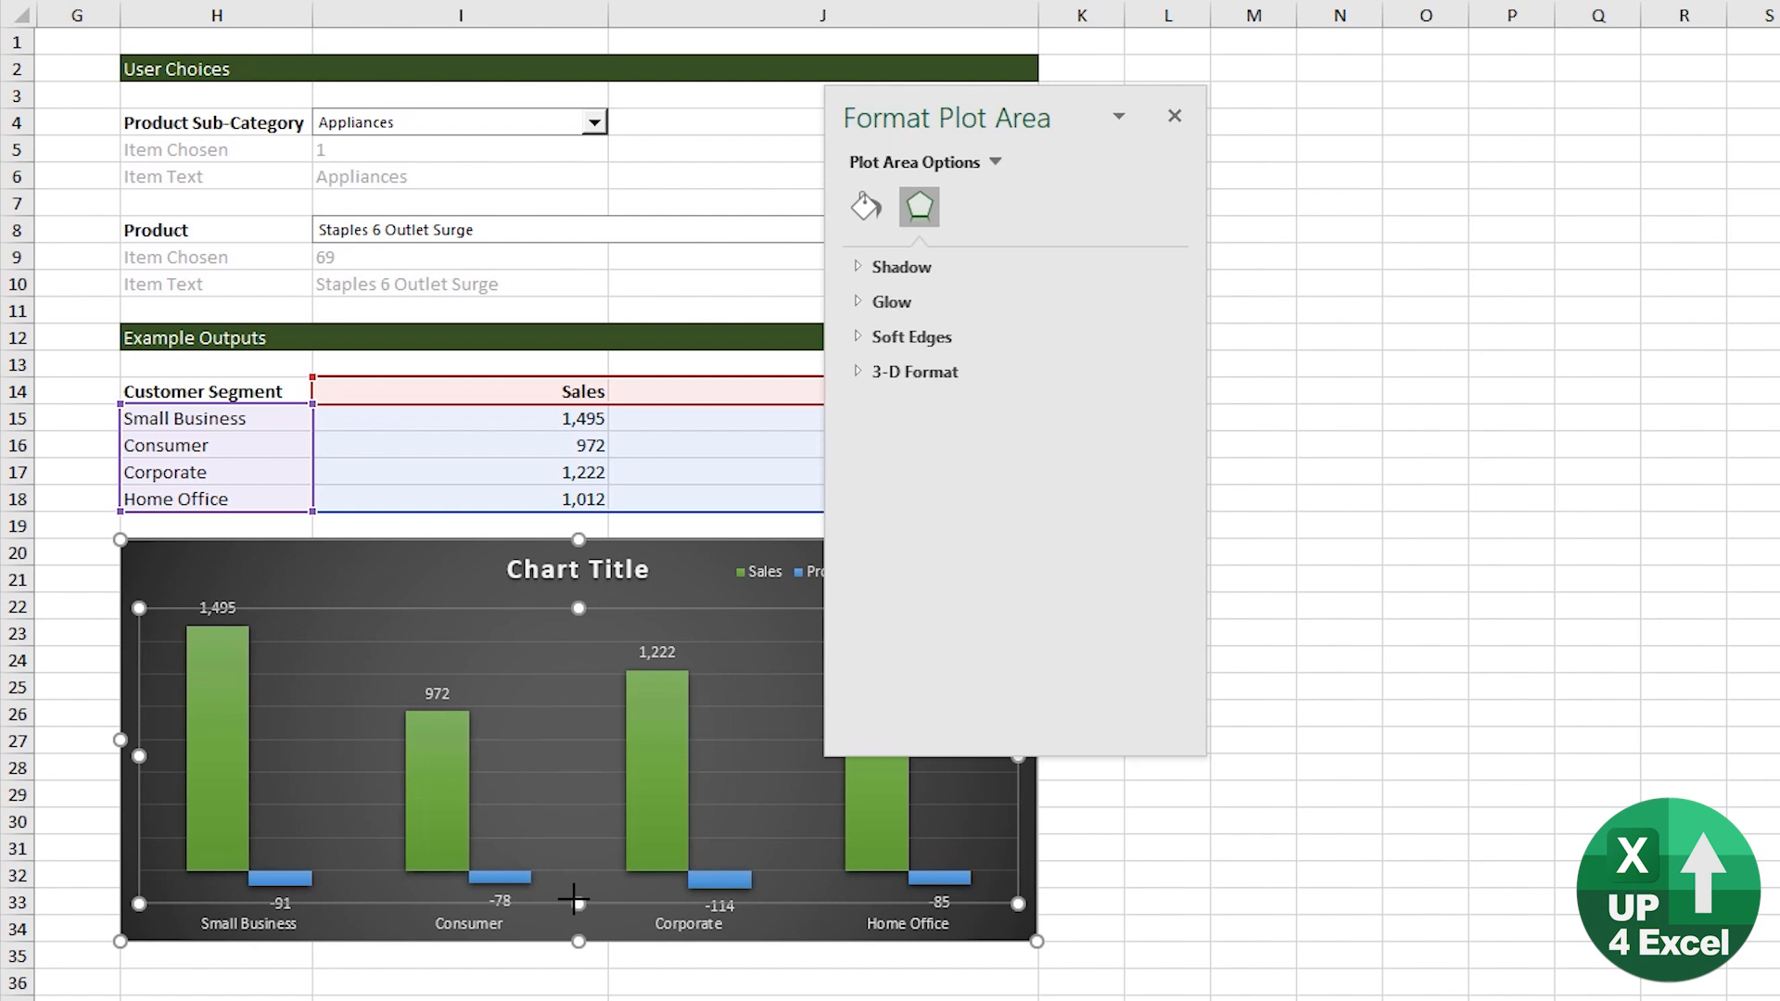
pyautogui.click(1174, 115)
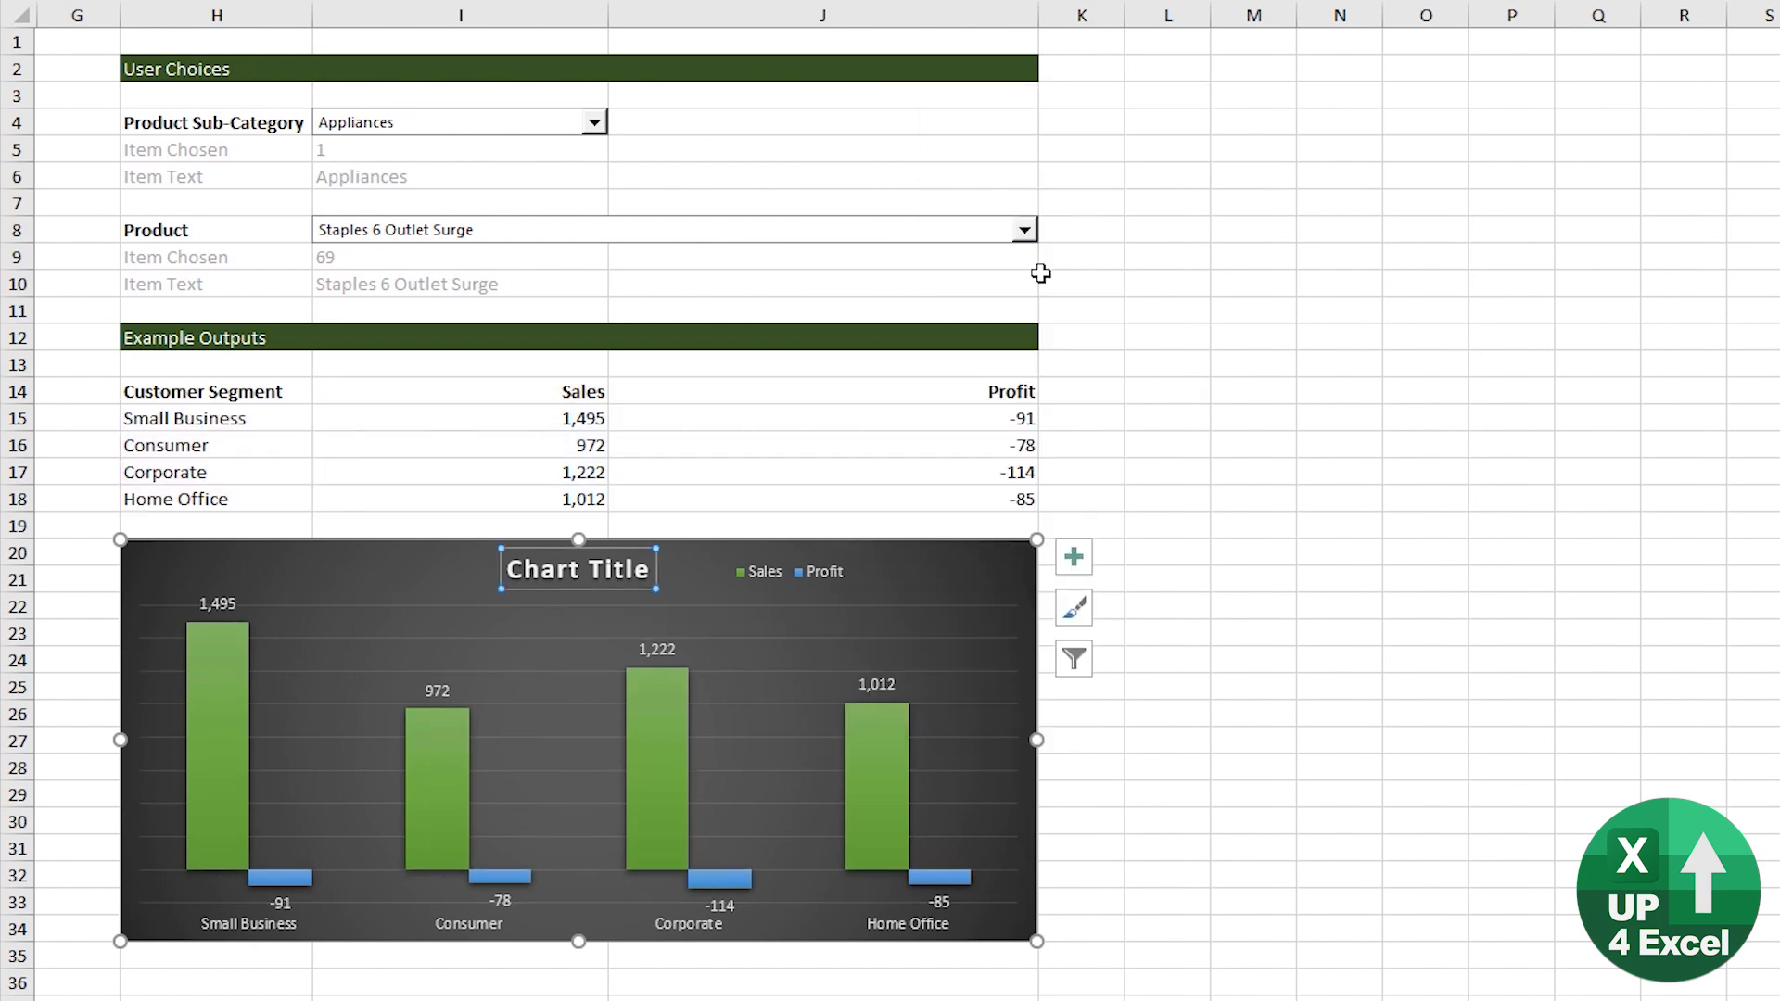
pyautogui.moveTo(634, 653)
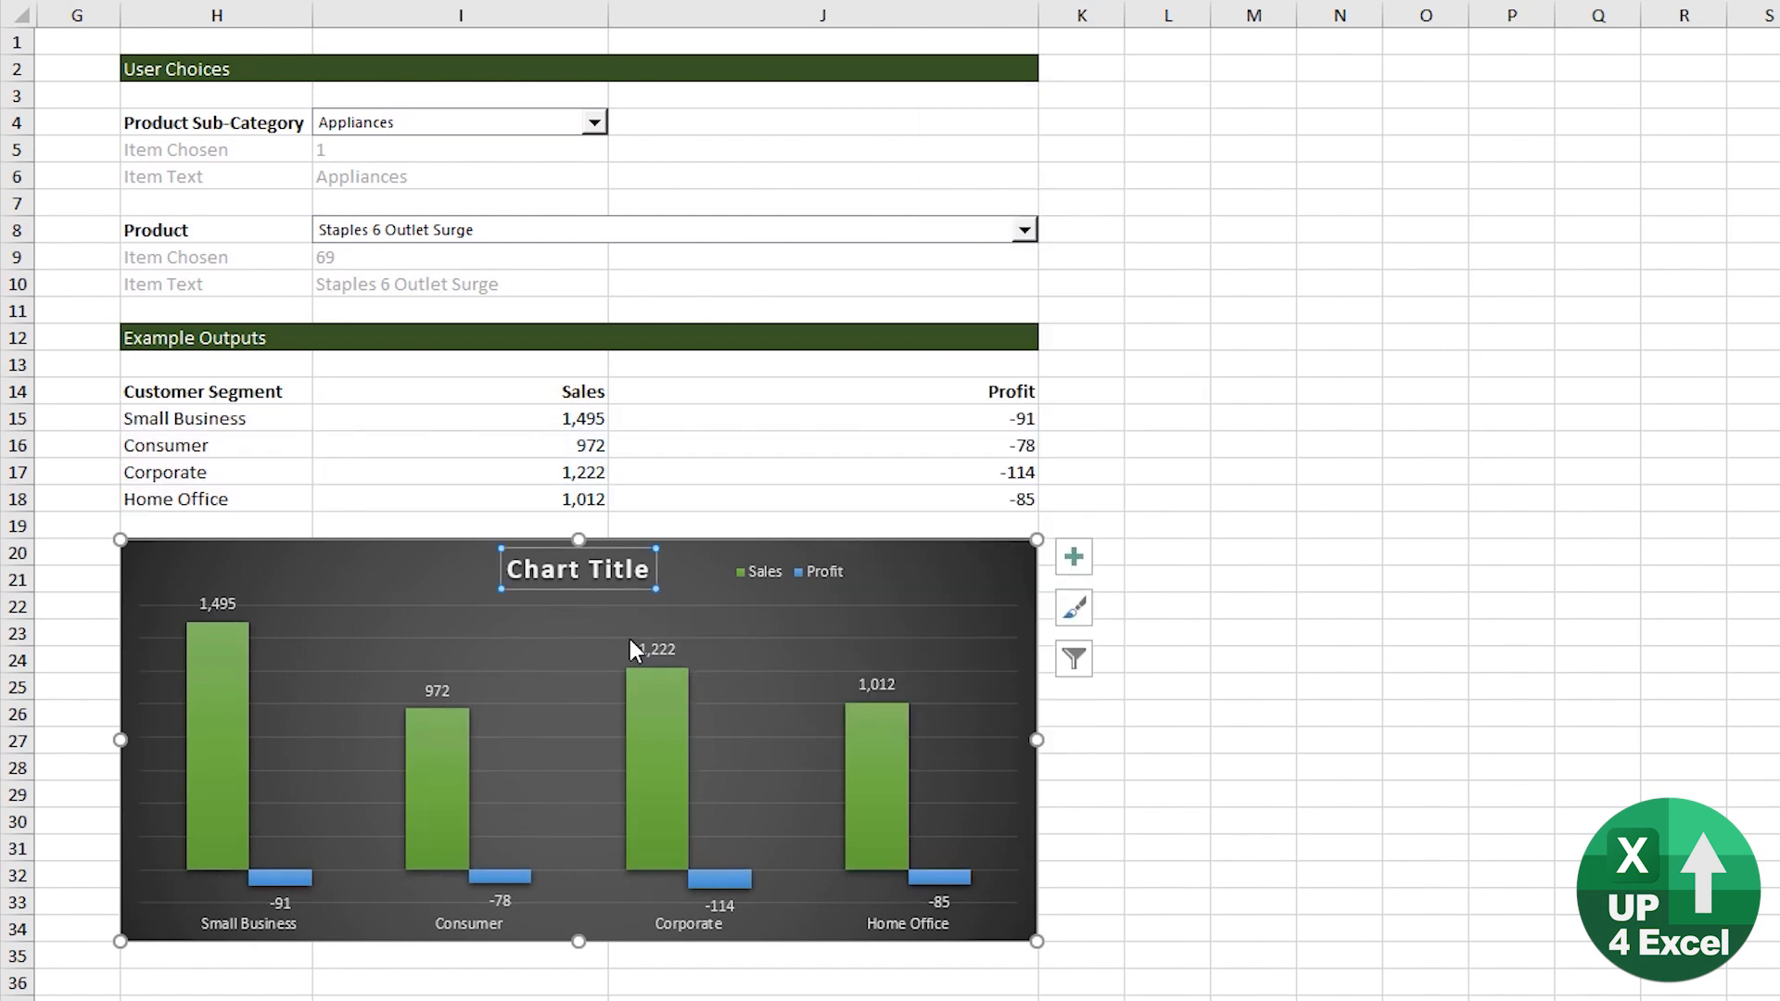
pyautogui.moveTo(838, 809)
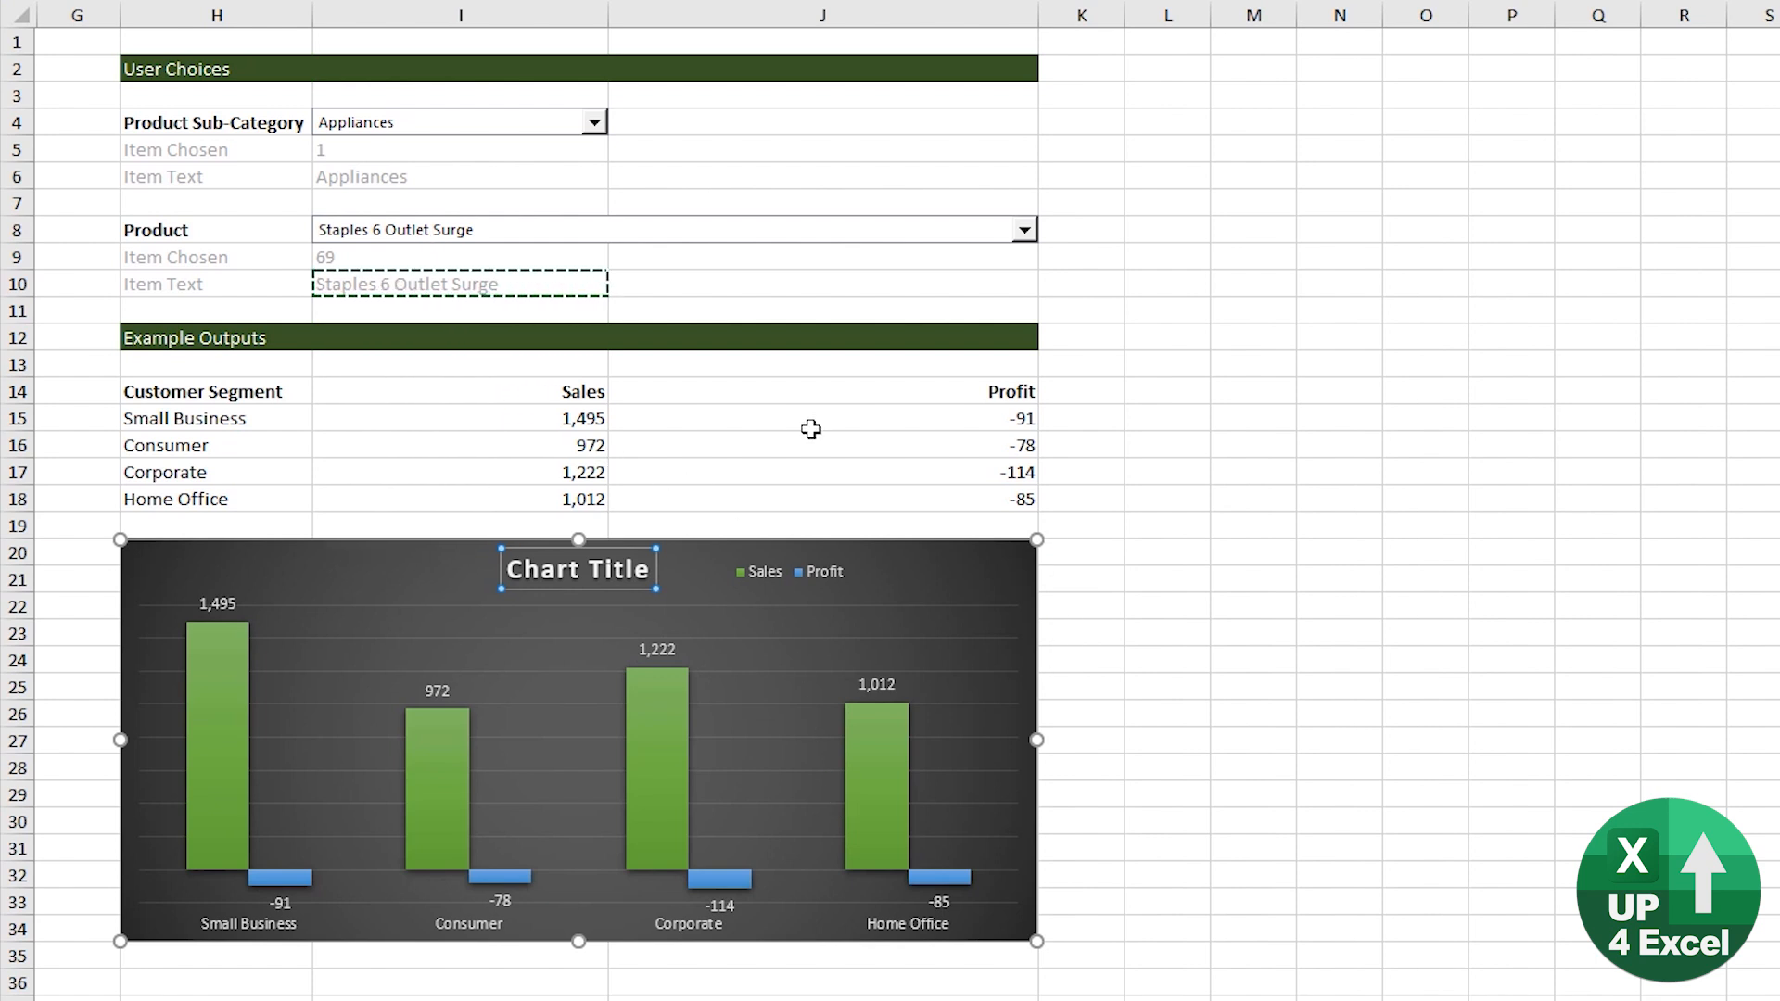
# Link the chart title to the product Item Text cell and move the legend to the upper right
pyautogui.press('Enter')
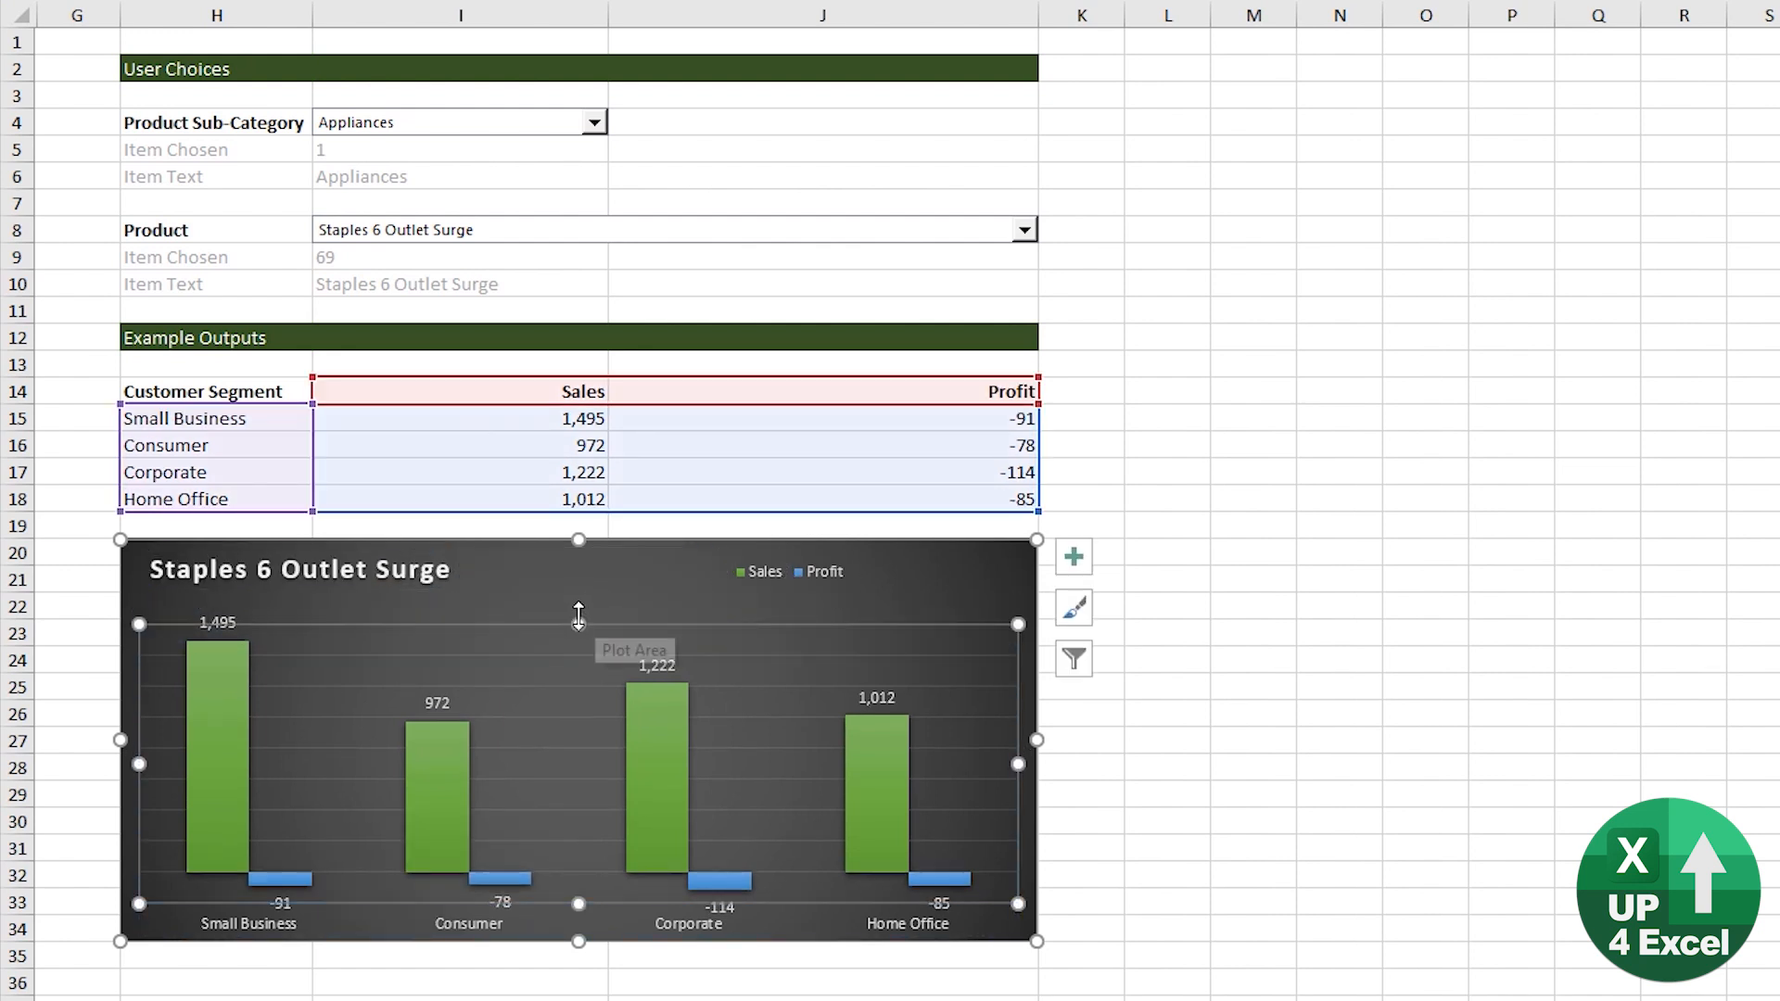
pyautogui.click(785, 571)
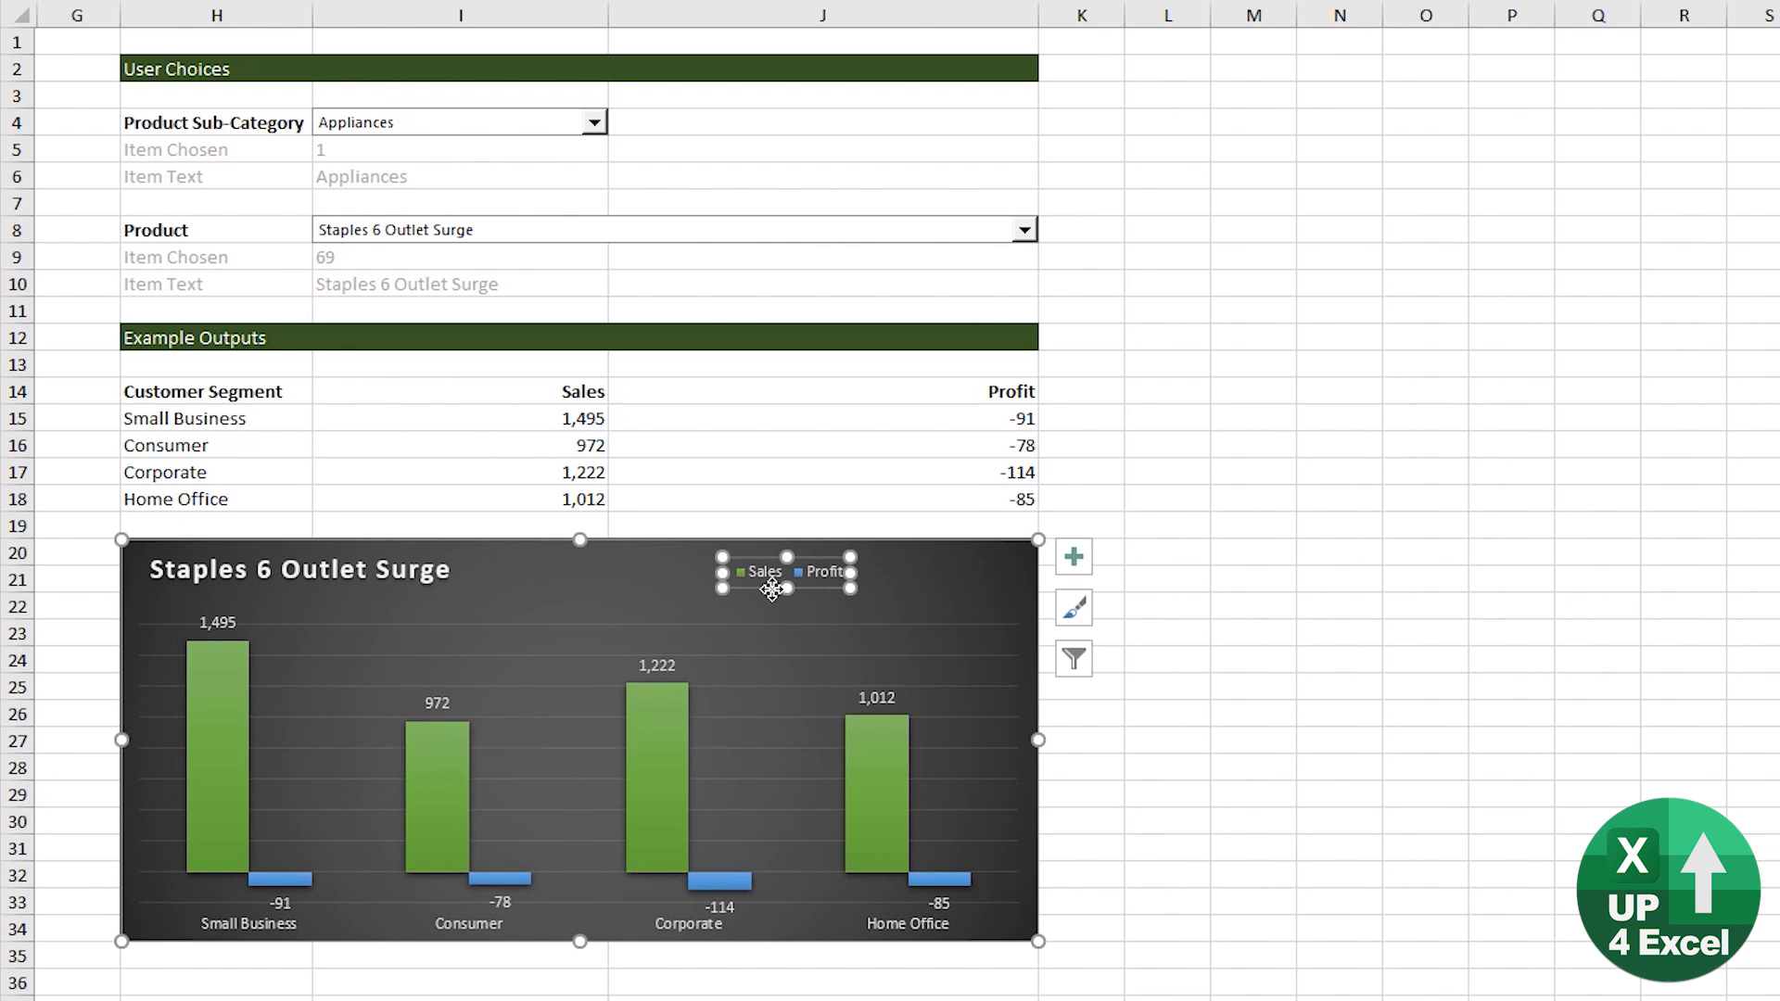
pyautogui.moveTo(195, 620)
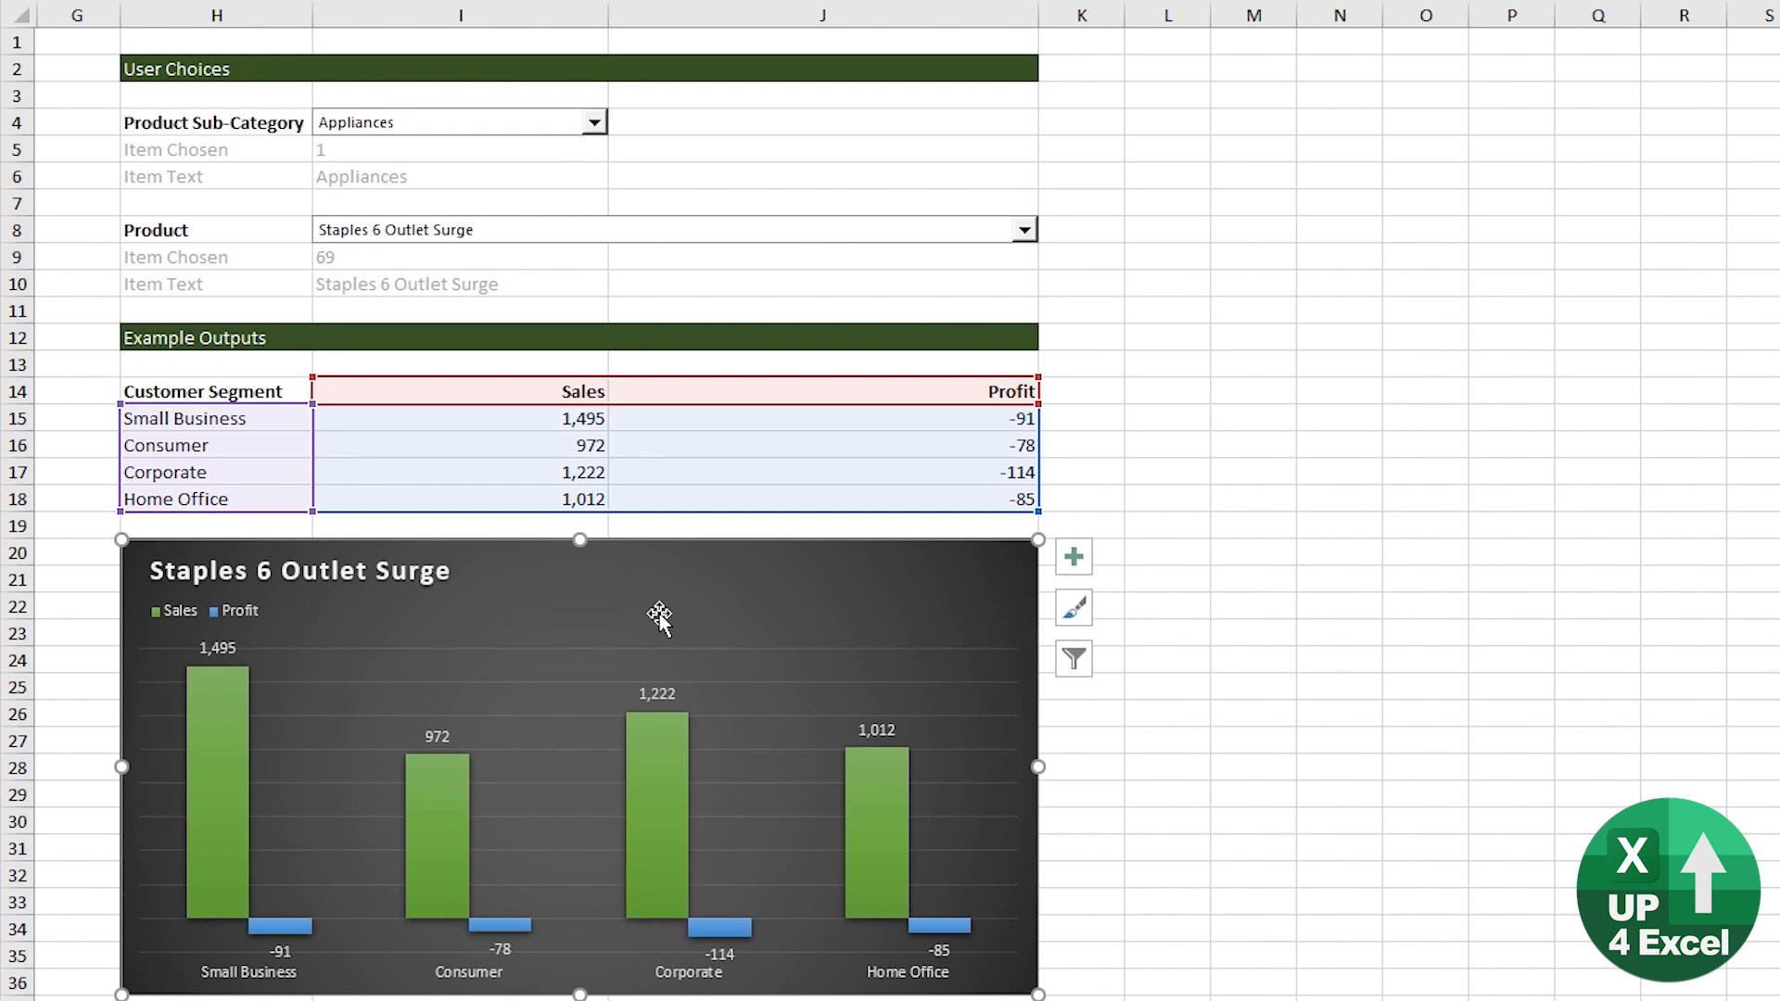
pyautogui.click(1024, 230)
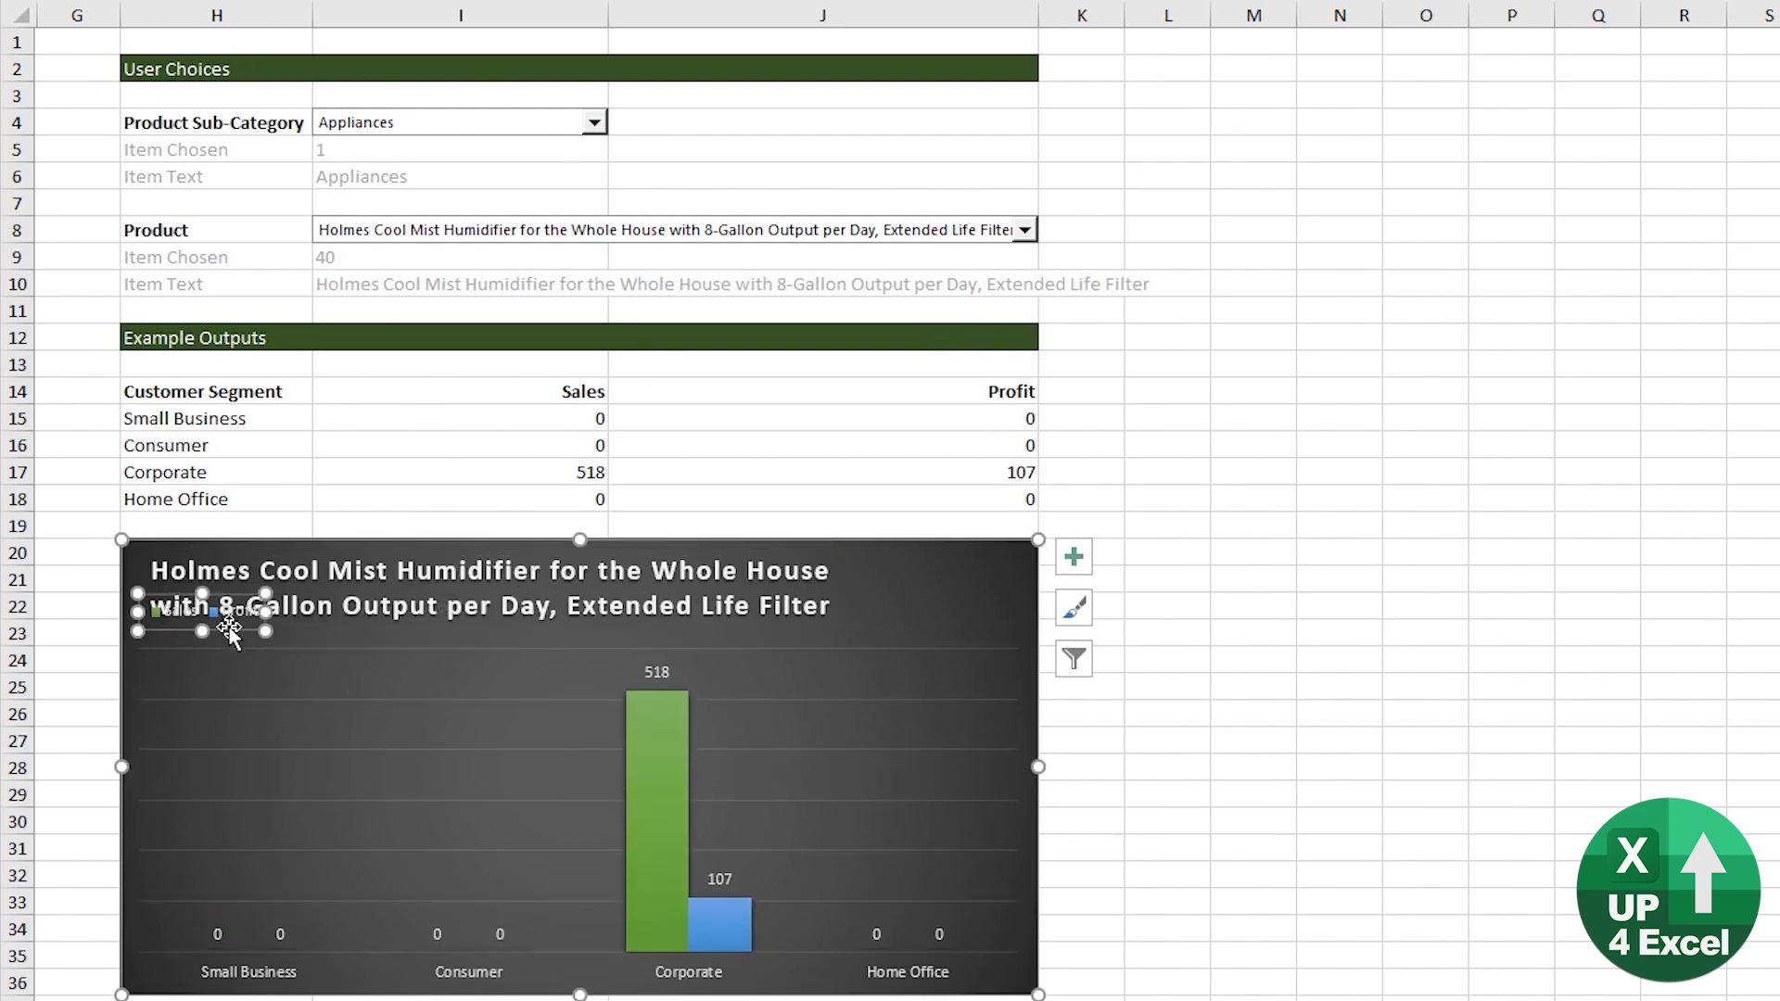
pyautogui.moveTo(204, 610); pyautogui.dragTo(953, 571)
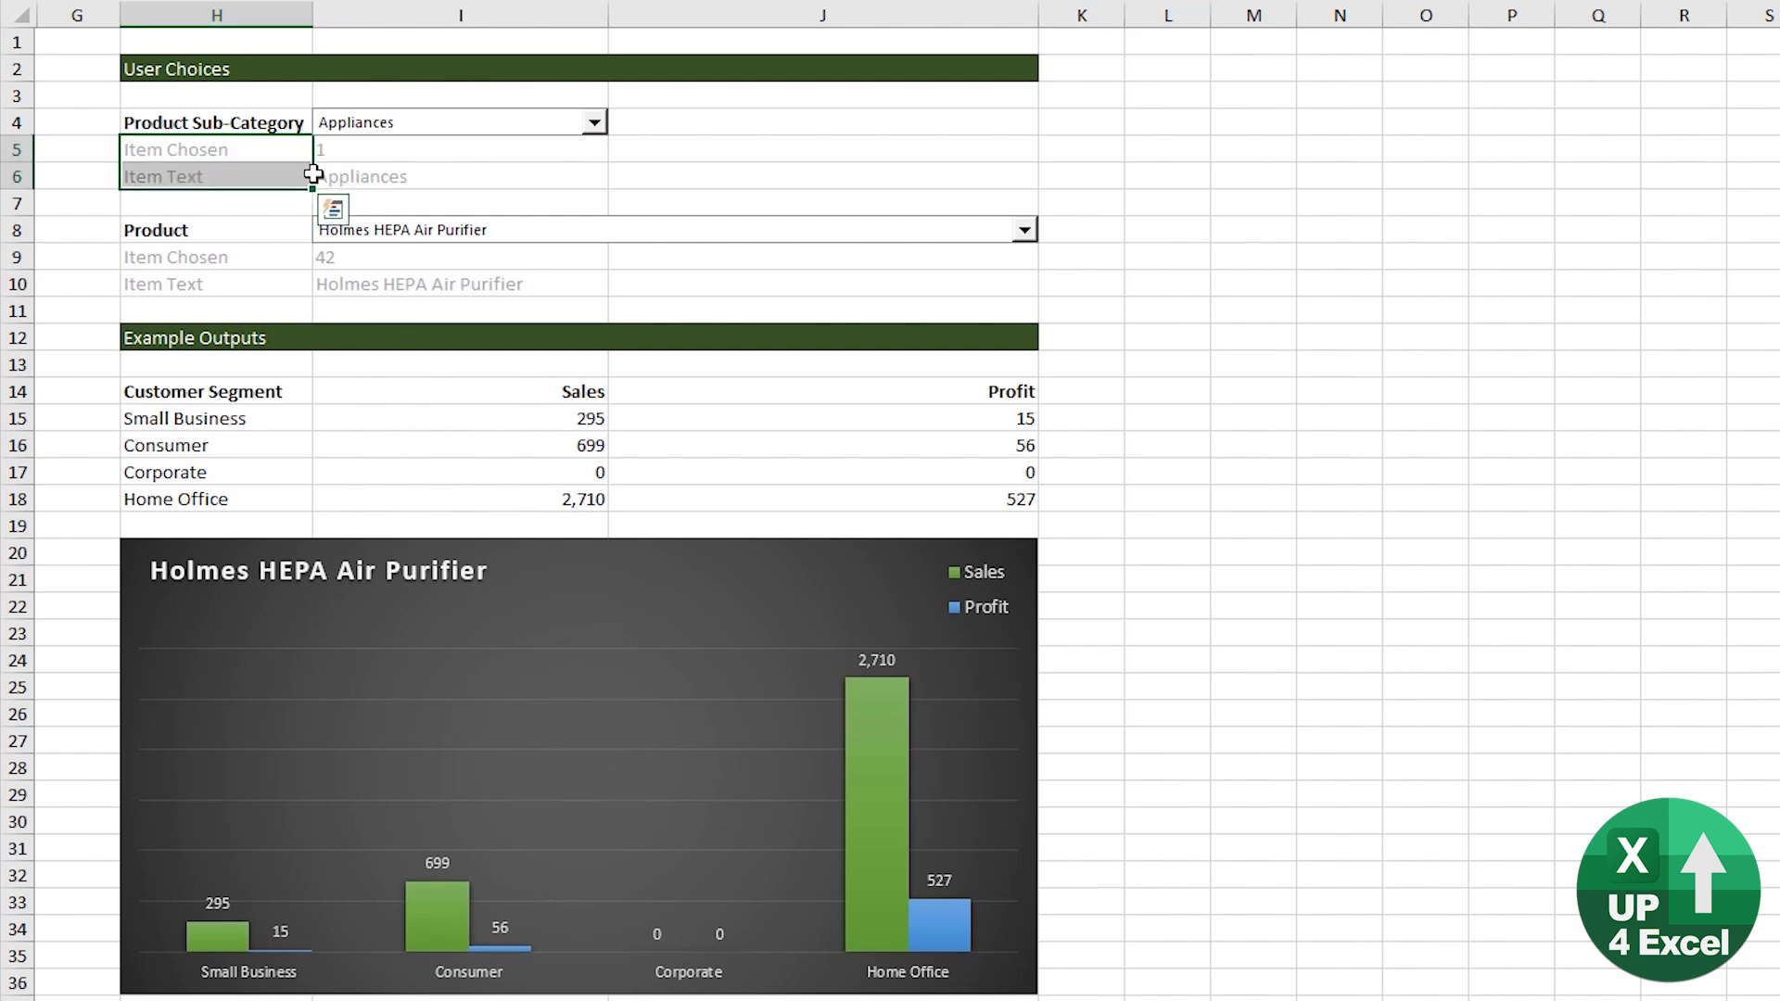
# Hide the Item Chosen and Item Text helper rows with Ctrl+9 and turn off worksheet gridlines
pyautogui.press('Ctrl+9')
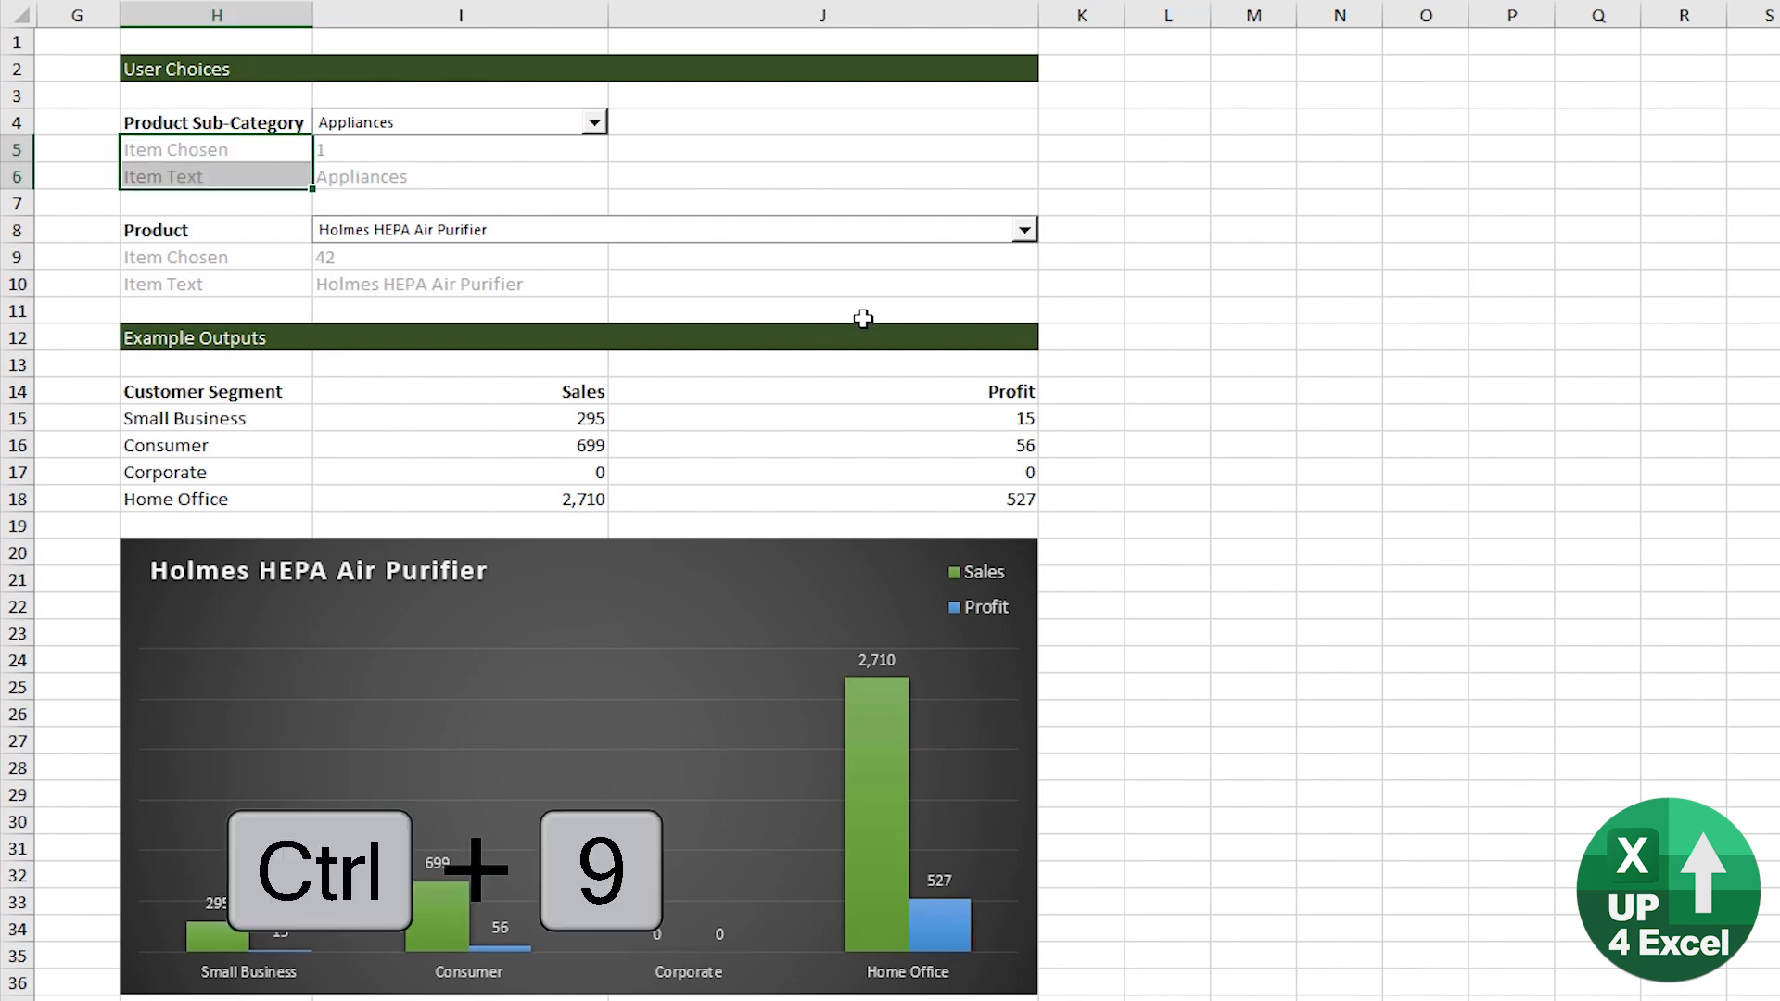
pyautogui.press('Ctrl+9')
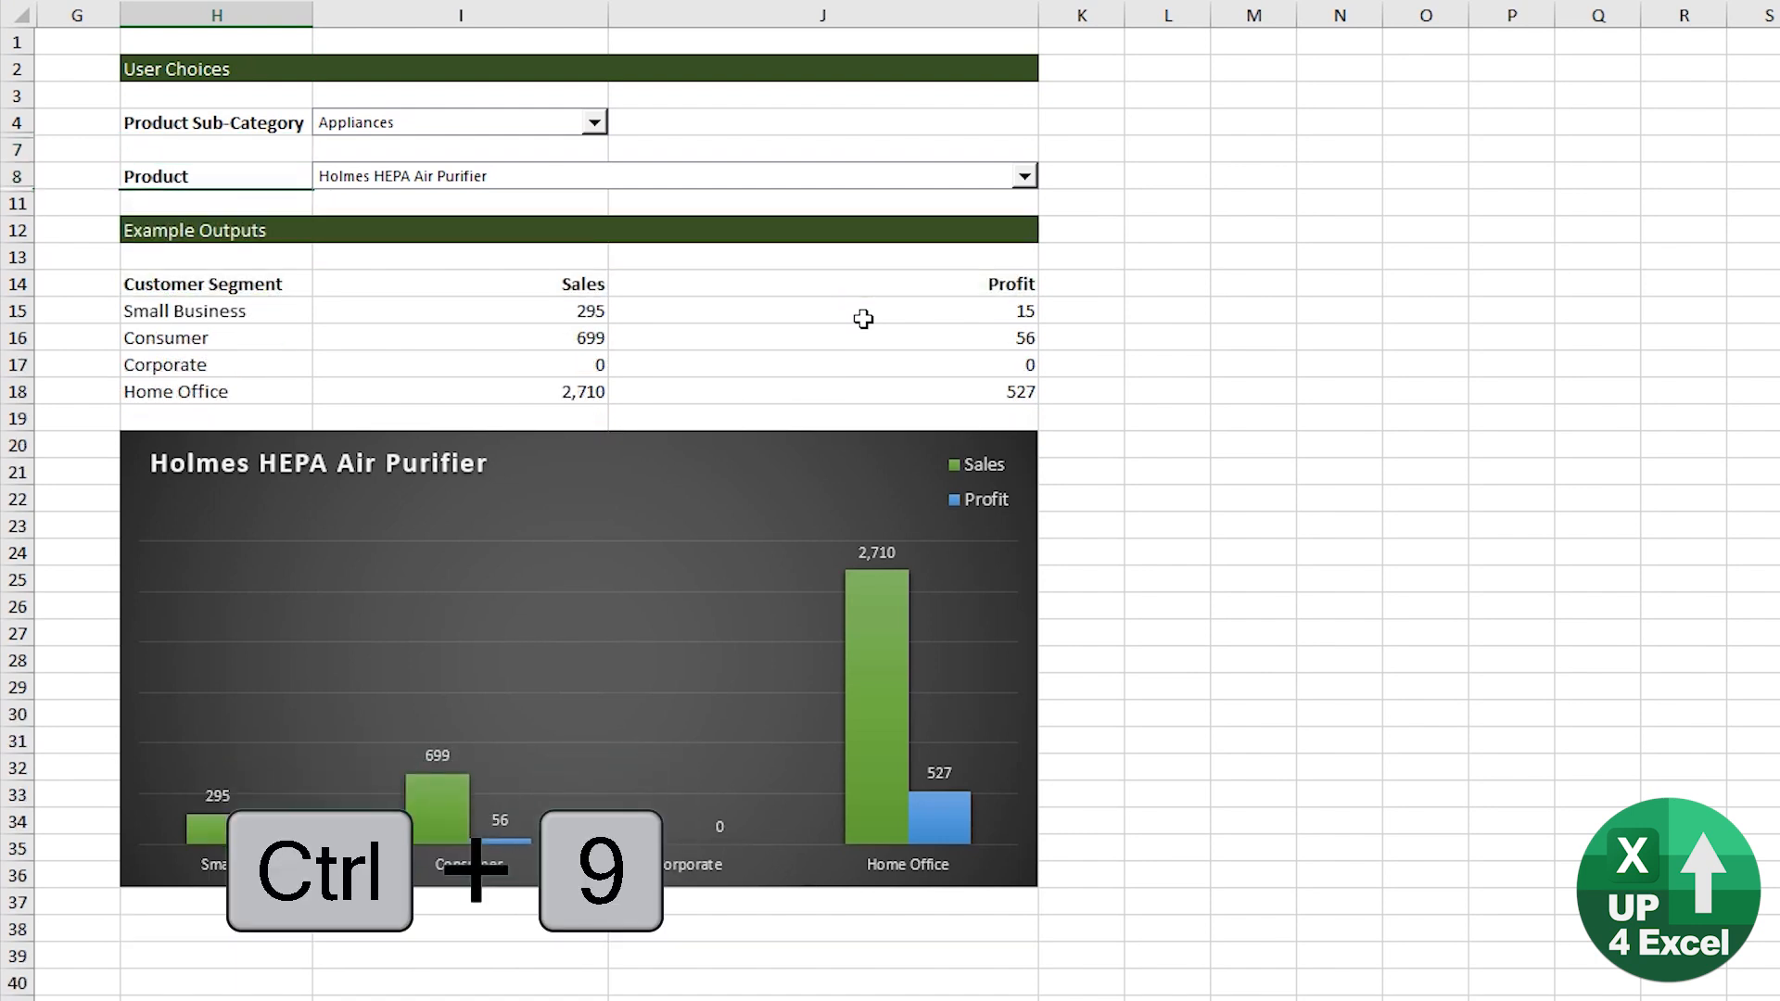
pyautogui.press('Ctrl+Shift+9')
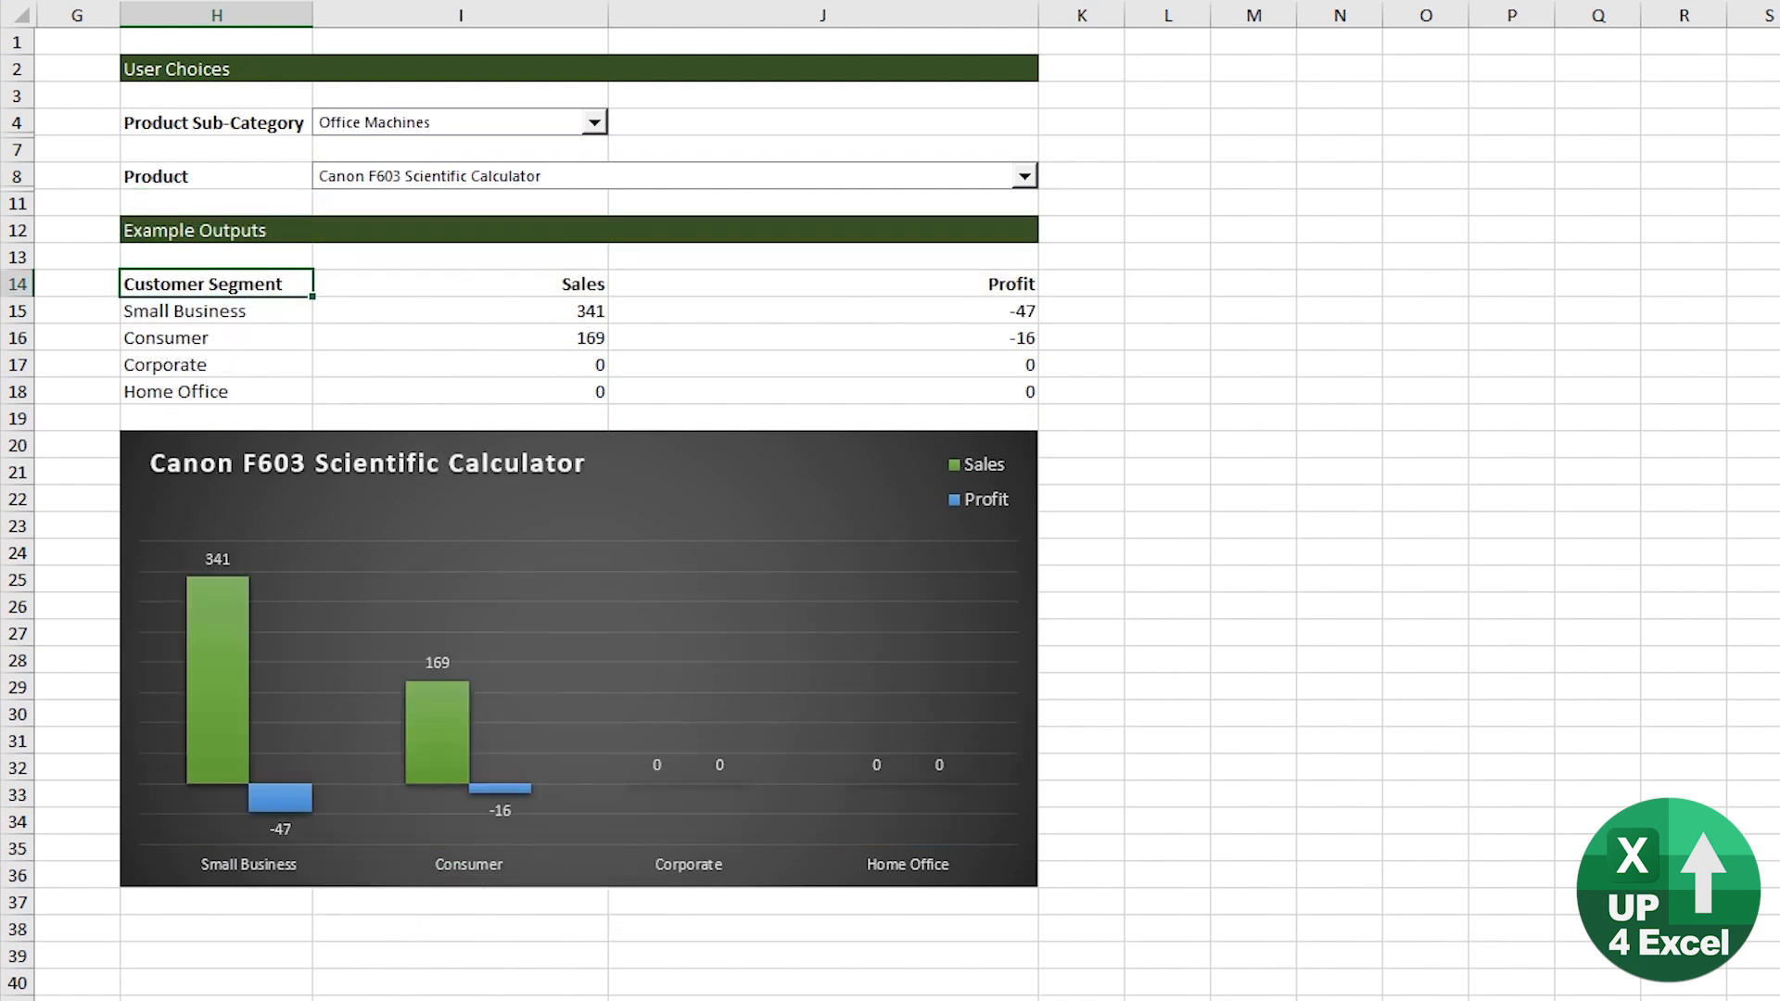
pyautogui.moveTo(412, 263)
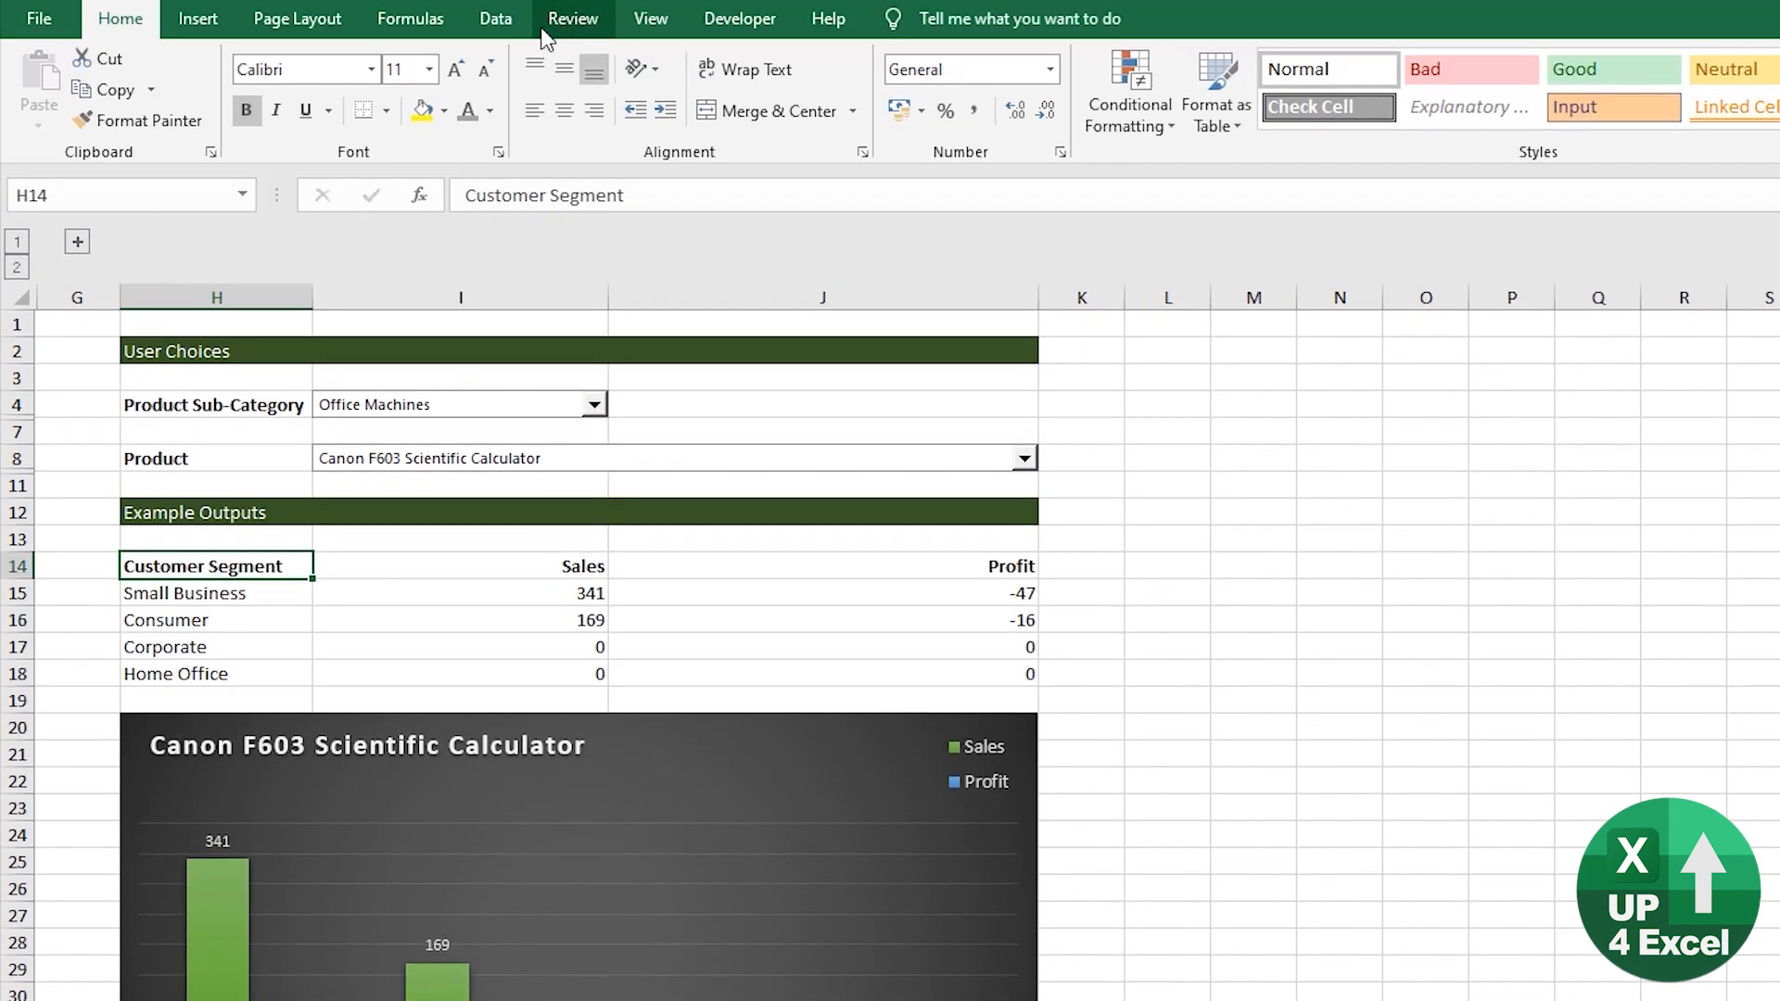
pyautogui.click(651, 18)
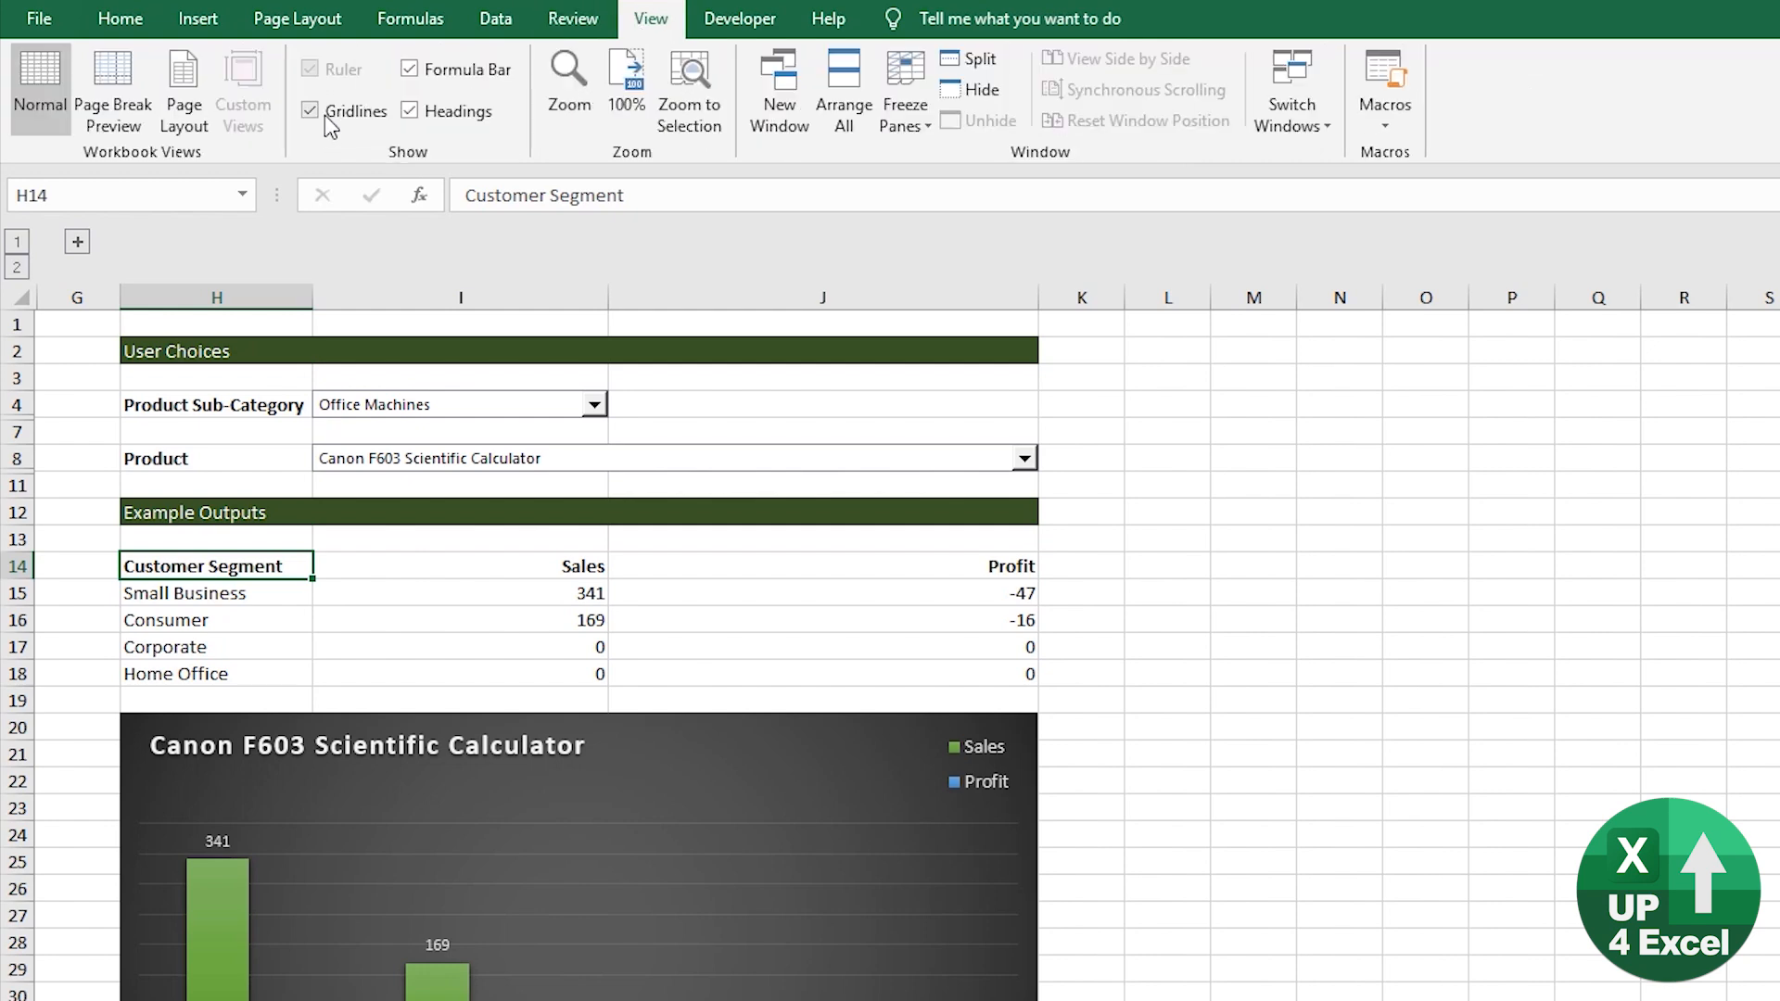
pyautogui.click(312, 111)
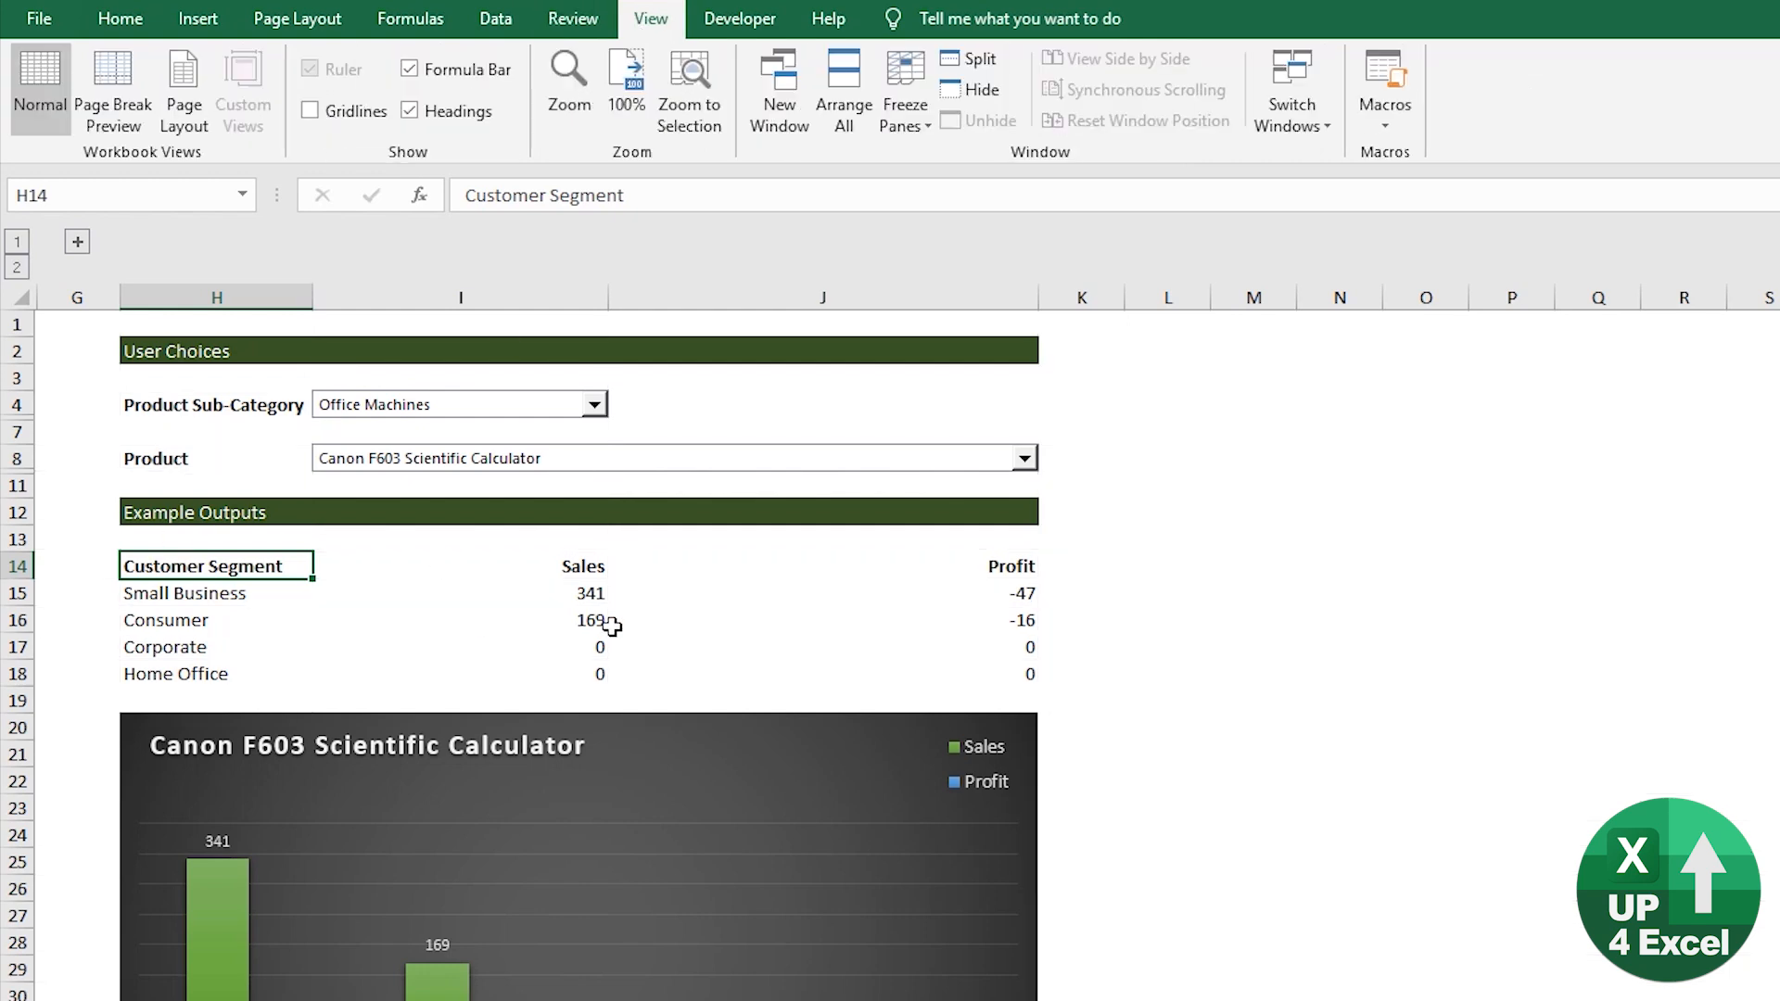